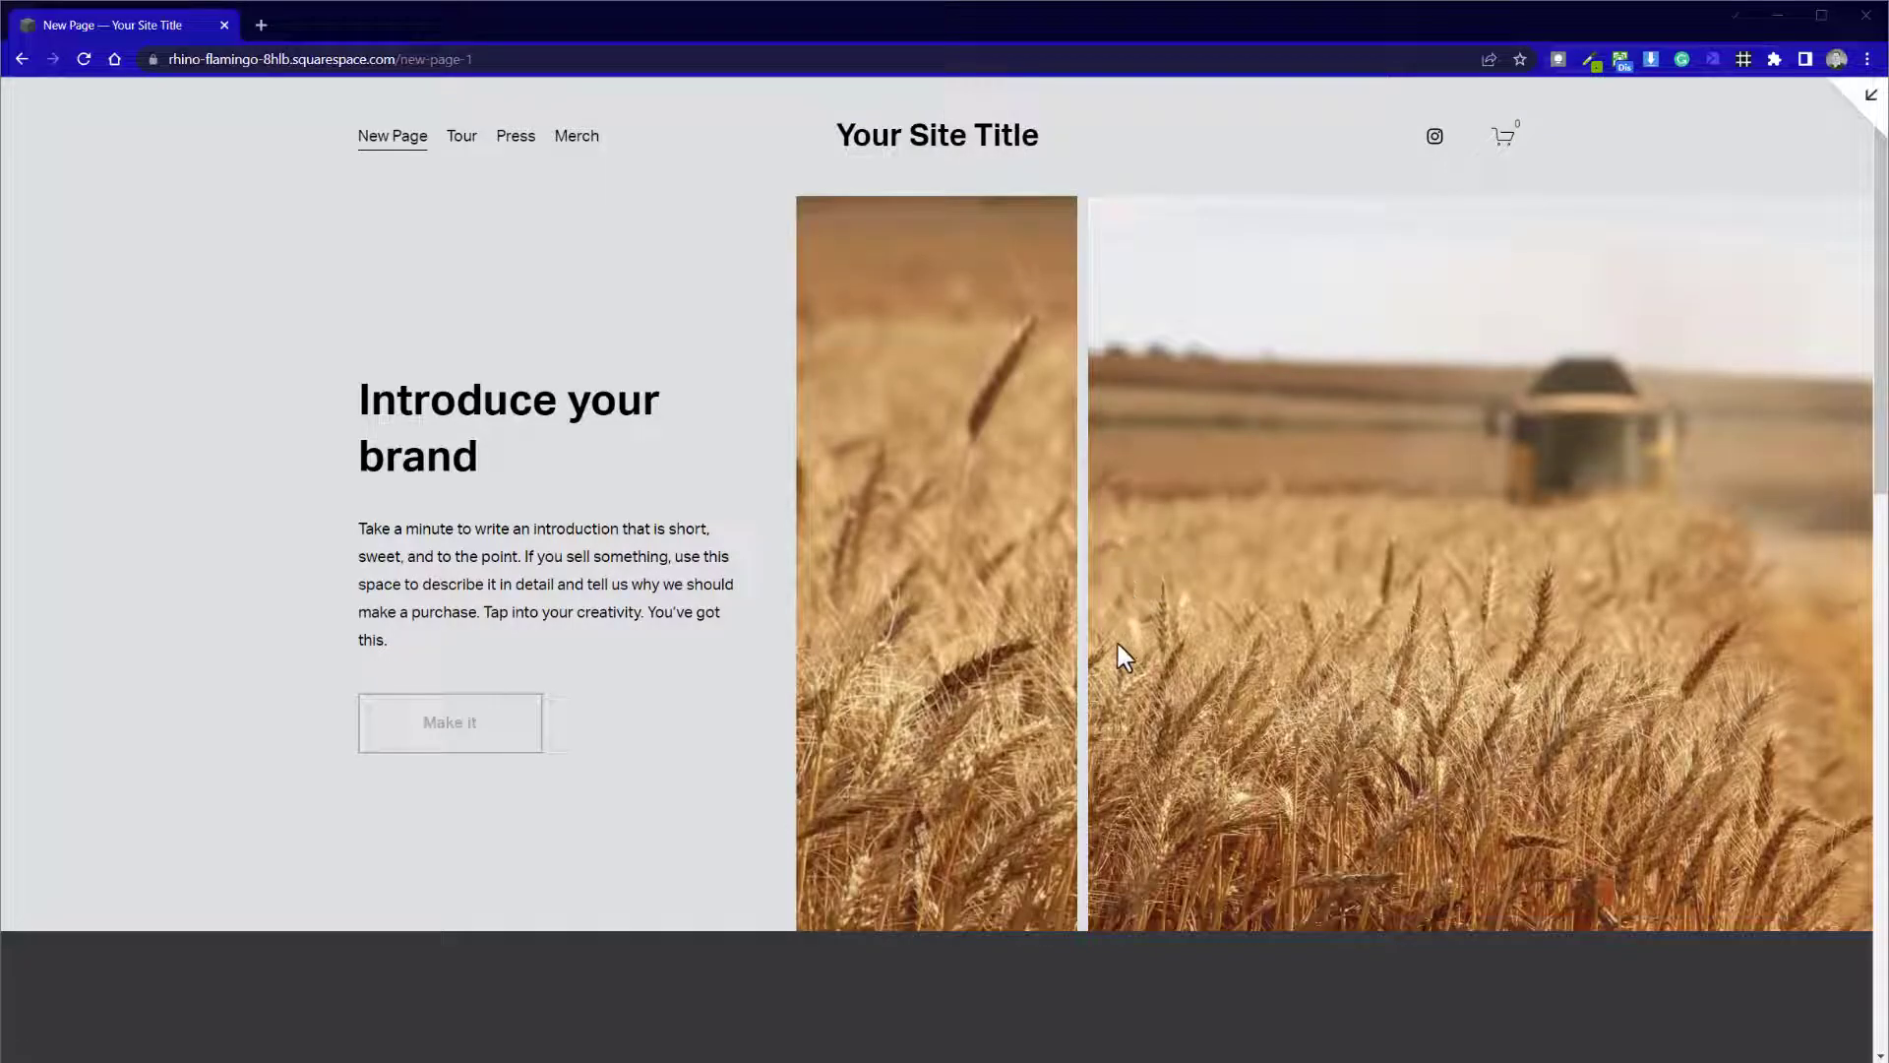
Scroll through the Popular Designs templates down to the Vandam design
scroll(down, 3)
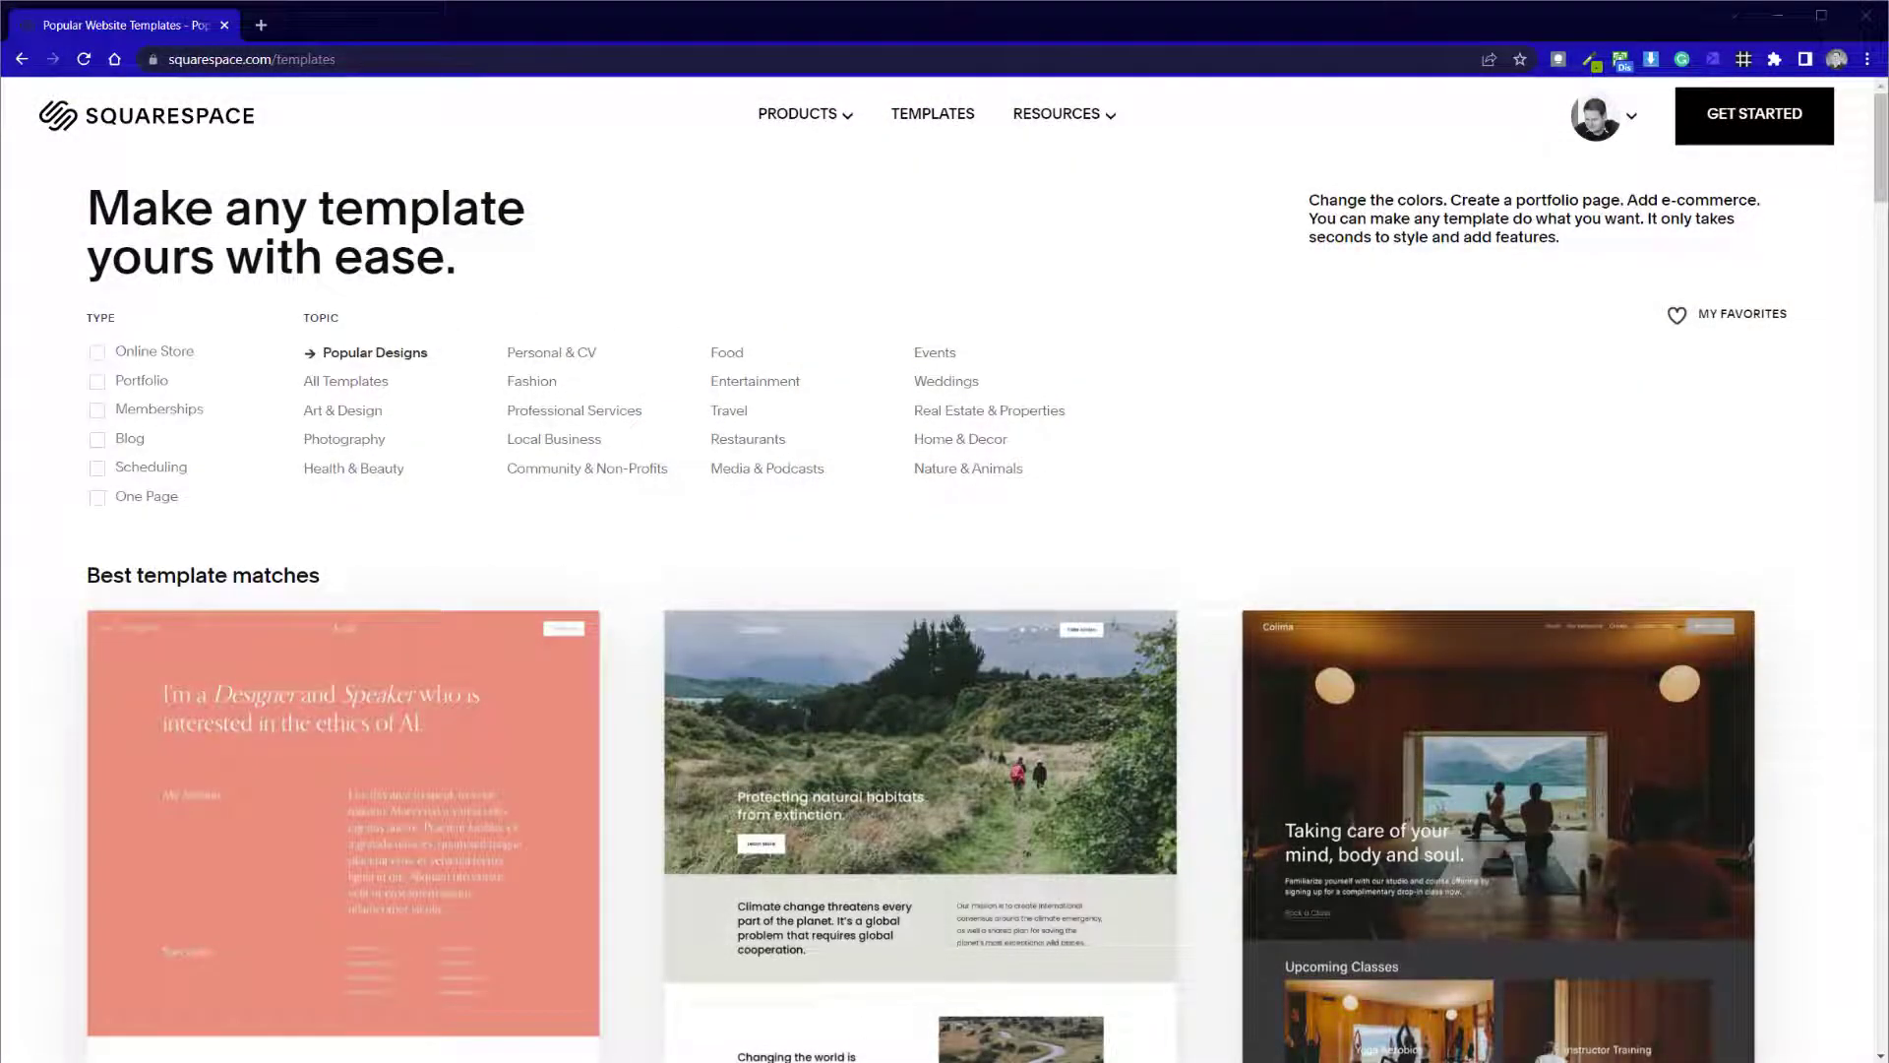
scroll(down, 3)
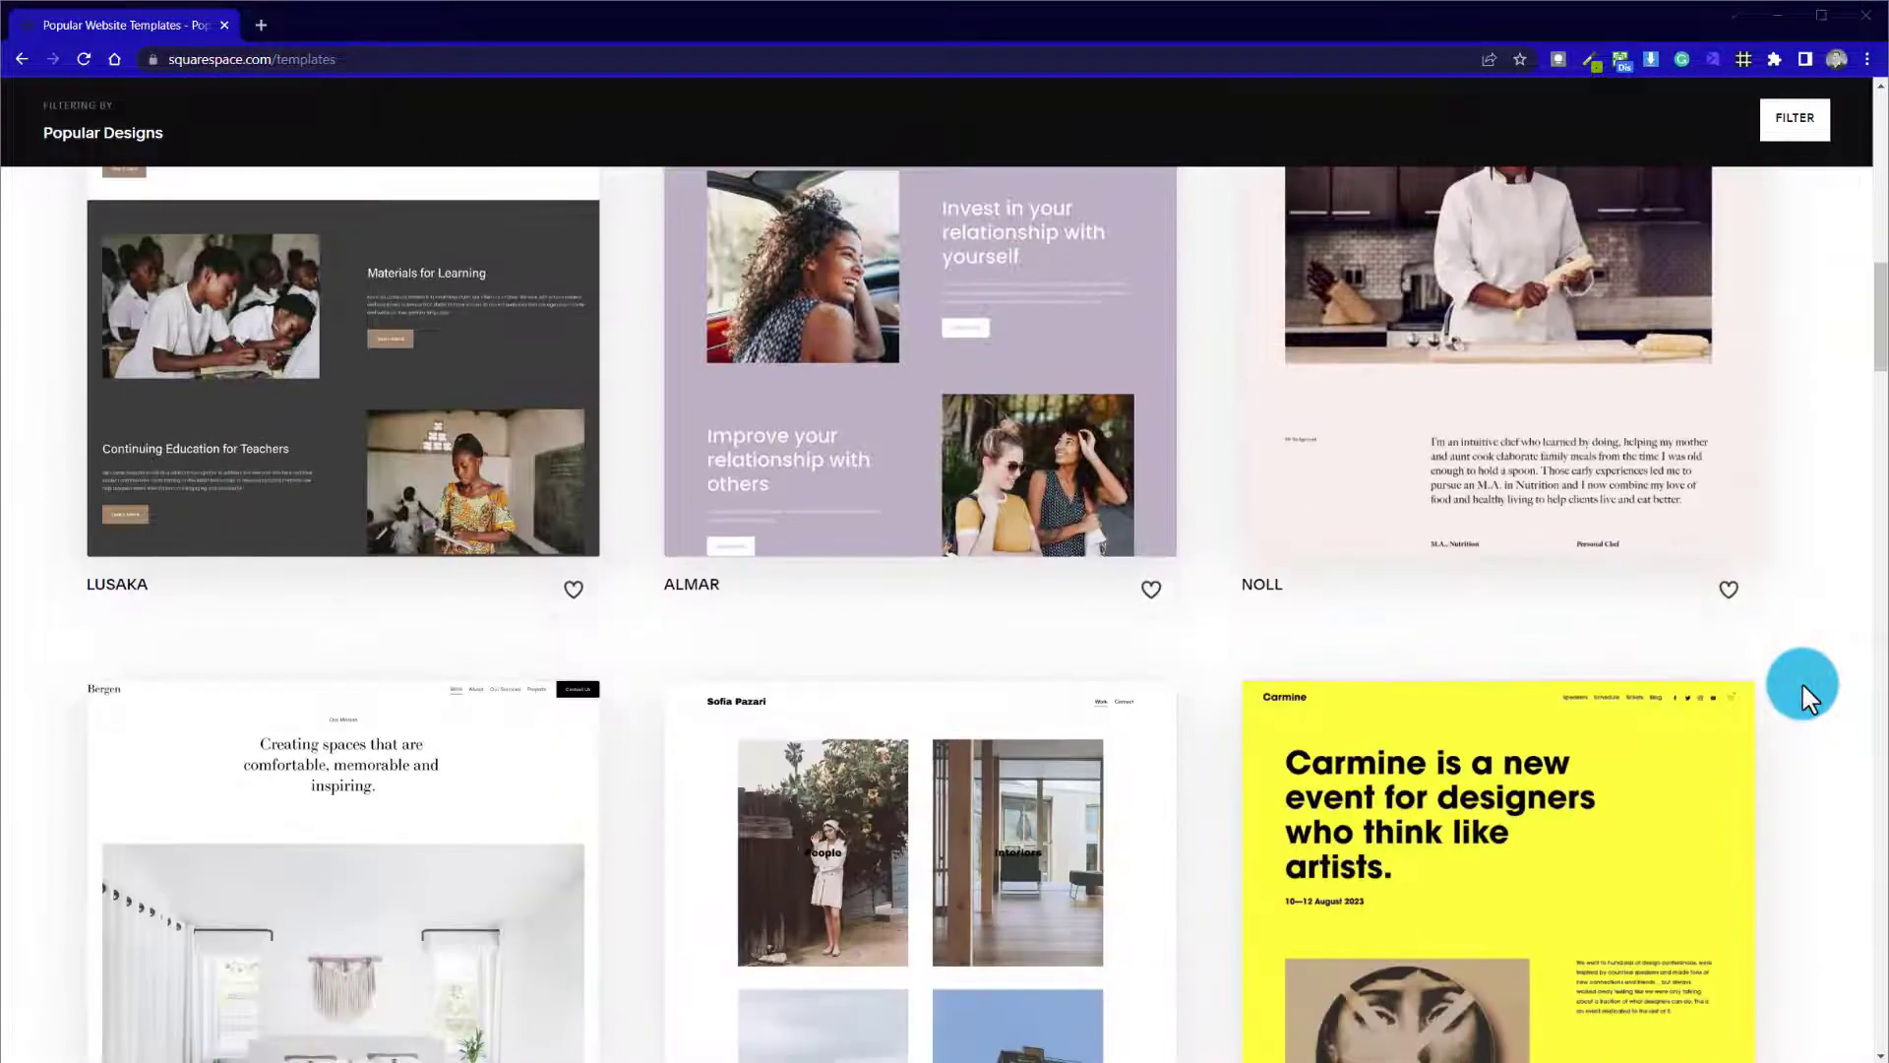
scroll(down, 3)
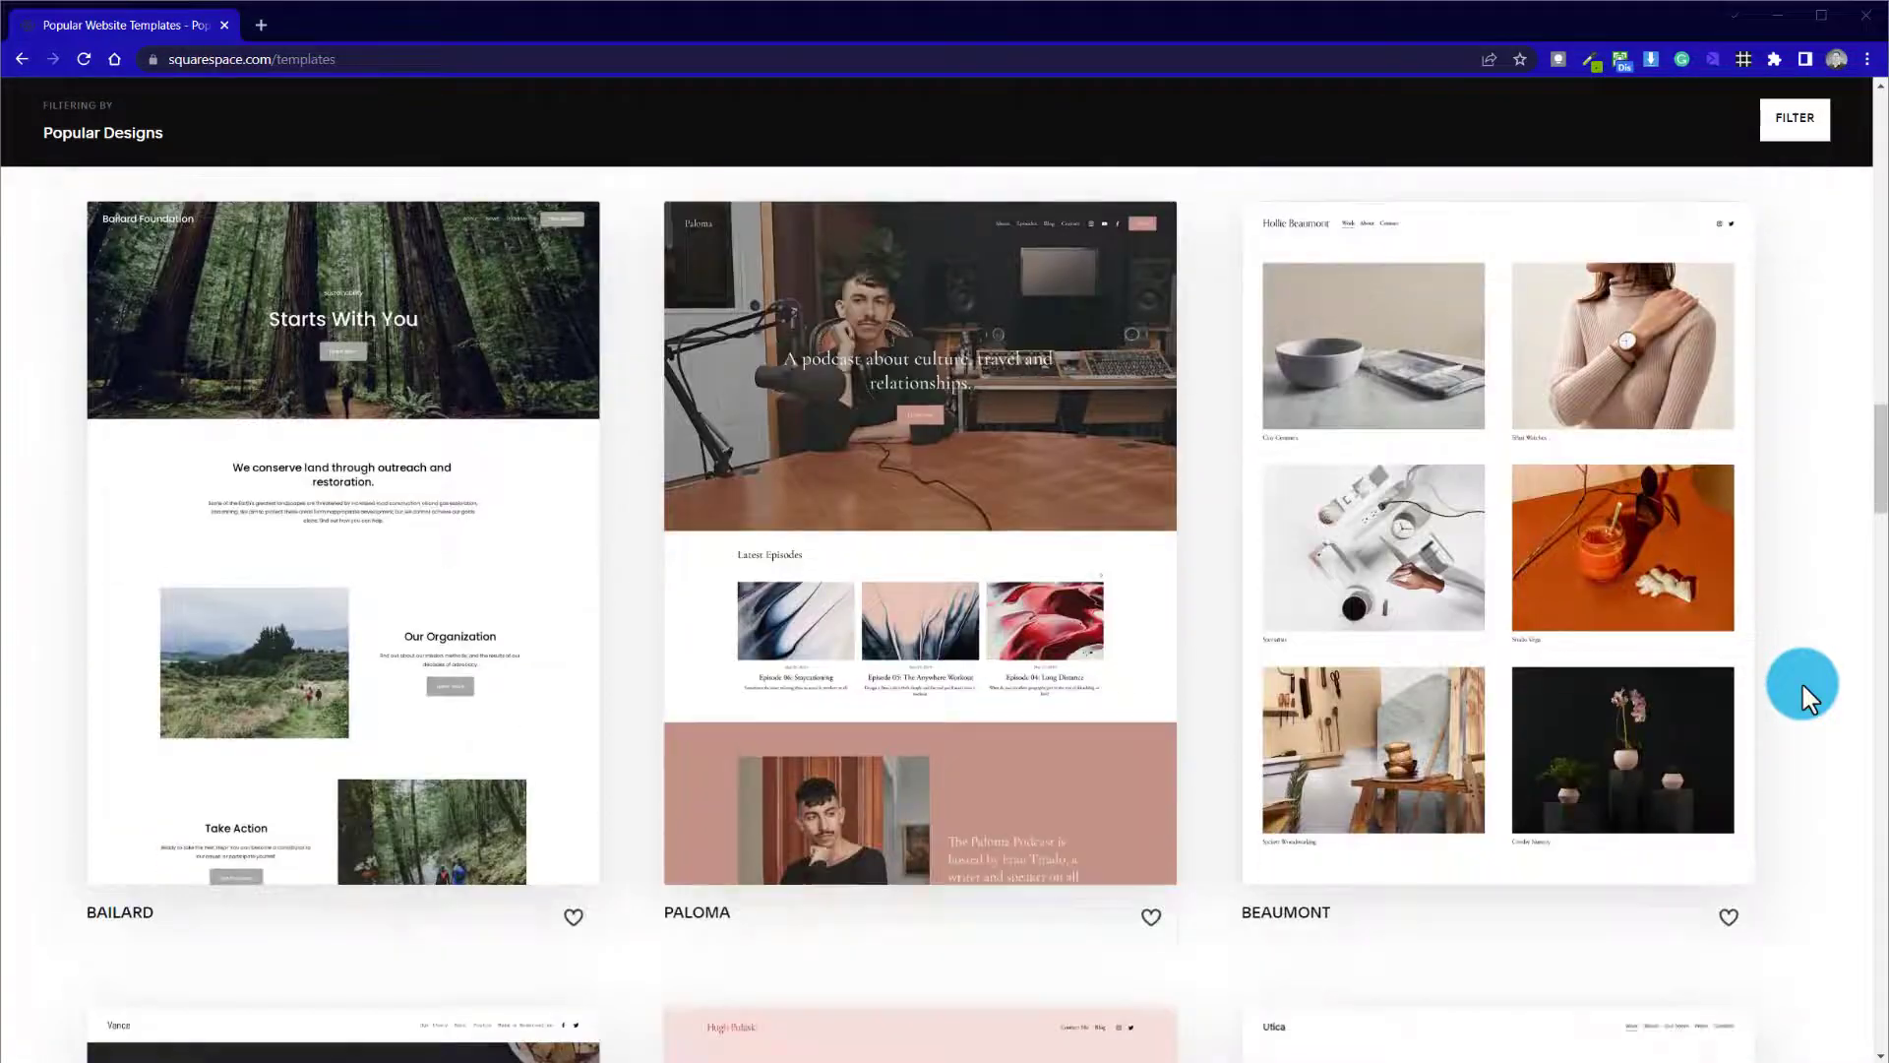
scroll(down, 3)
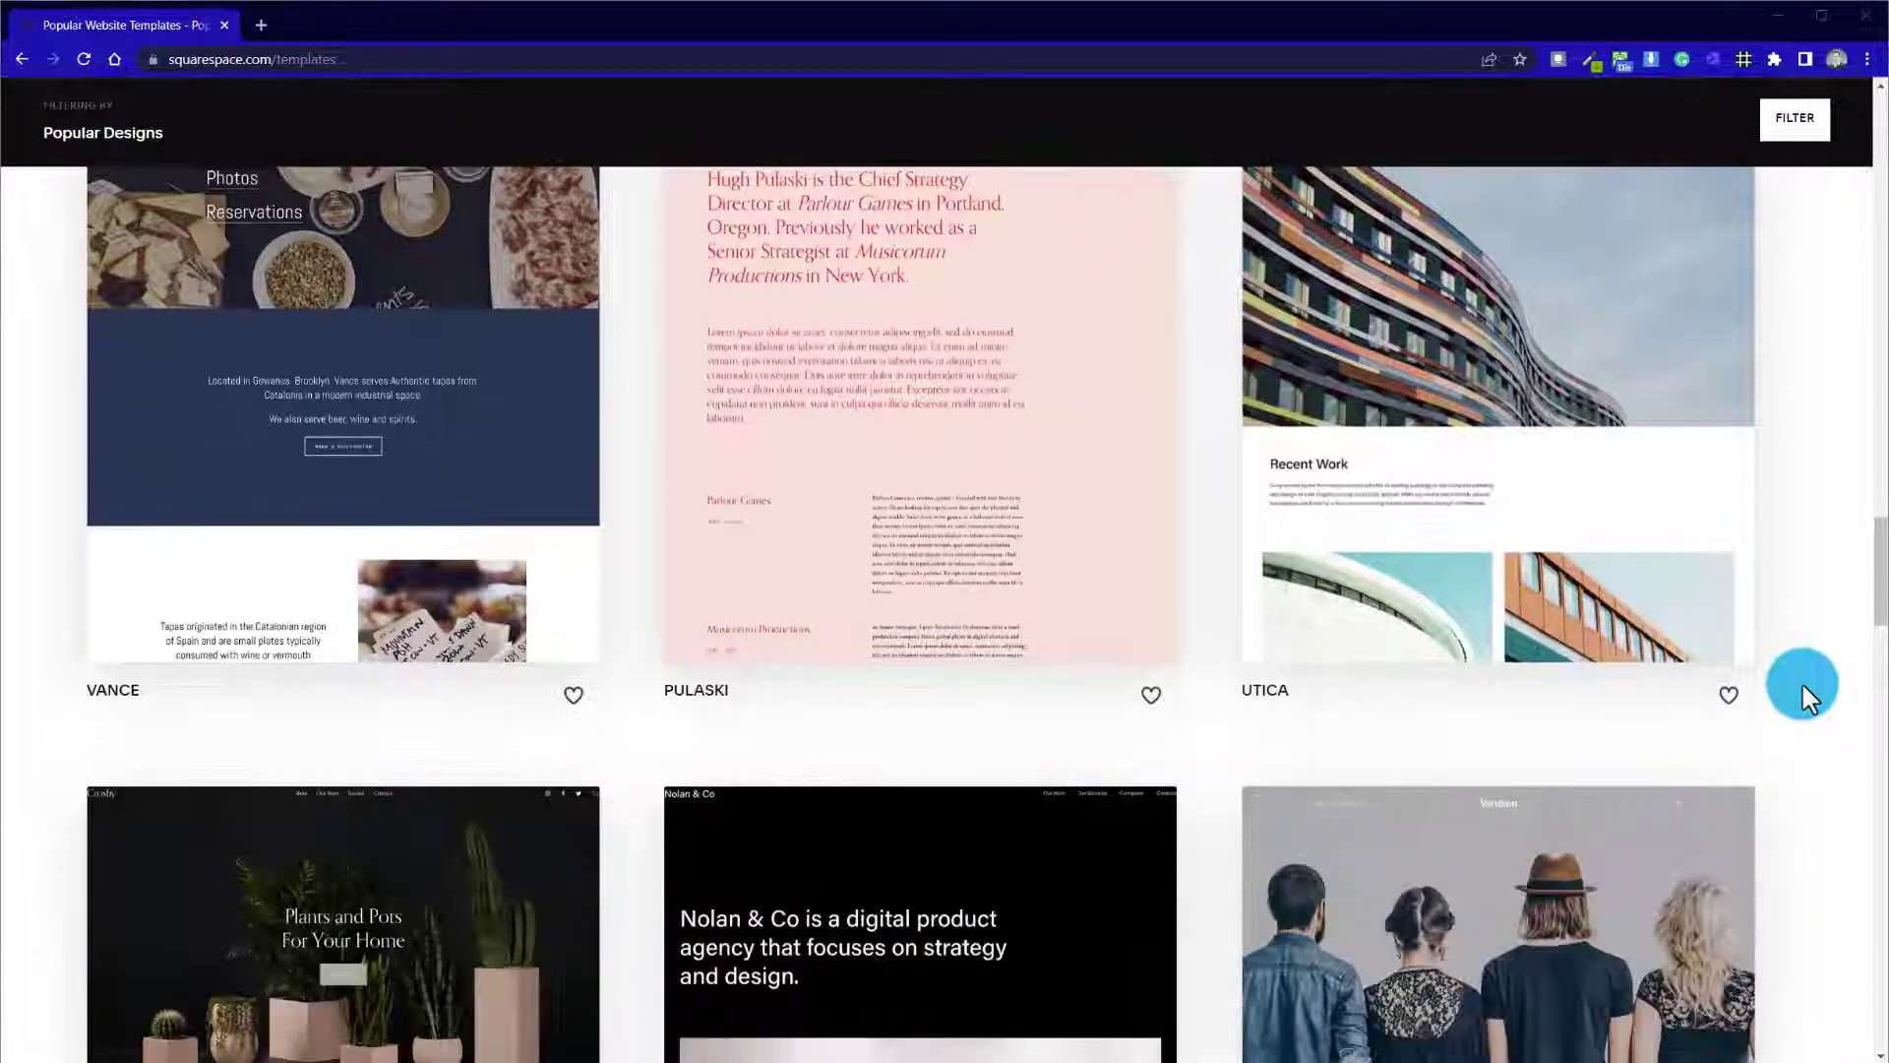
scroll(down, 3)
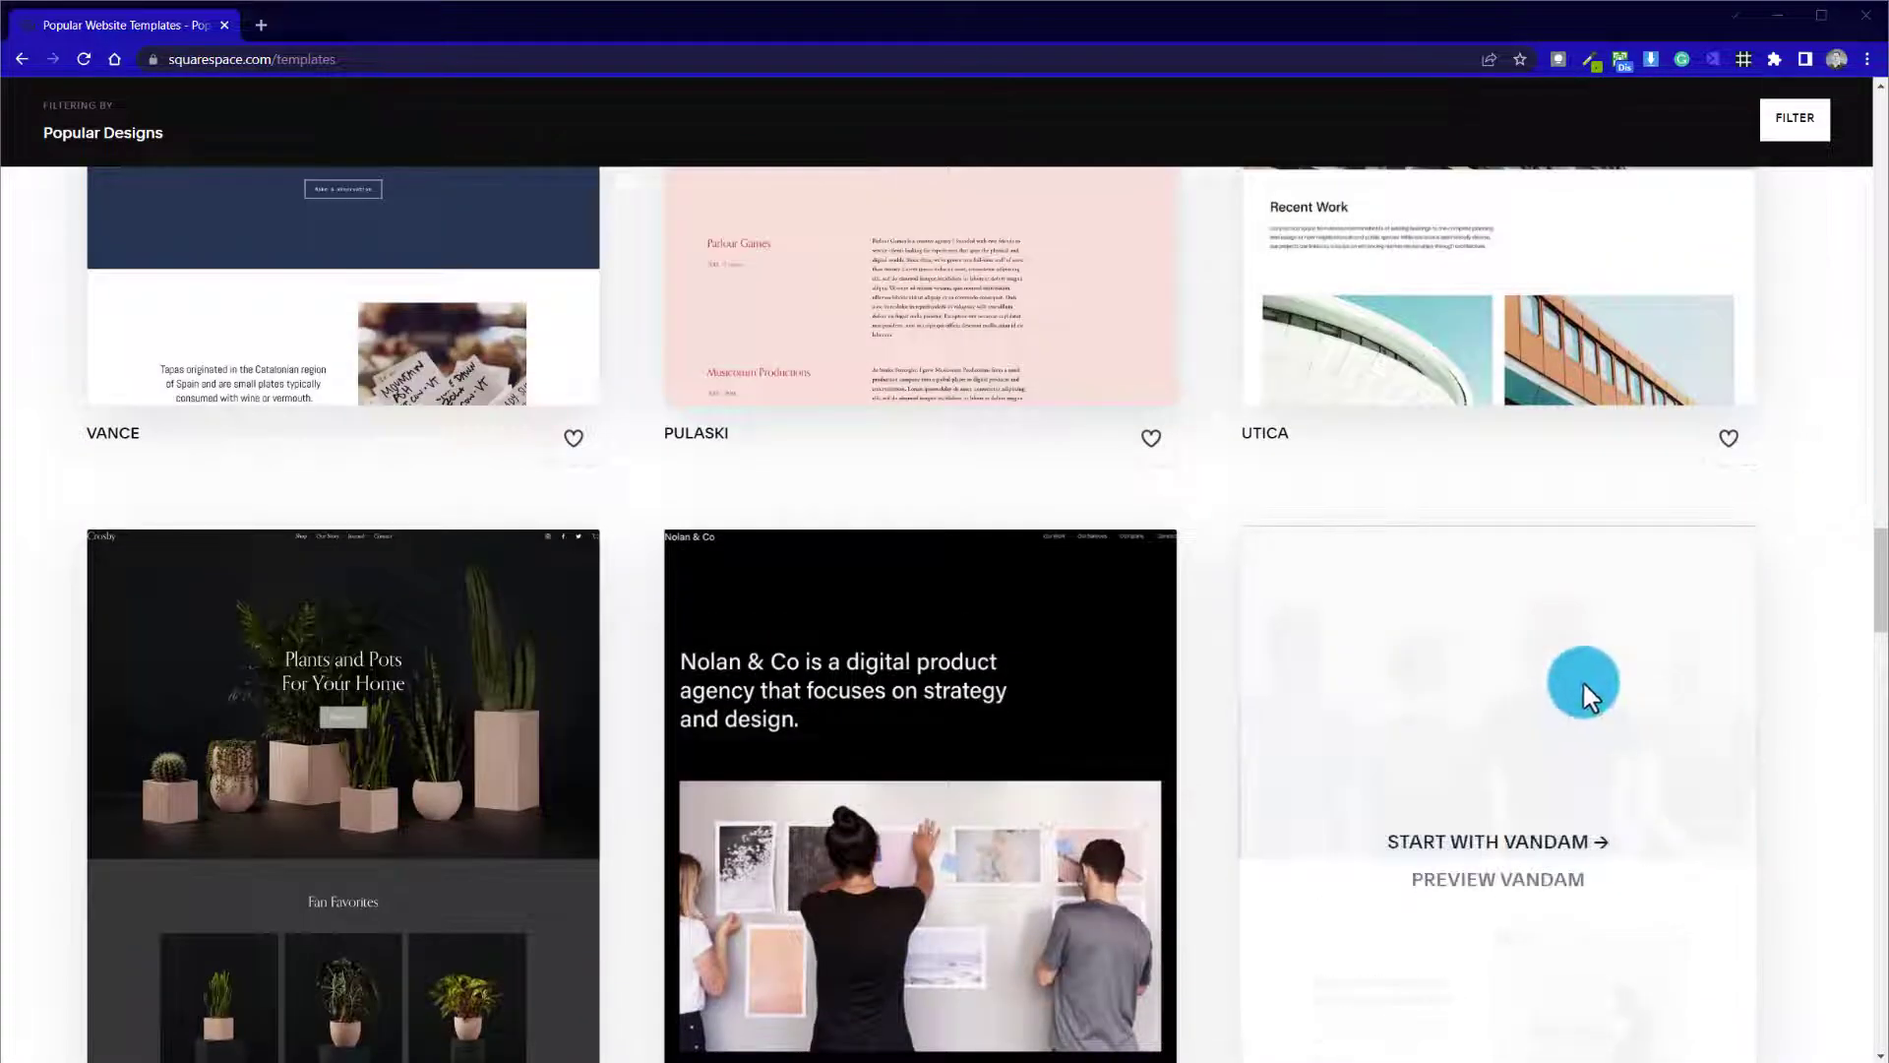
mouse_move(1497, 840)
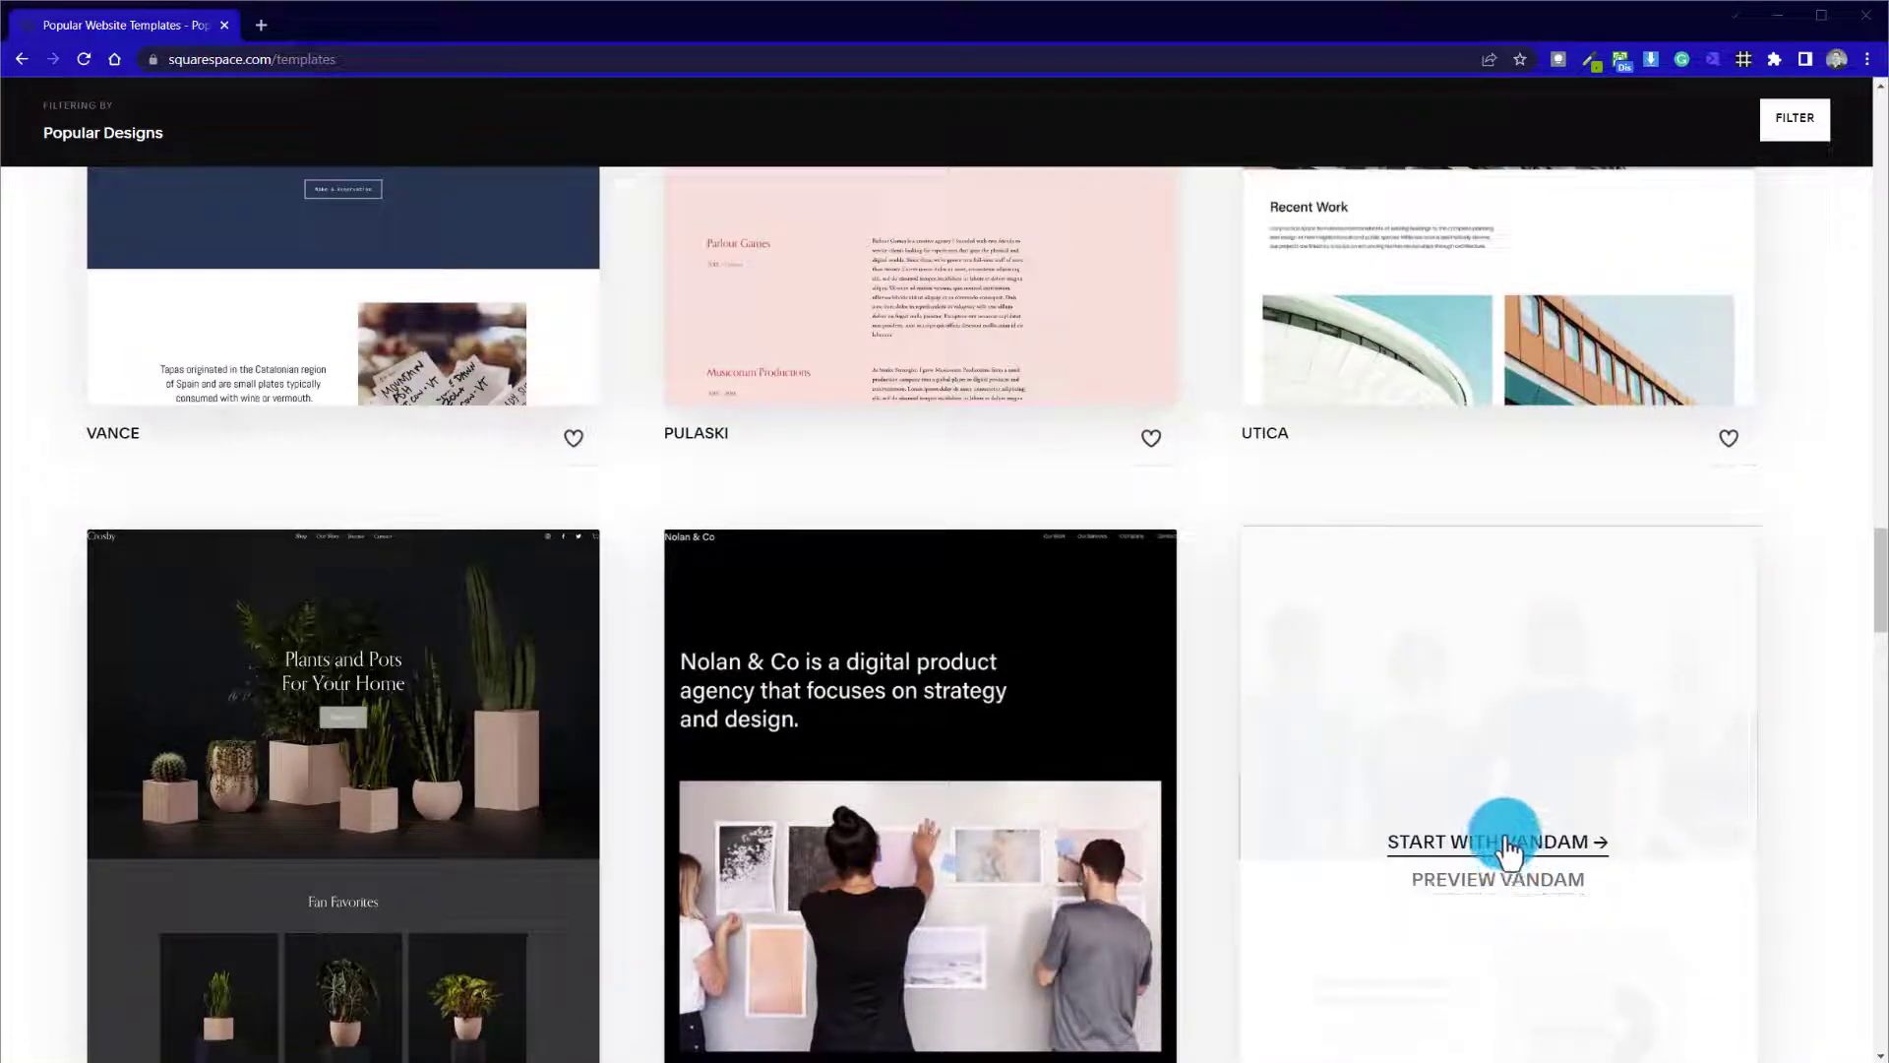
Start a Vandam site, continue past the welcome dialog and hide the private-site banner
click(1496, 840)
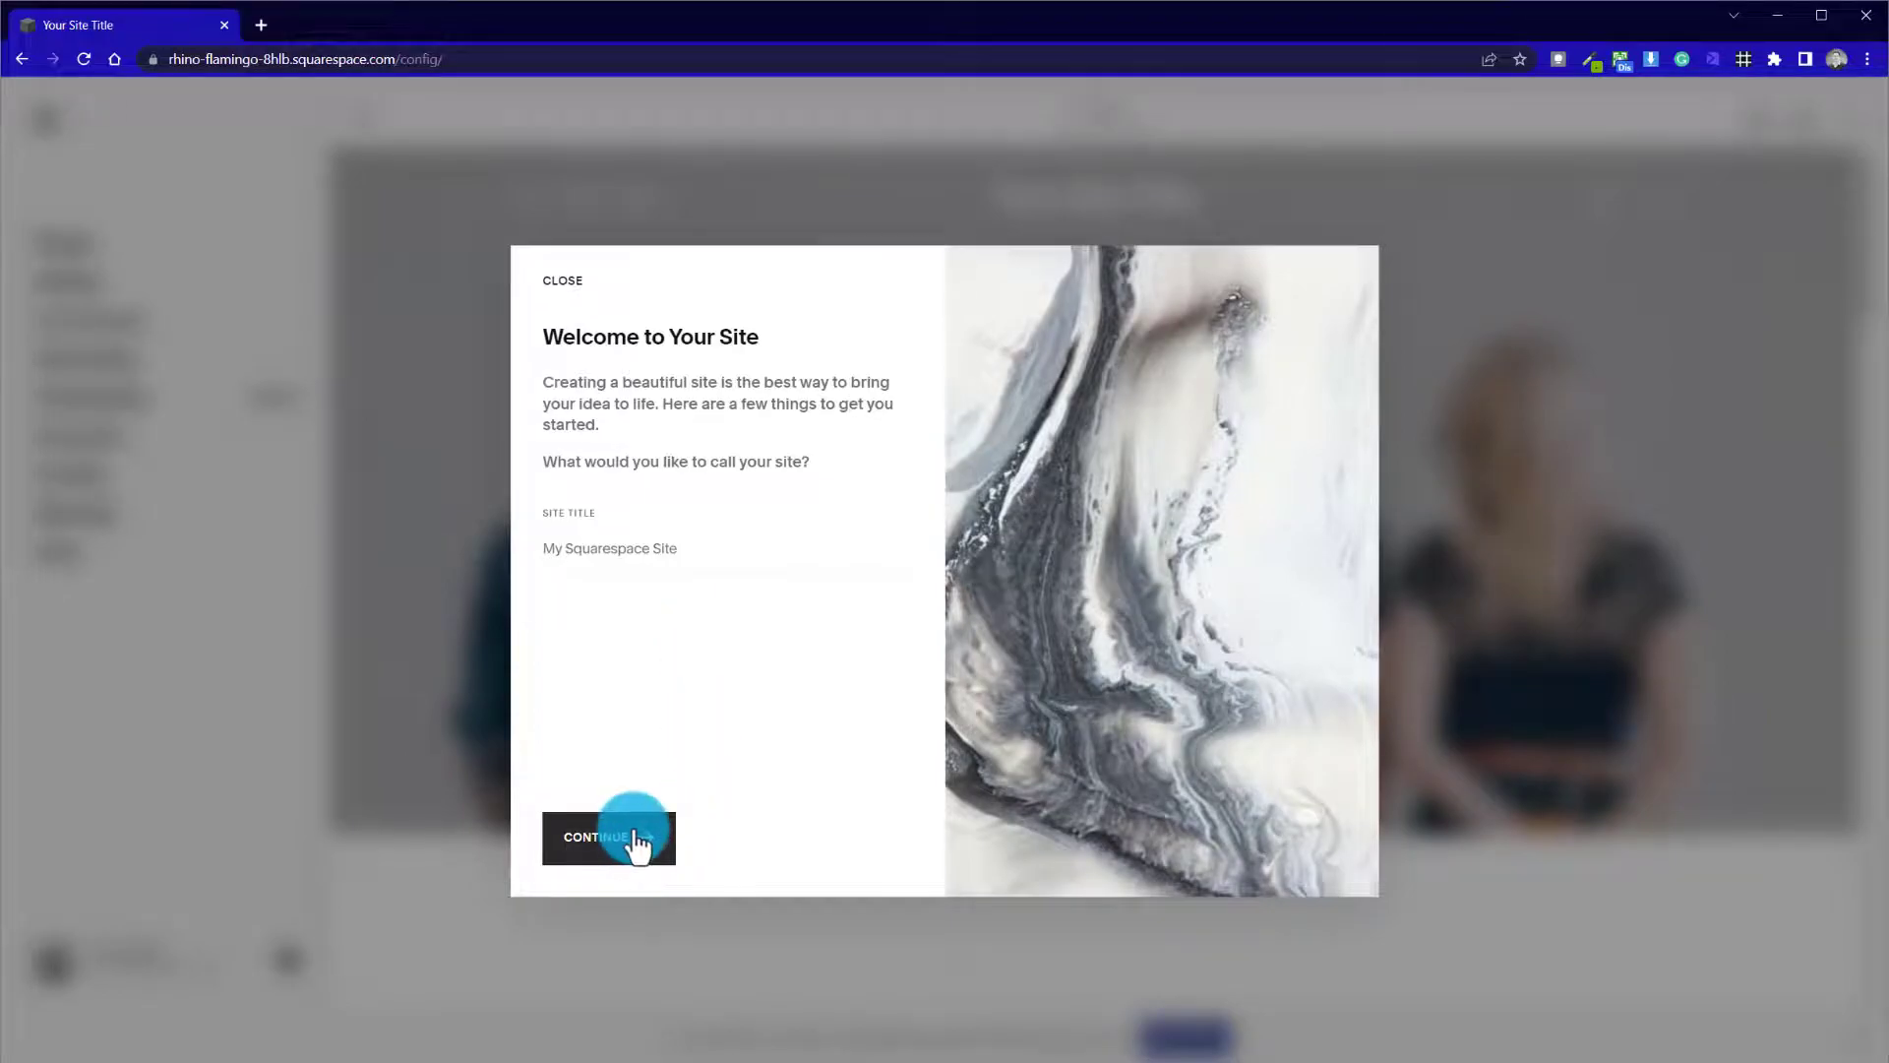
click(609, 839)
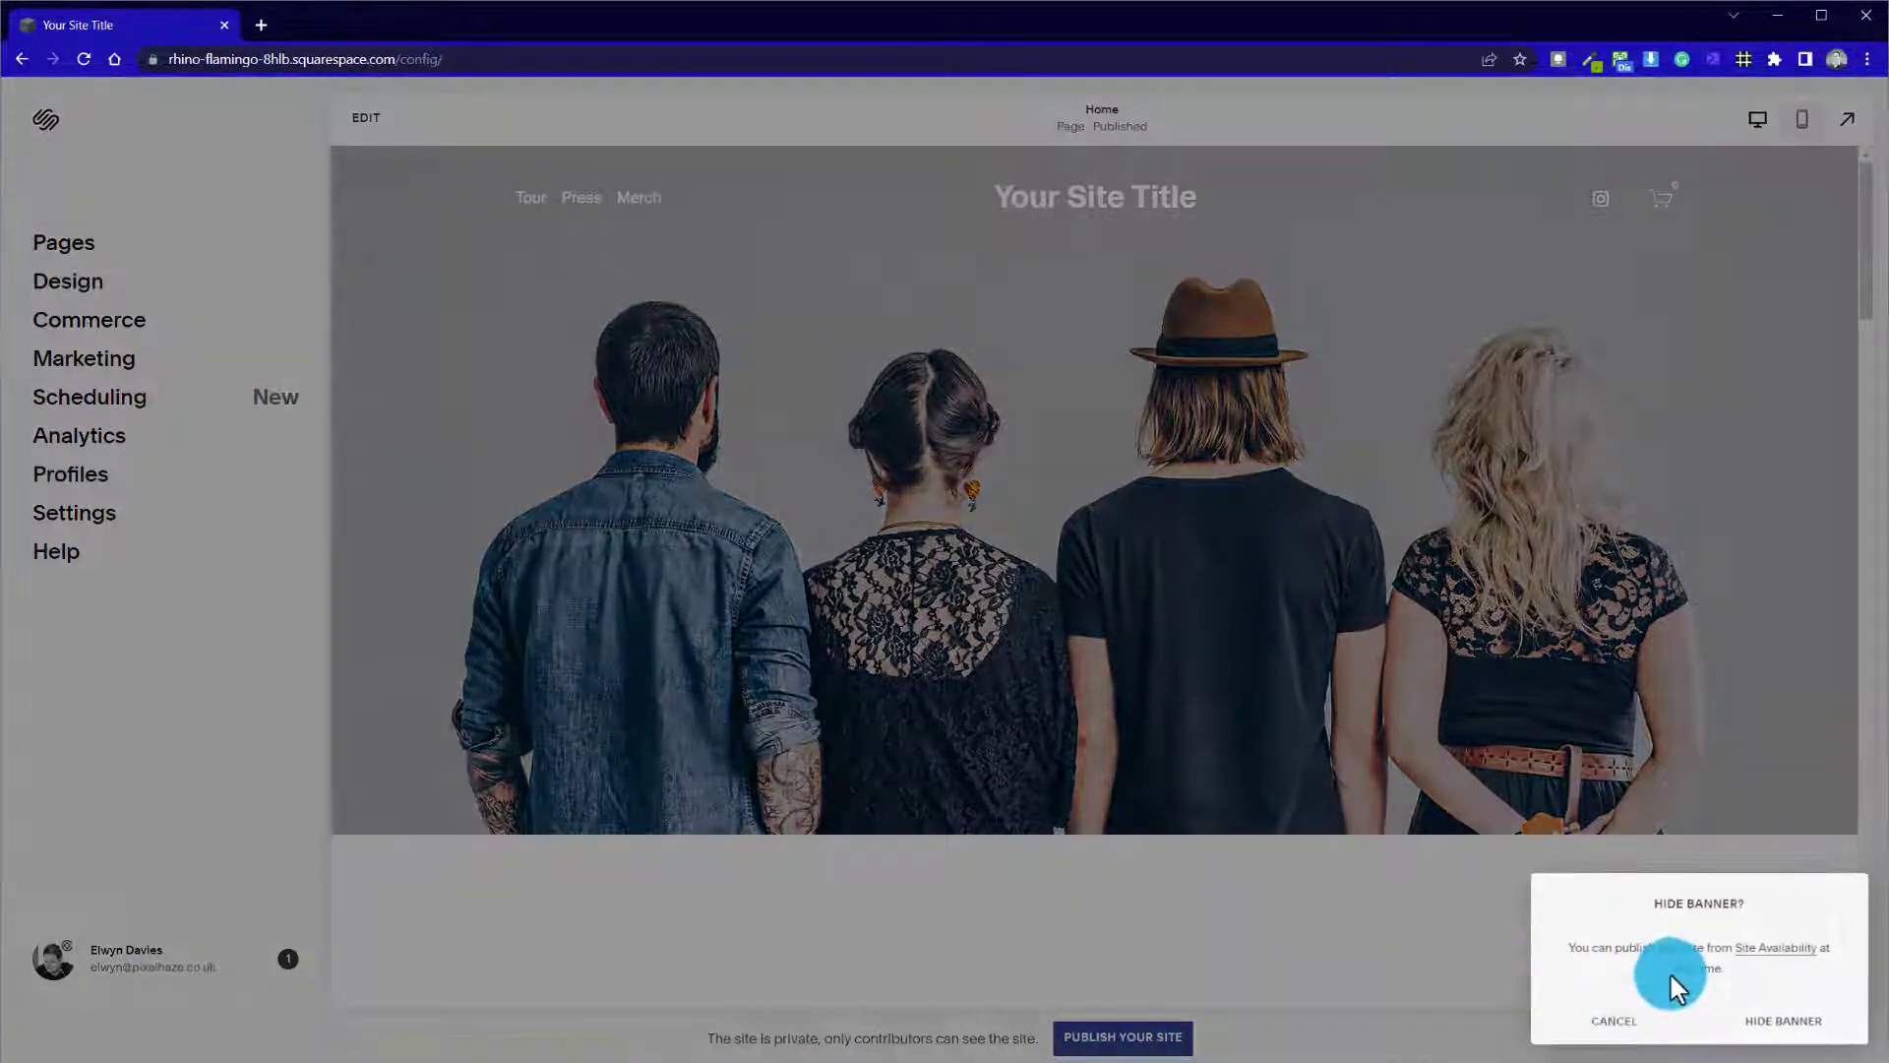
click(1781, 1022)
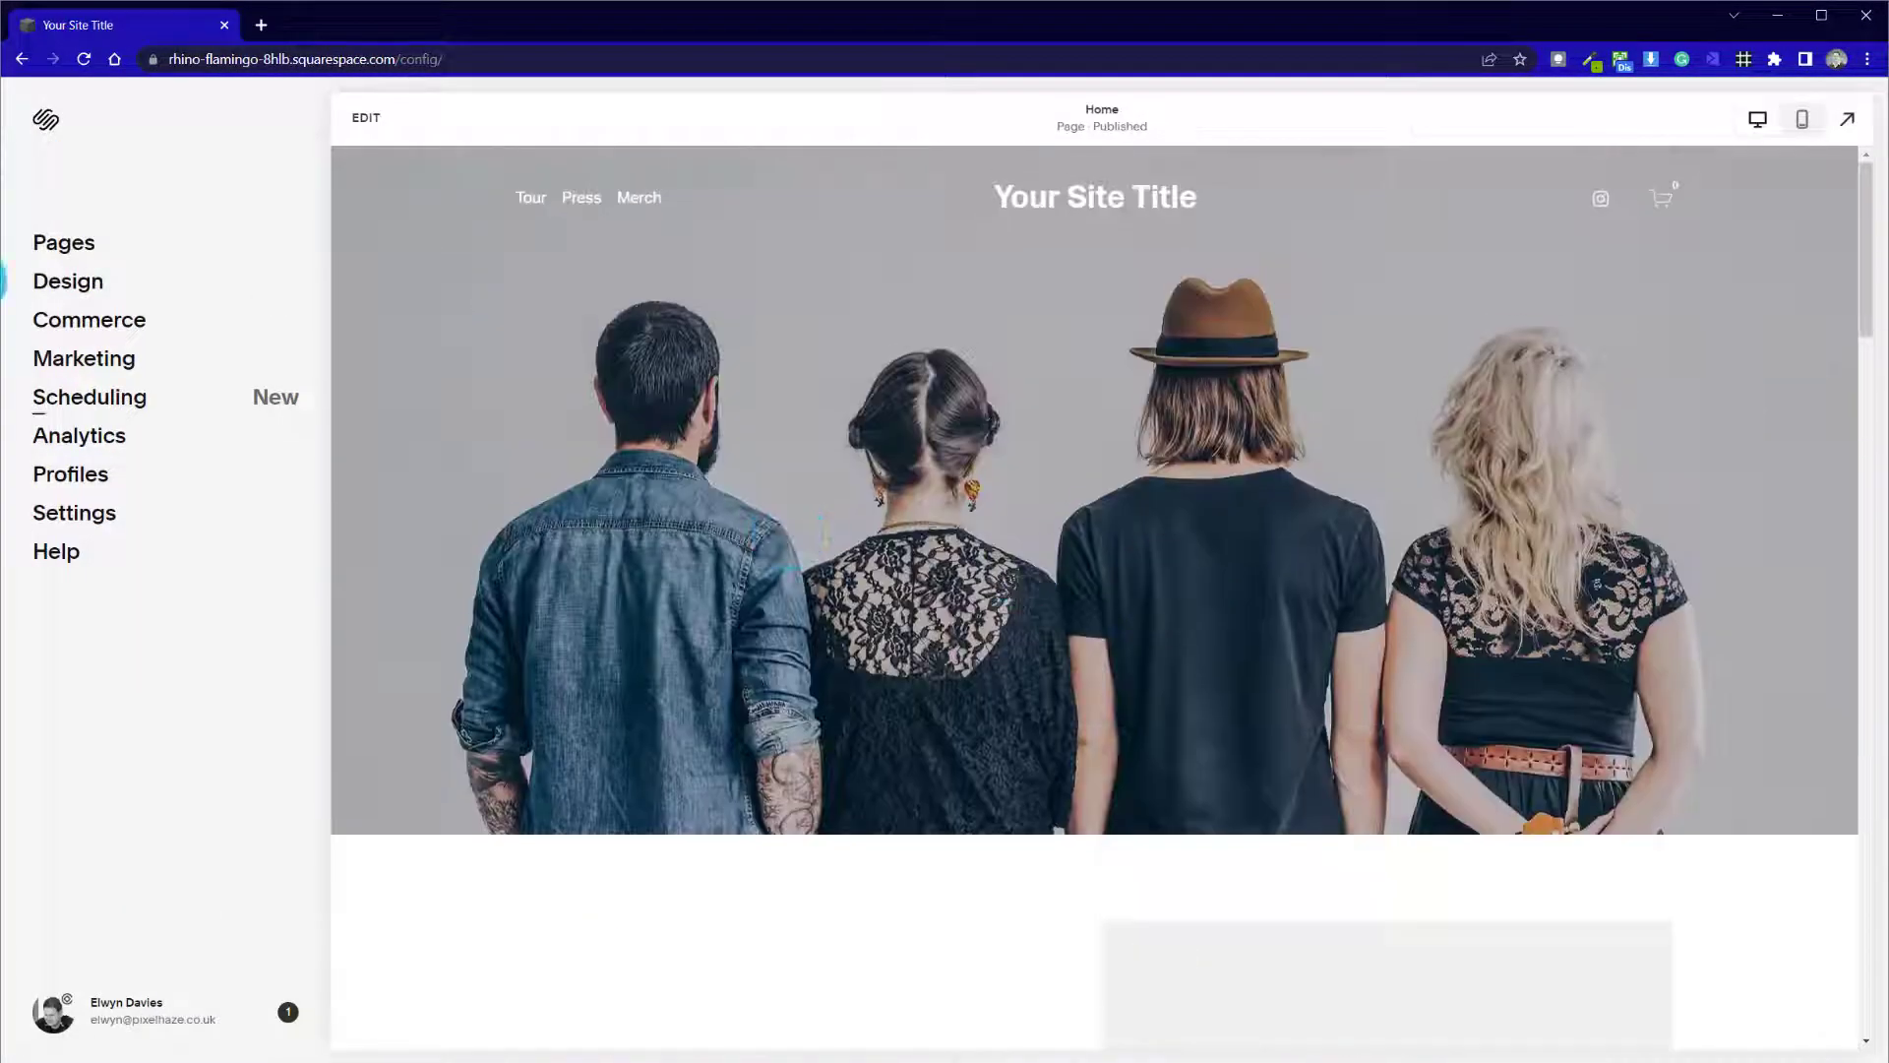
From the Pages panel, add a blank New Page to the main navigation
click(63, 242)
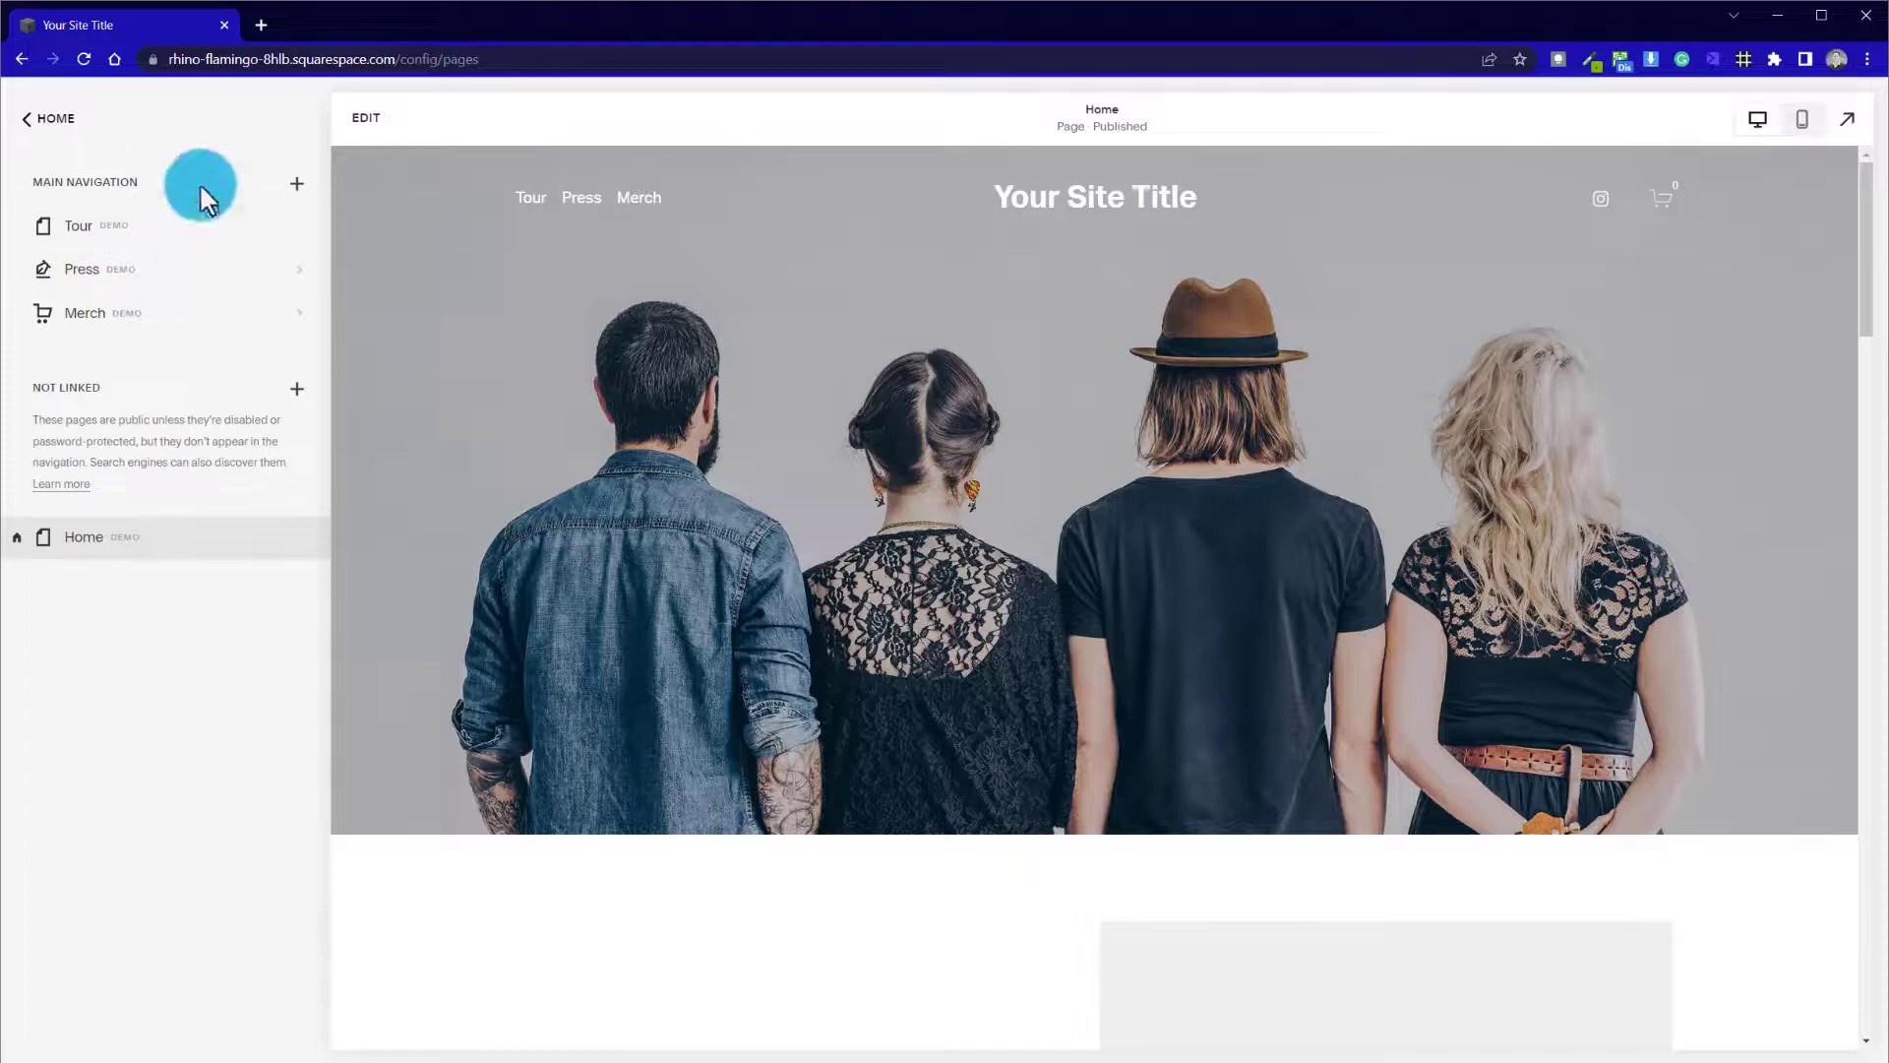
click(297, 184)
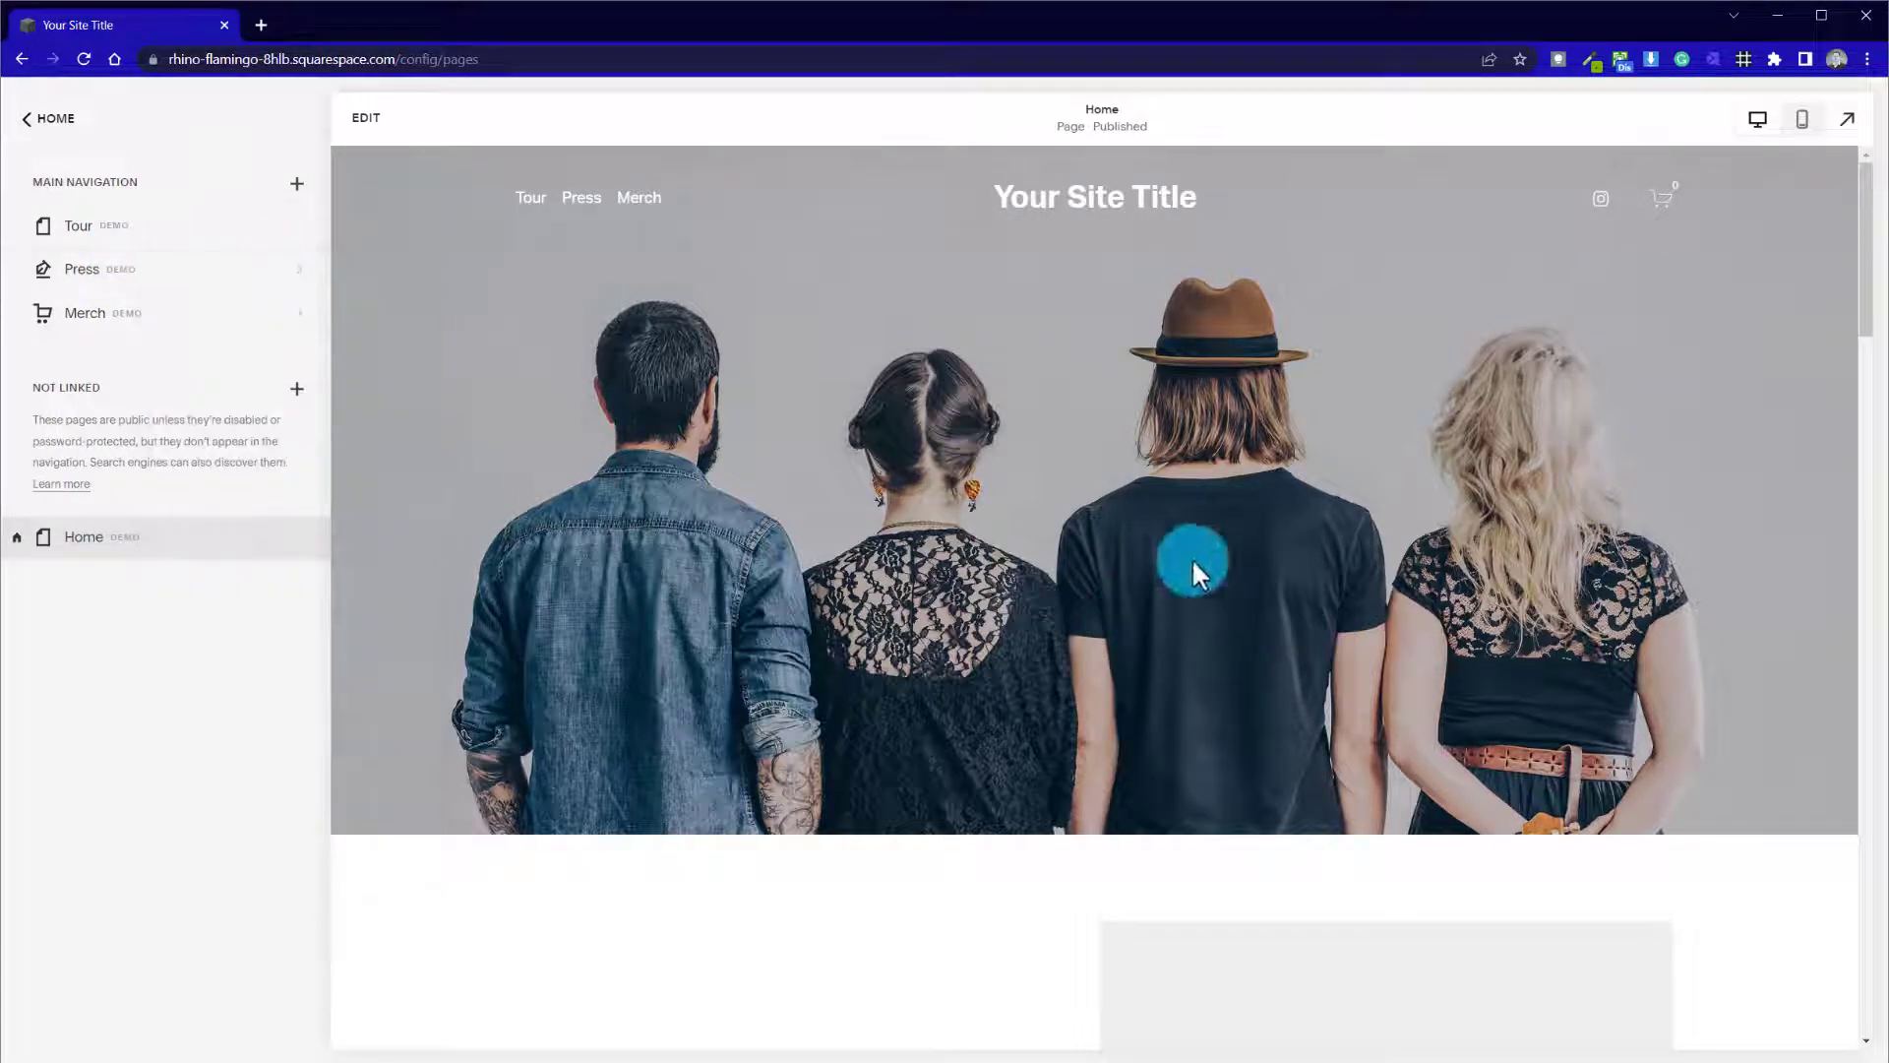
click(297, 183)
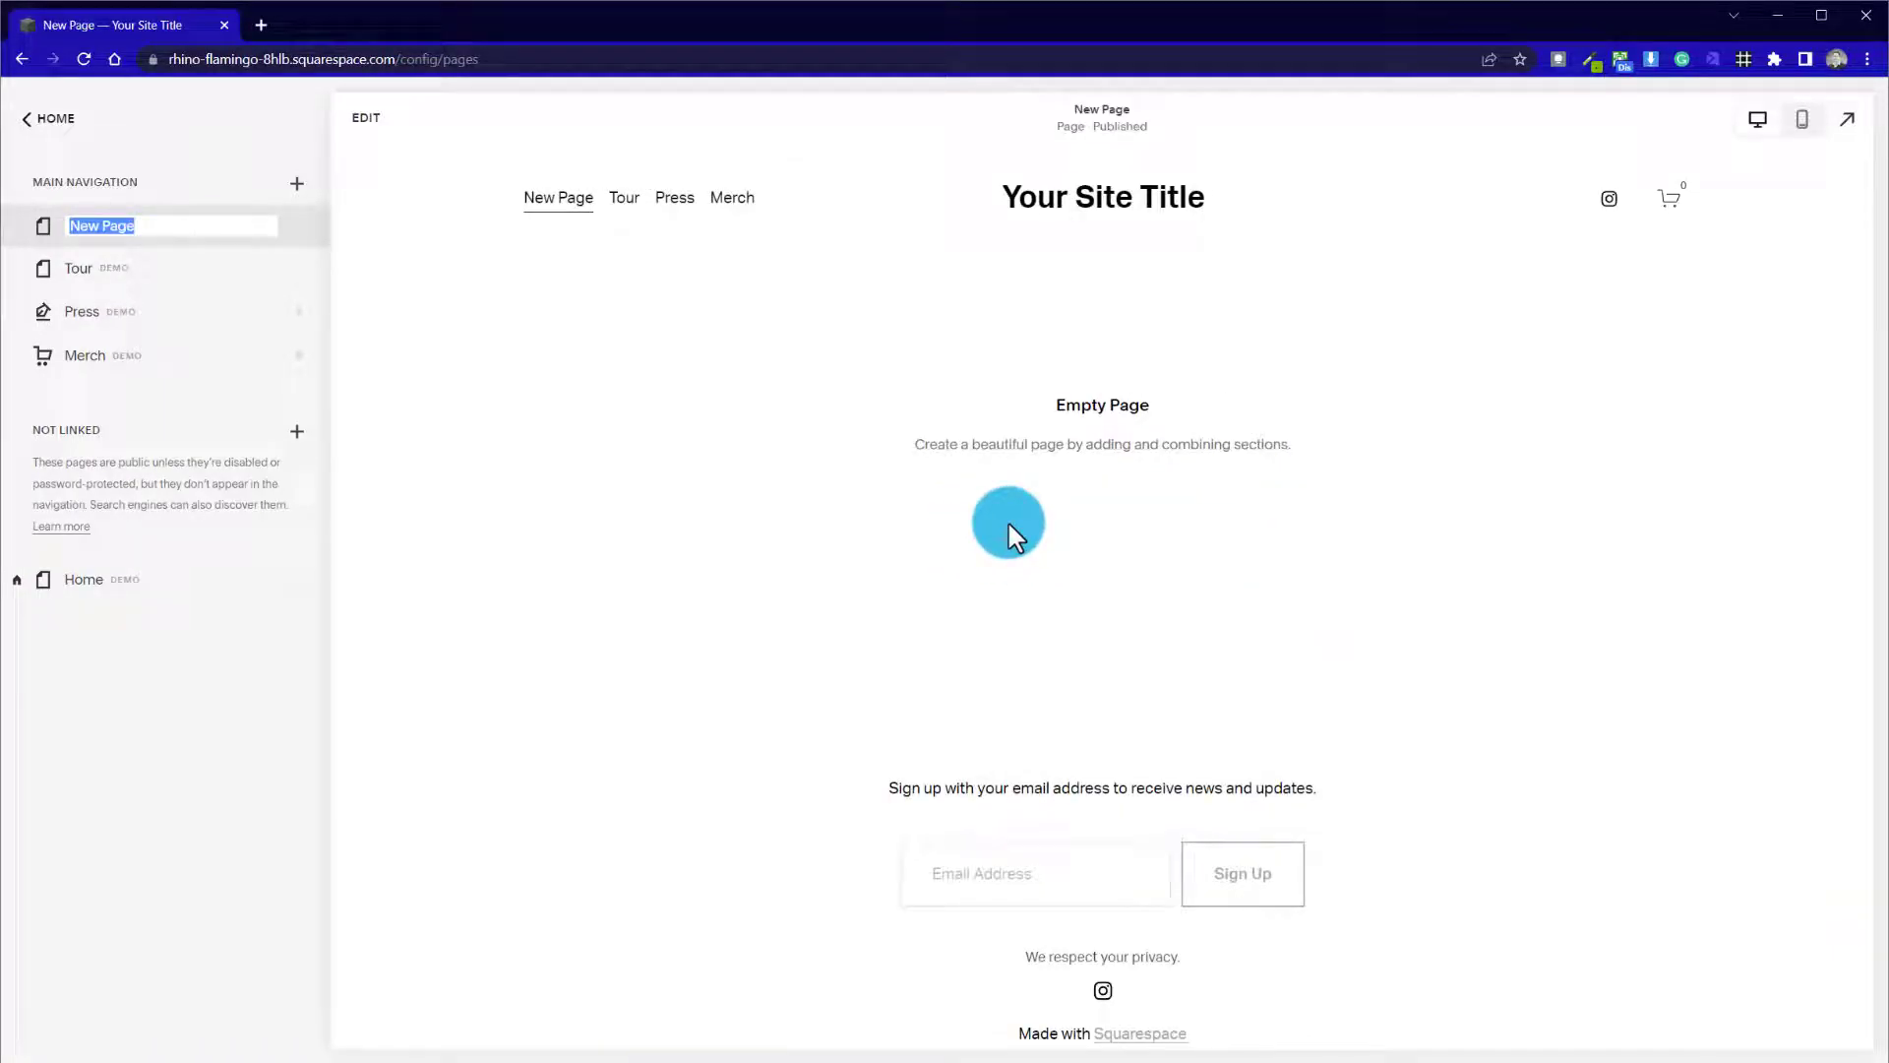
mouse_move(1029, 536)
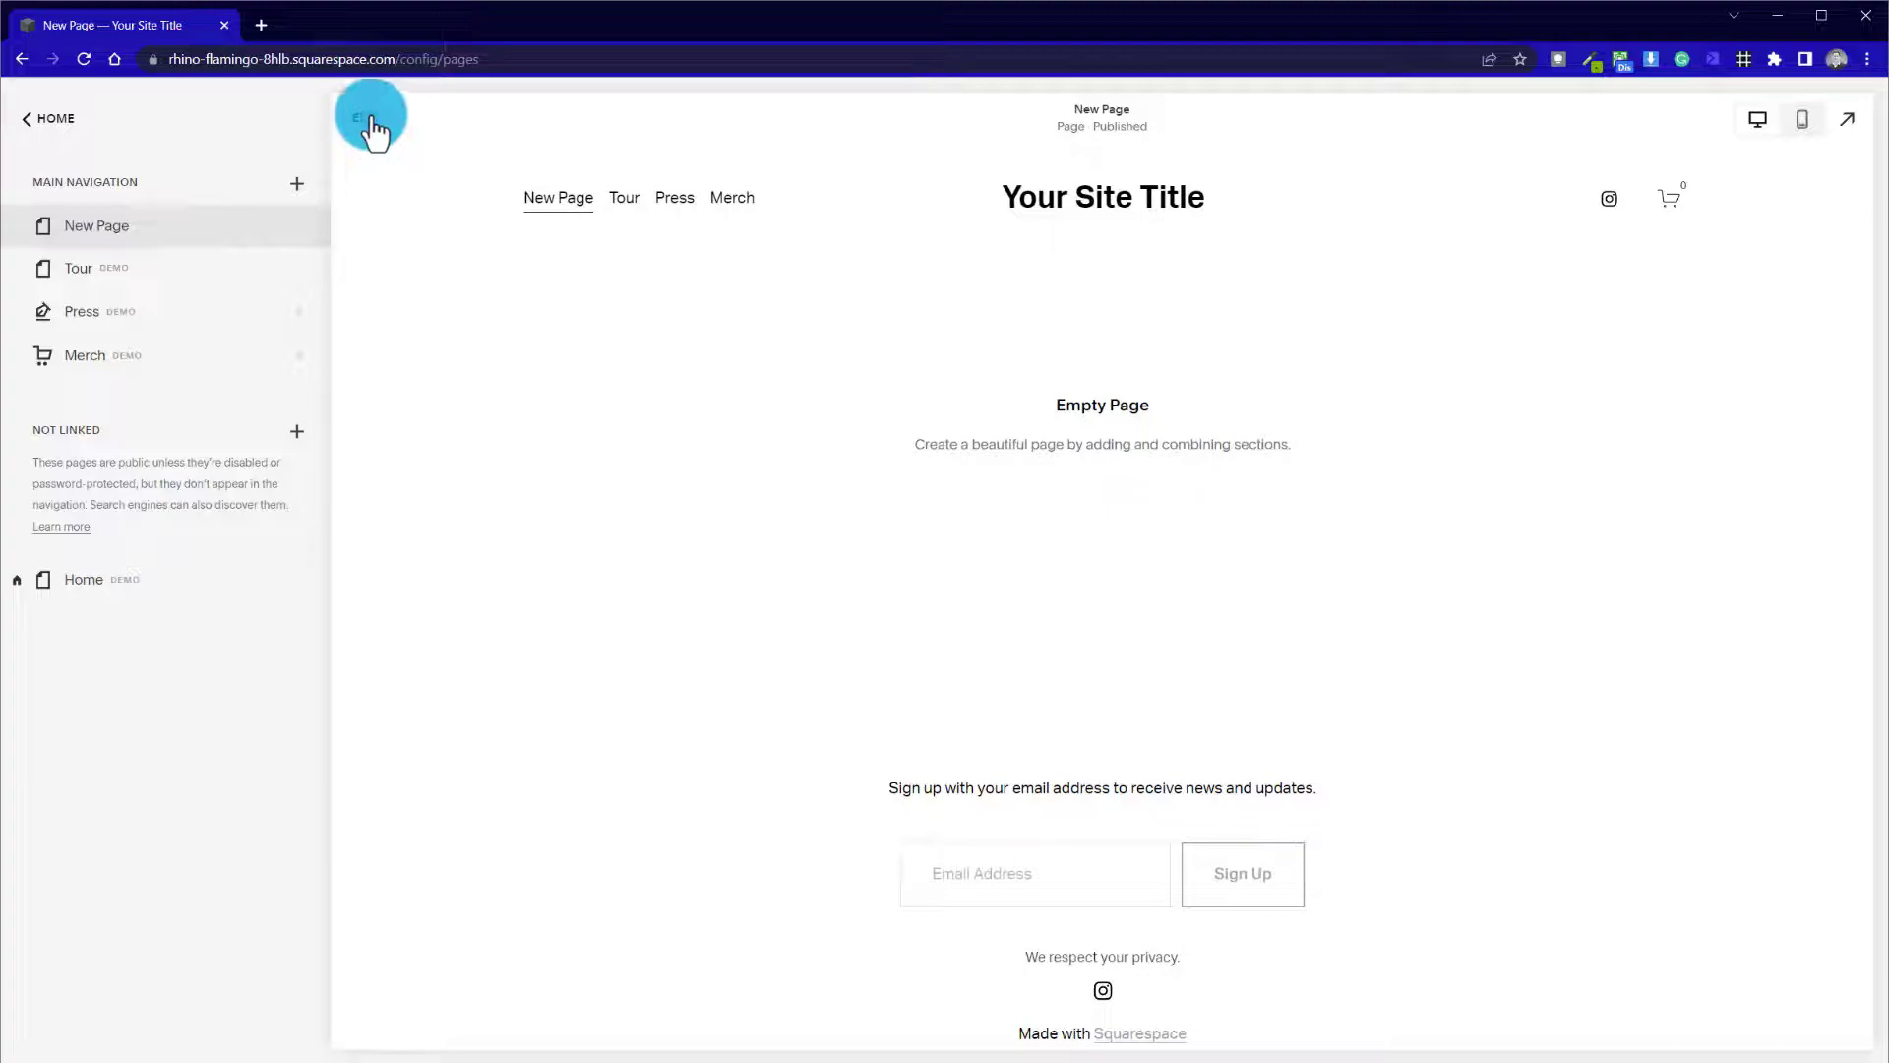
Edit the new page and add an Intro section with text left and image right
click(374, 120)
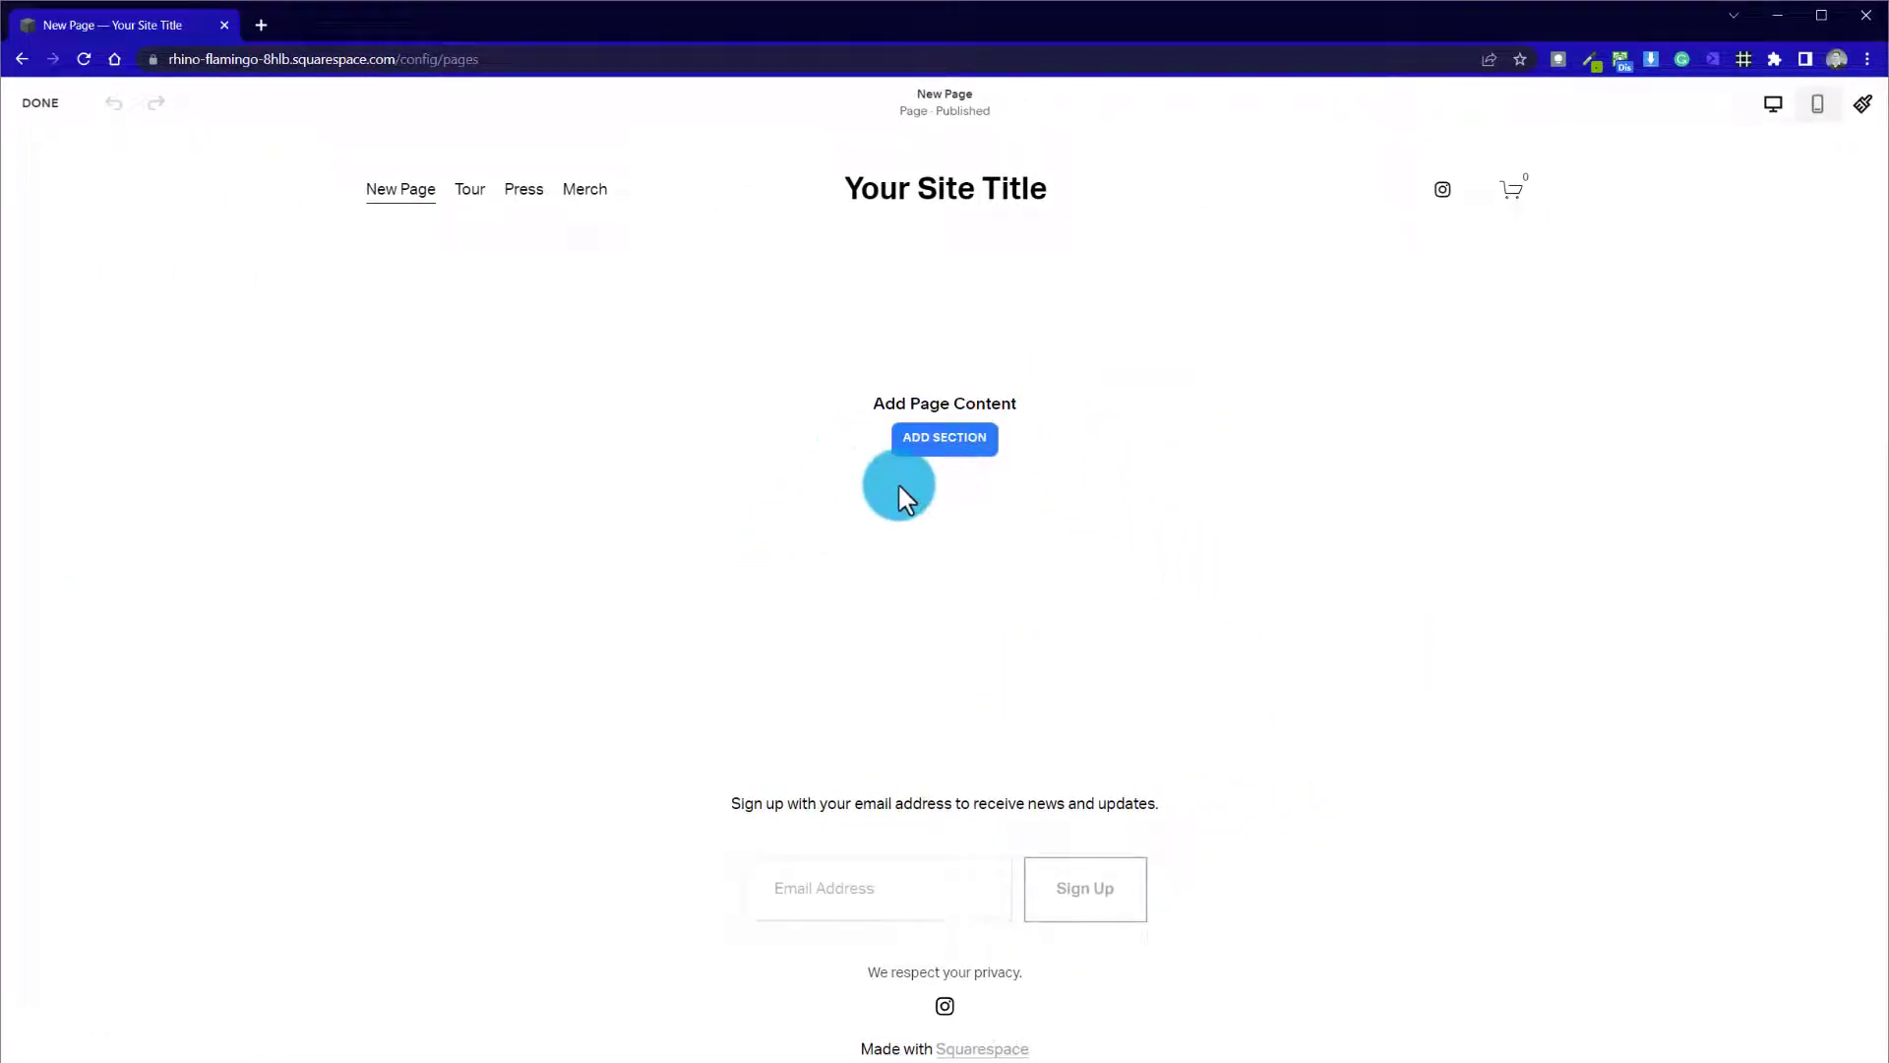
click(942, 437)
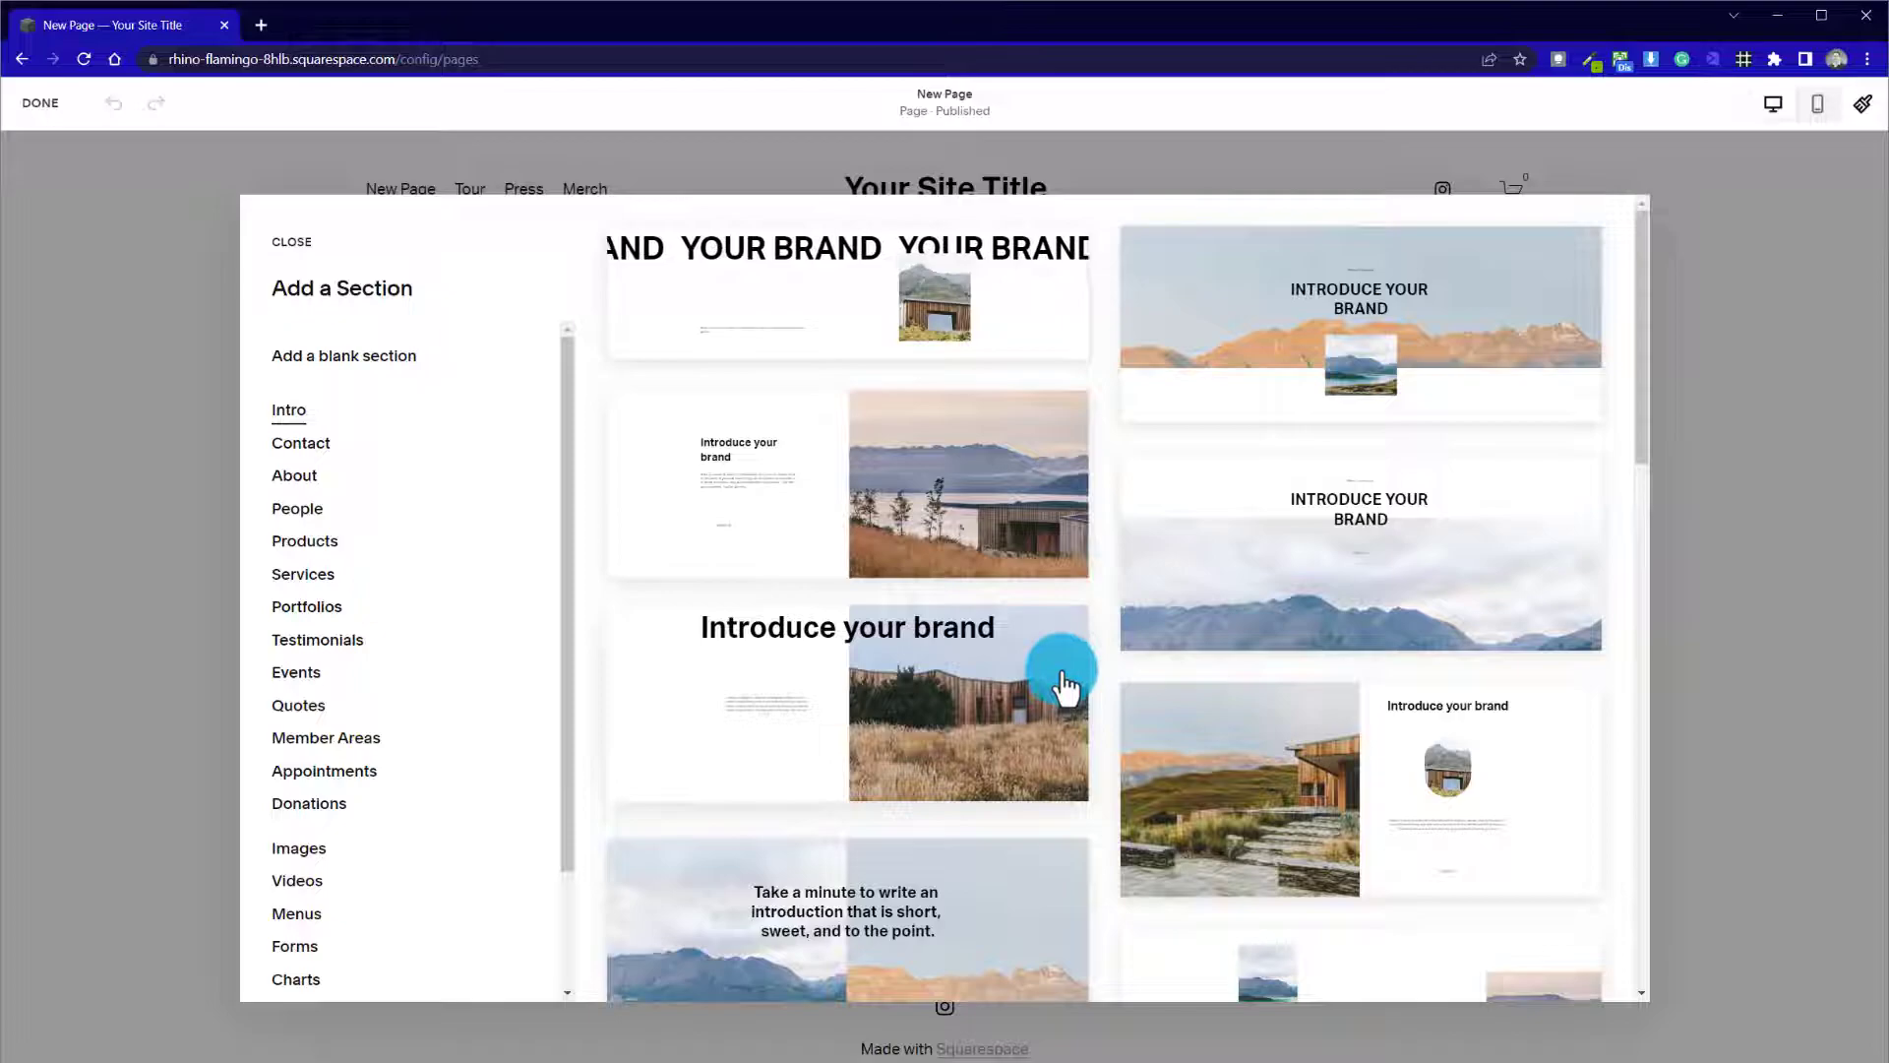
scroll(down, 3)
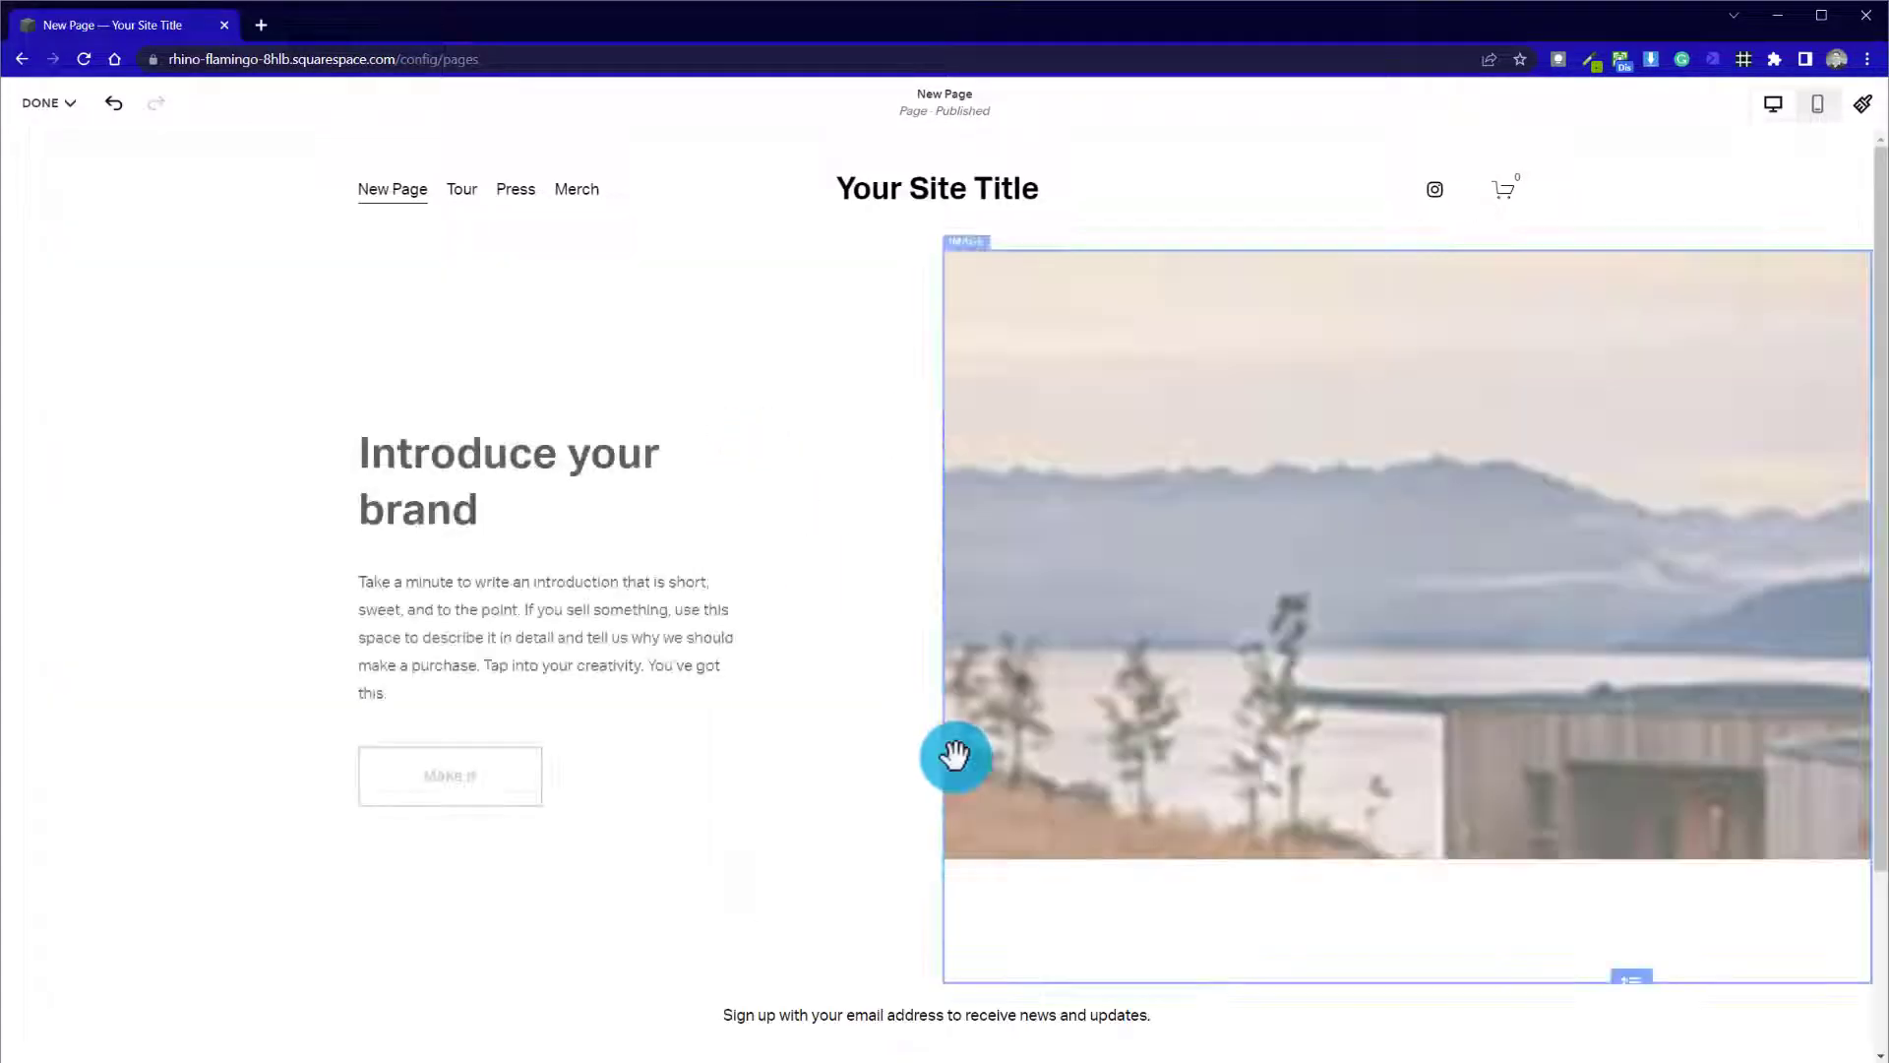
Apply the Light 1 colour theme to the intro section via its Colors settings
click(957, 756)
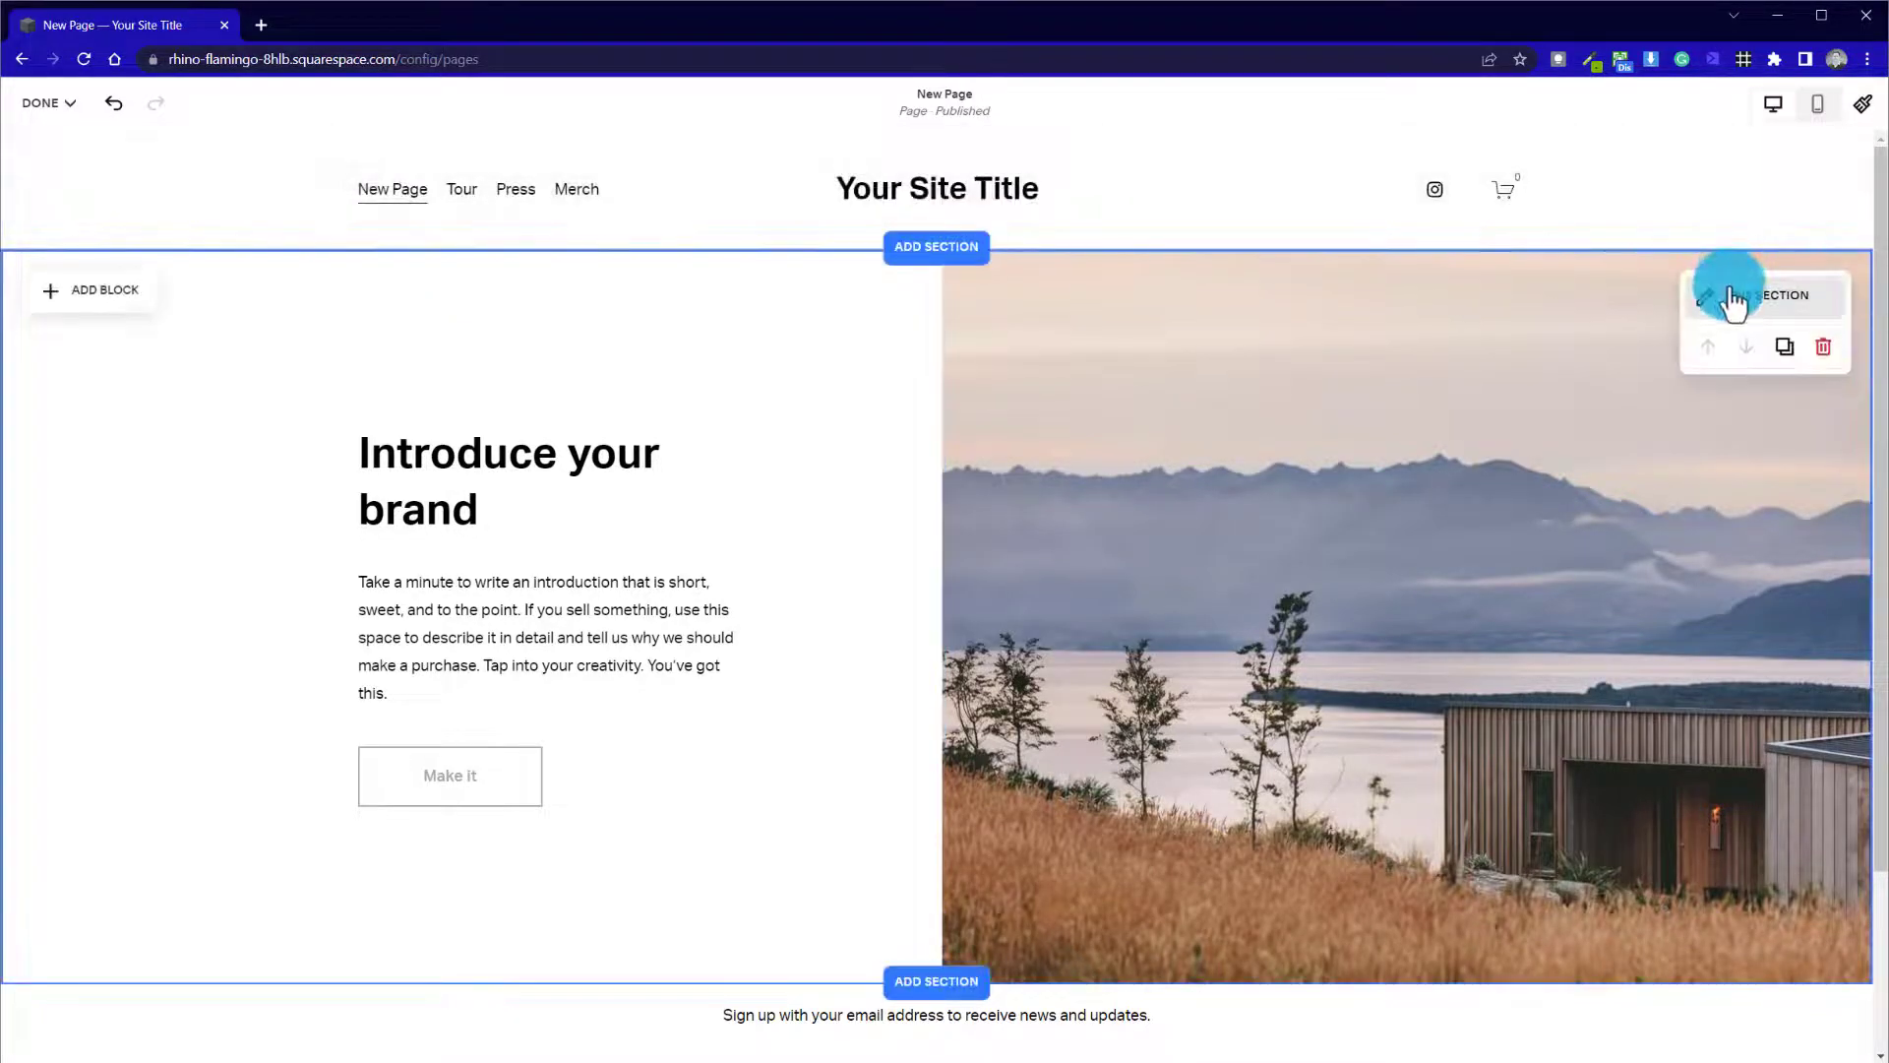
click(1708, 295)
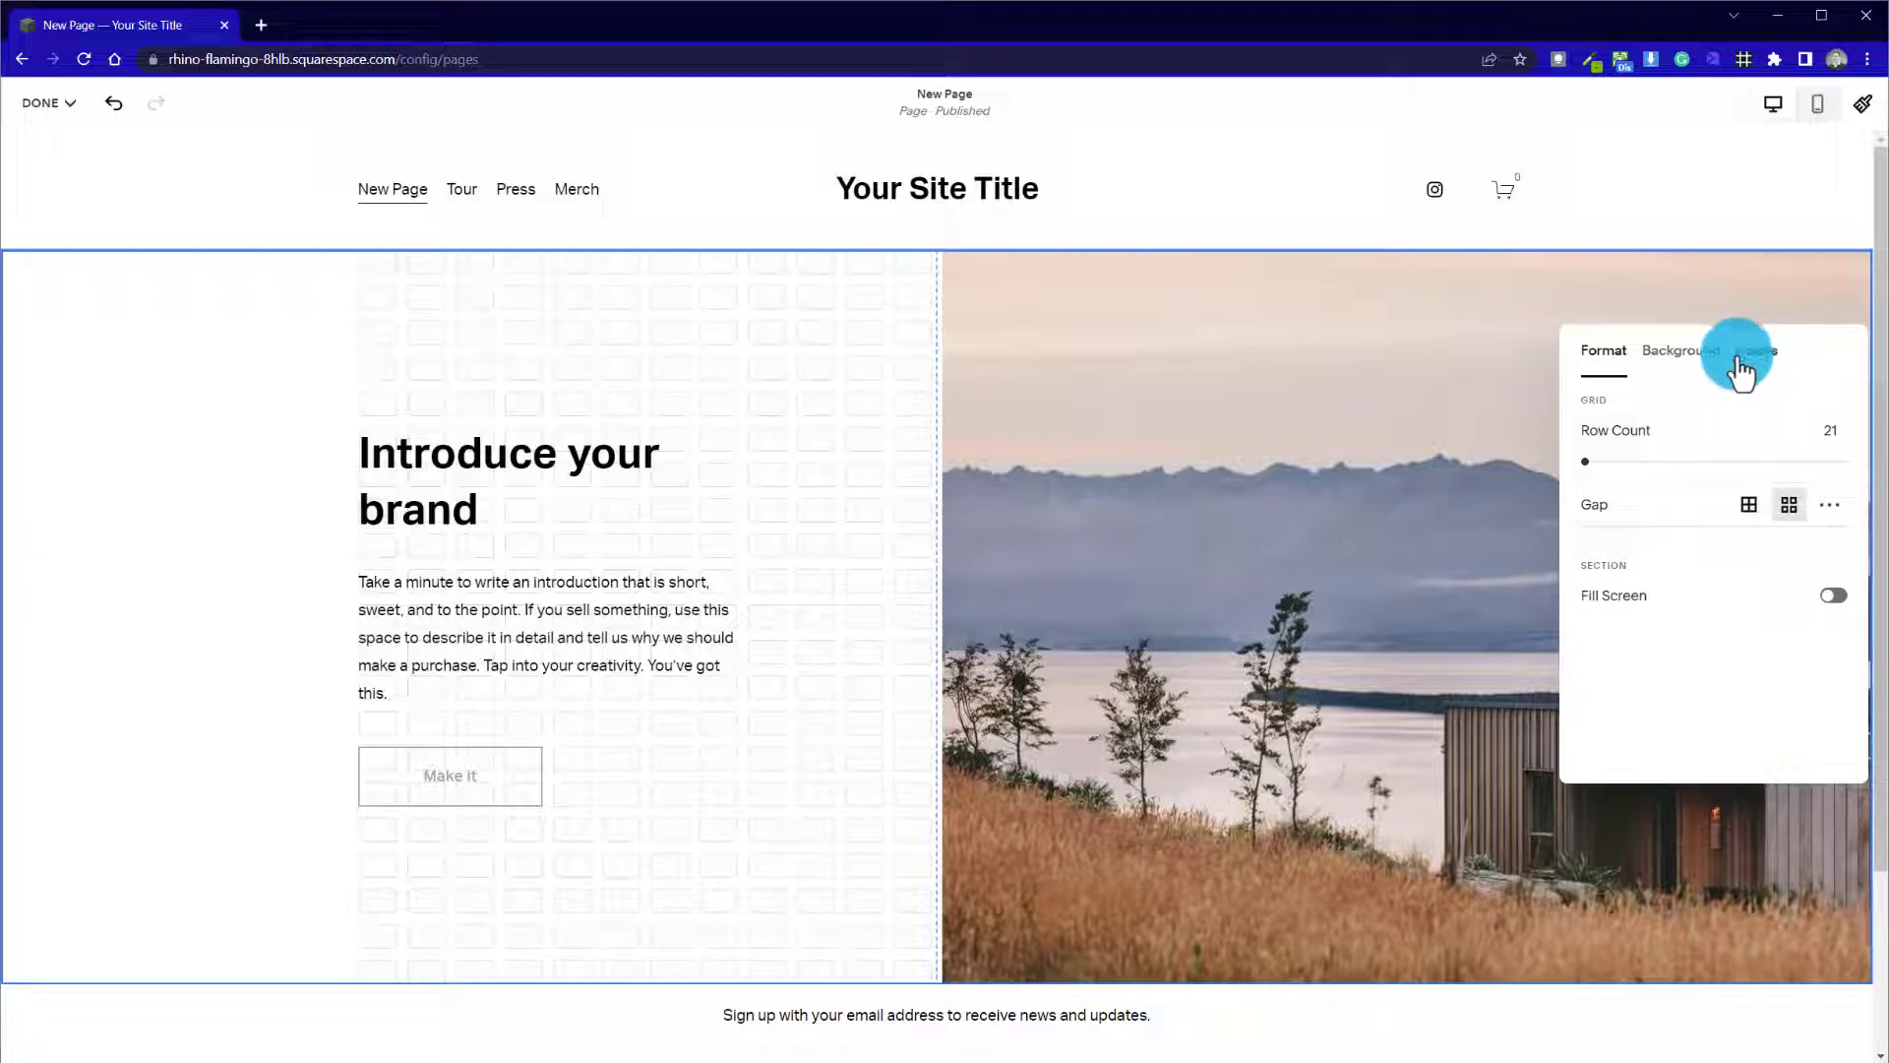
click(1755, 350)
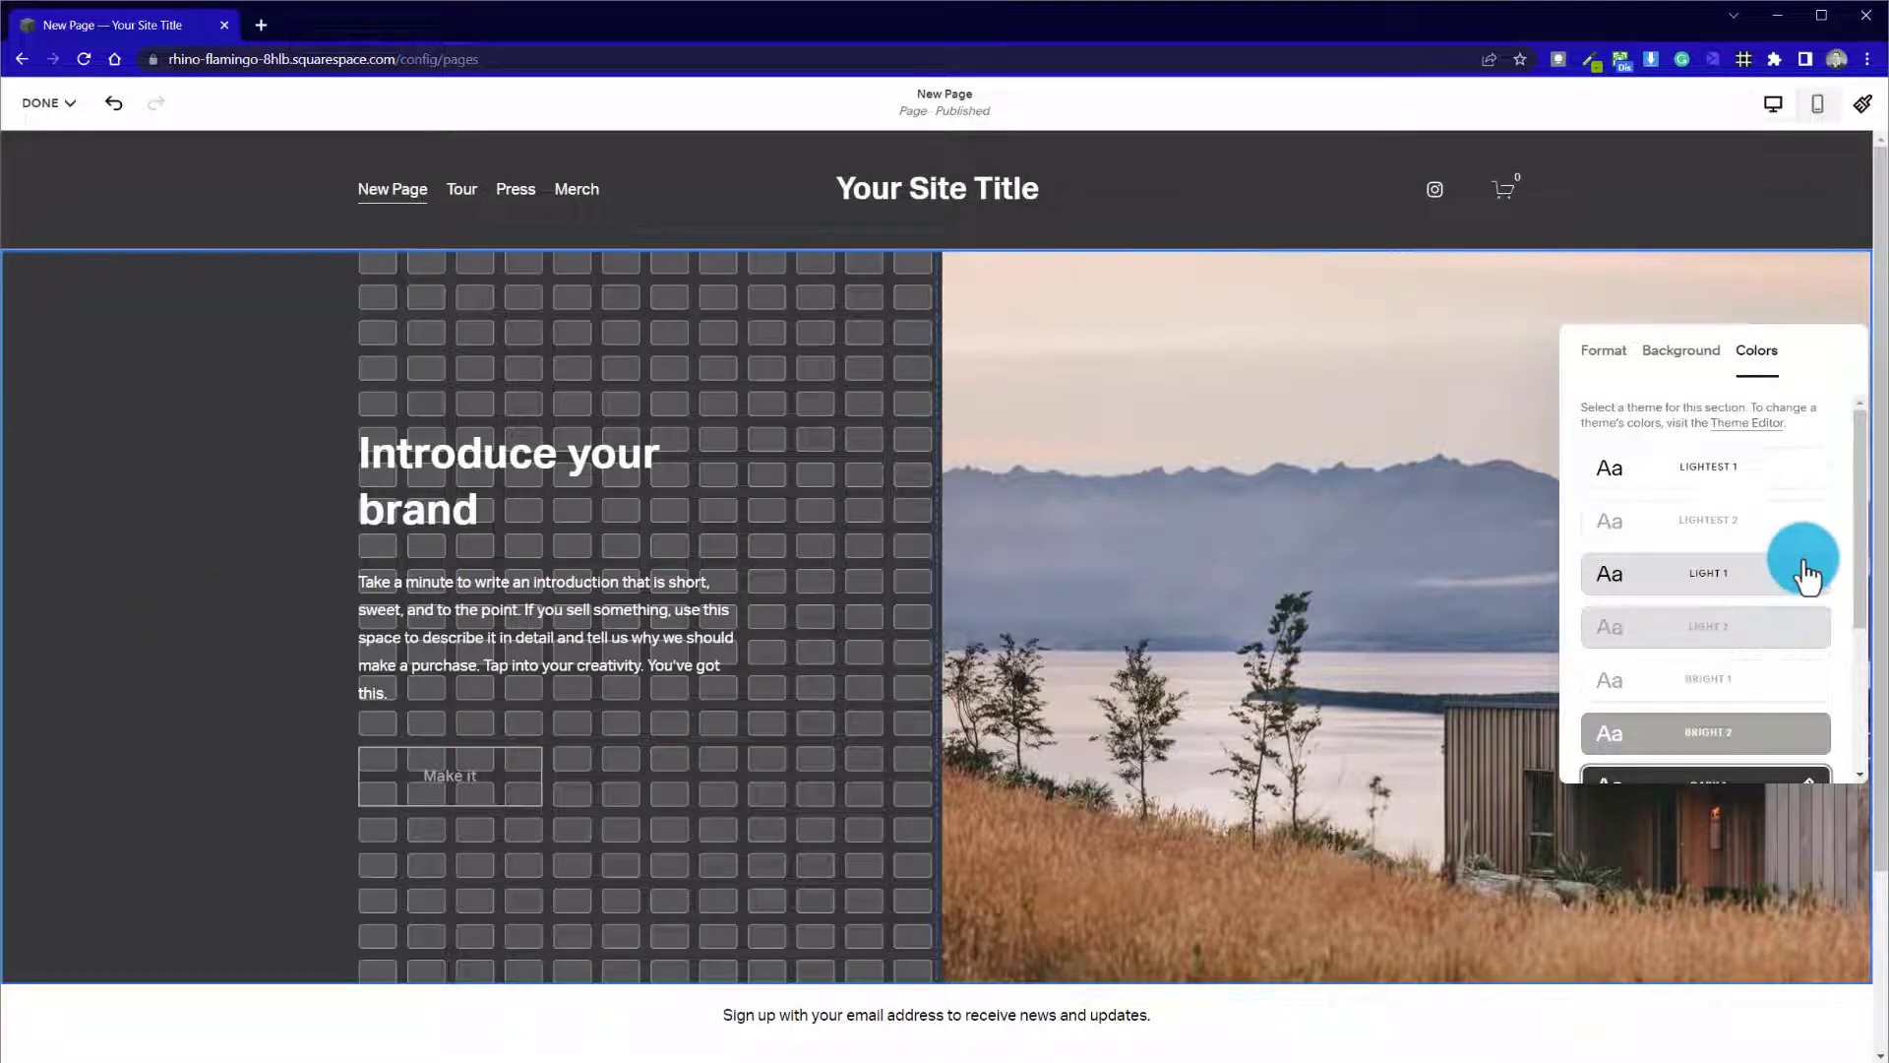
click(1704, 572)
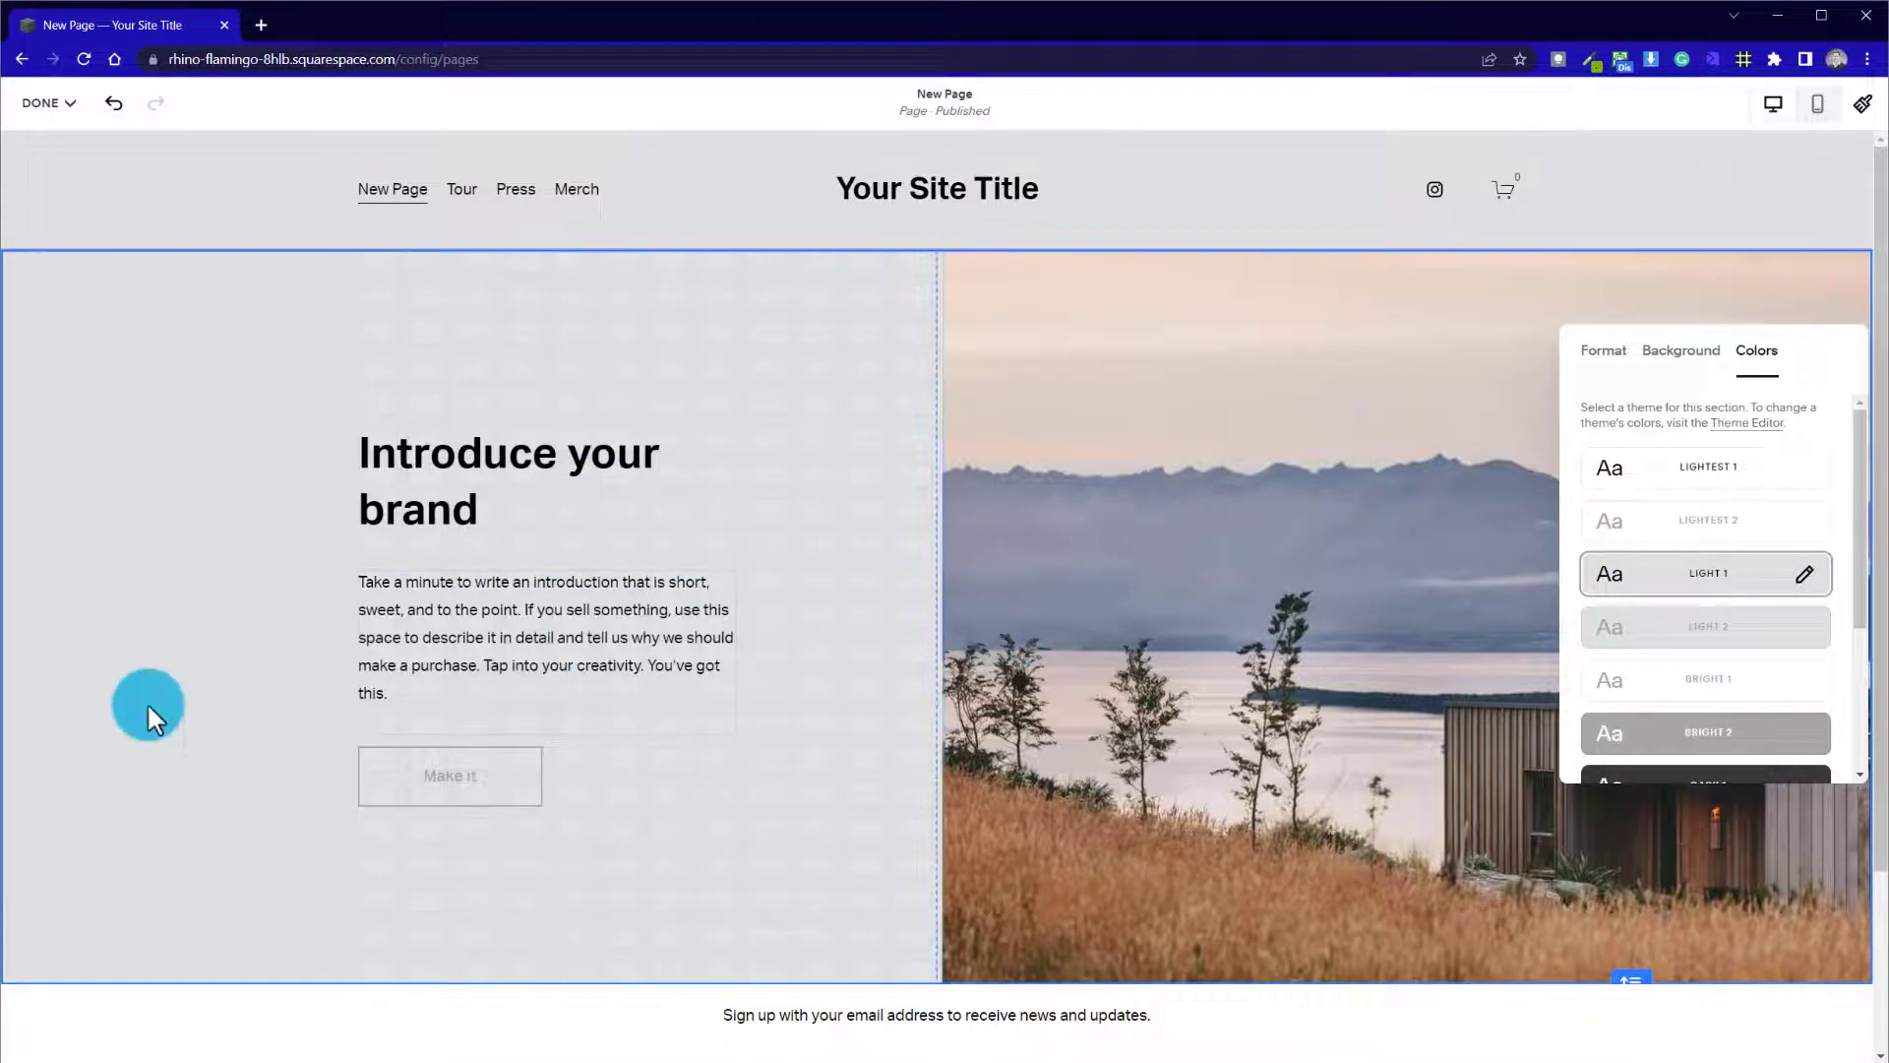
scroll(down, 3)
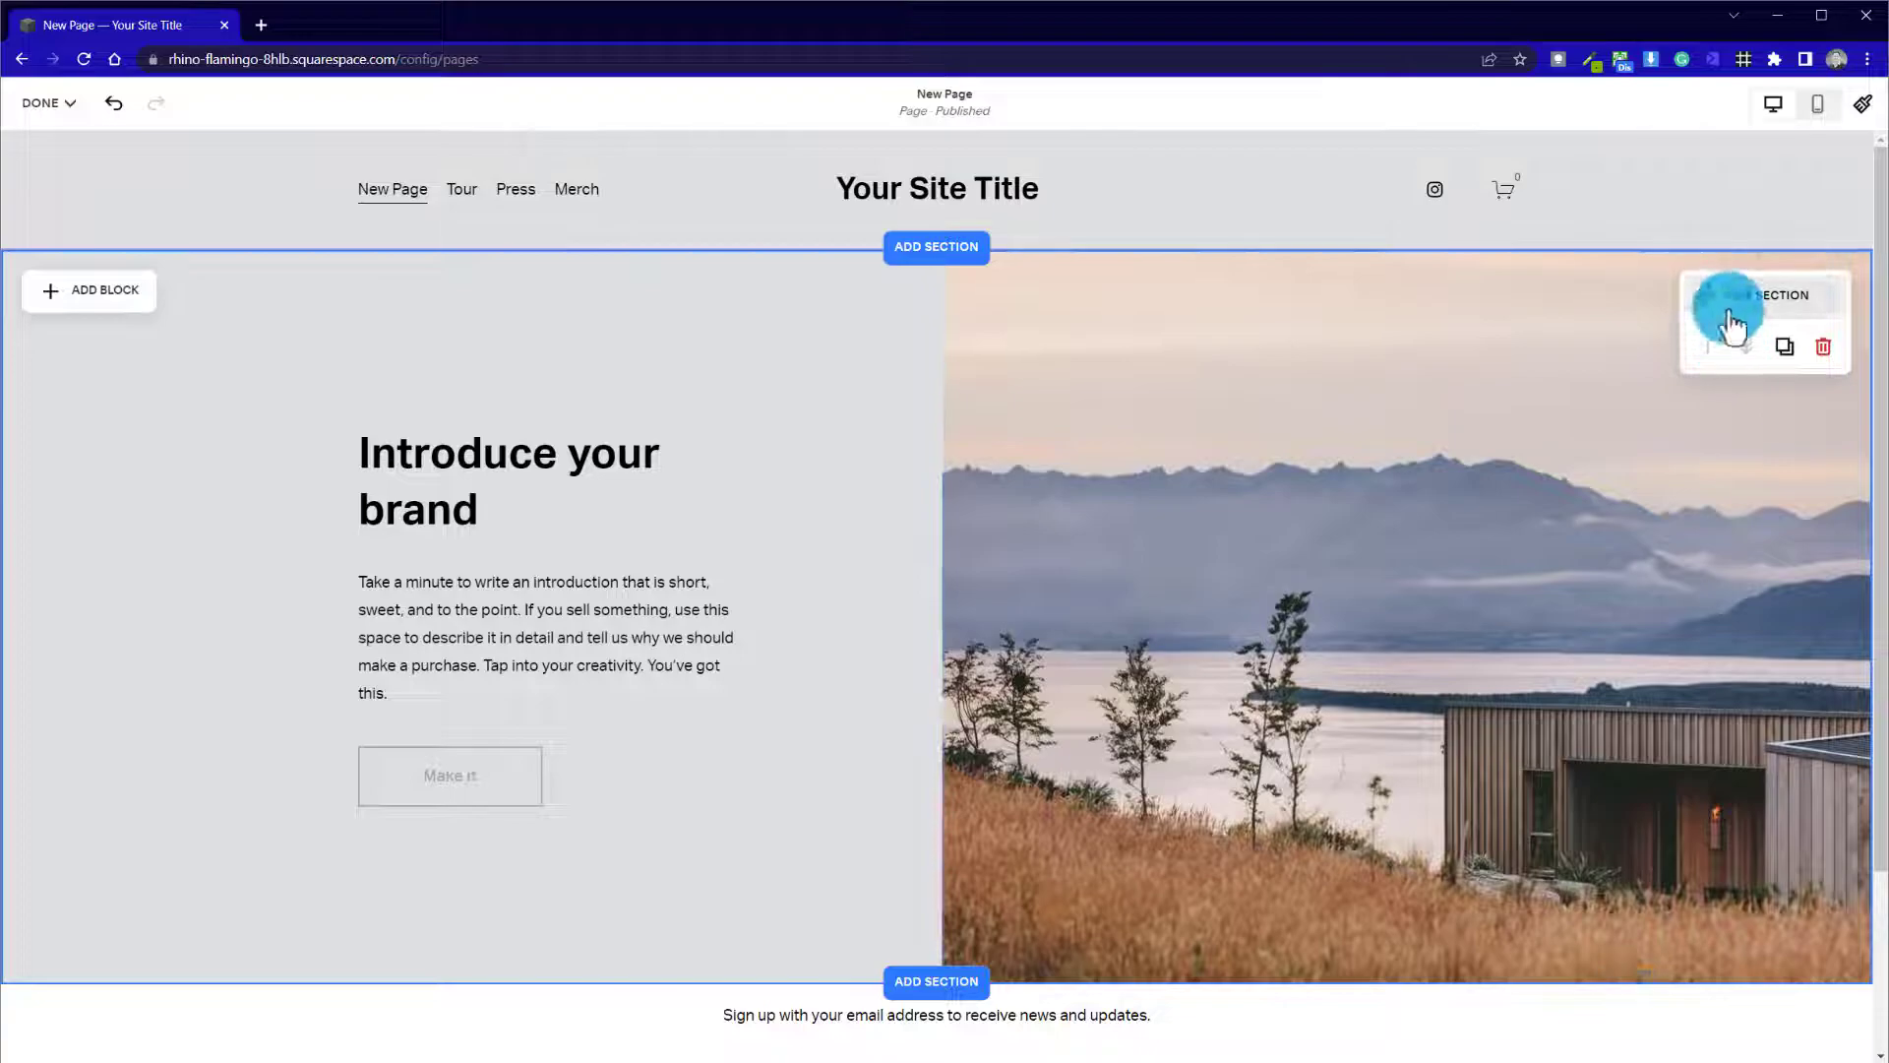
Reopen the intro section's settings showing its 21-row grid and fill-screen option
click(1766, 295)
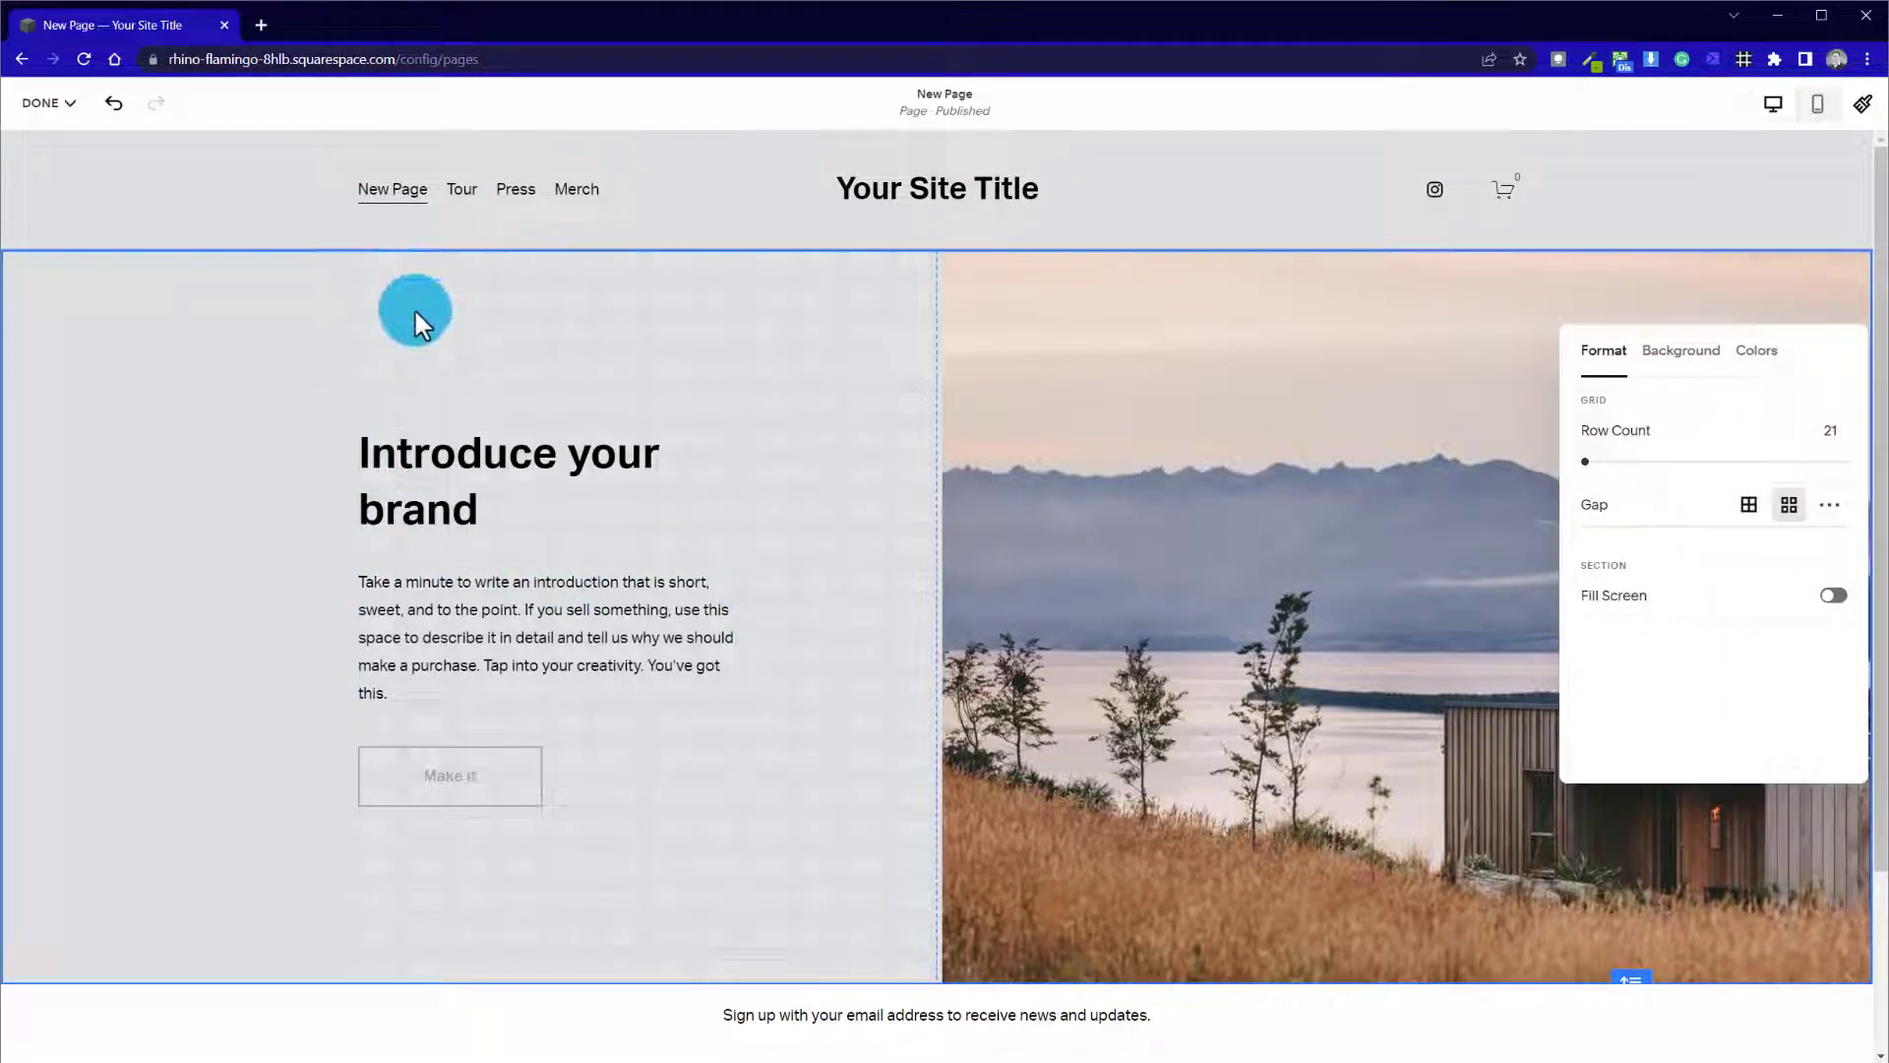
mouse_move(792, 654)
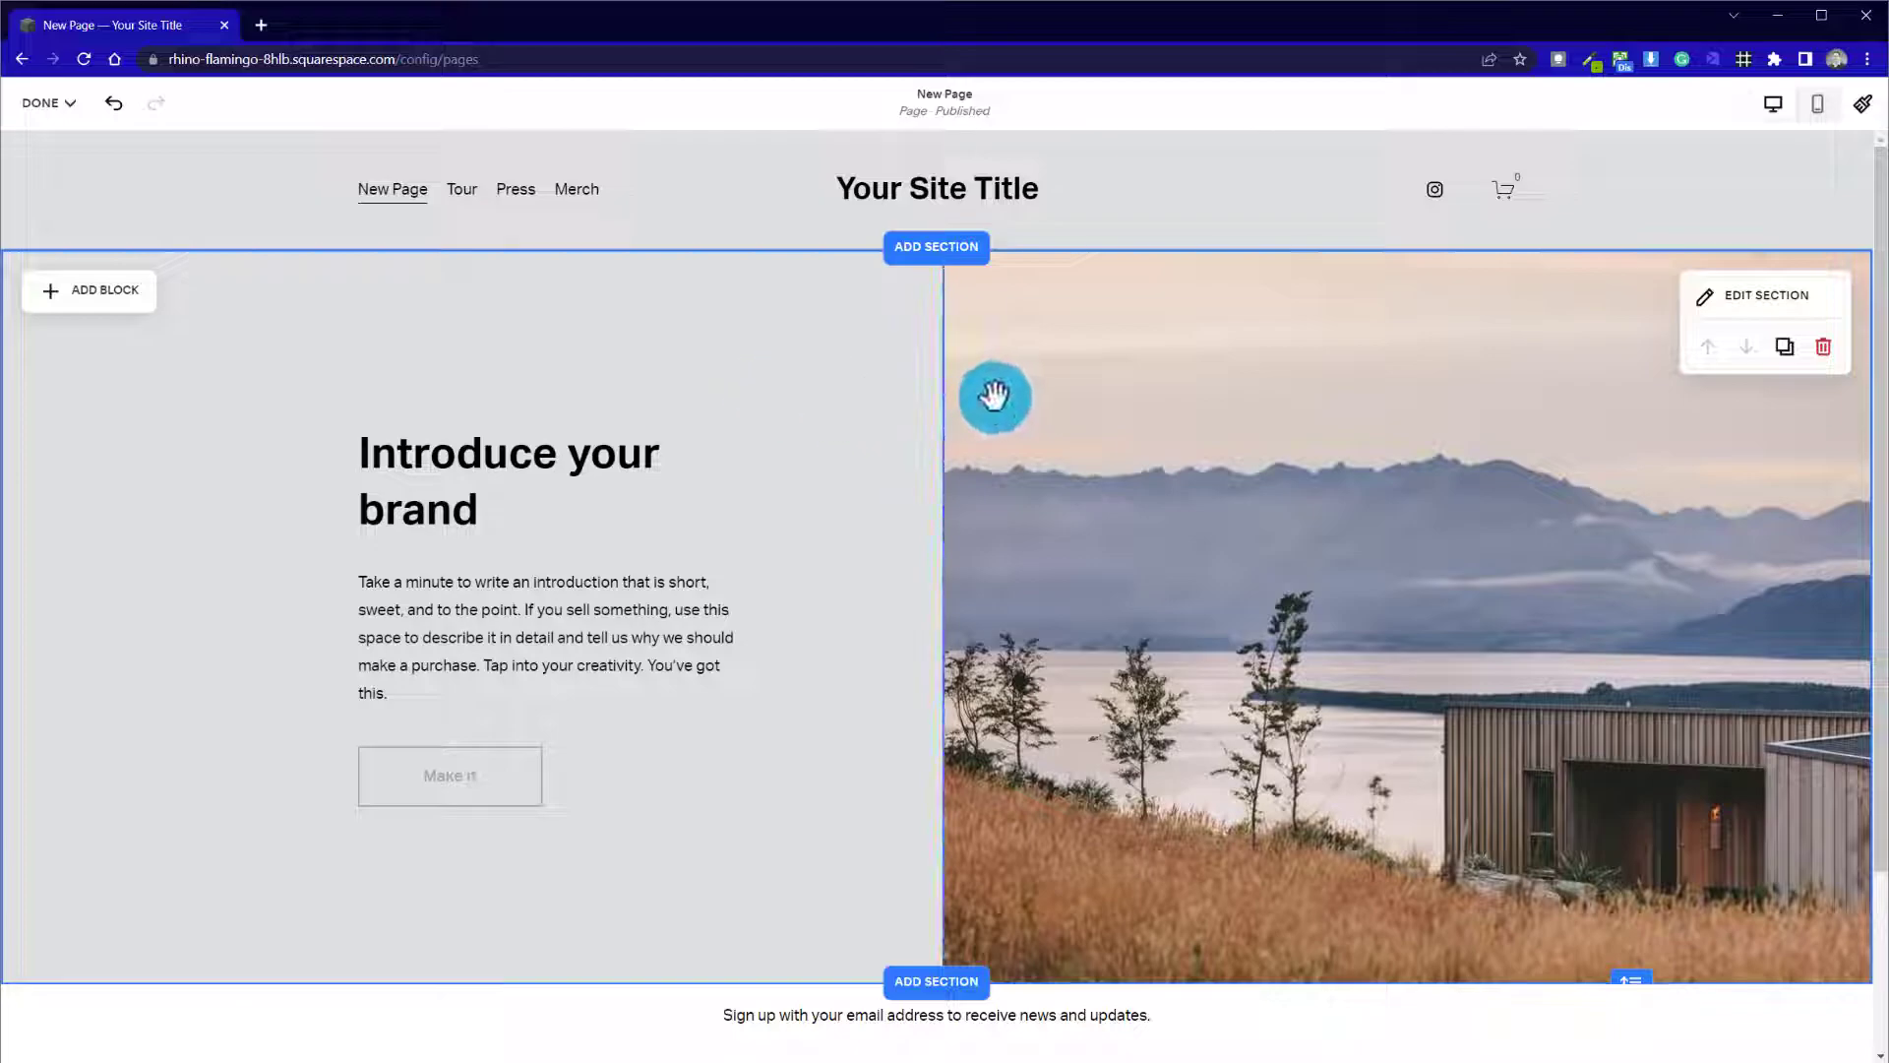
mouse_move(754, 681)
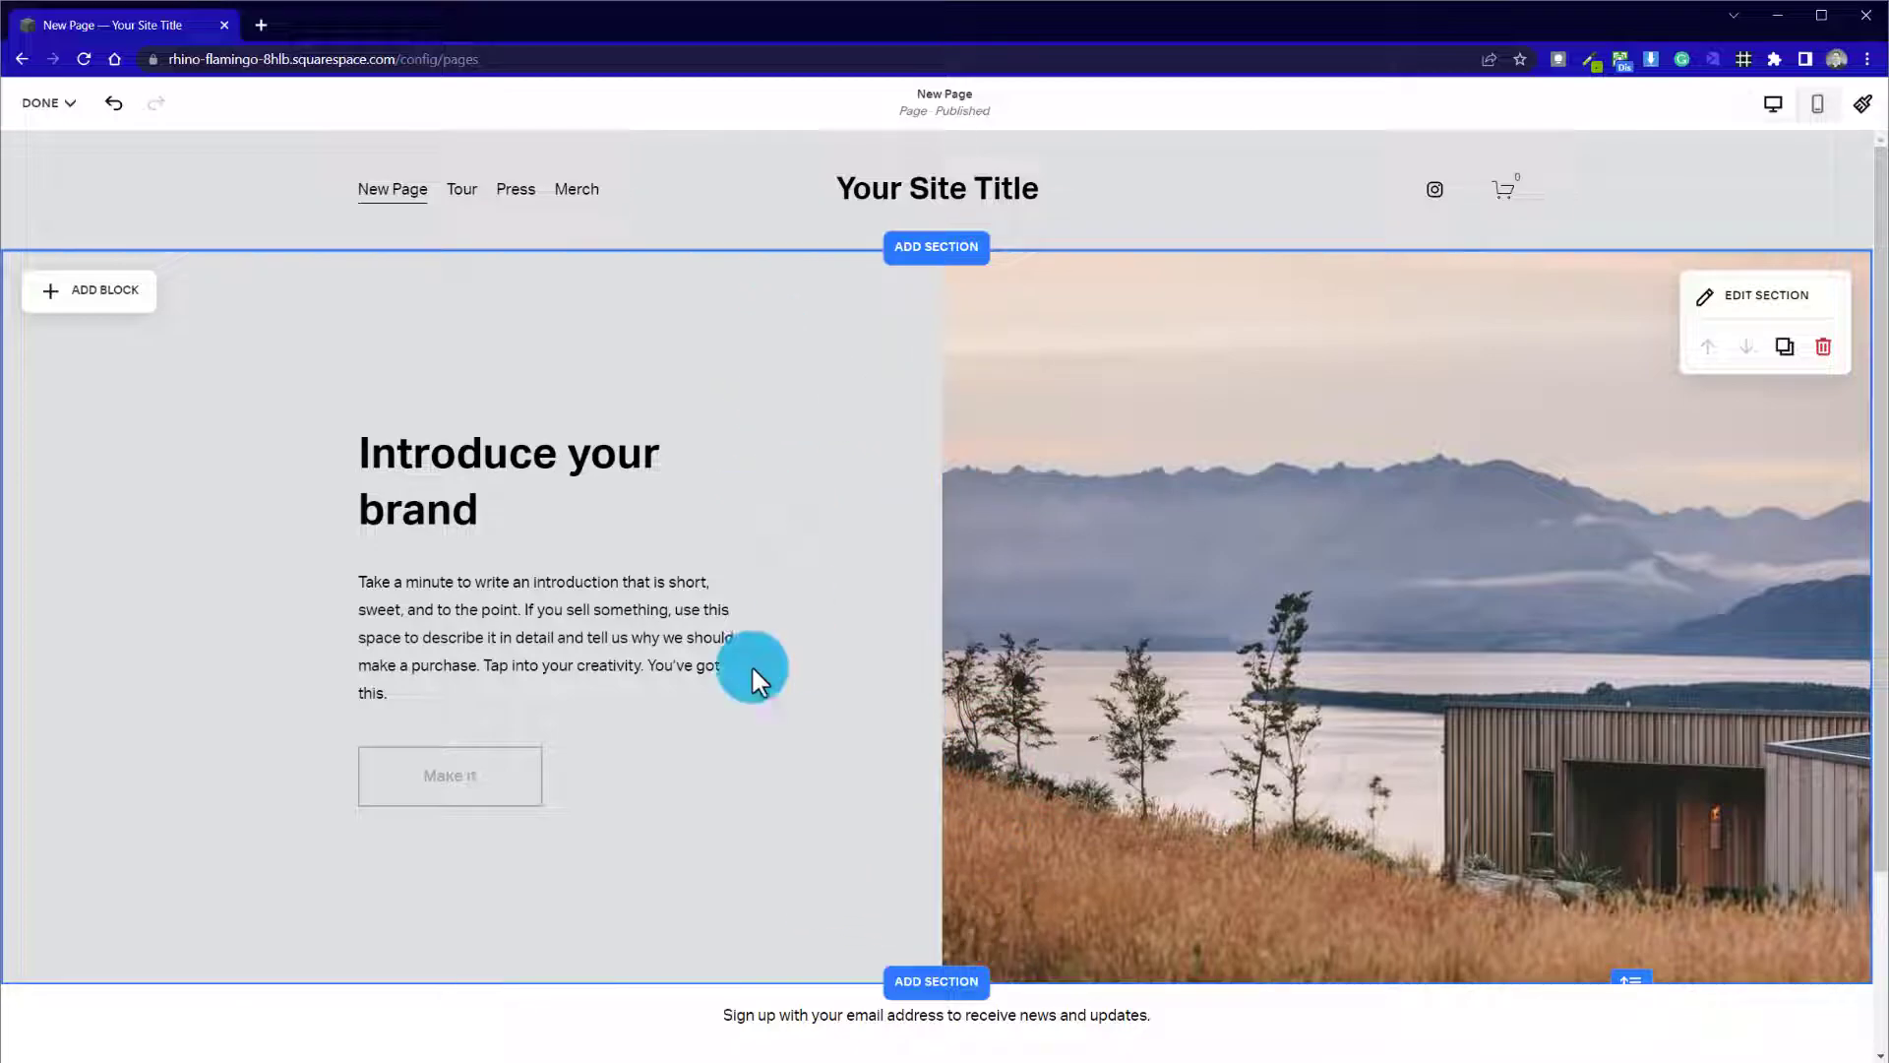
mouse_move(746, 540)
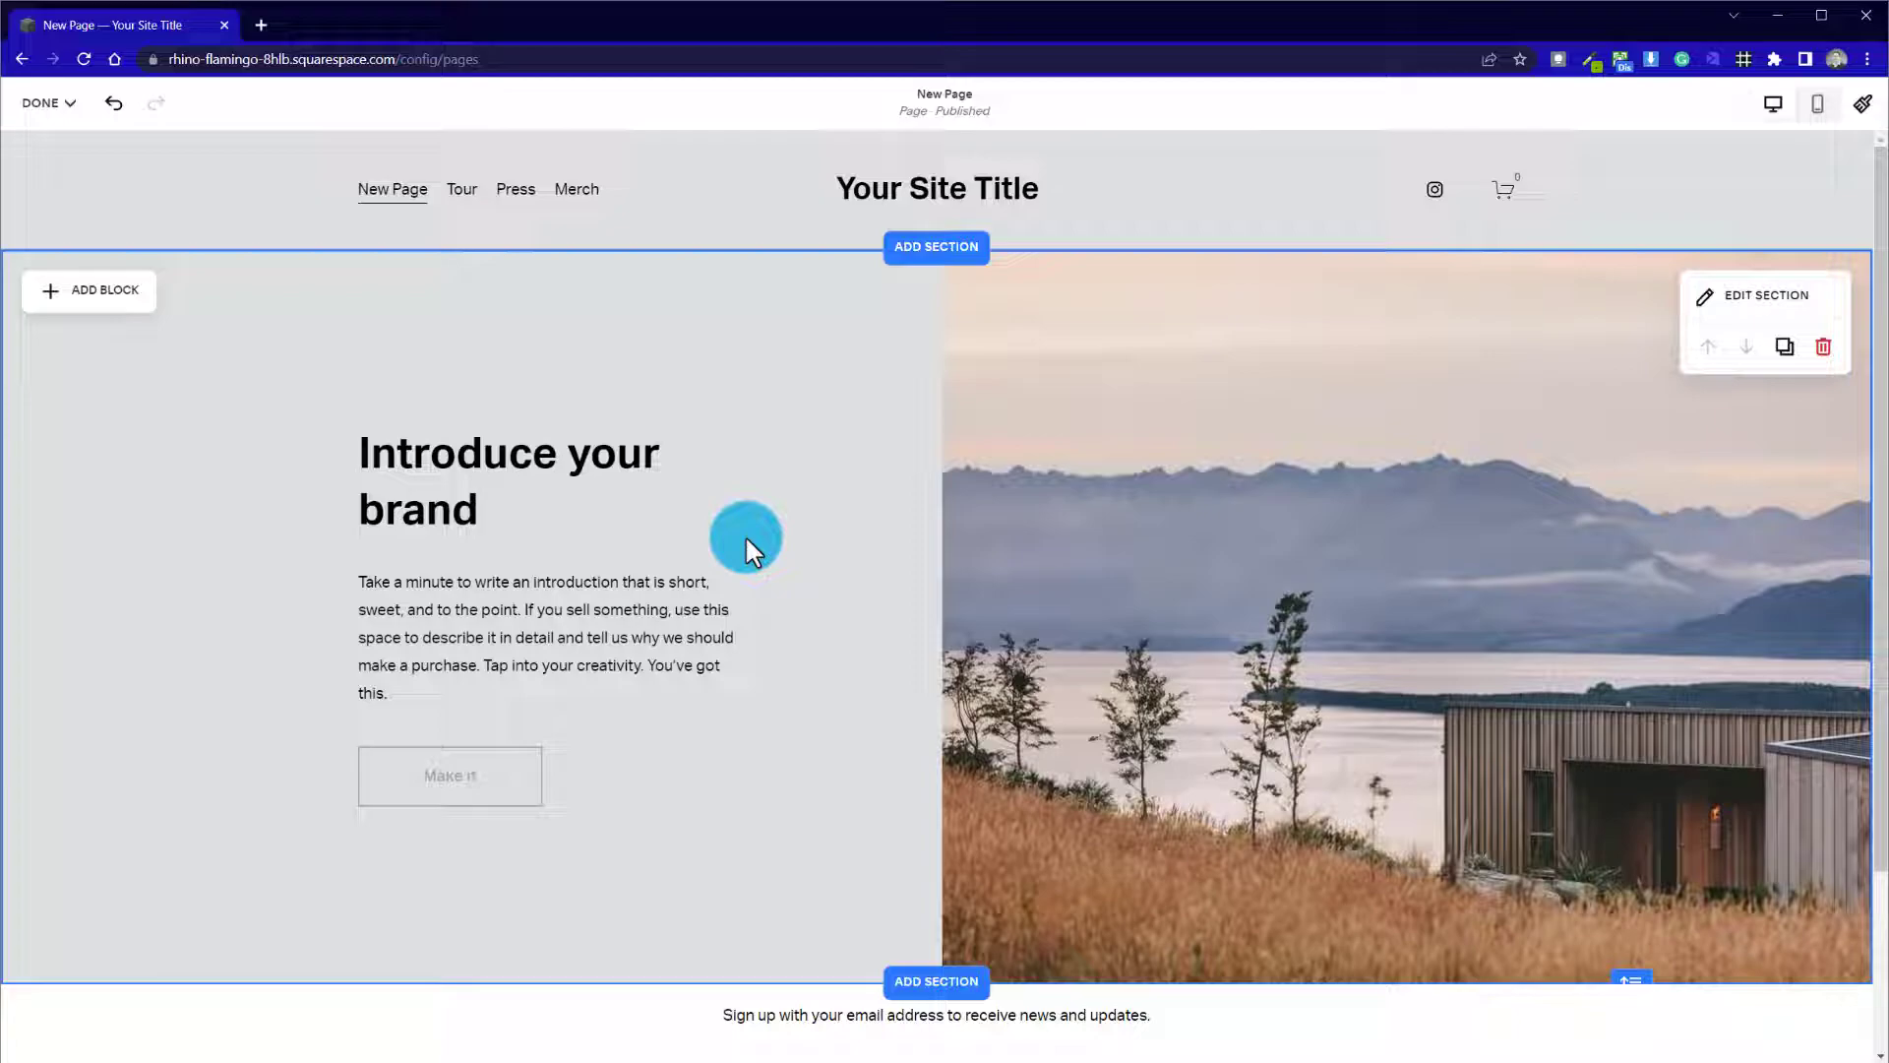
mouse_move(961, 602)
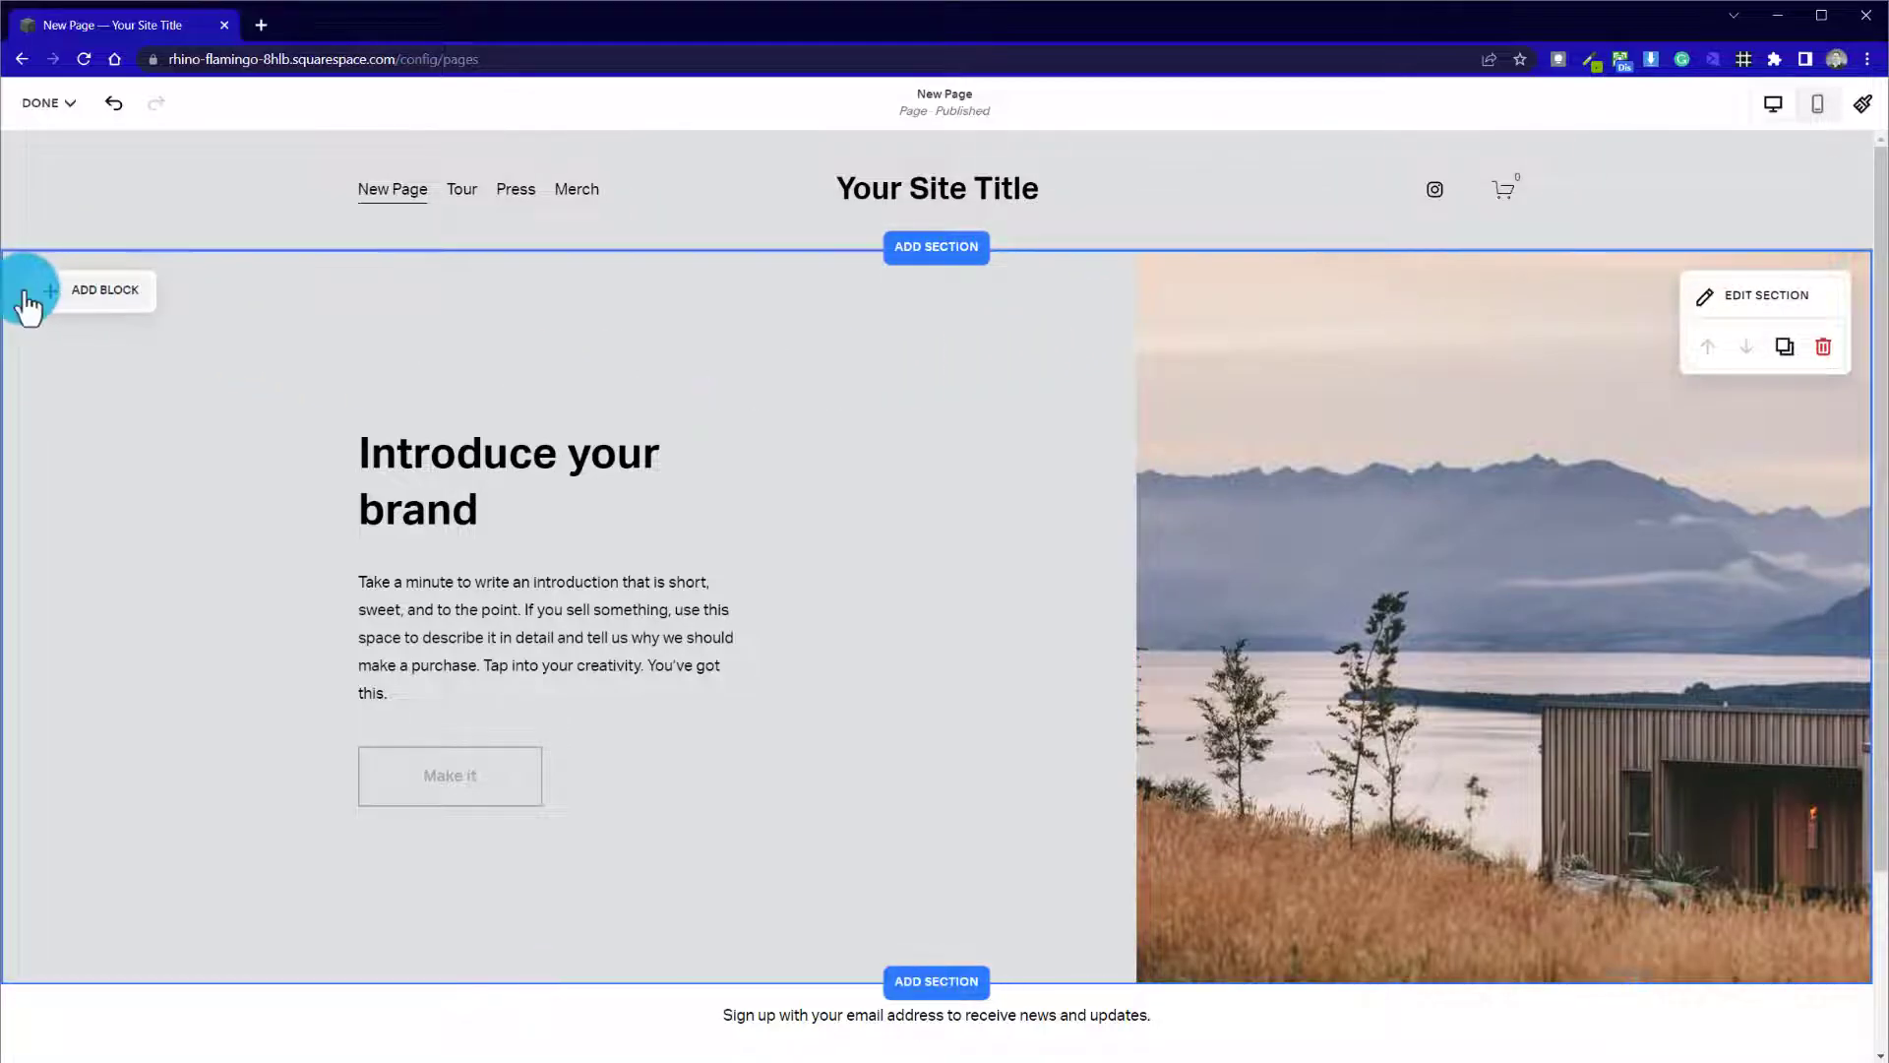
Add an empty image block stretched full height beside the landscape photo and select it
click(35, 289)
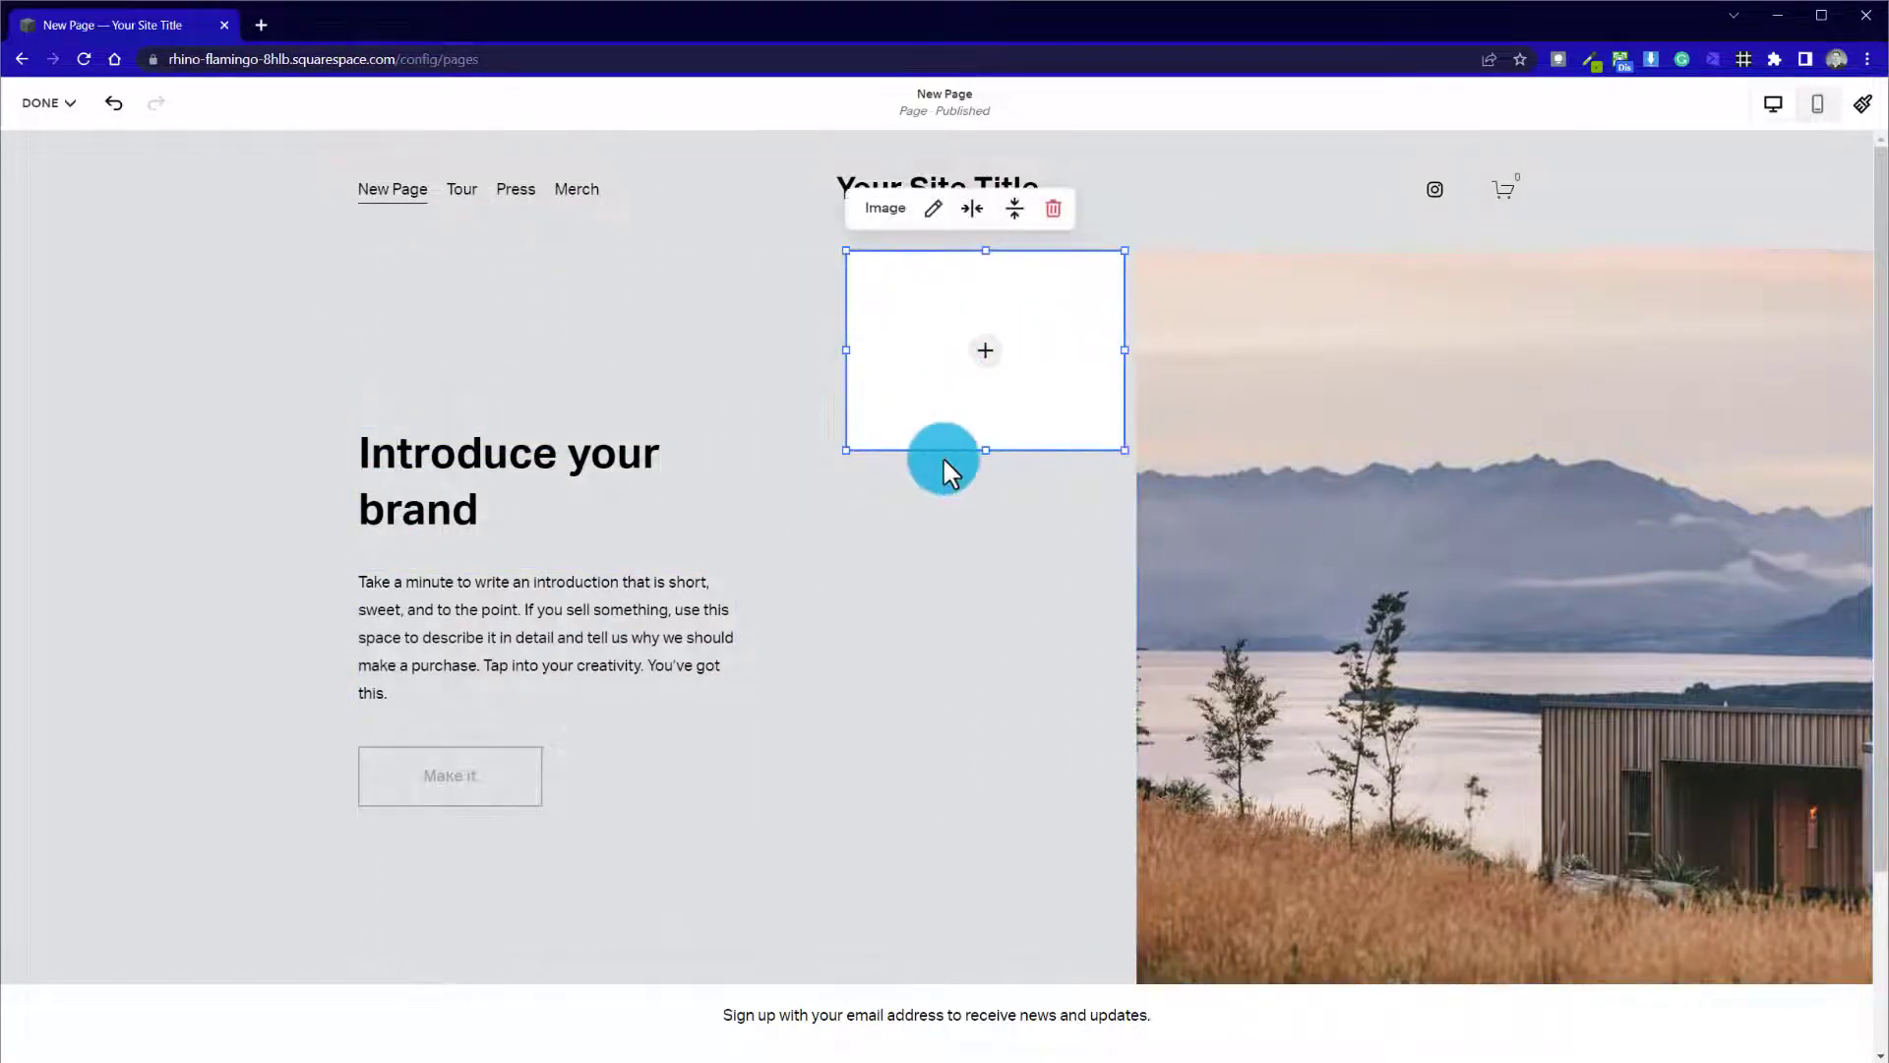
drag(943, 453, 1017, 976)
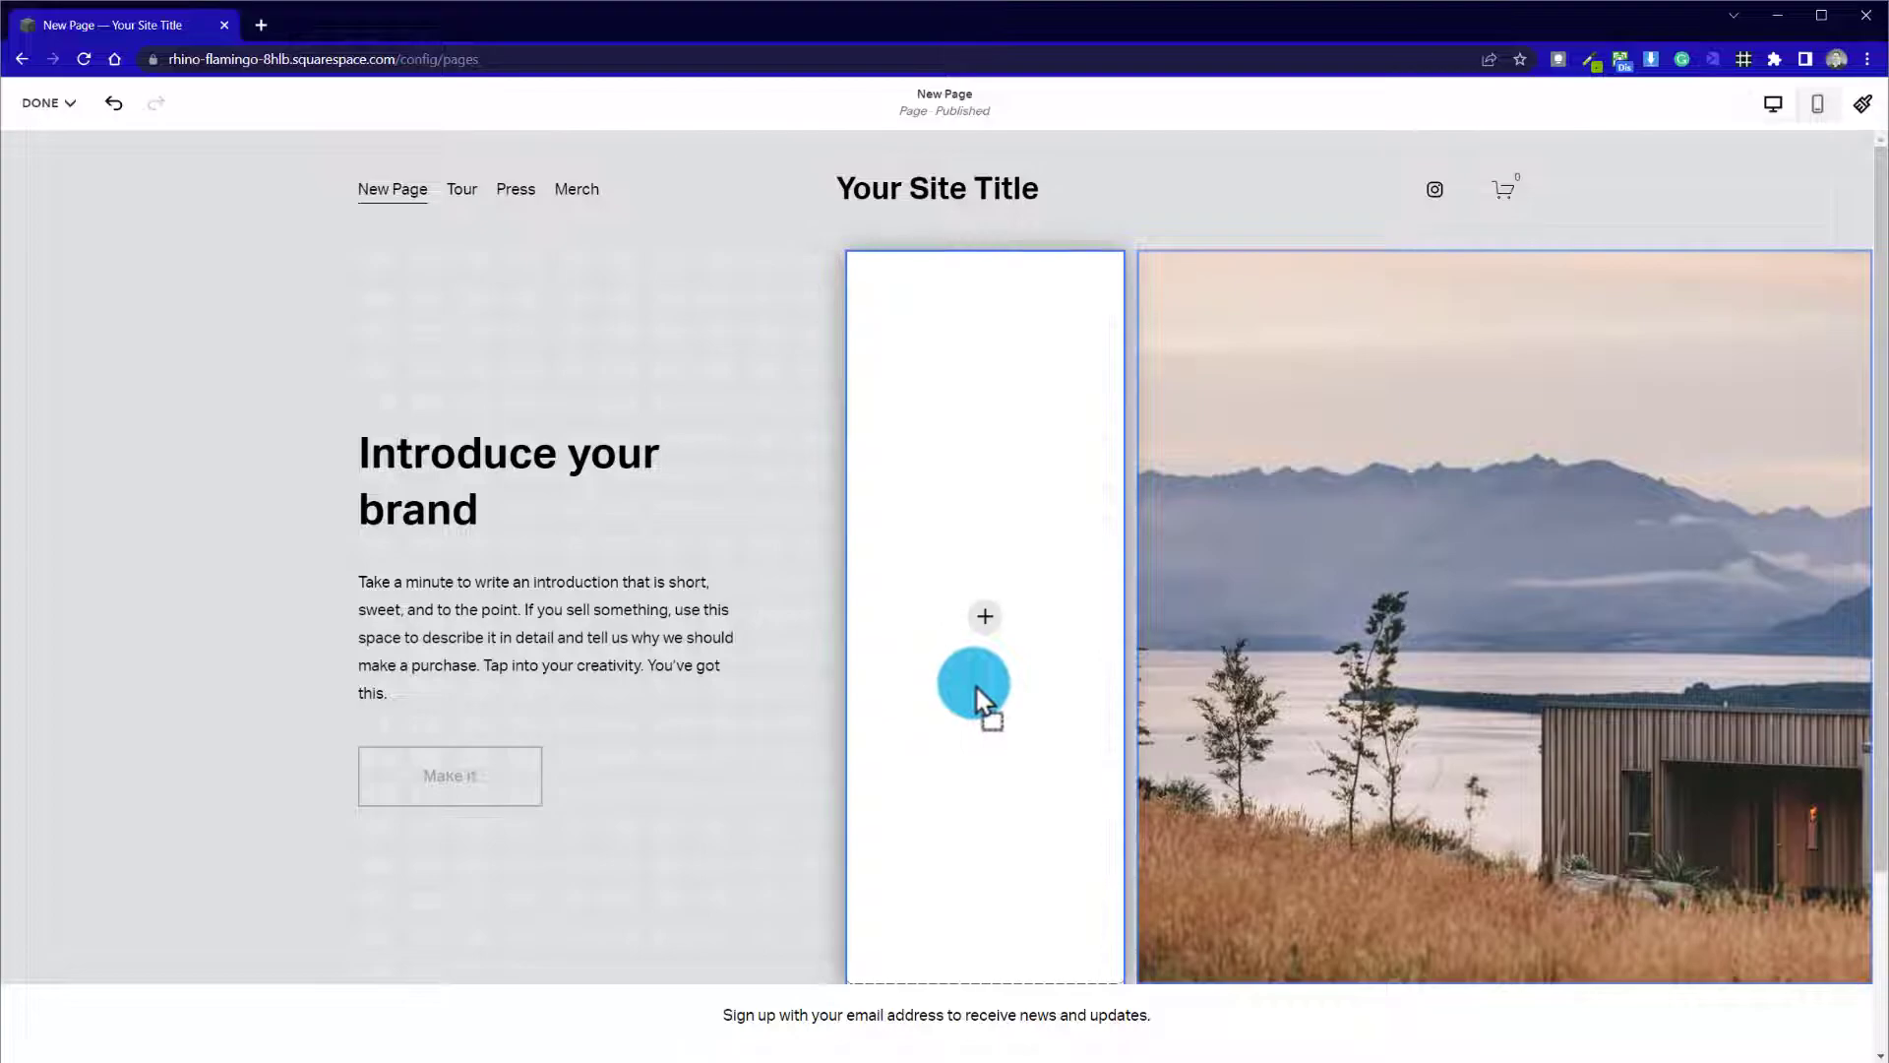
click(974, 685)
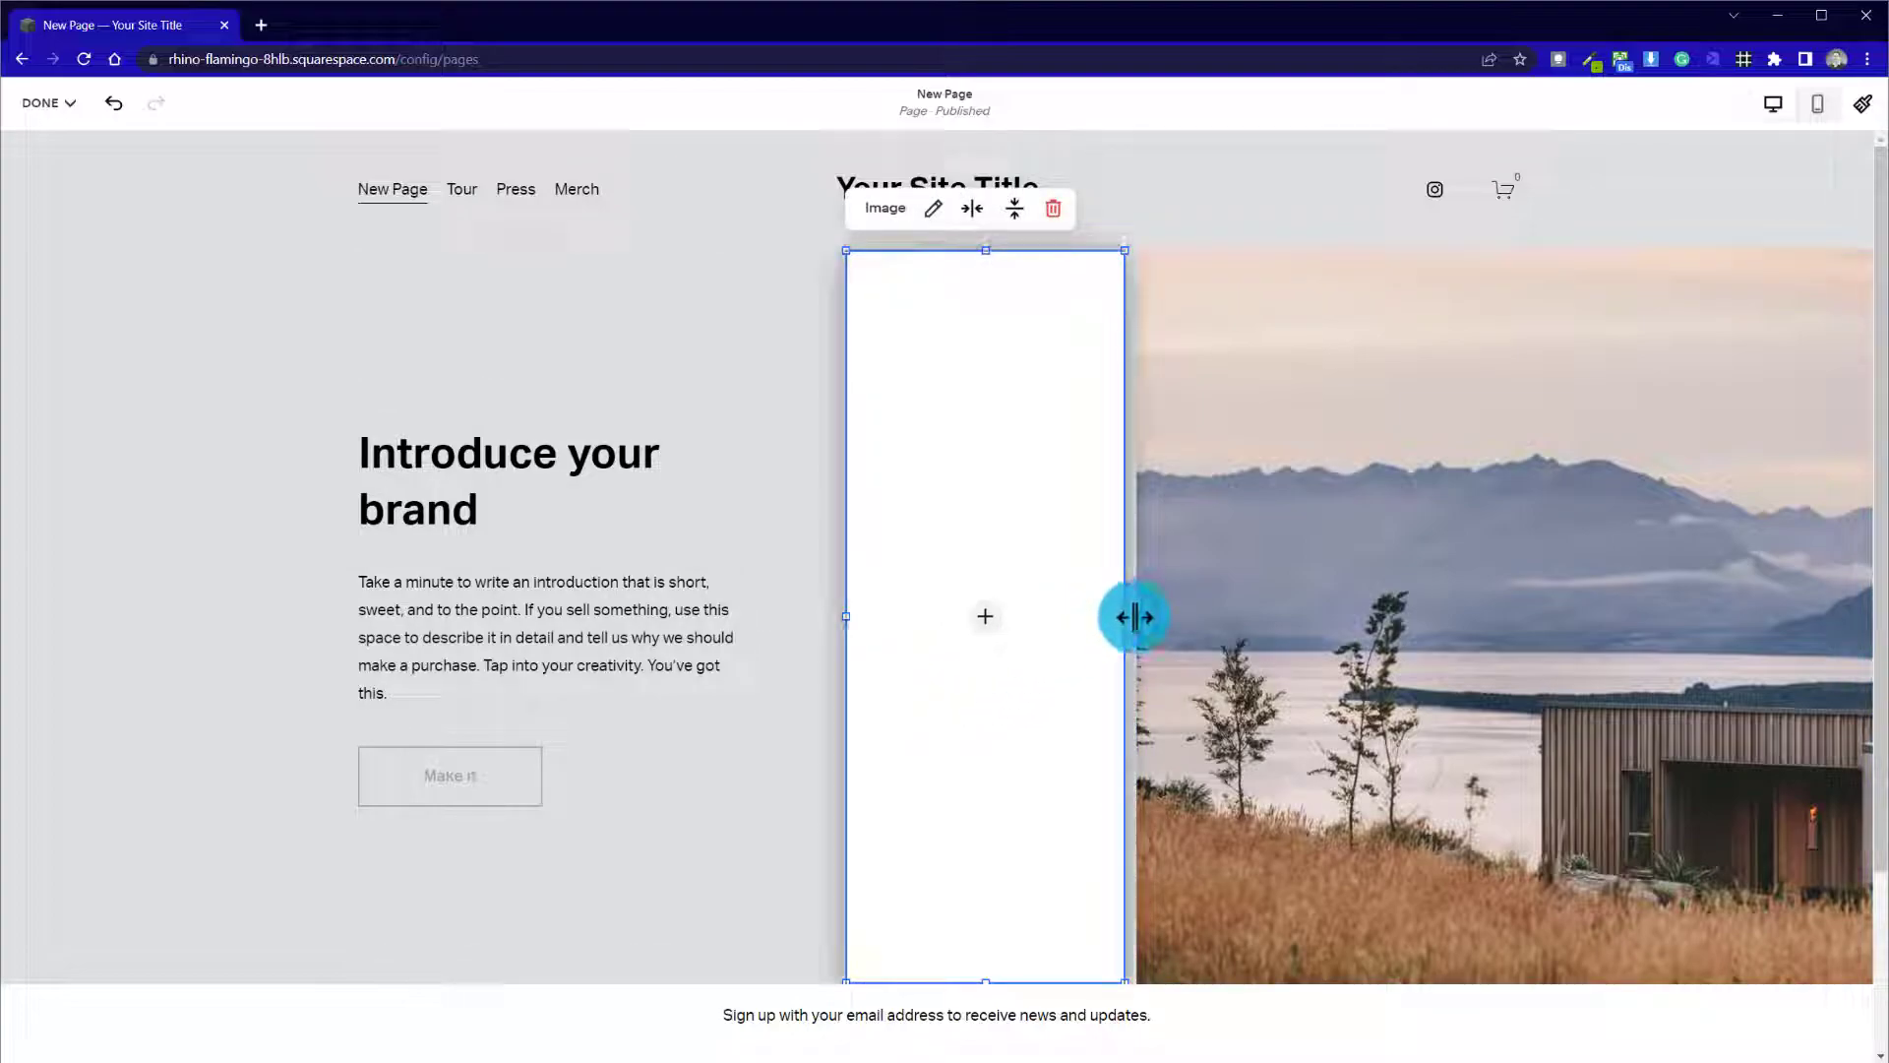
drag(1133, 616, 1171, 616)
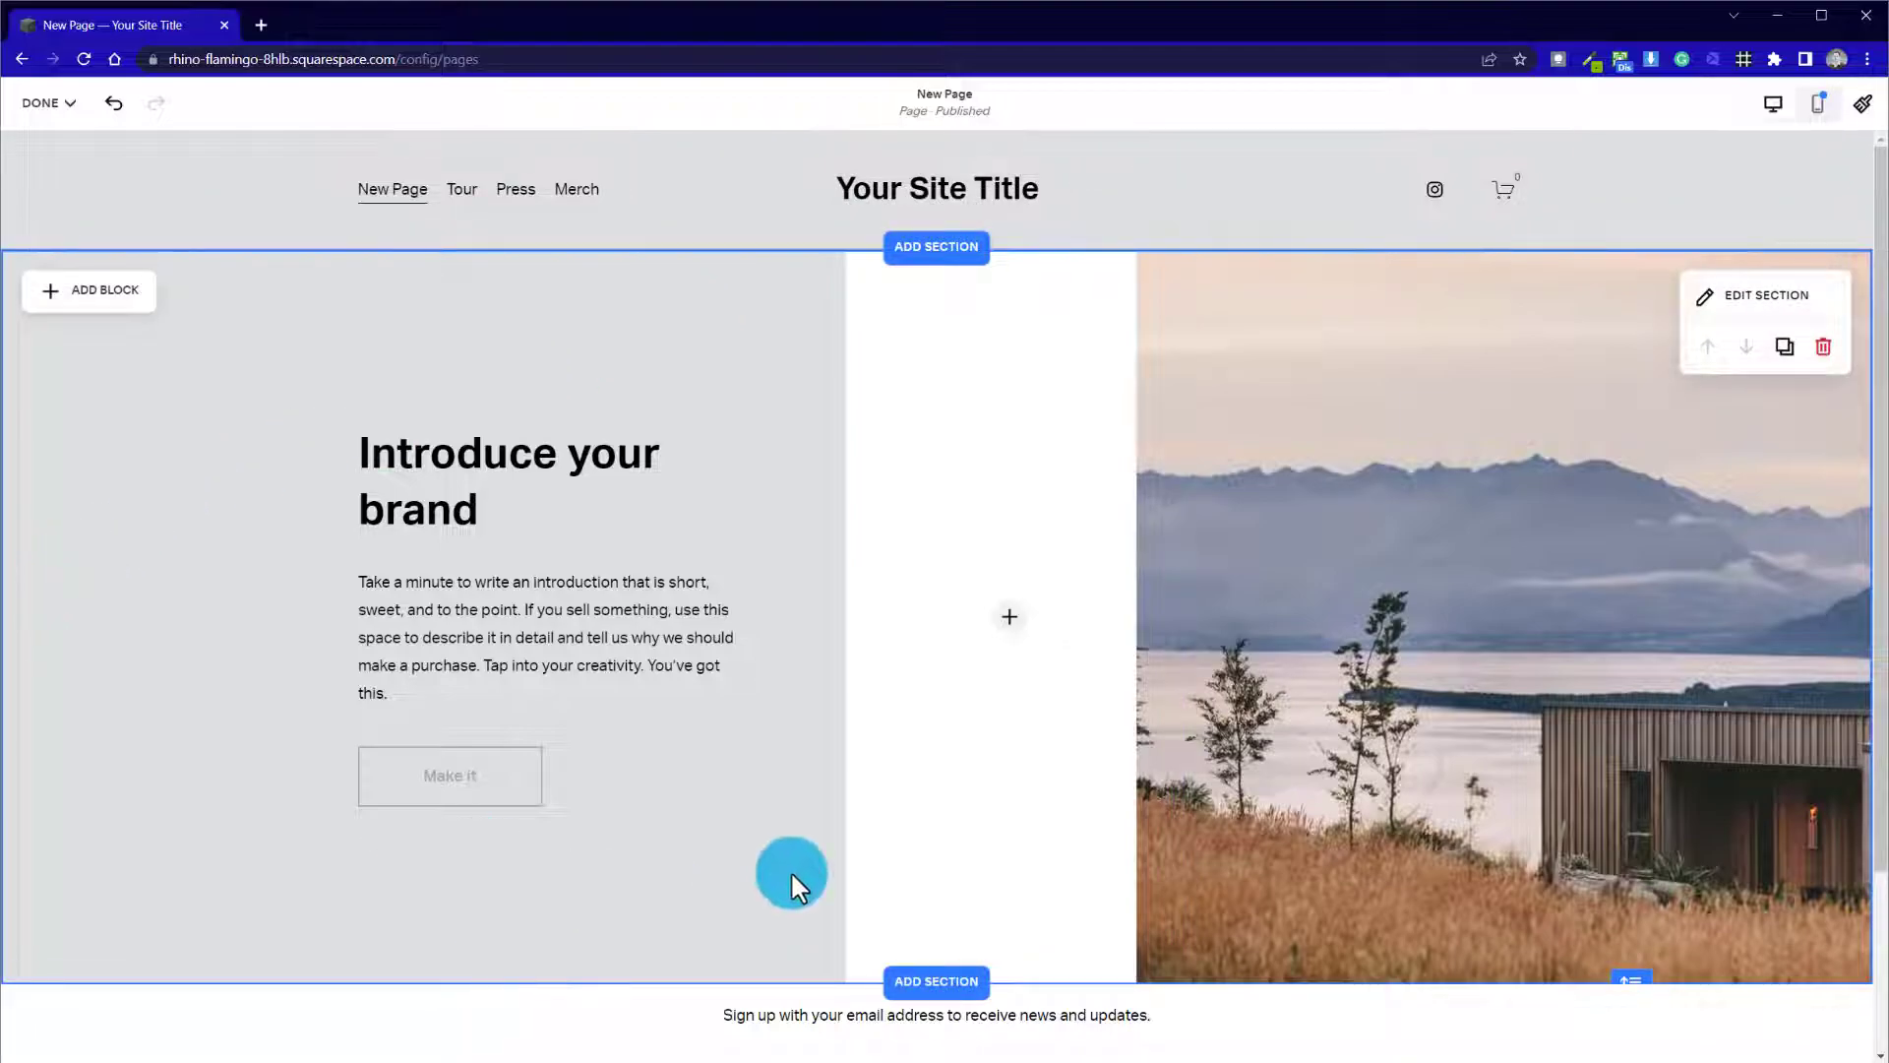
scroll(down, 3)
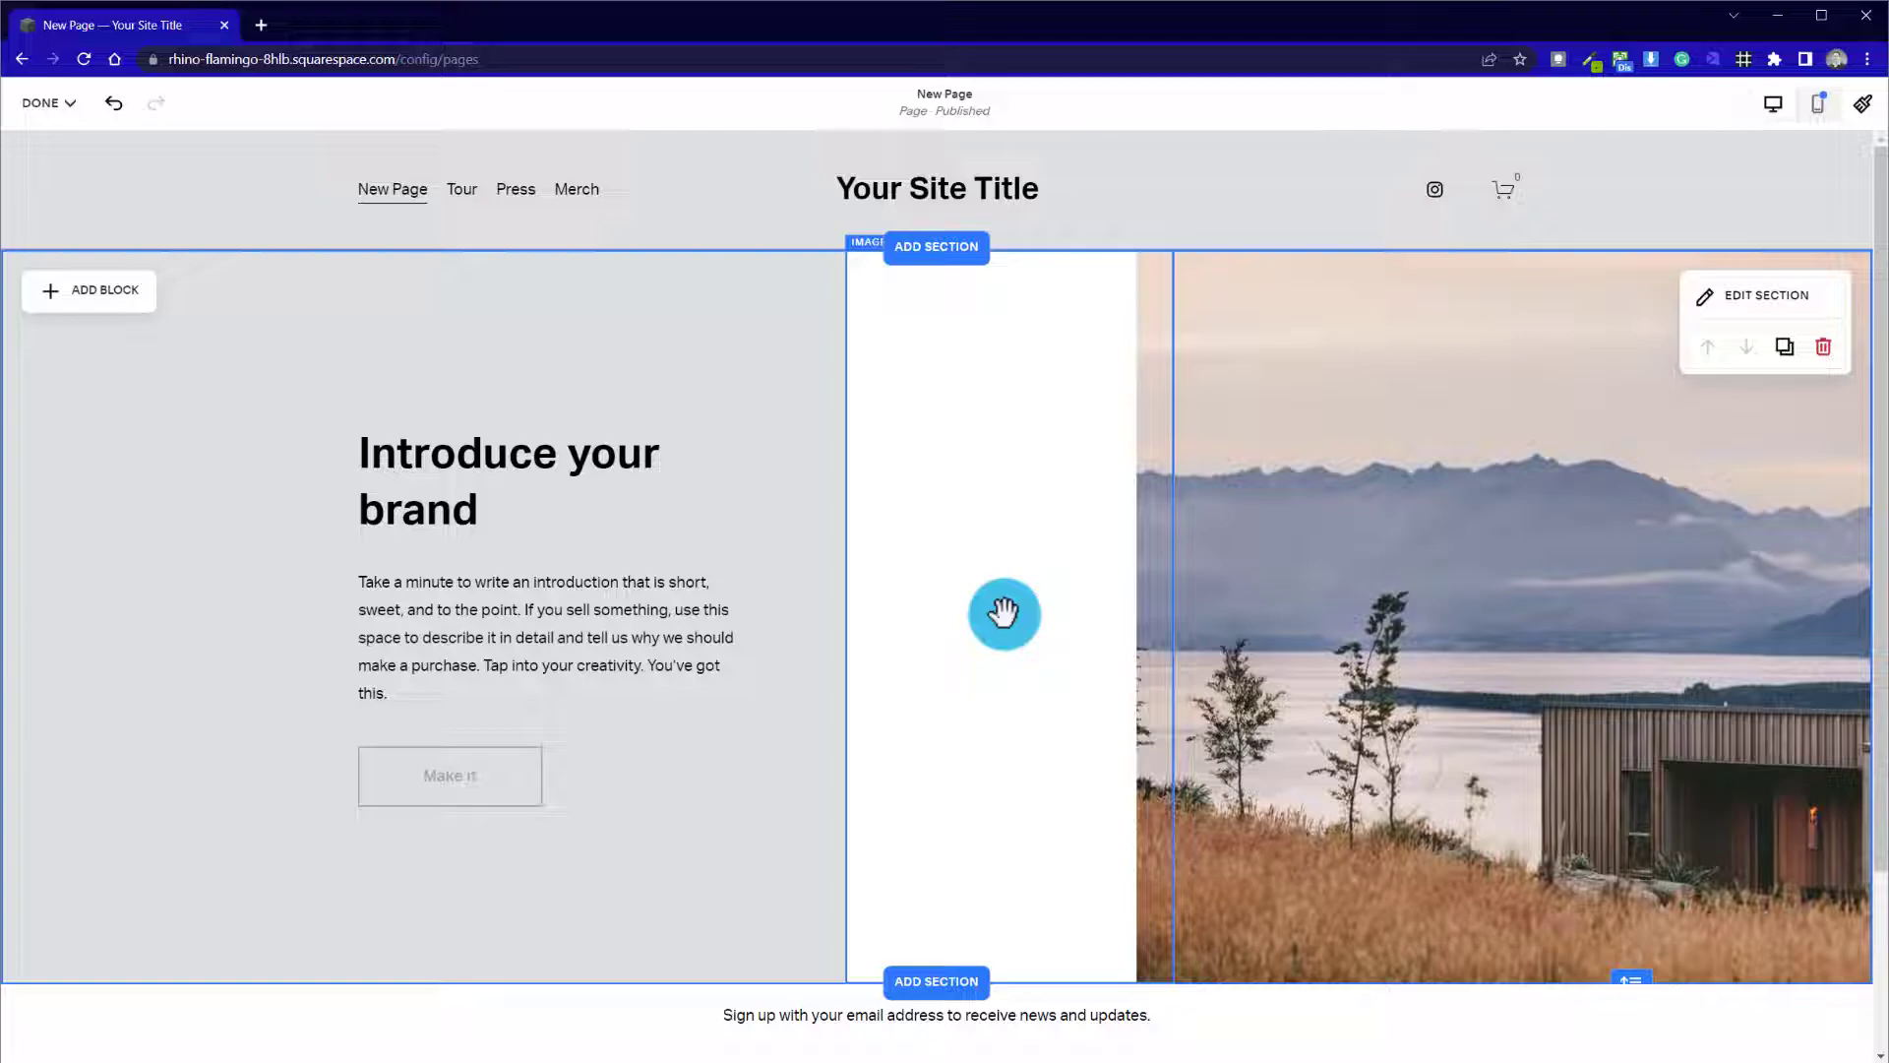
click(1004, 614)
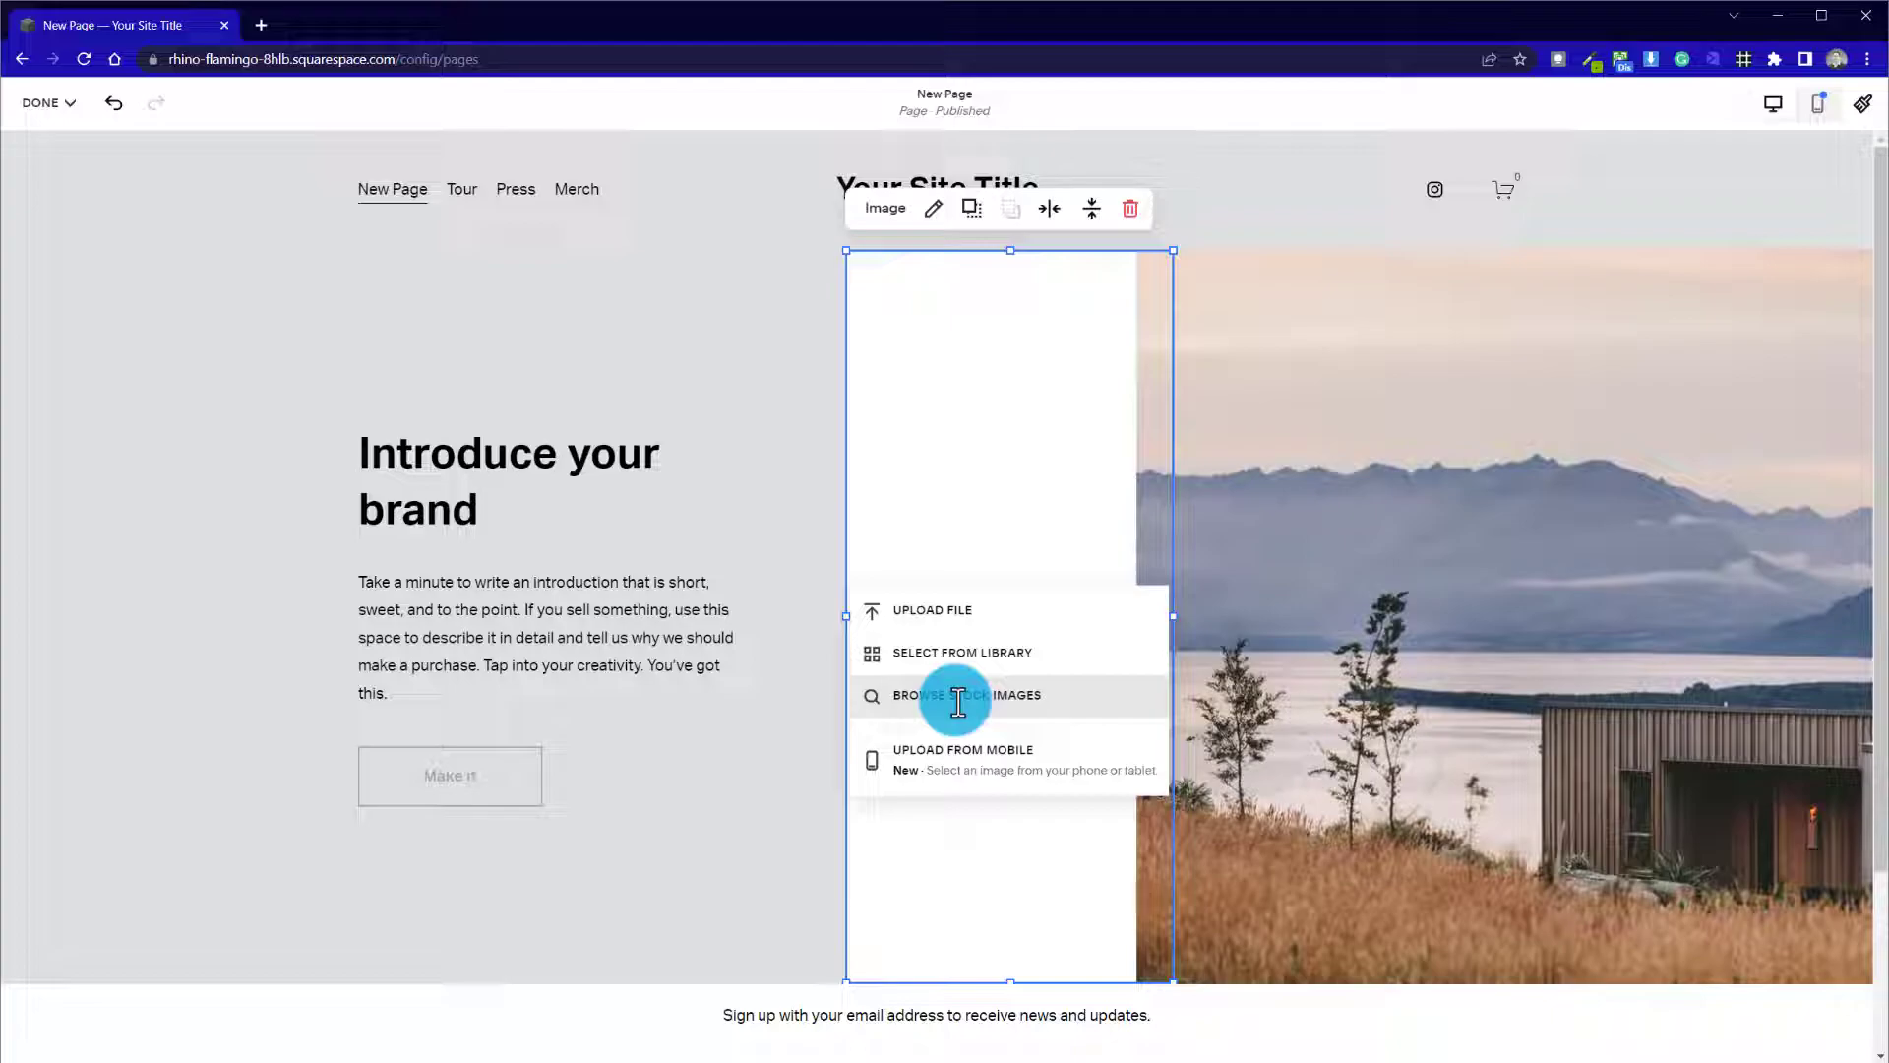
Search free stock images for 'crop' and add the wheat field harvester photo
click(966, 695)
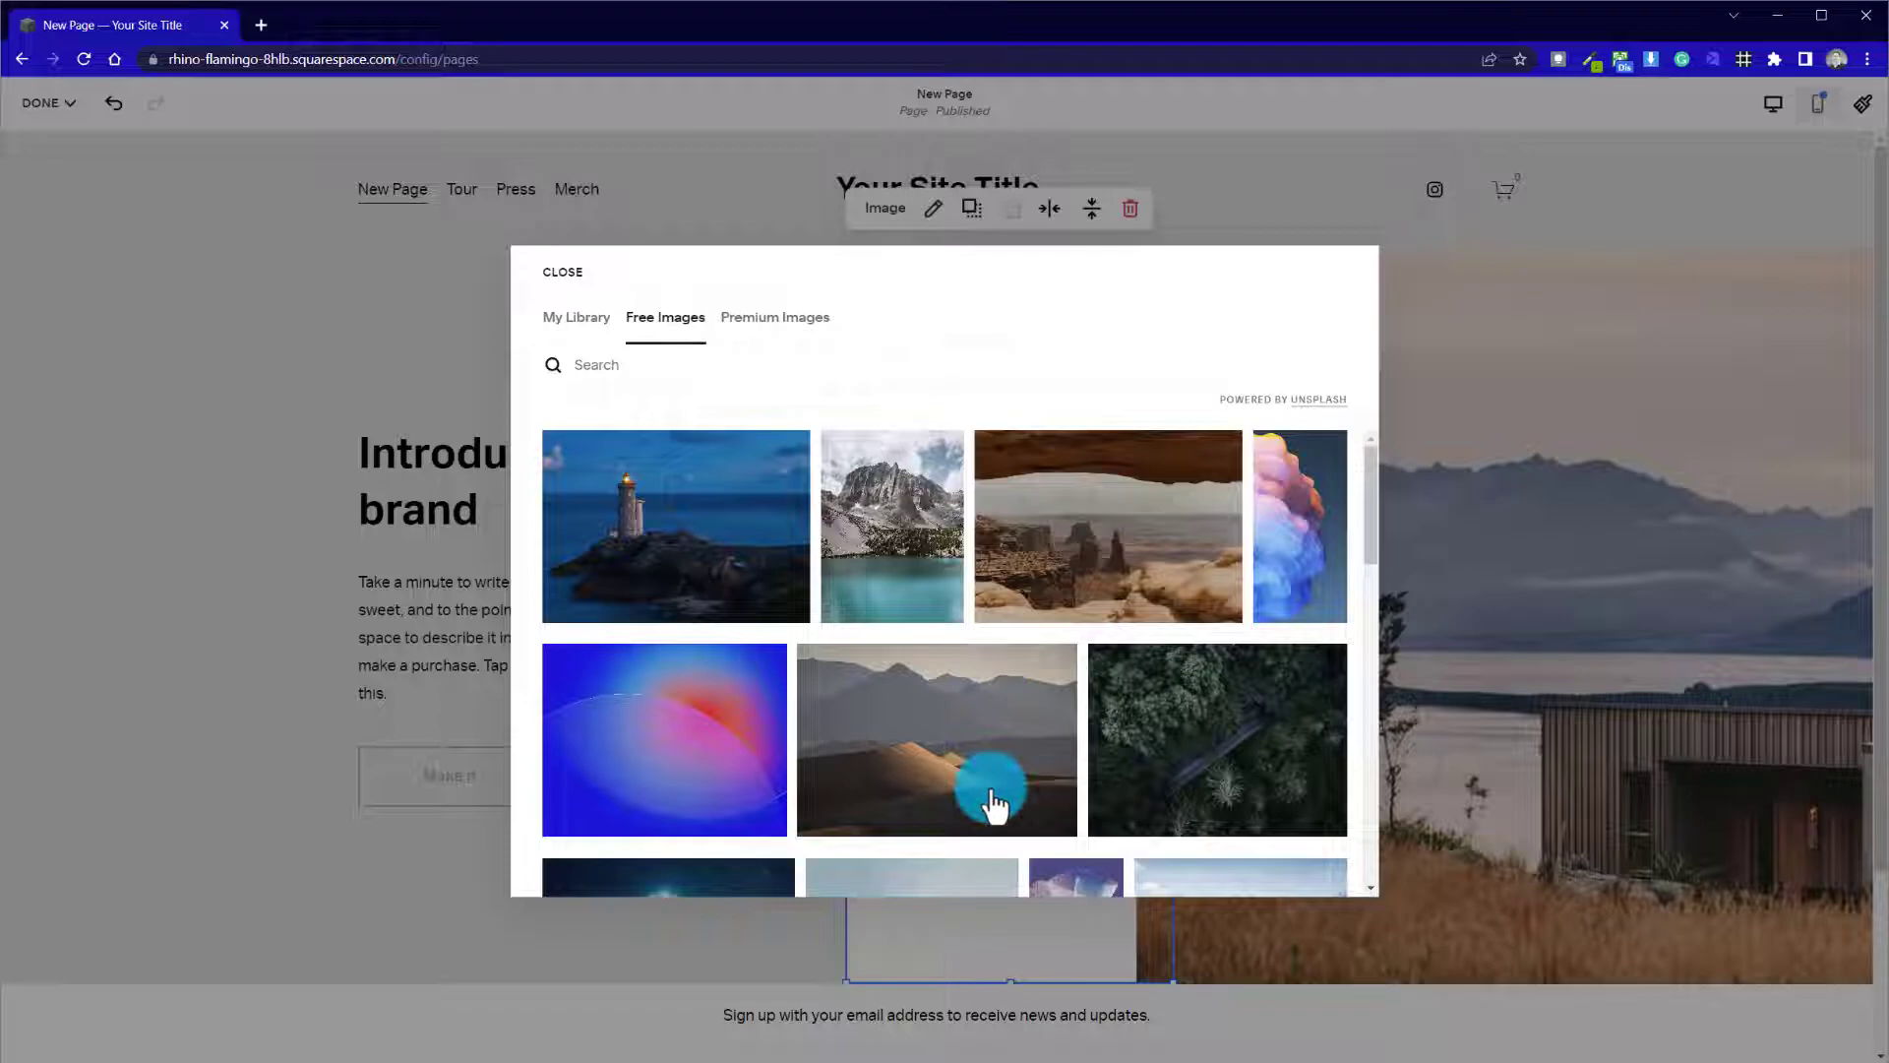
scroll(down, 3)
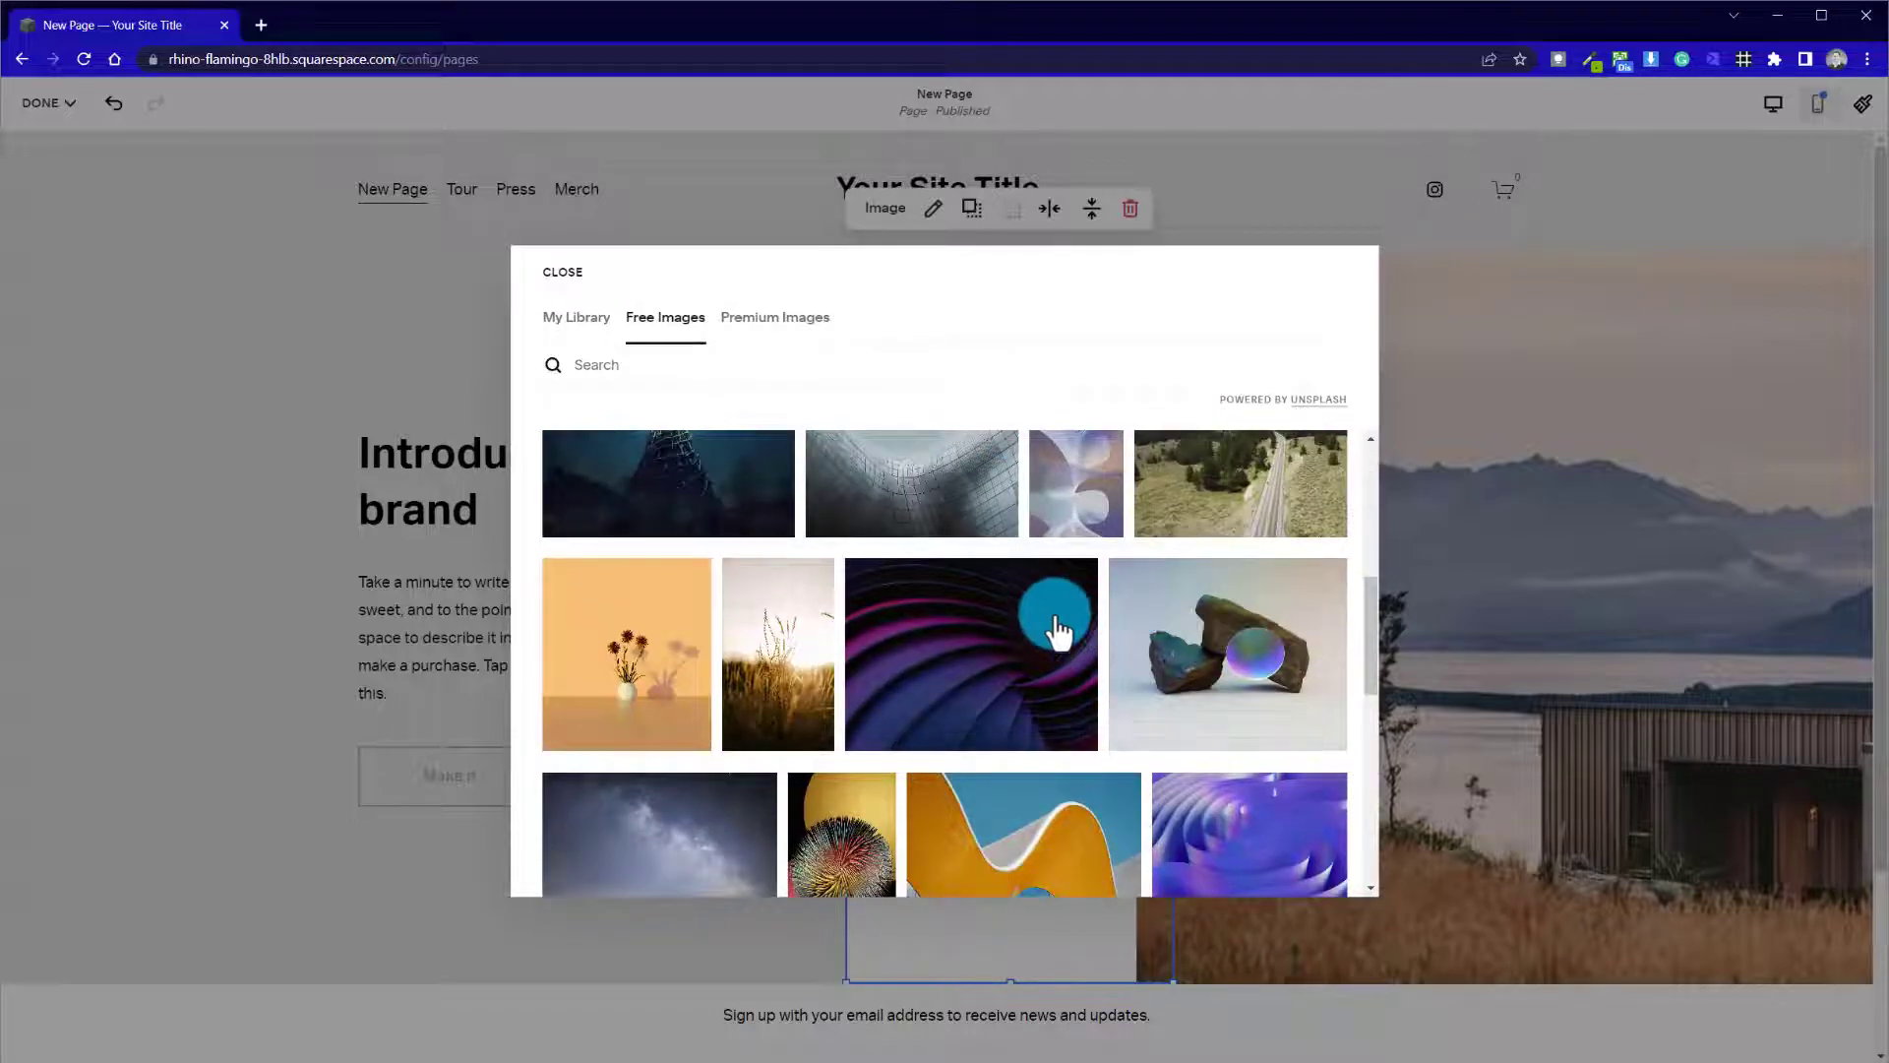
scroll(down, 3)
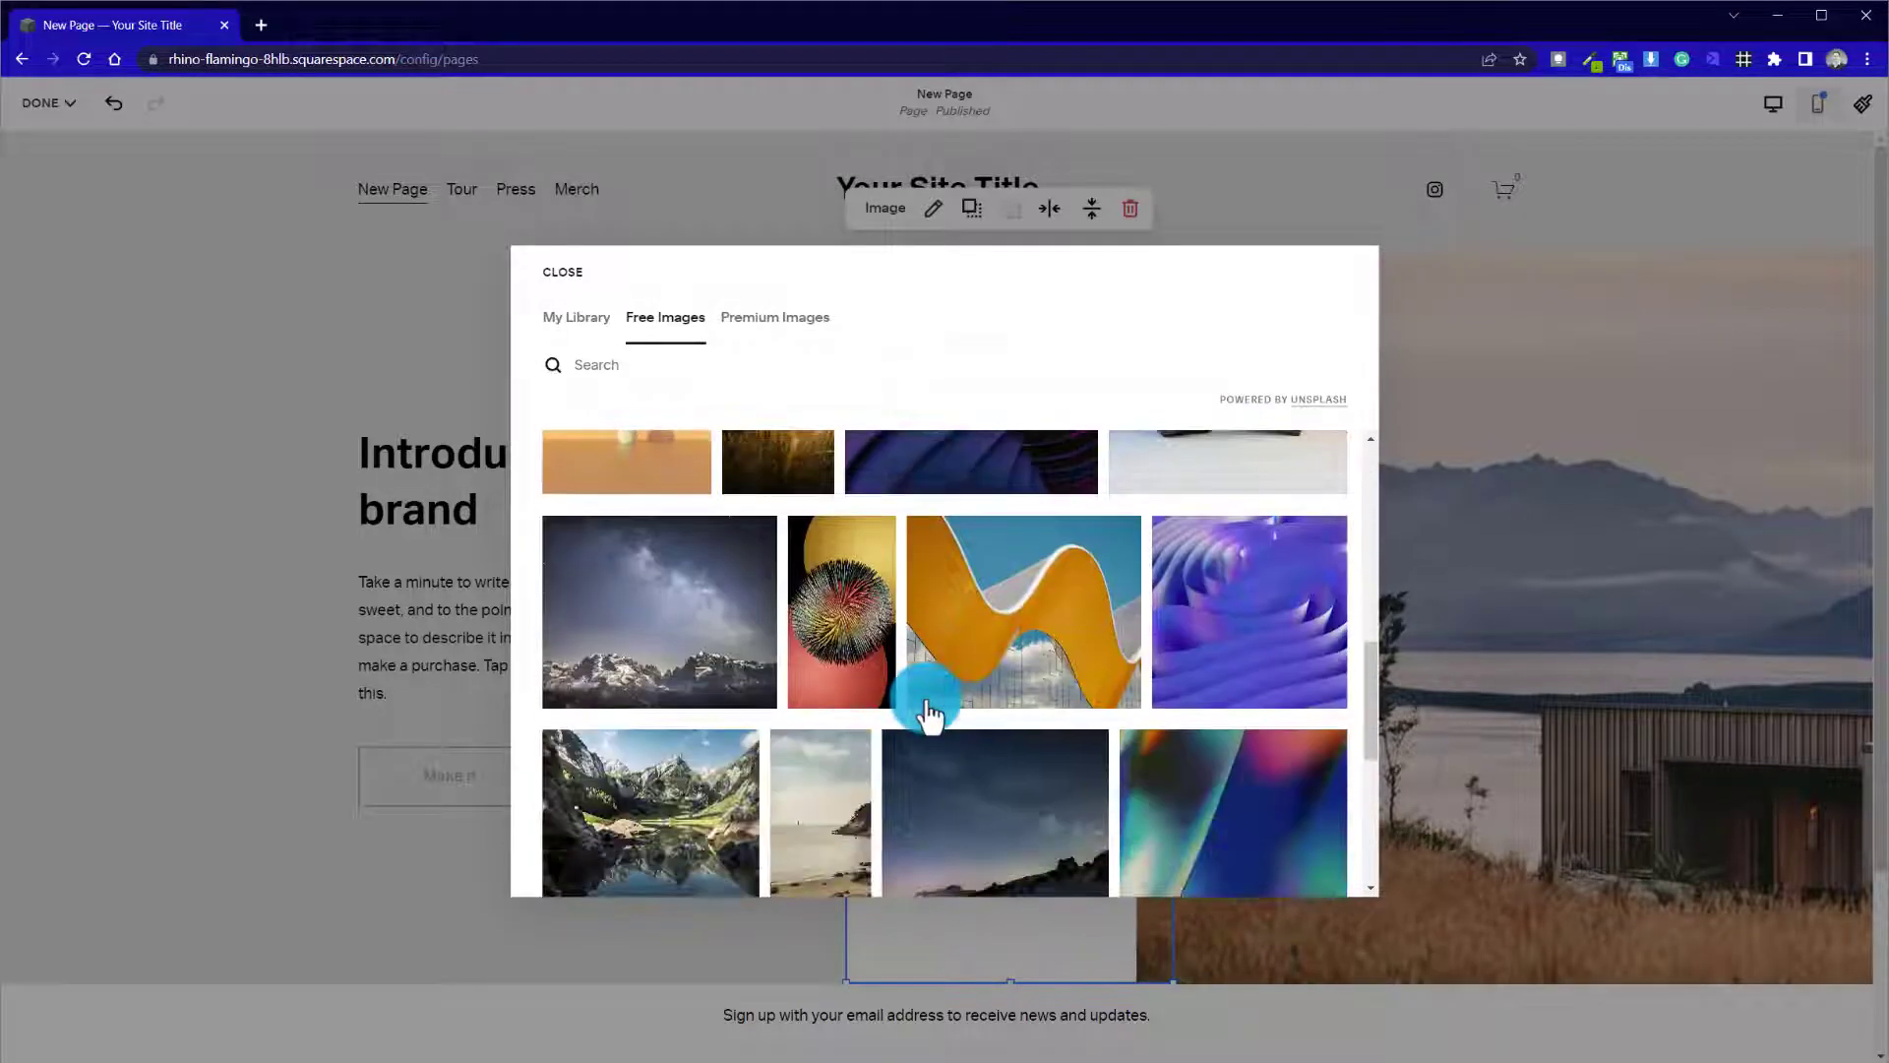
scroll(down, 3)
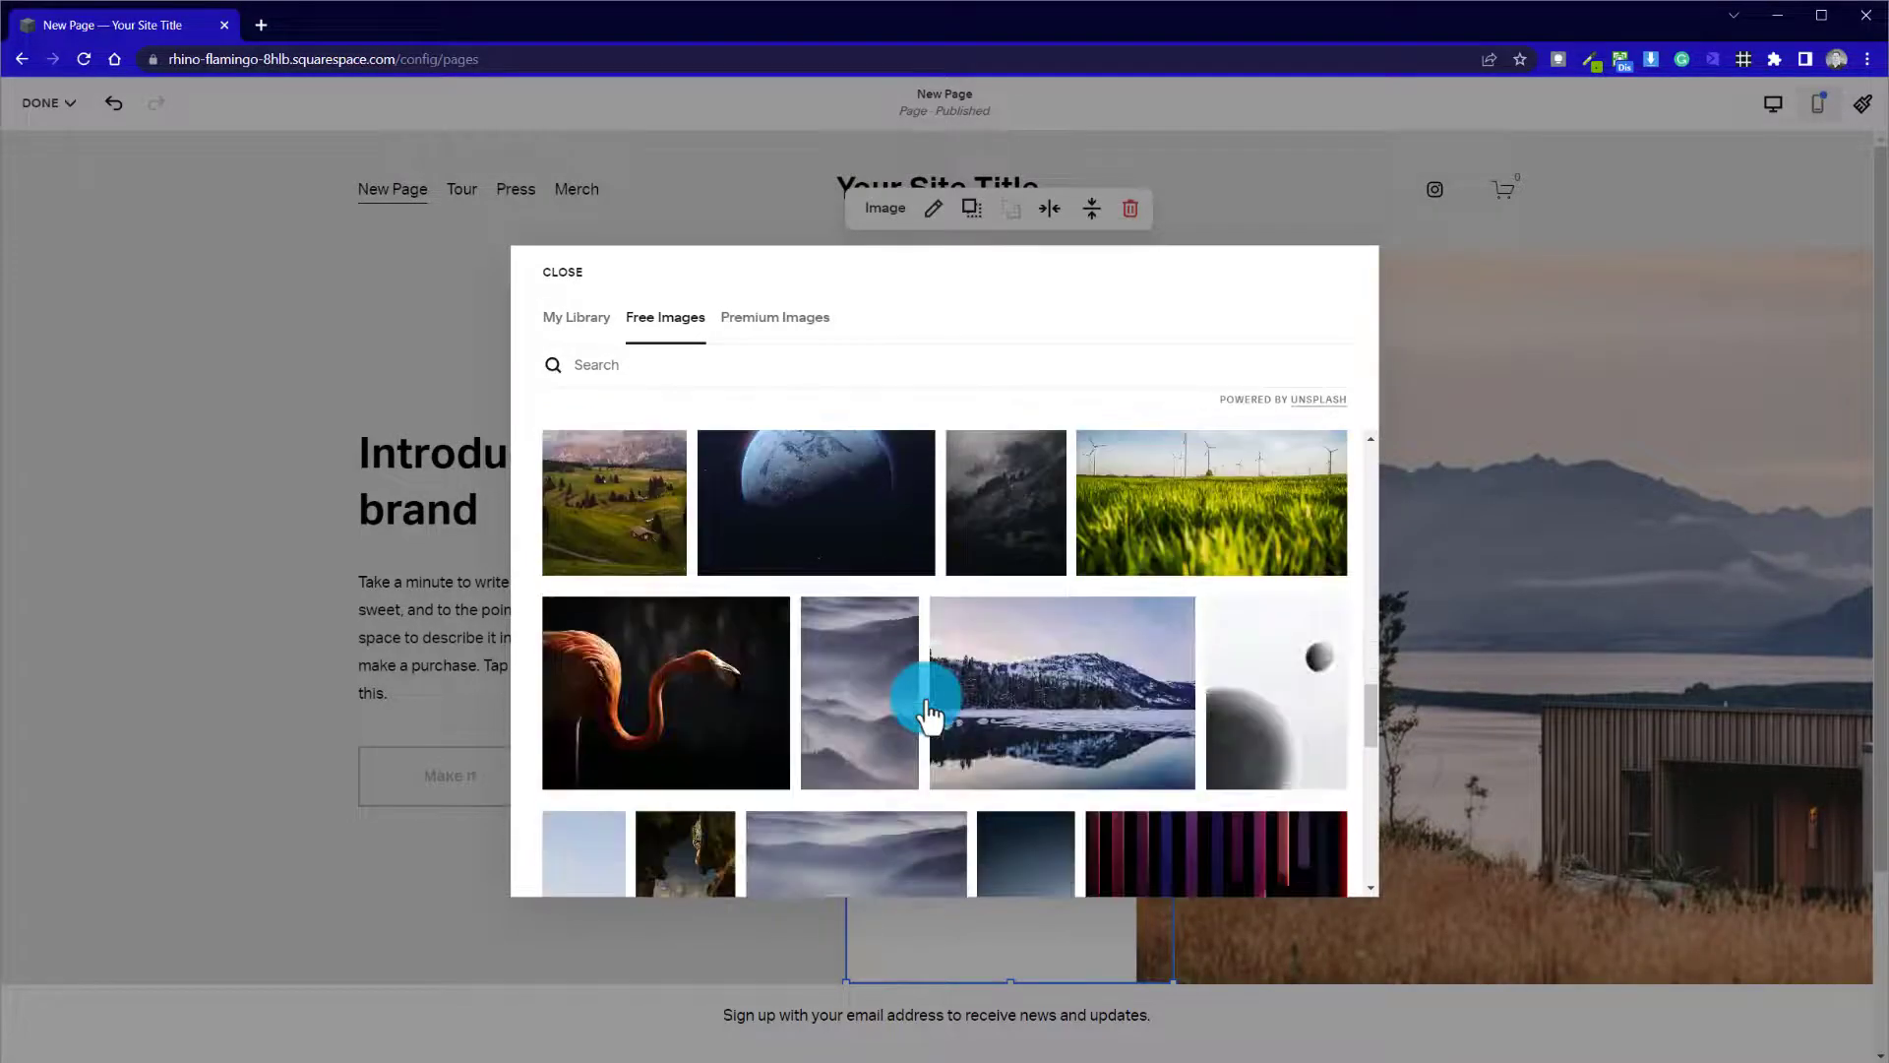
scroll(down, 3)
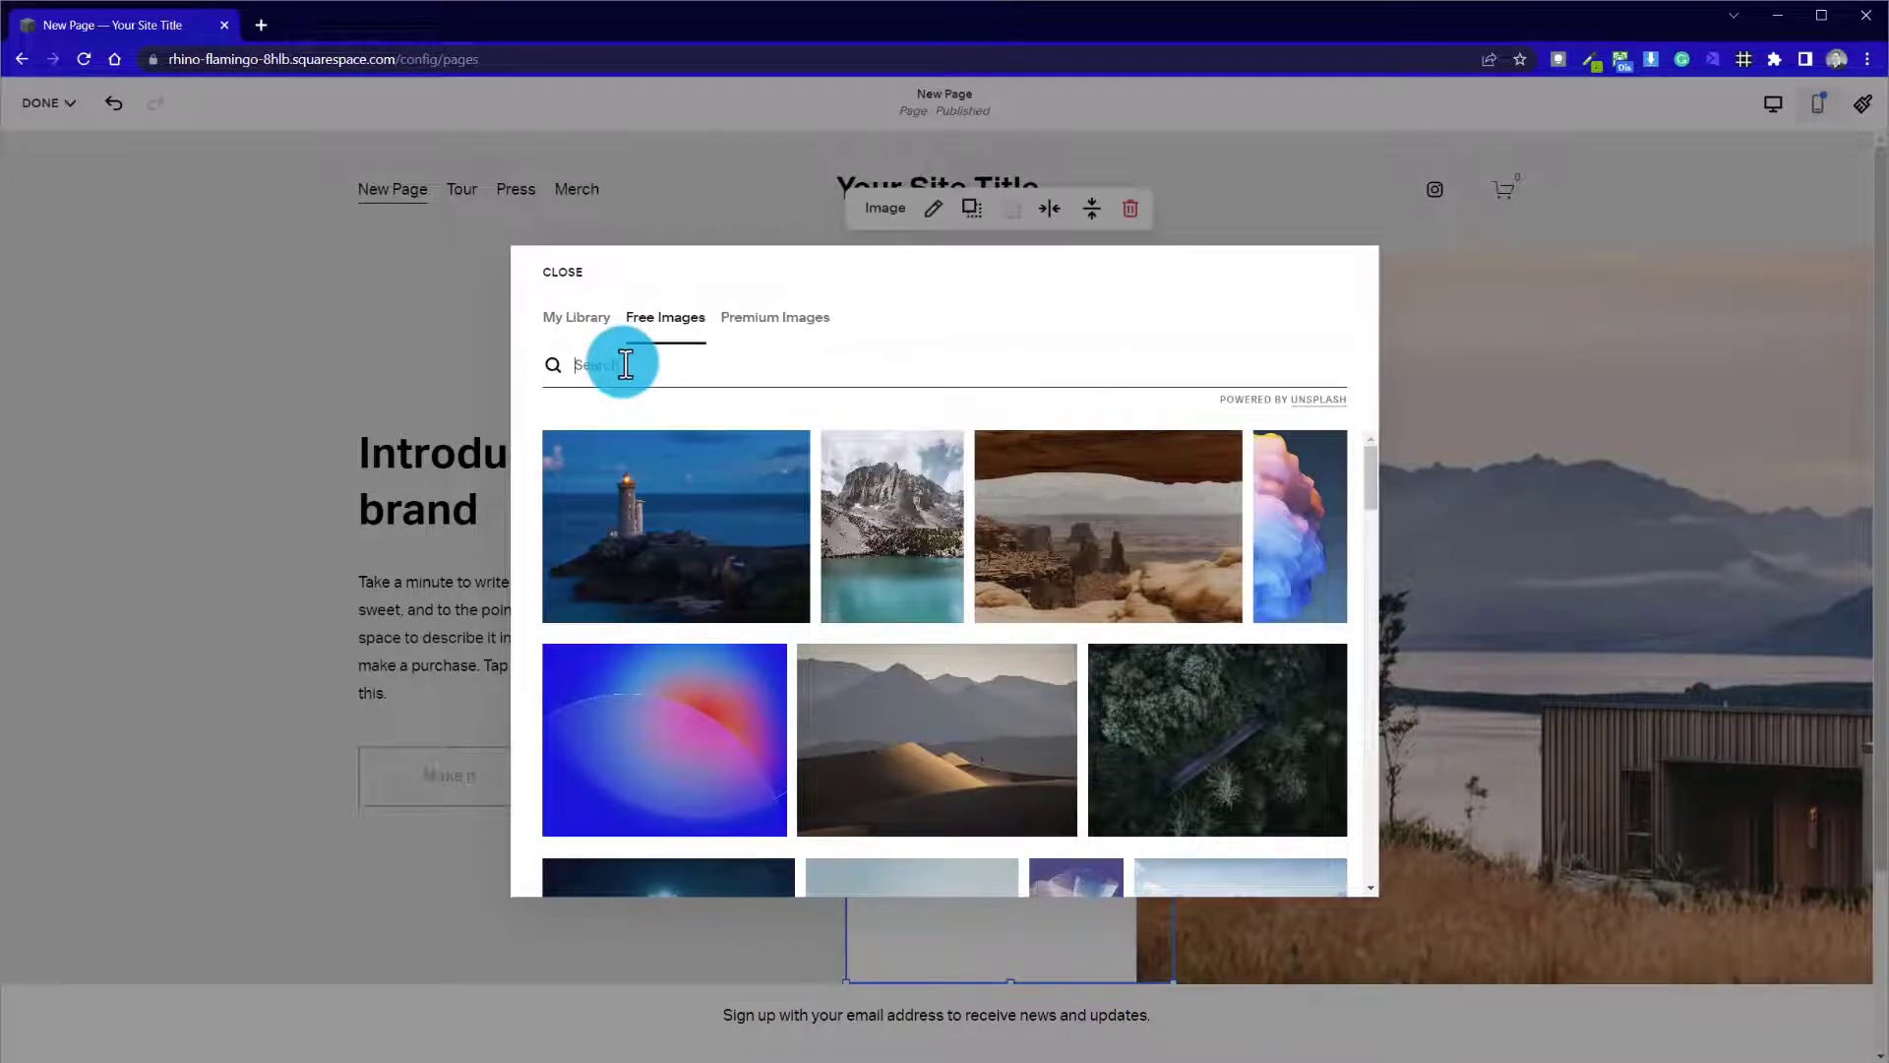
text(crop)
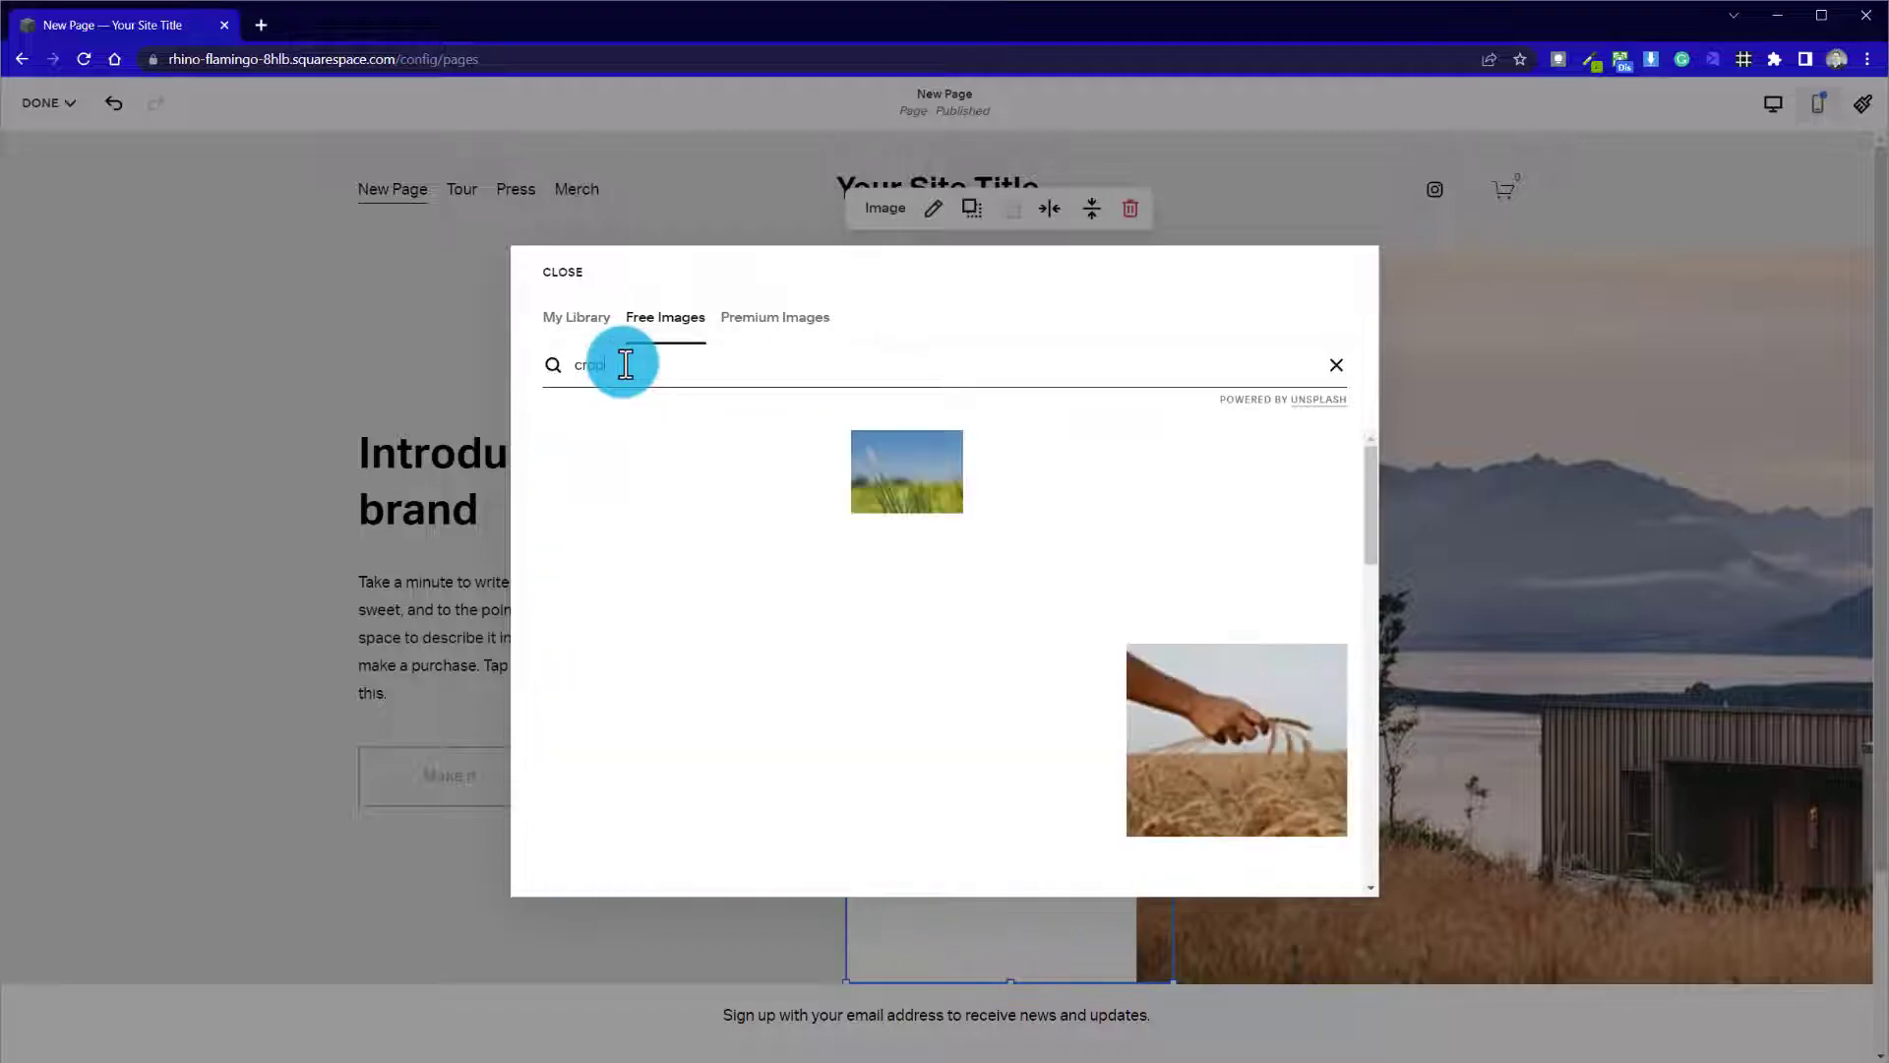
text(crop)
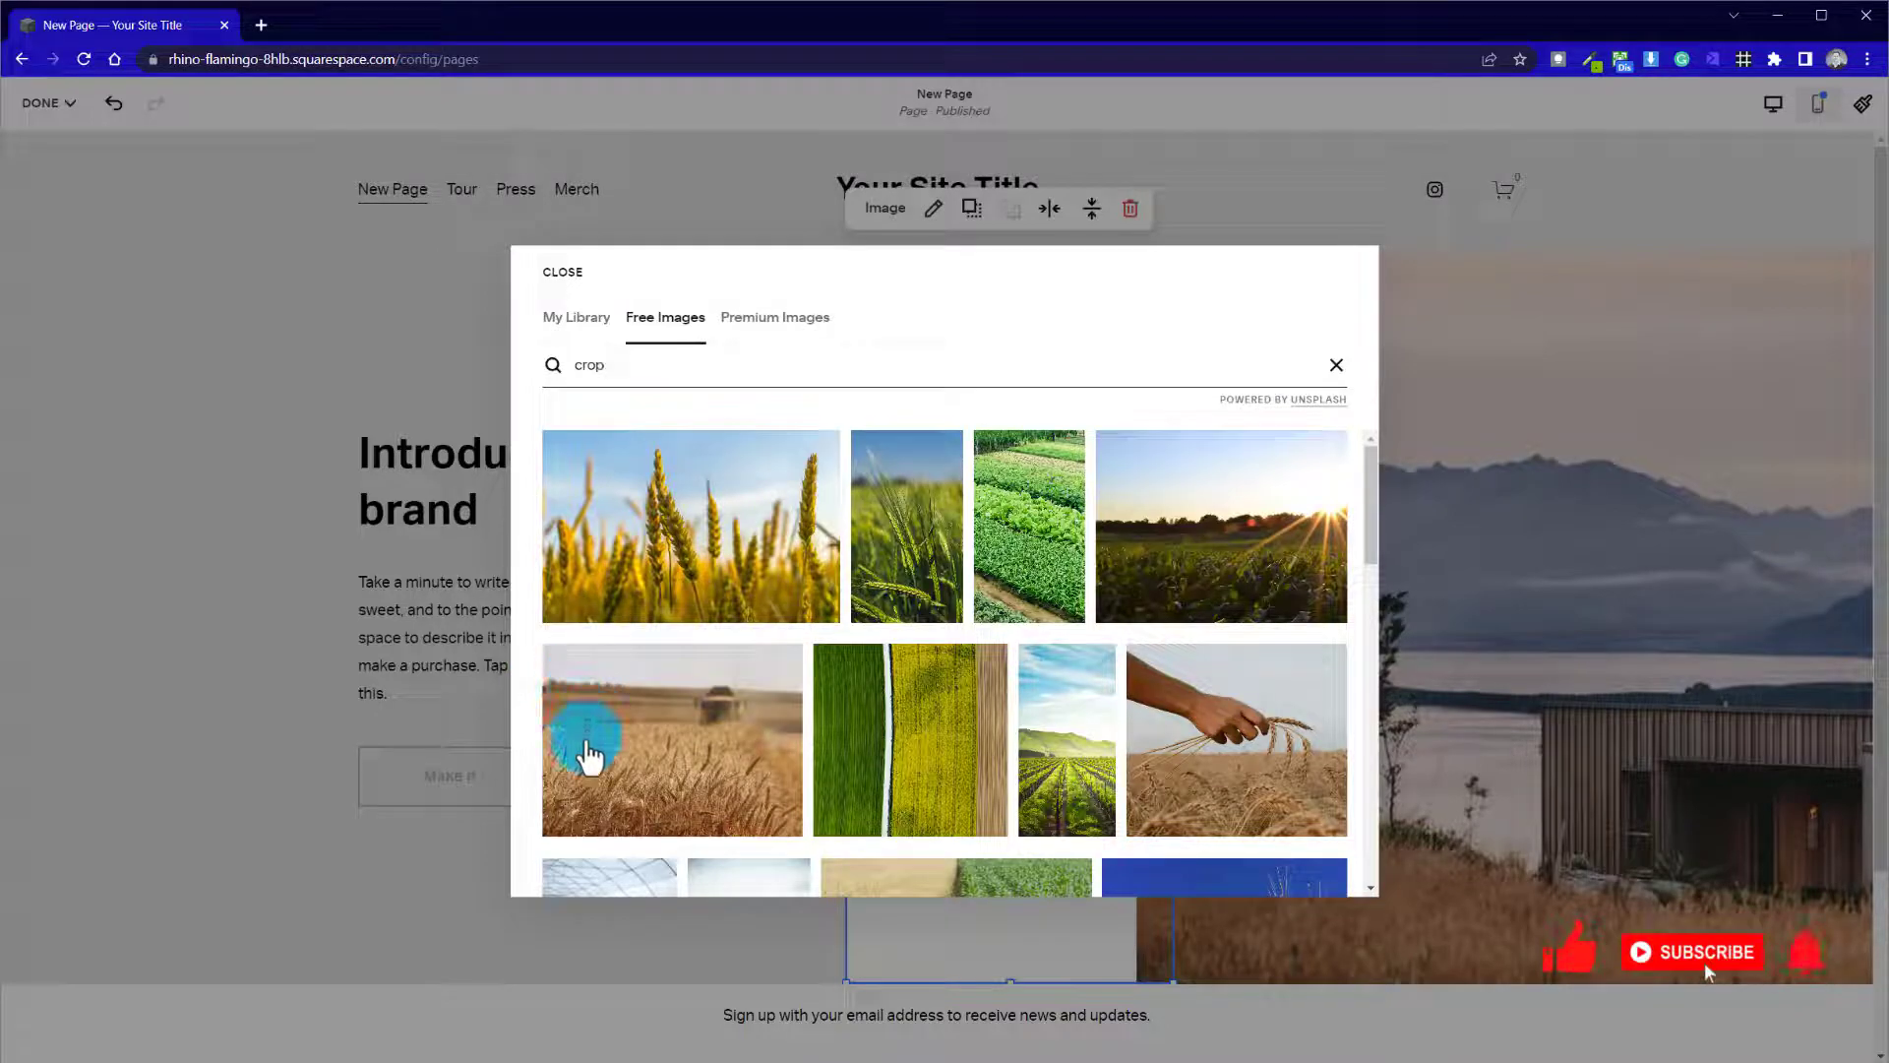
mouse_move(612, 766)
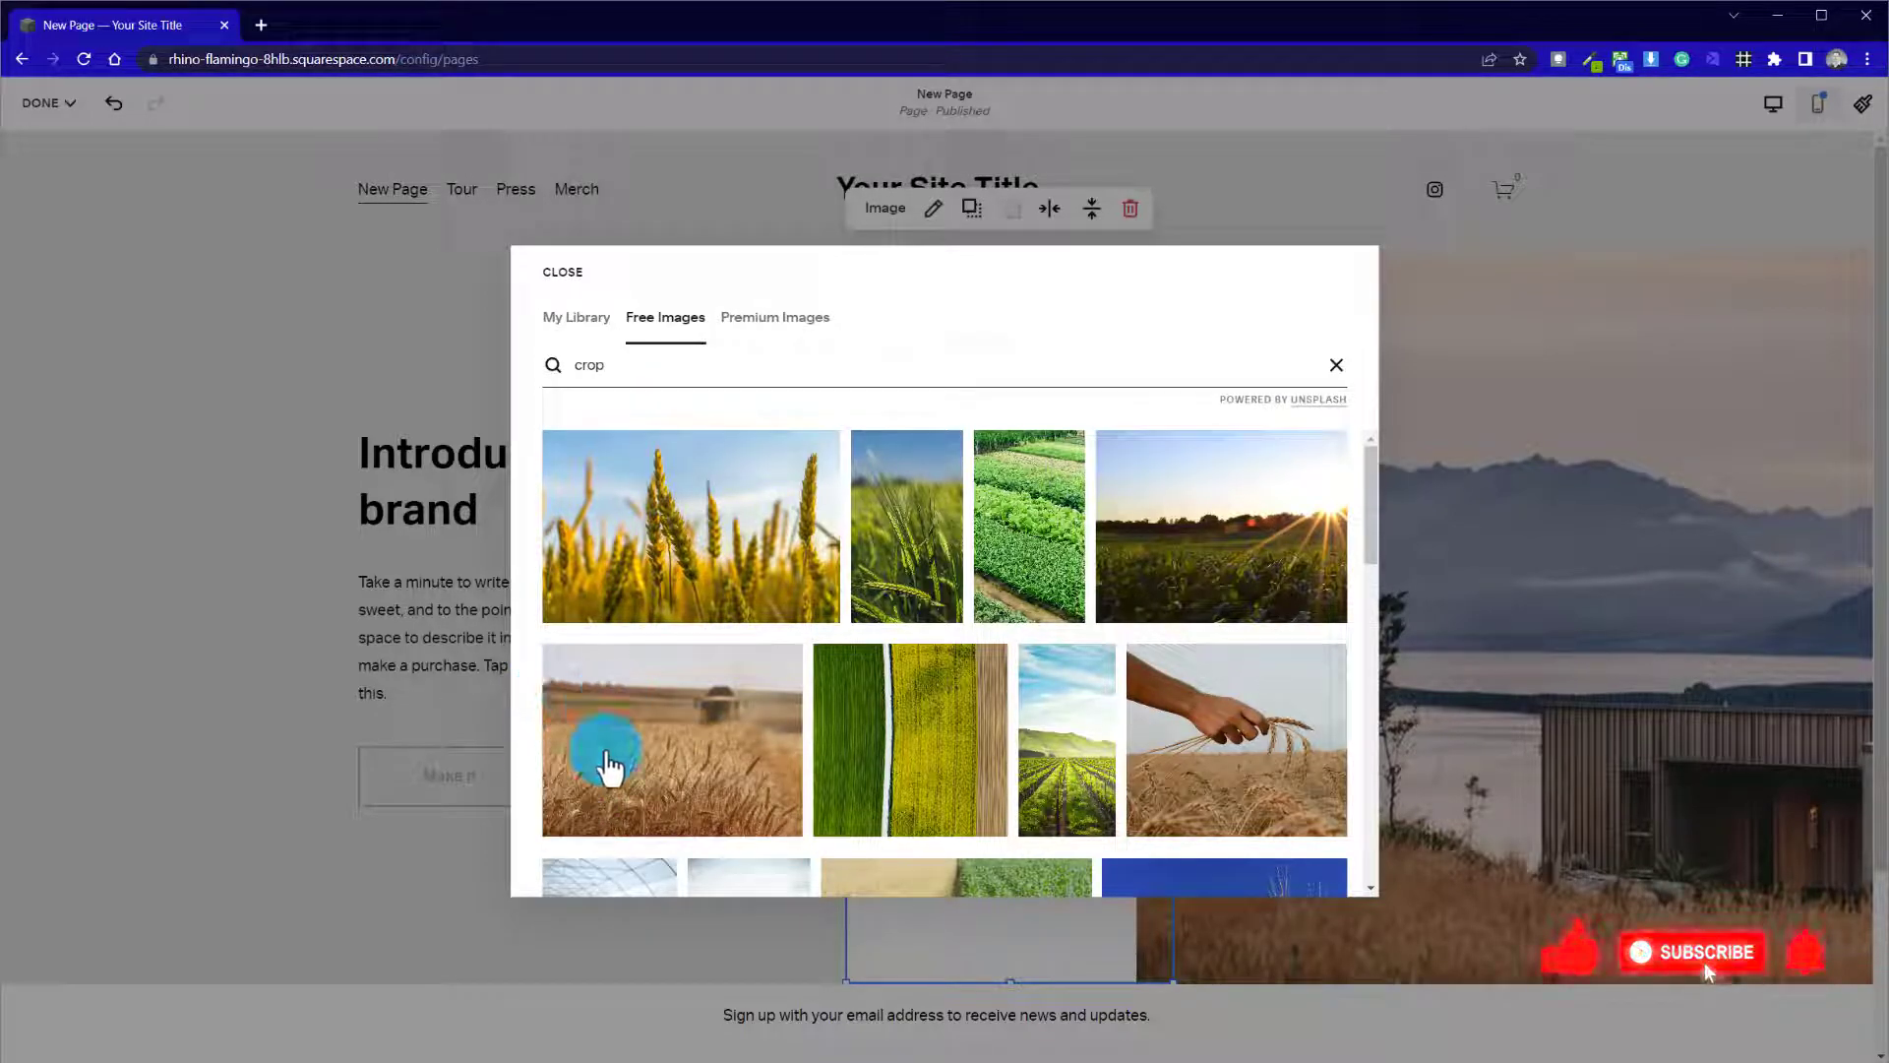
mouse_move(1193, 626)
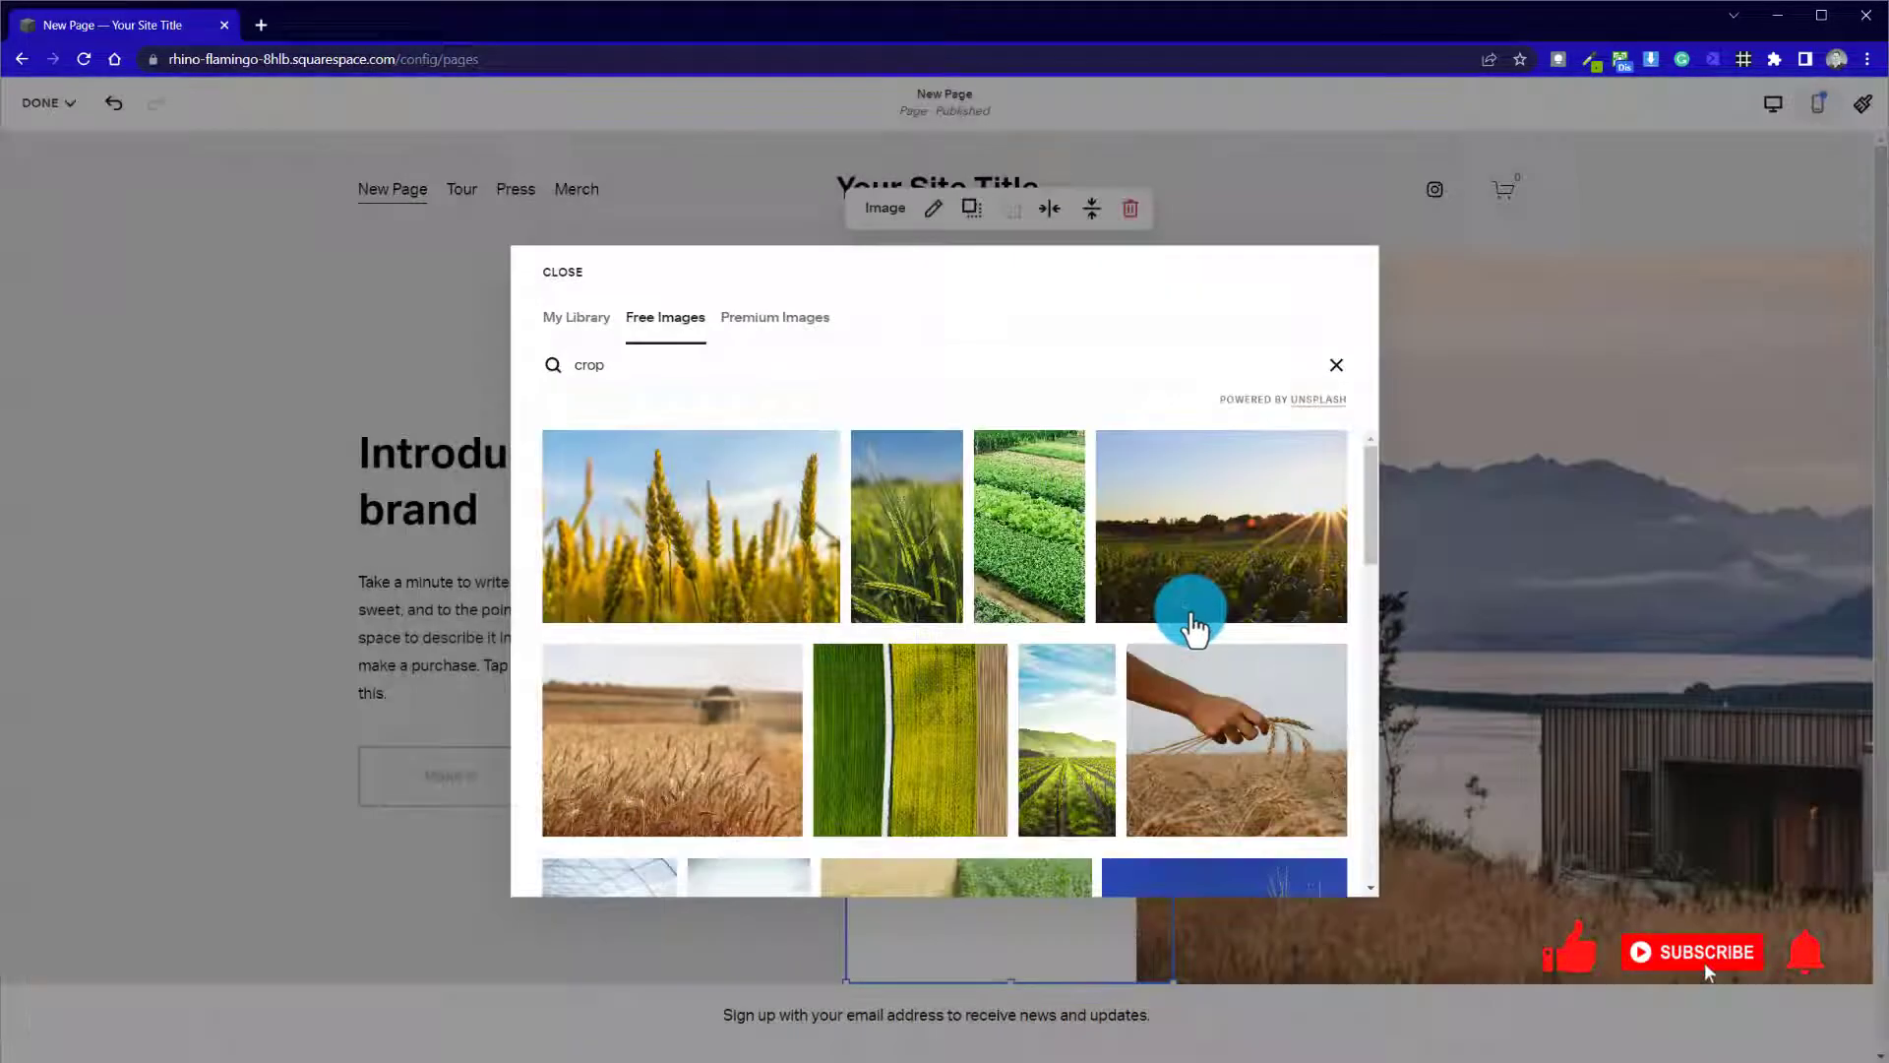
click(1220, 524)
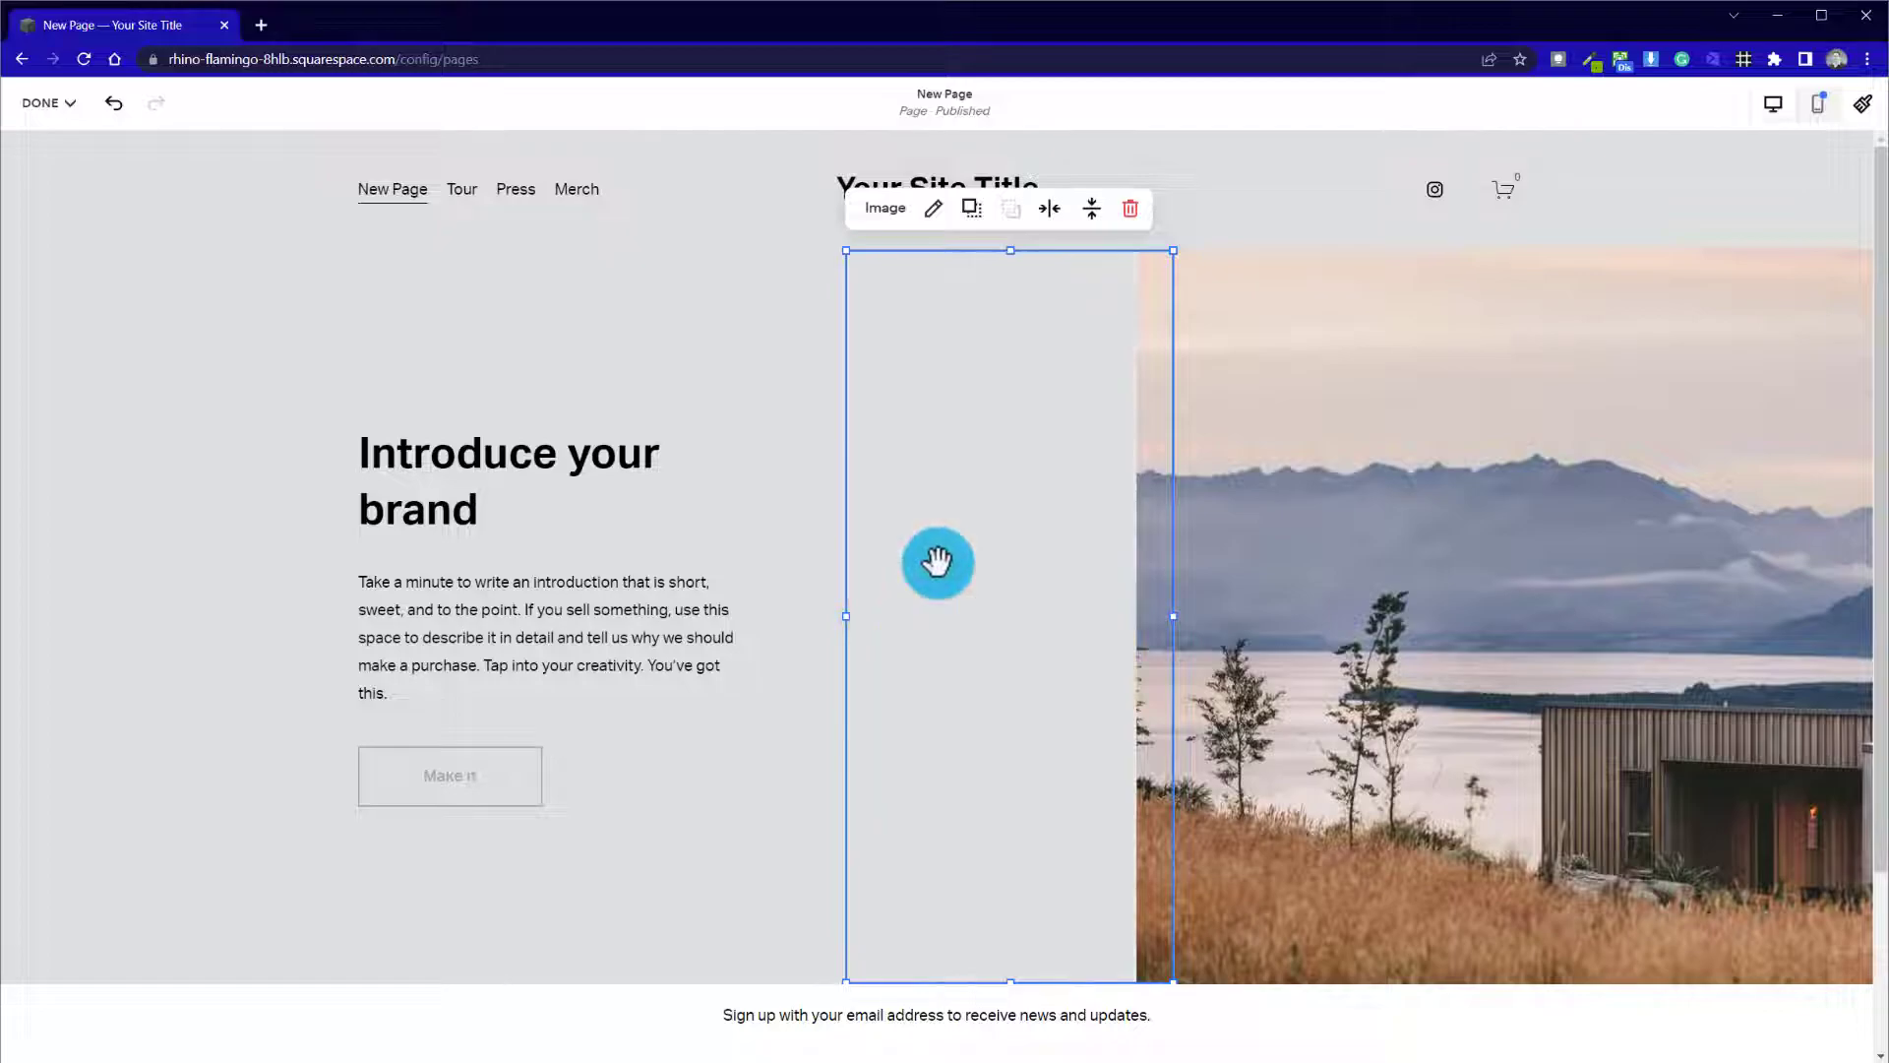
drag(937, 565, 1027, 631)
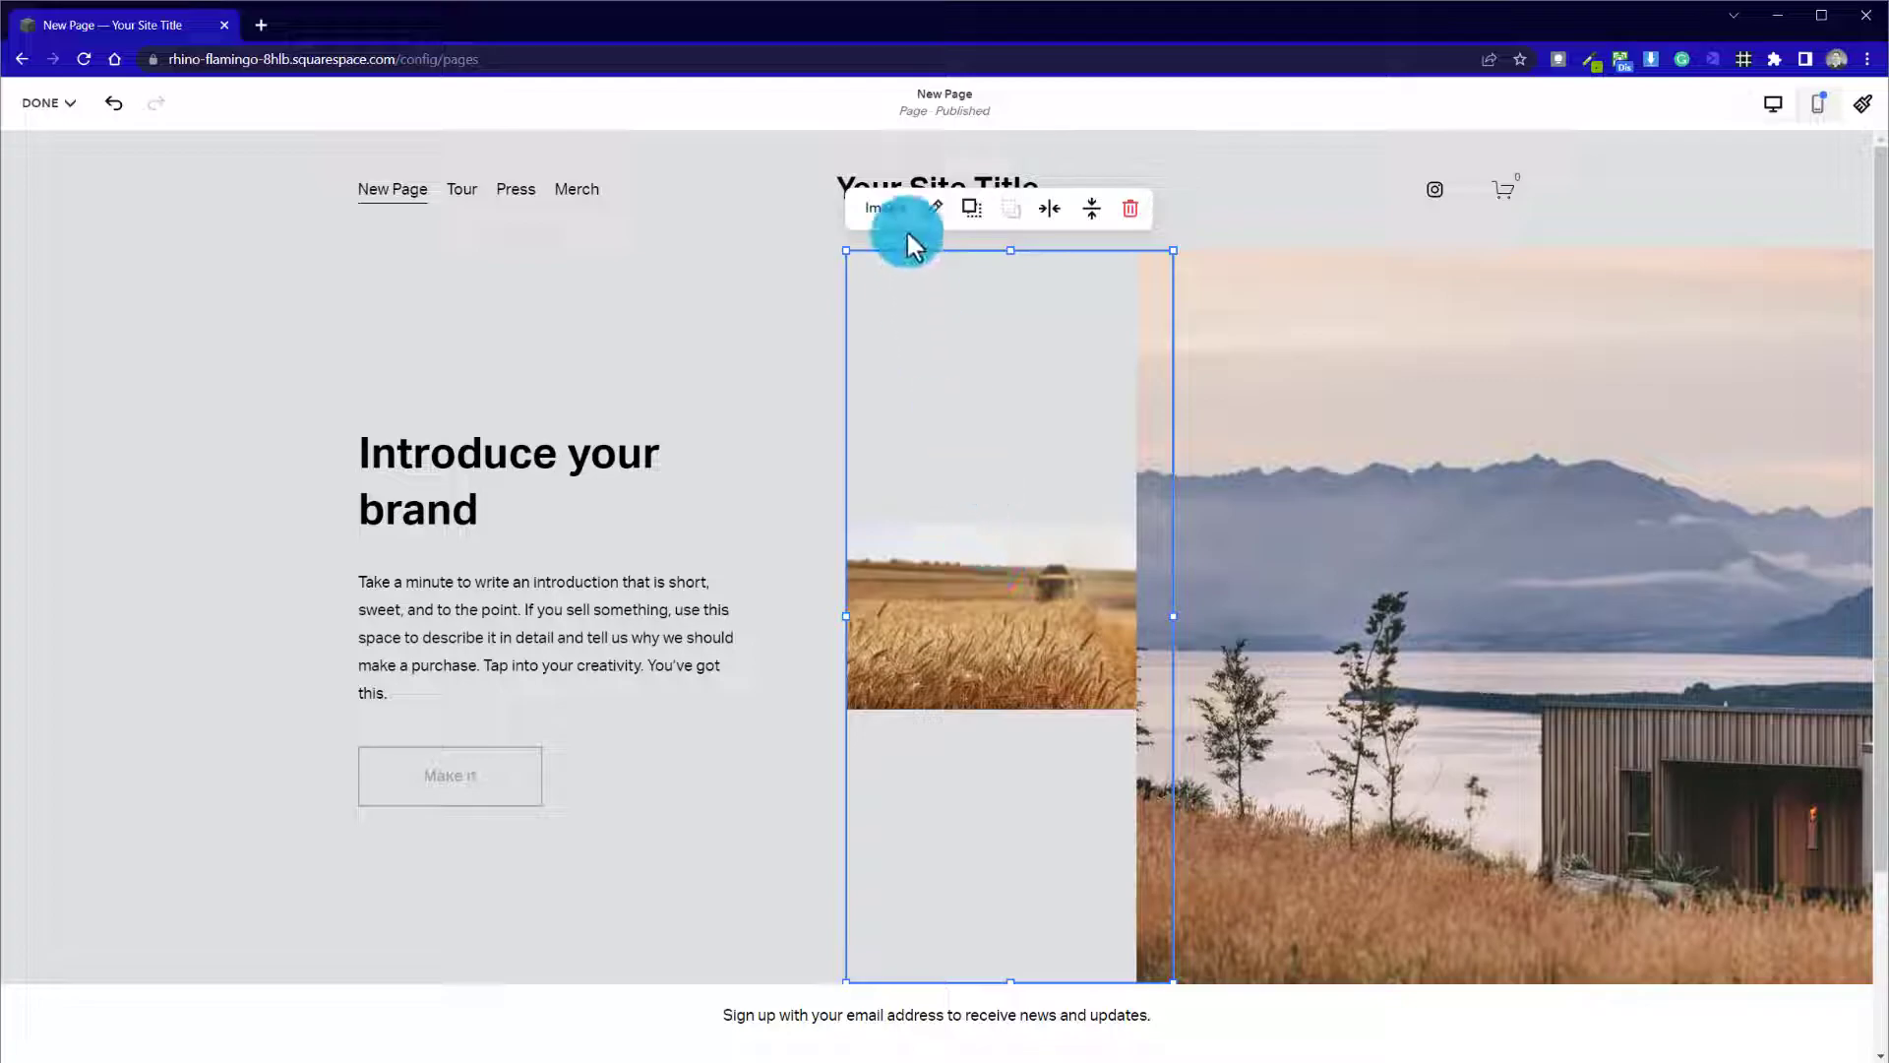
mouse_move(937, 207)
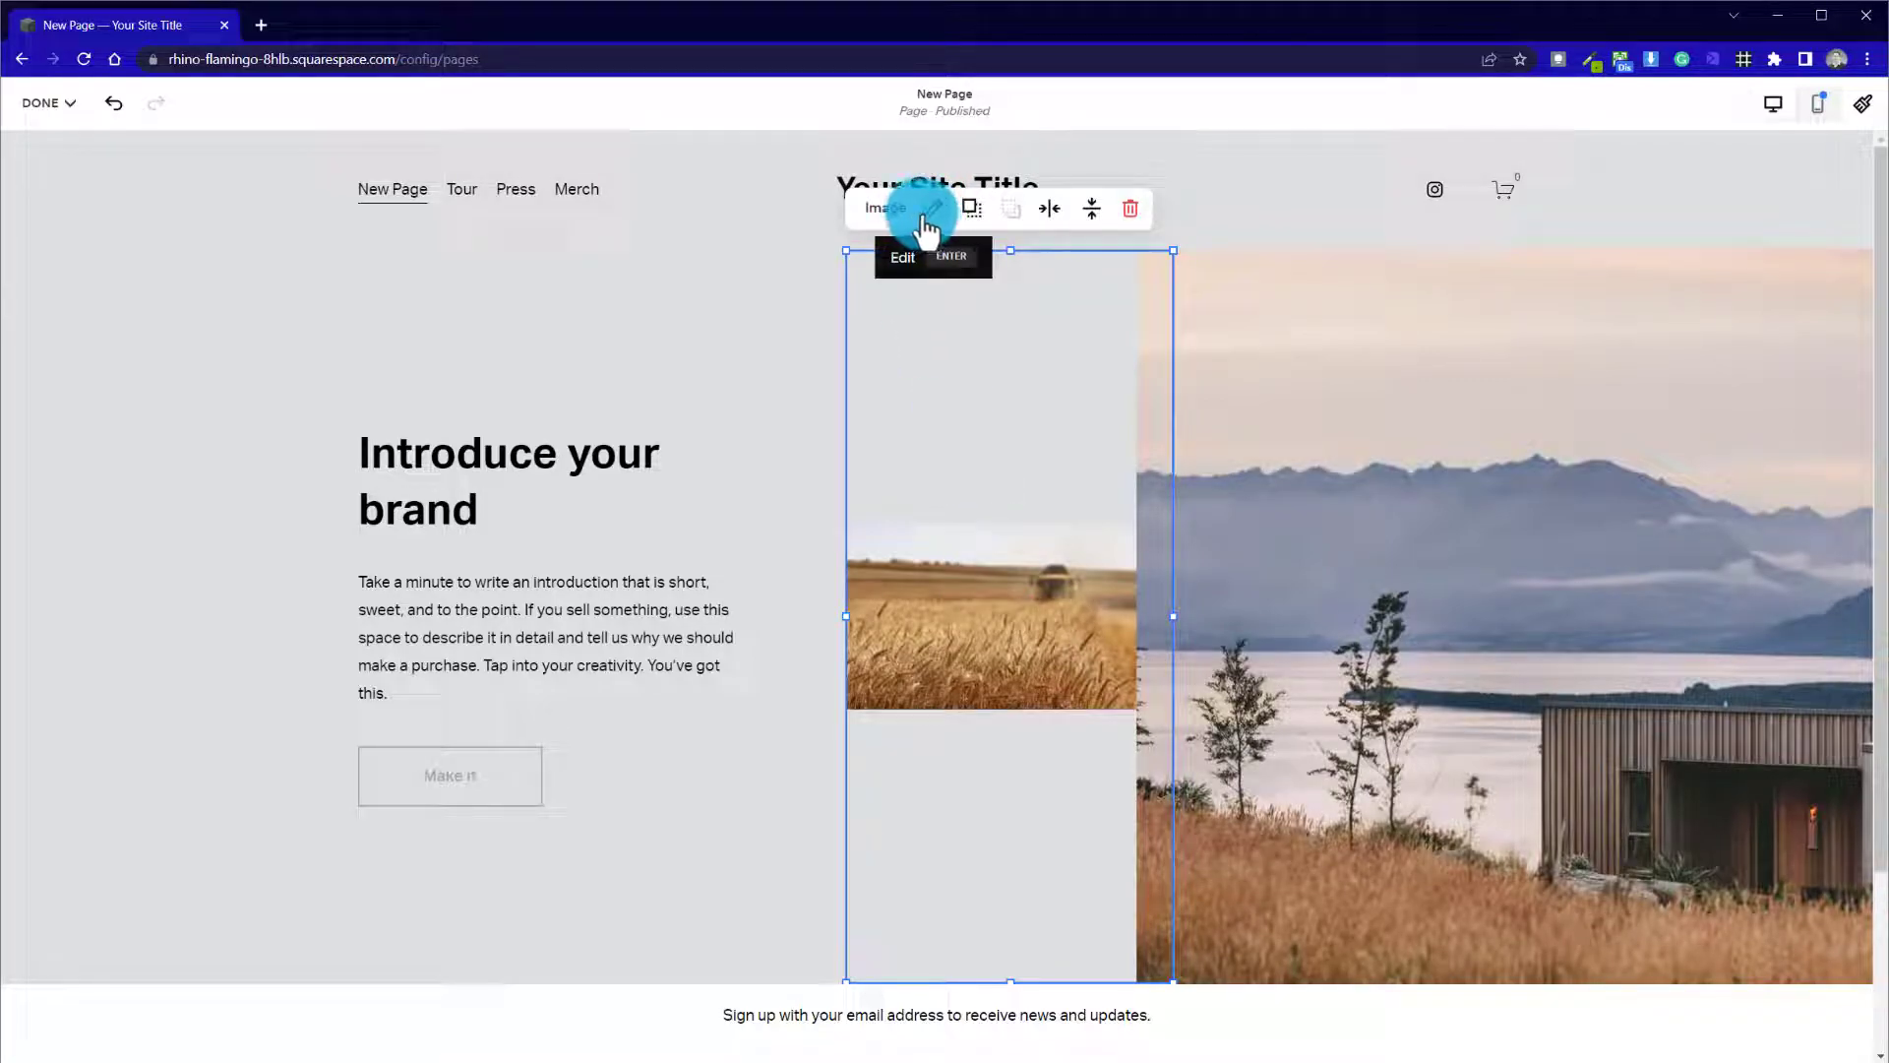
In the image editor's Crop tool, crop the wheat photo to a thin vertical strip
click(933, 209)
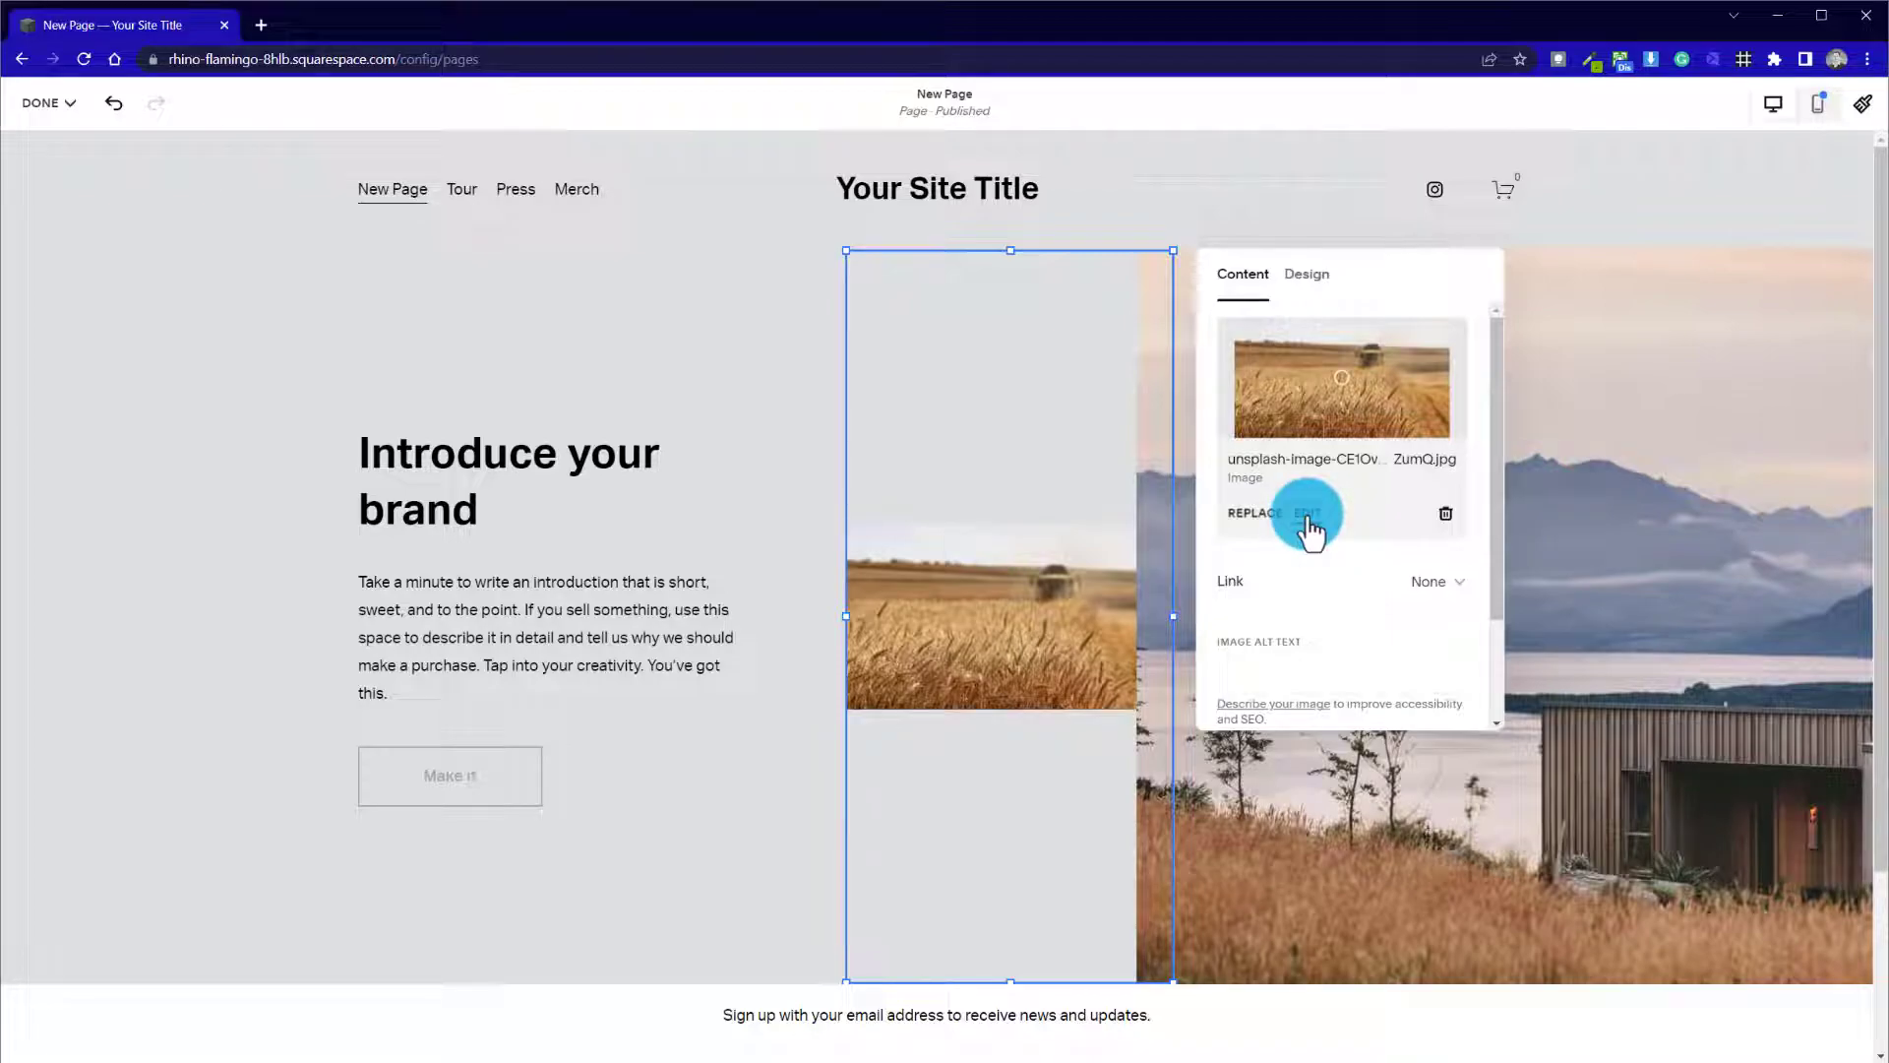
click(1307, 512)
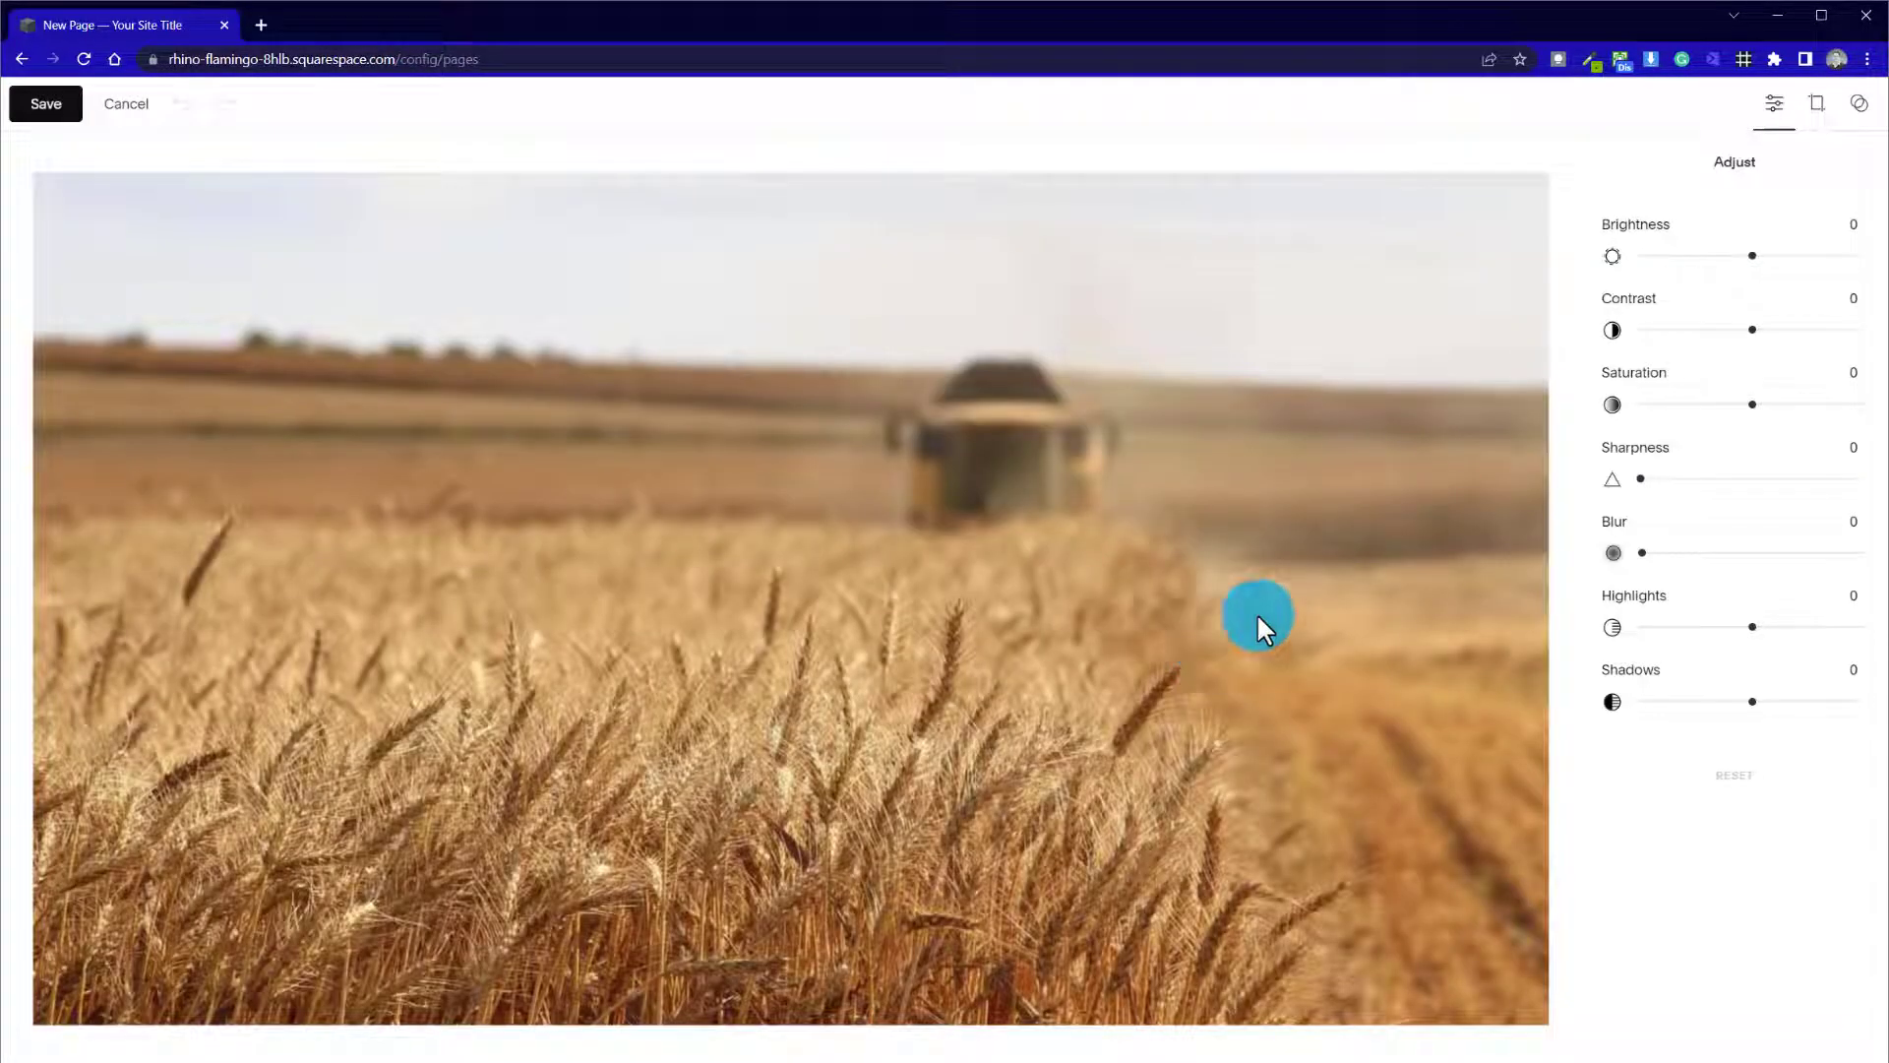
click(1817, 103)
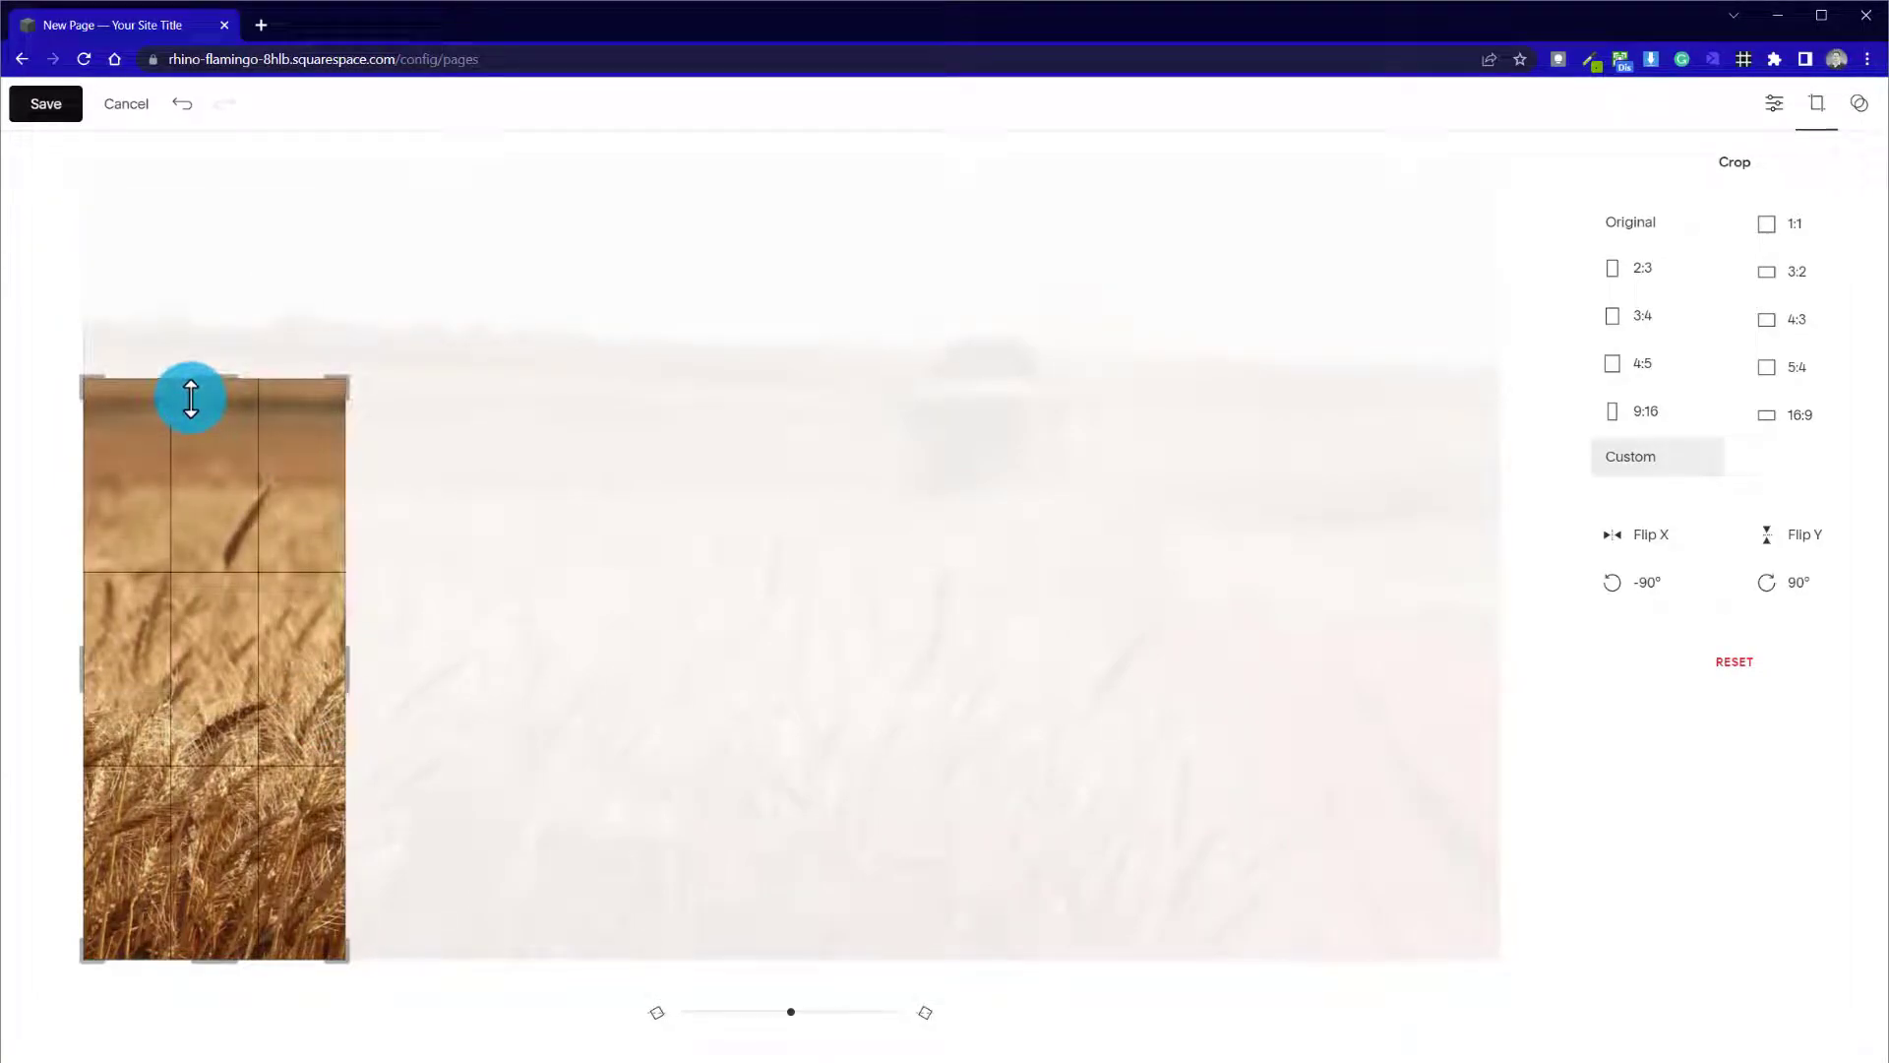
drag(189, 398, 282, 536)
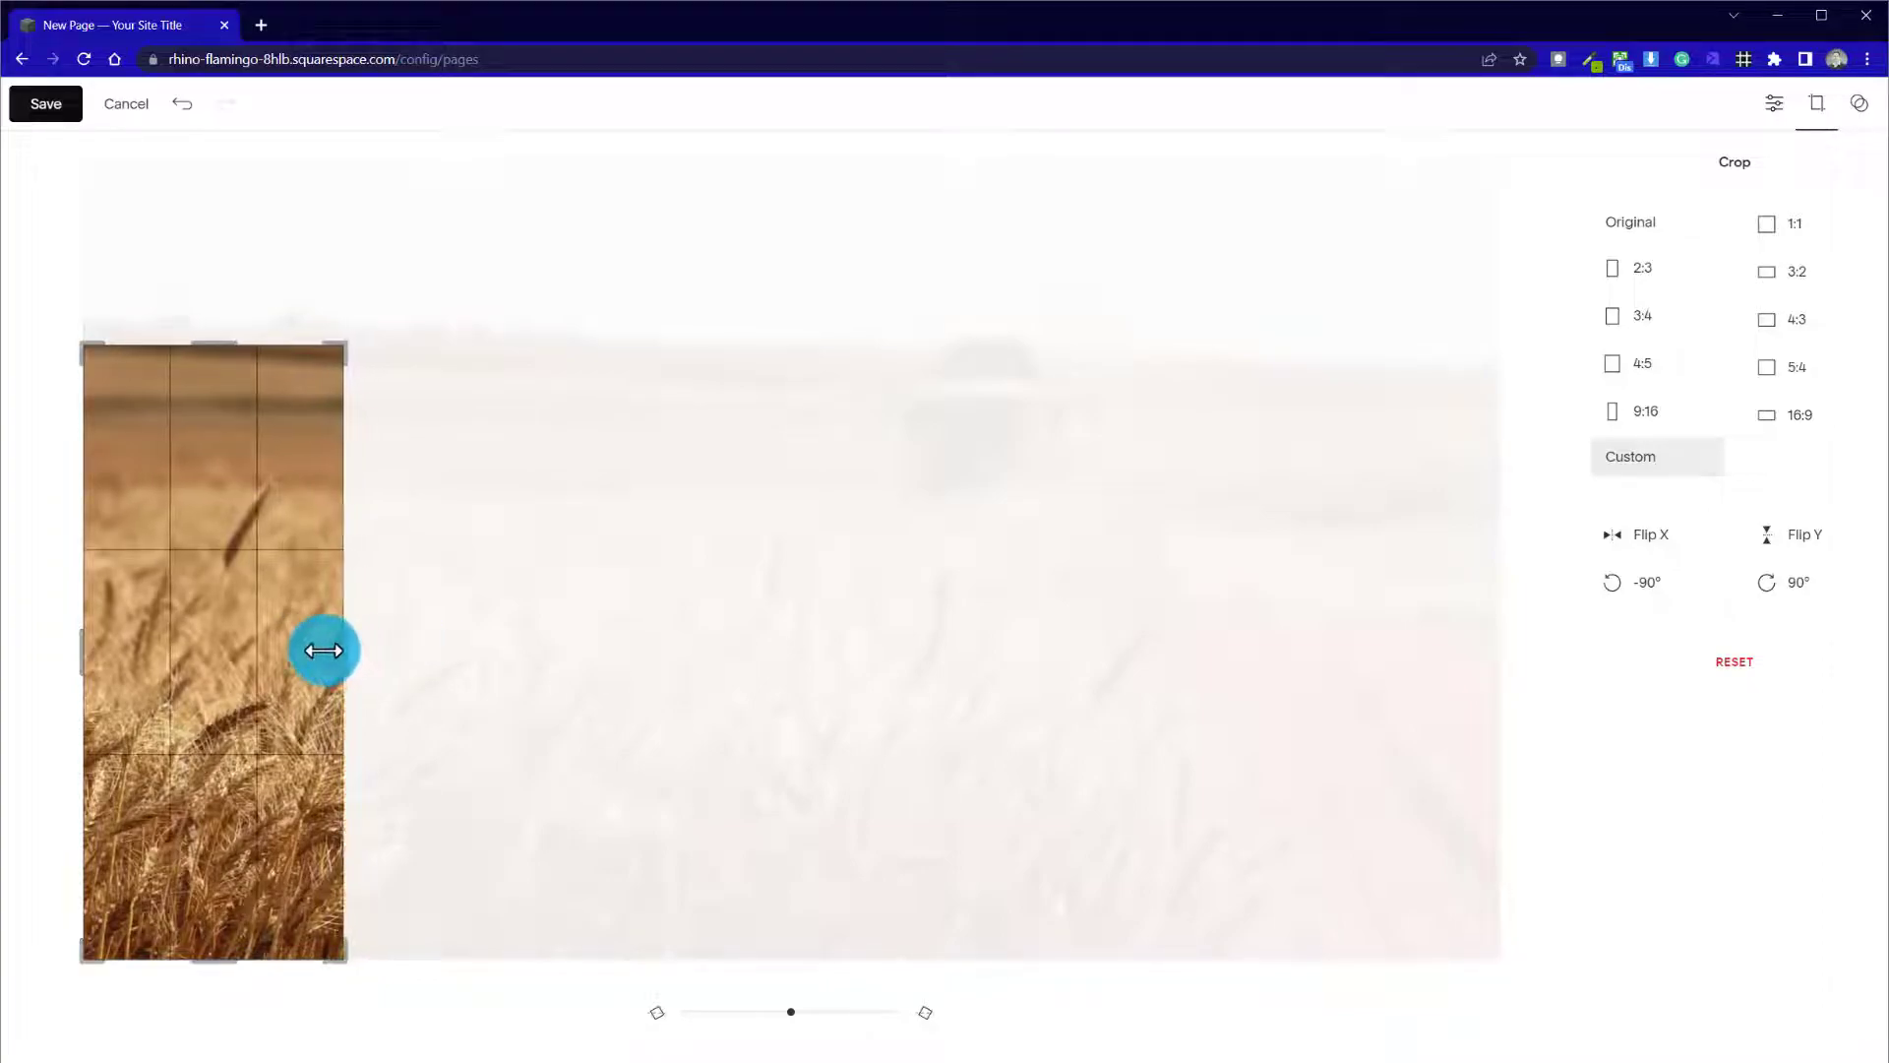
drag(322, 651, 211, 620)
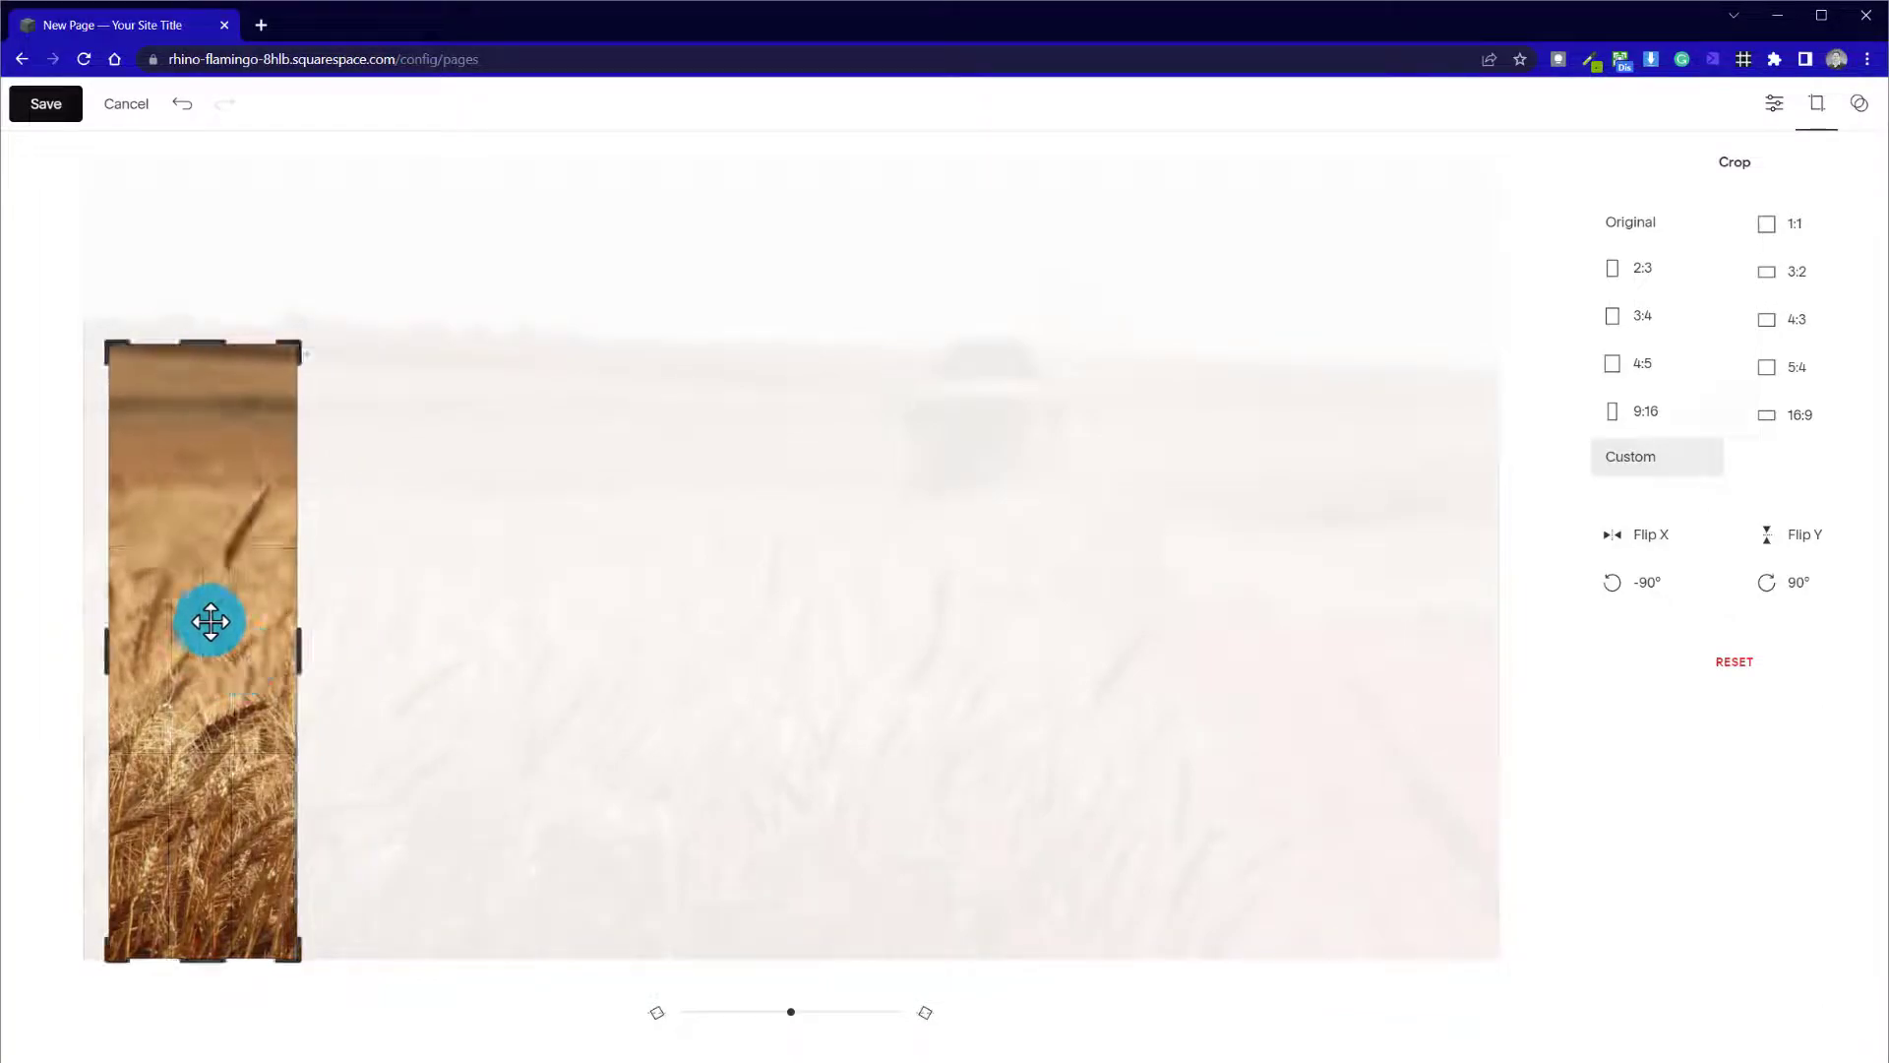
drag(210, 620, 225, 904)
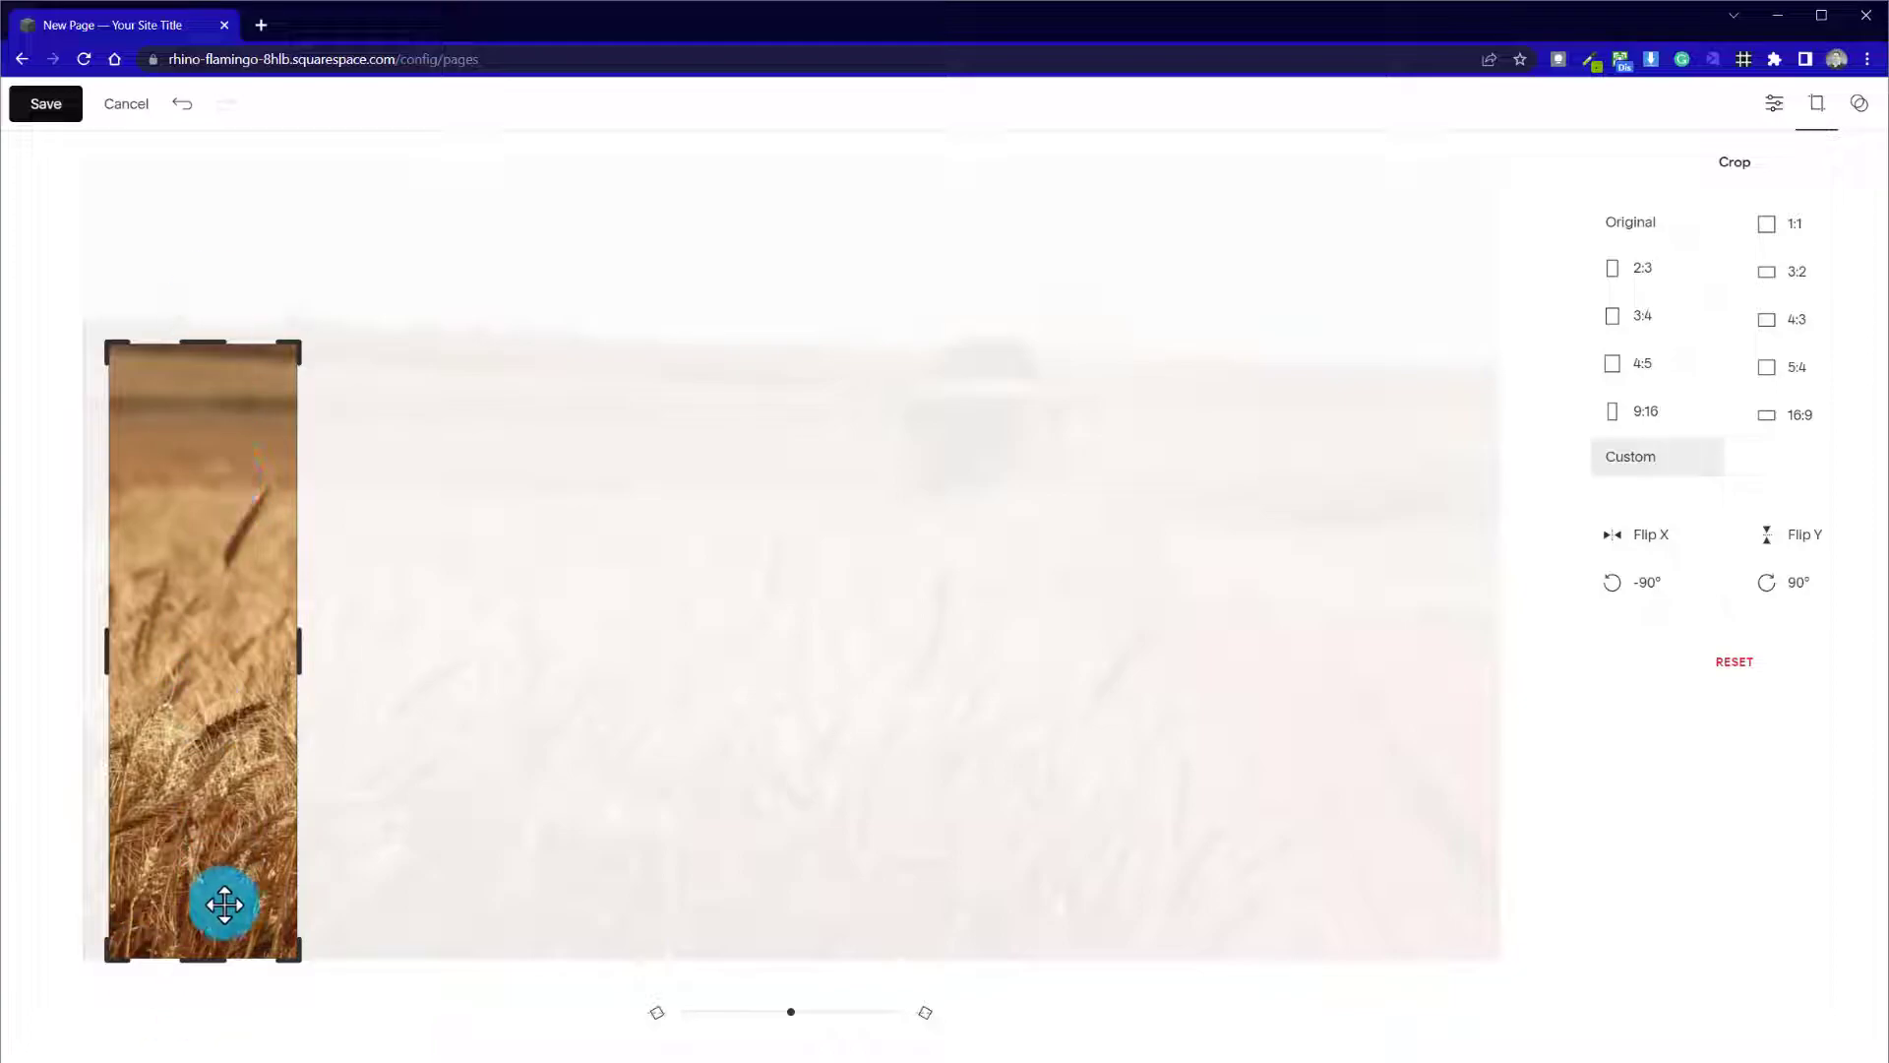
Save the cropped wheat photo permanently
click(45, 104)
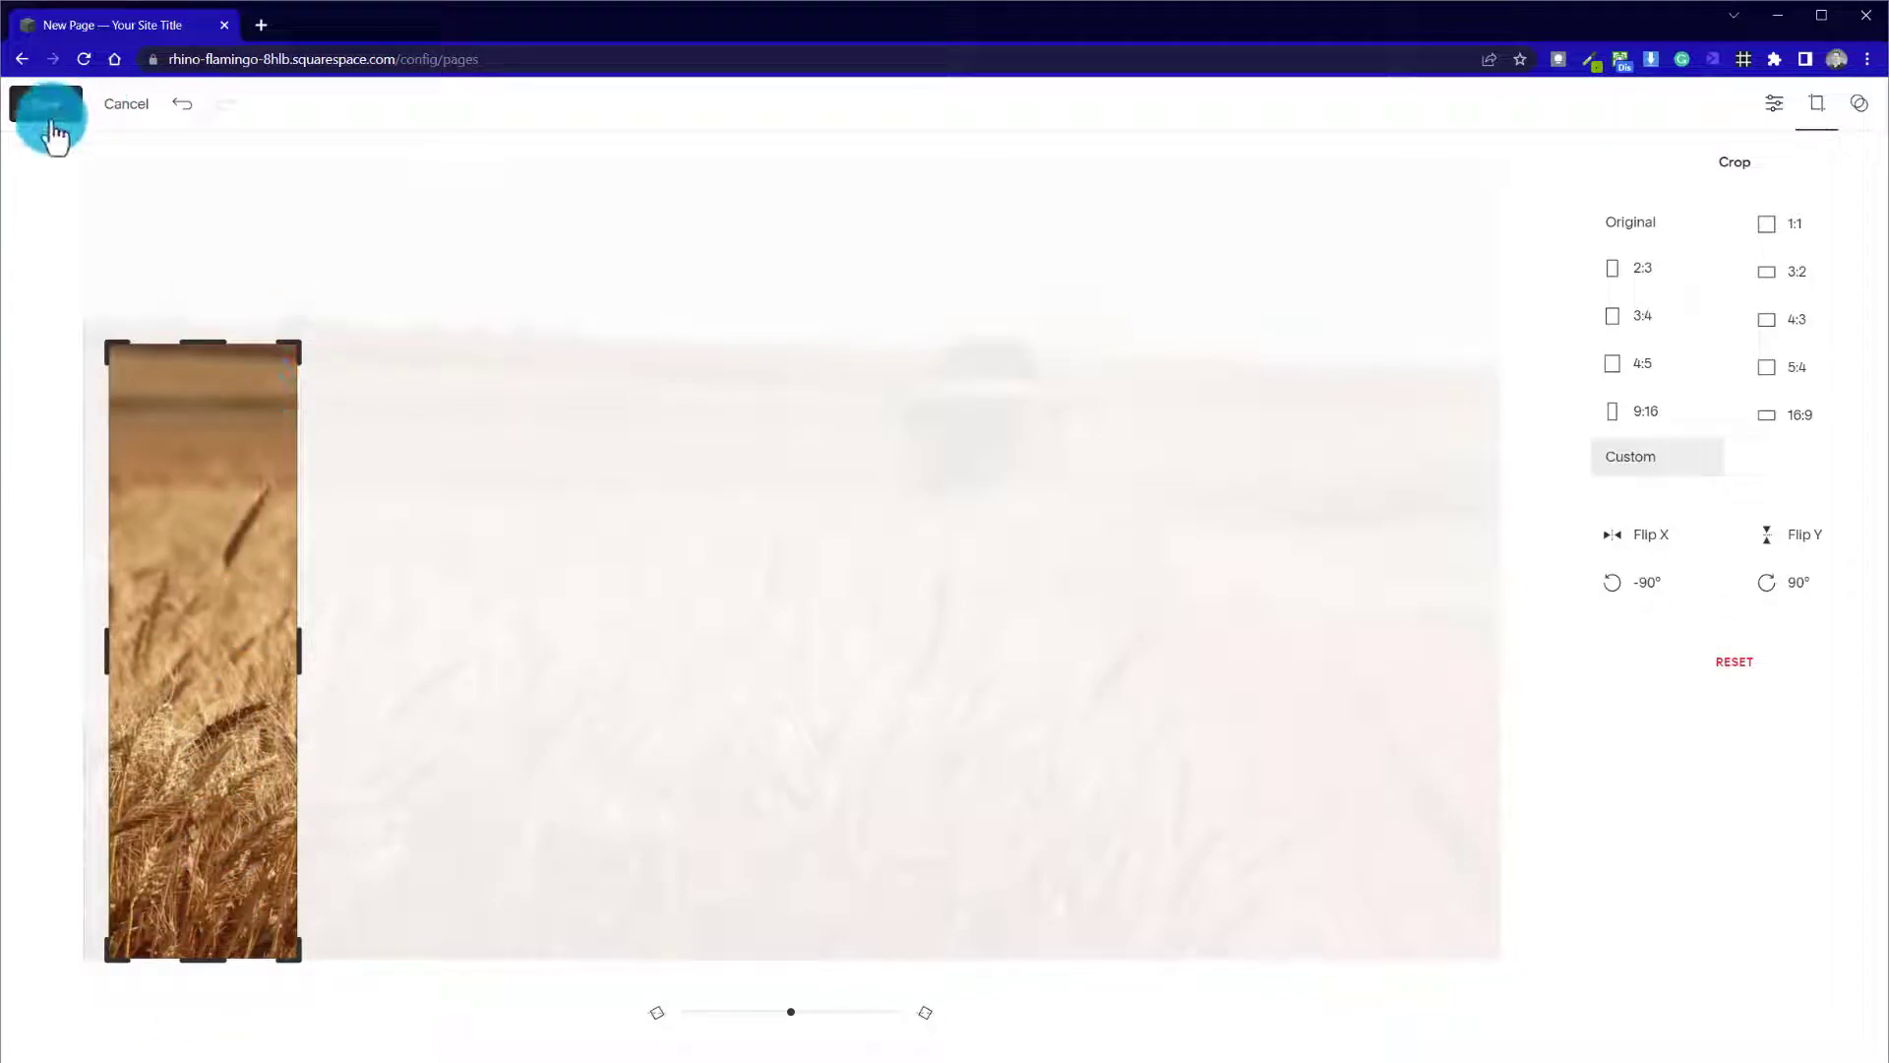
click(45, 104)
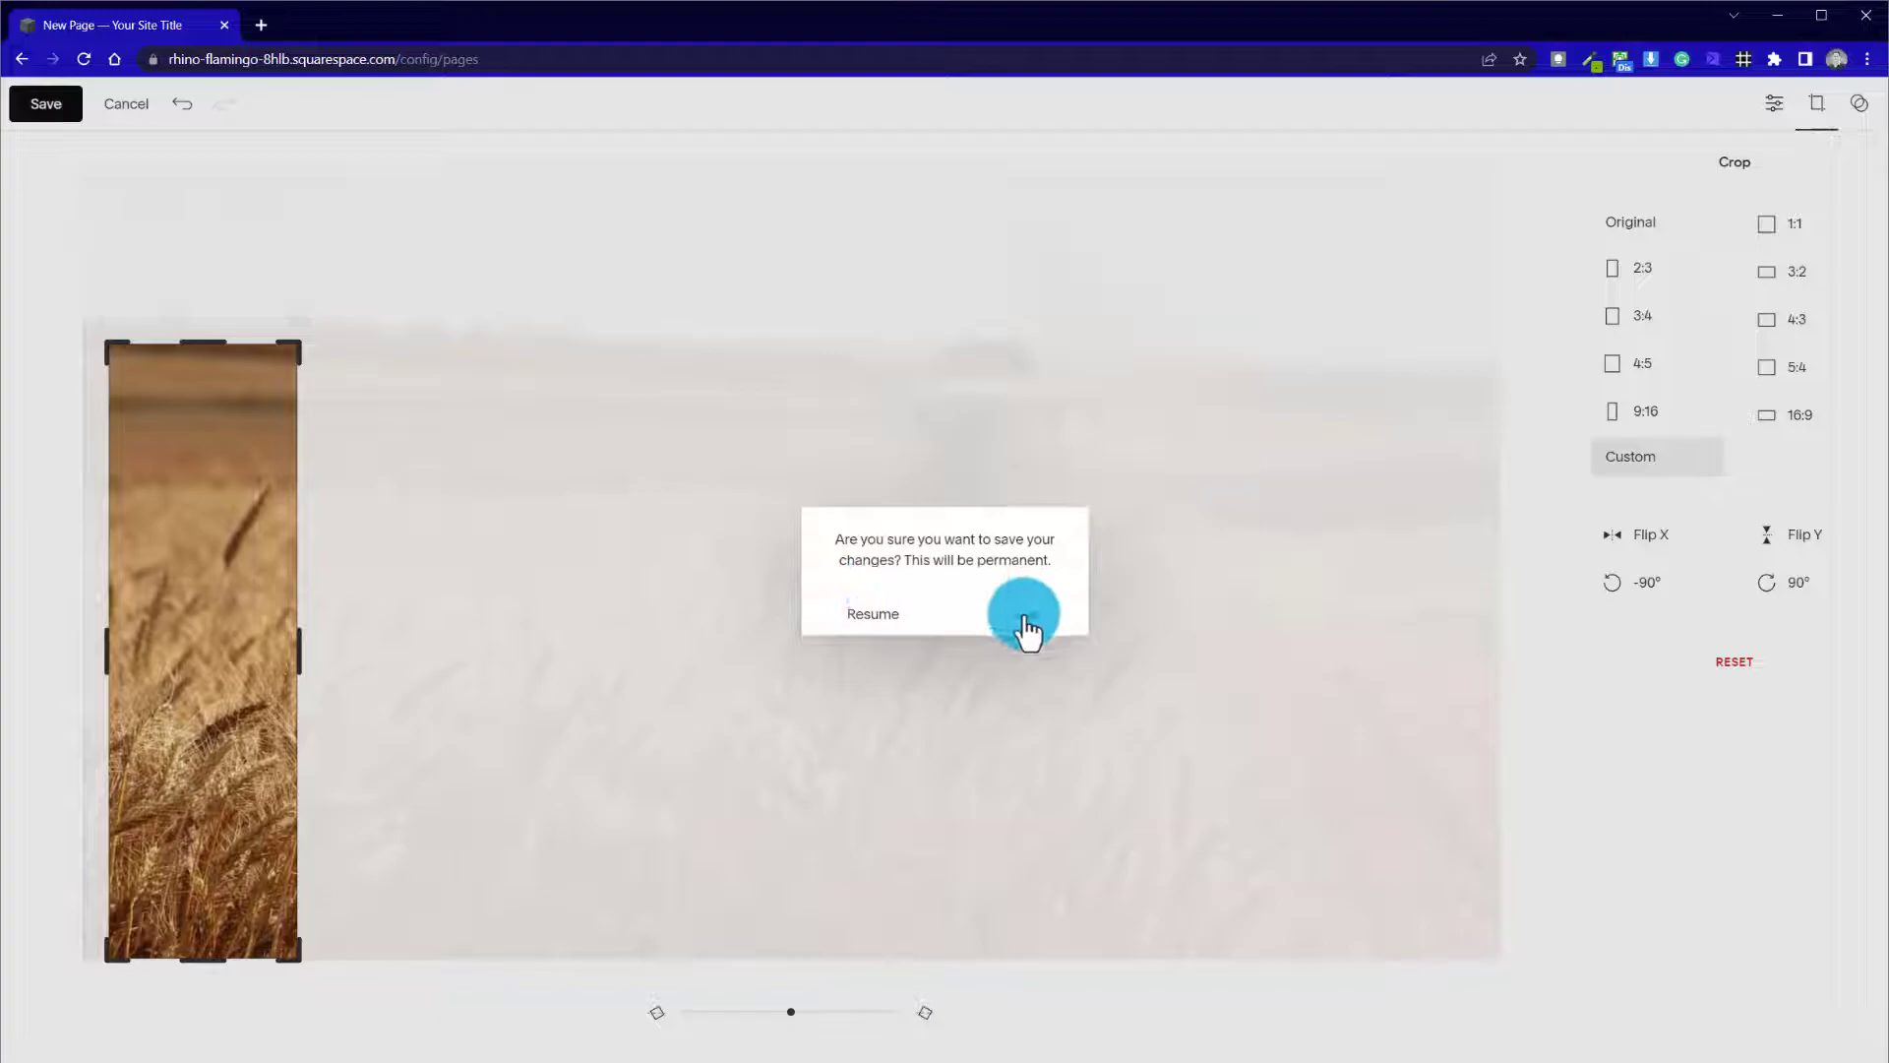
click(1023, 612)
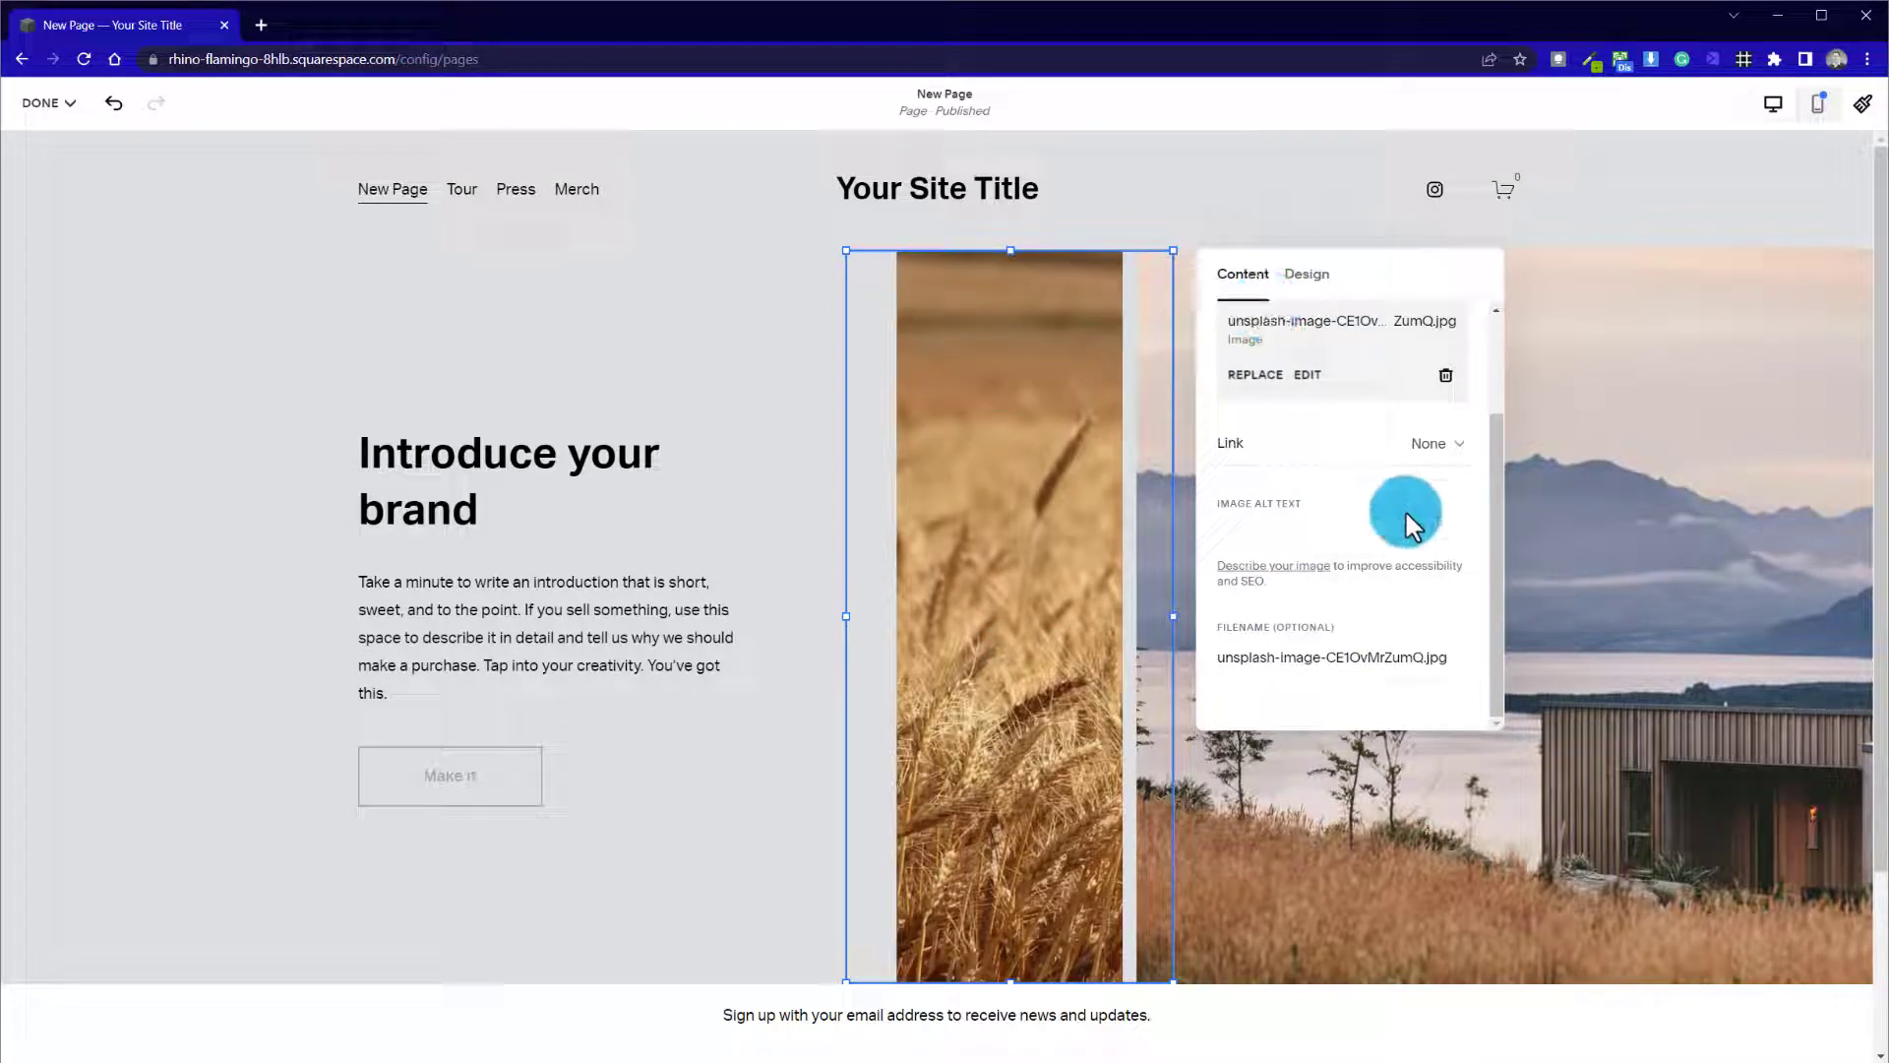
Set the wheat image to Fill and resize its block into a narrow strip beside the landscape photo
click(1307, 273)
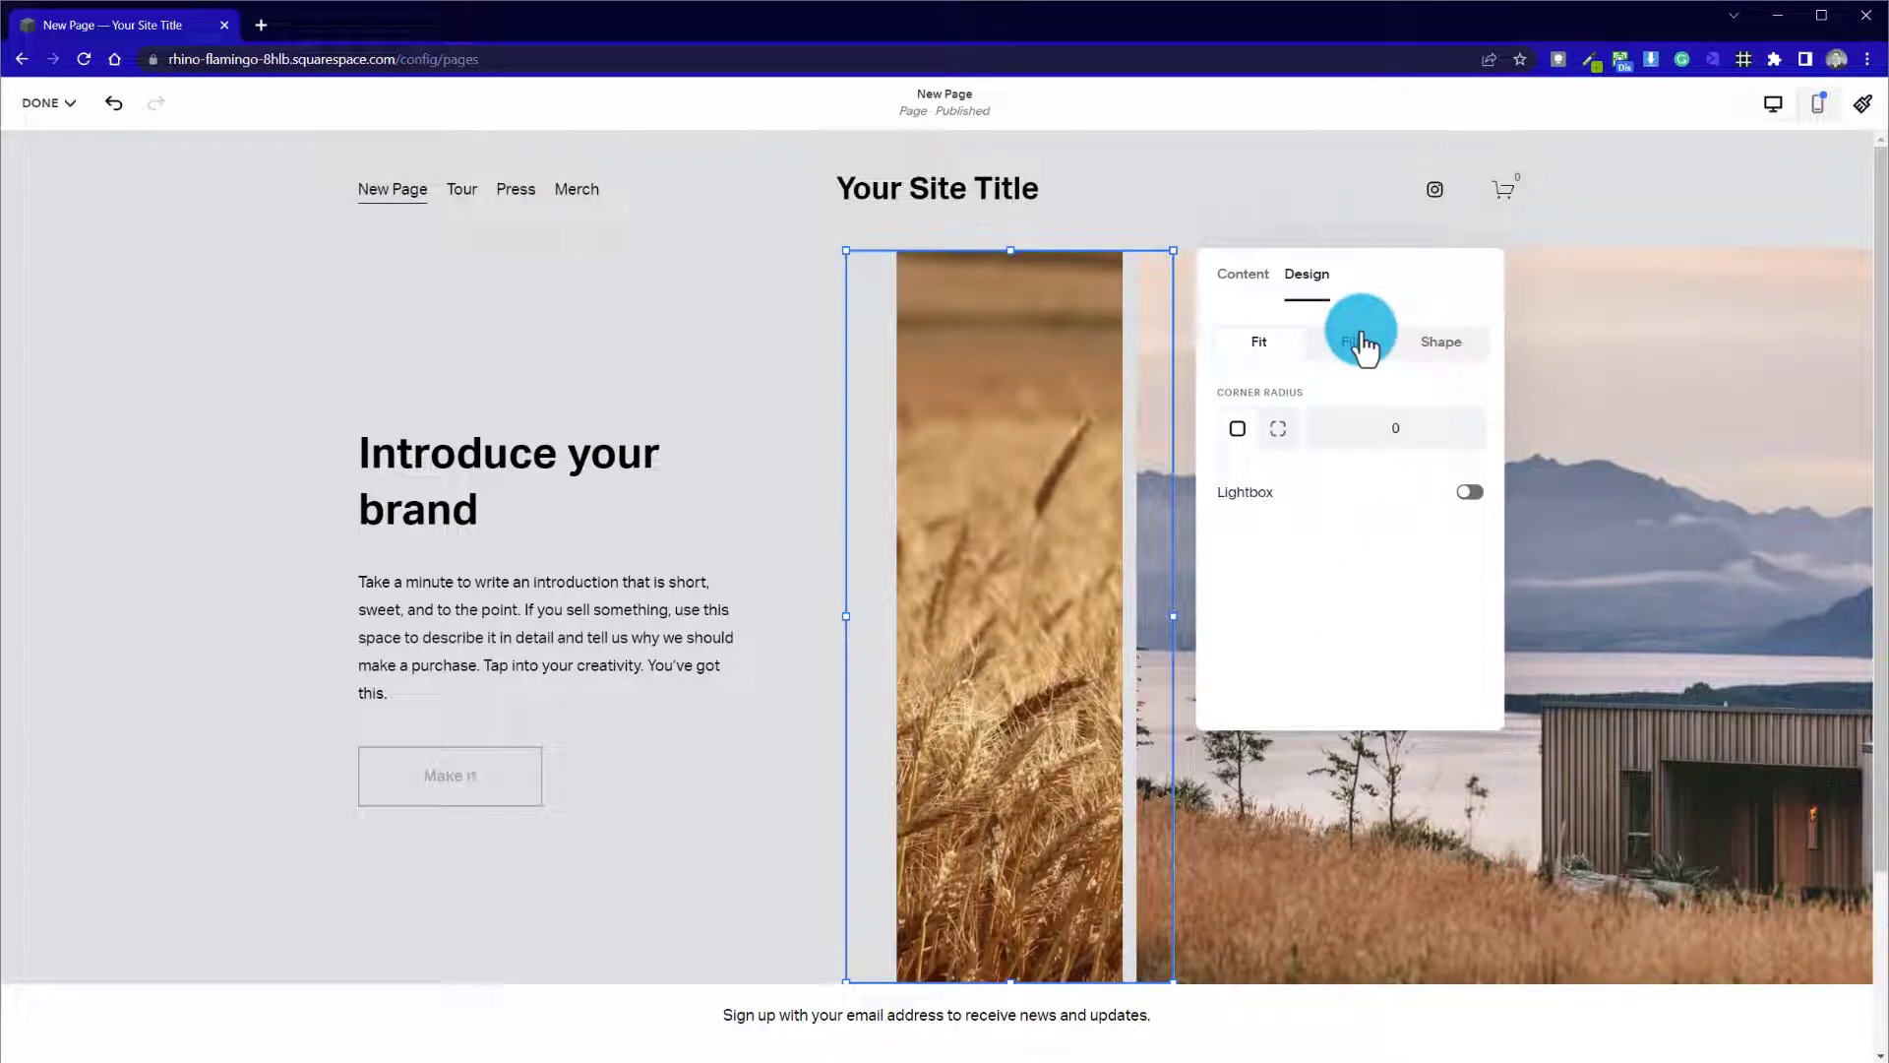
click(1350, 340)
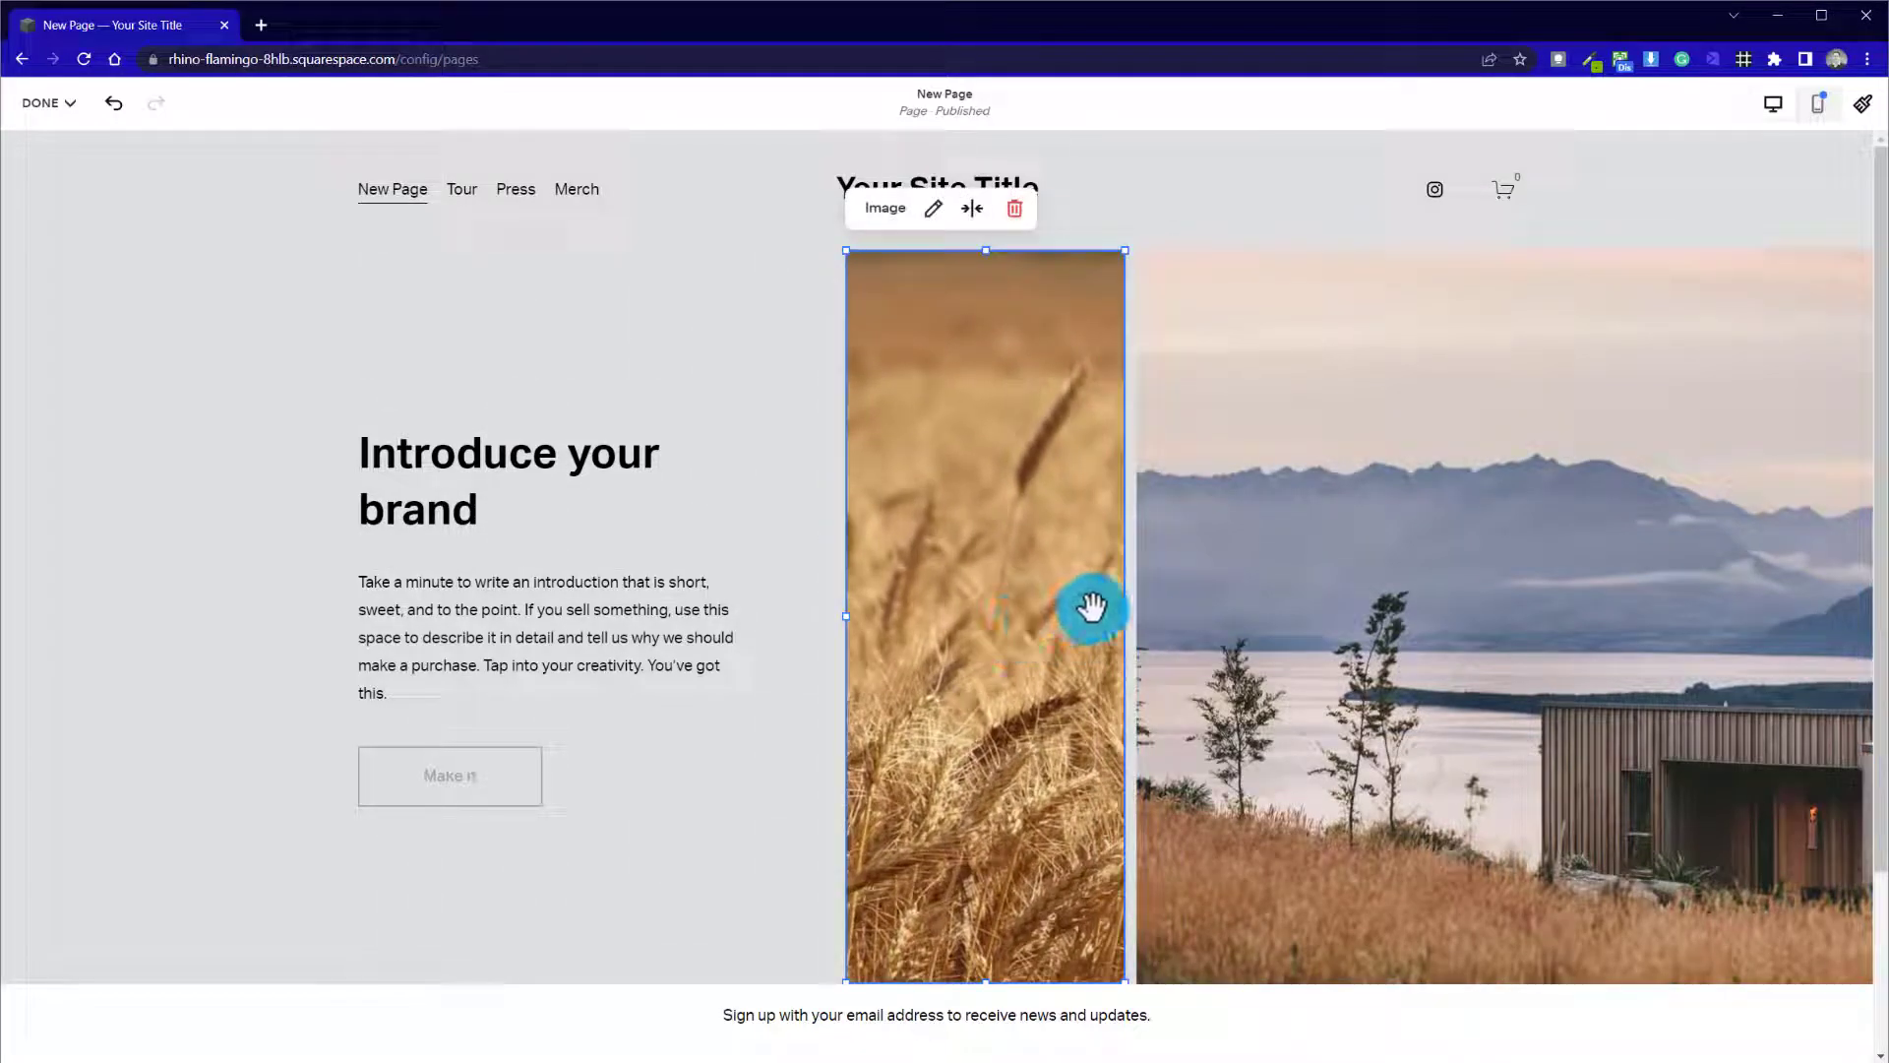
drag(1092, 606, 892, 478)
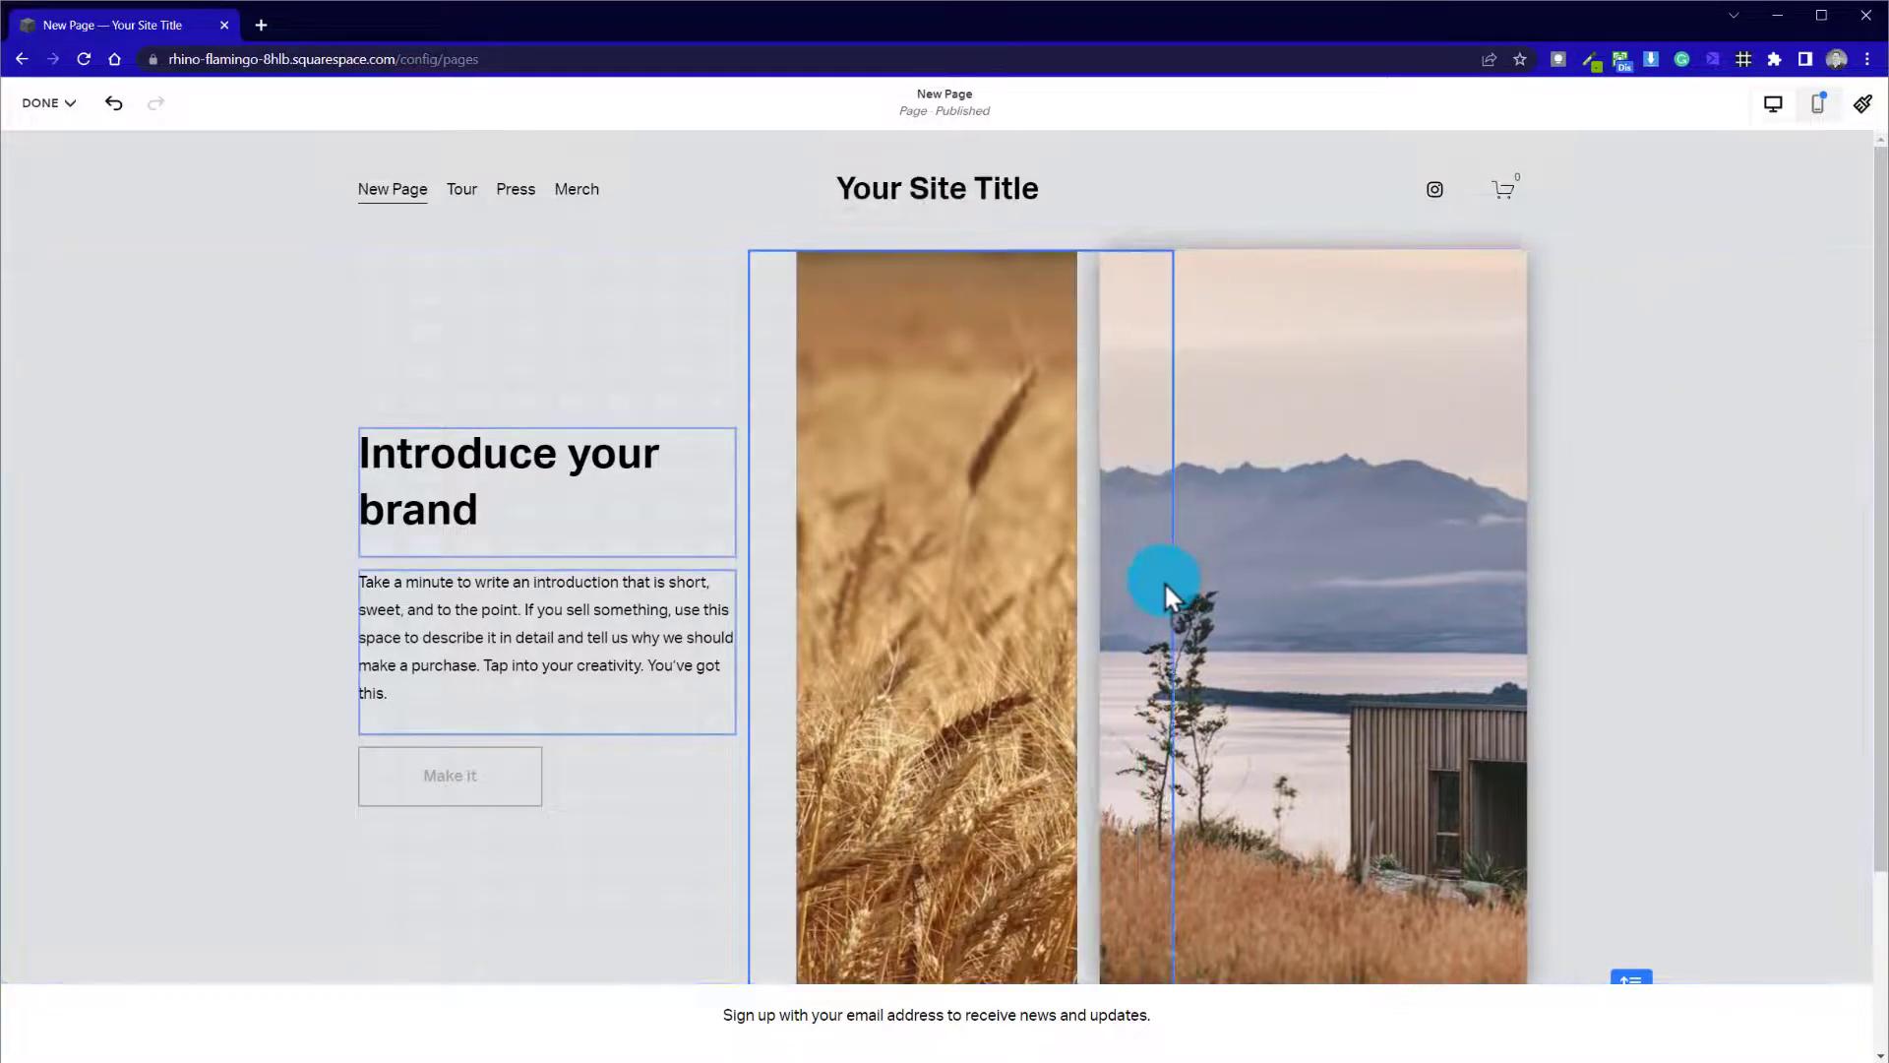
drag(1163, 584, 1403, 471)
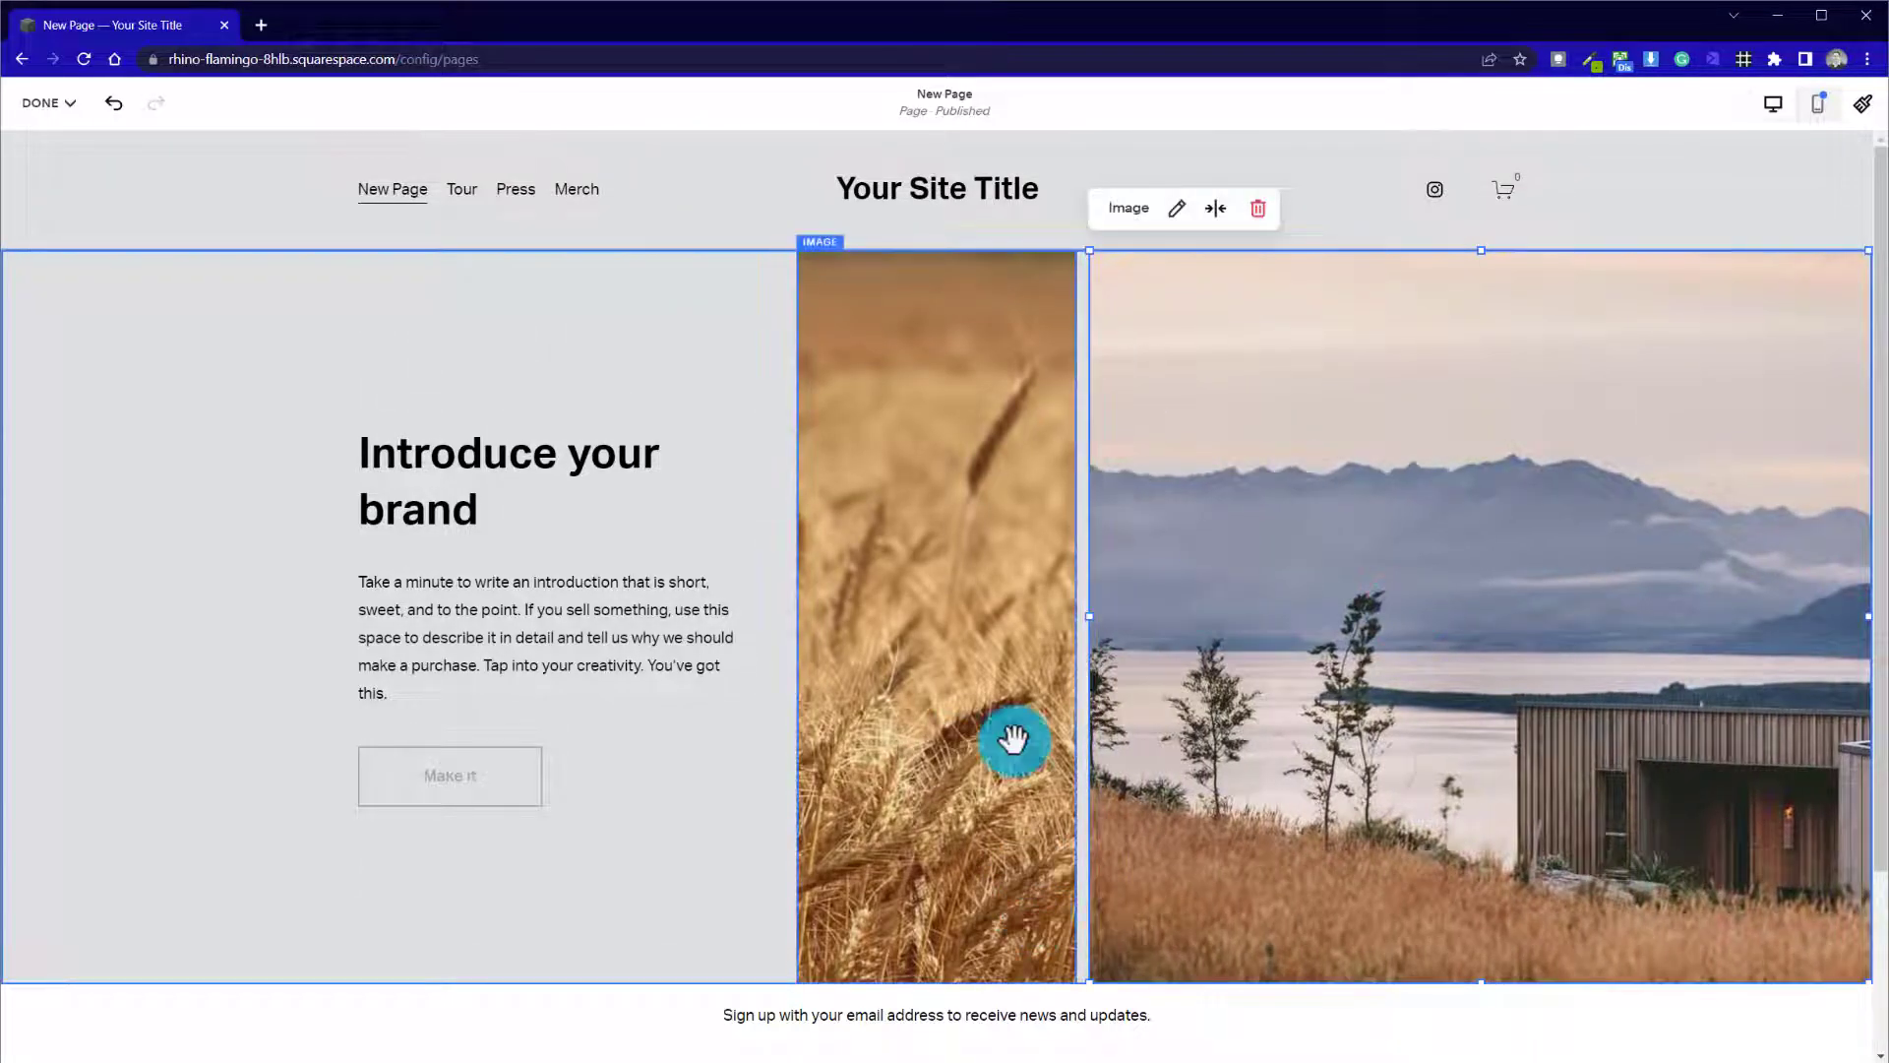
mouse_move(1258, 589)
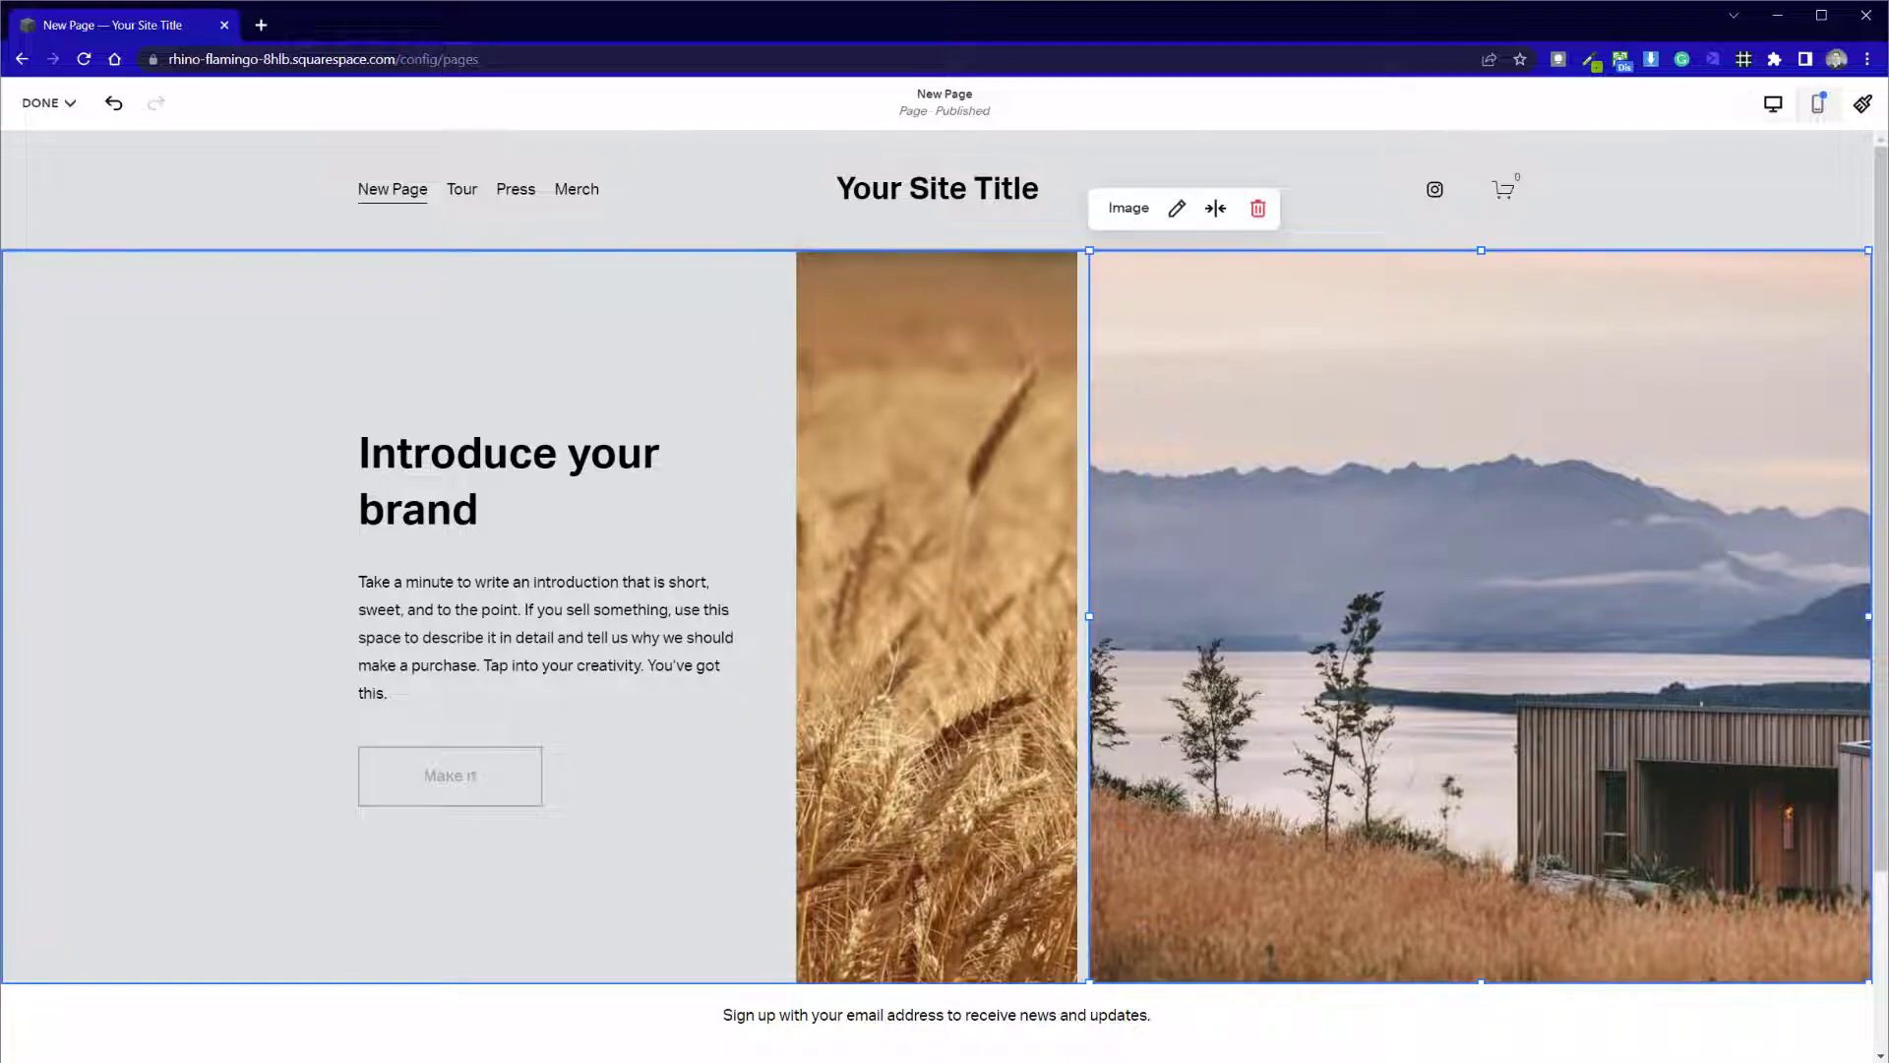
mouse_move(1458, 707)
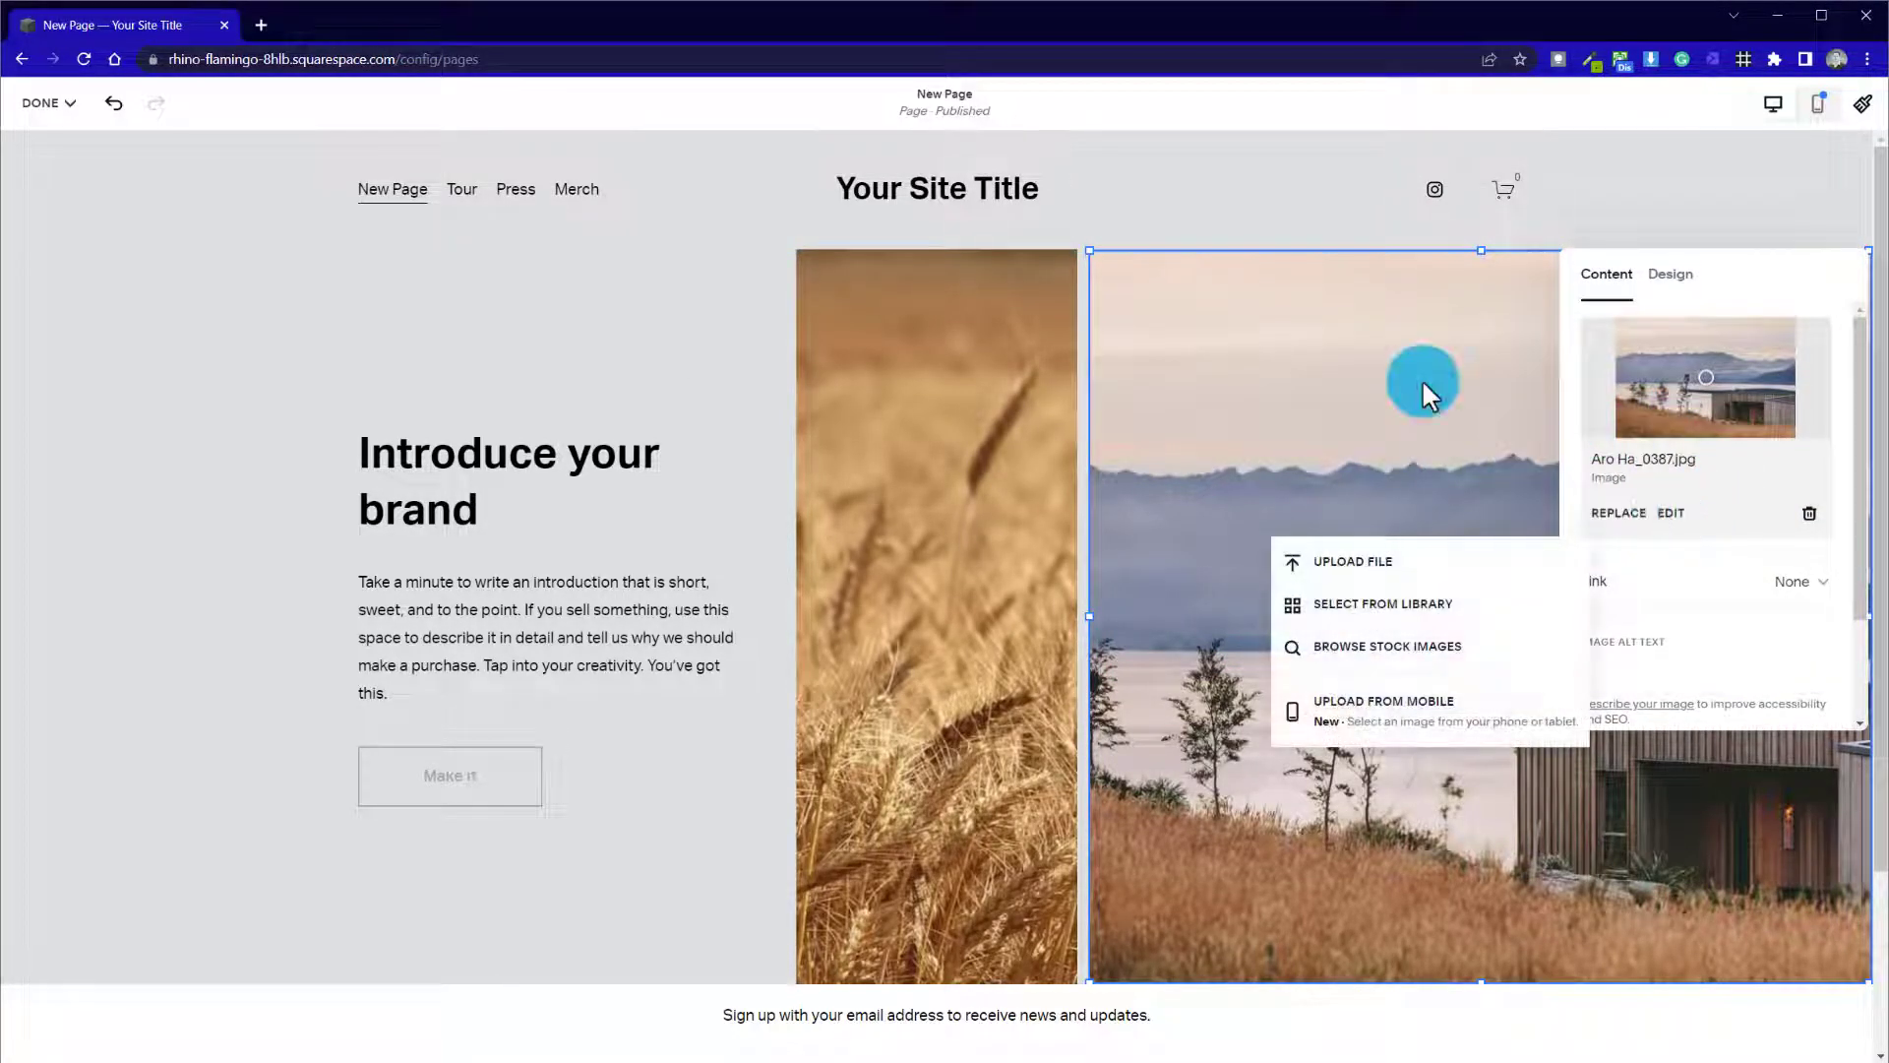
mouse_move(1382, 605)
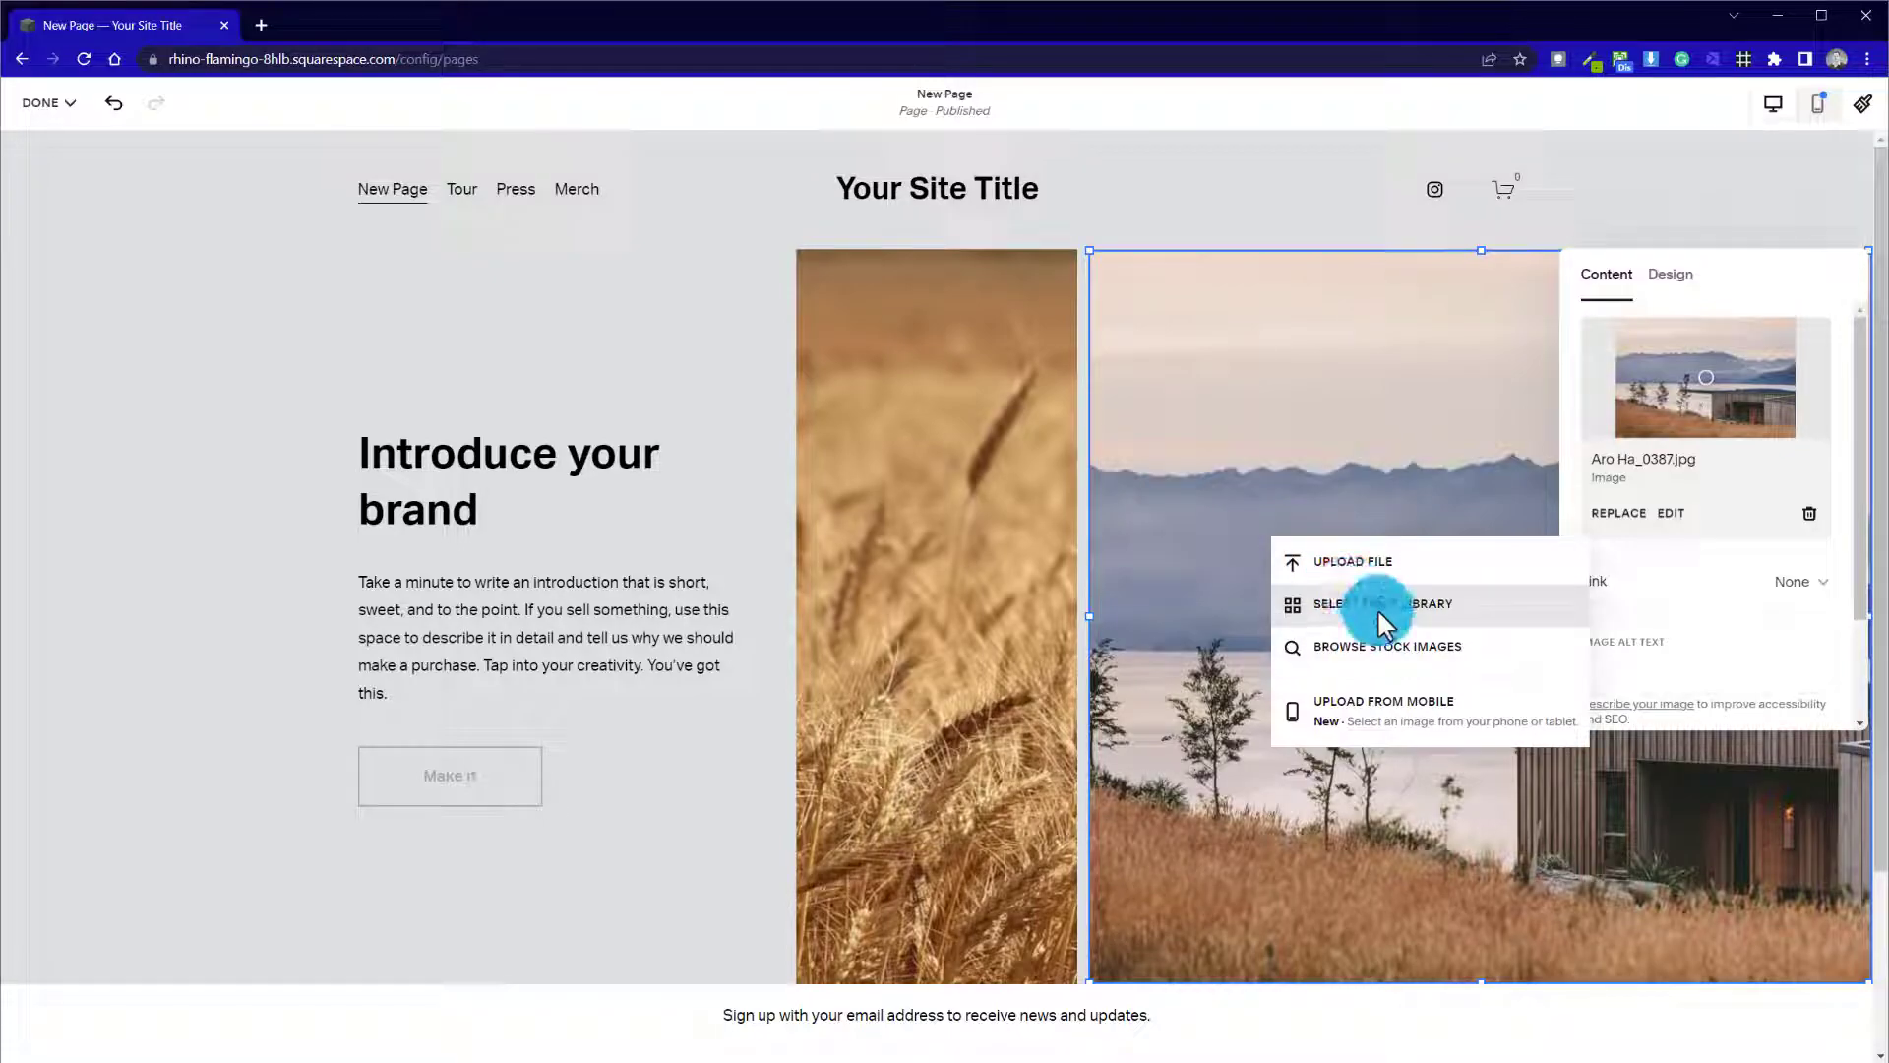
mouse_move(1356, 608)
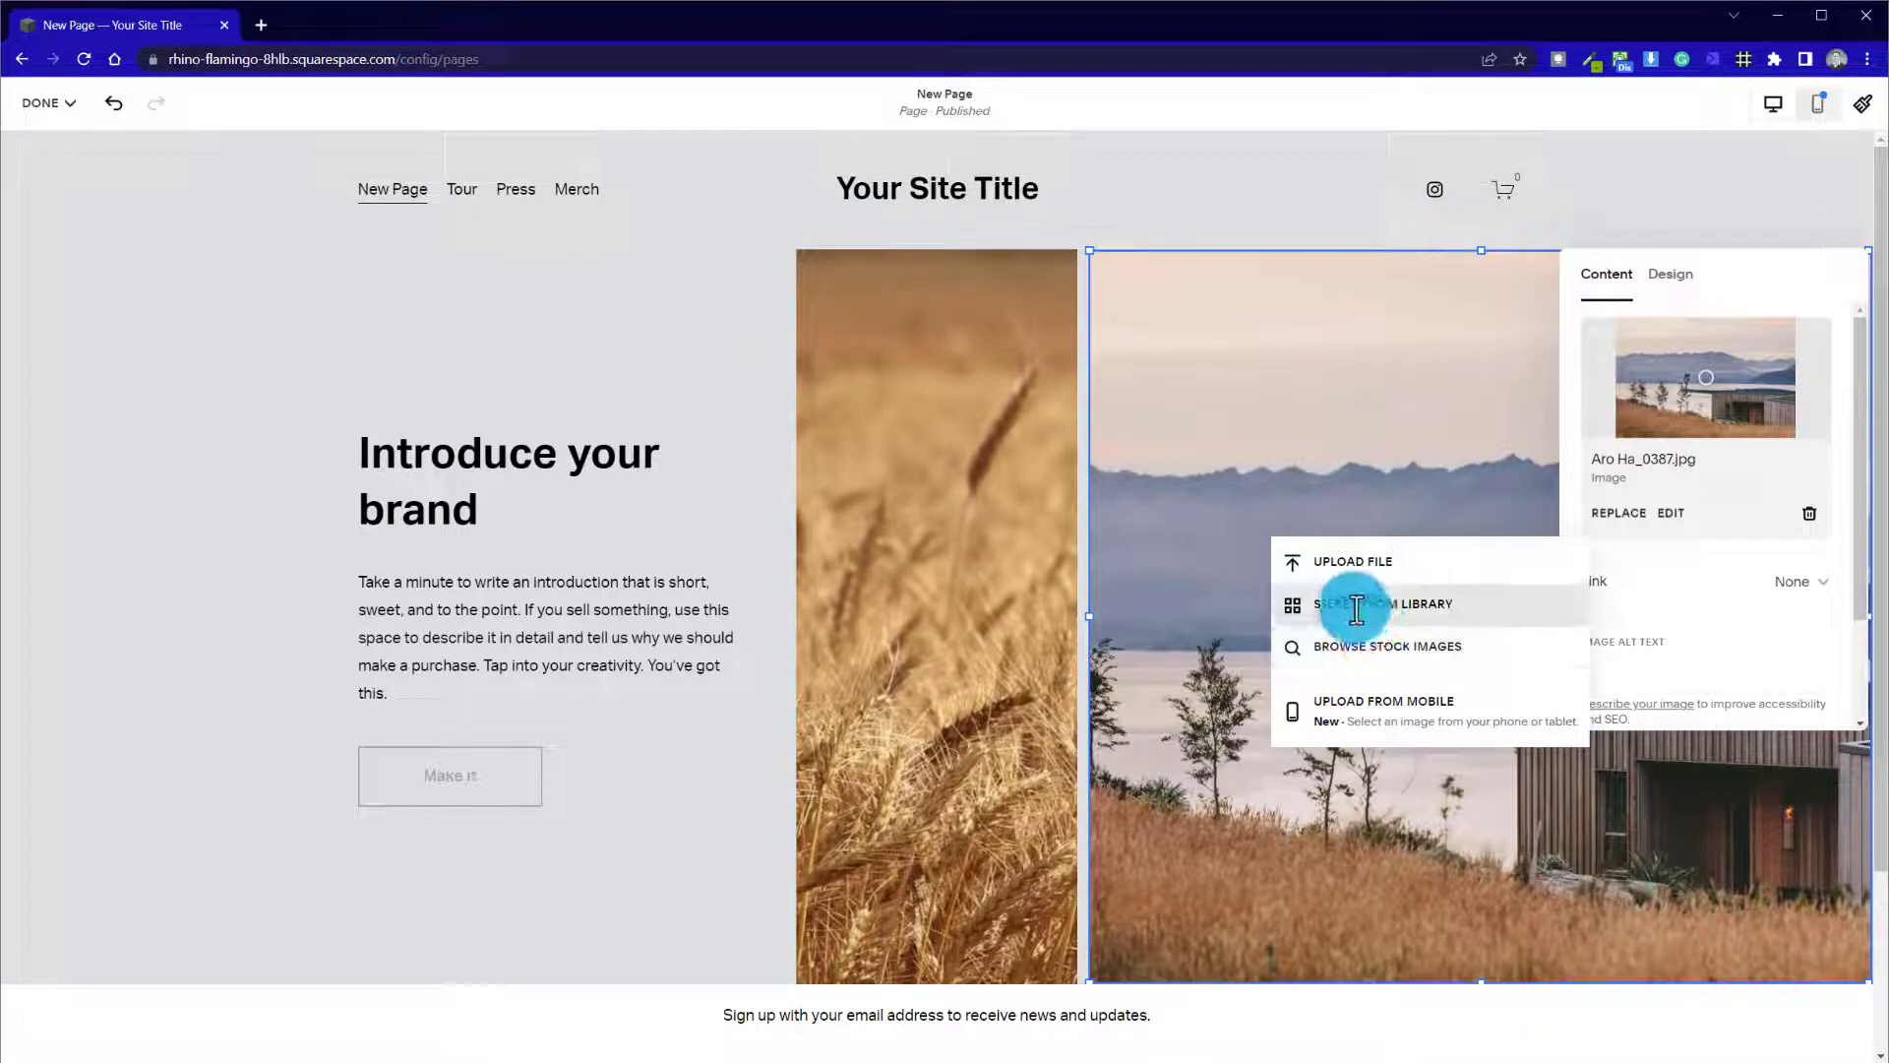
Replace the right-hand landscape photo with the uncropped wheat field harvester image from the library
click(1384, 604)
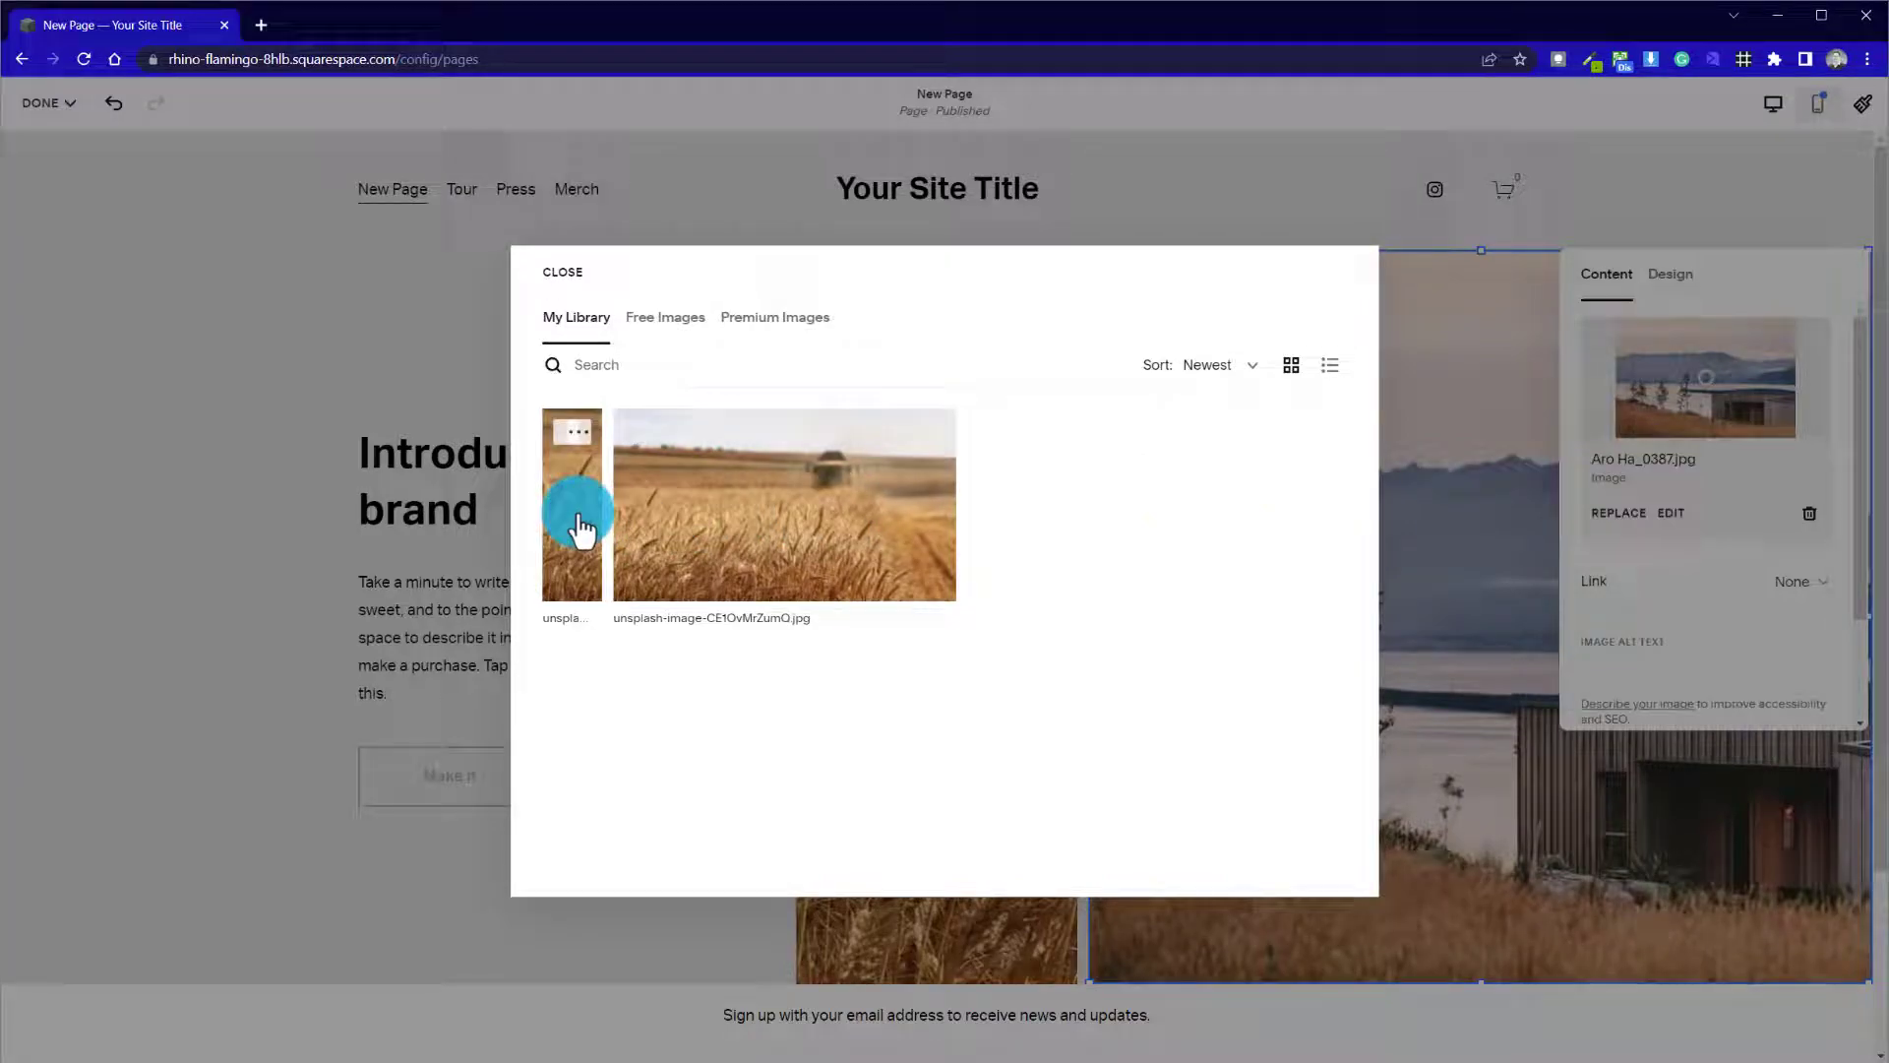
click(784, 503)
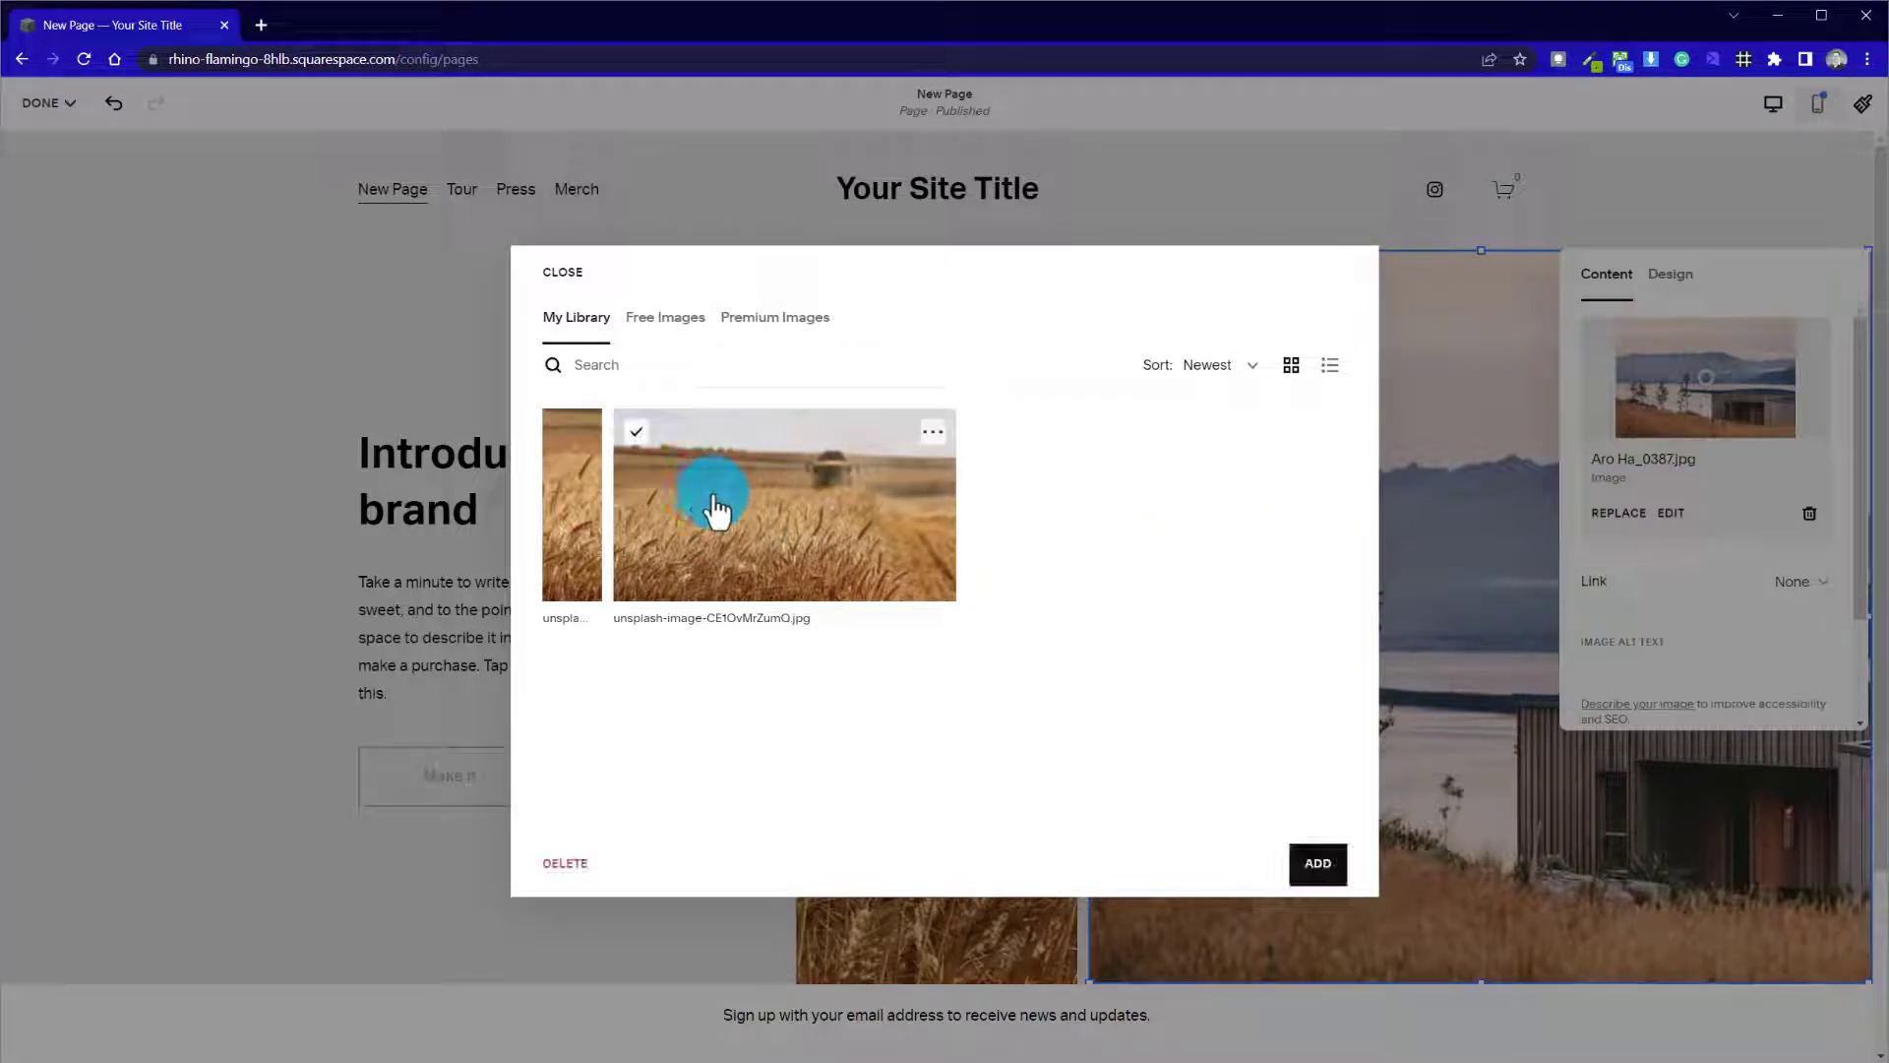
click(1317, 862)
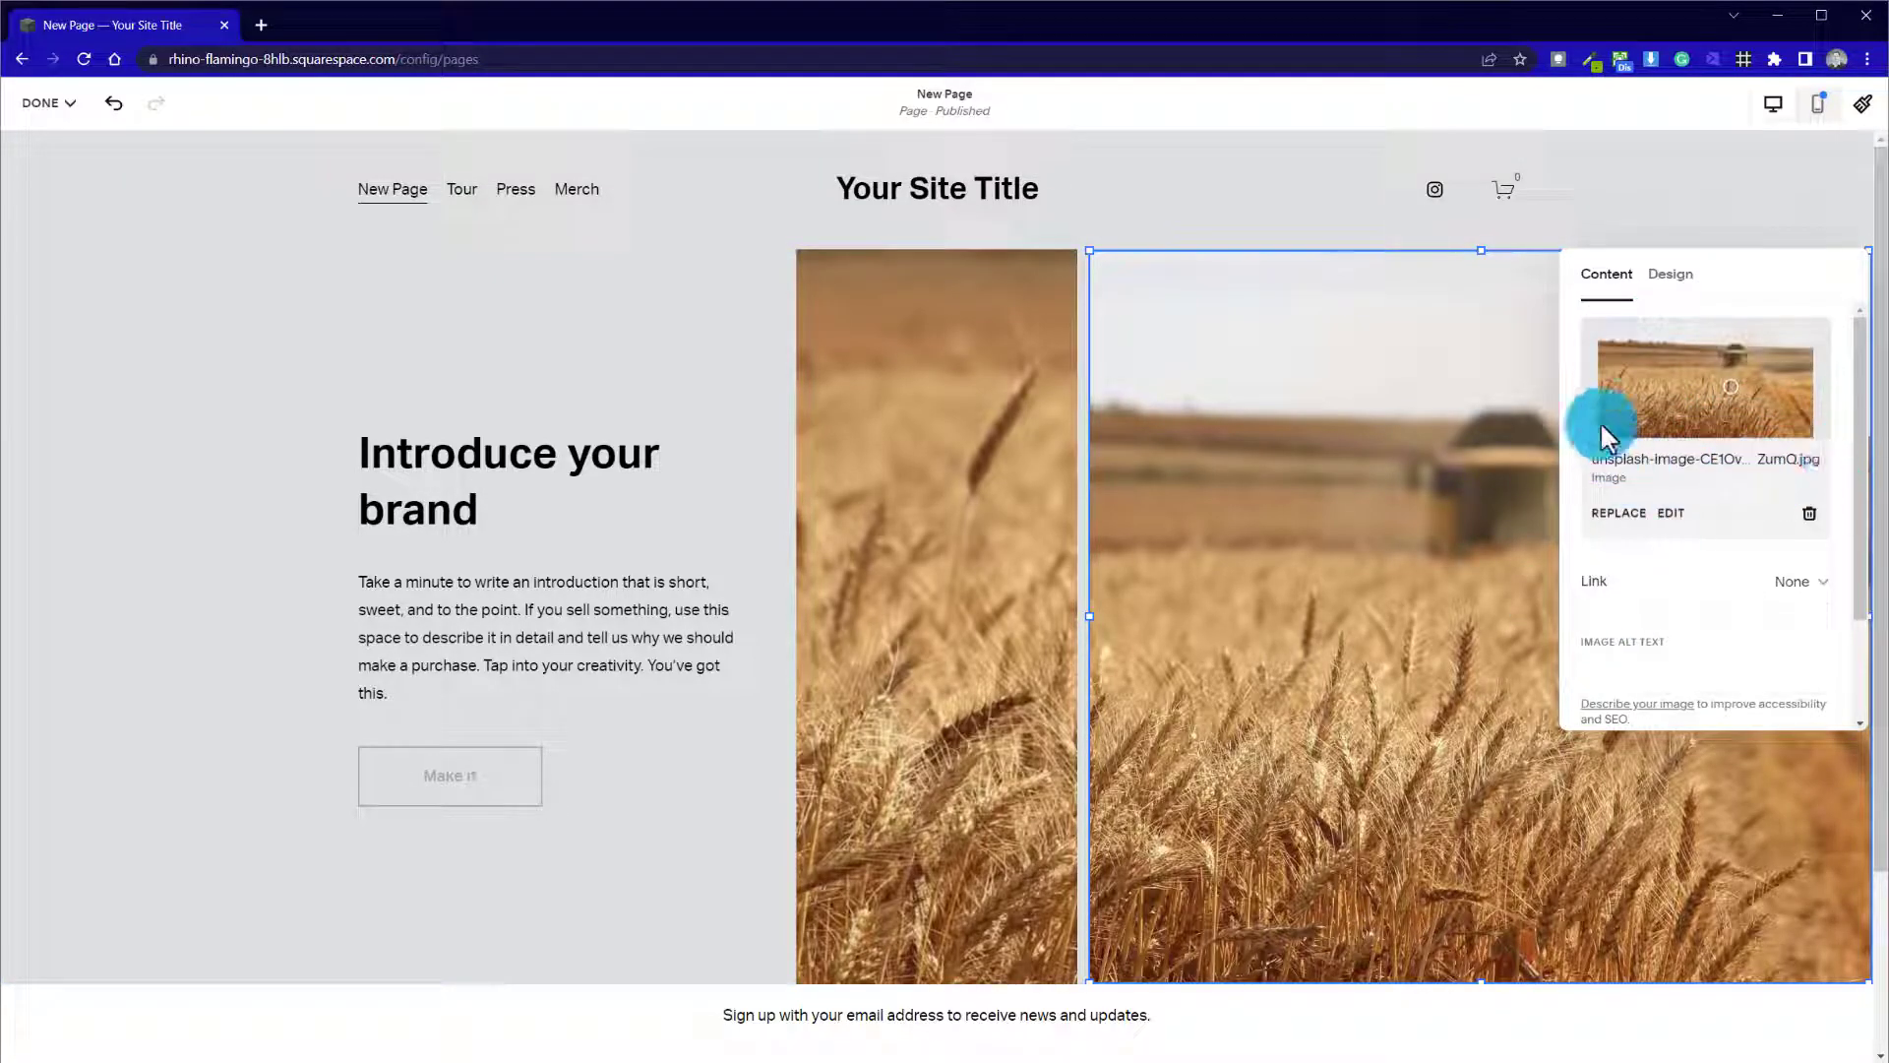
mouse_move(1813, 413)
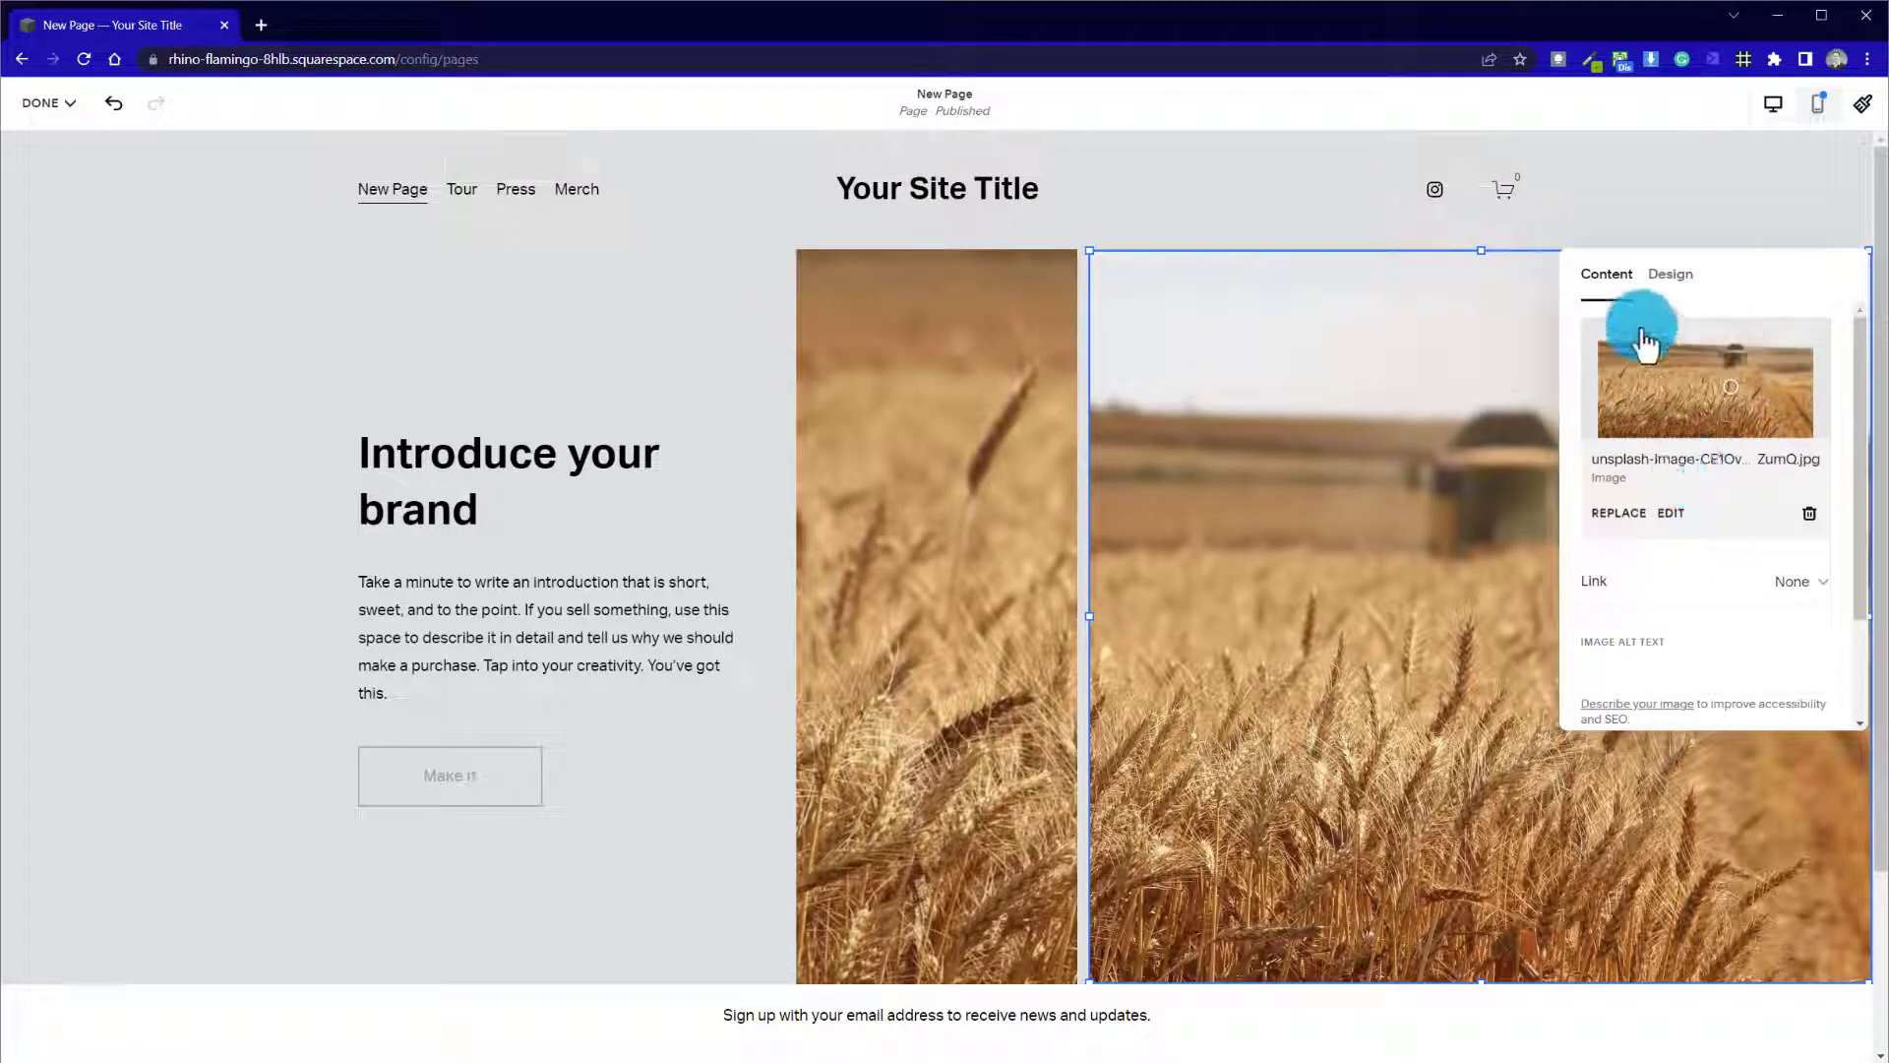
mouse_move(1661, 406)
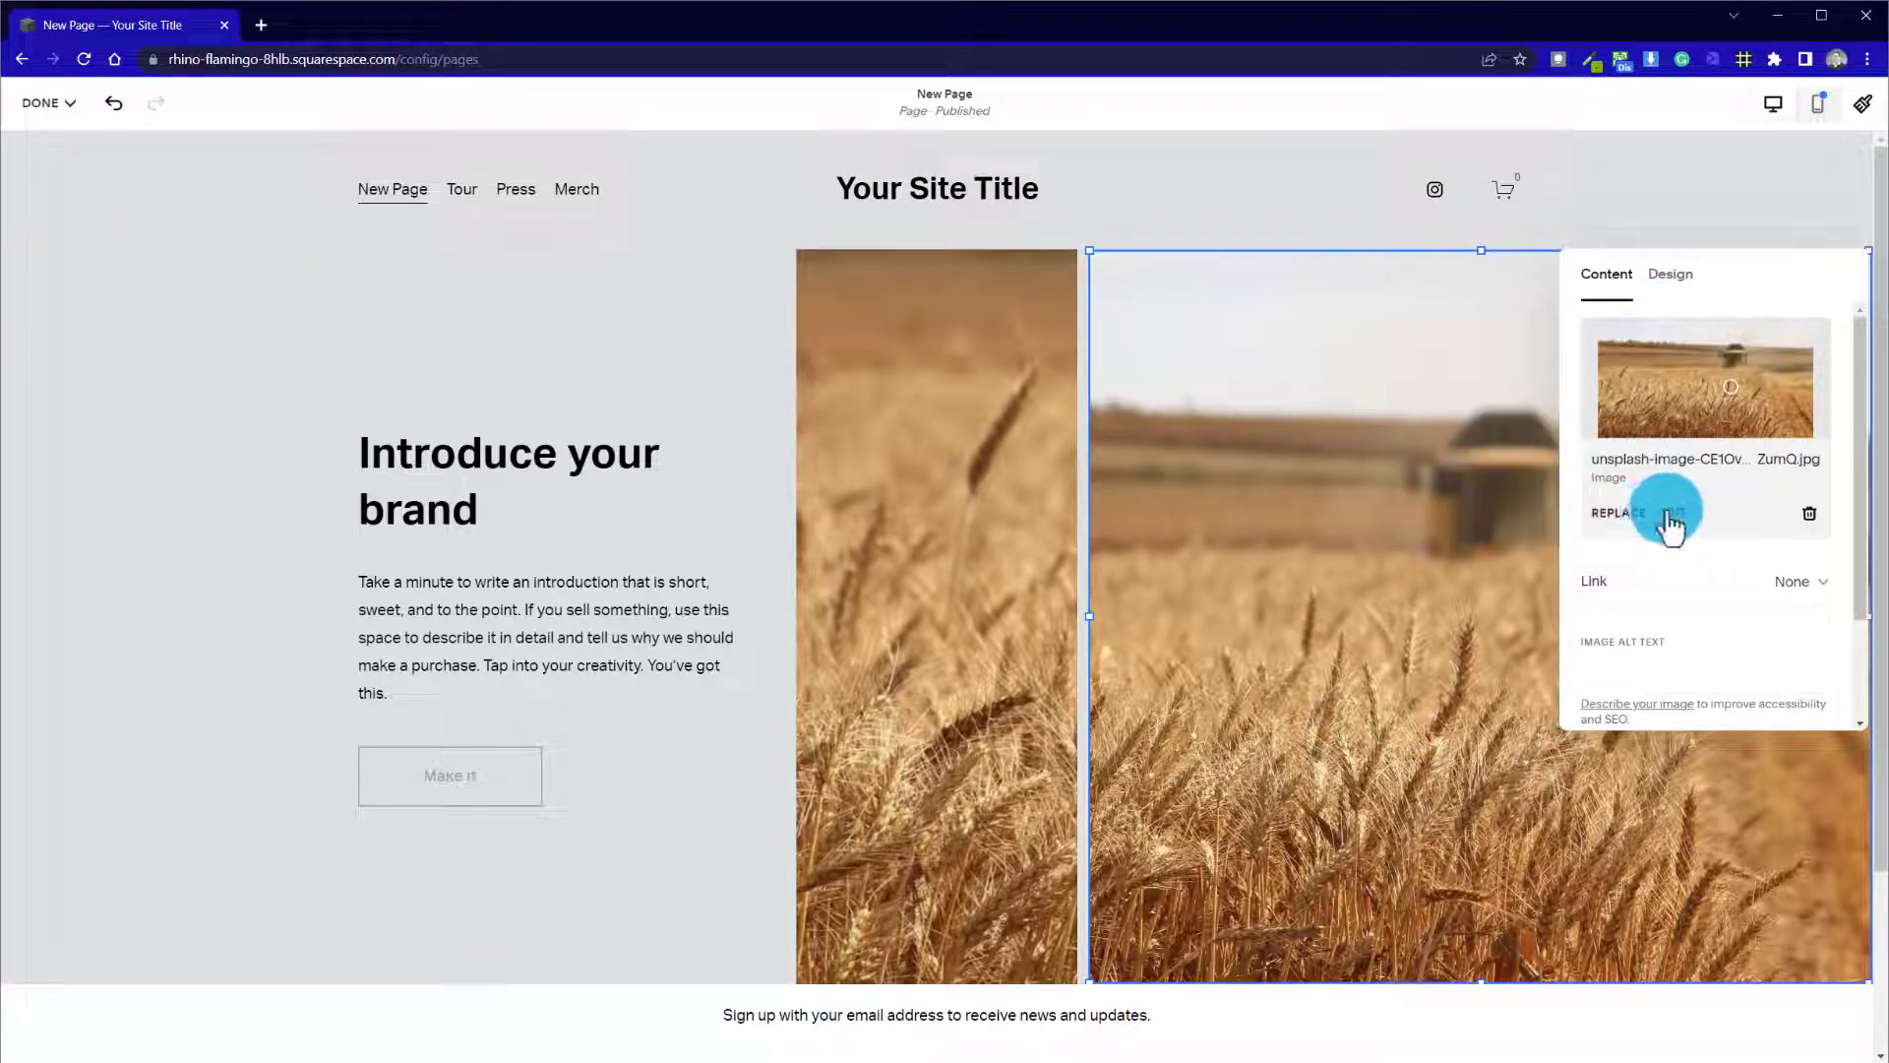
Crop the harvester photo to 4:3, shift the crop toward the right, and save it permanently
click(1673, 512)
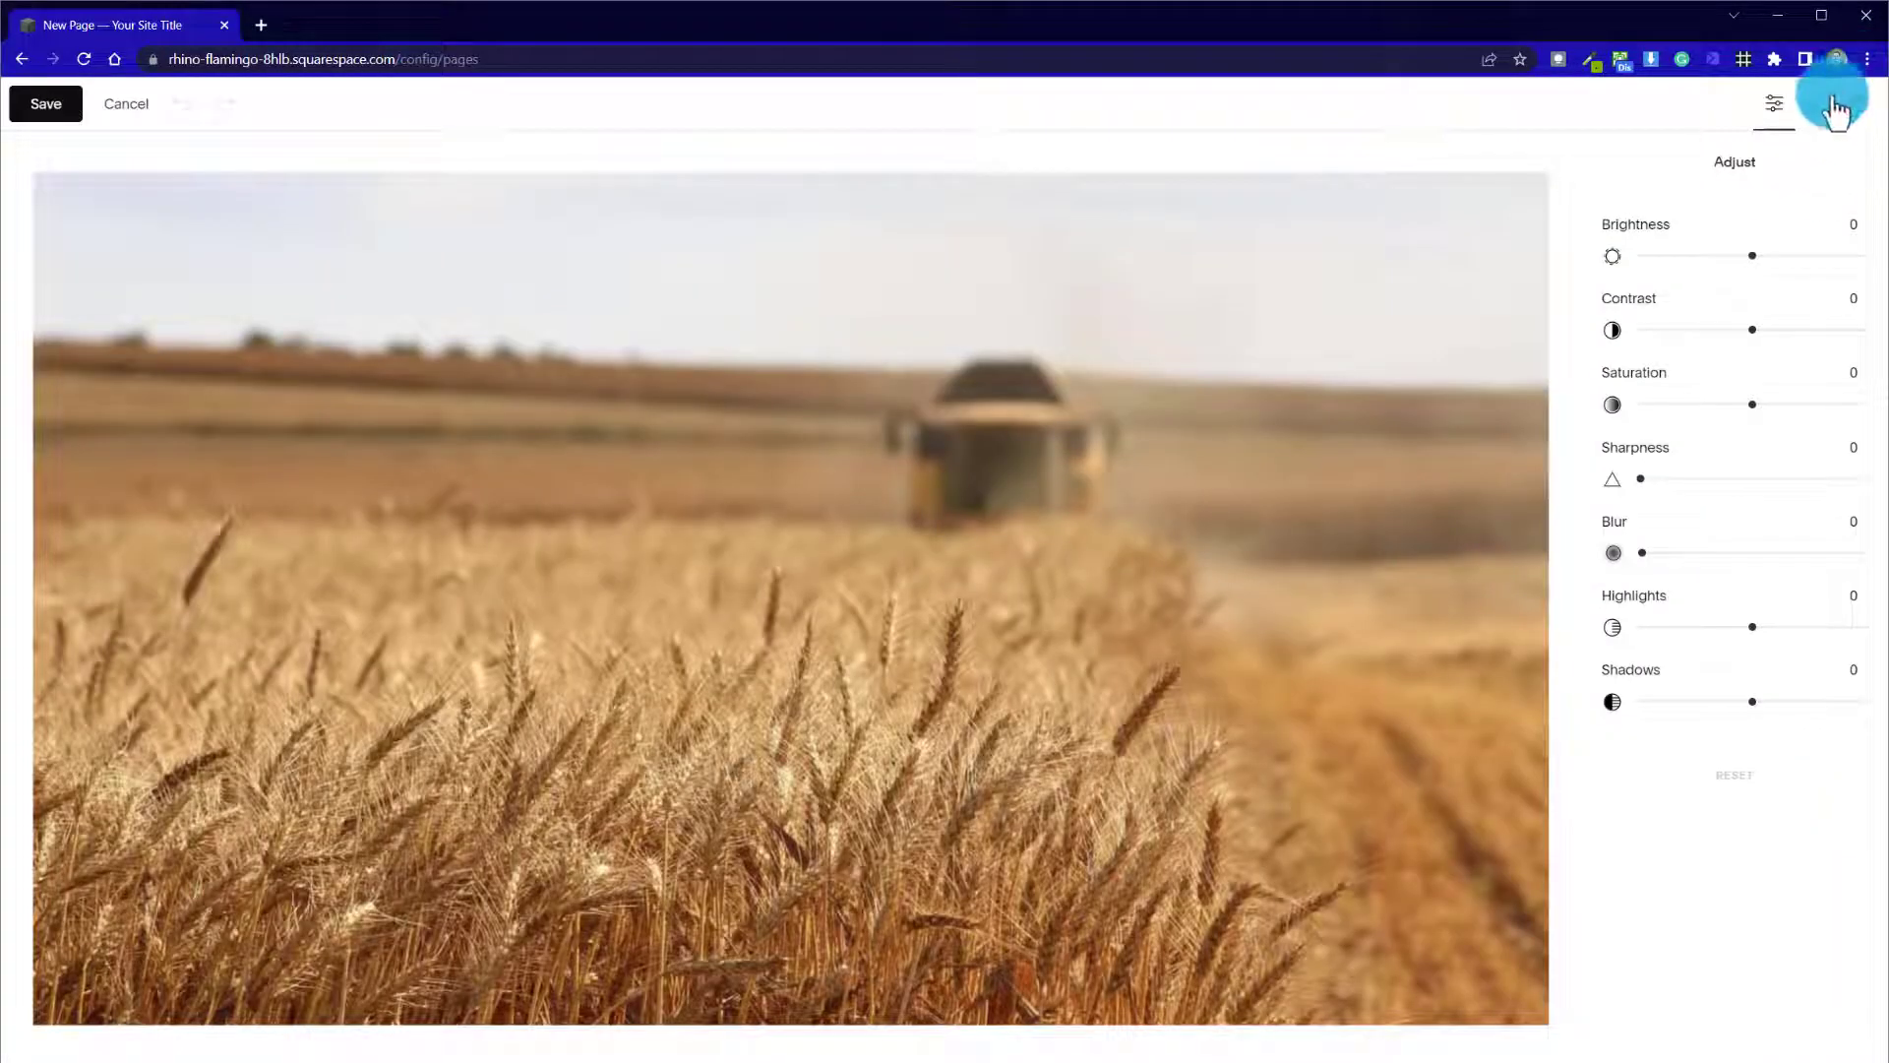
click(1816, 102)
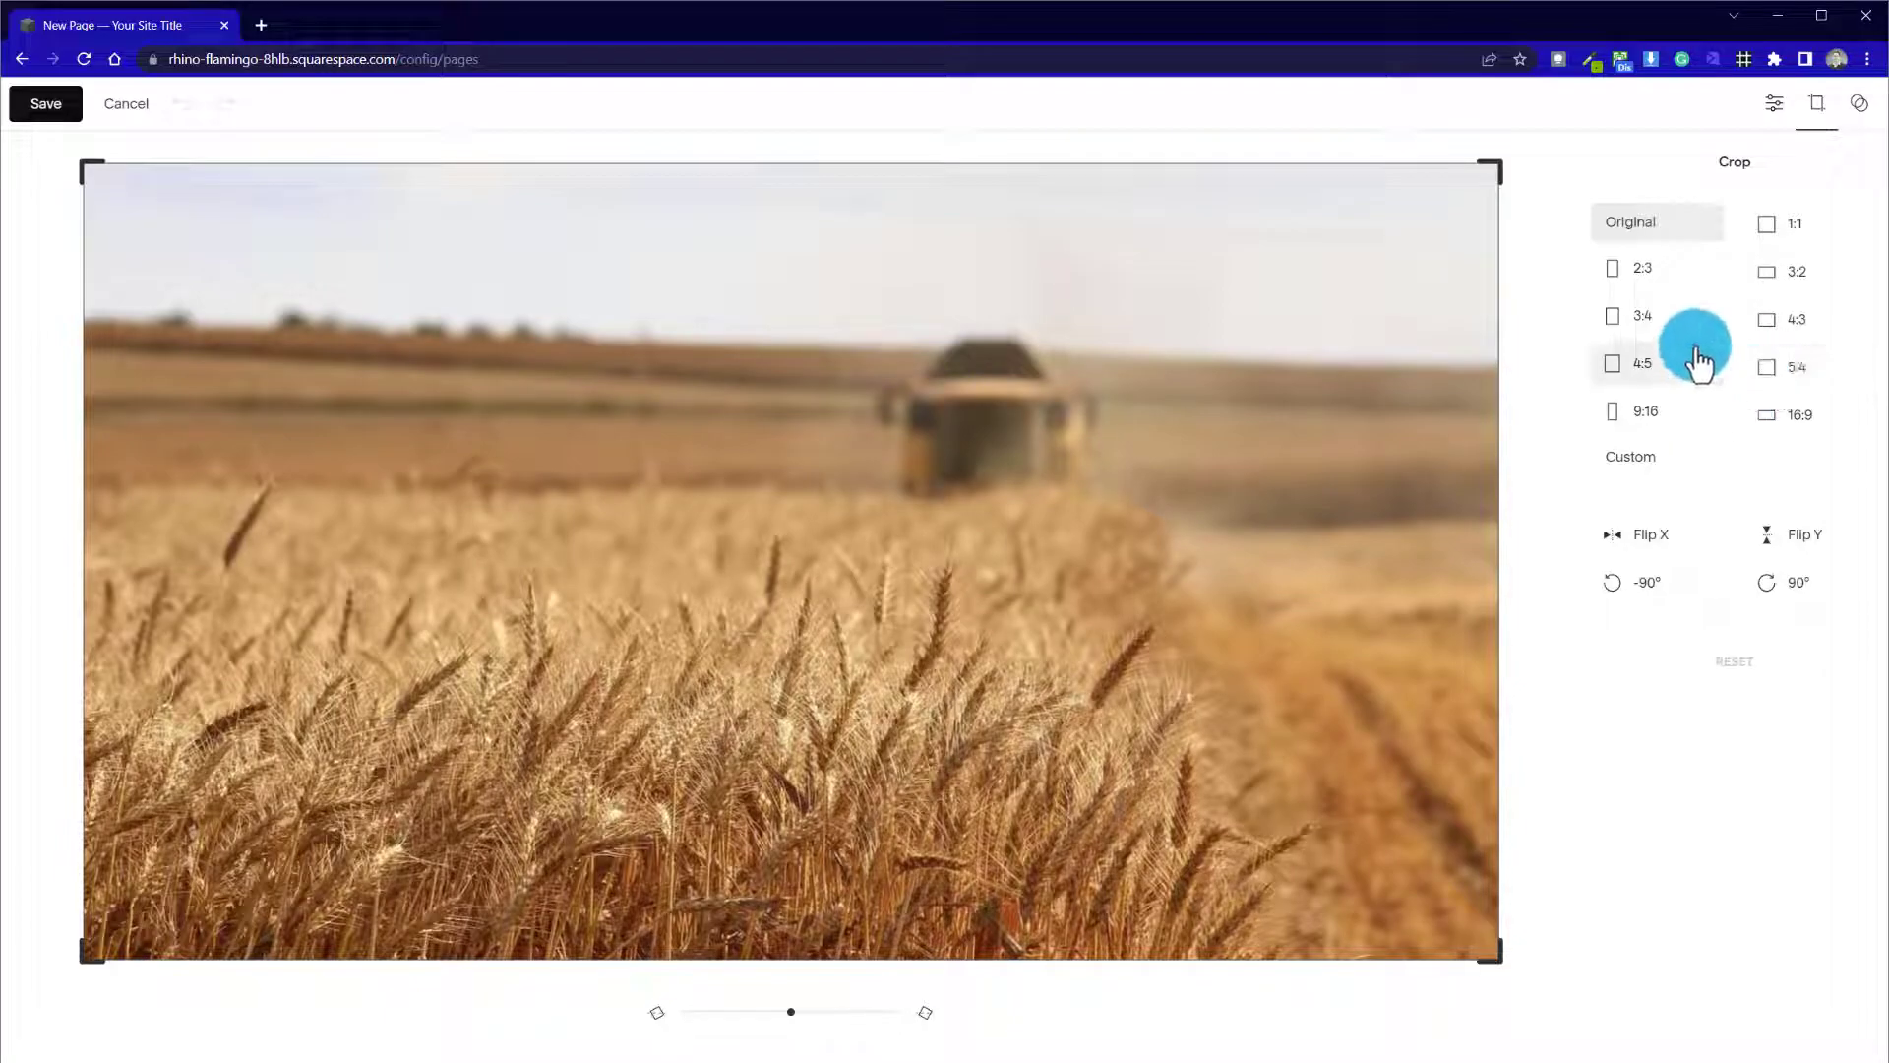
mouse_move(1804, 295)
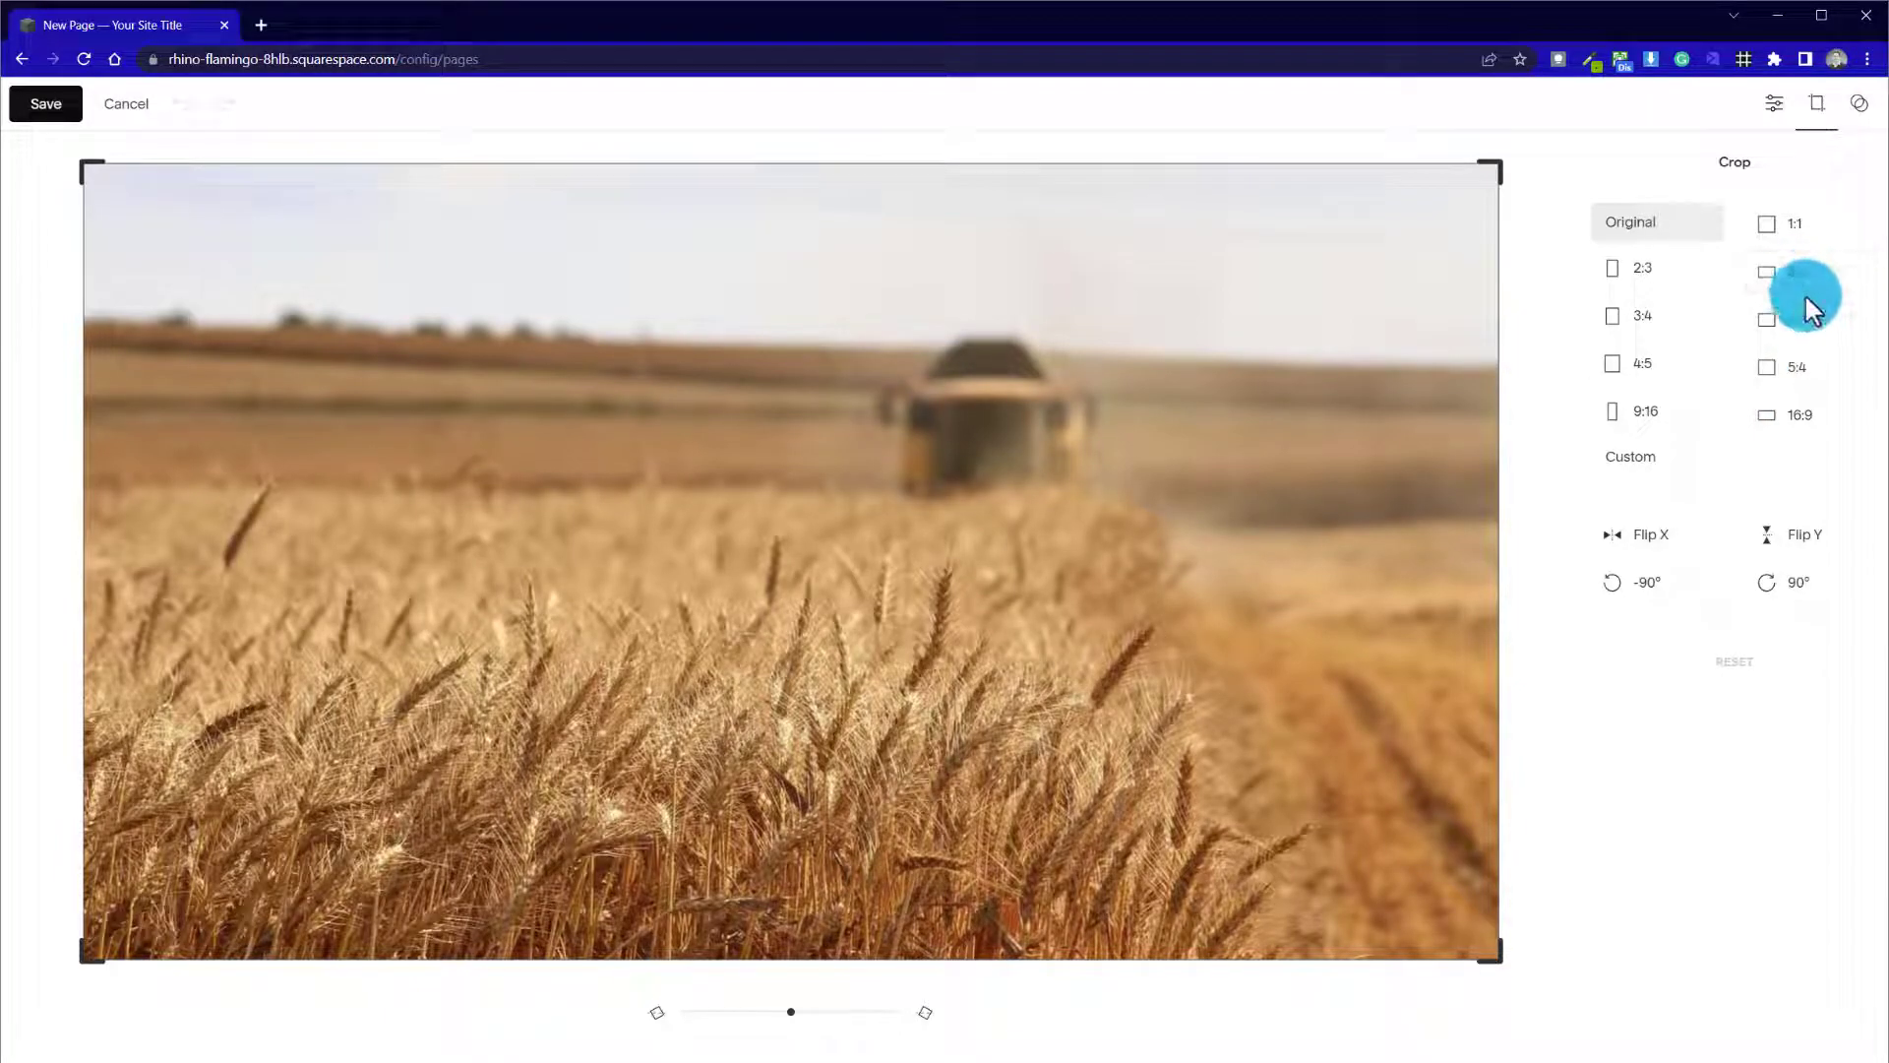
click(1795, 319)
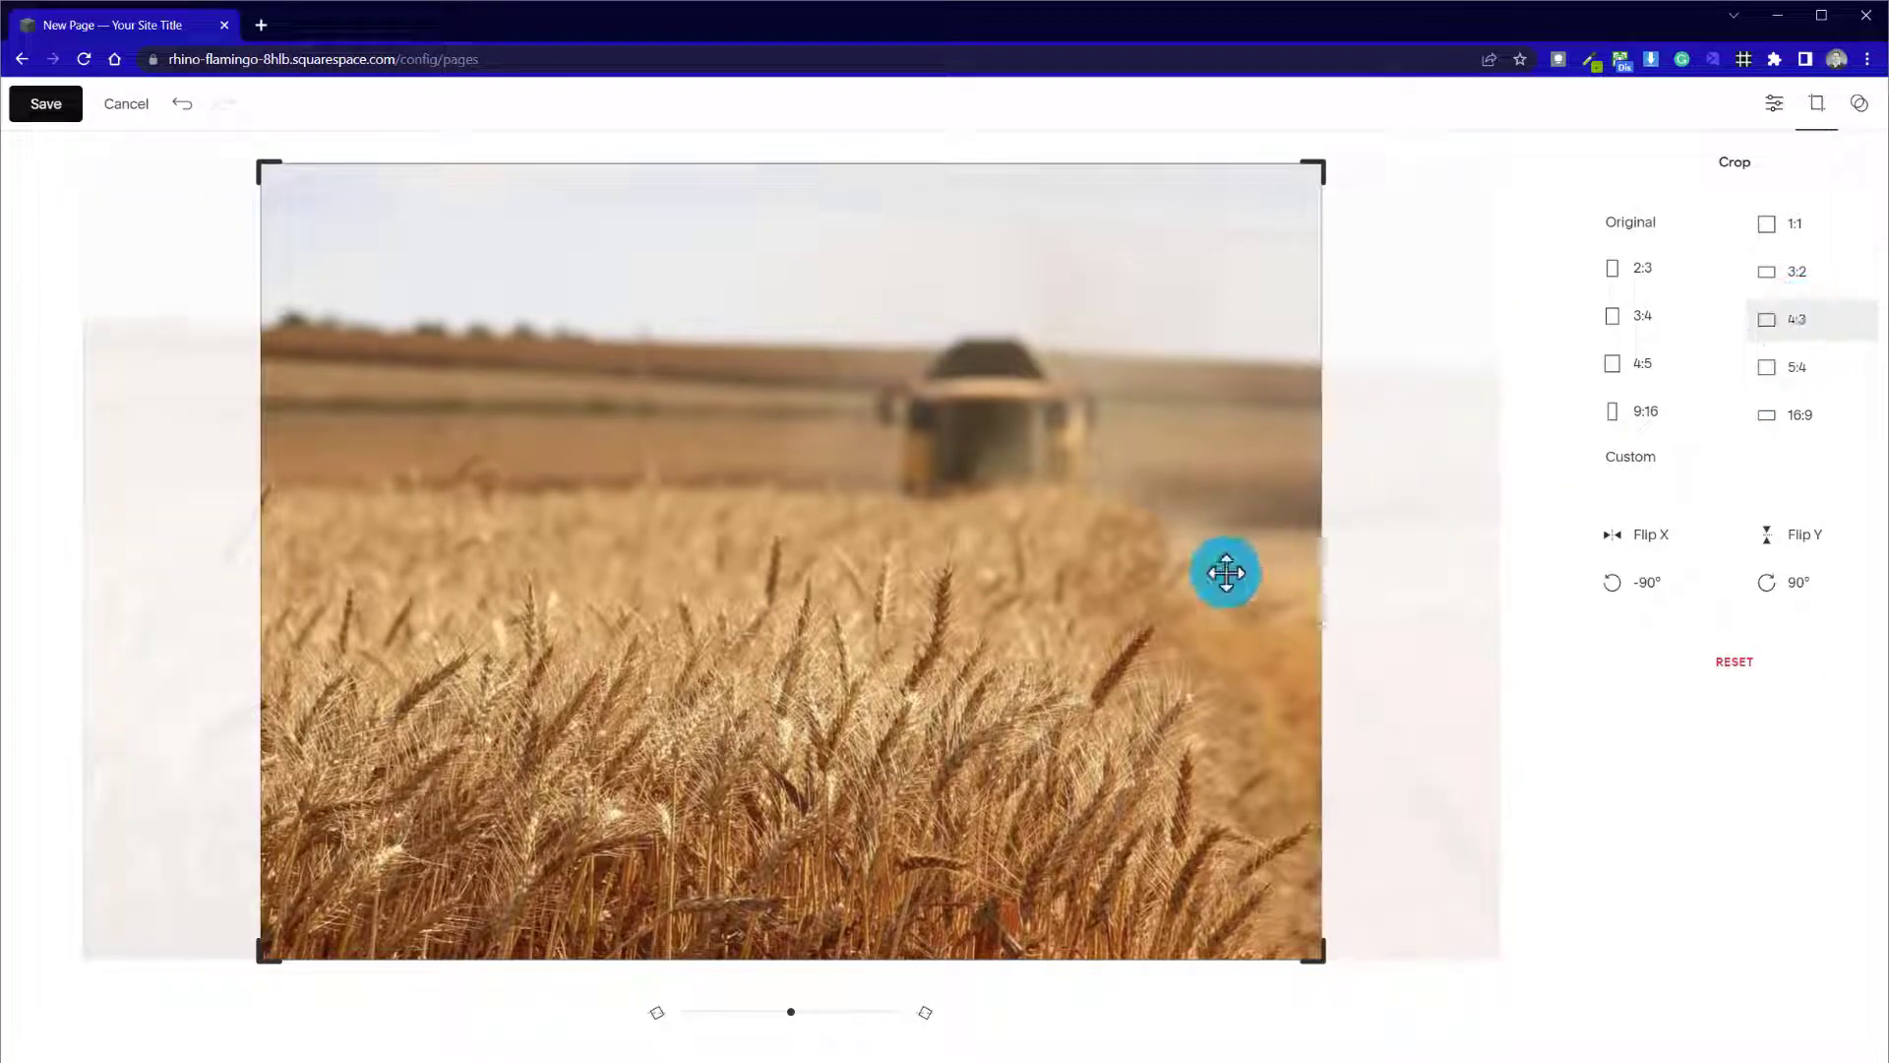
drag(1226, 573, 897, 608)
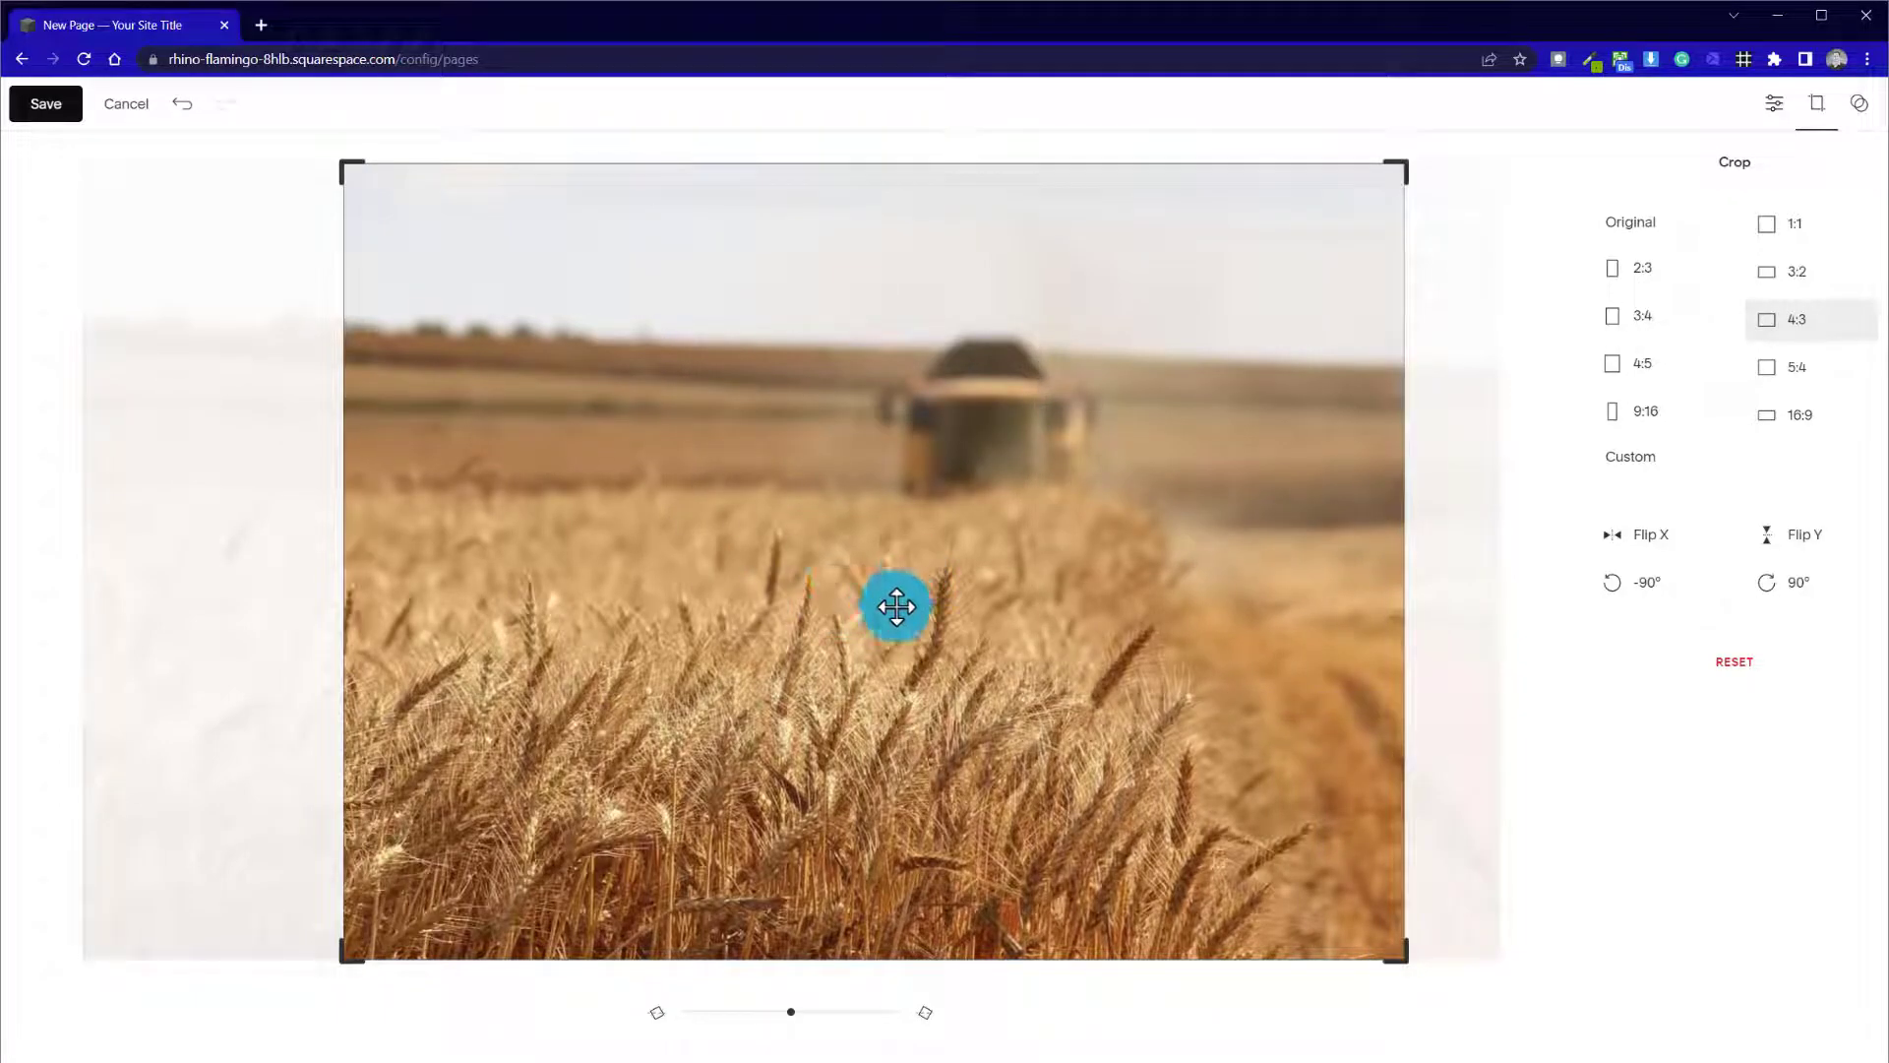
drag(898, 606, 352, 346)
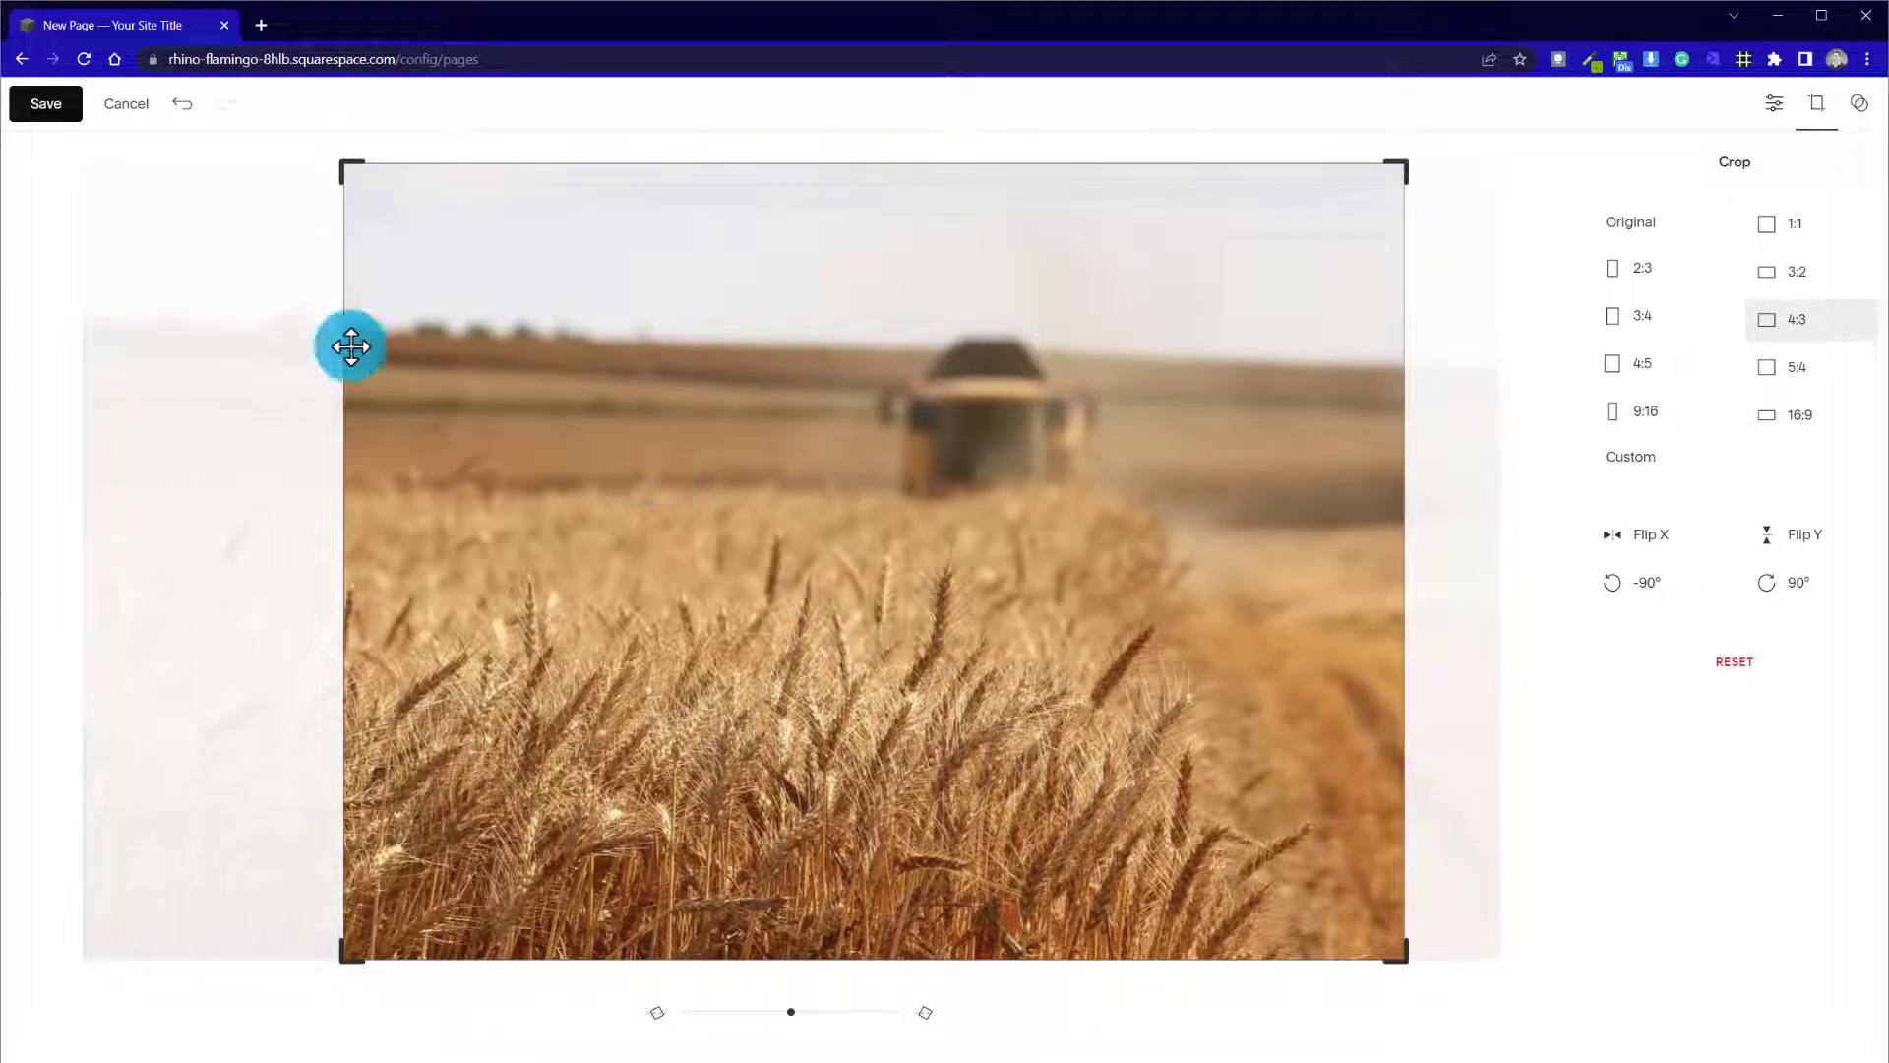
click(46, 104)
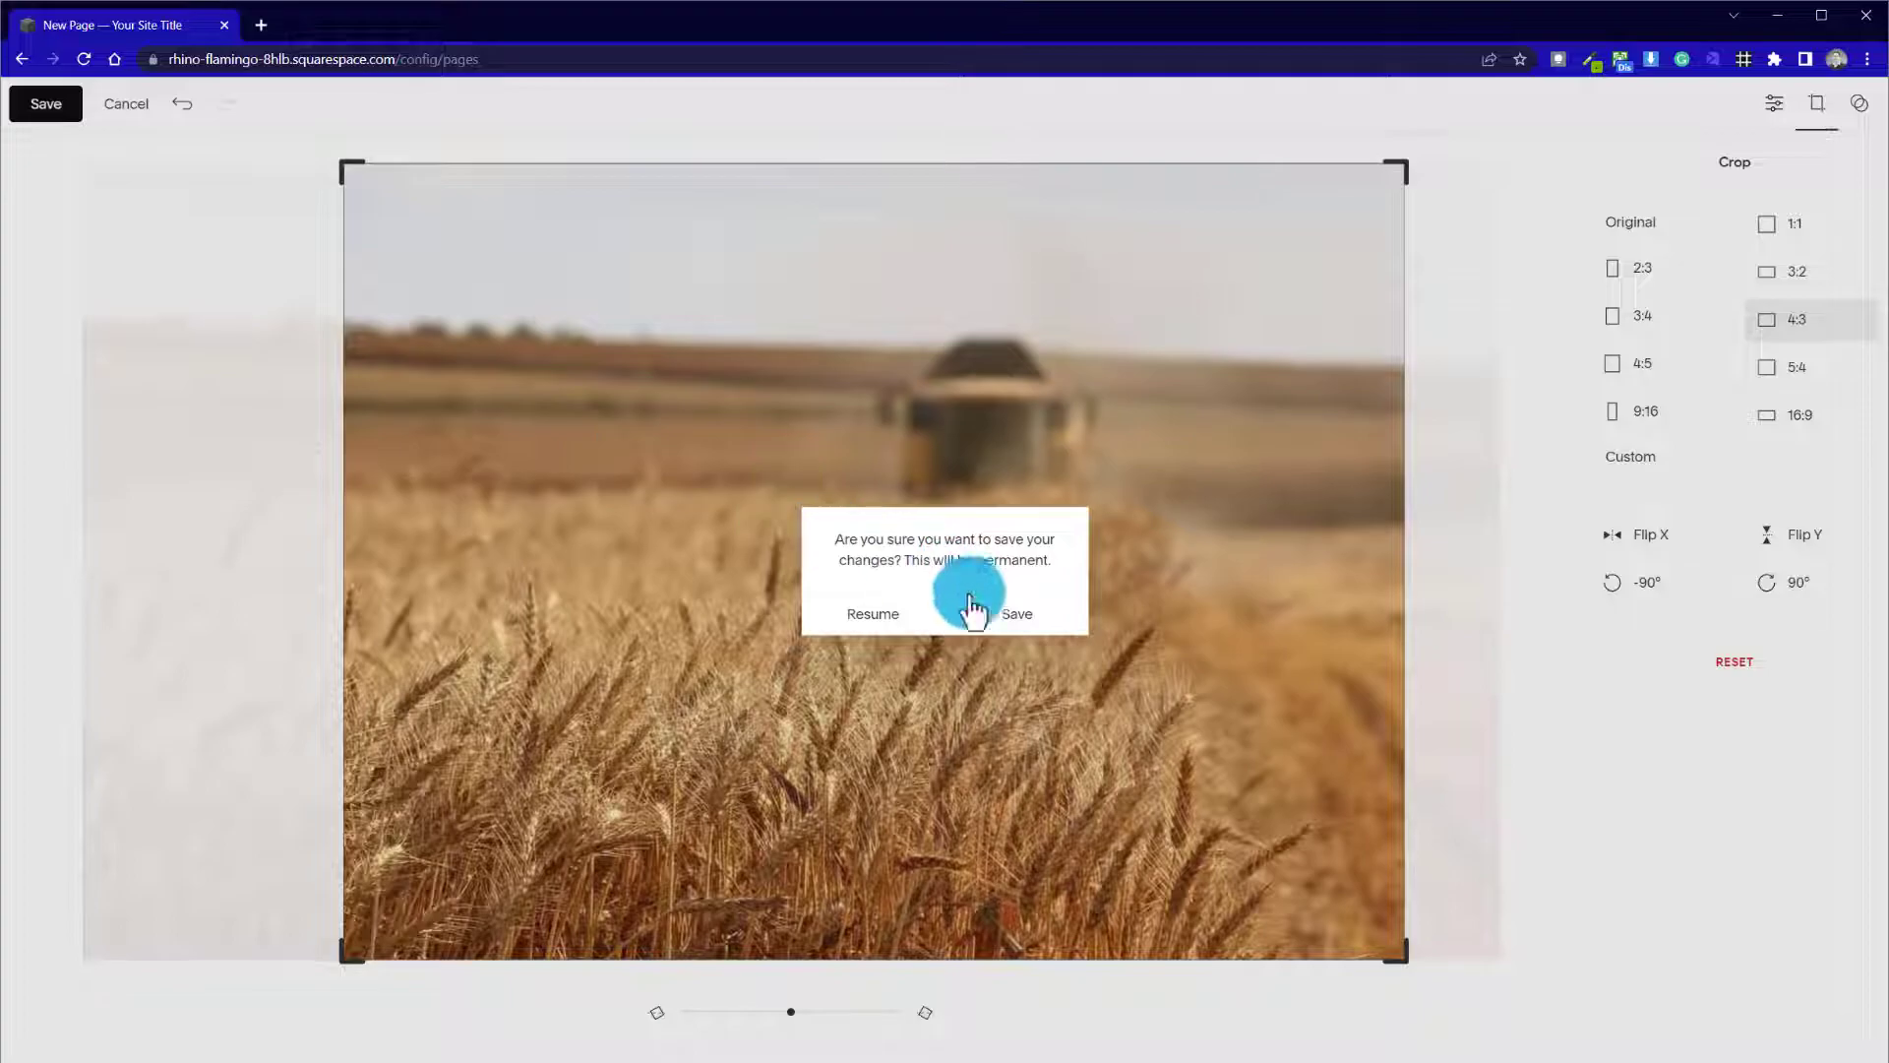
click(1015, 614)
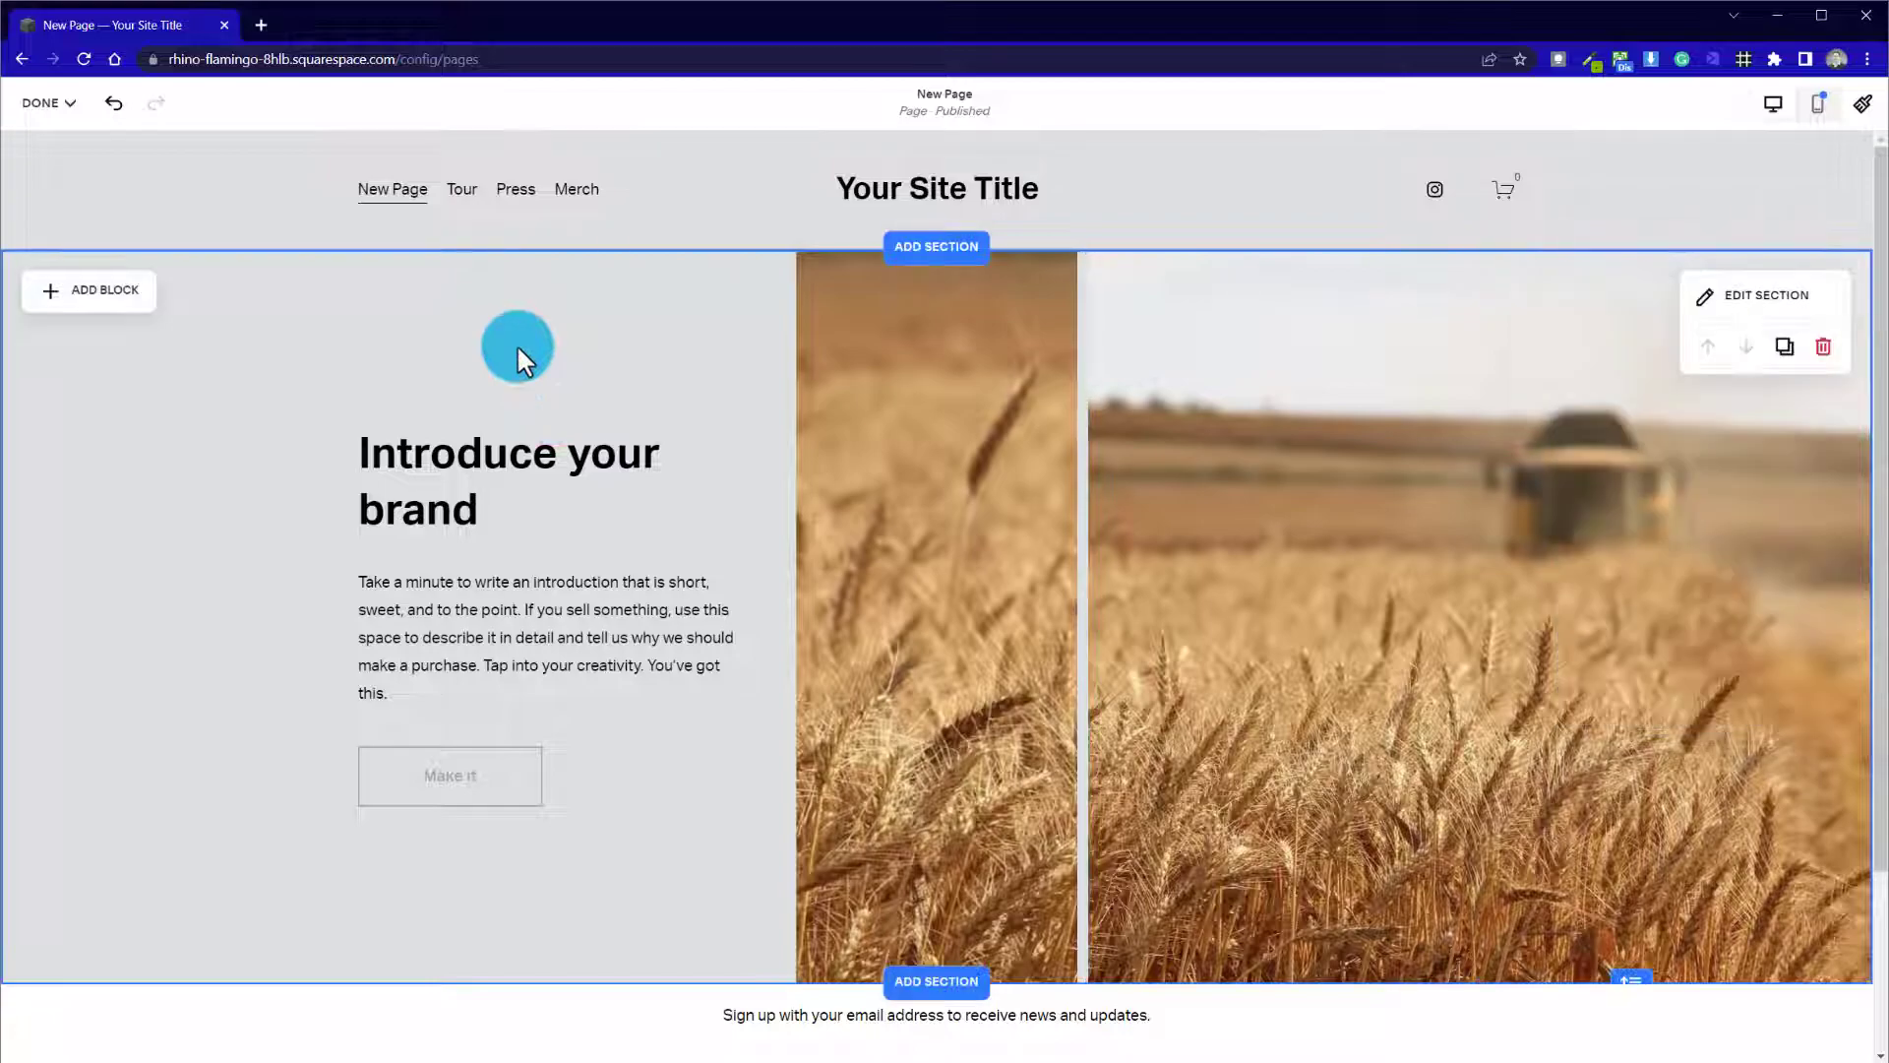
scroll(down, 3)
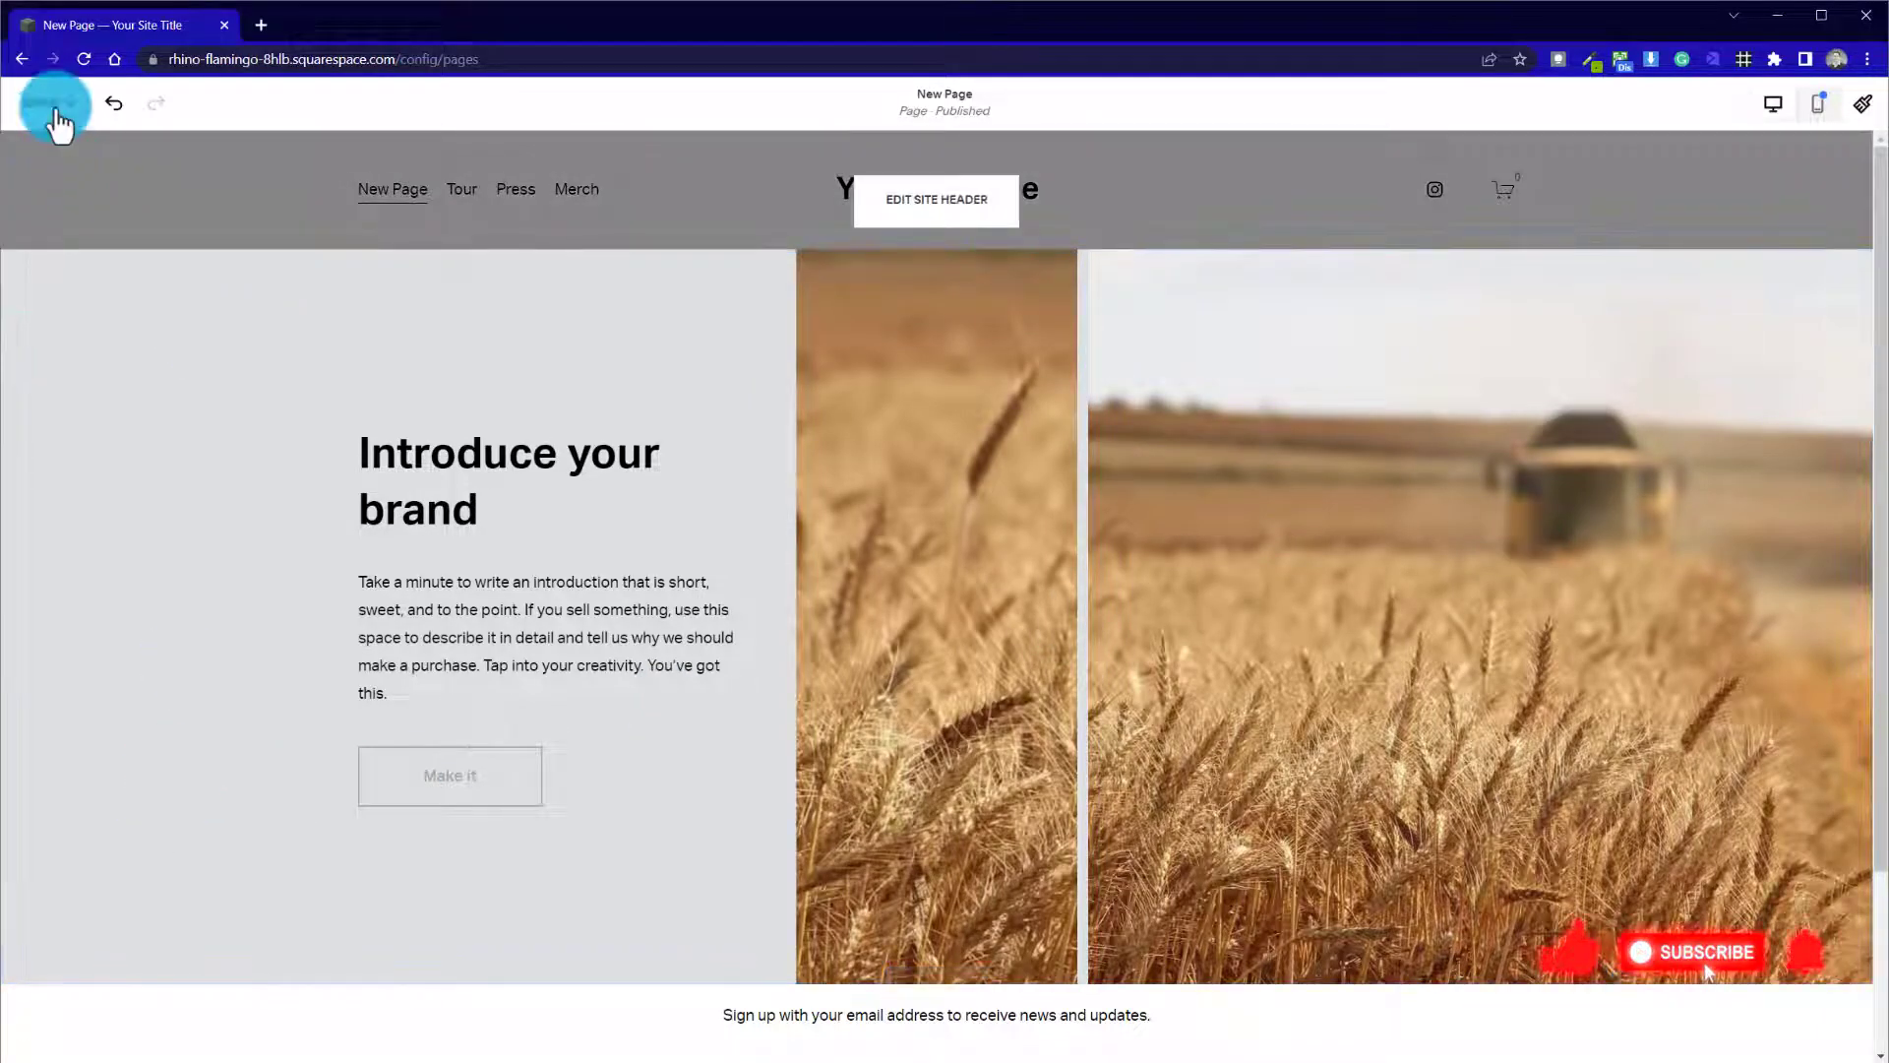
click(114, 104)
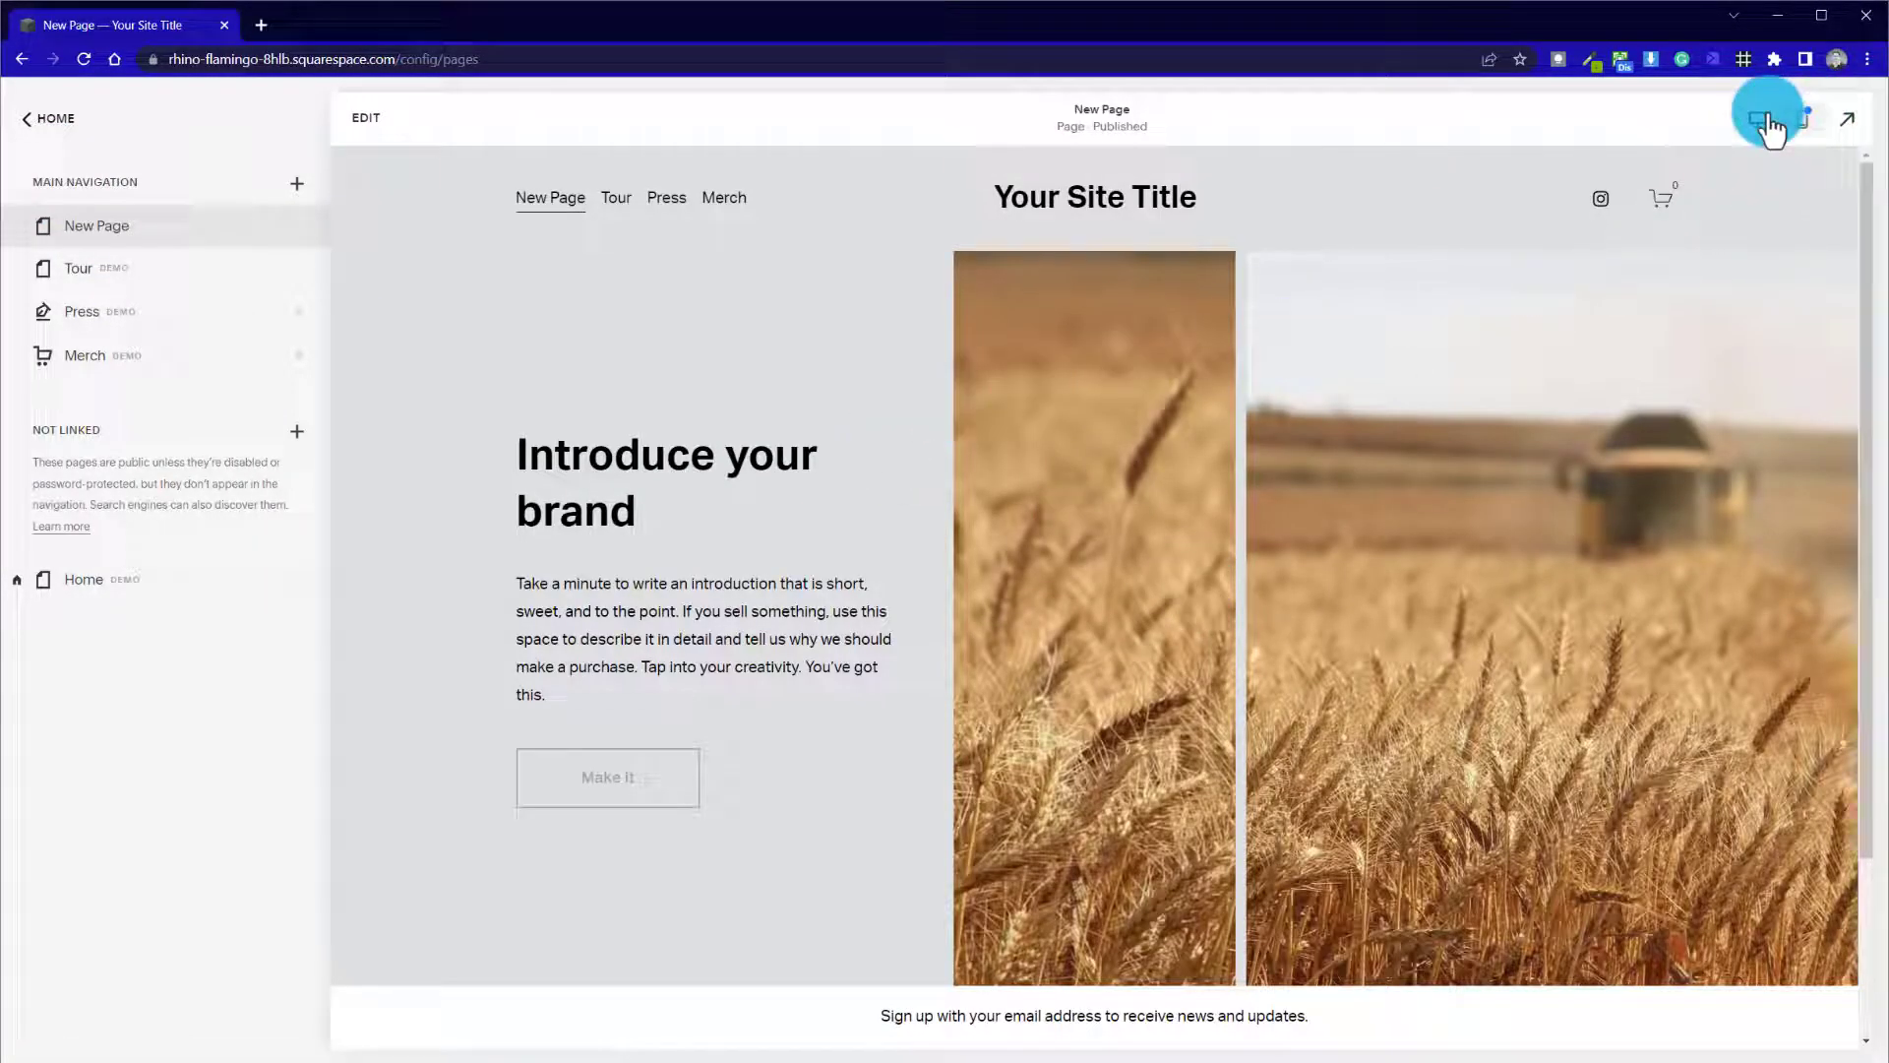
mouse_move(1767, 118)
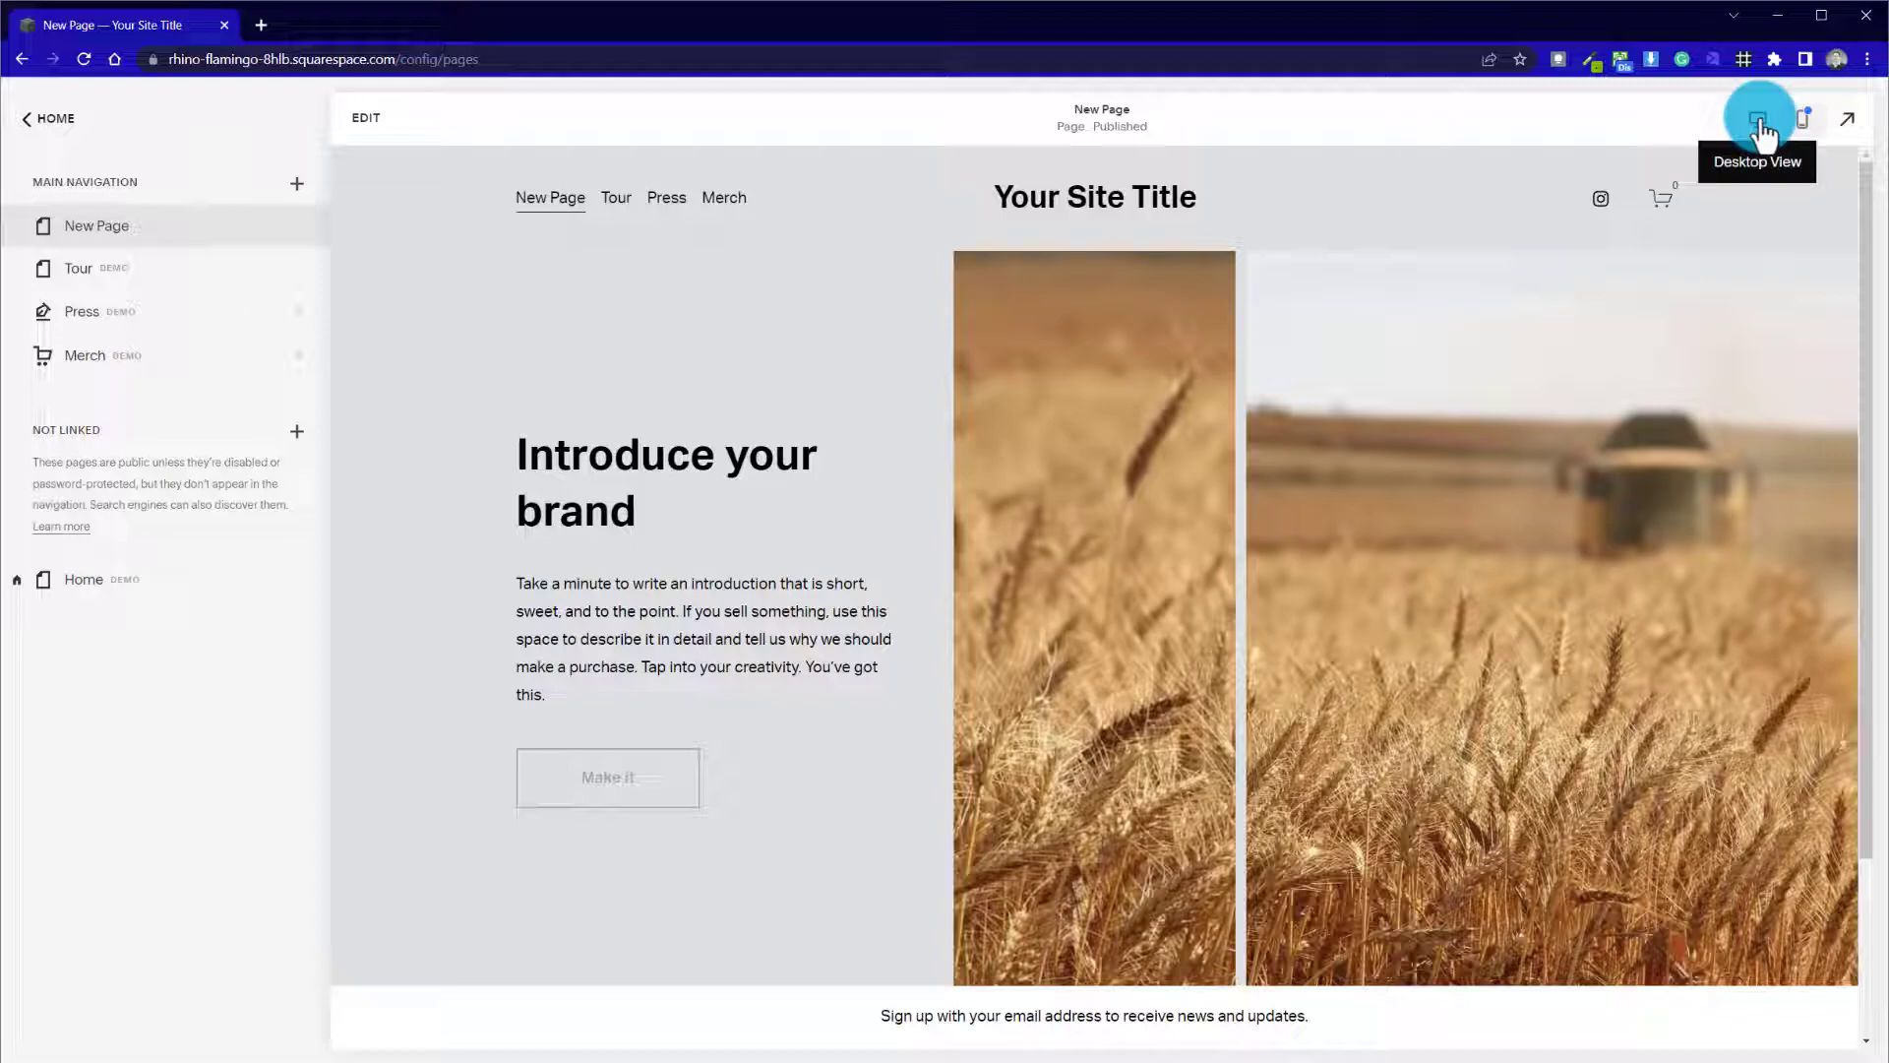
click(1803, 118)
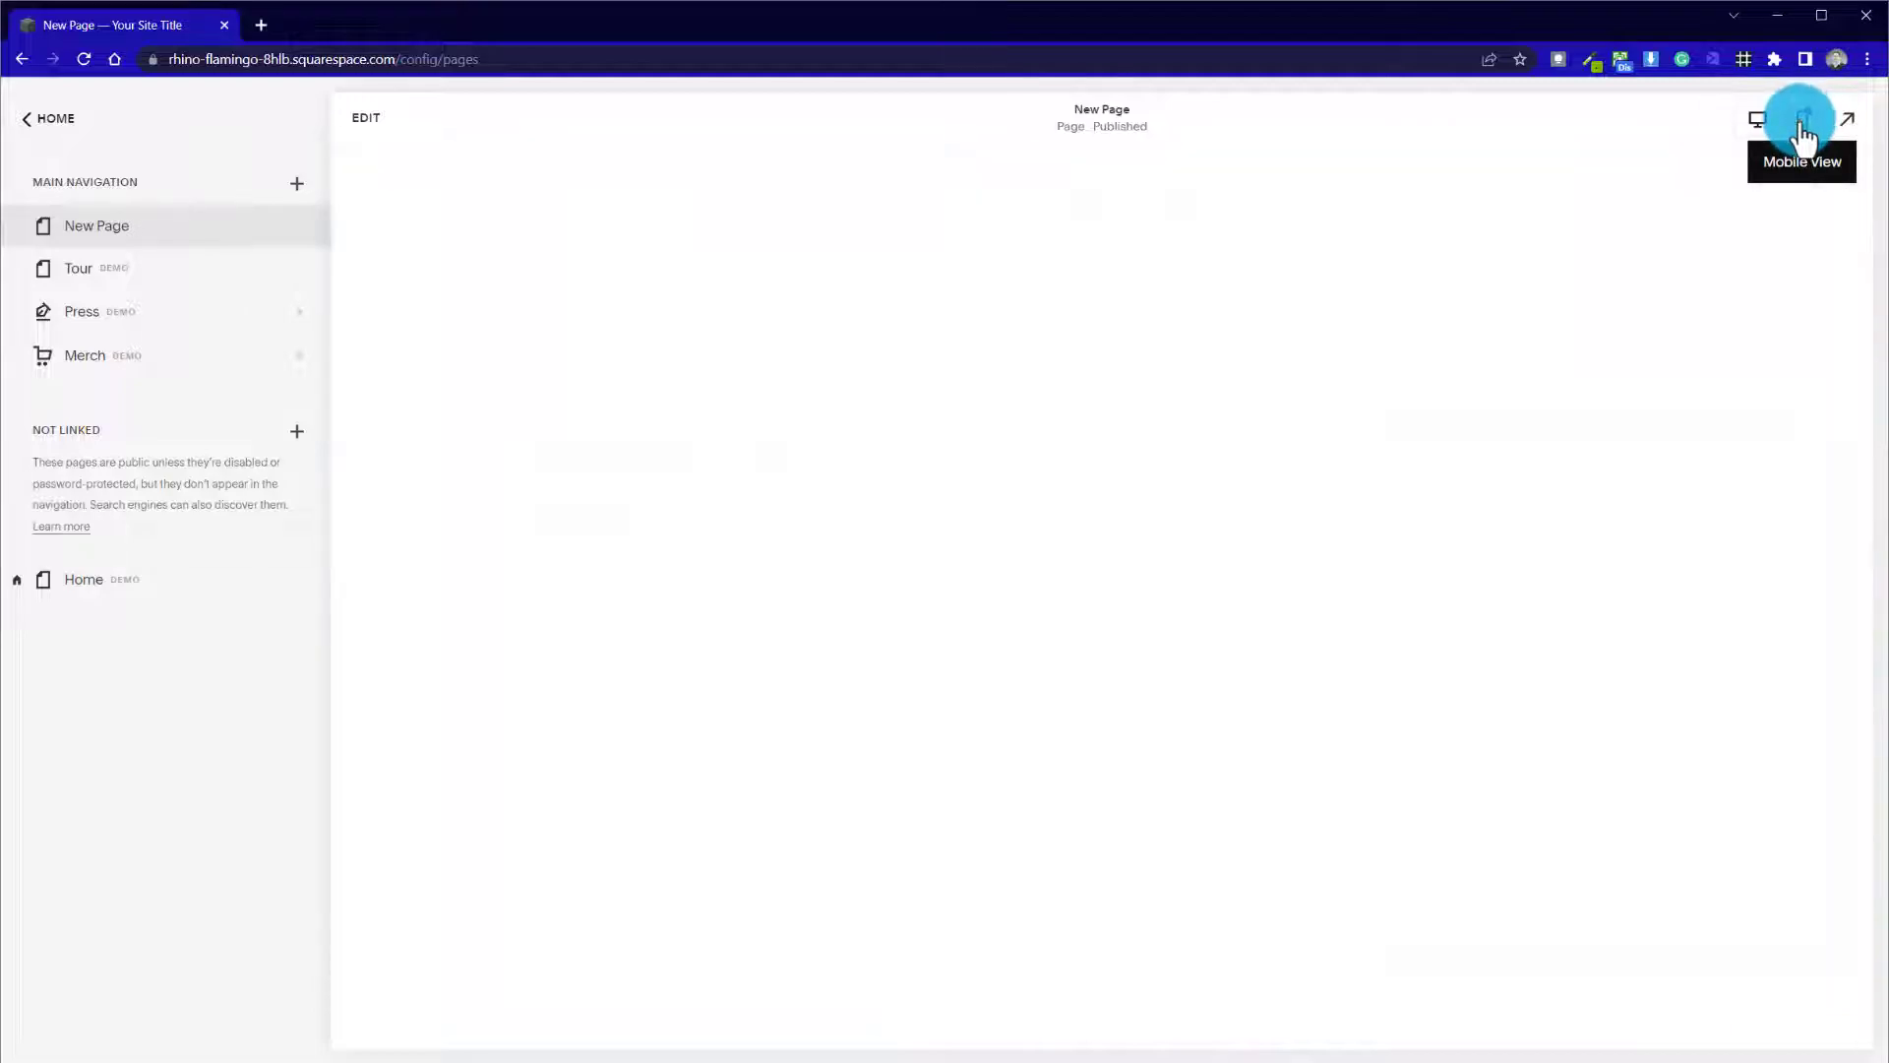
click(1801, 118)
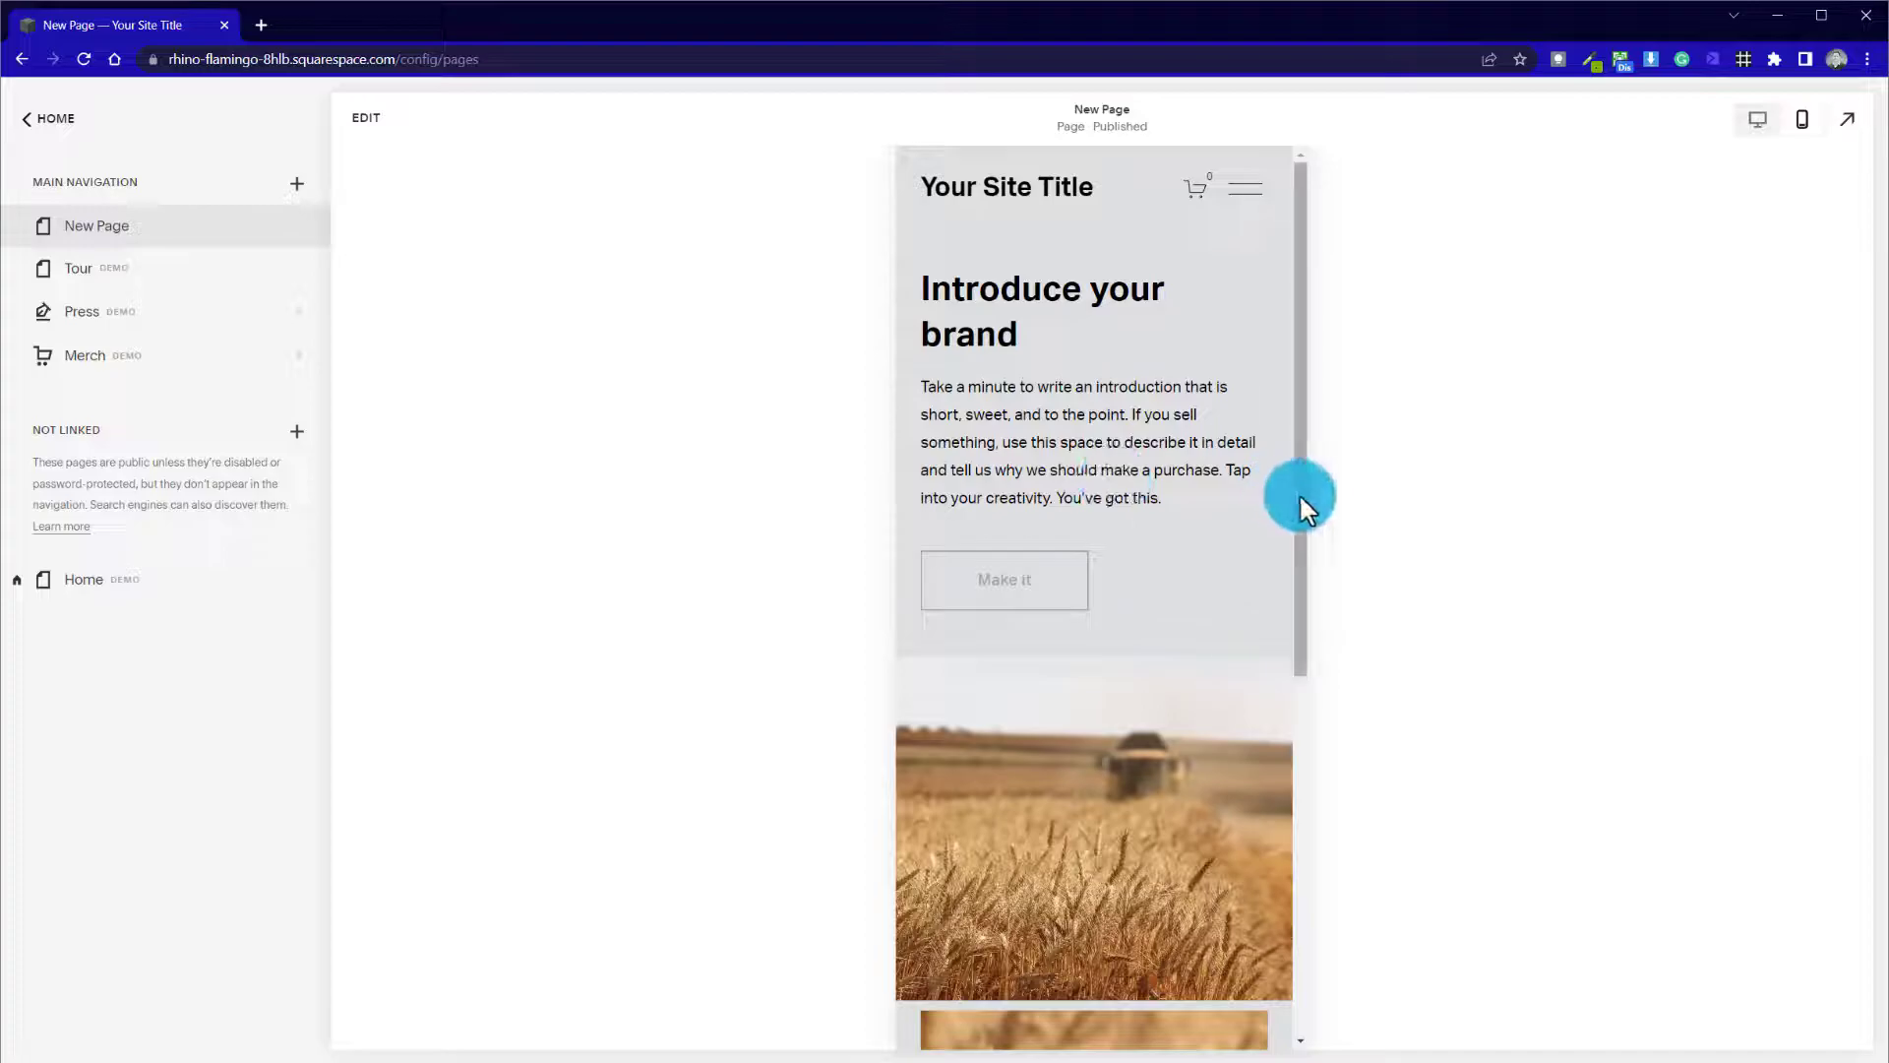
scroll(down, 3)
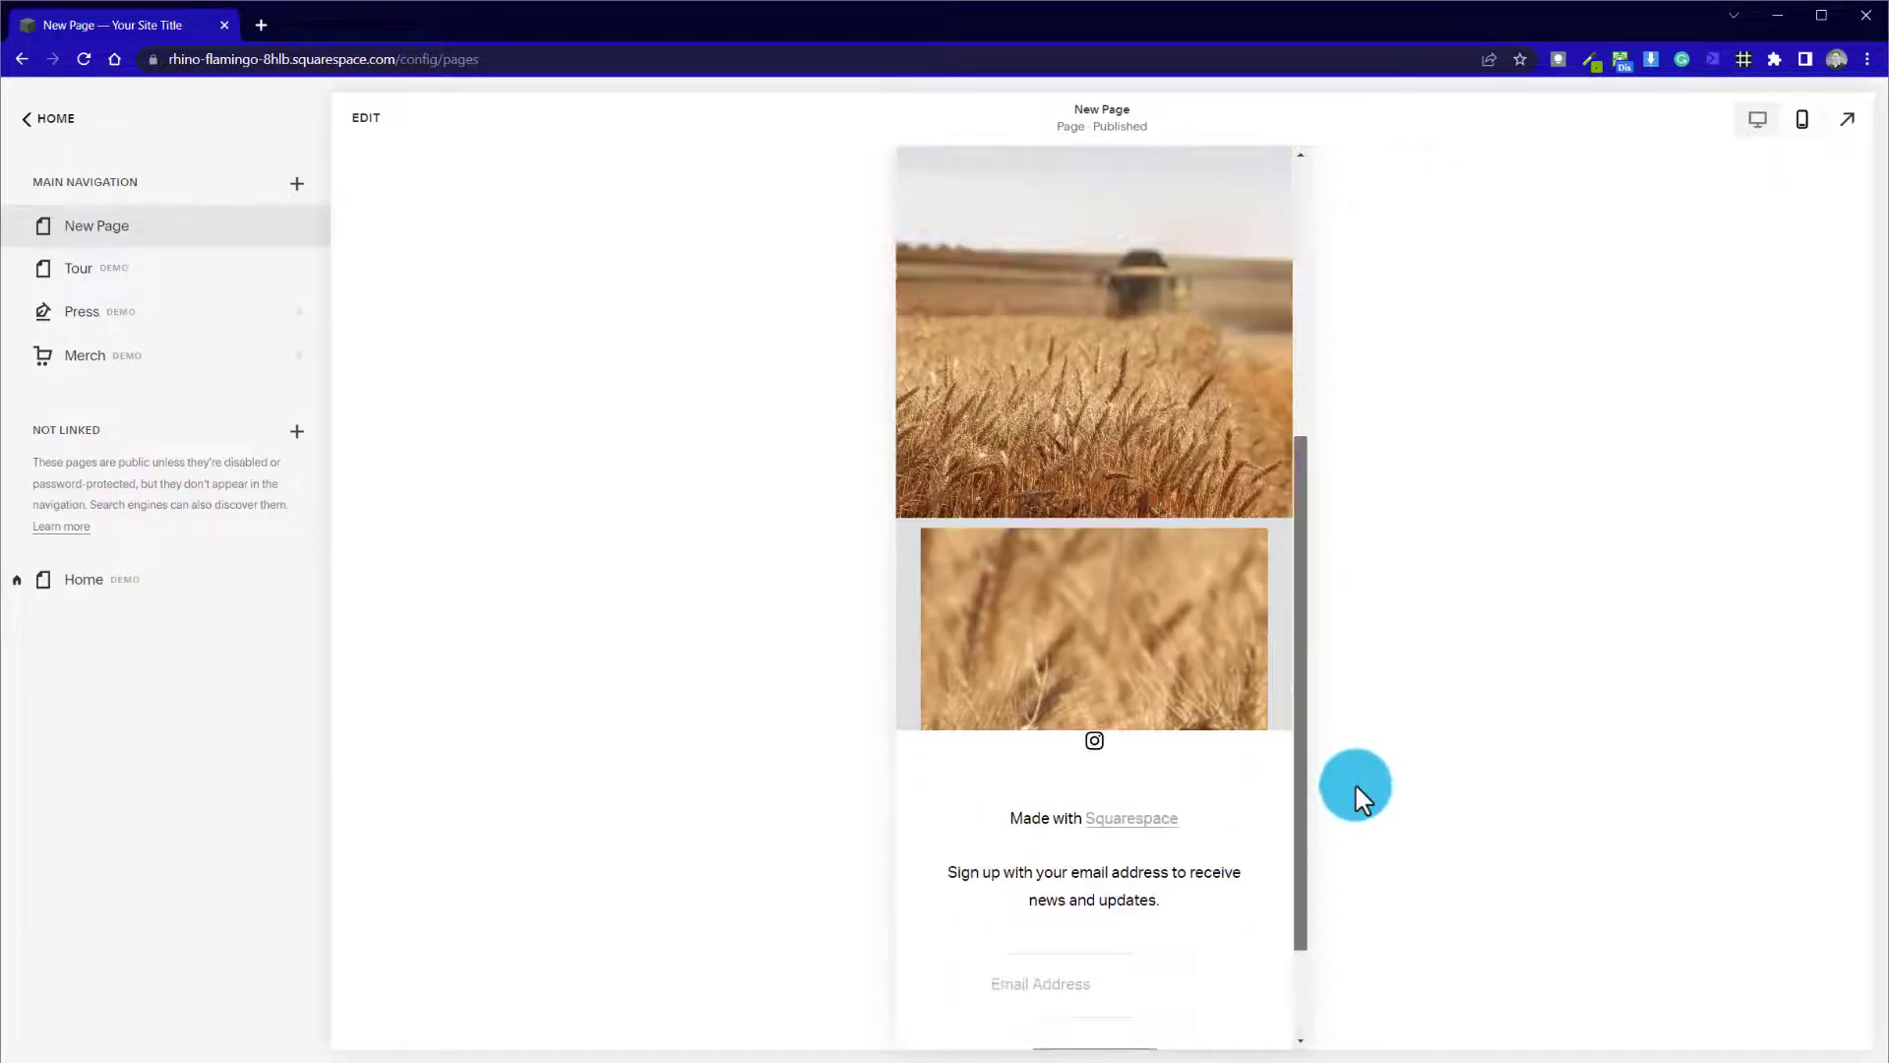
scroll(down, 3)
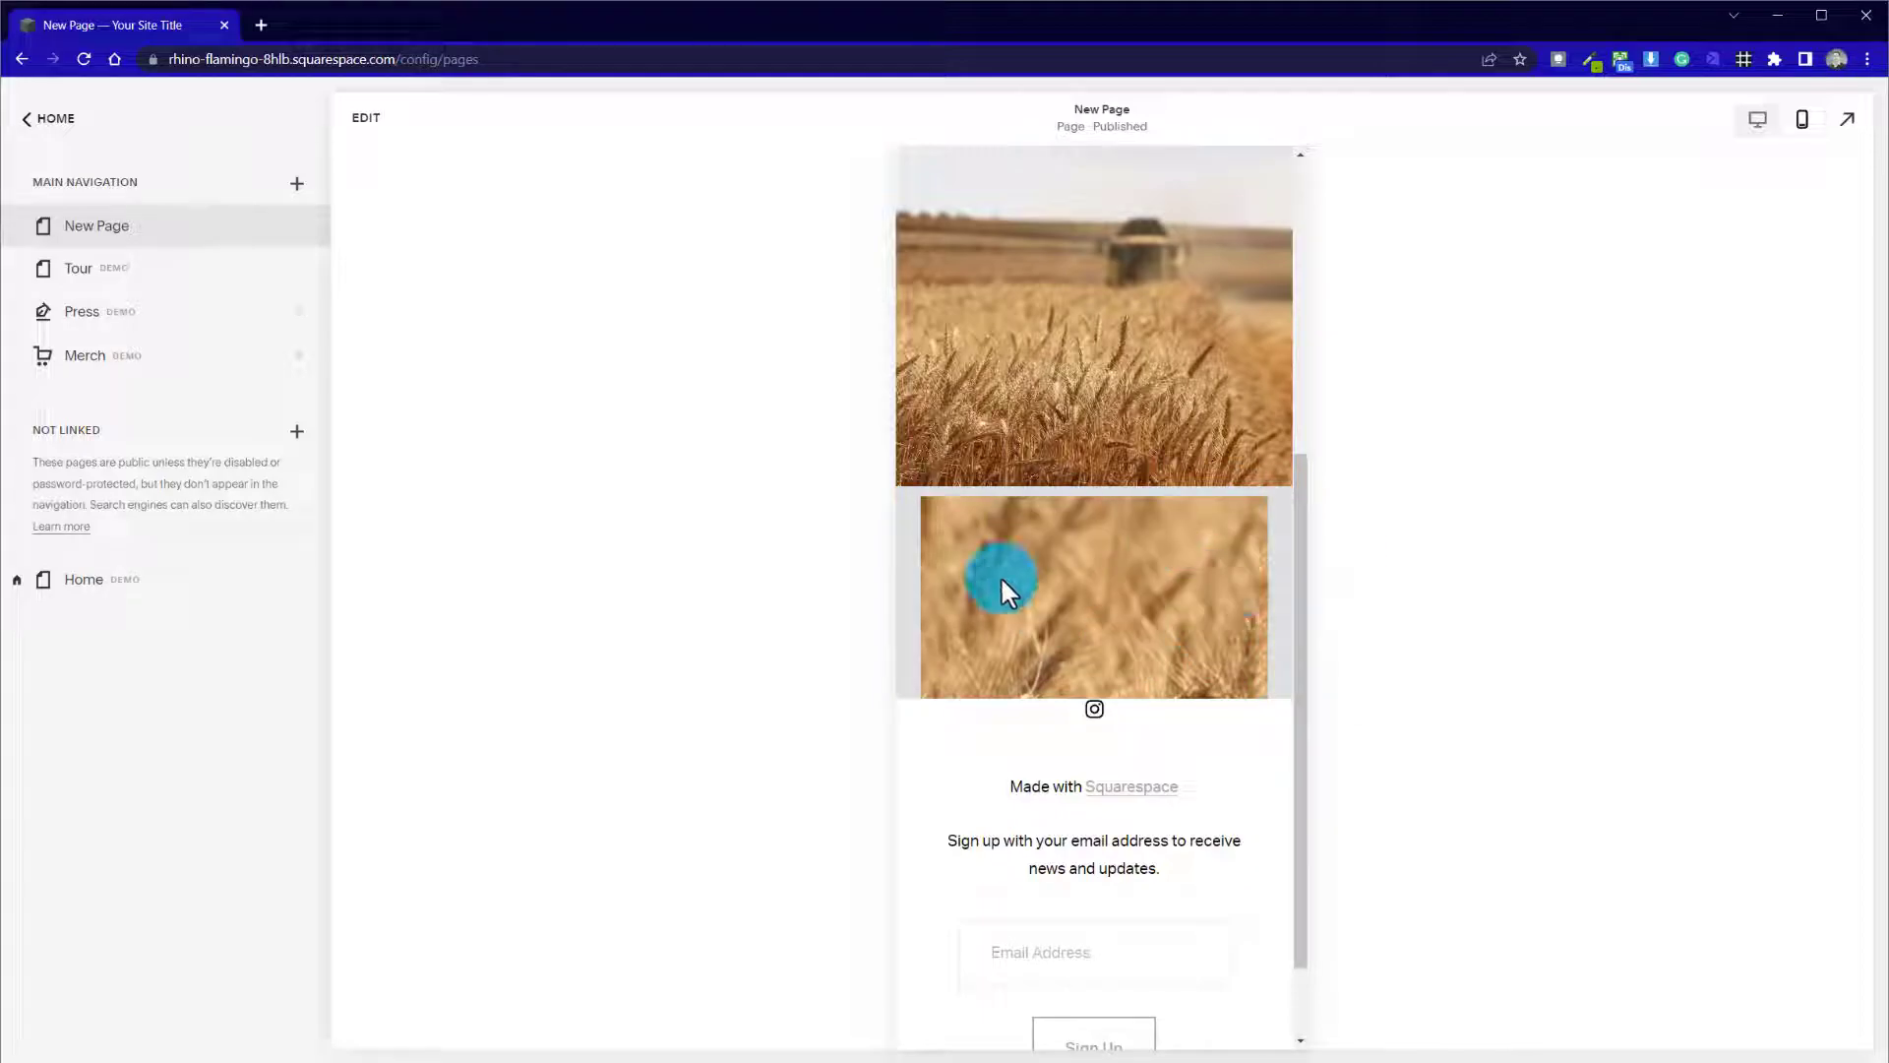
mouse_move(1132, 626)
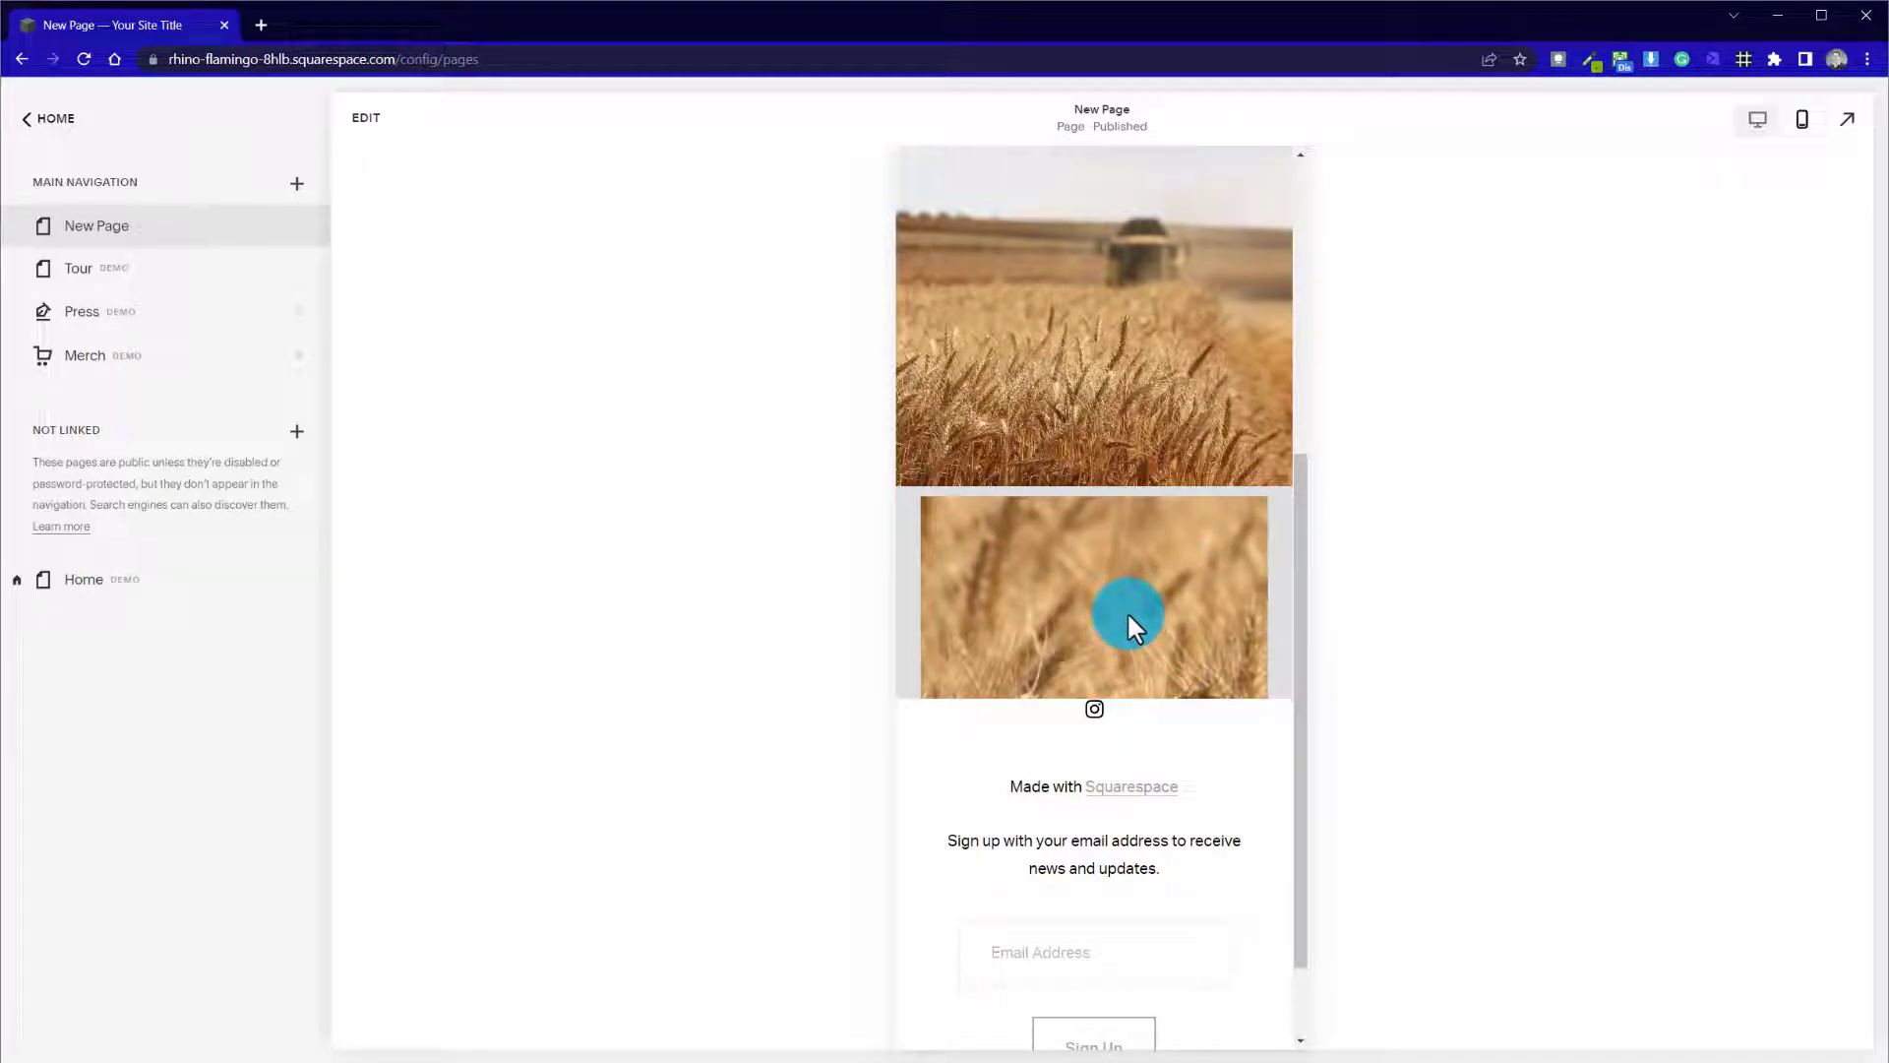
mouse_move(1064, 545)
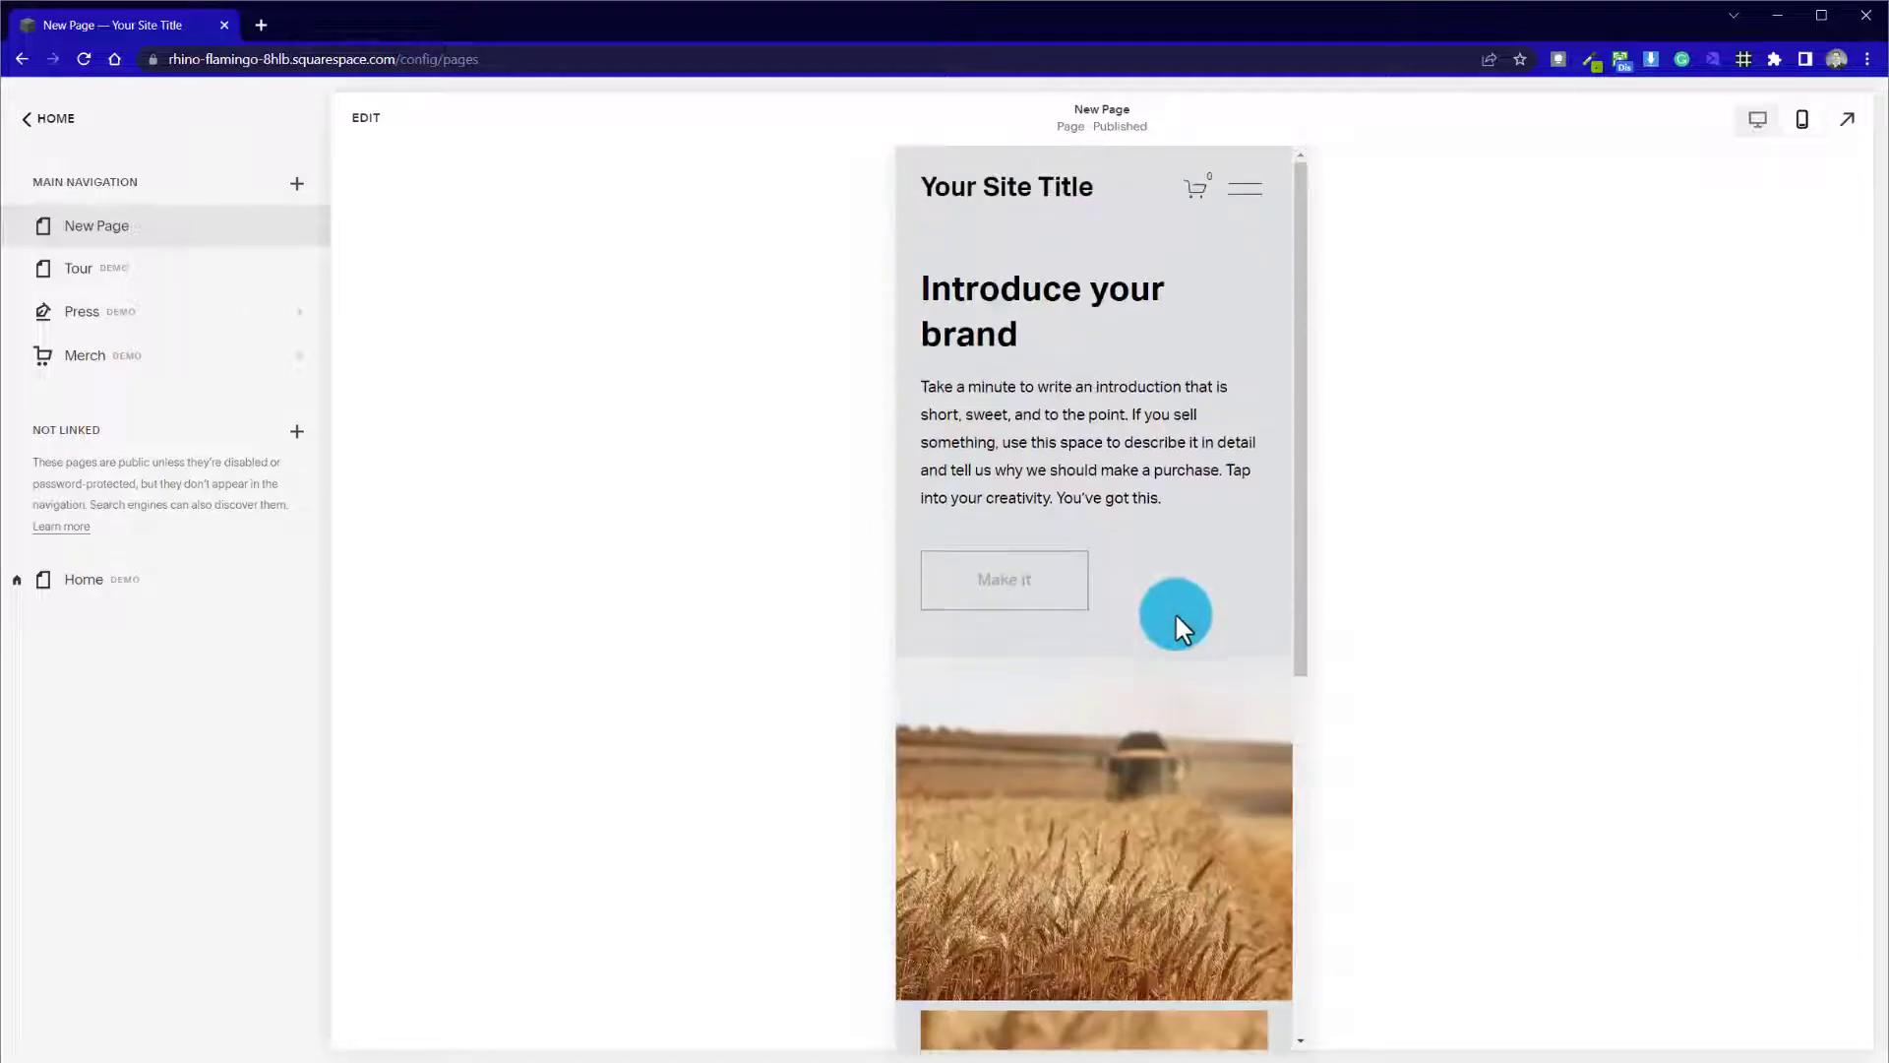
click(366, 116)
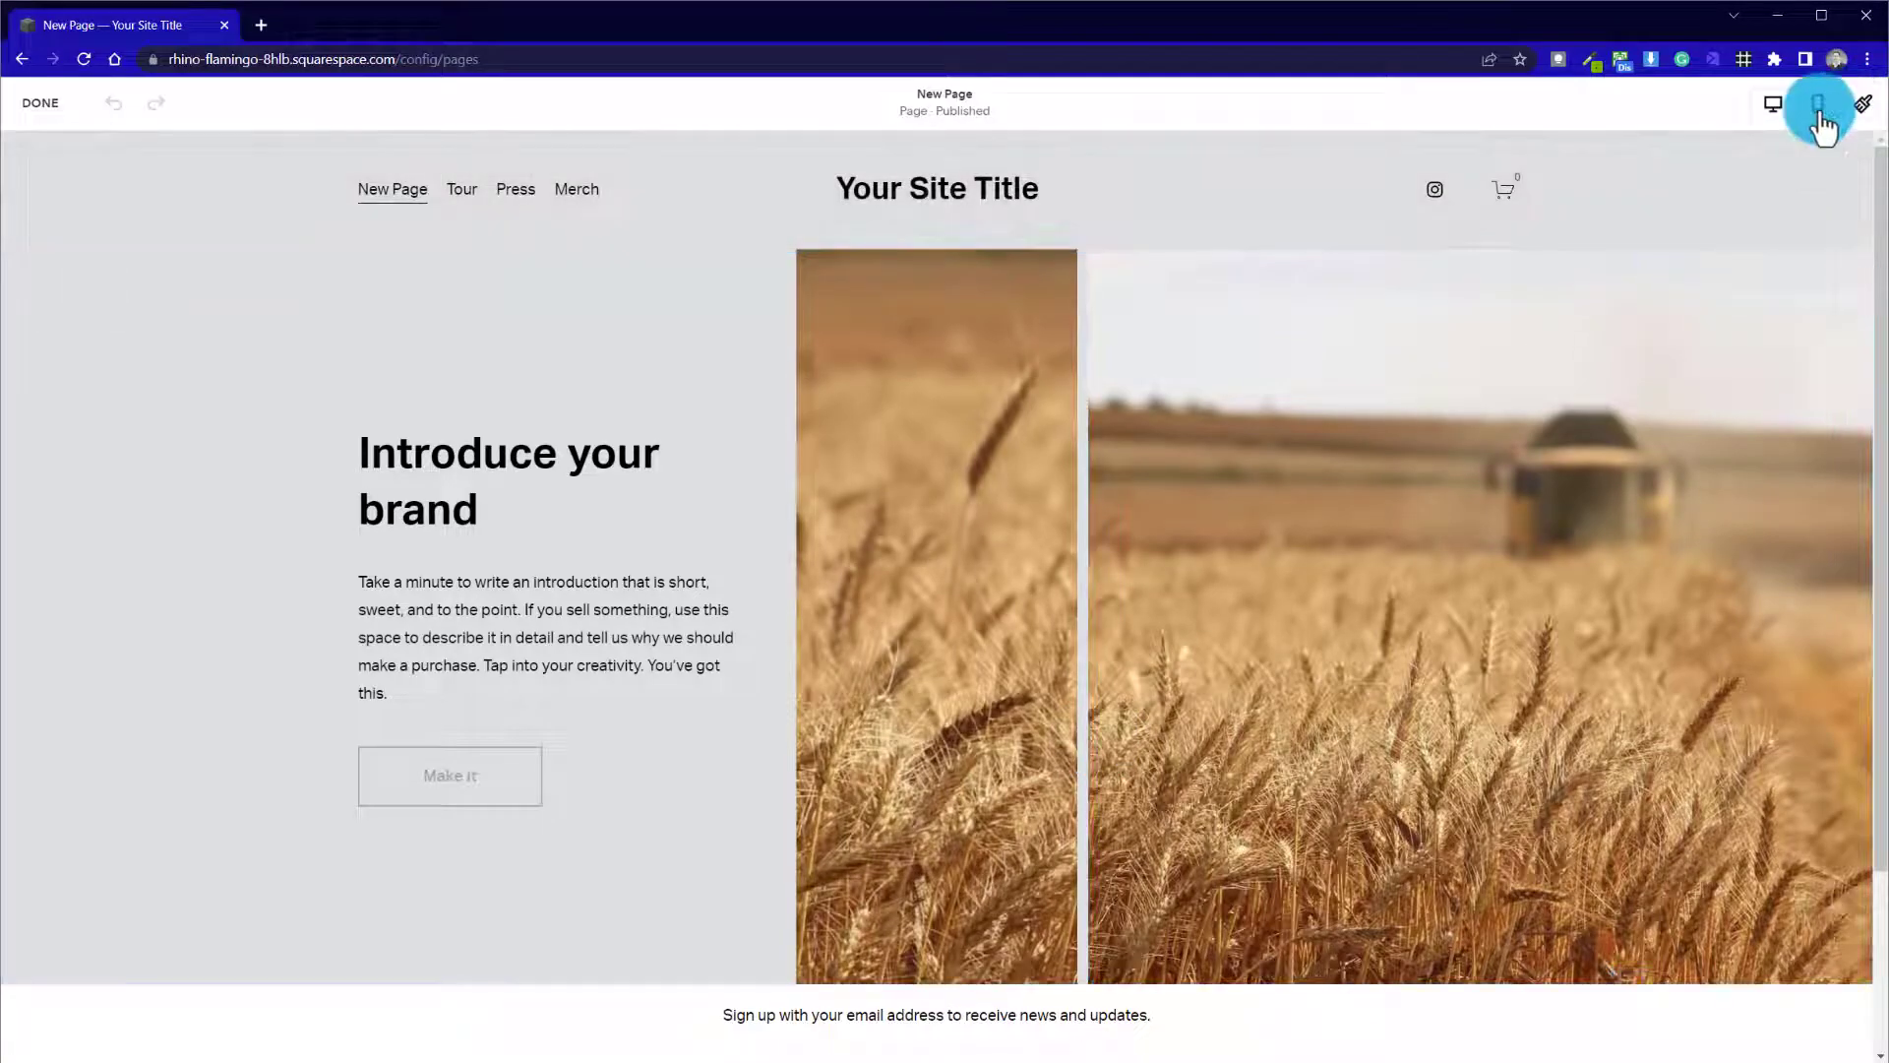
In the mobile layout, remove the narrow wheat image block and confirm
click(1818, 102)
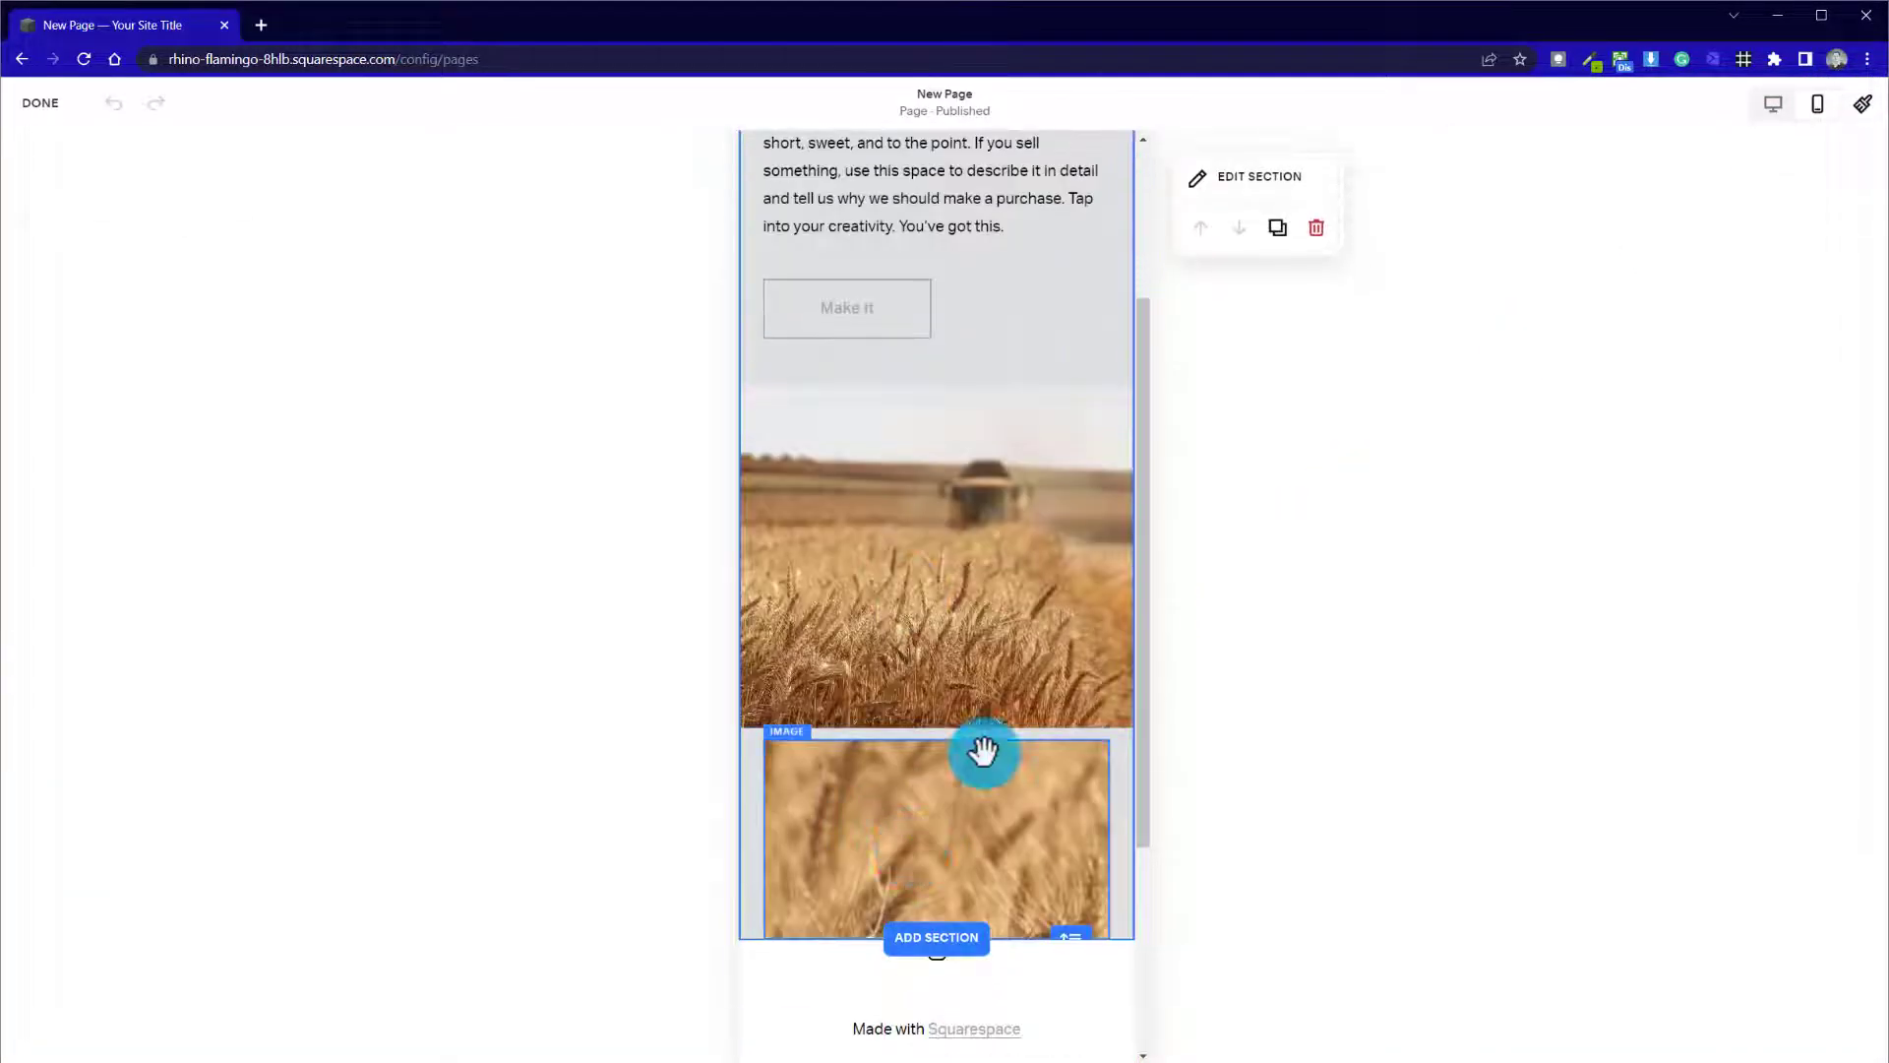
scroll(down, 3)
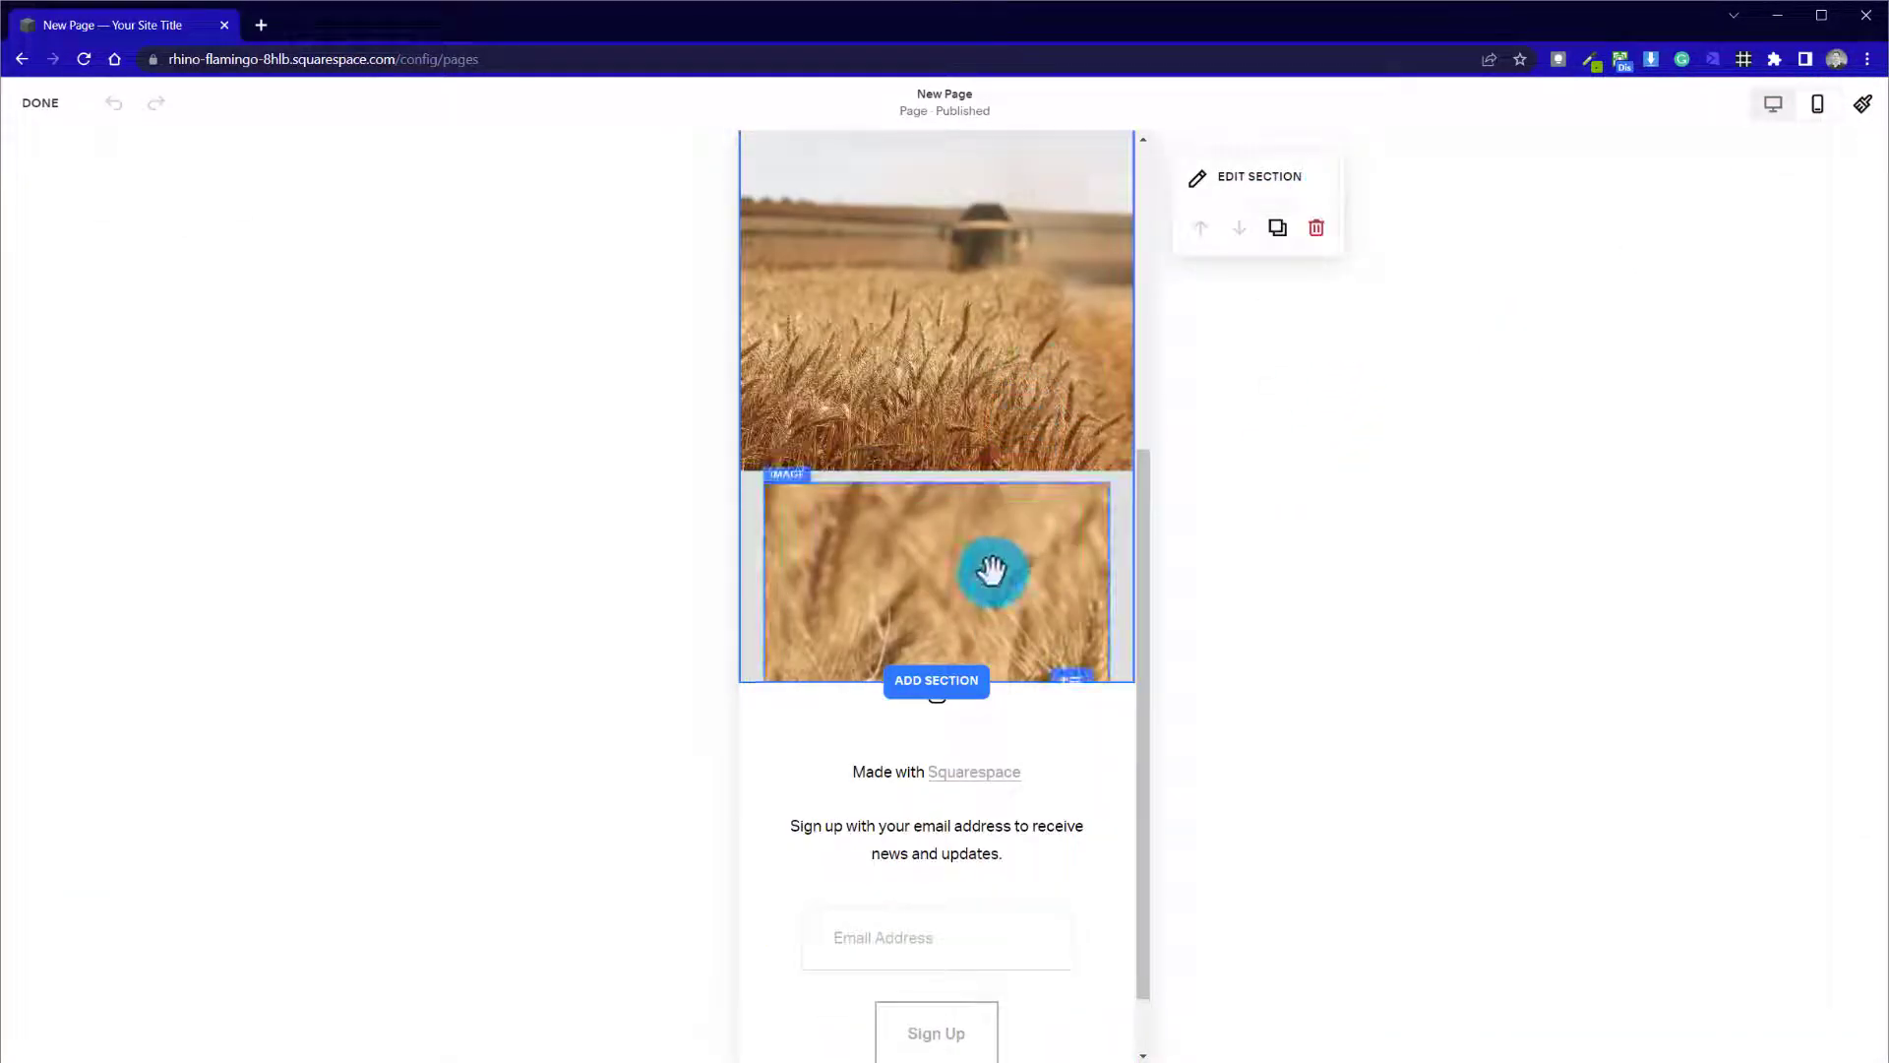
click(994, 571)
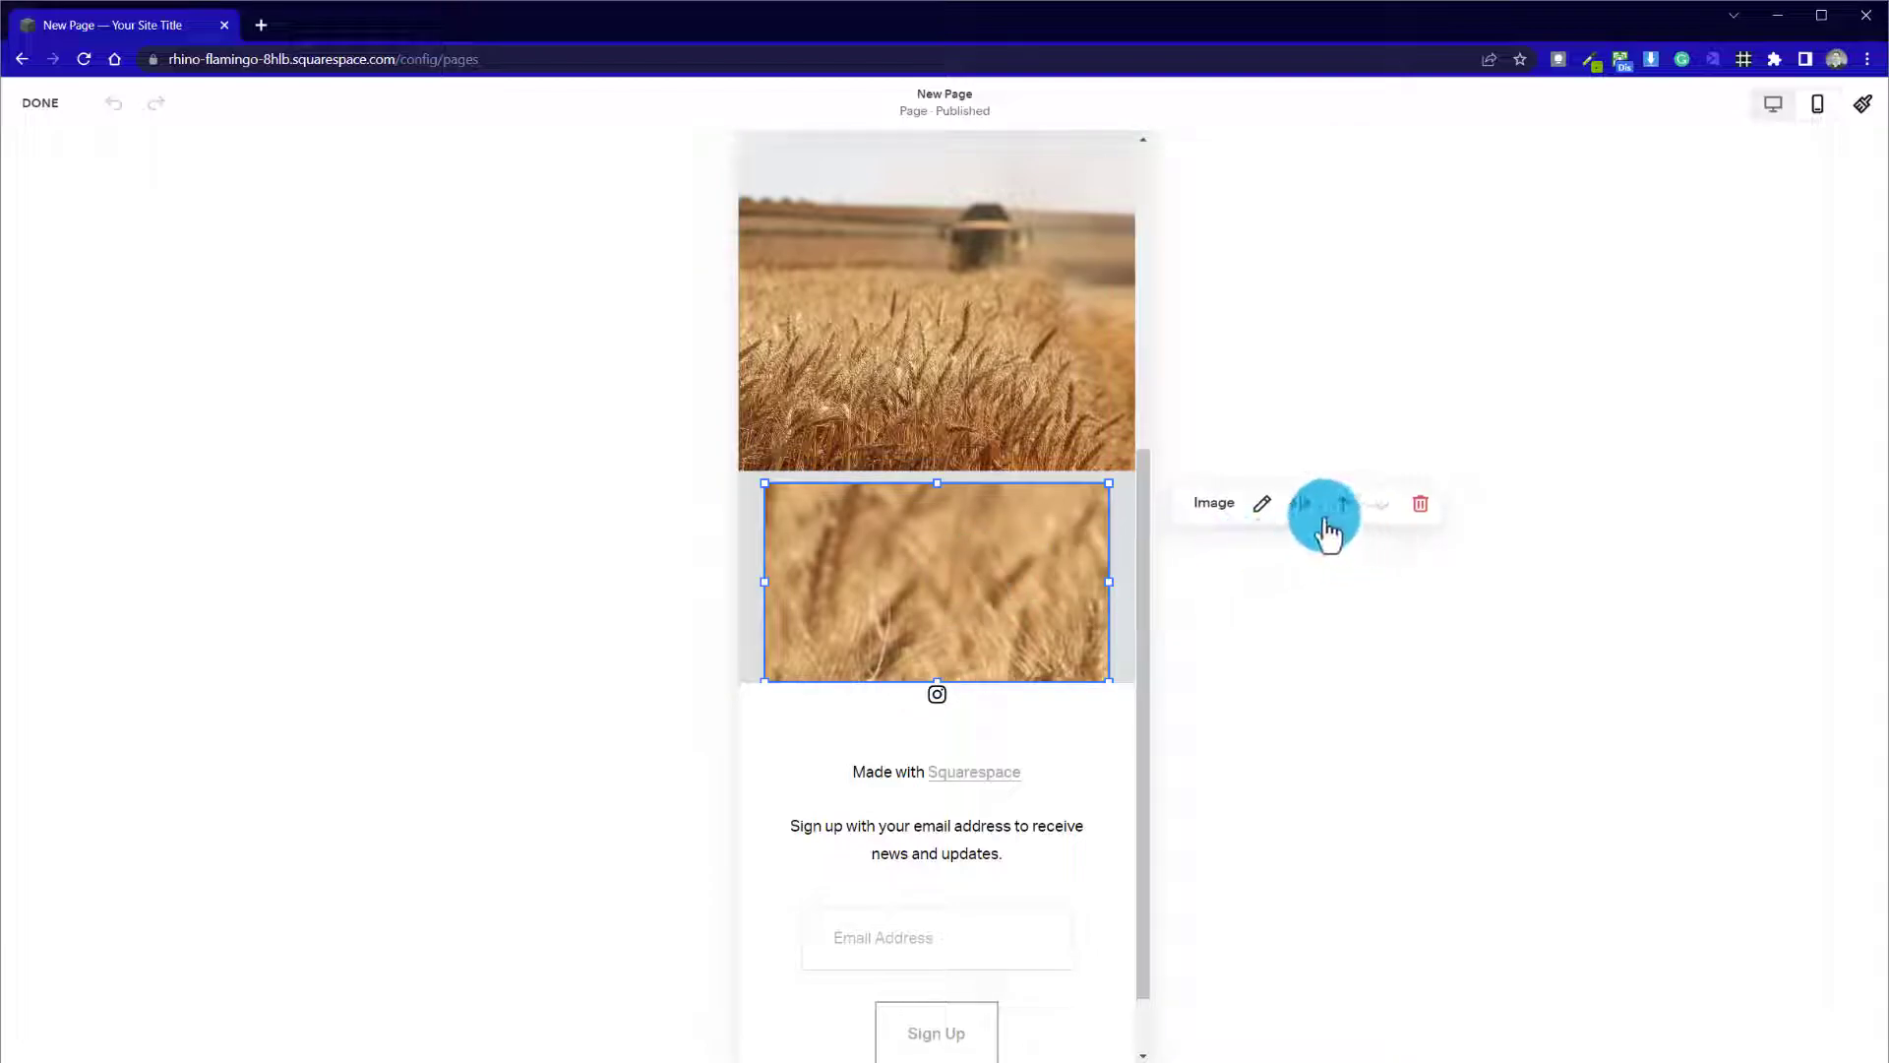
mouse_move(1429, 494)
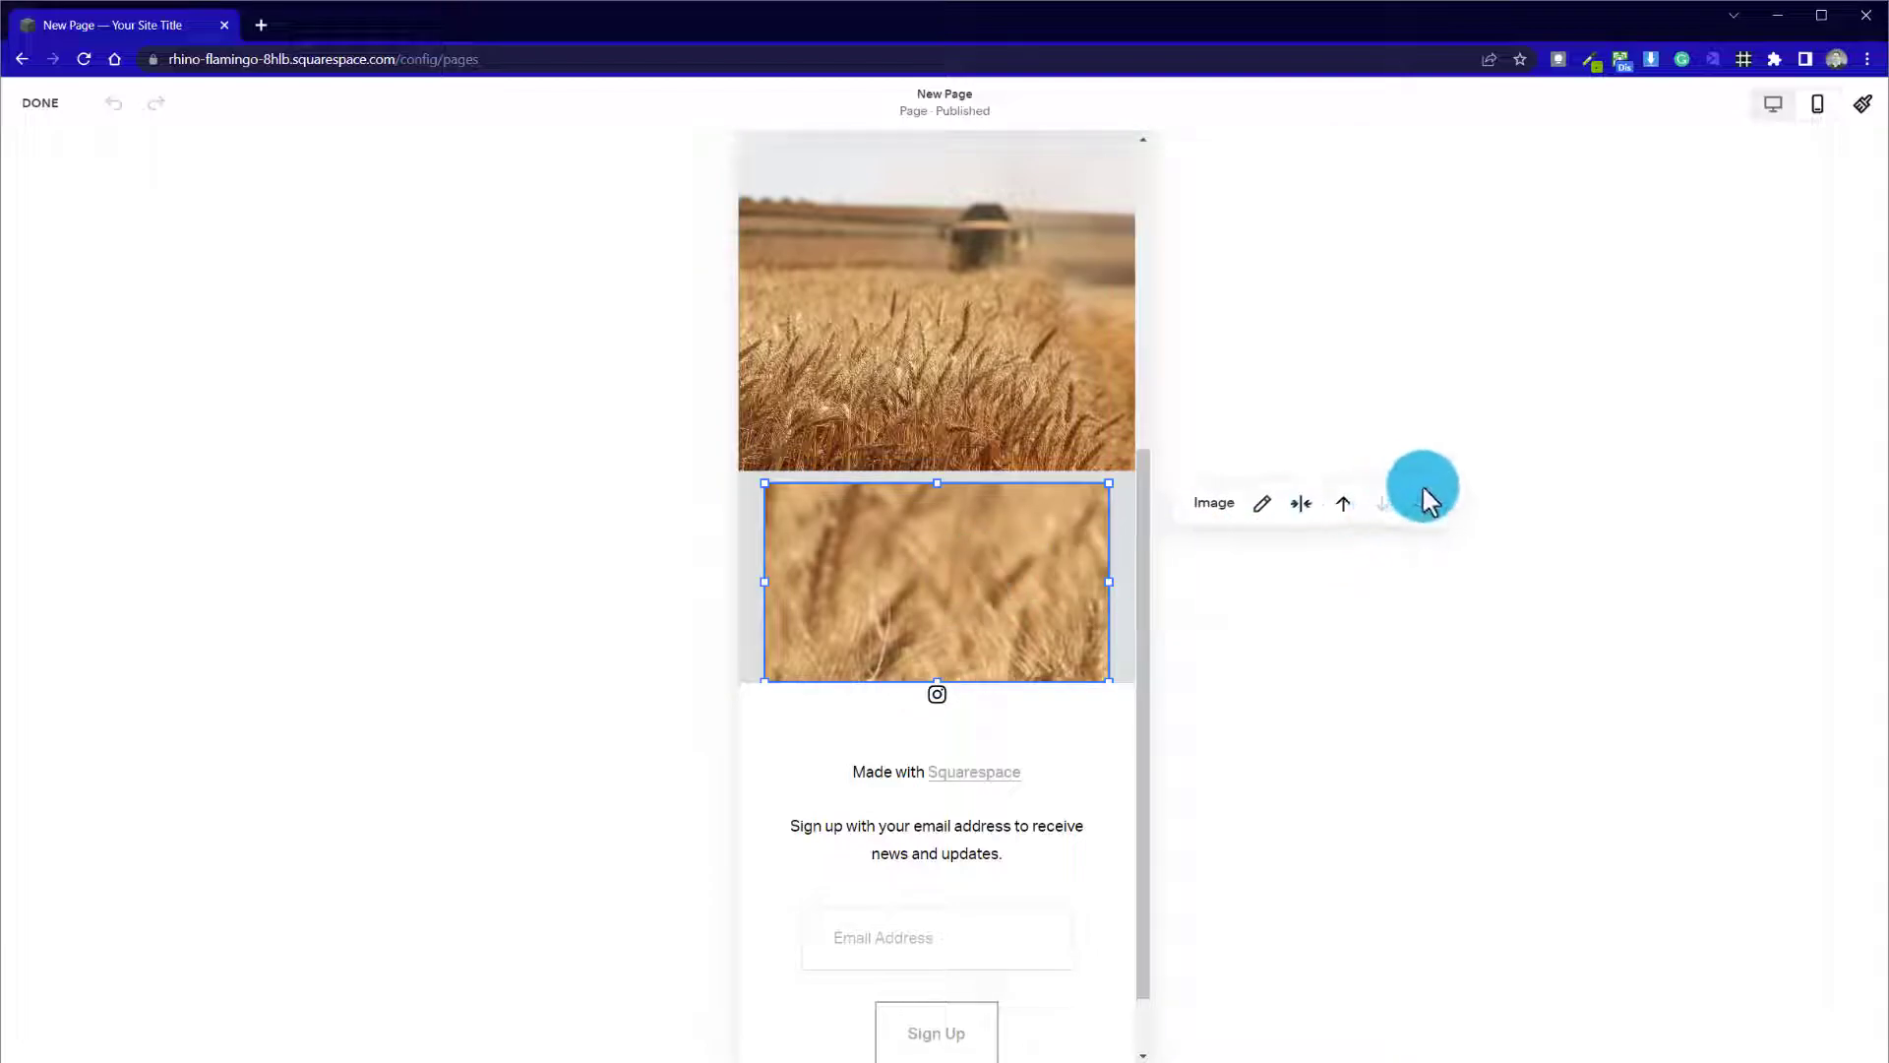
click(1419, 502)
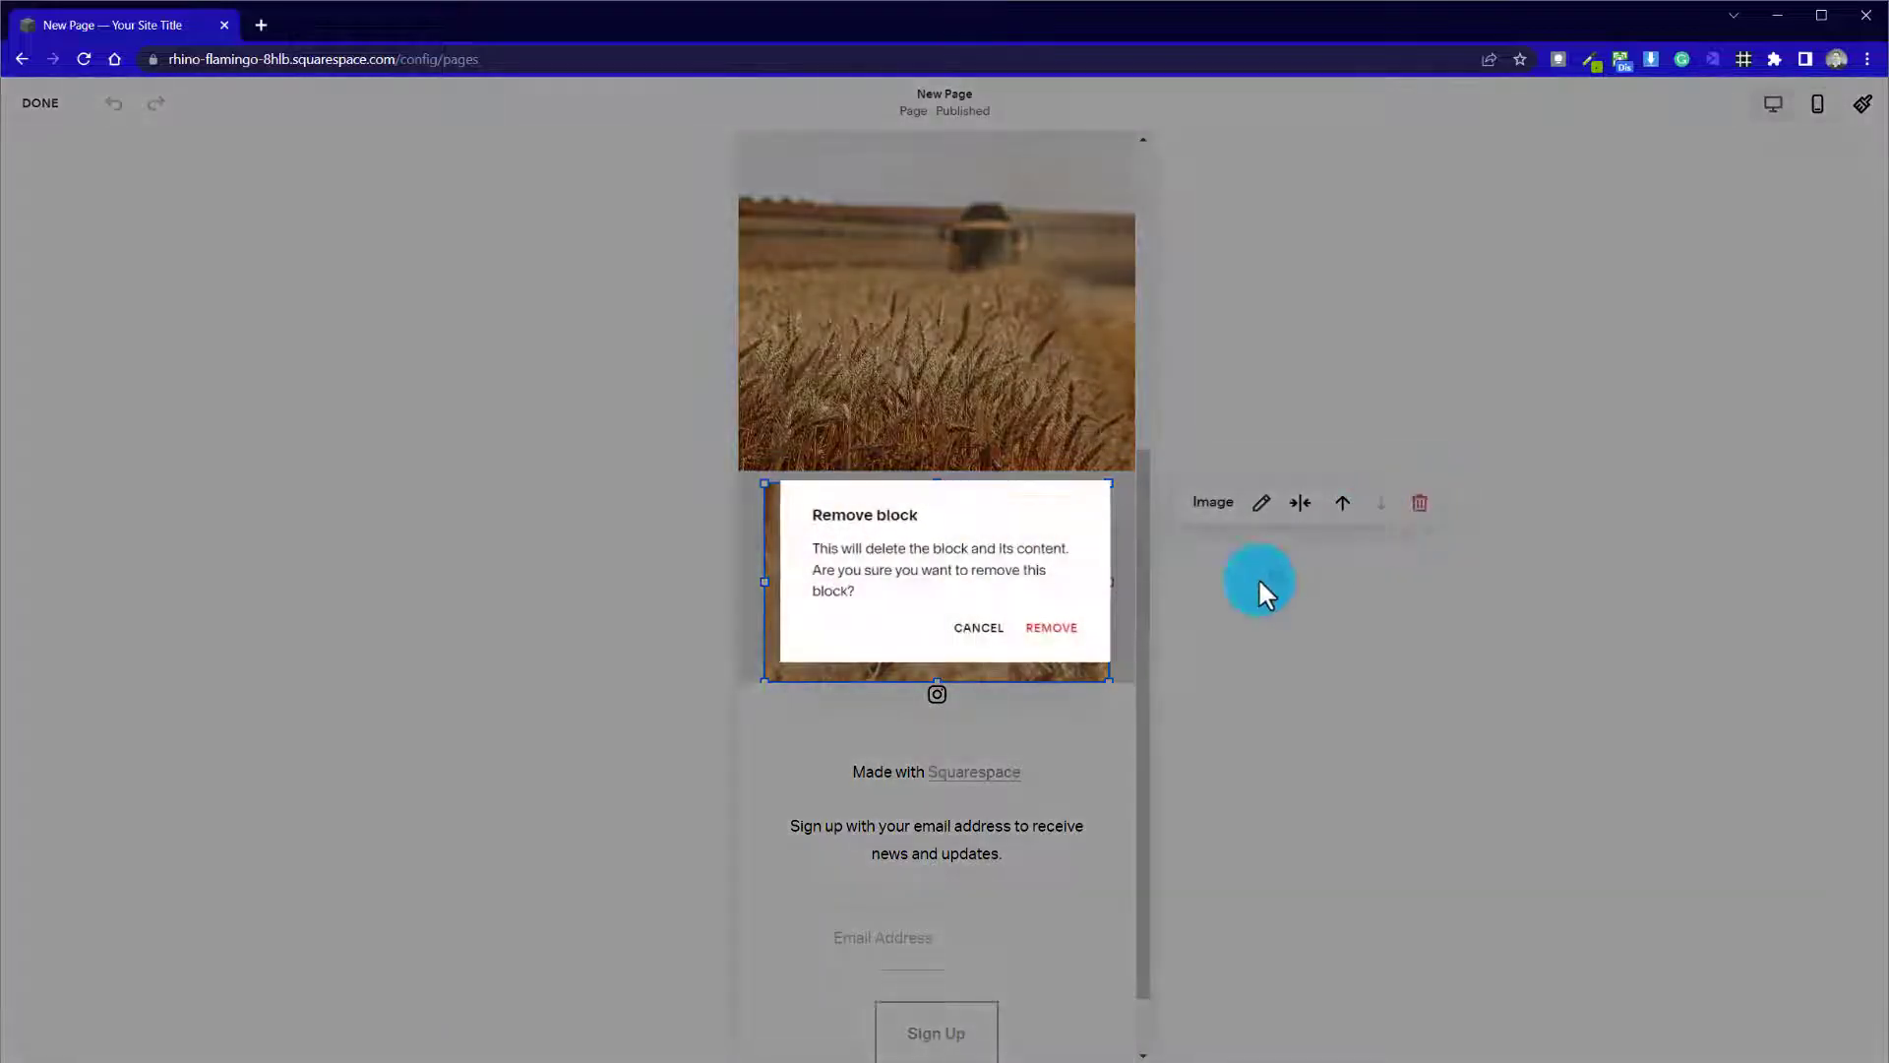
mouse_move(971, 577)
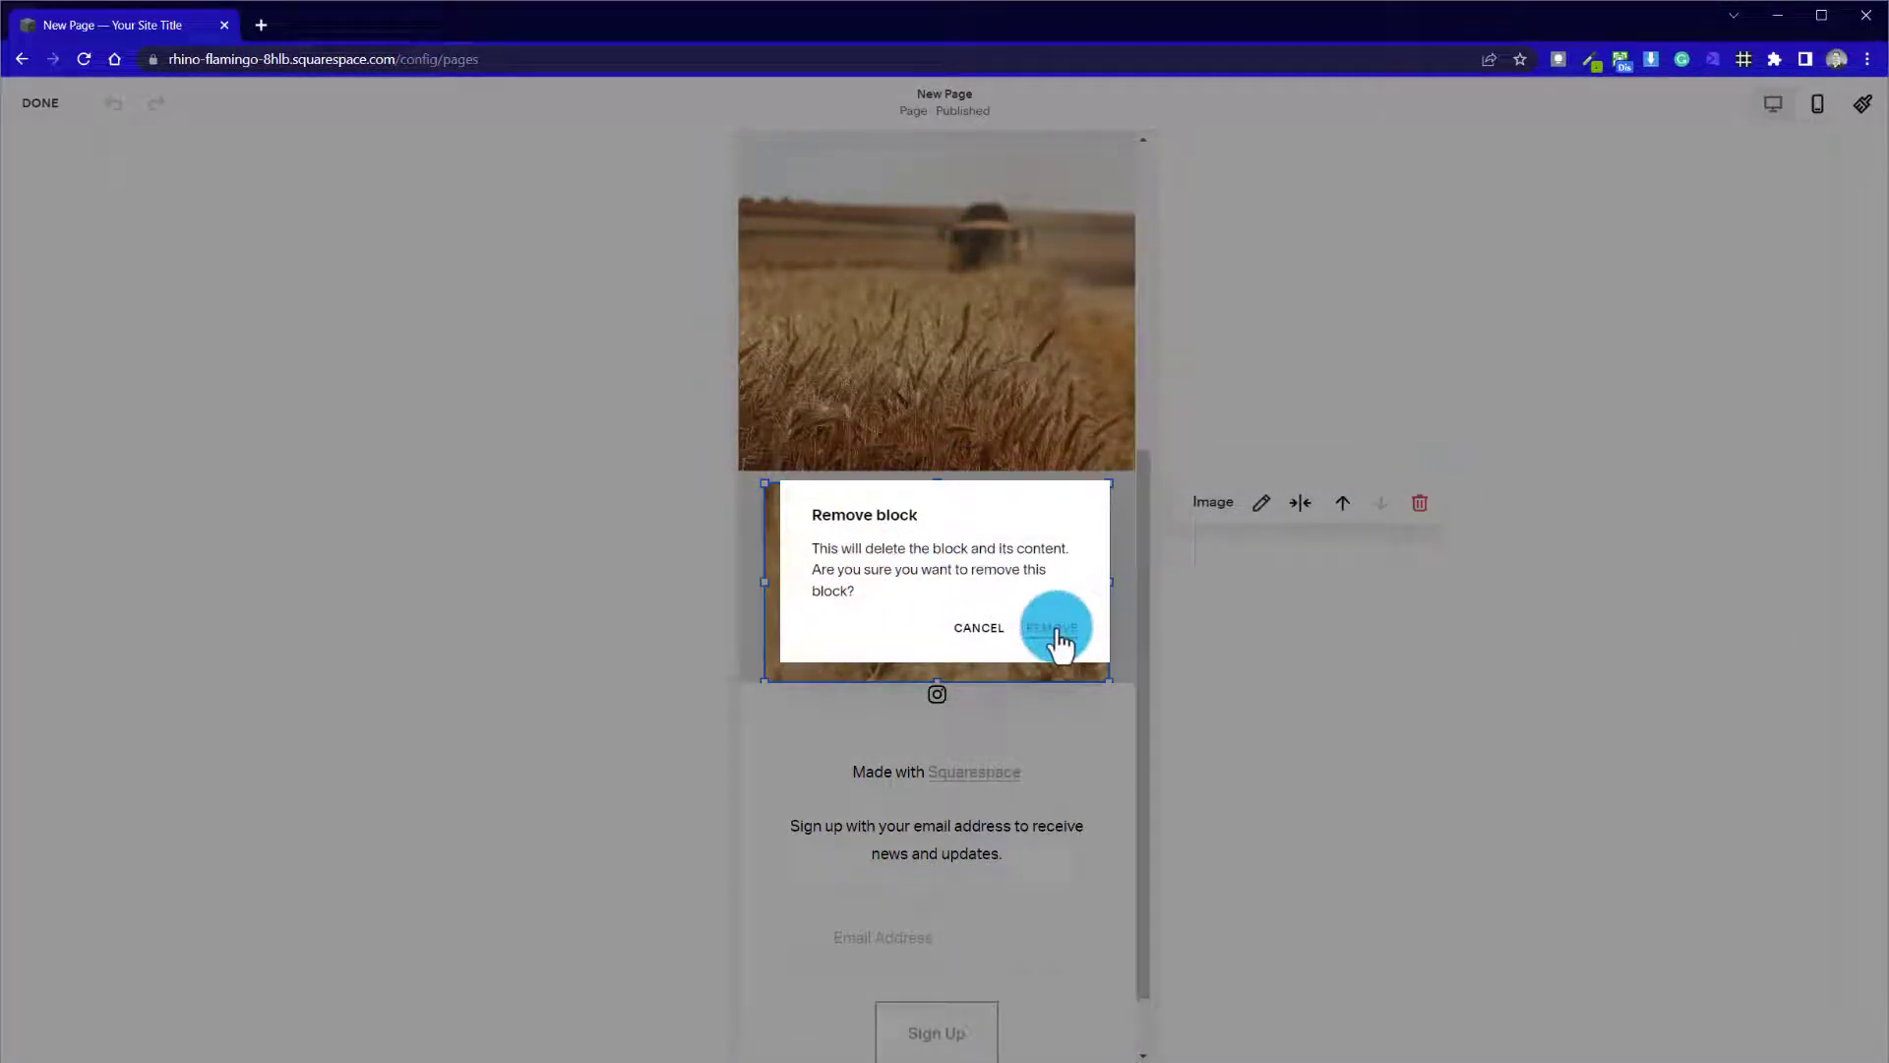
click(1049, 628)
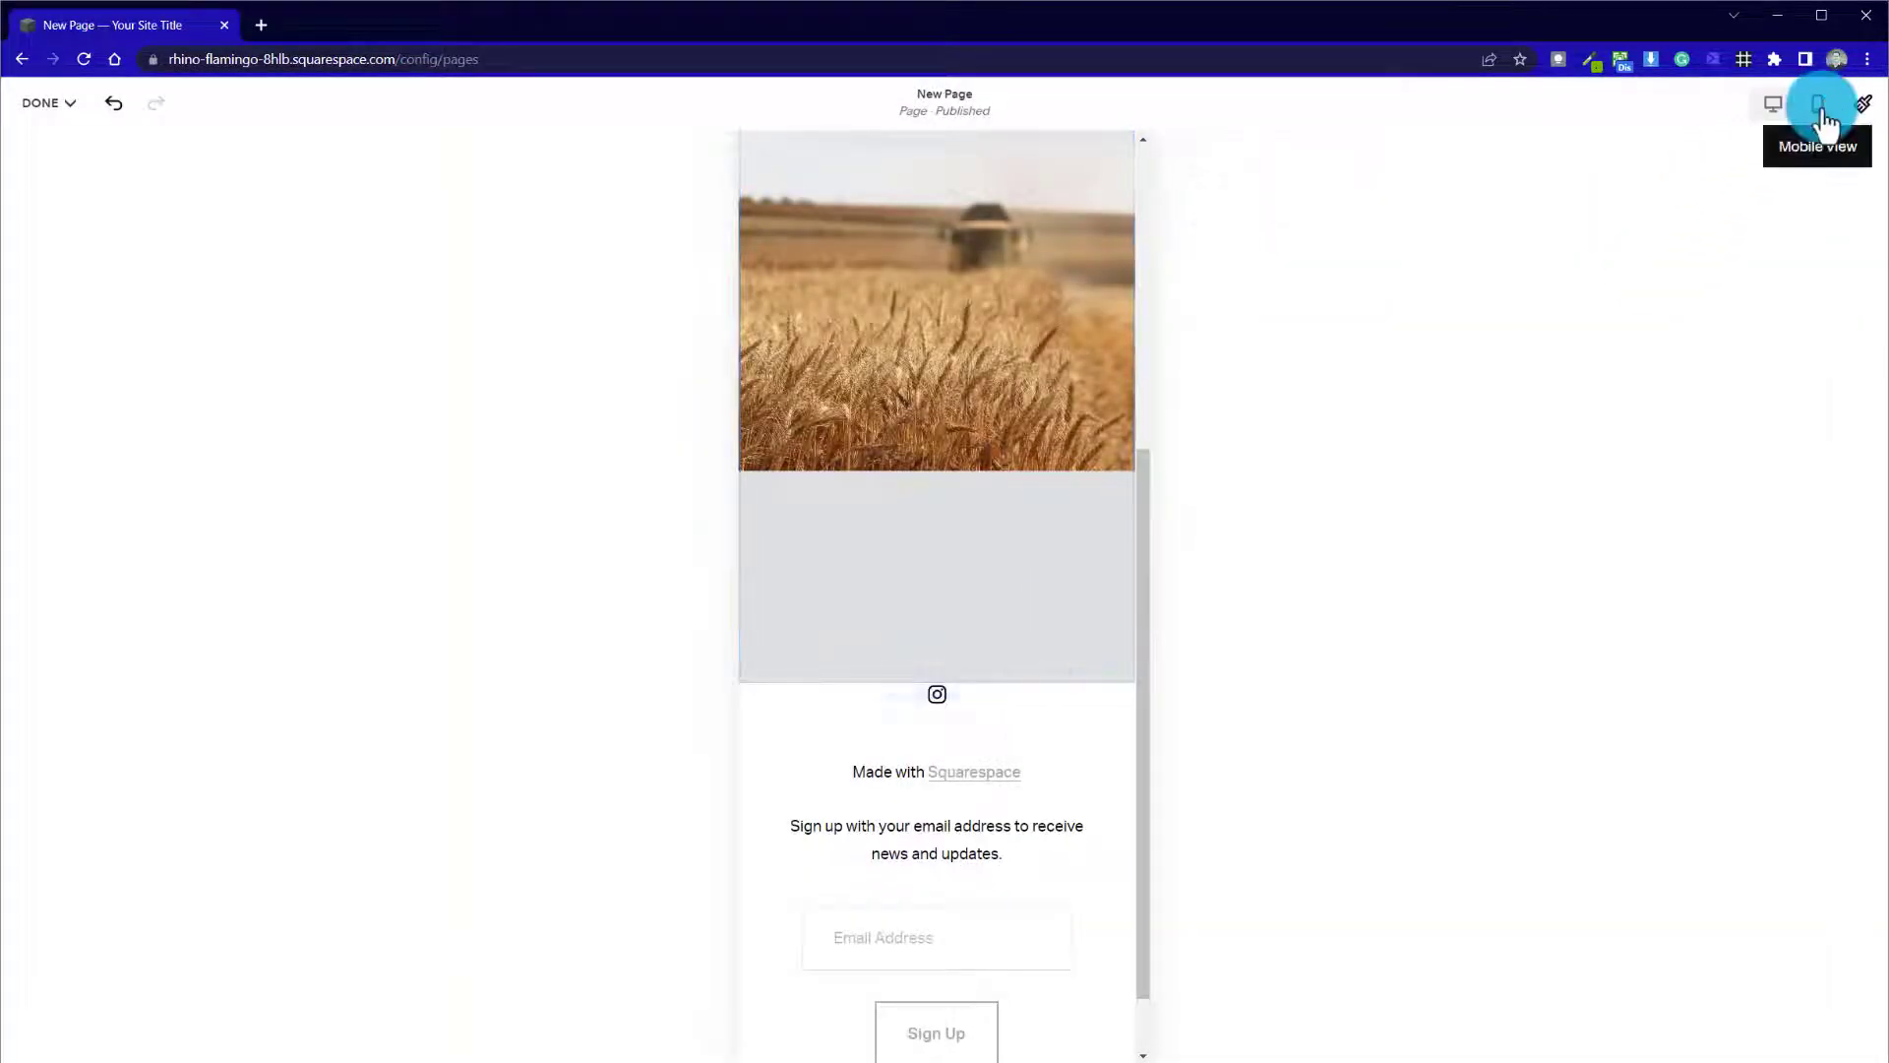
Return to the desktop layout and exit editing, discarding all unsaved changes
click(1773, 105)
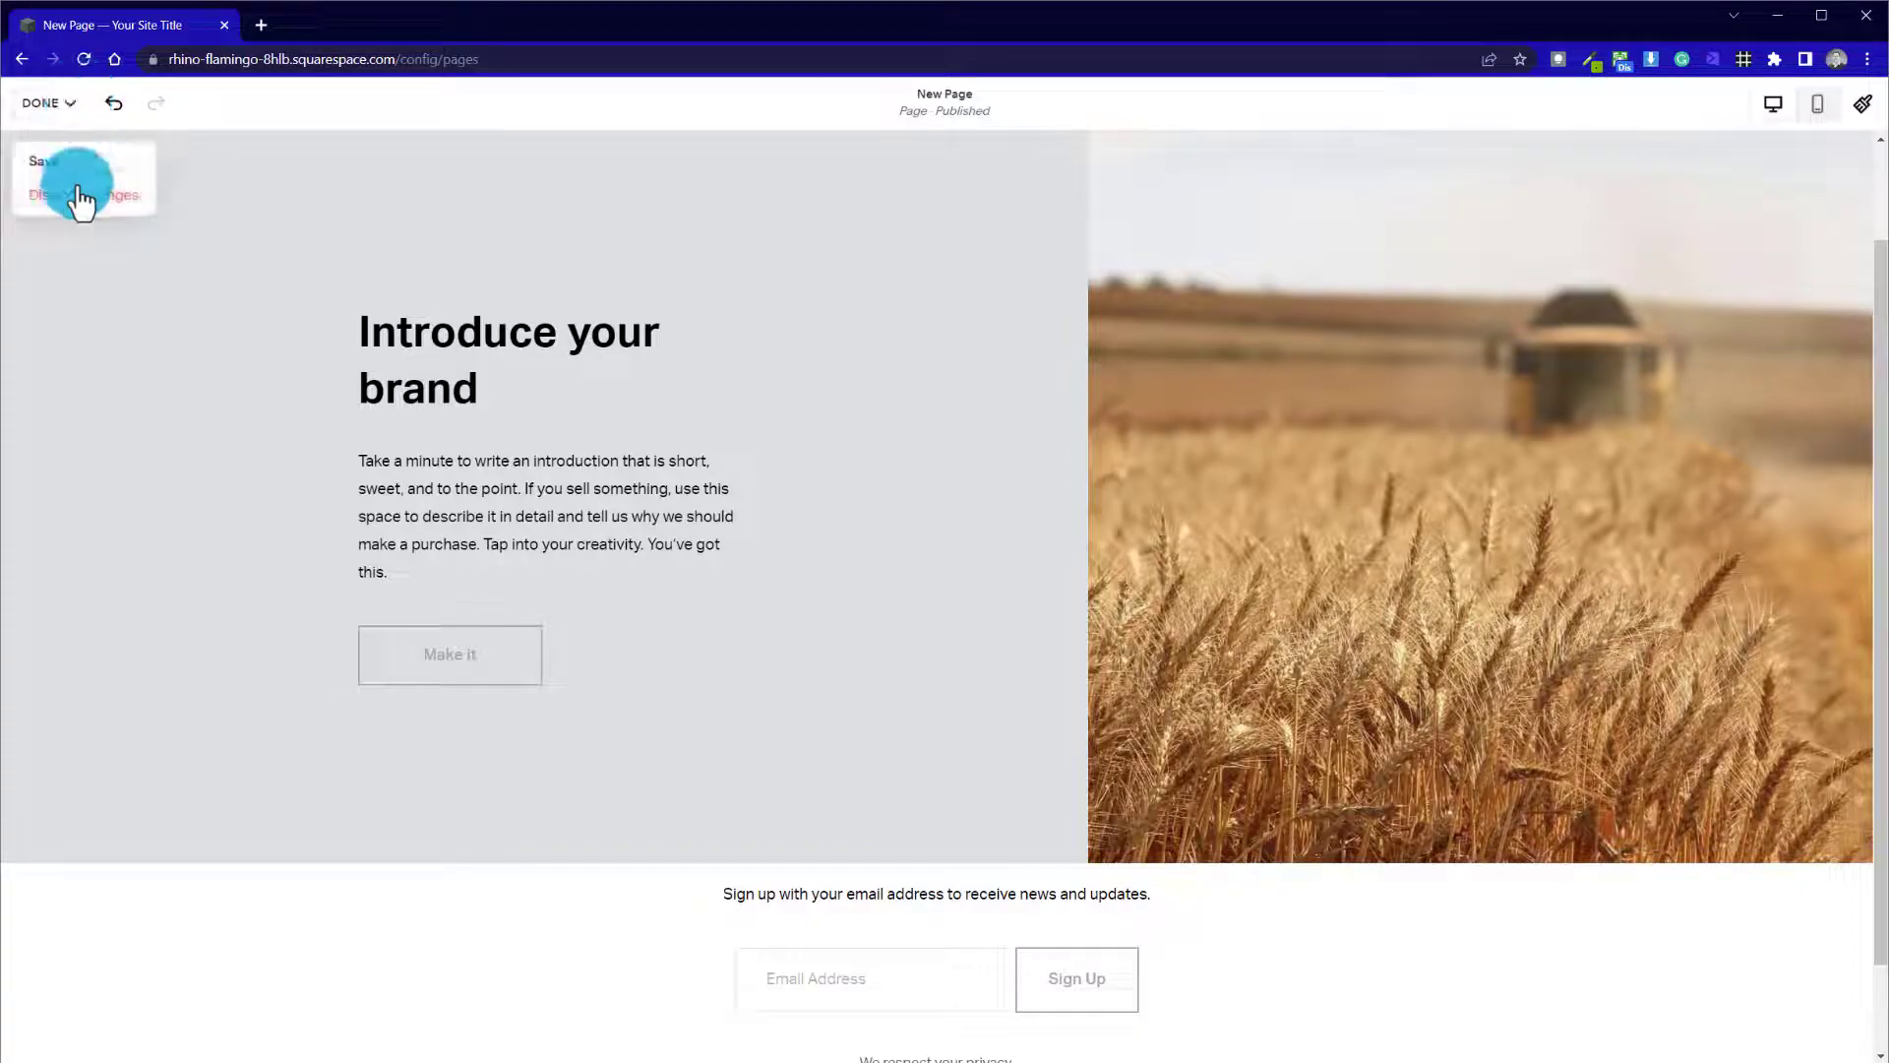
click(81, 195)
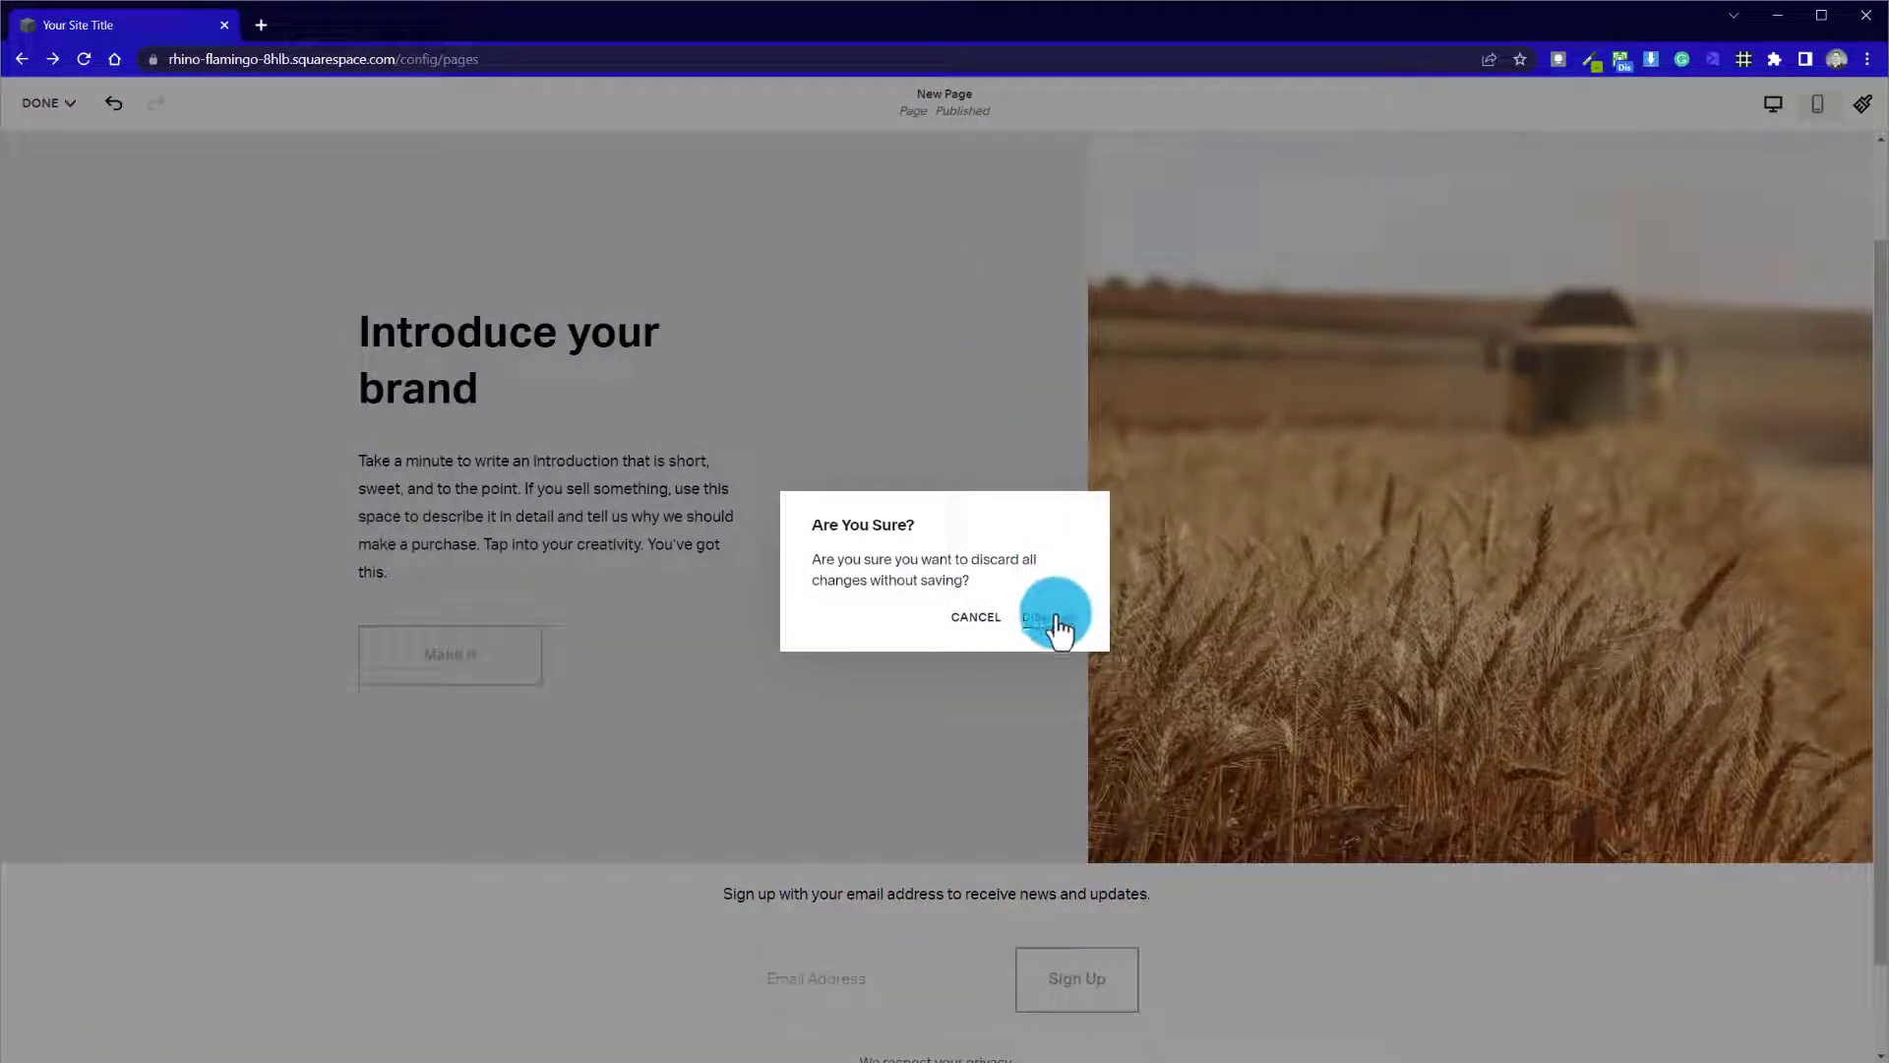
click(1050, 616)
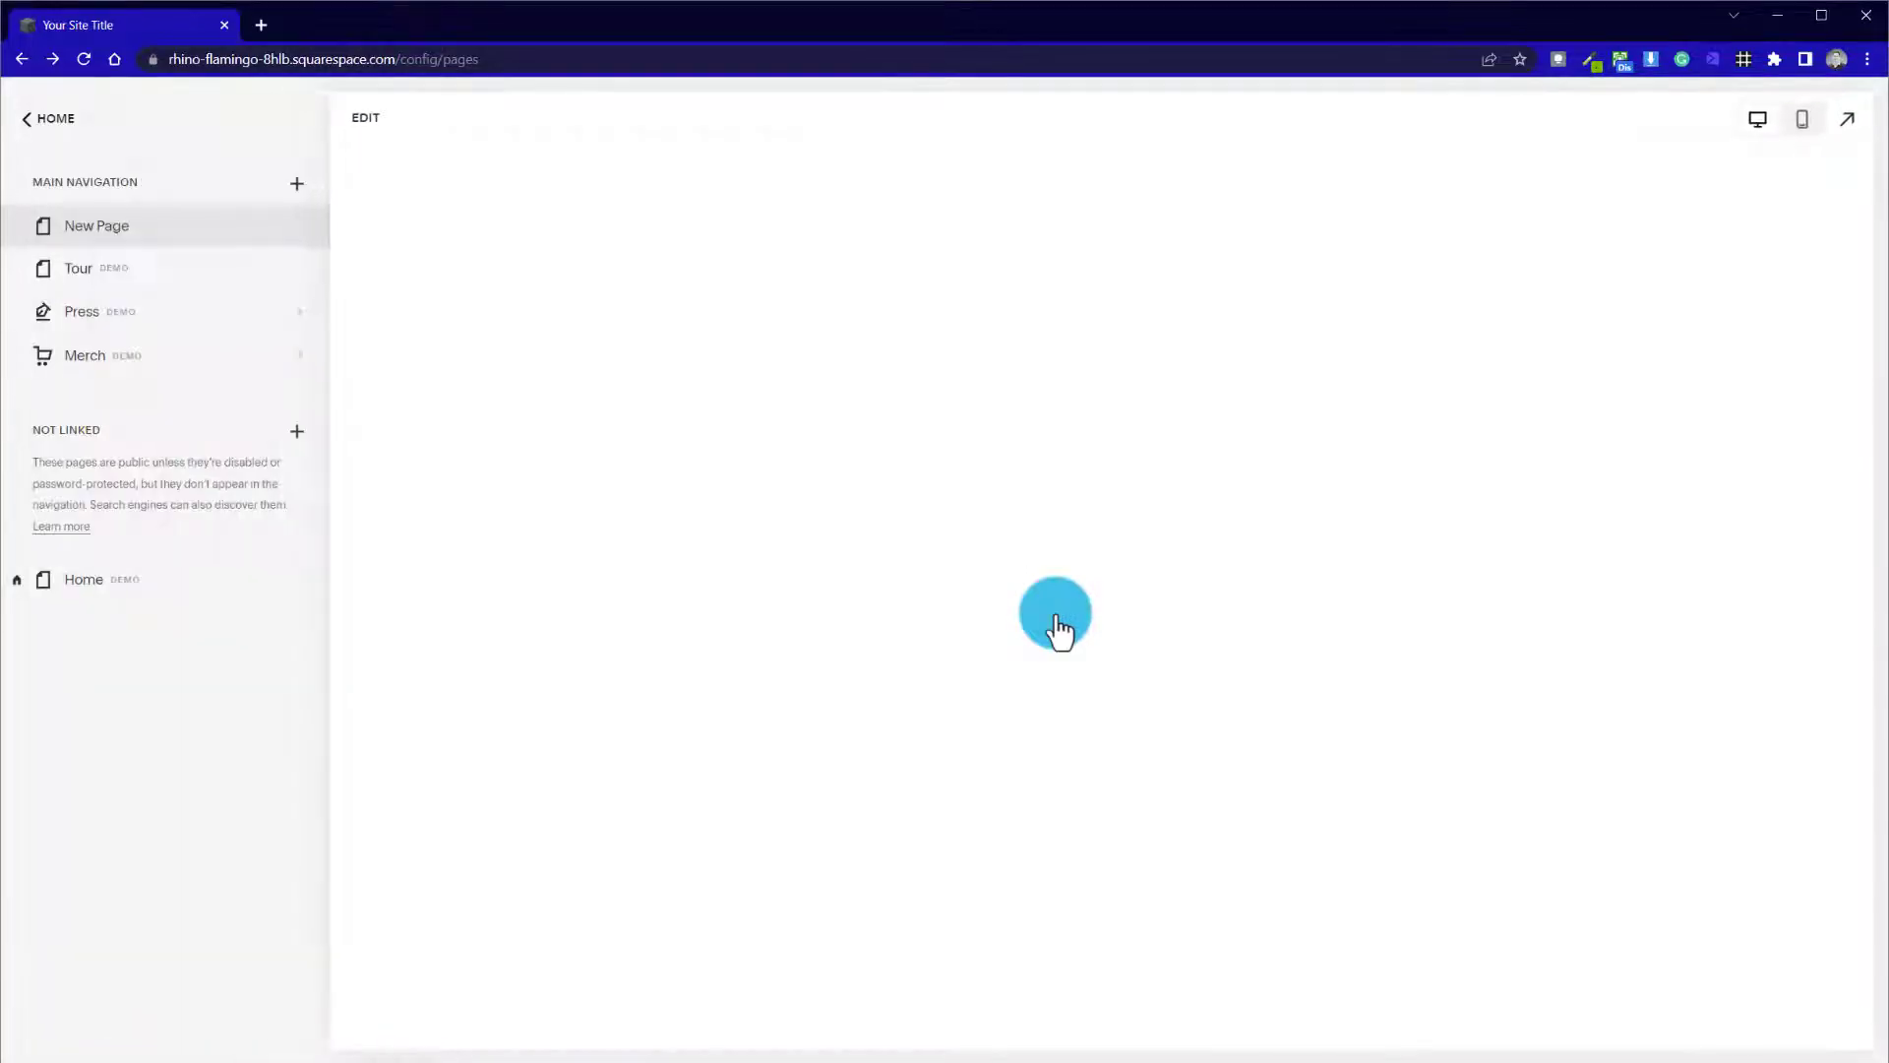
Load New Page from the Pages list and enter its editor with both wheat photos intact
click(82, 579)
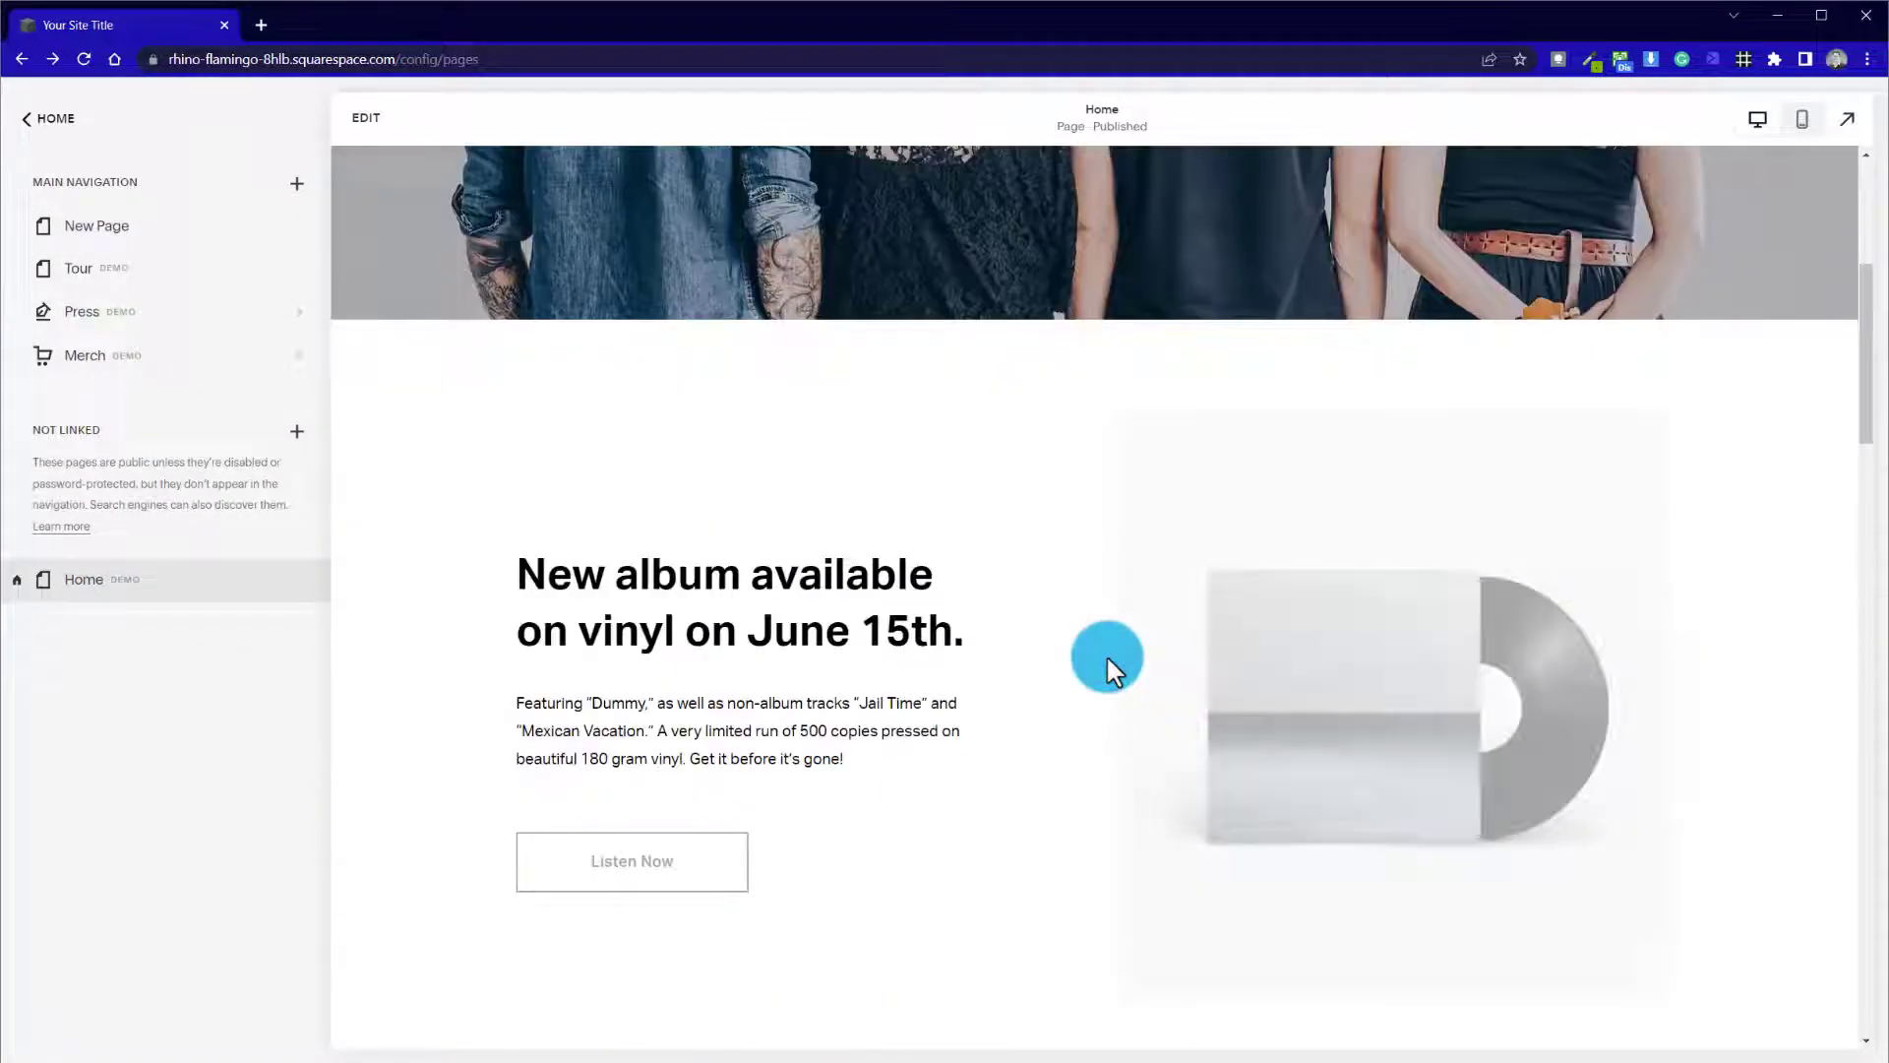
click(96, 224)
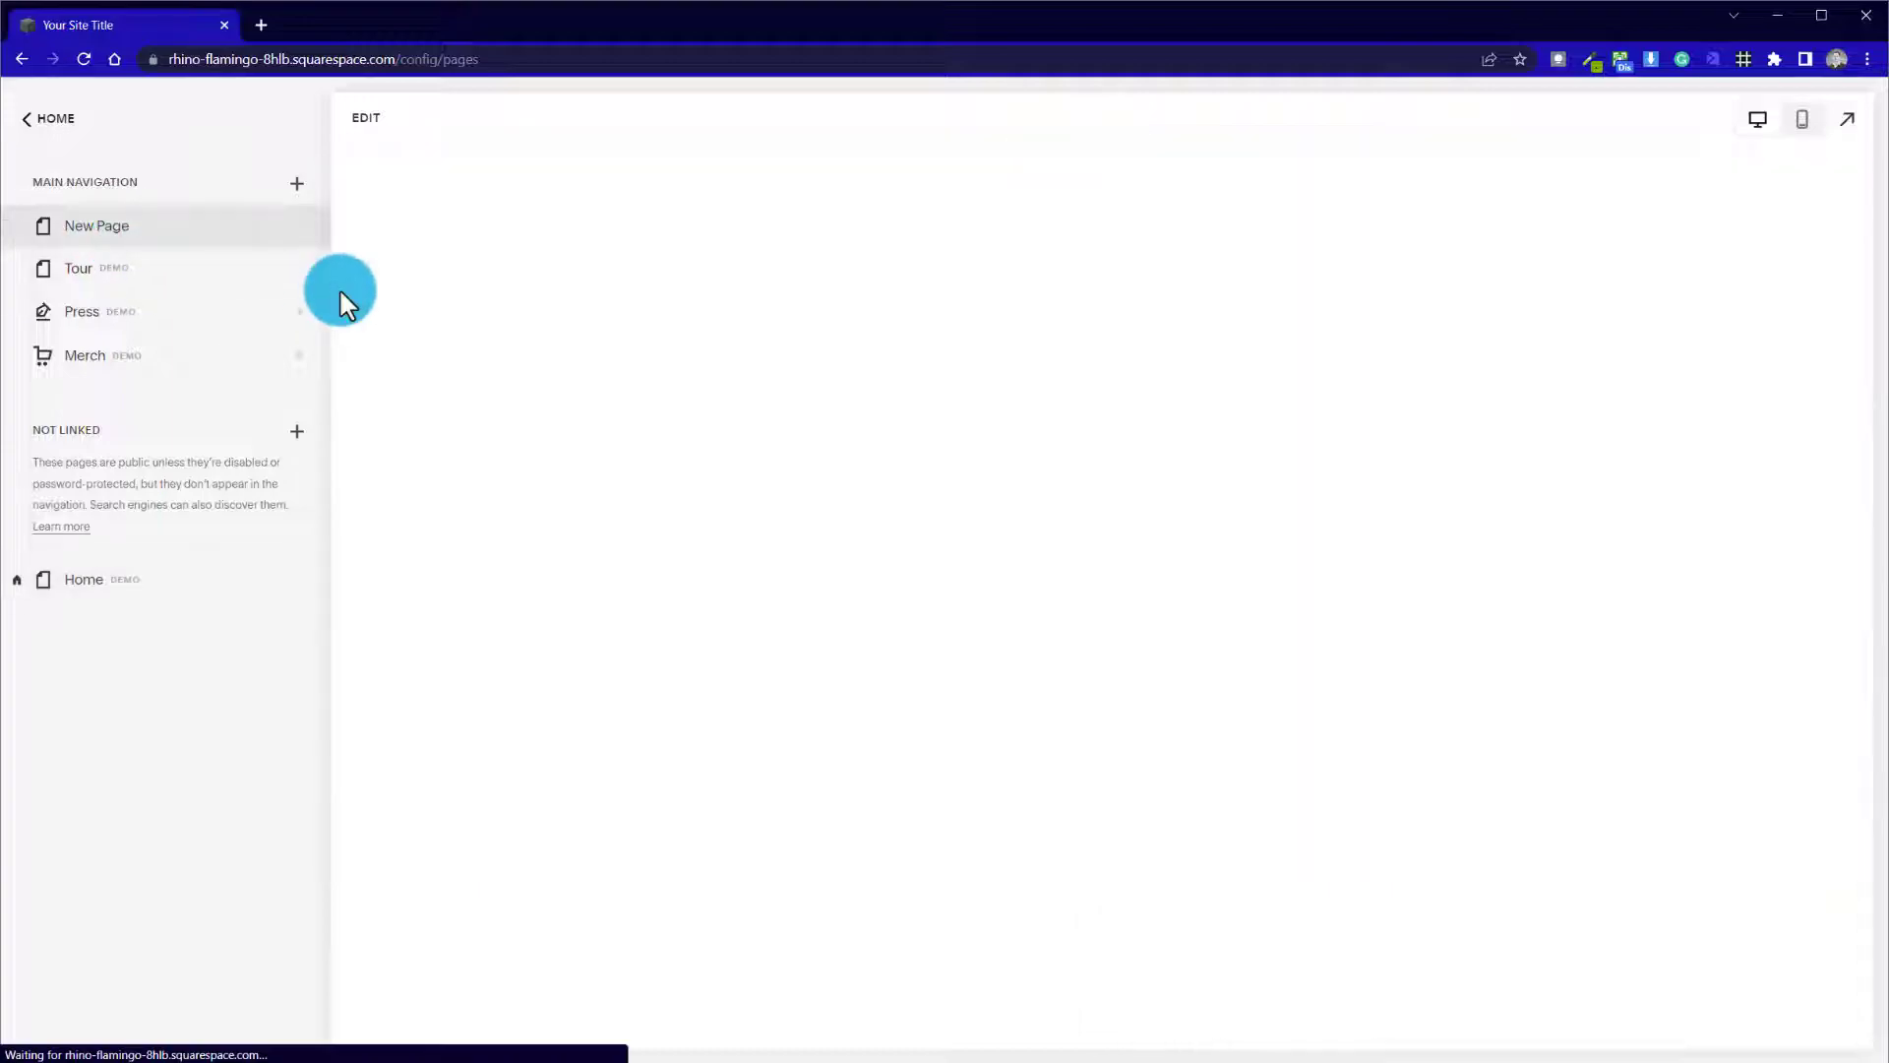
click(96, 224)
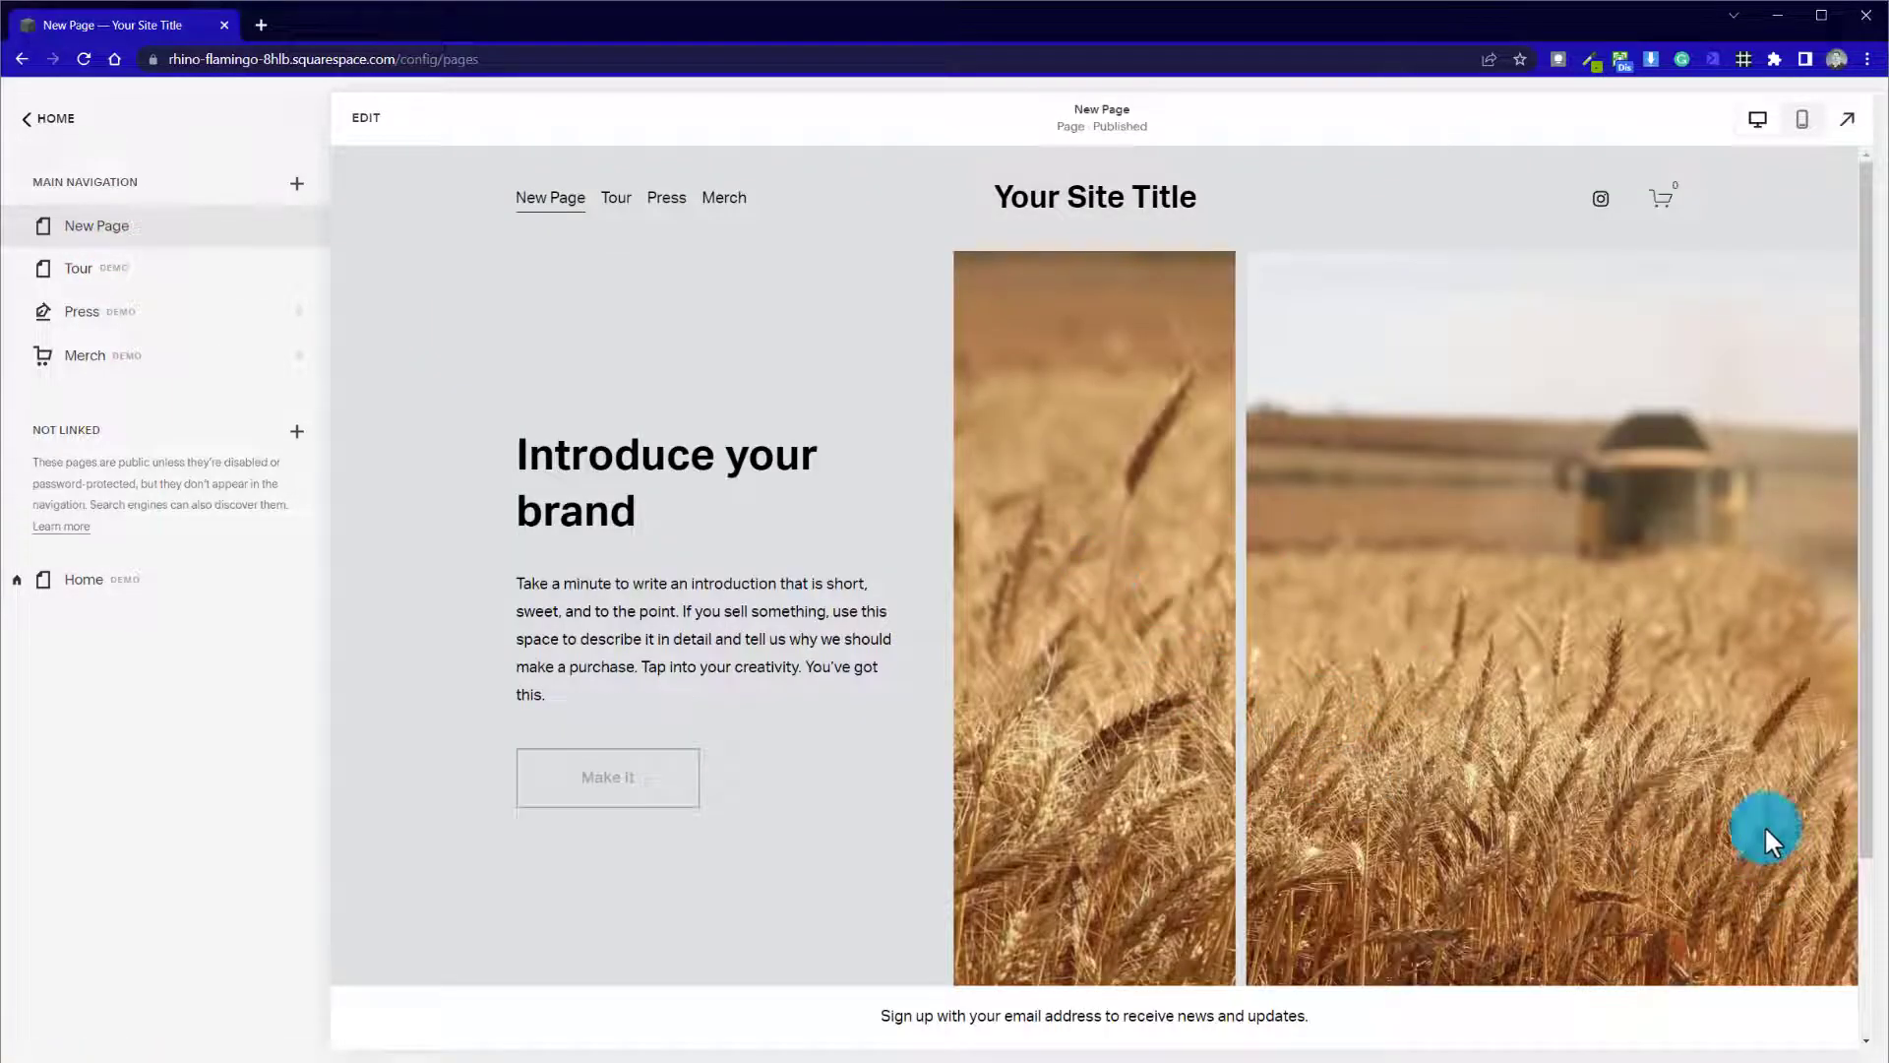
mouse_move(1415, 567)
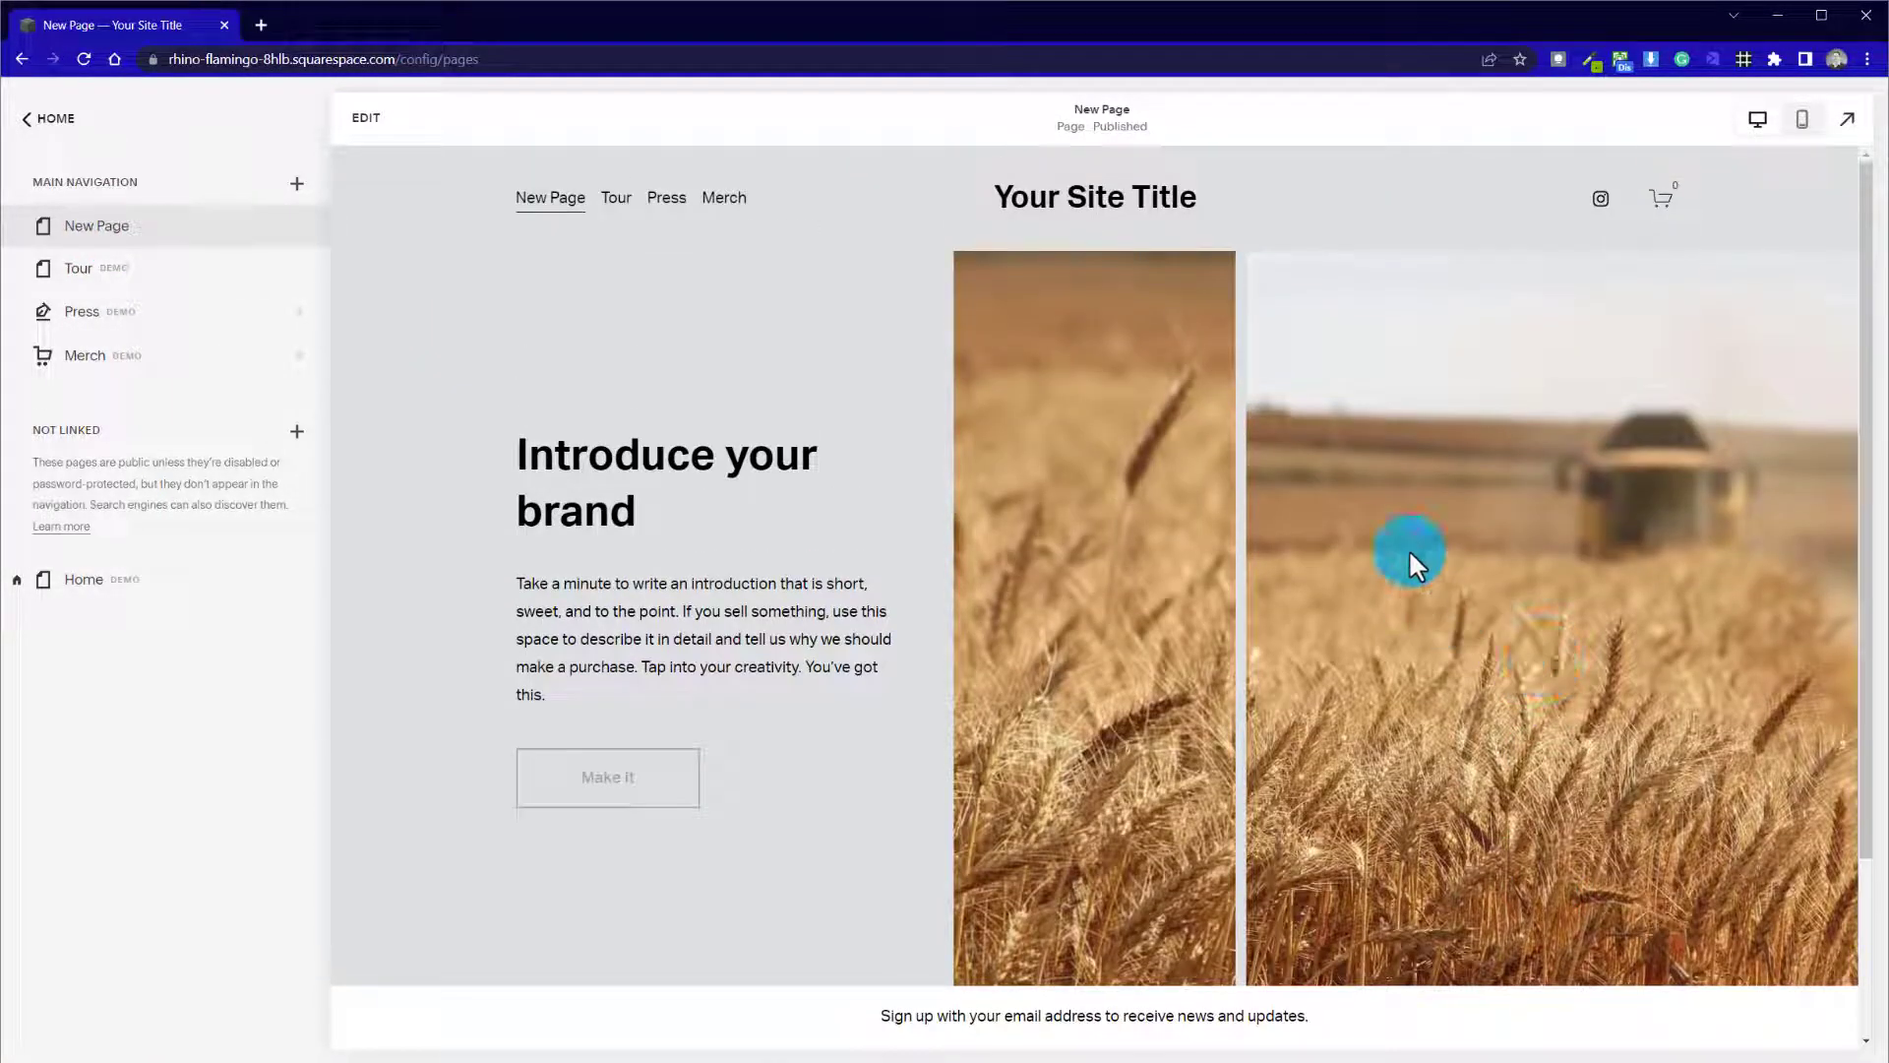
mouse_move(1000, 334)
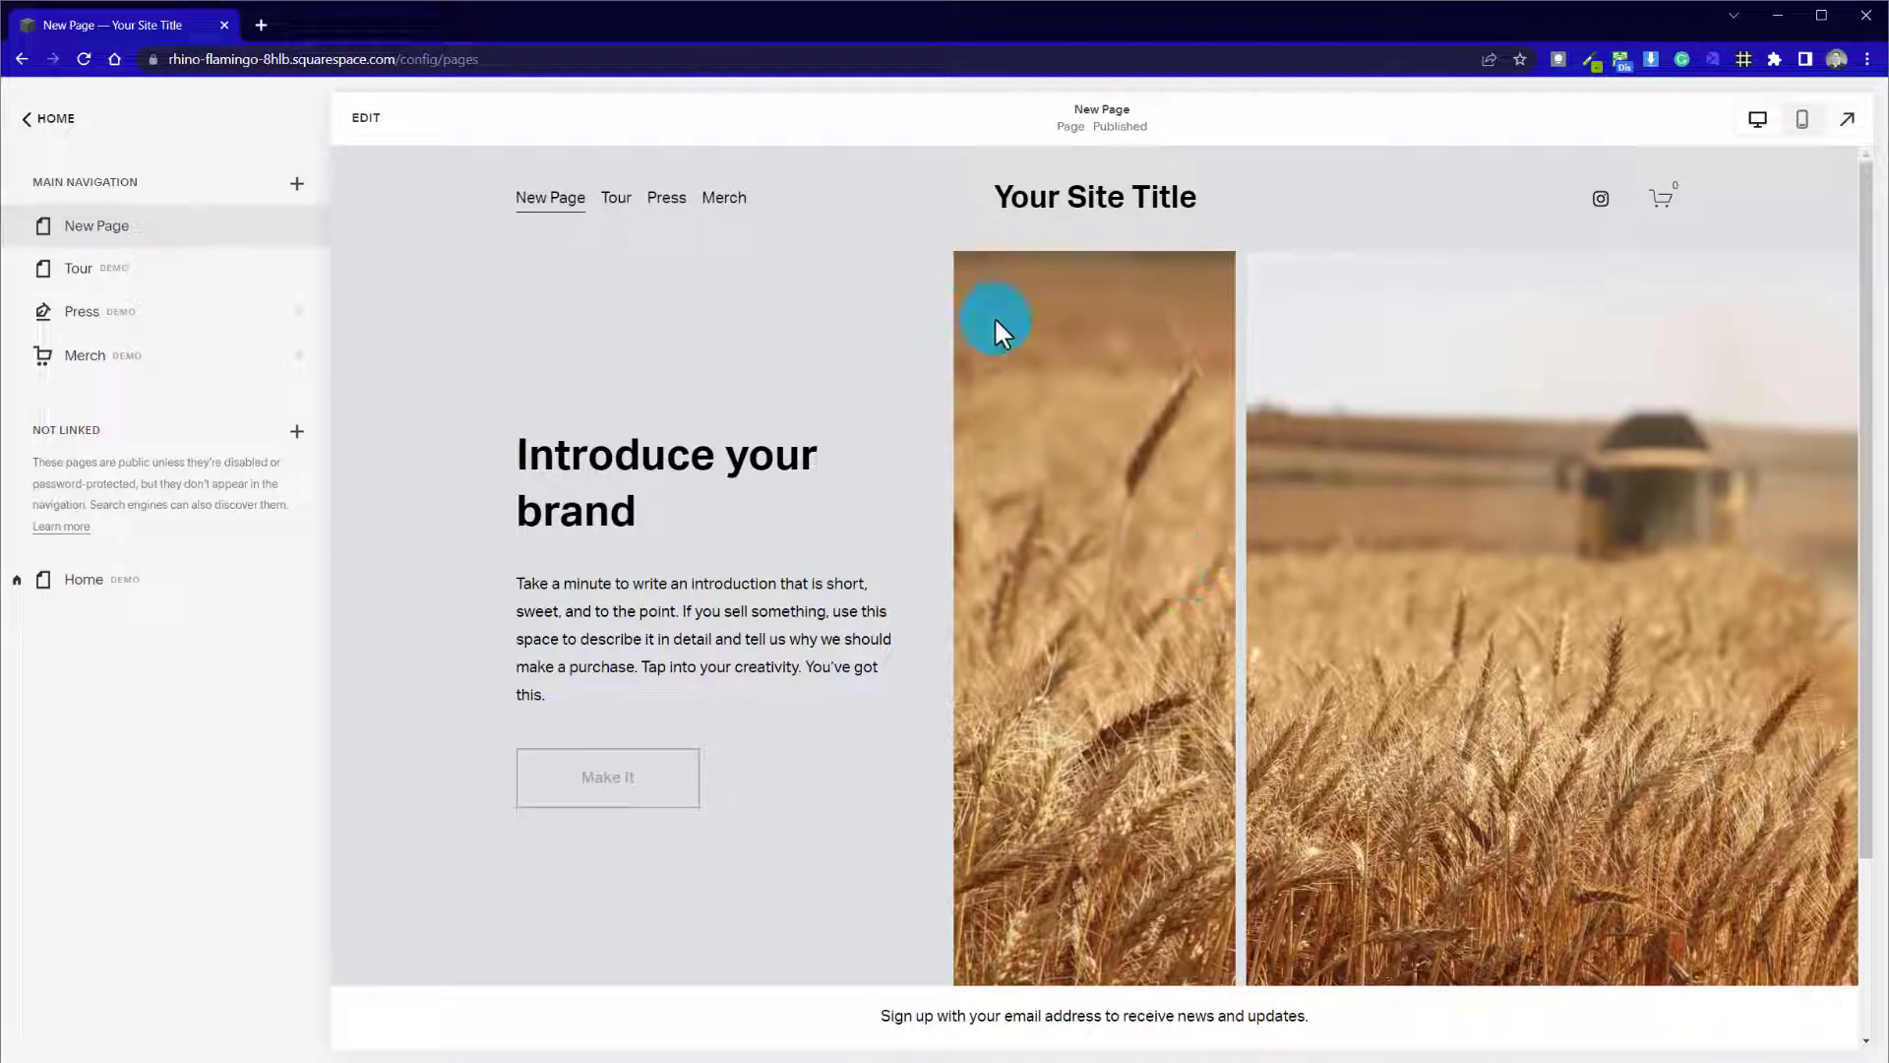
mouse_move(1096, 904)
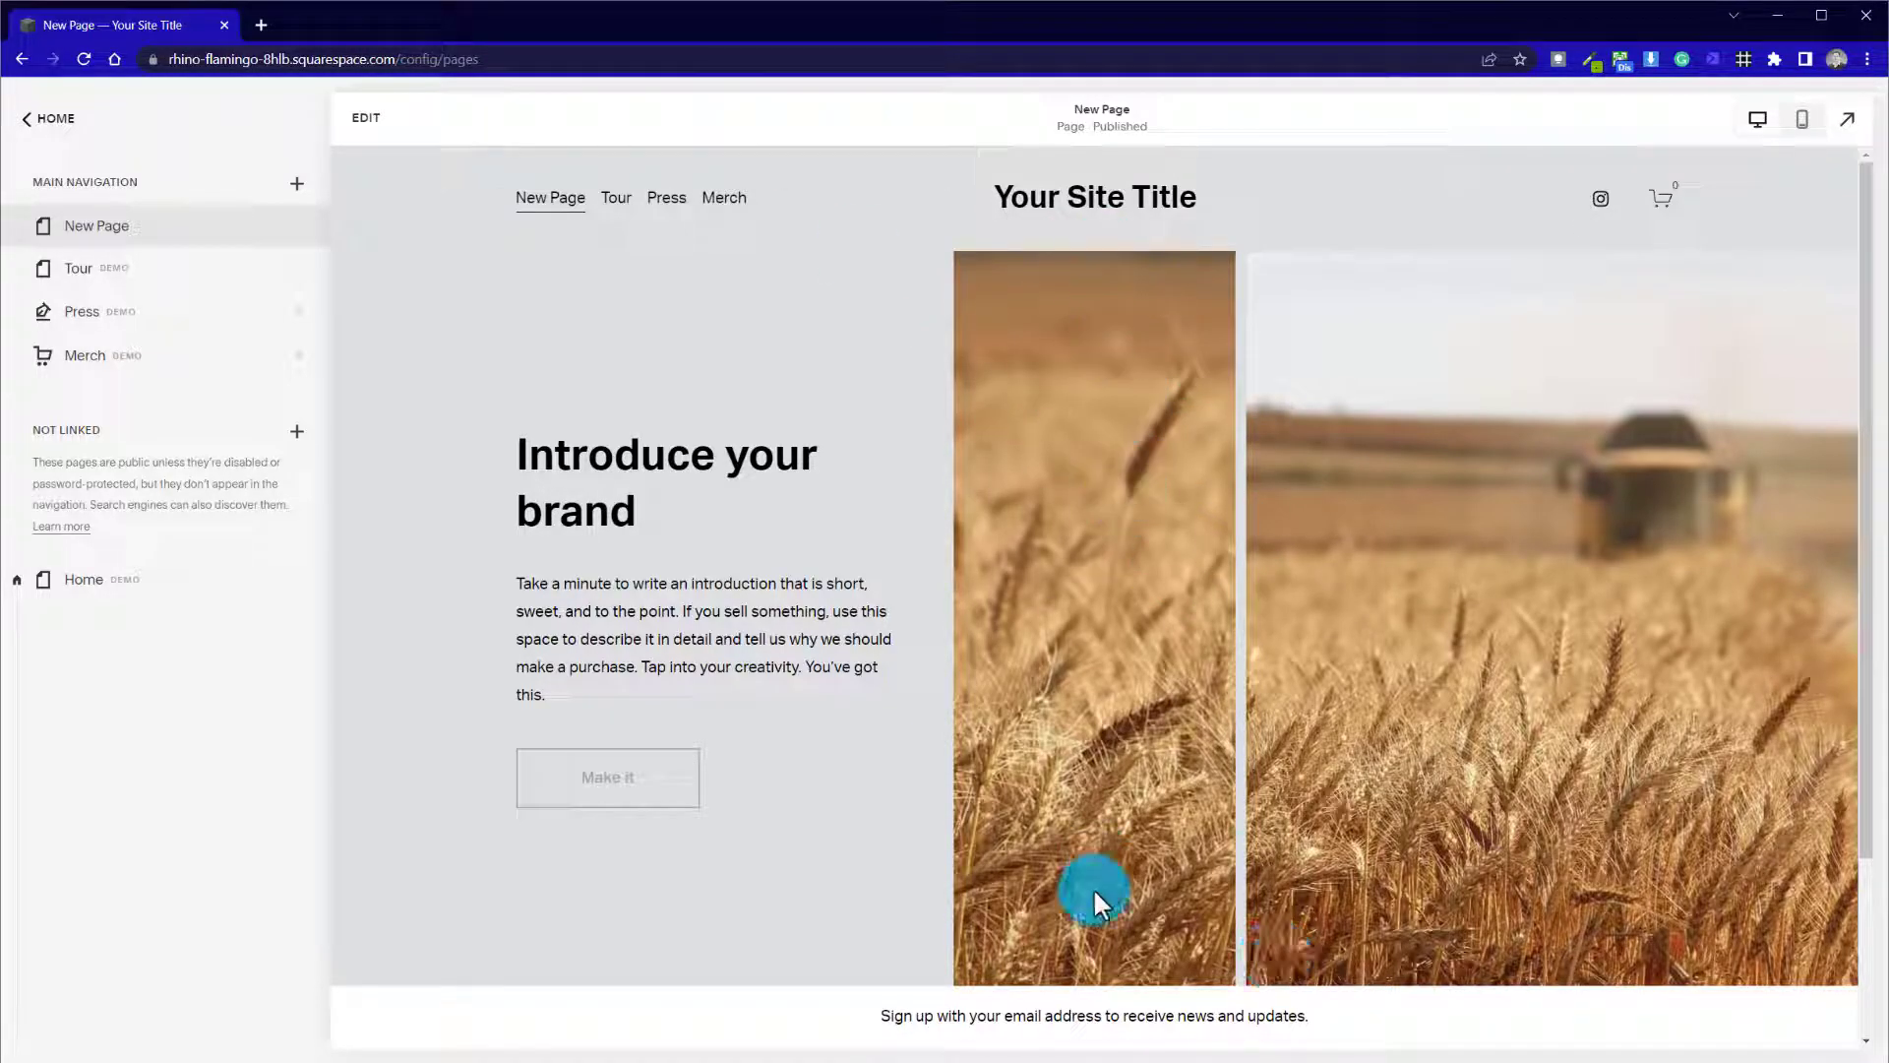
mouse_move(1334, 297)
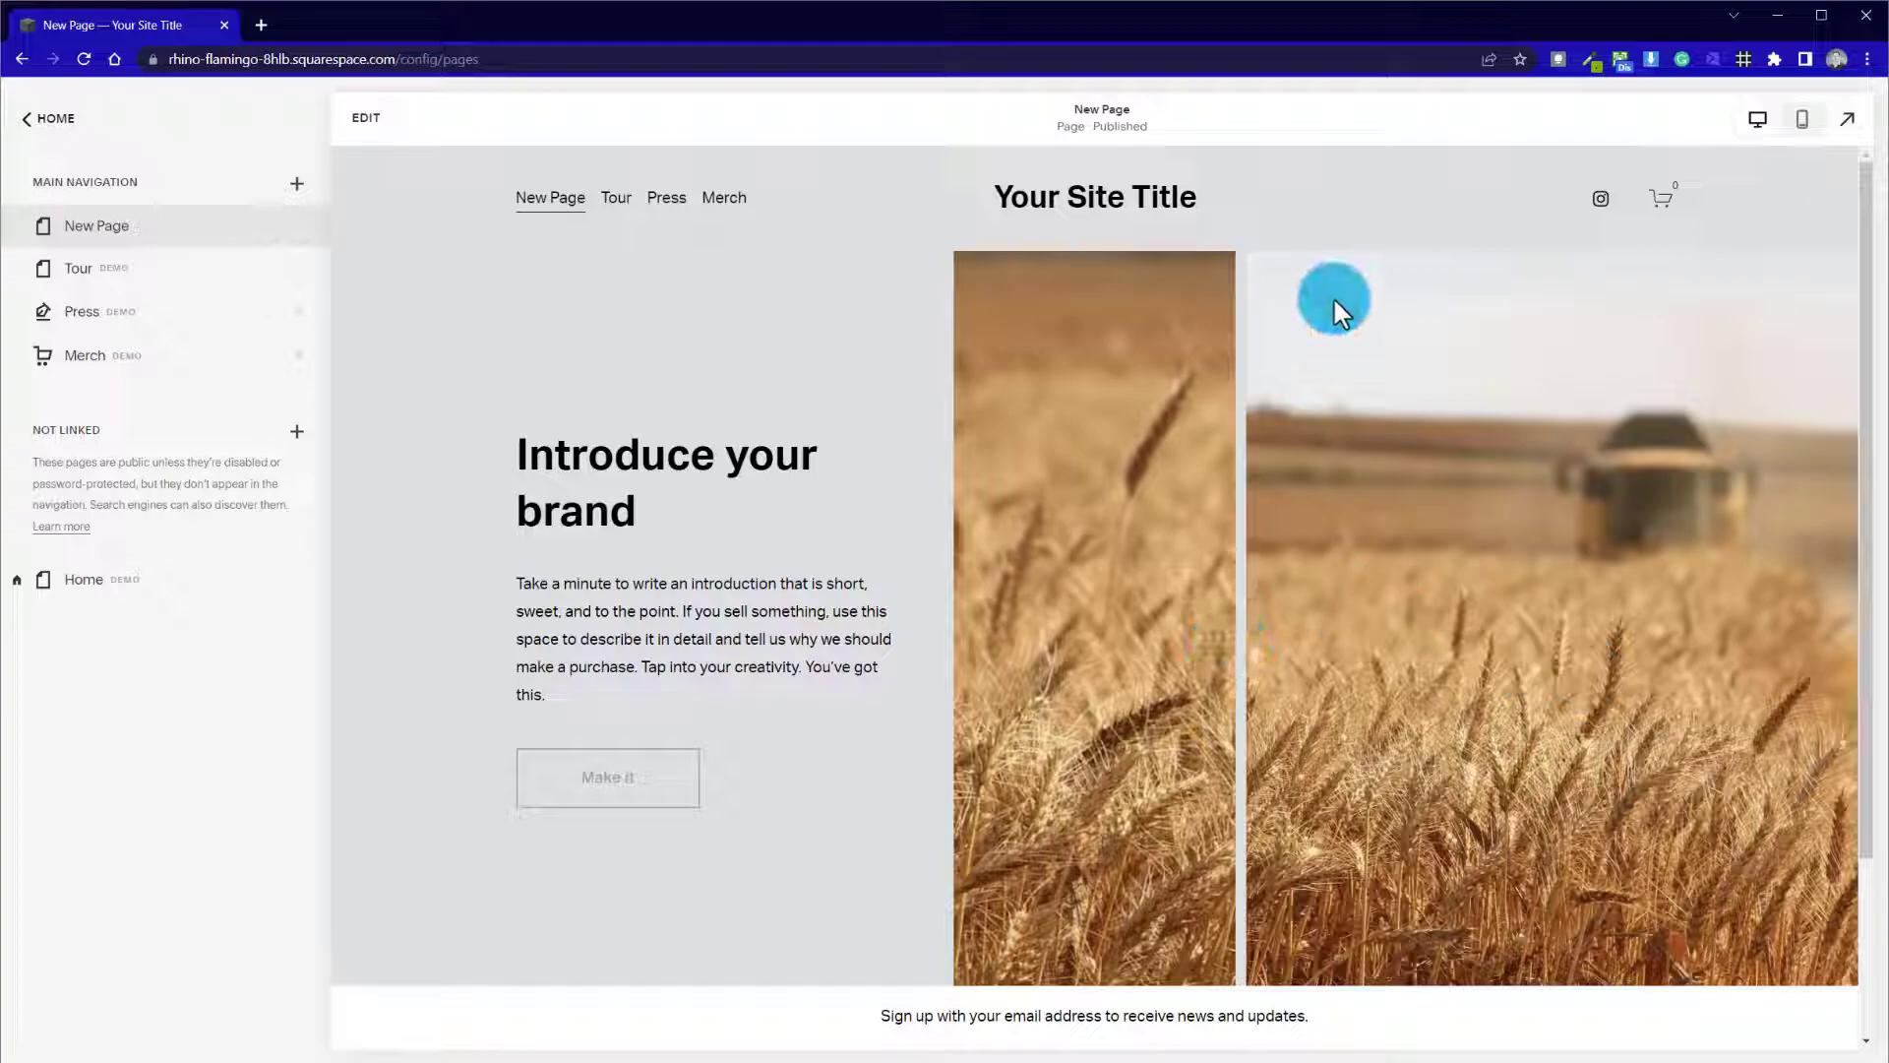
mouse_move(480, 197)
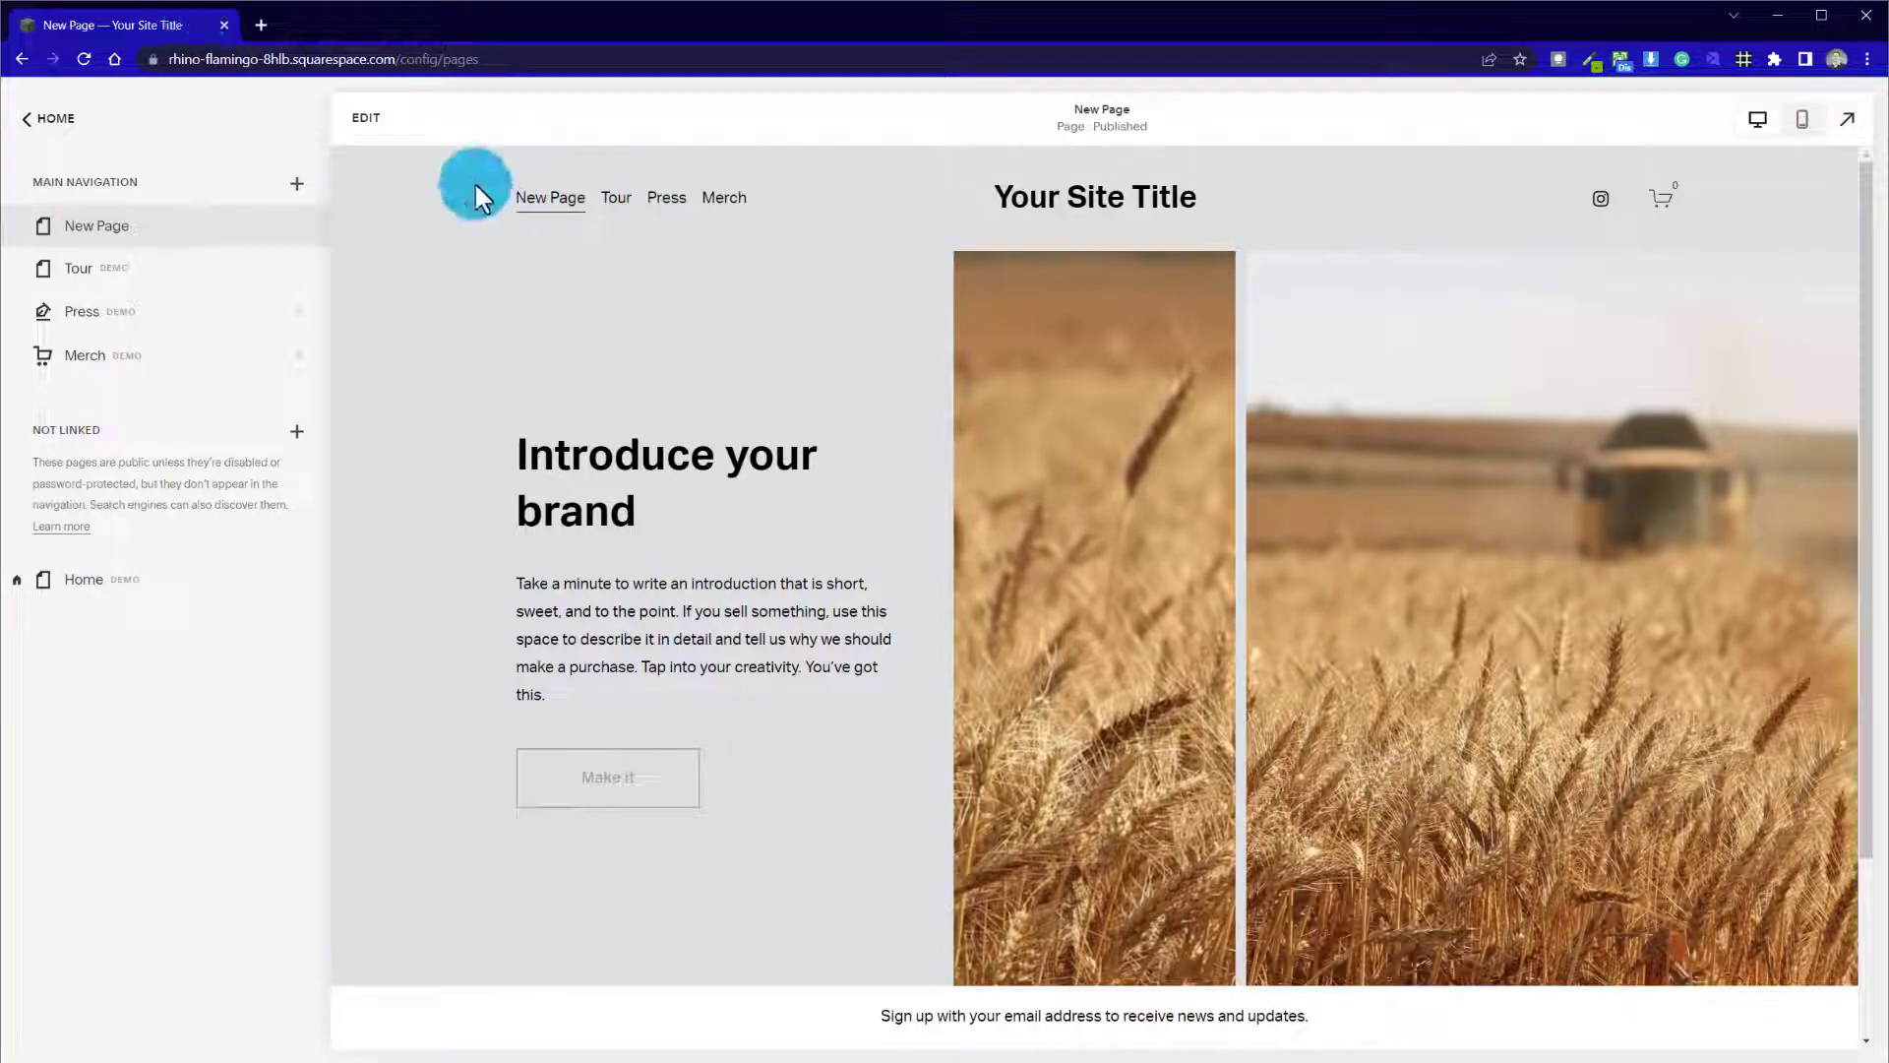
click(366, 117)
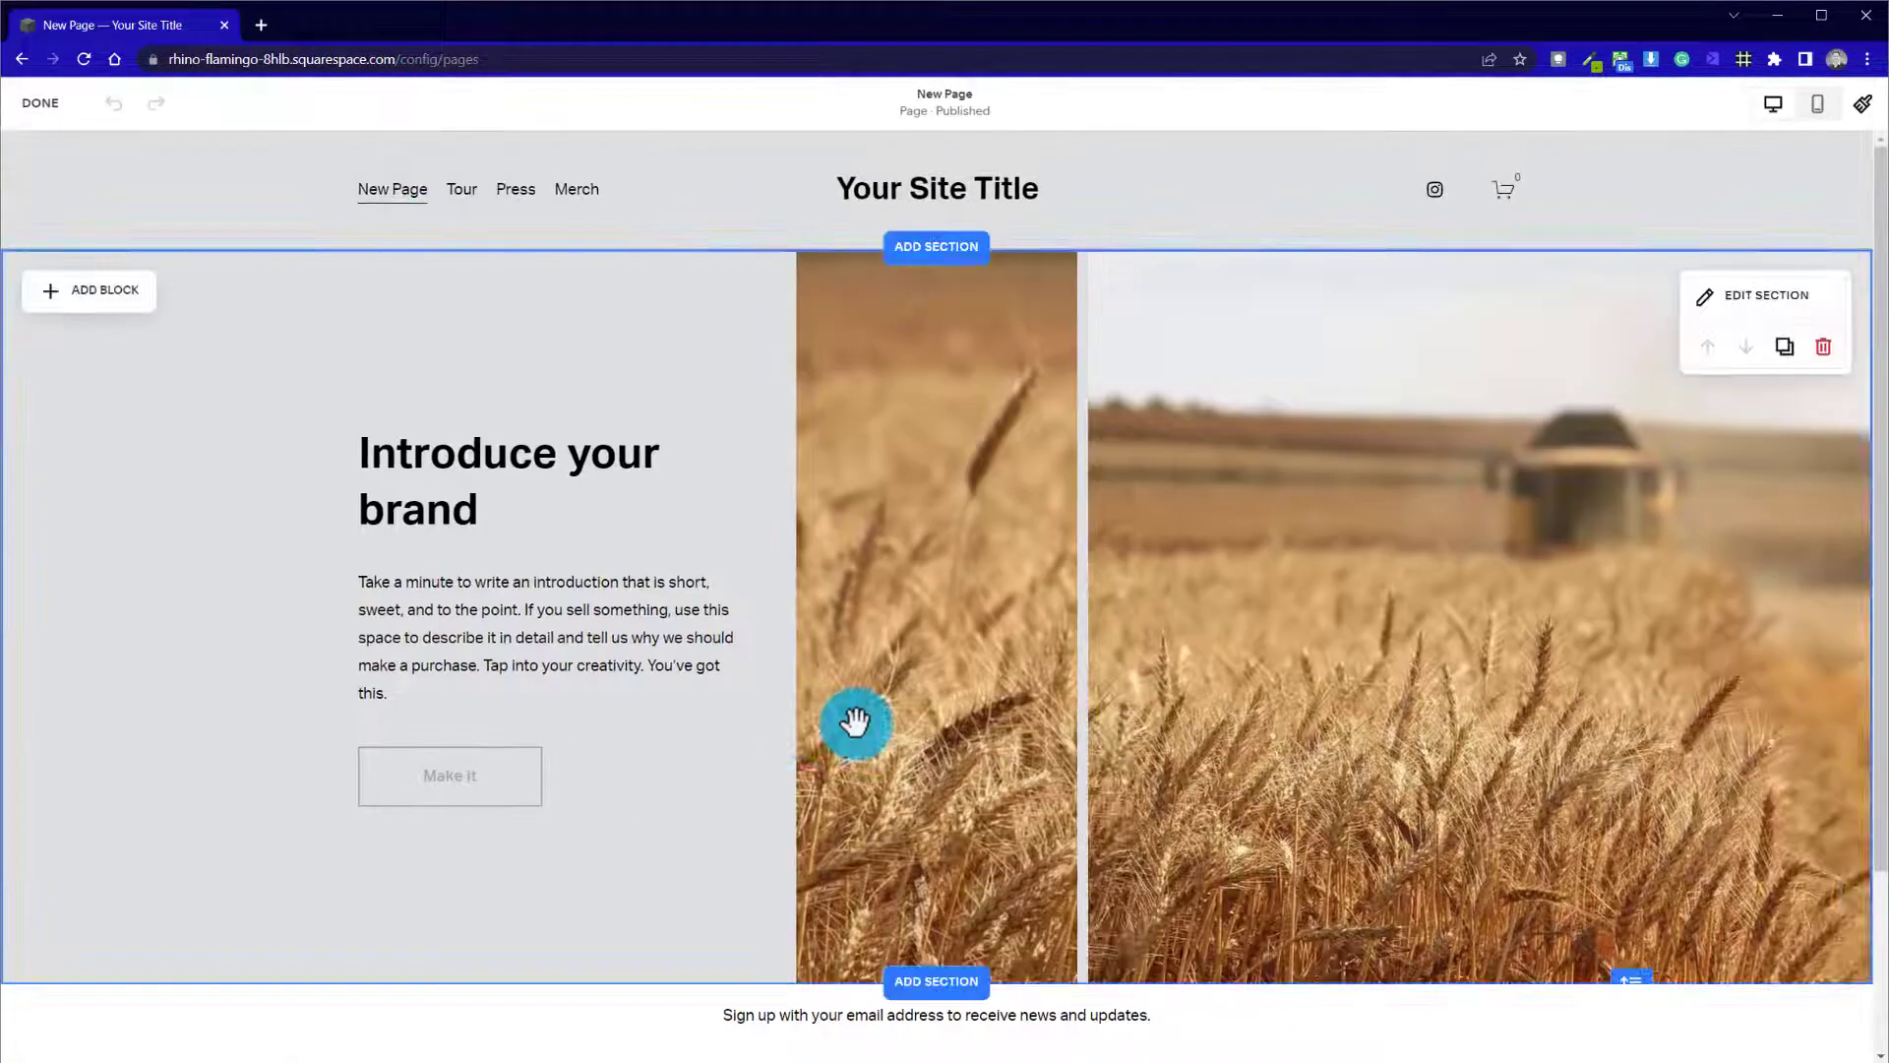
Add an 'Introduce your brand' section with large heading and photo below the wheat intro
scroll(down, 3)
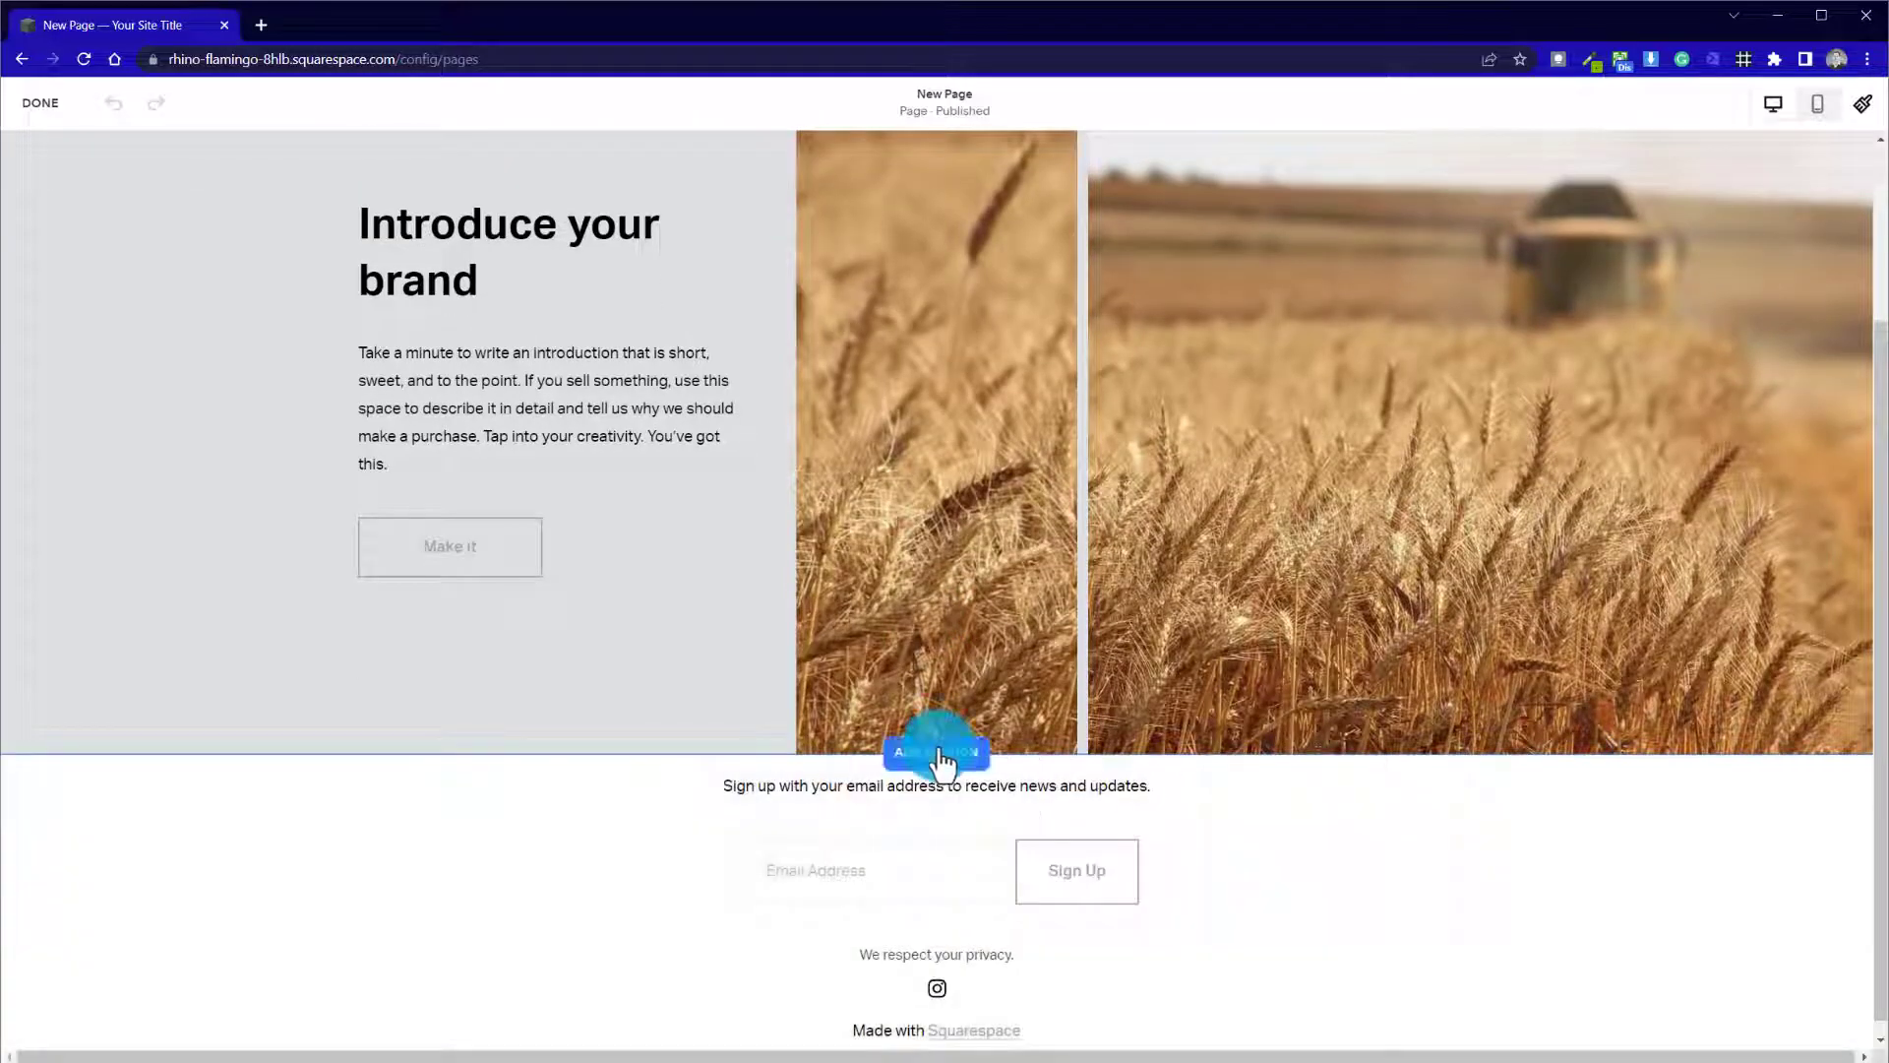
click(937, 750)
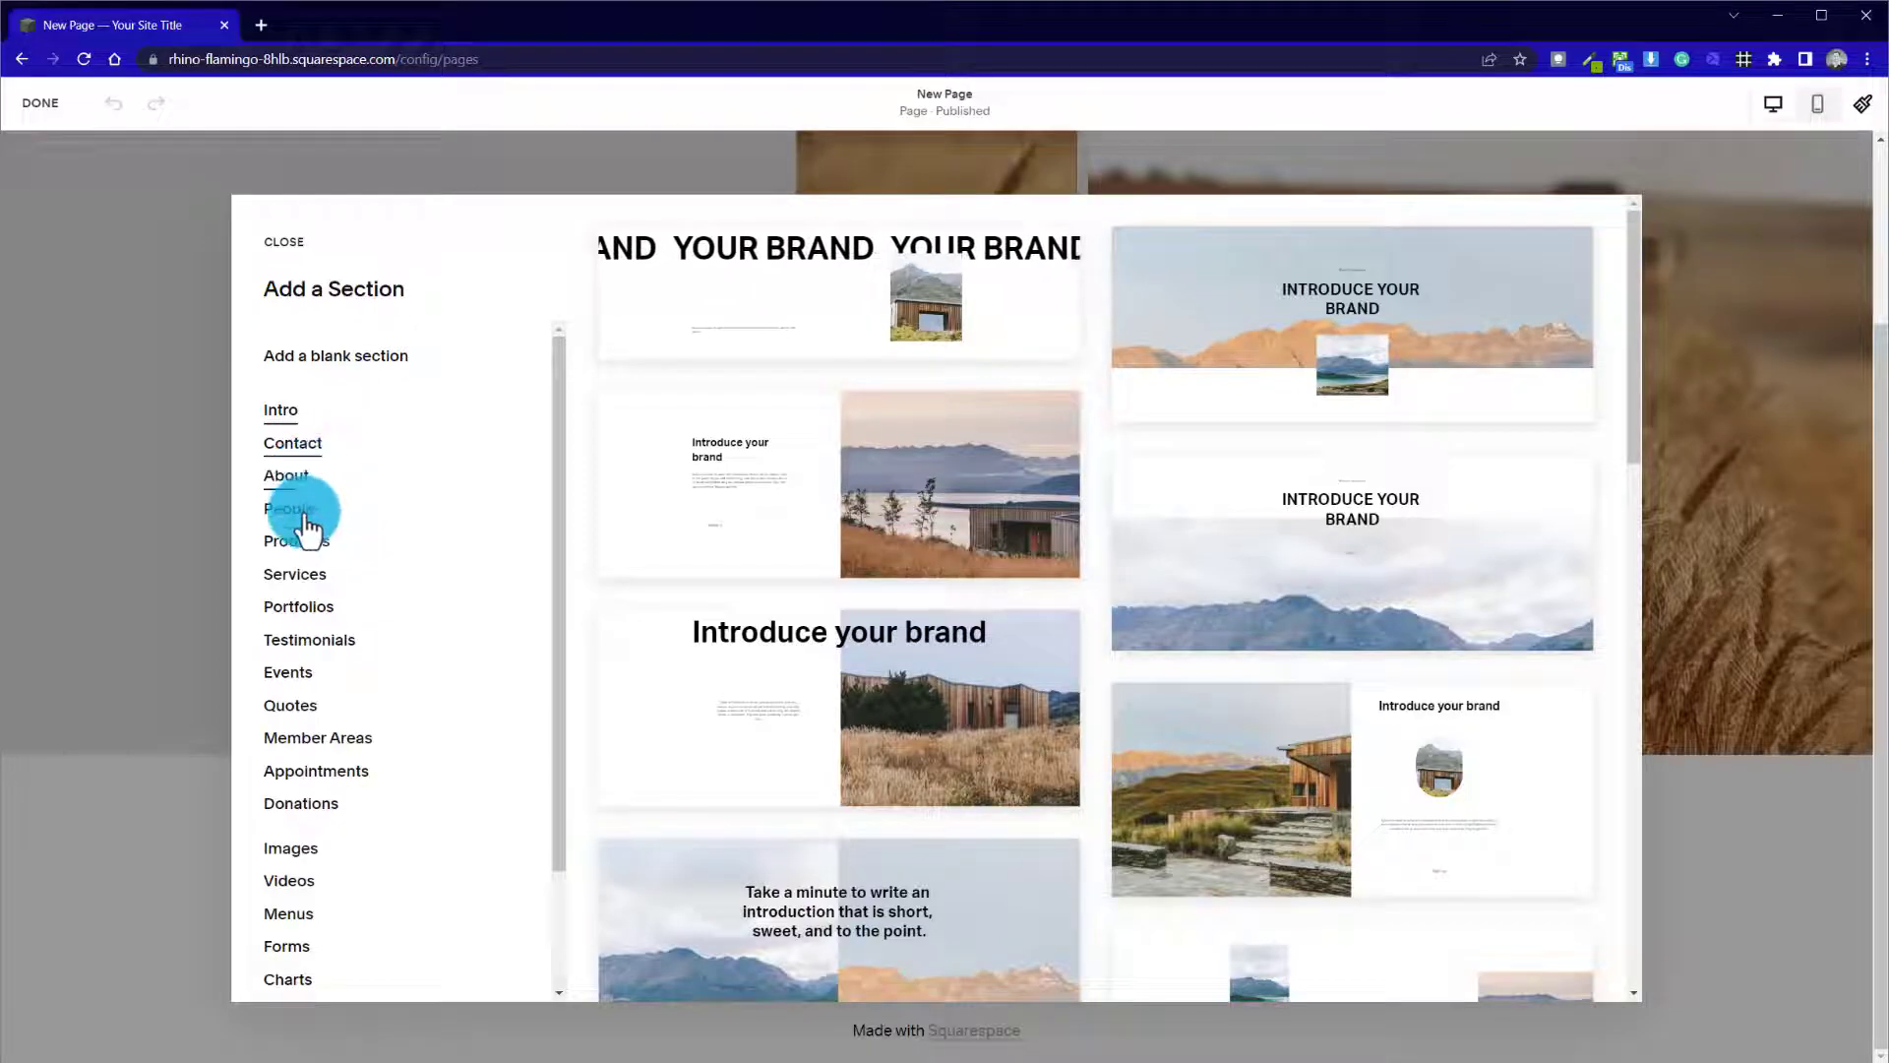
mouse_move(380, 667)
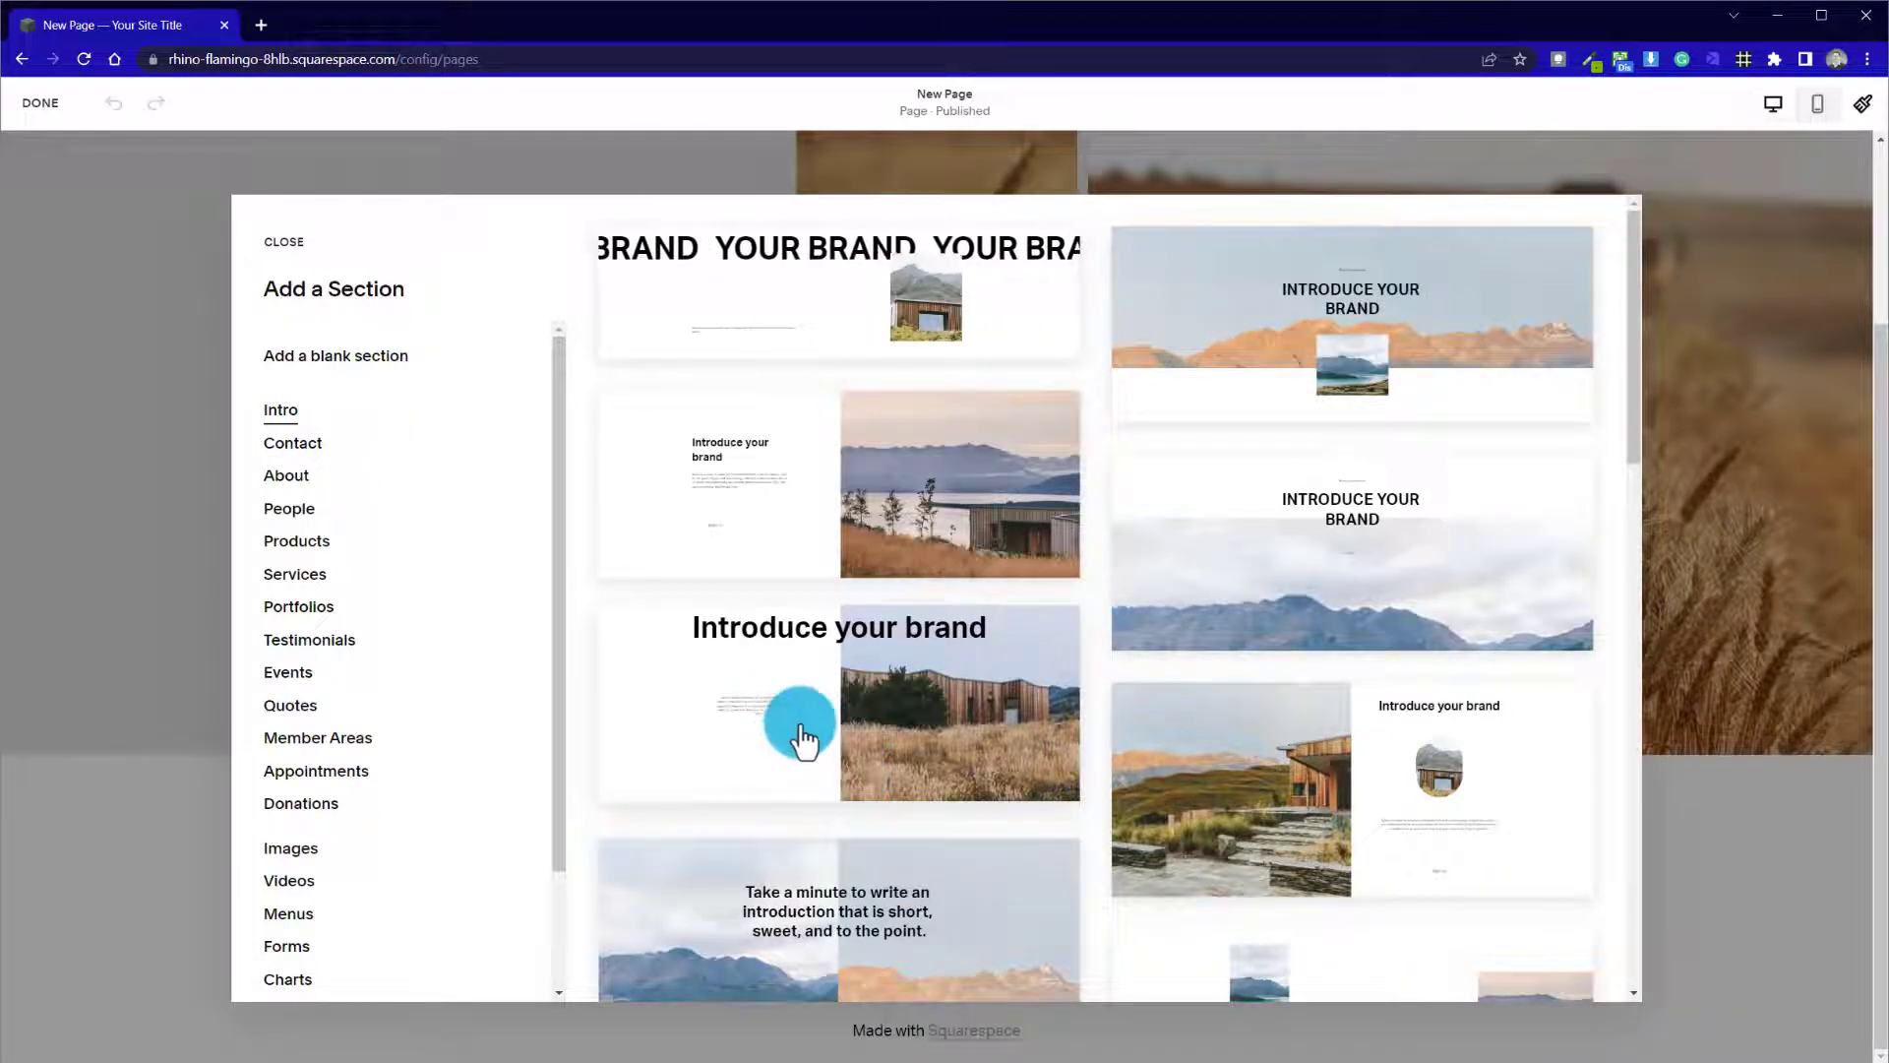
click(805, 734)
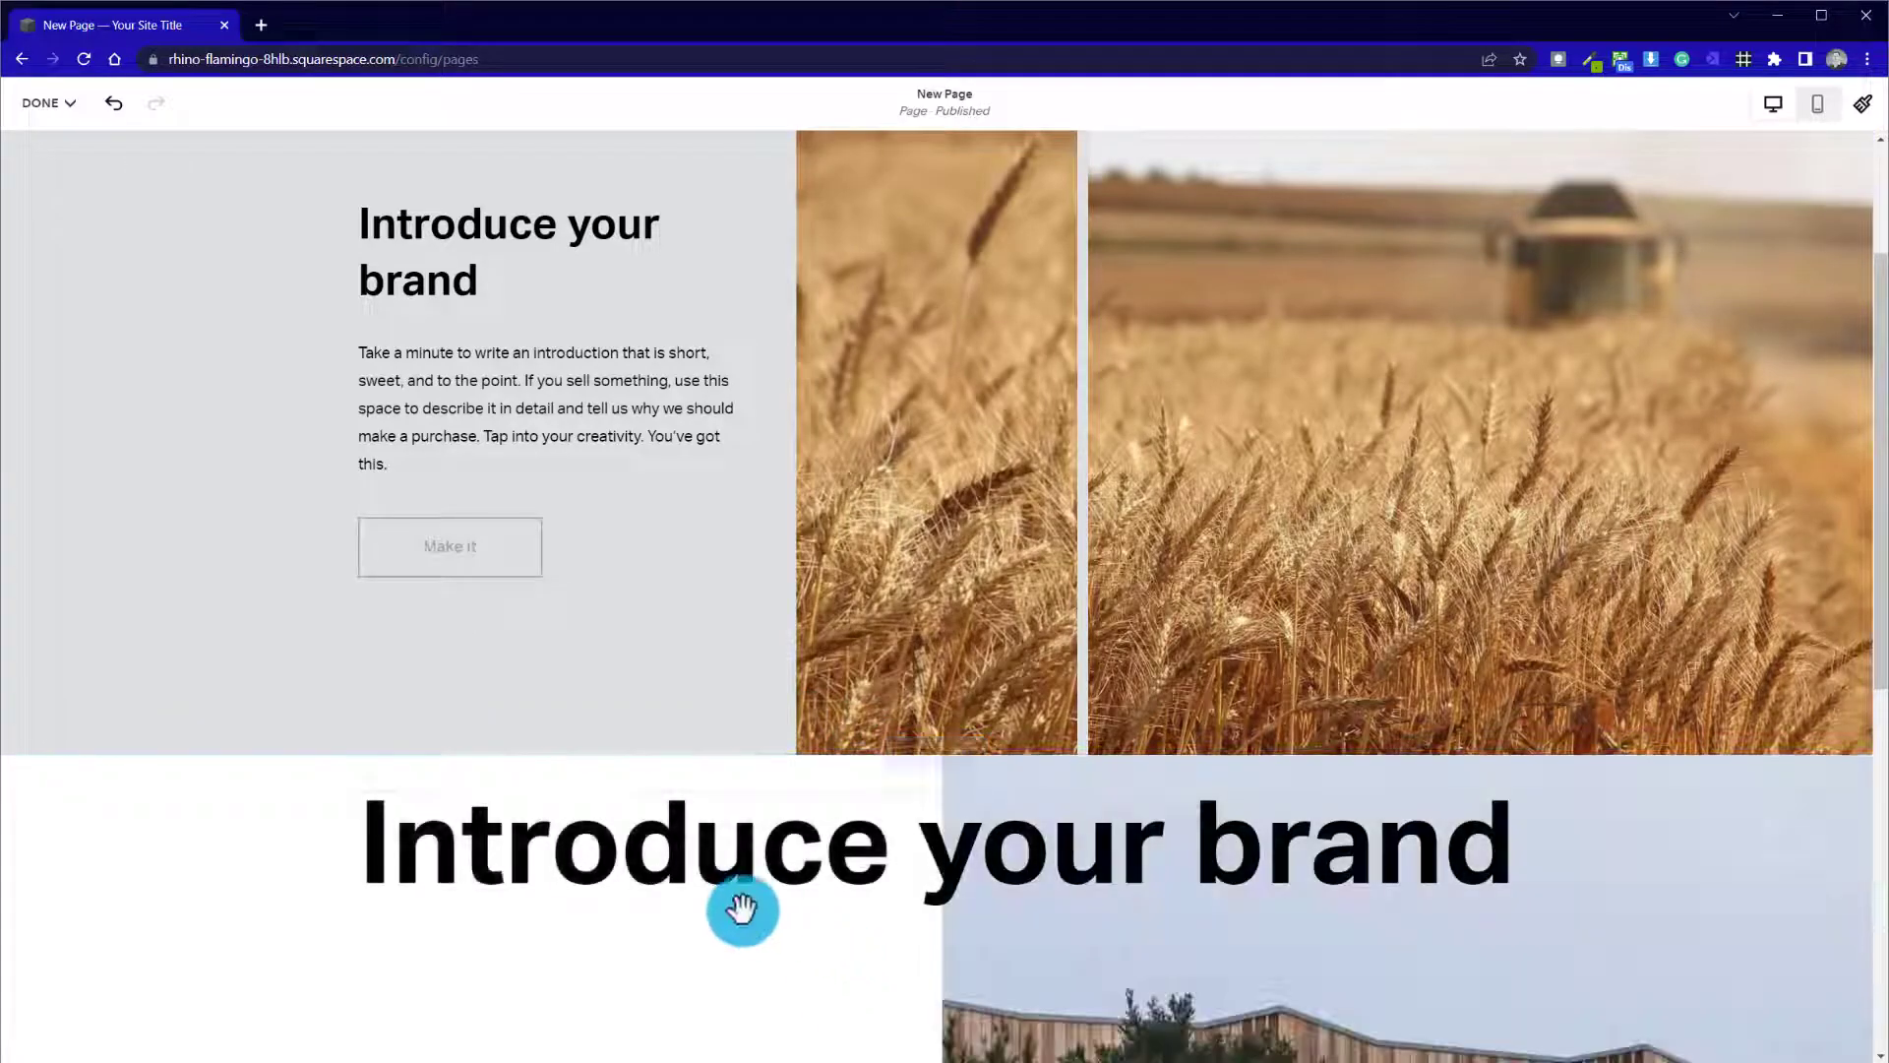
click(742, 910)
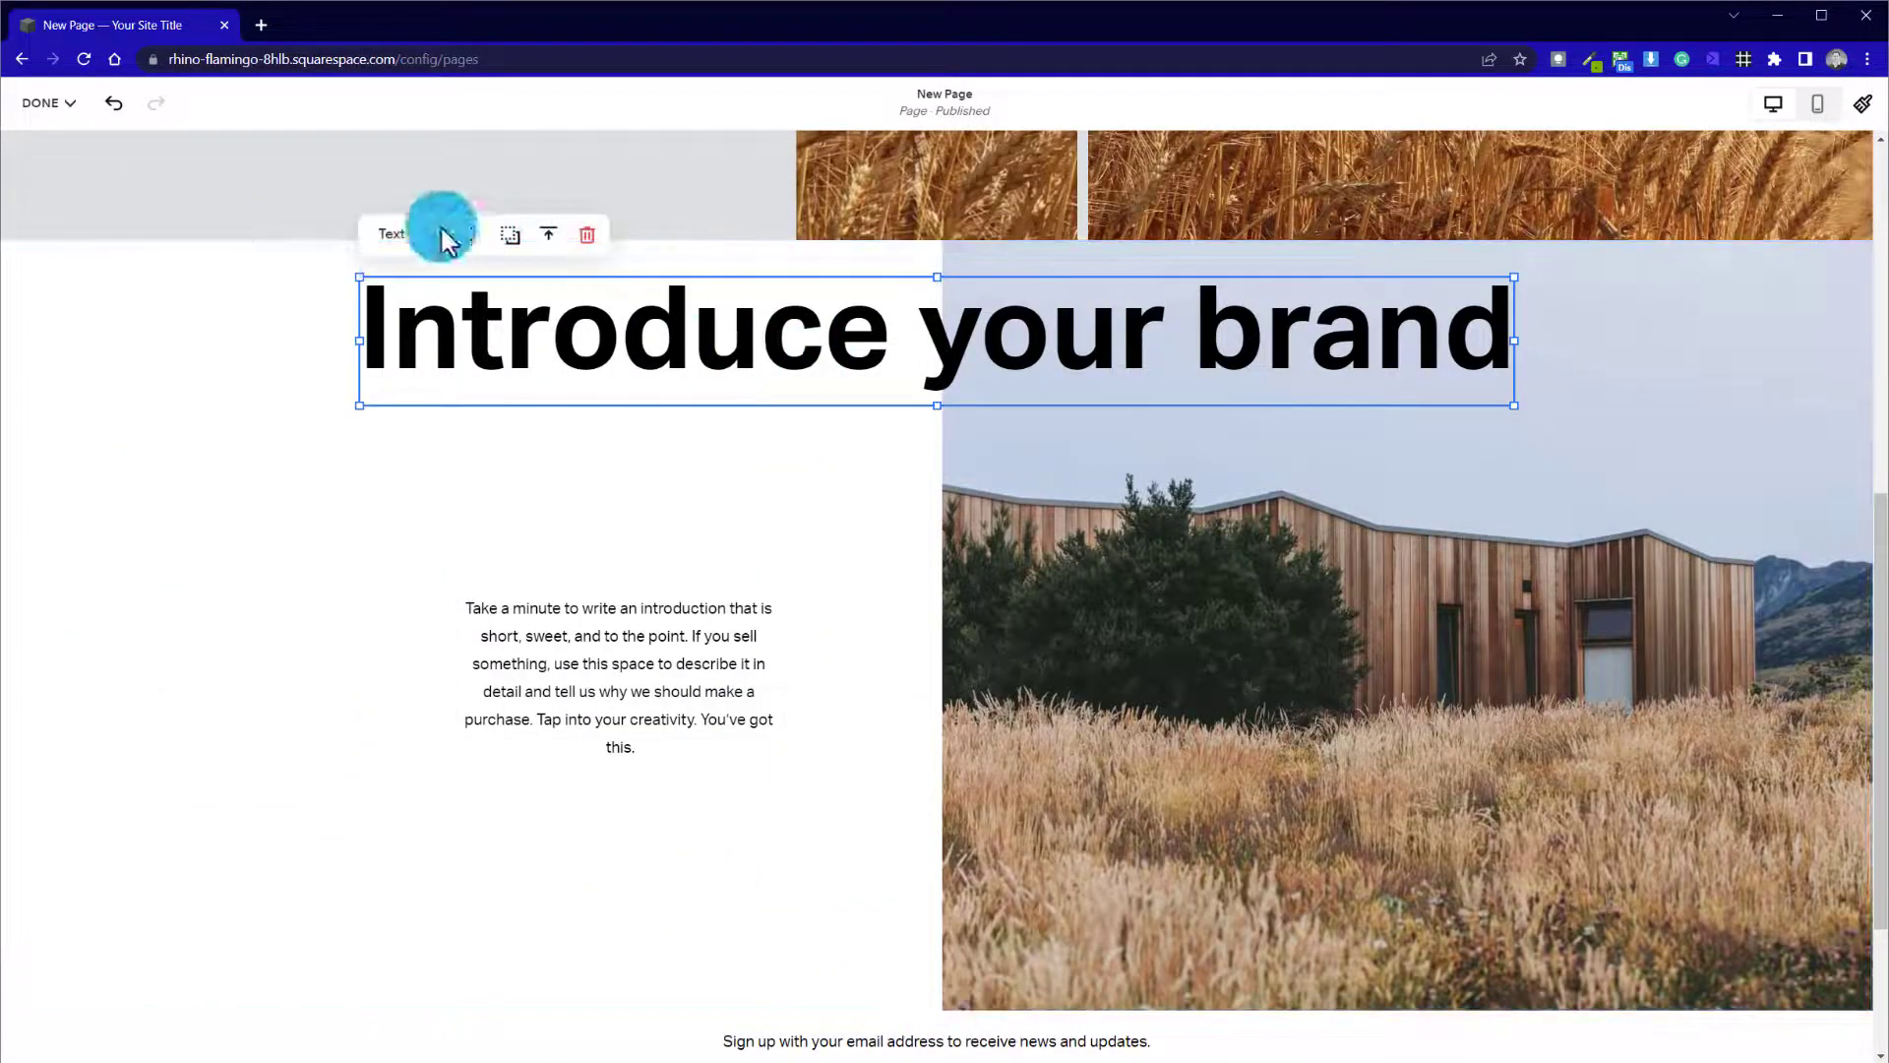
Delete the large heading from the cabin section and drag its bottom edge up to shorten it
click(587, 234)
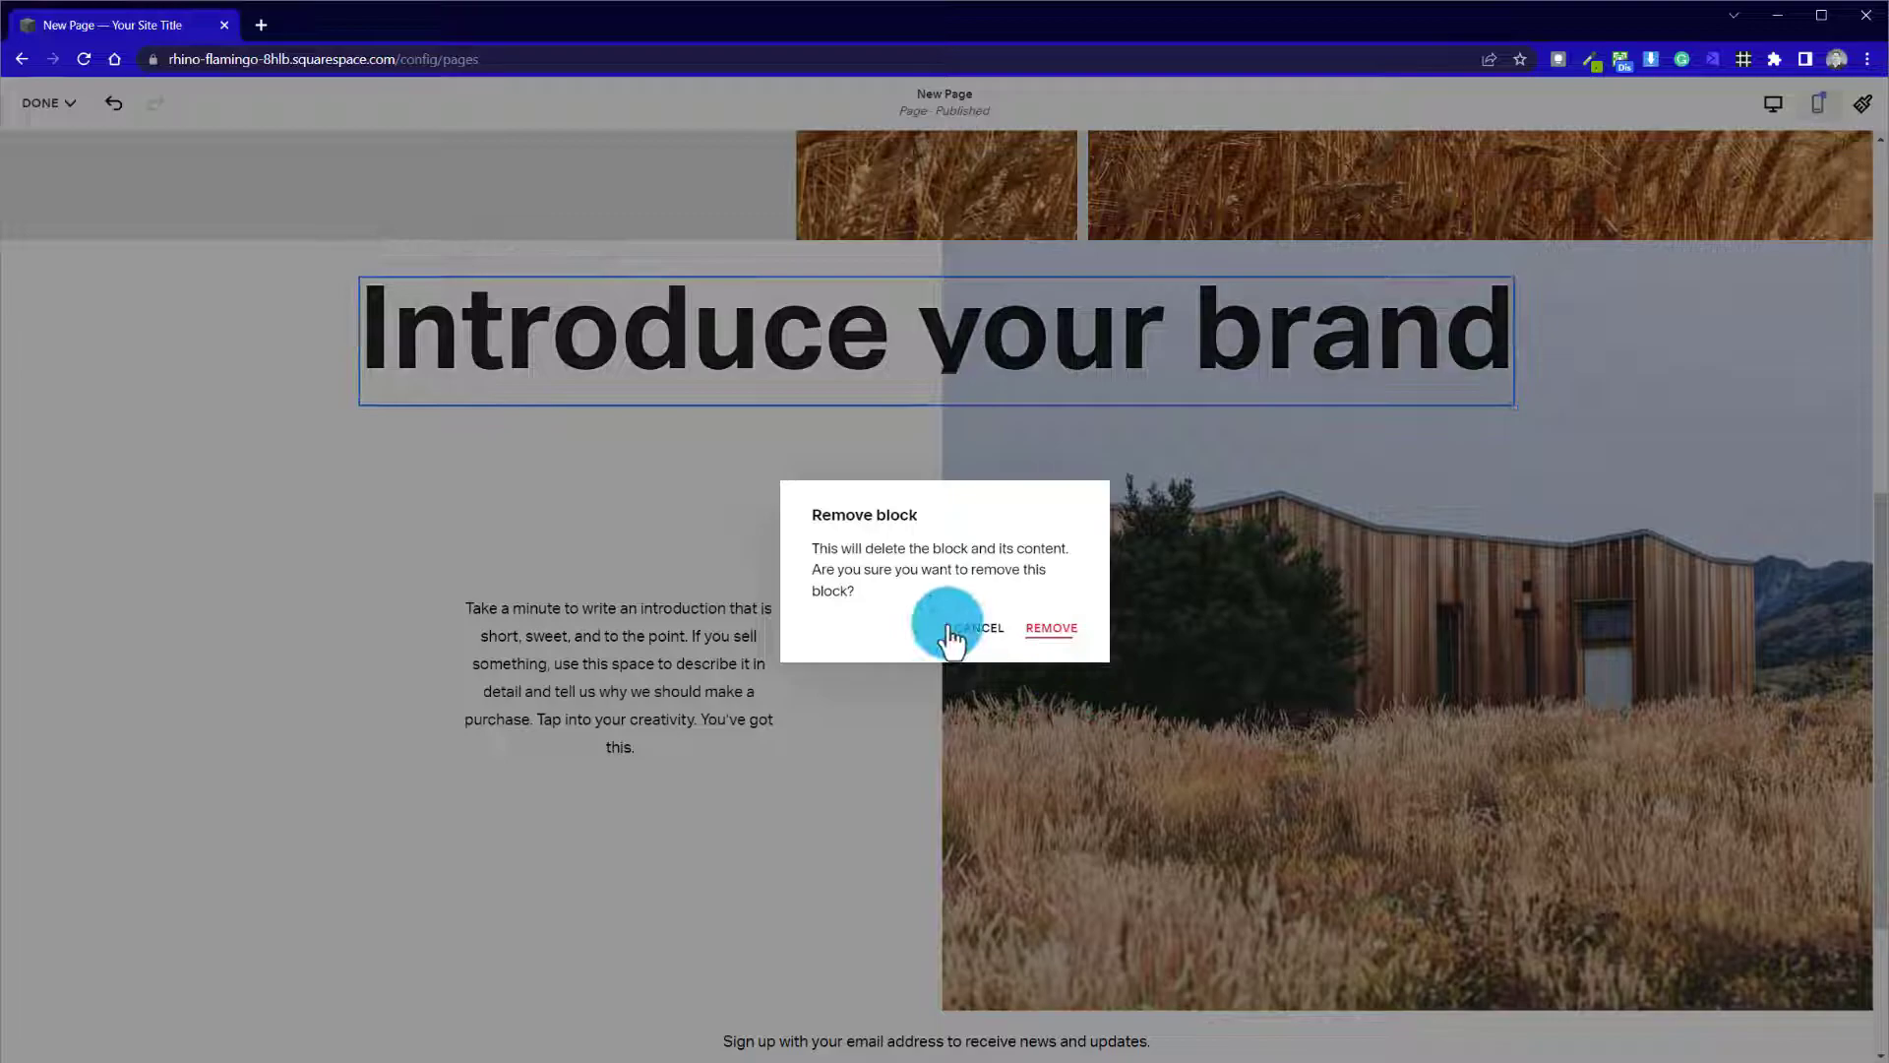
click(980, 628)
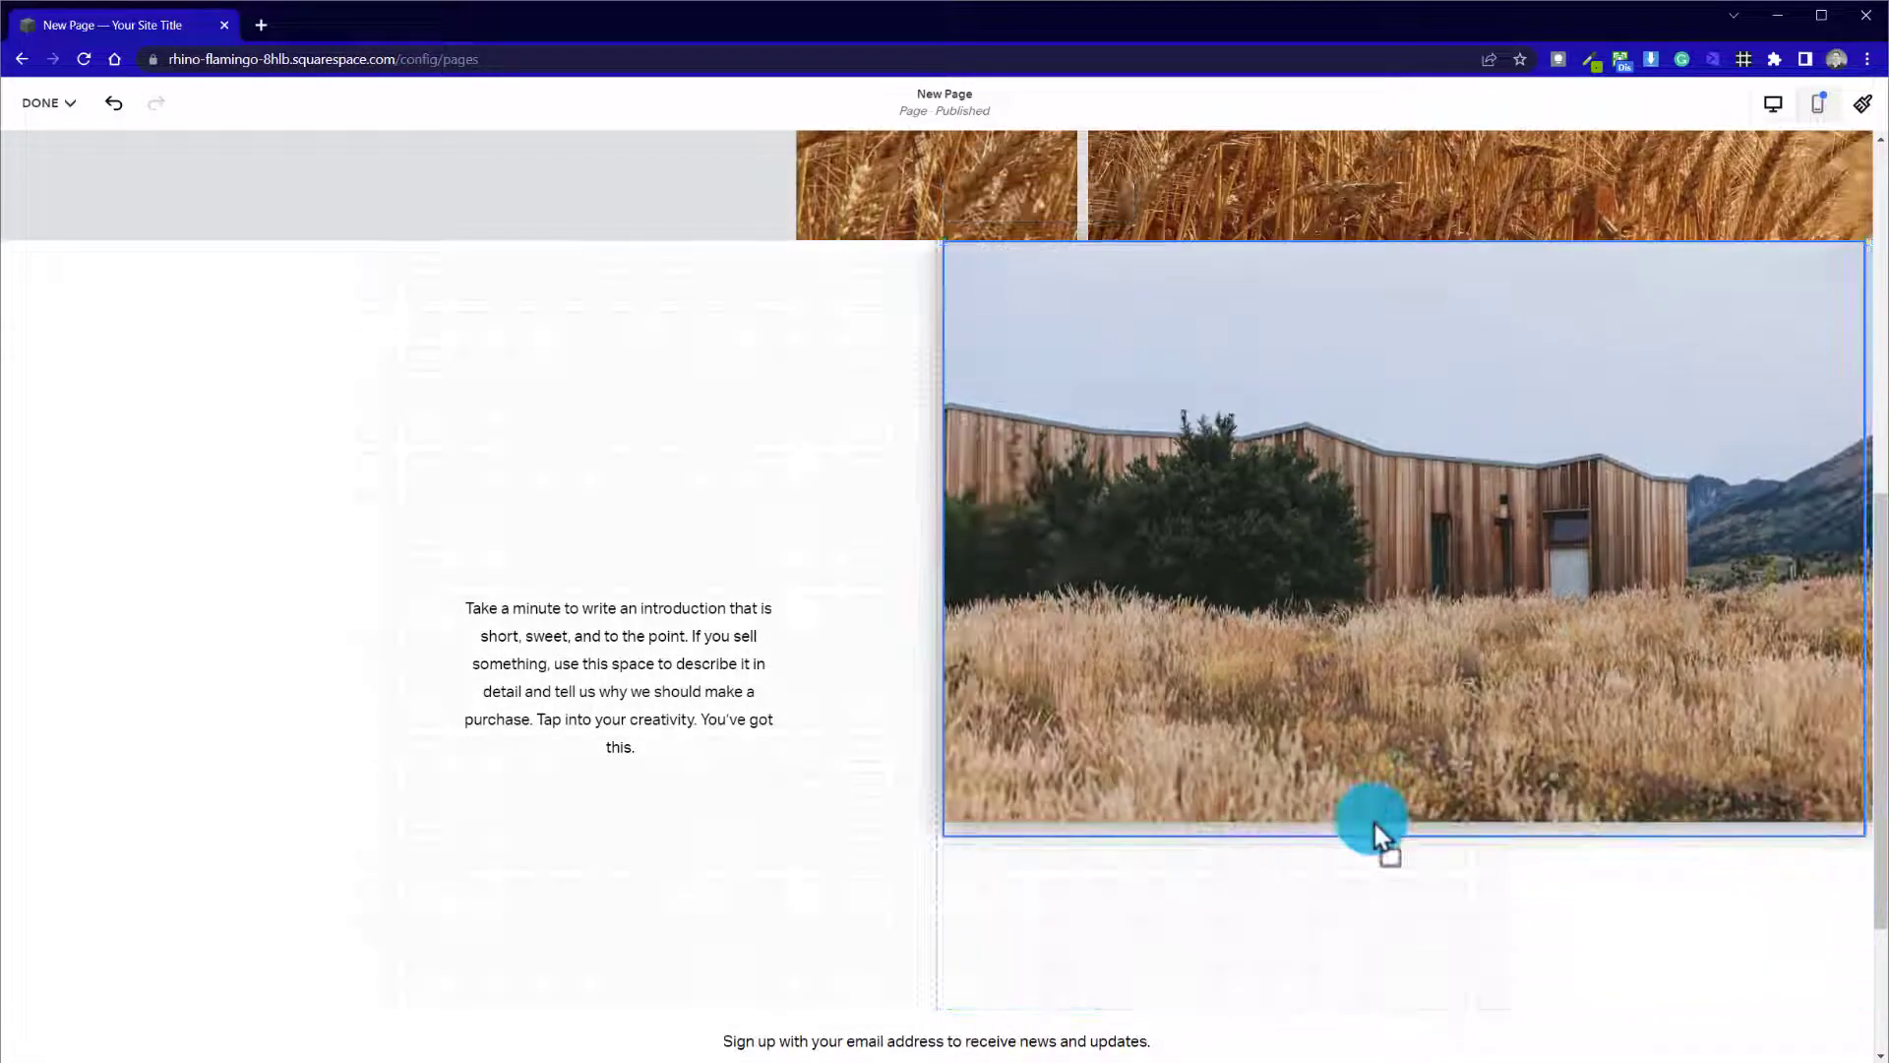
click(1374, 818)
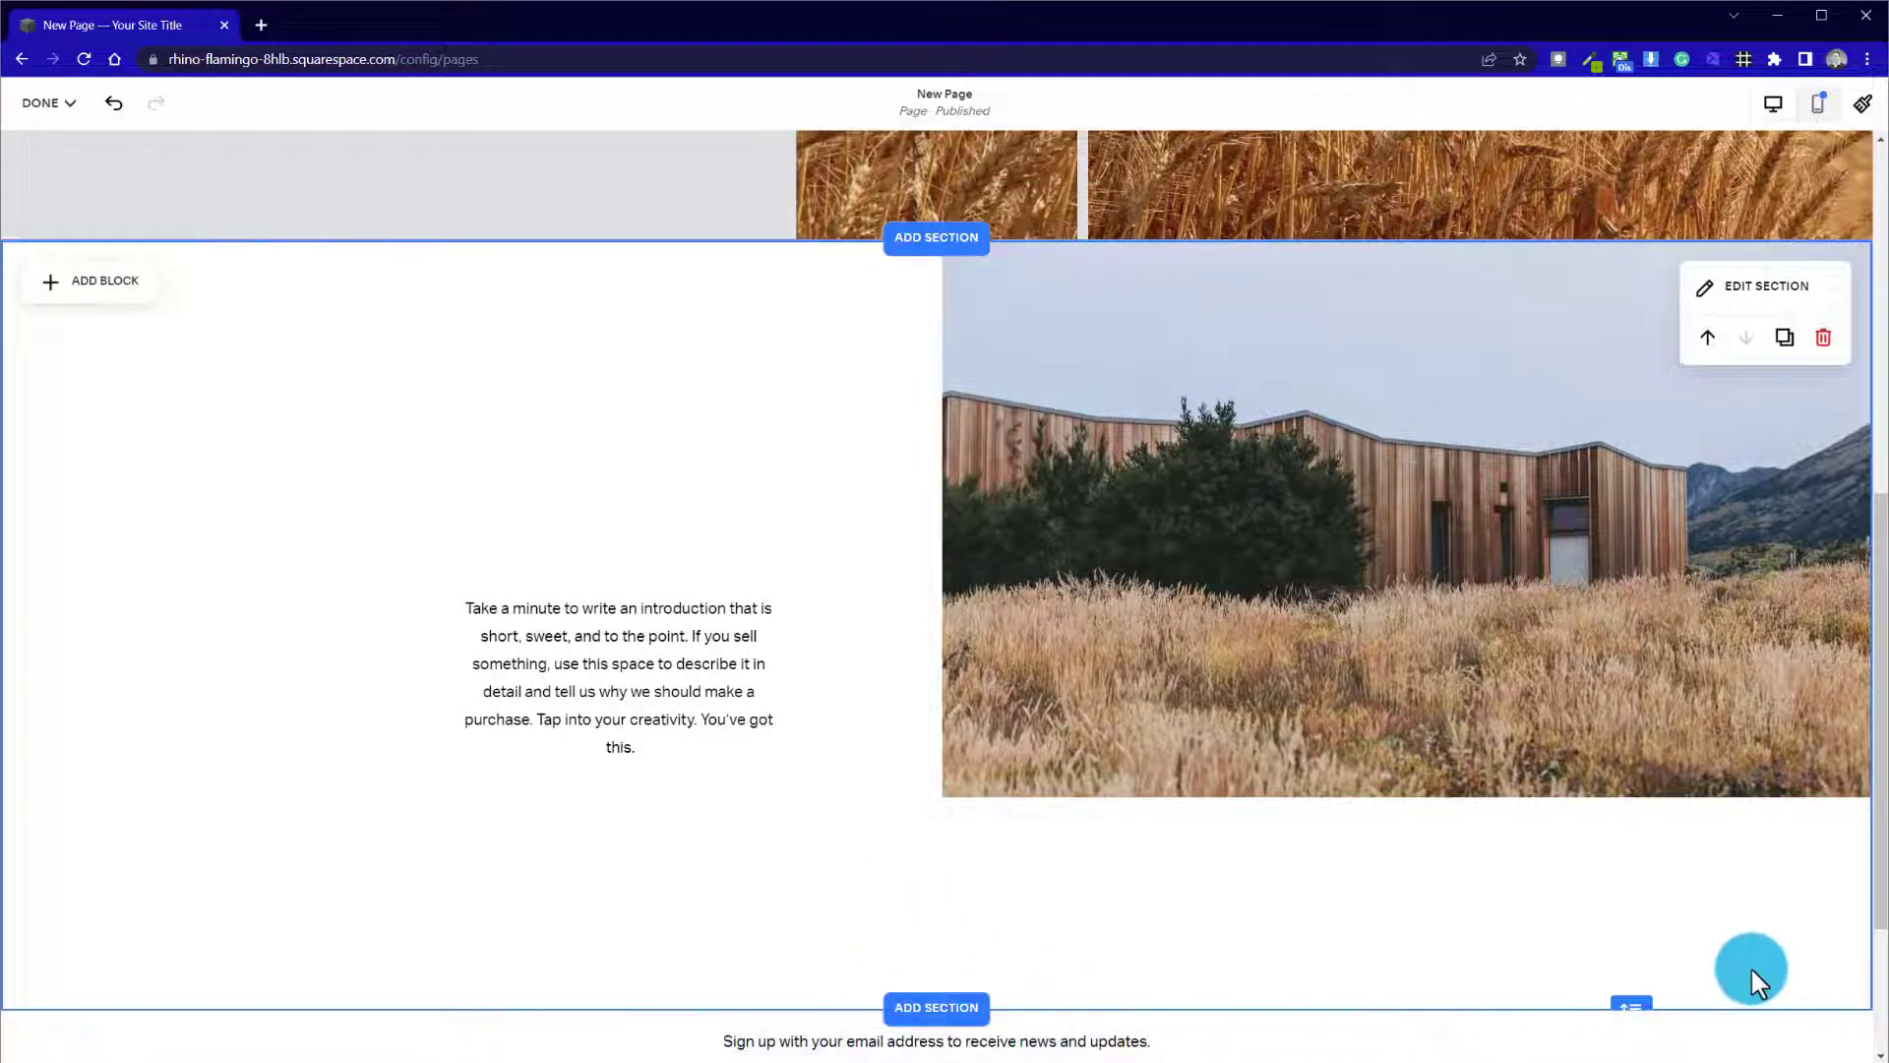
scroll(down, 3)
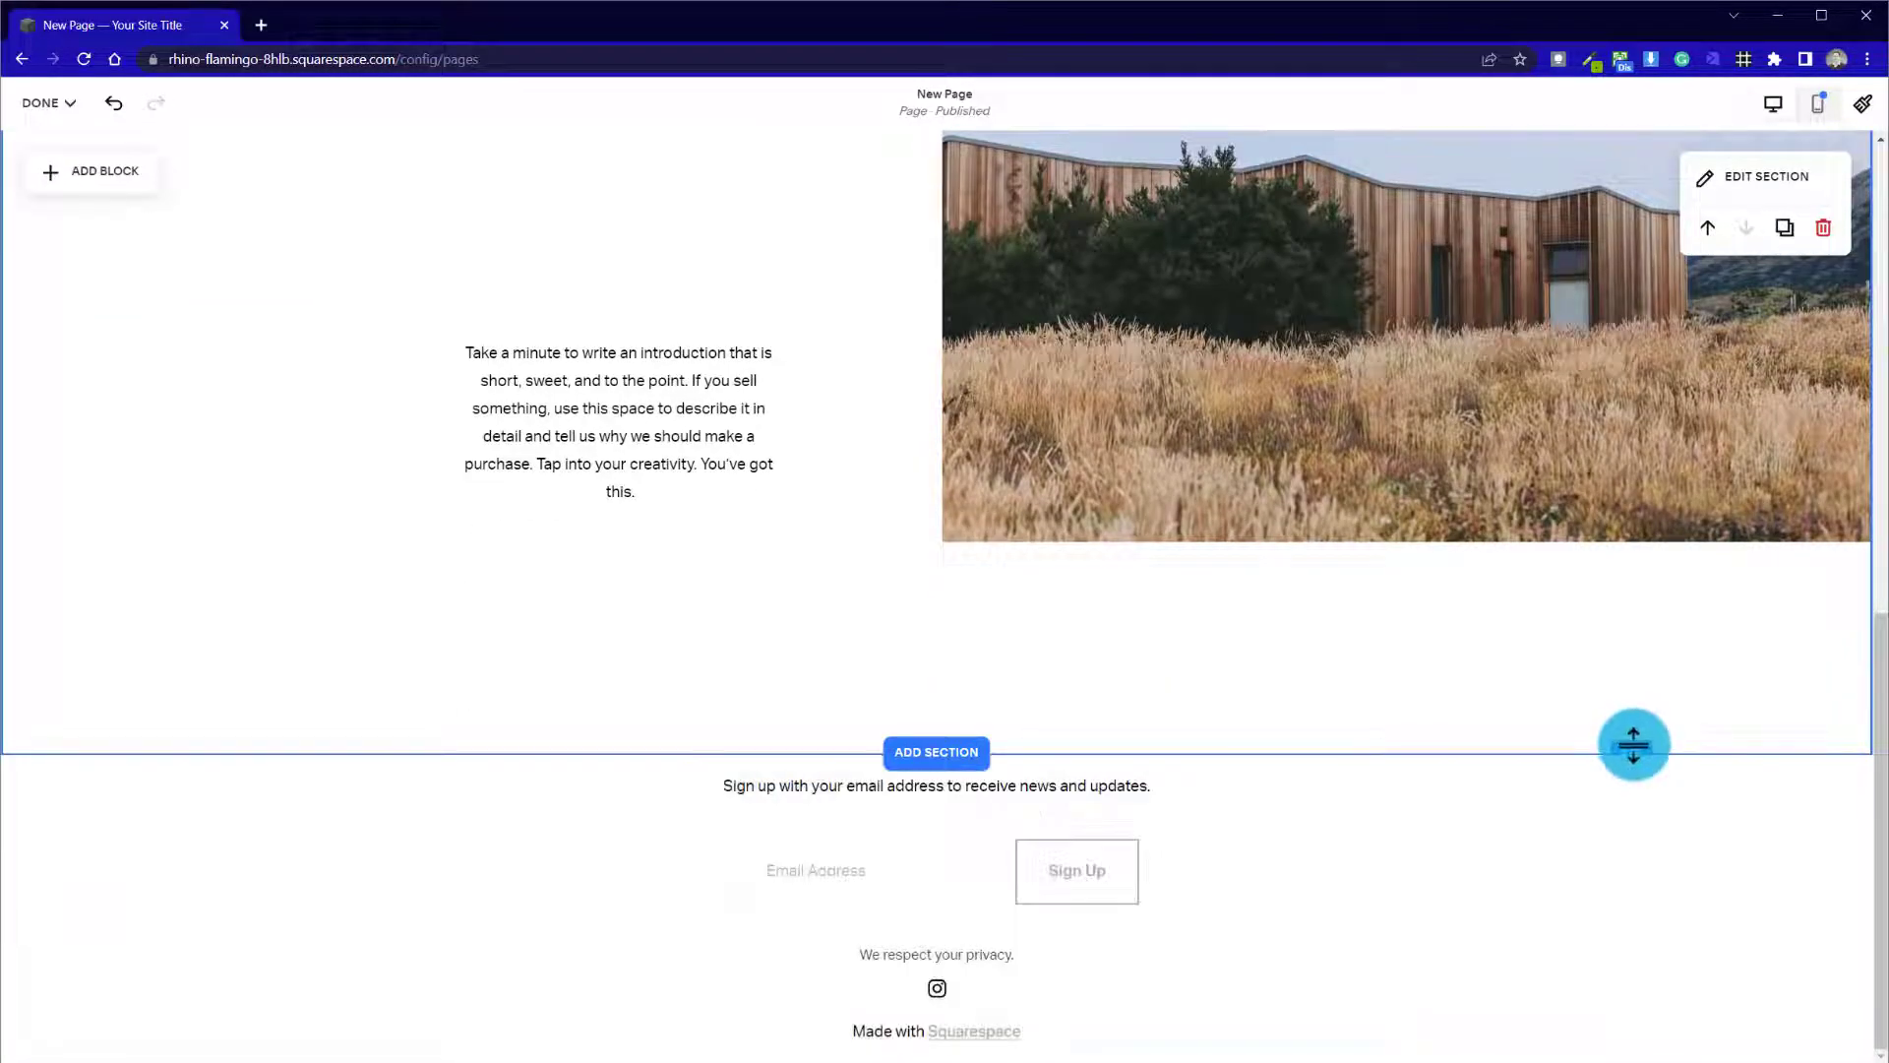
drag(1634, 744, 1431, 675)
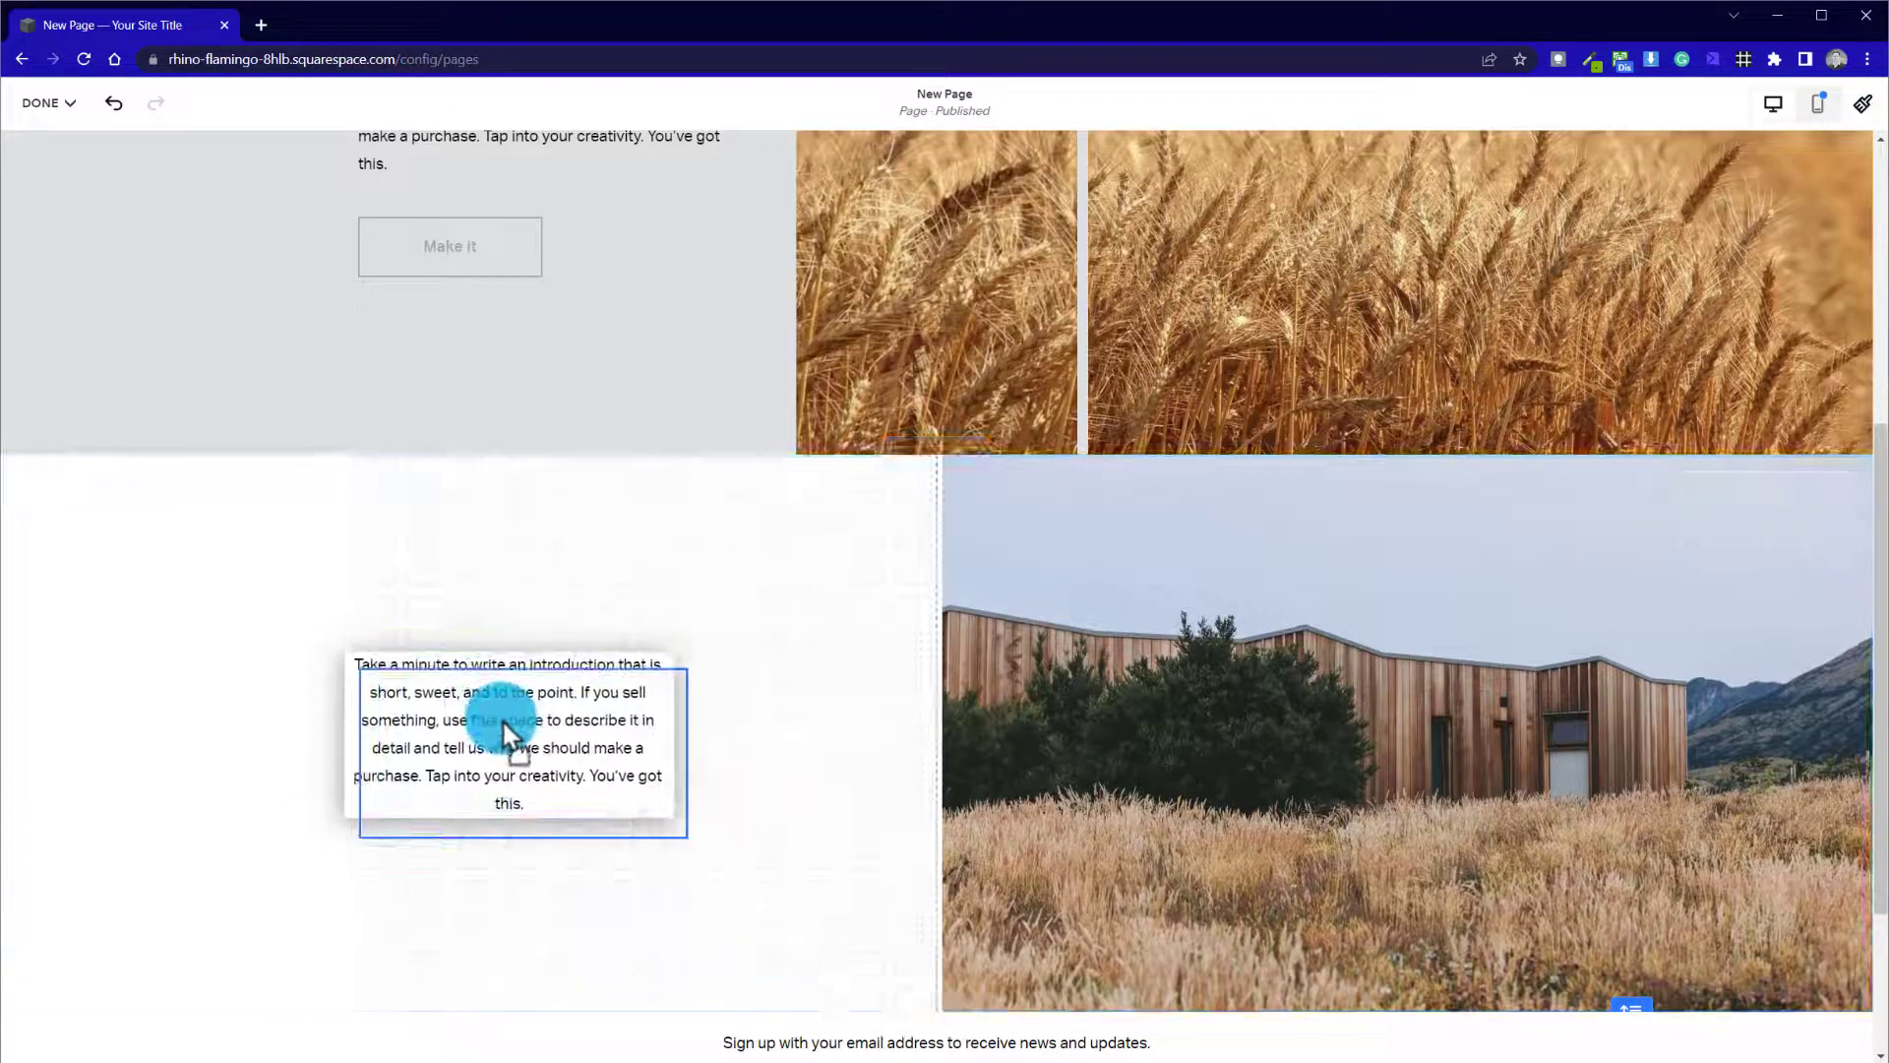
Set the widened paragraph block in place and paste several paragraphs of introduction text into it
click(520, 748)
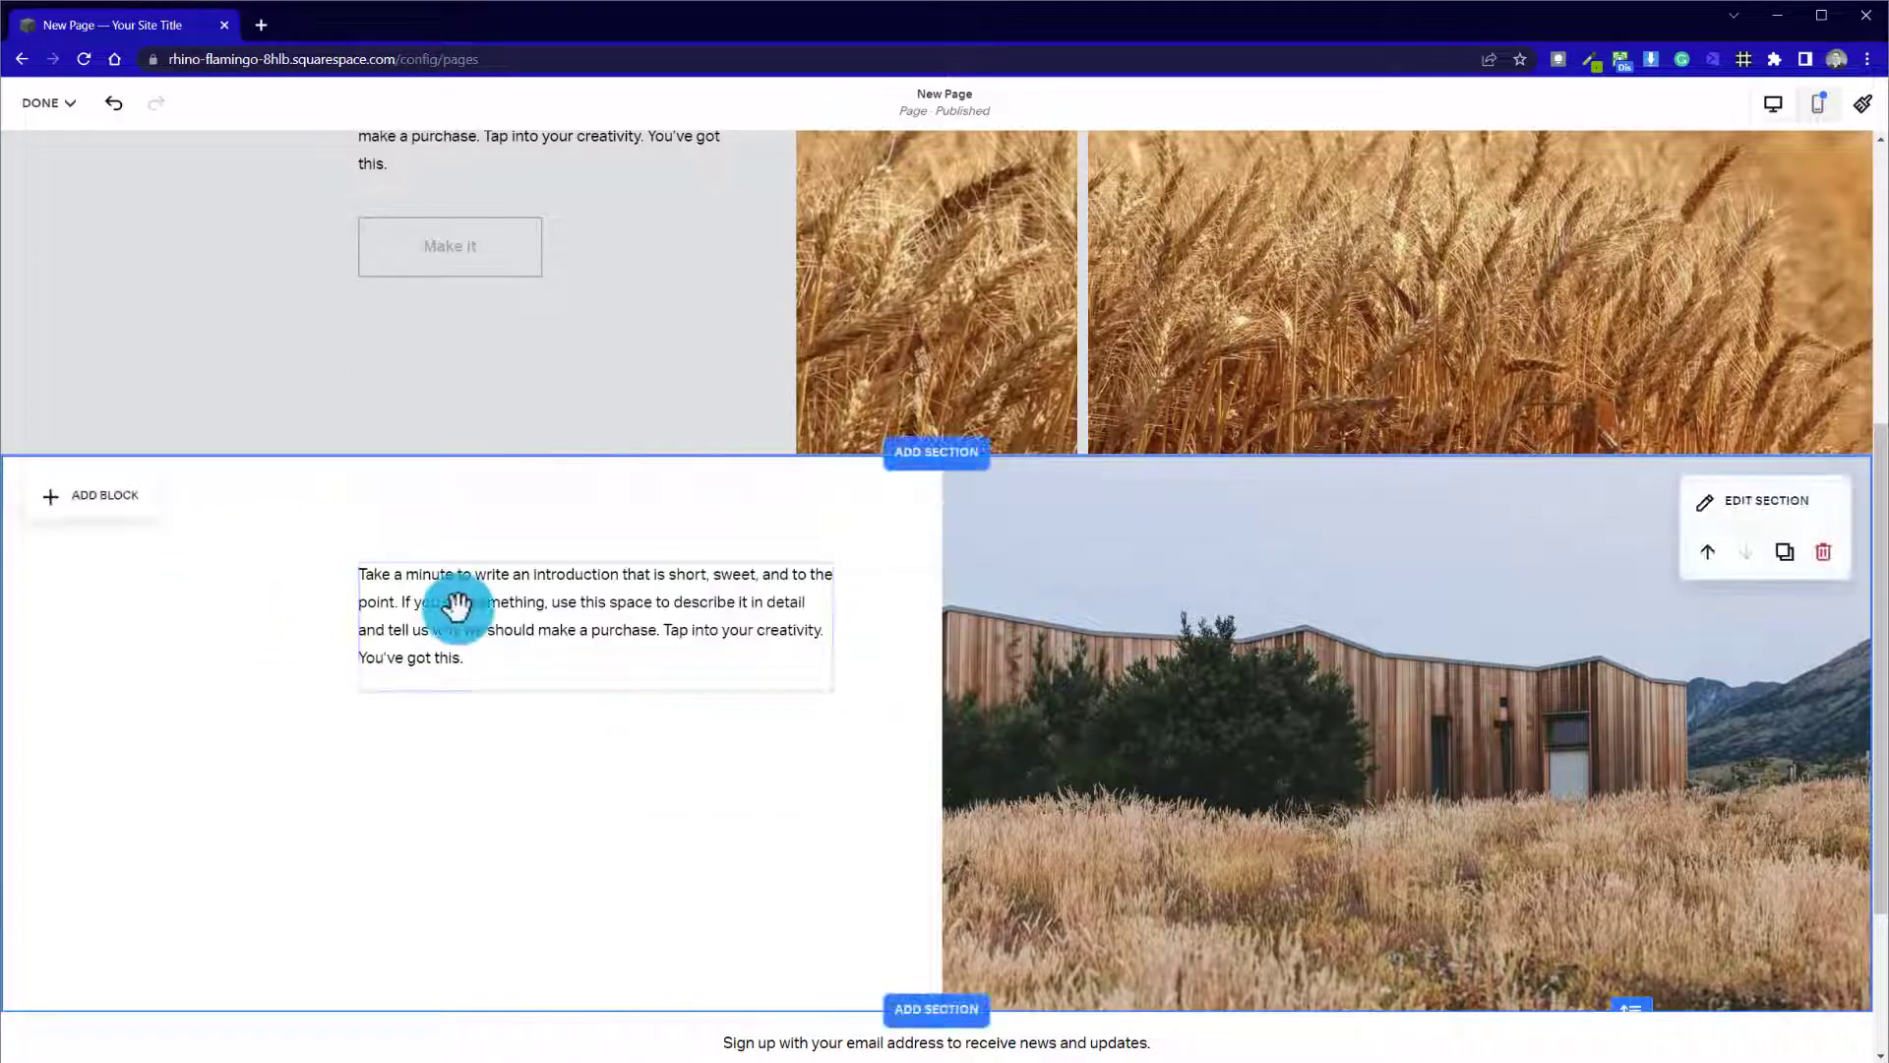
click(459, 614)
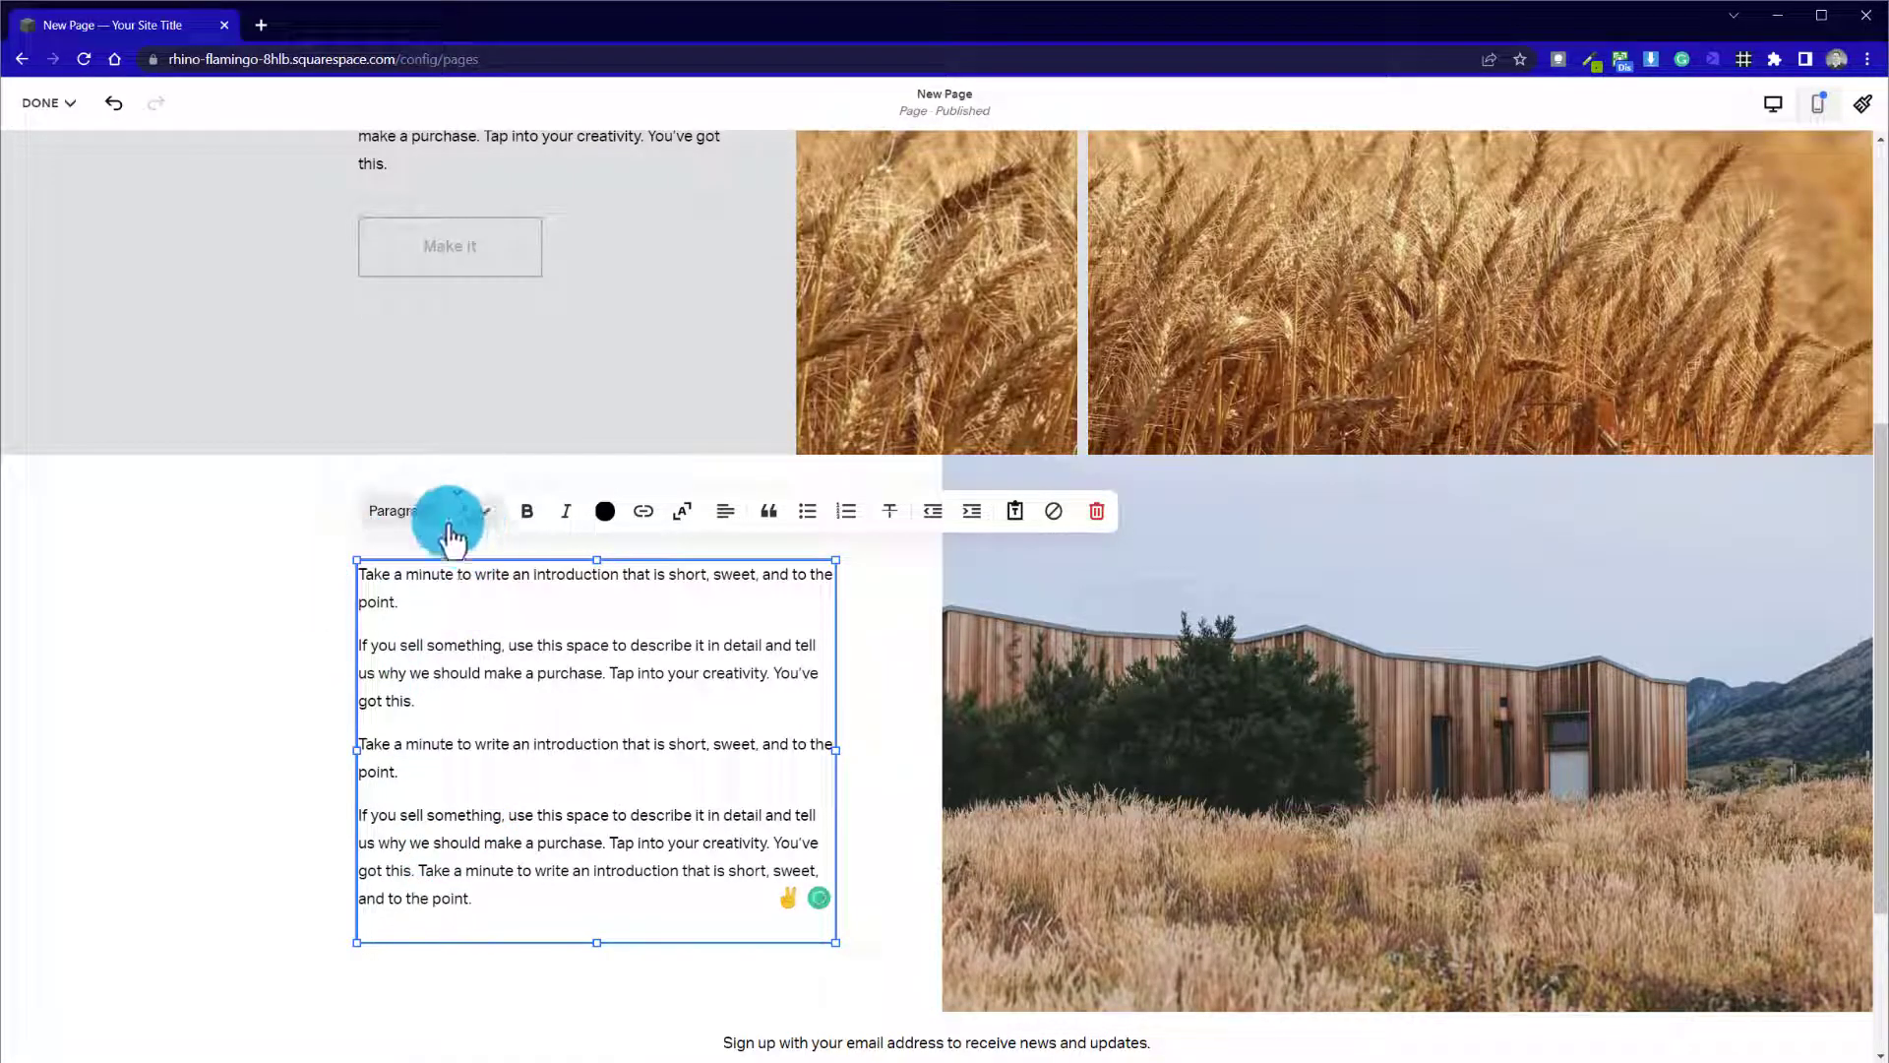
Apply the Heading 2 style to the first paragraph of the cabin section text
click(425, 509)
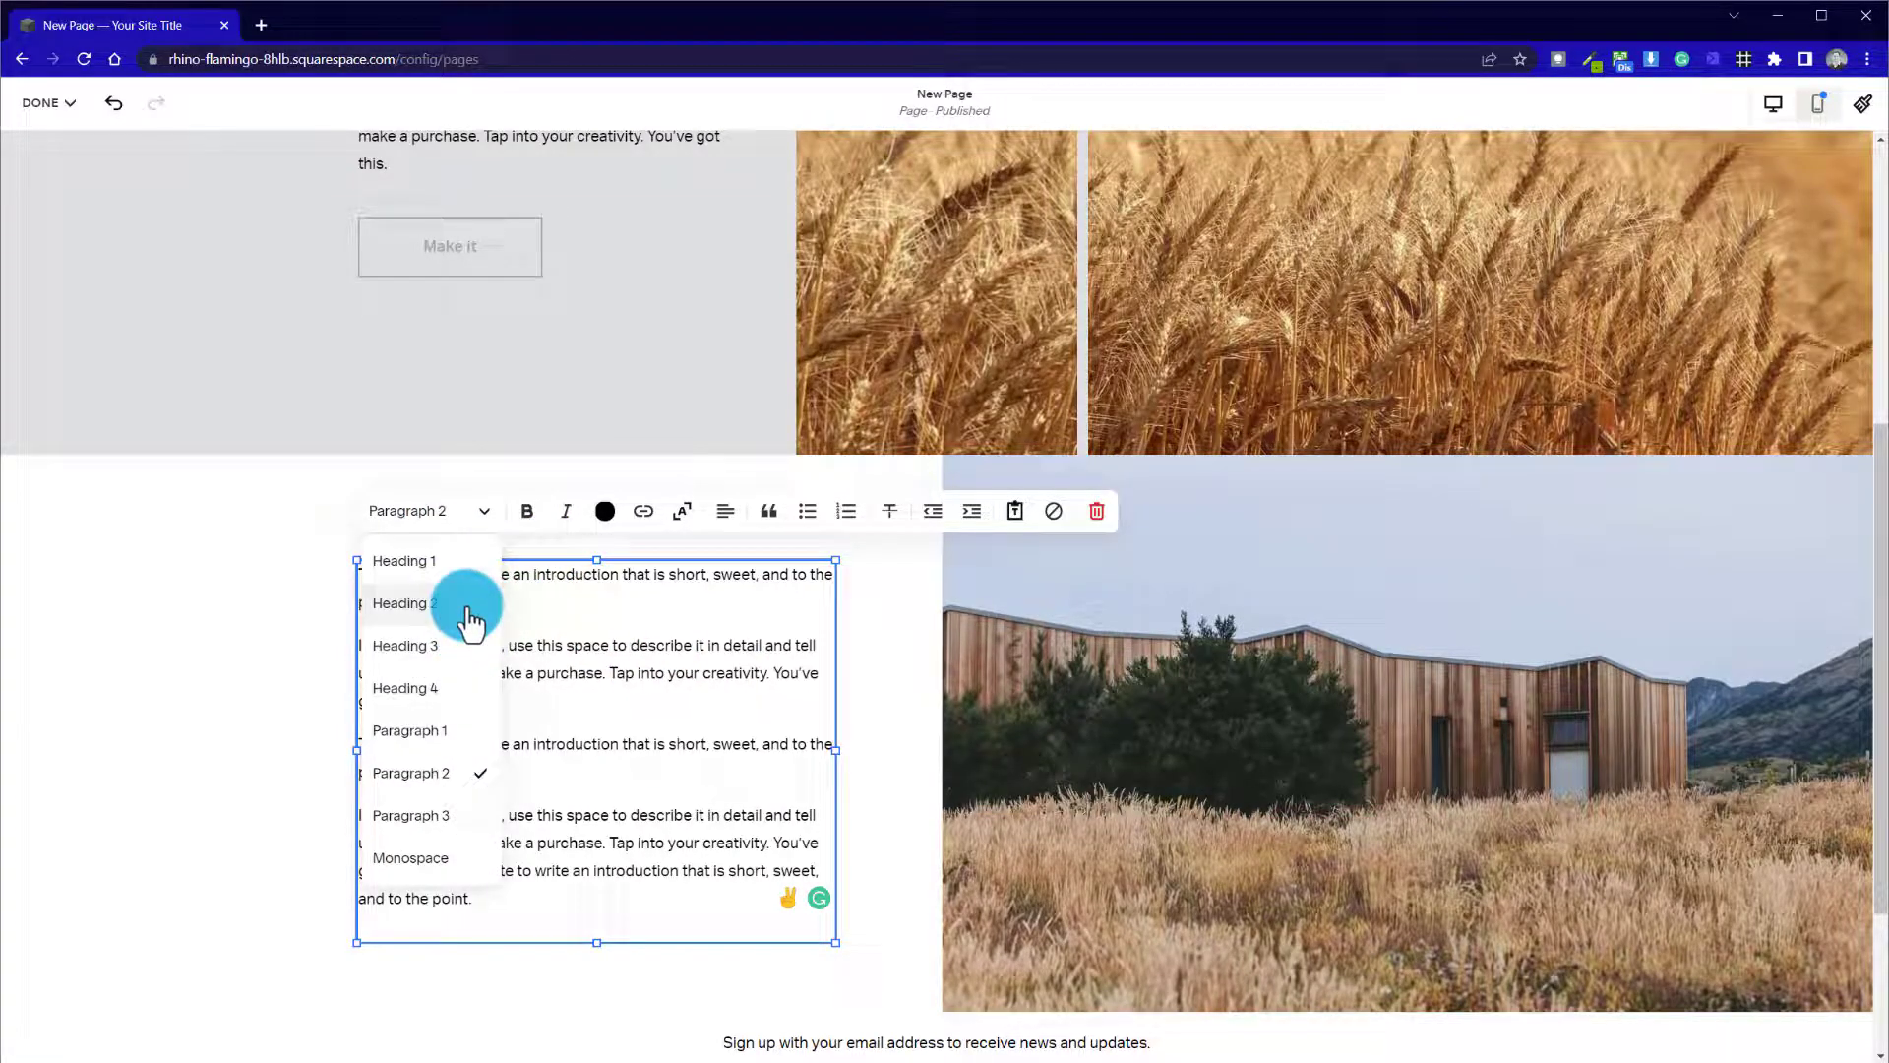
click(405, 602)
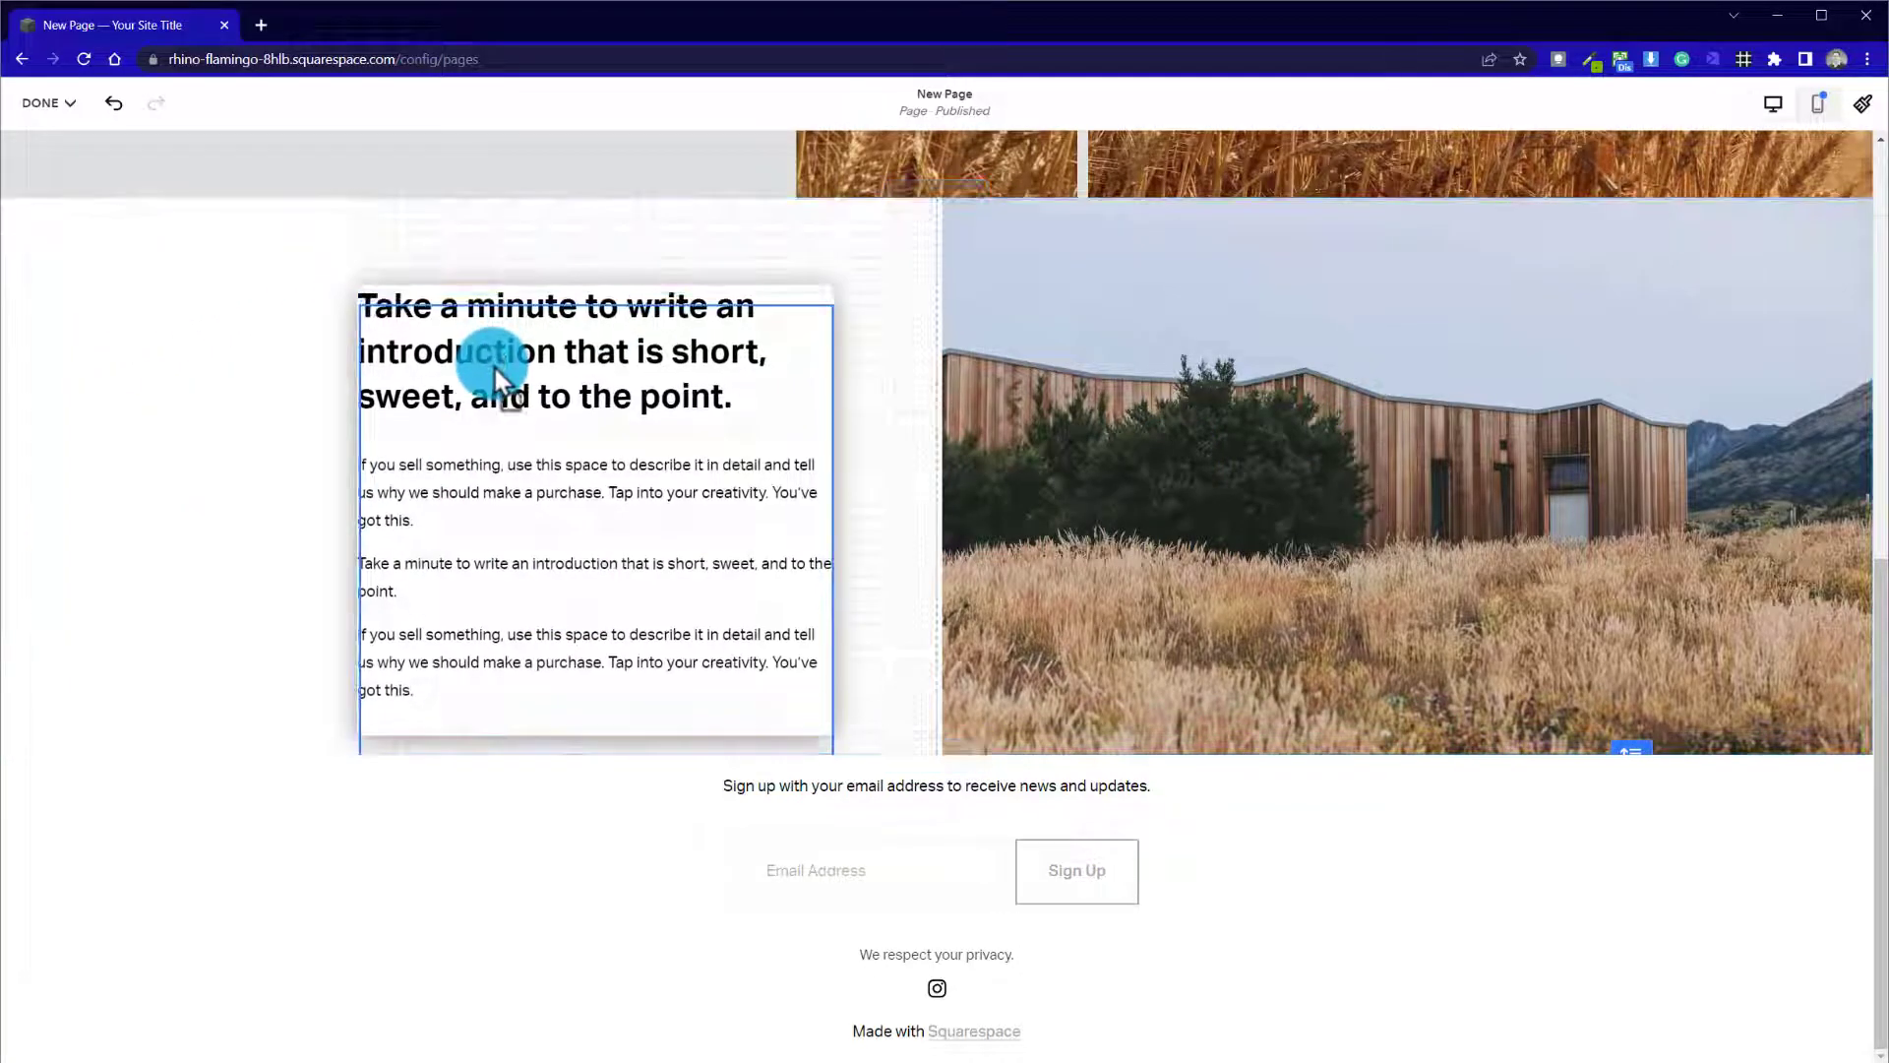
scroll(down, 3)
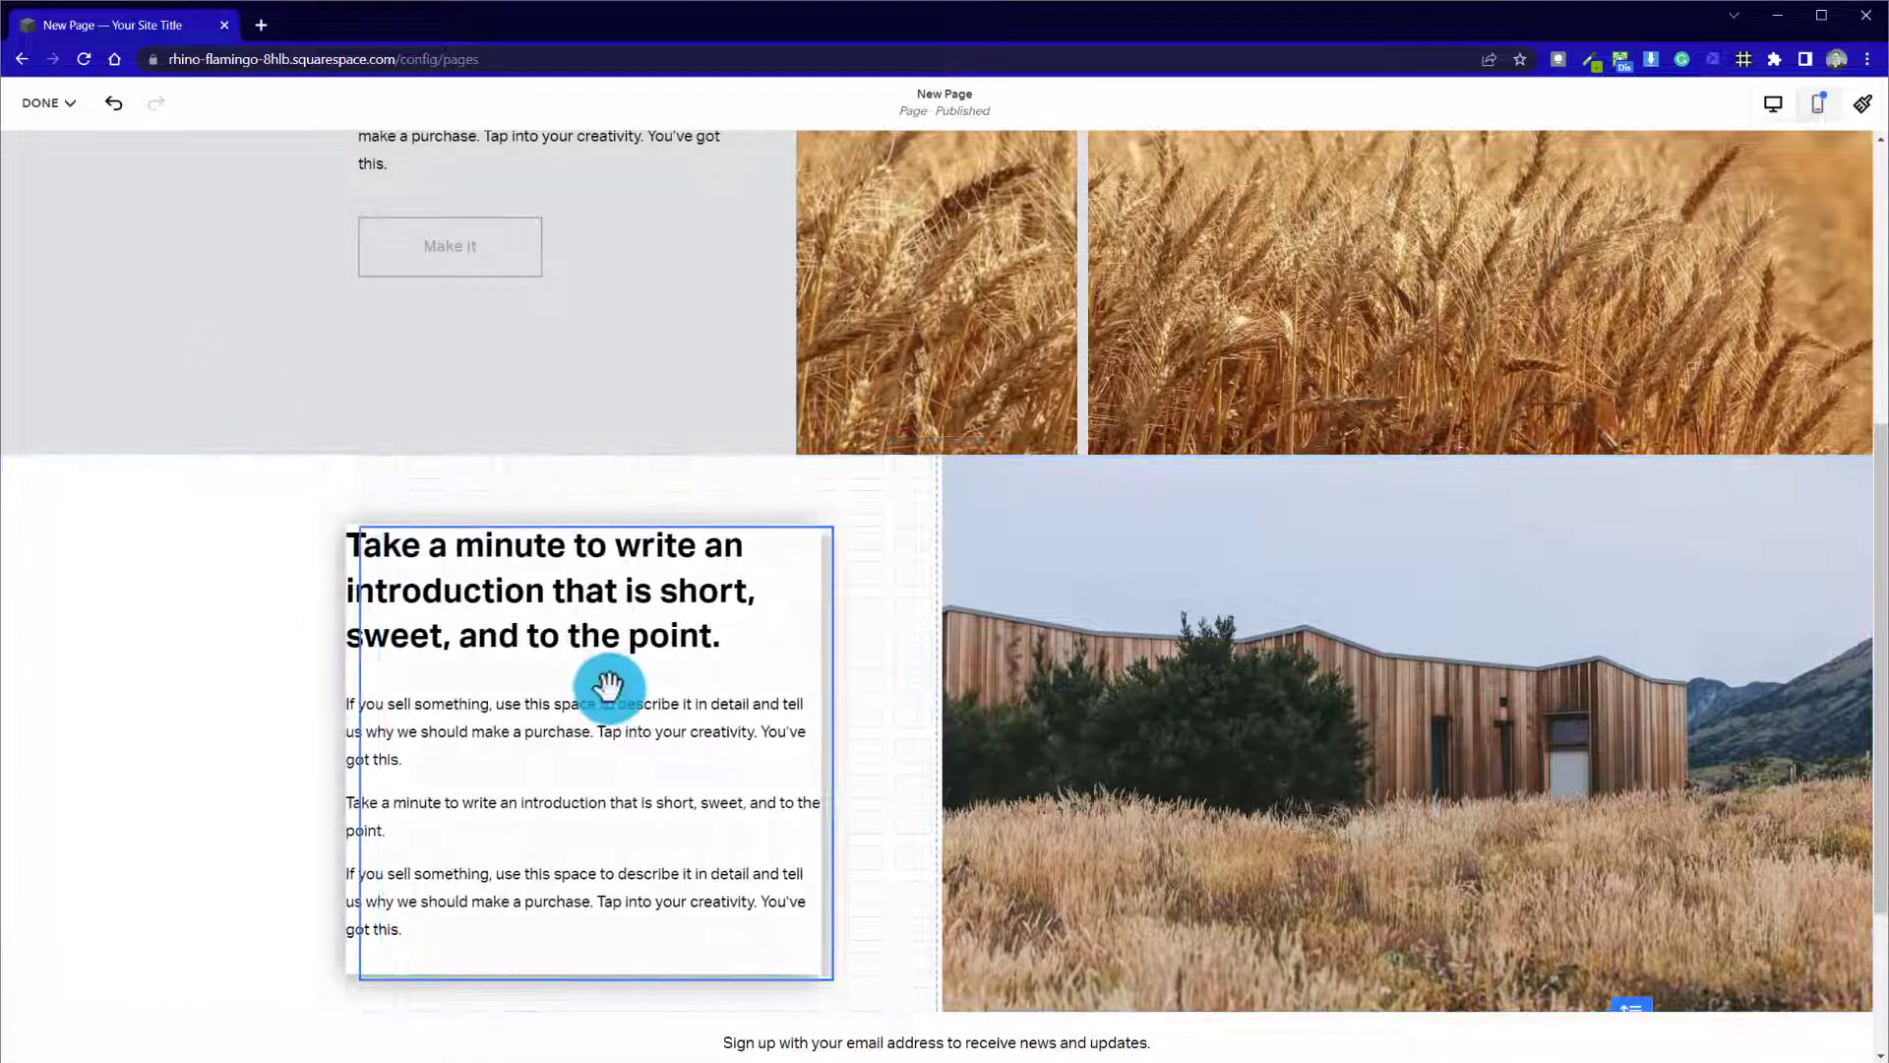
scroll(up, 3)
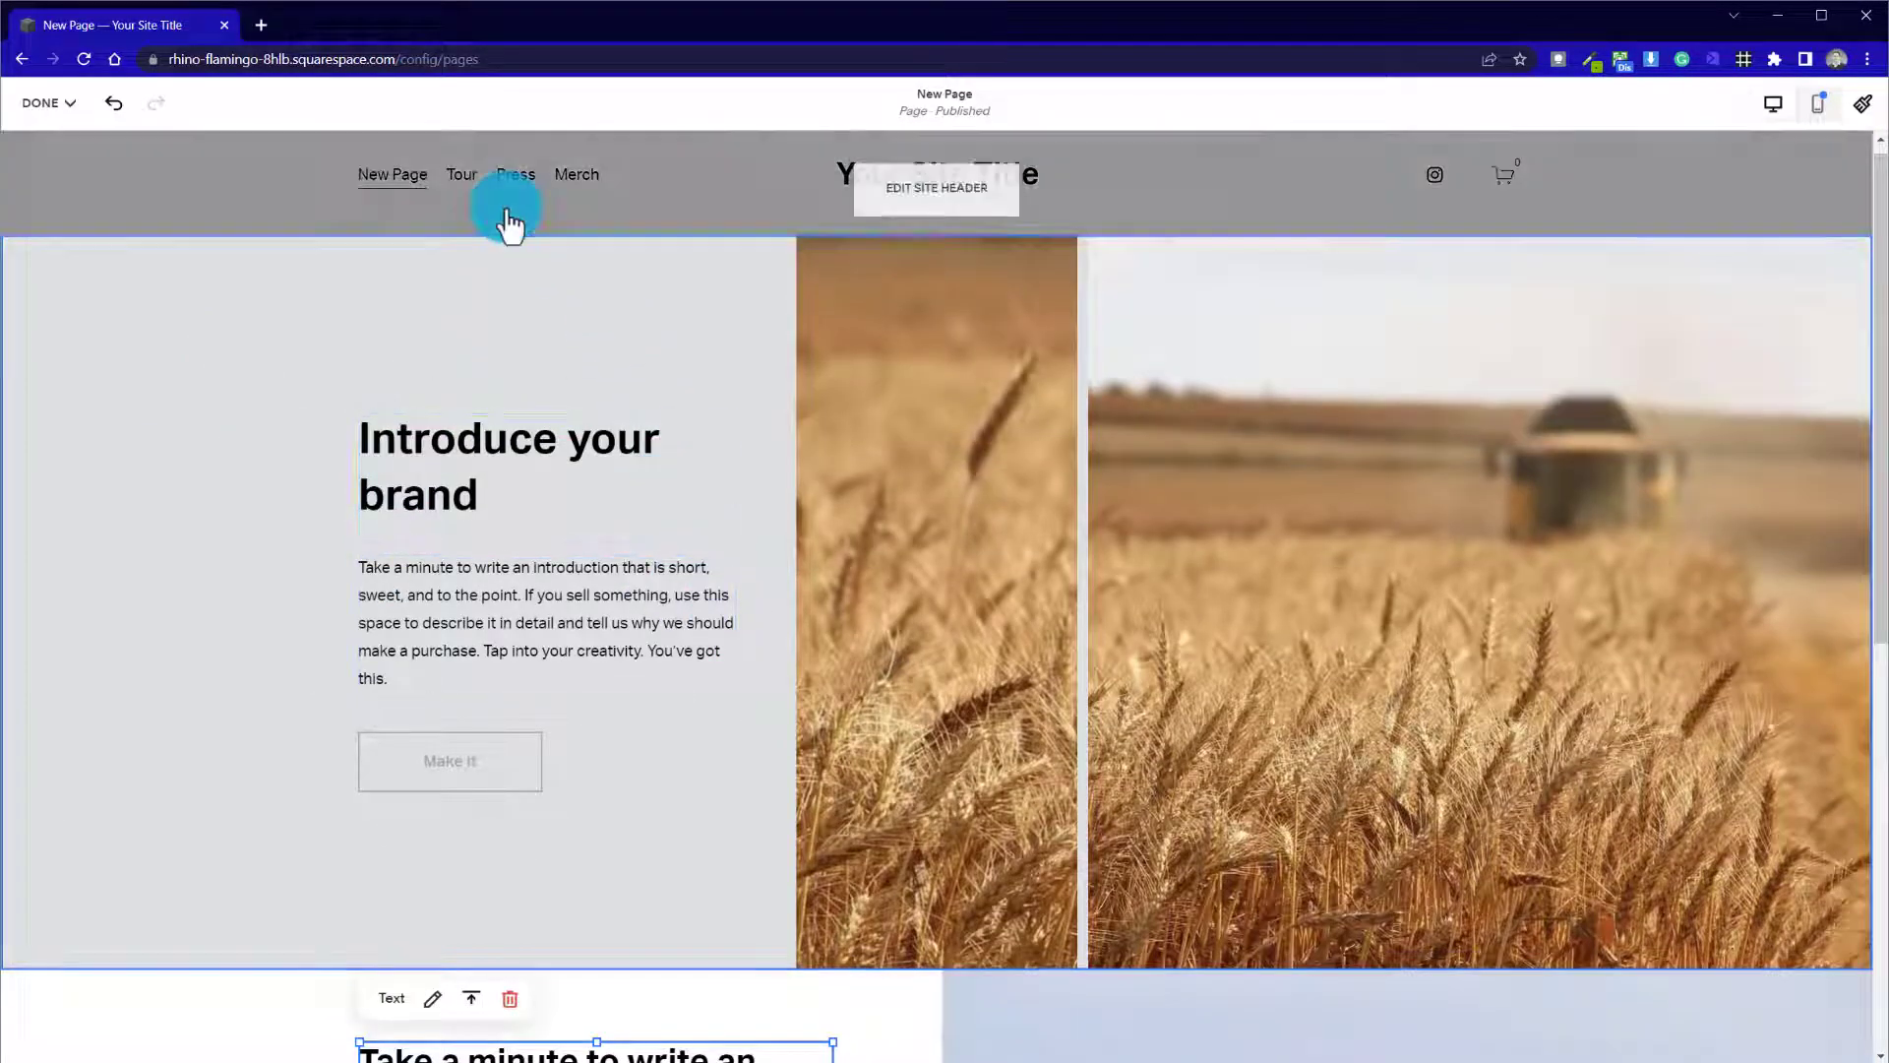
scroll(down, 3)
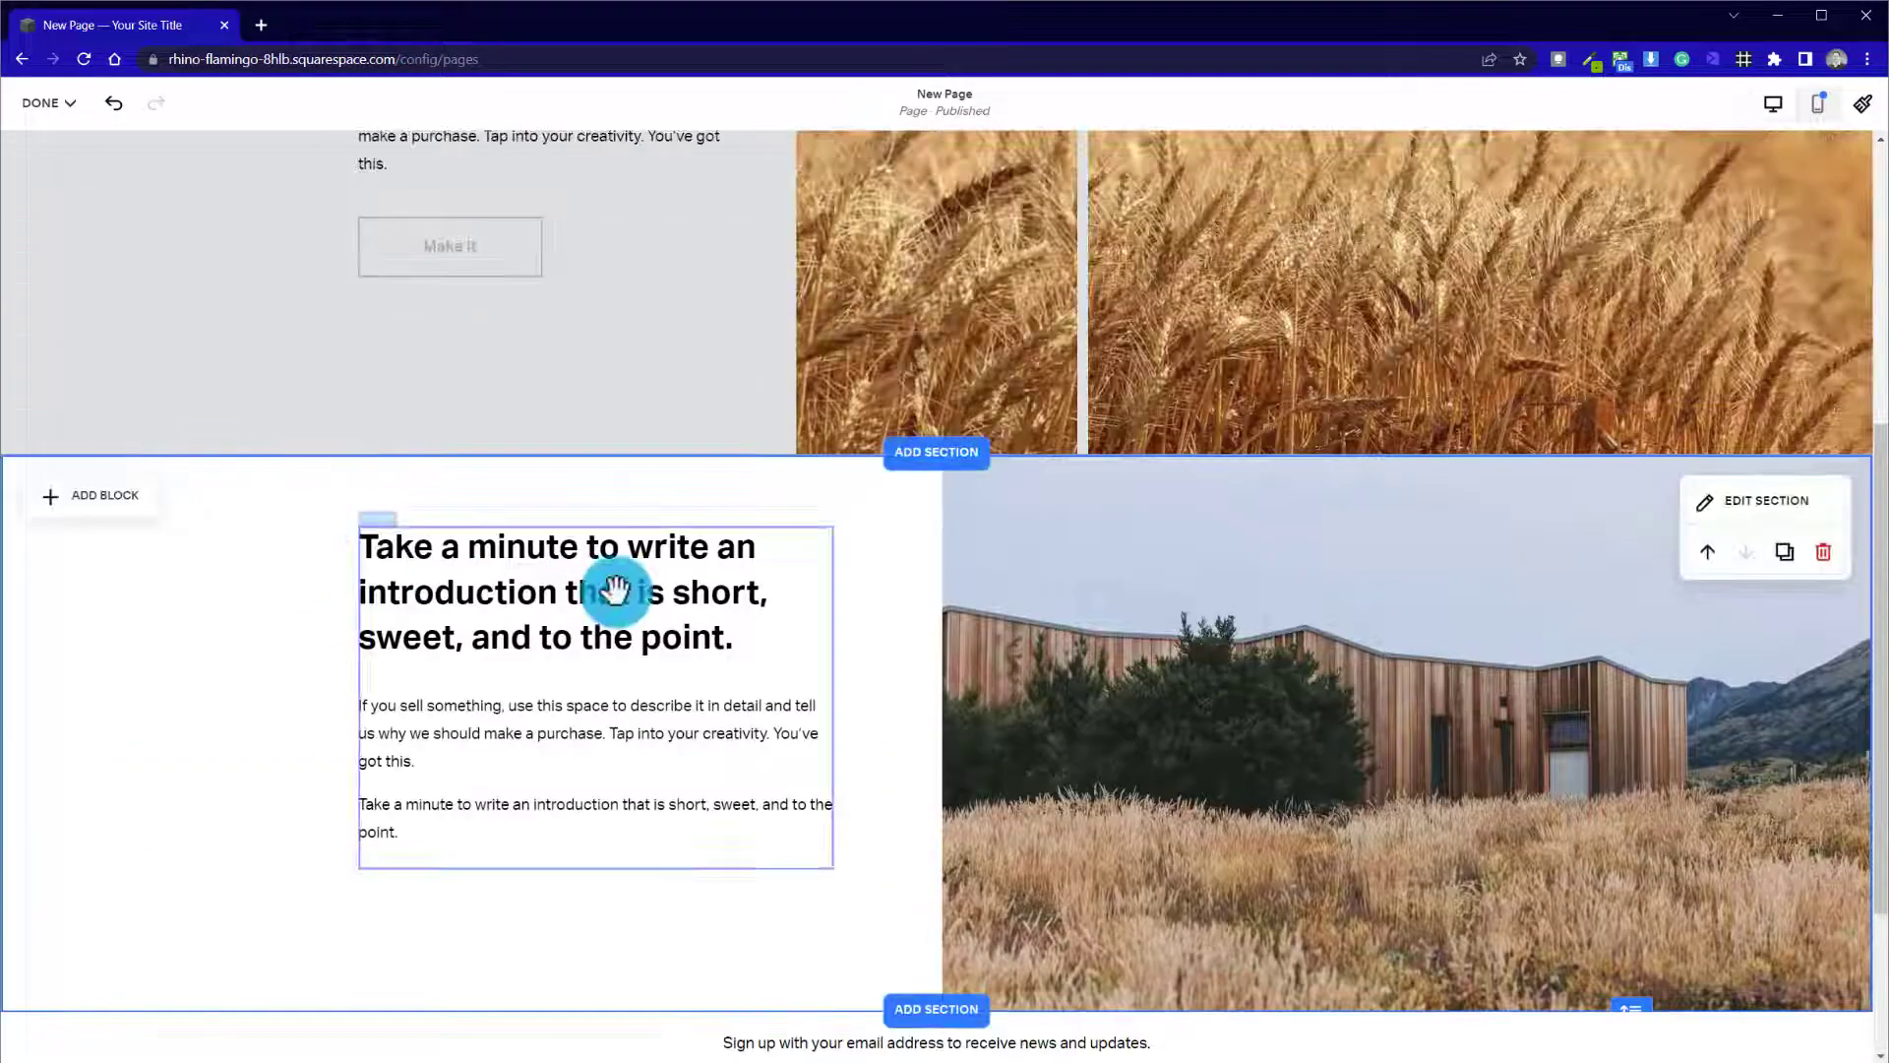
Select the heading-and-paragraphs block and narrow the cabin photo to a tall strip beside it
click(561, 590)
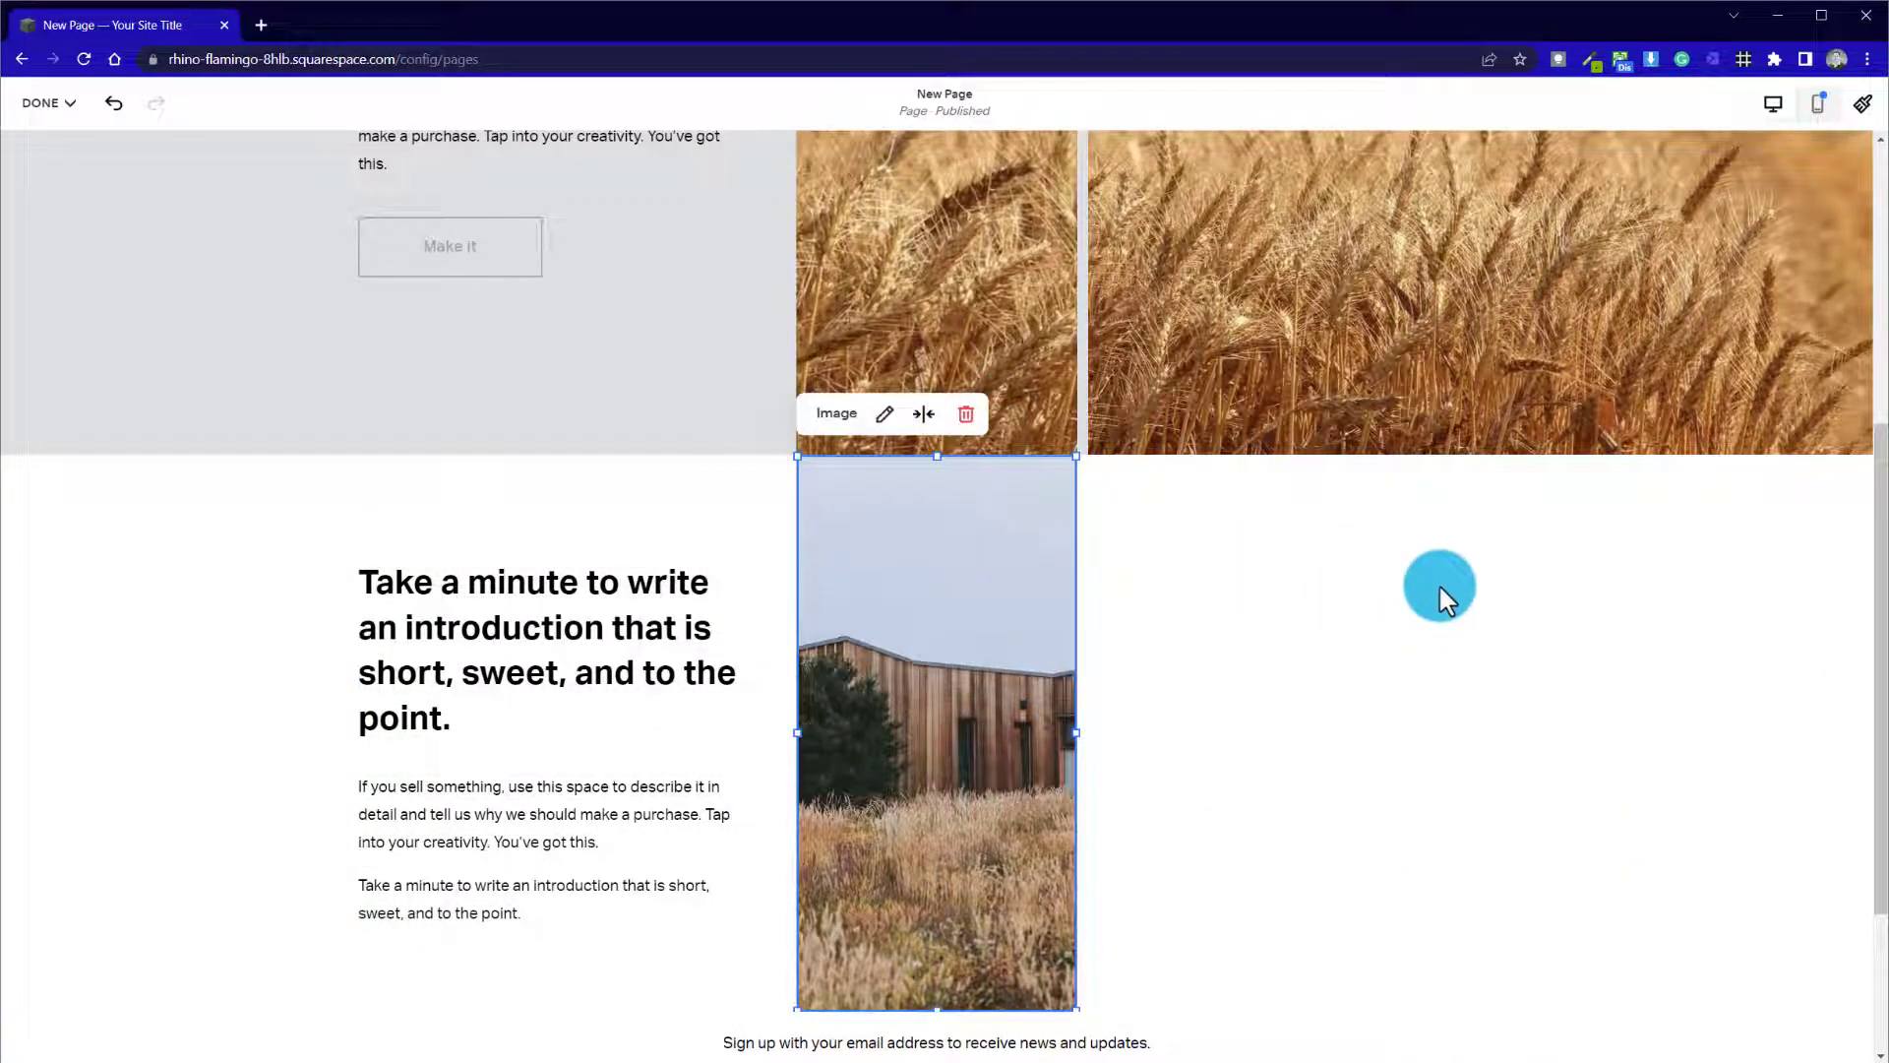
mouse_move(1015, 533)
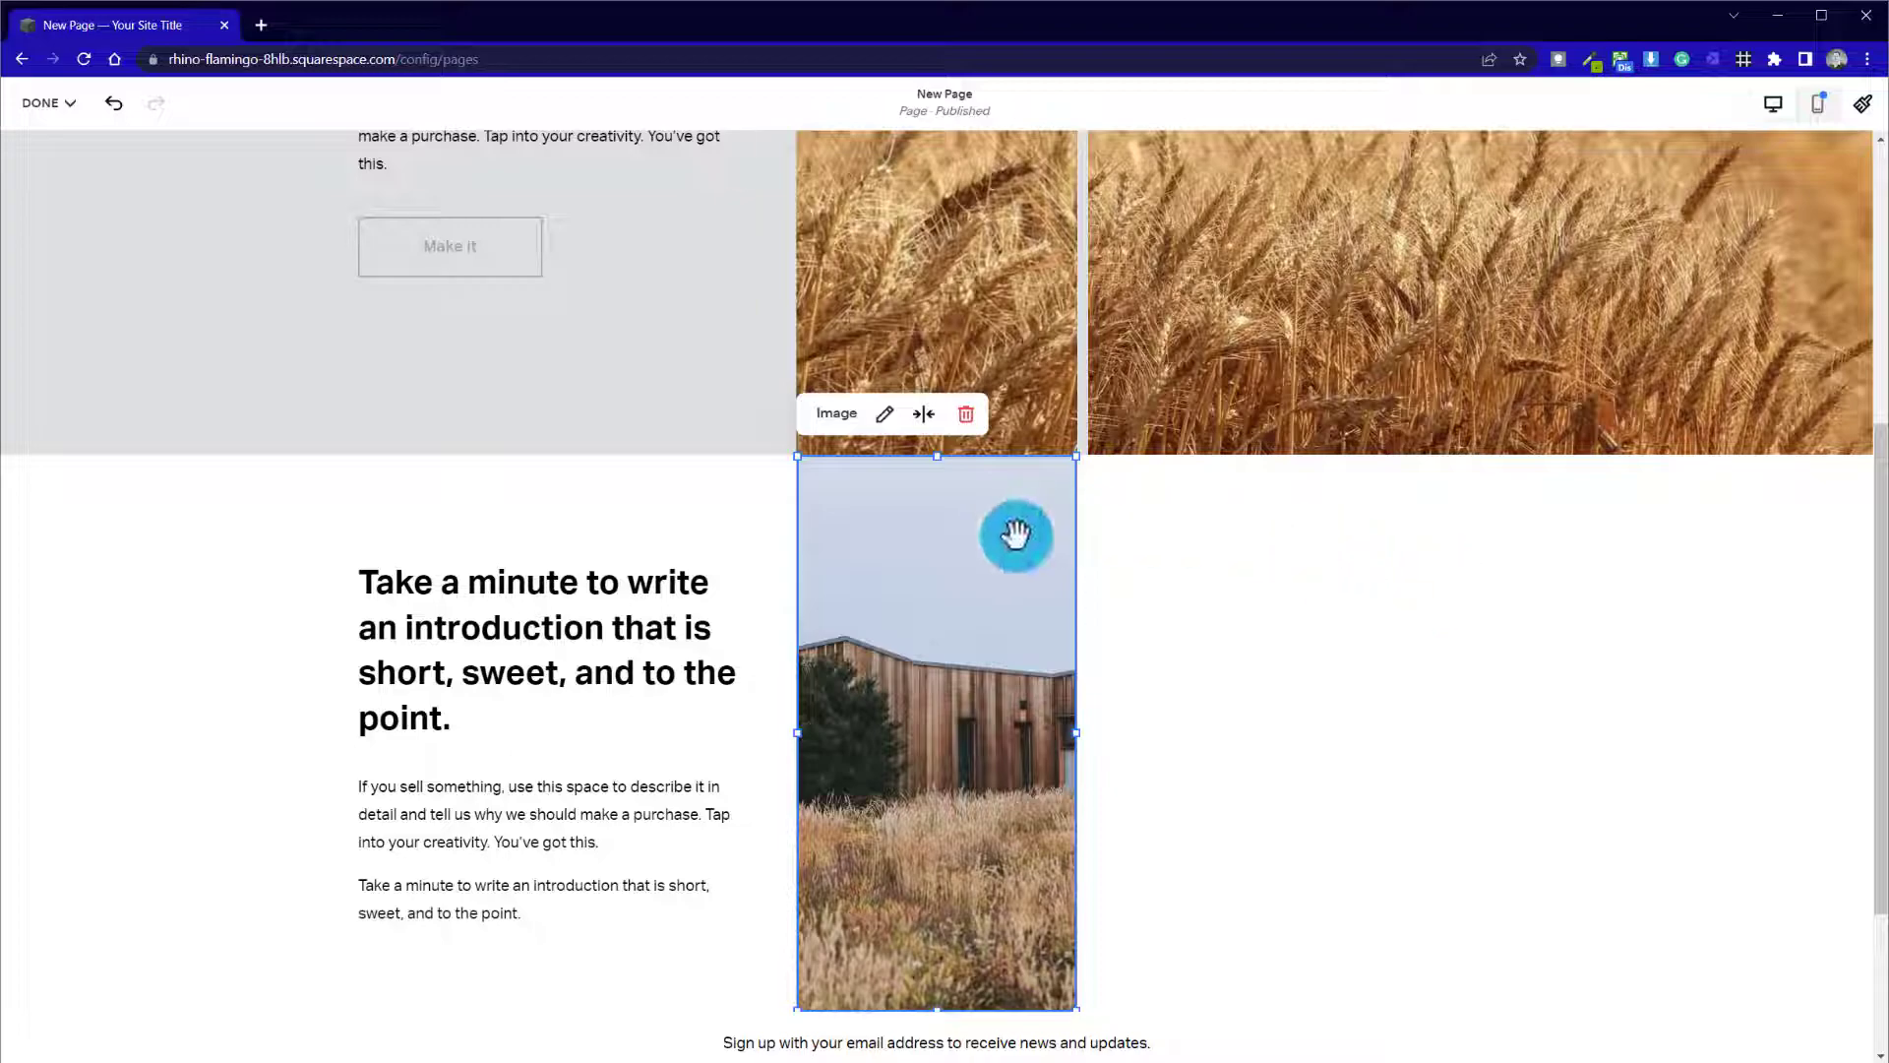
mouse_move(1636, 642)
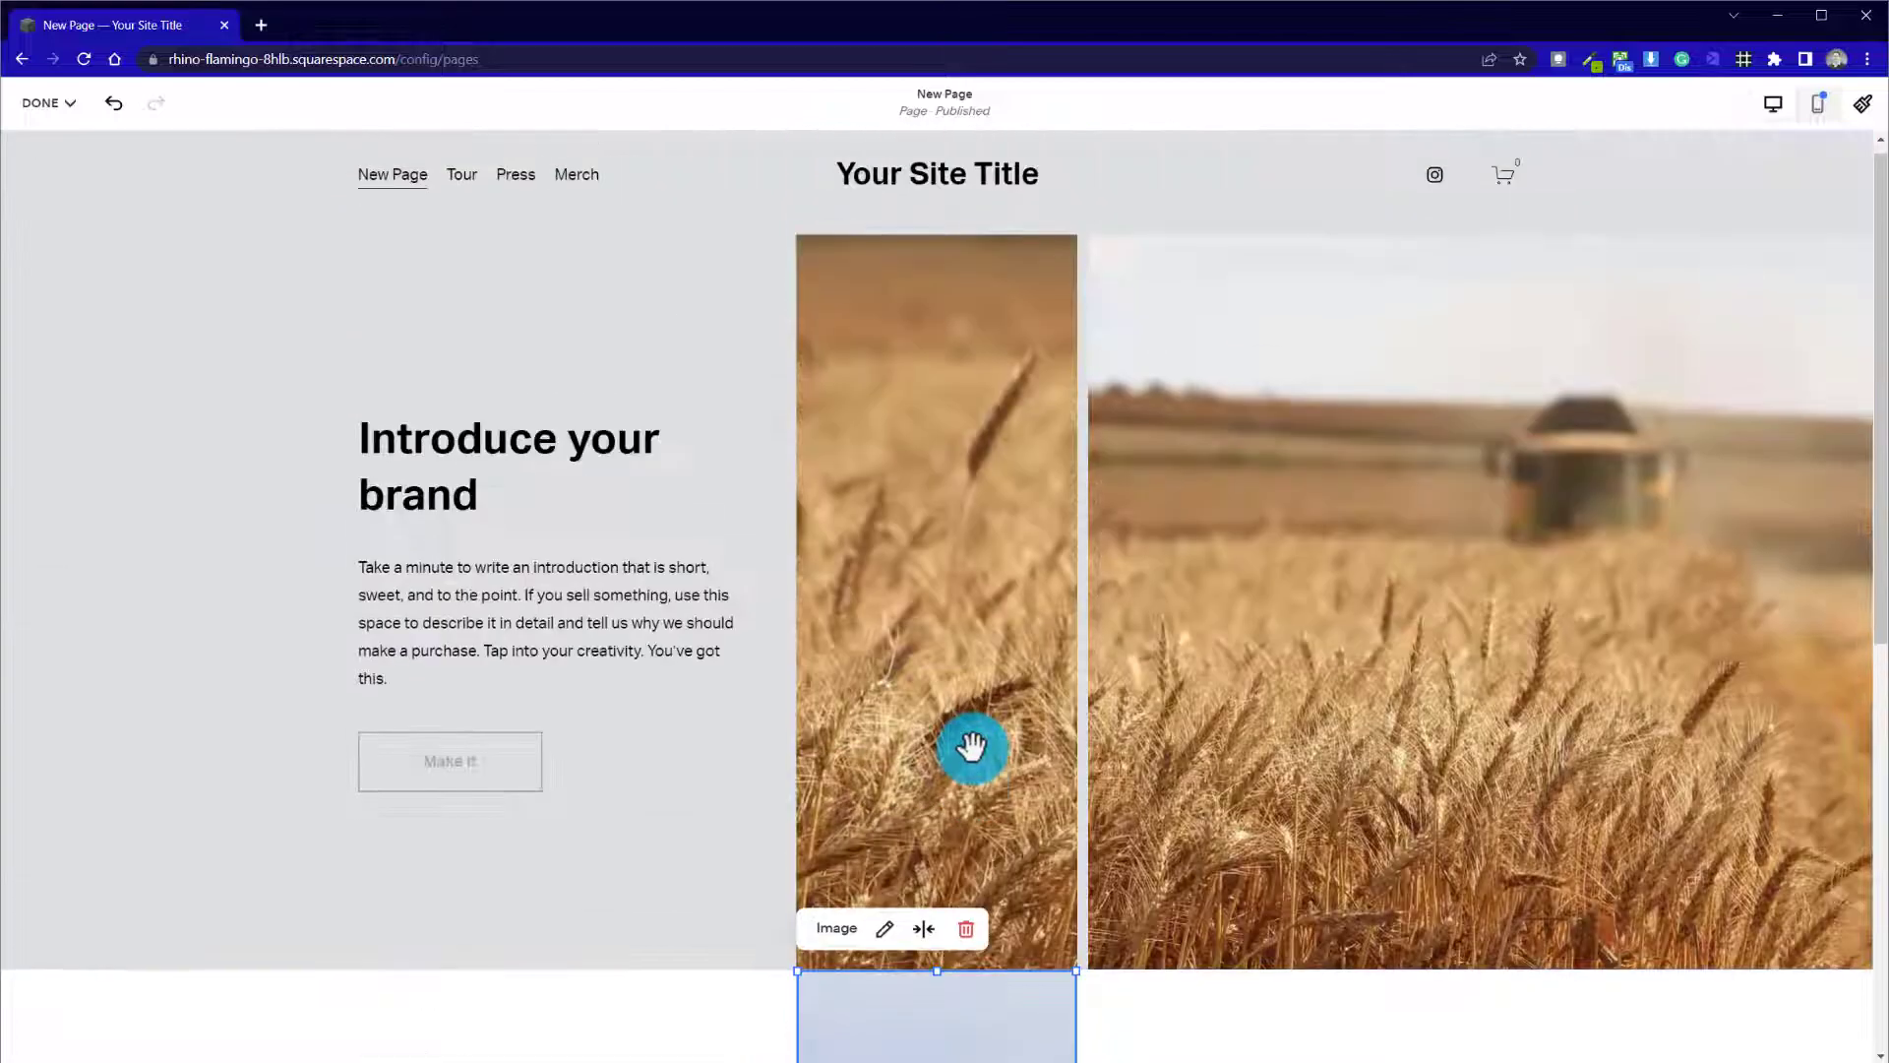
scroll(down, 3)
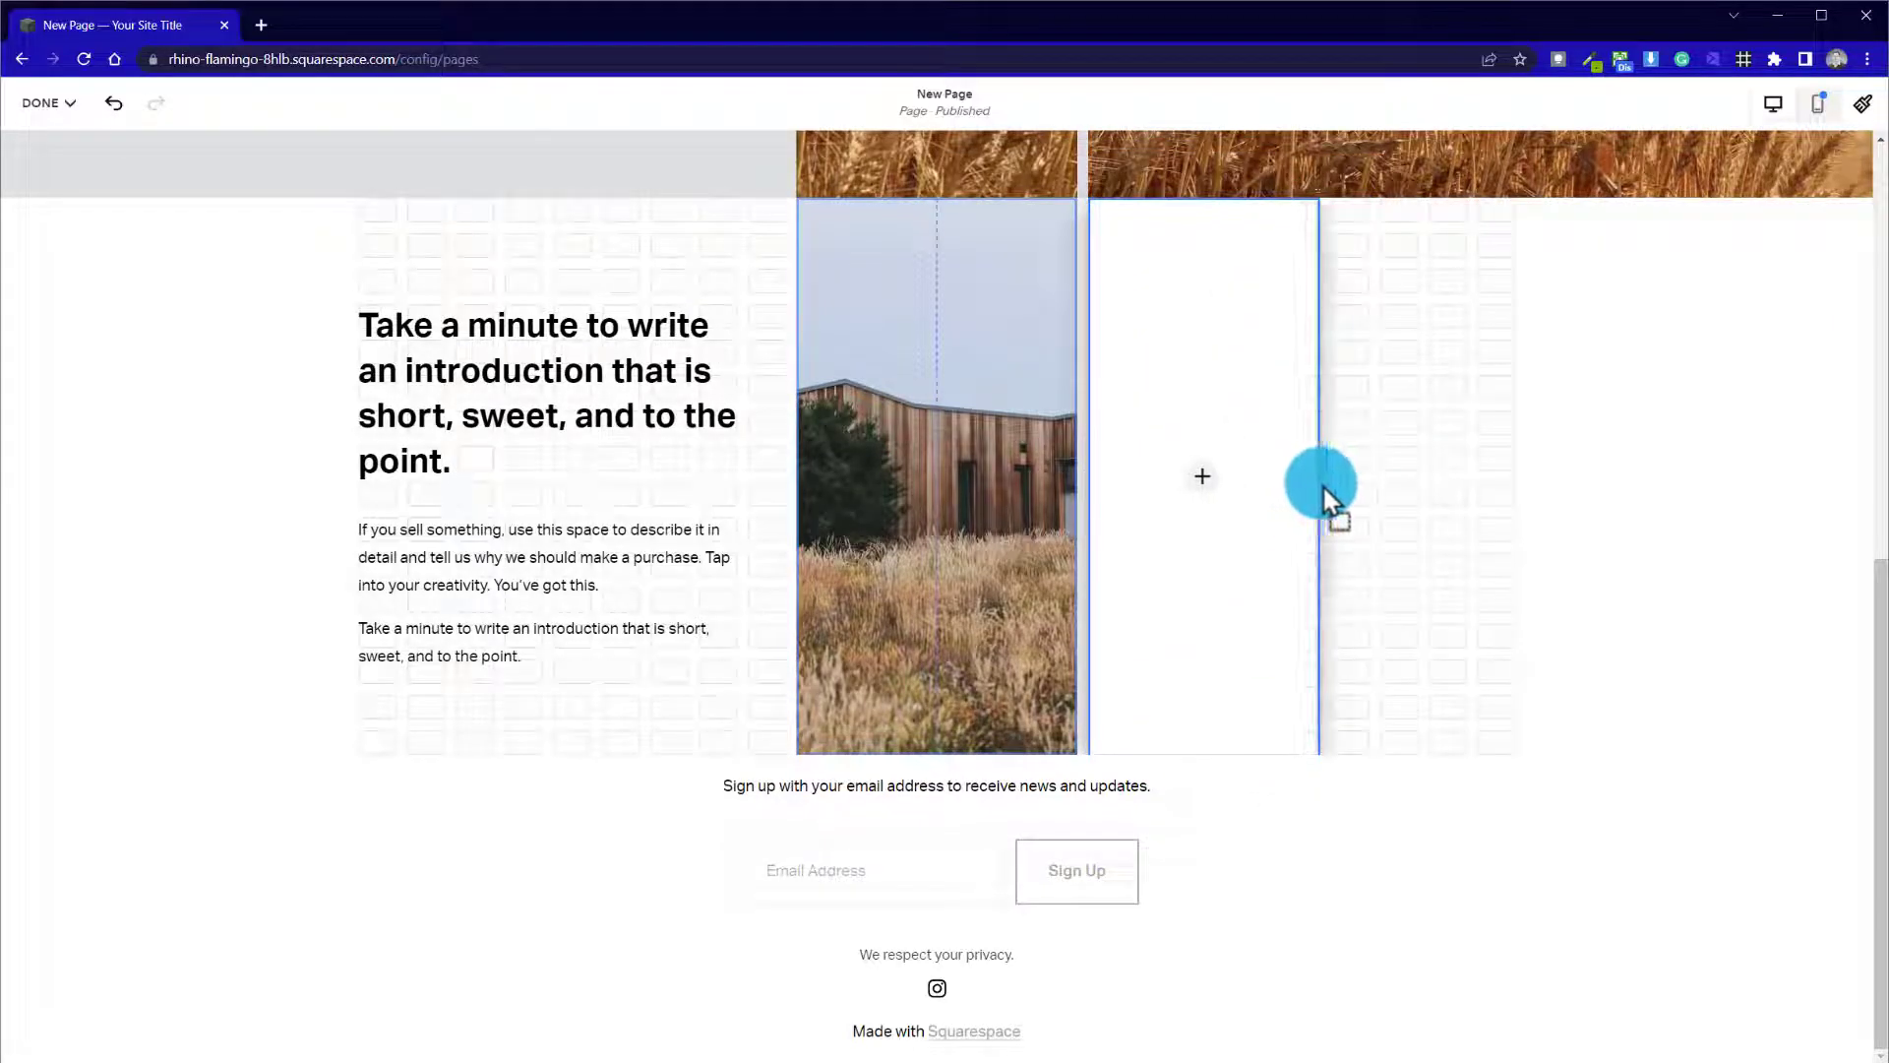
drag(1323, 482, 990, 592)
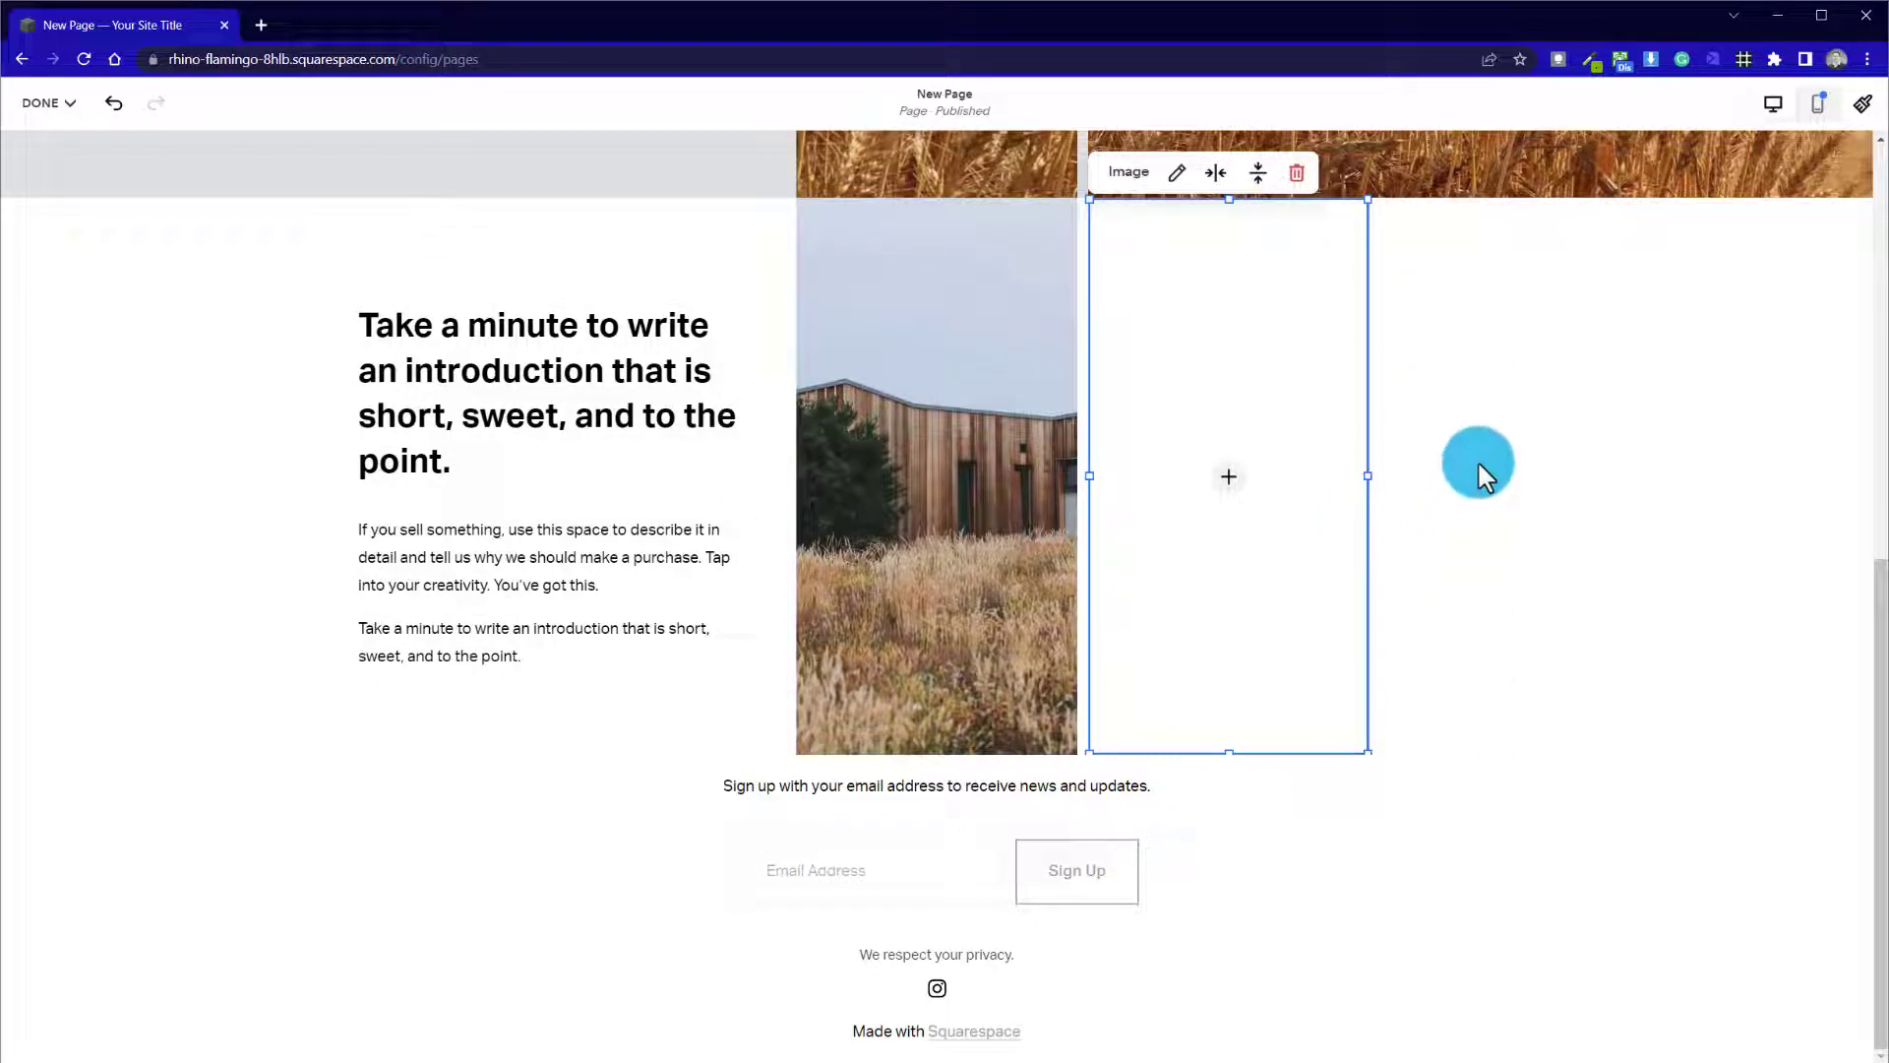
click(1228, 476)
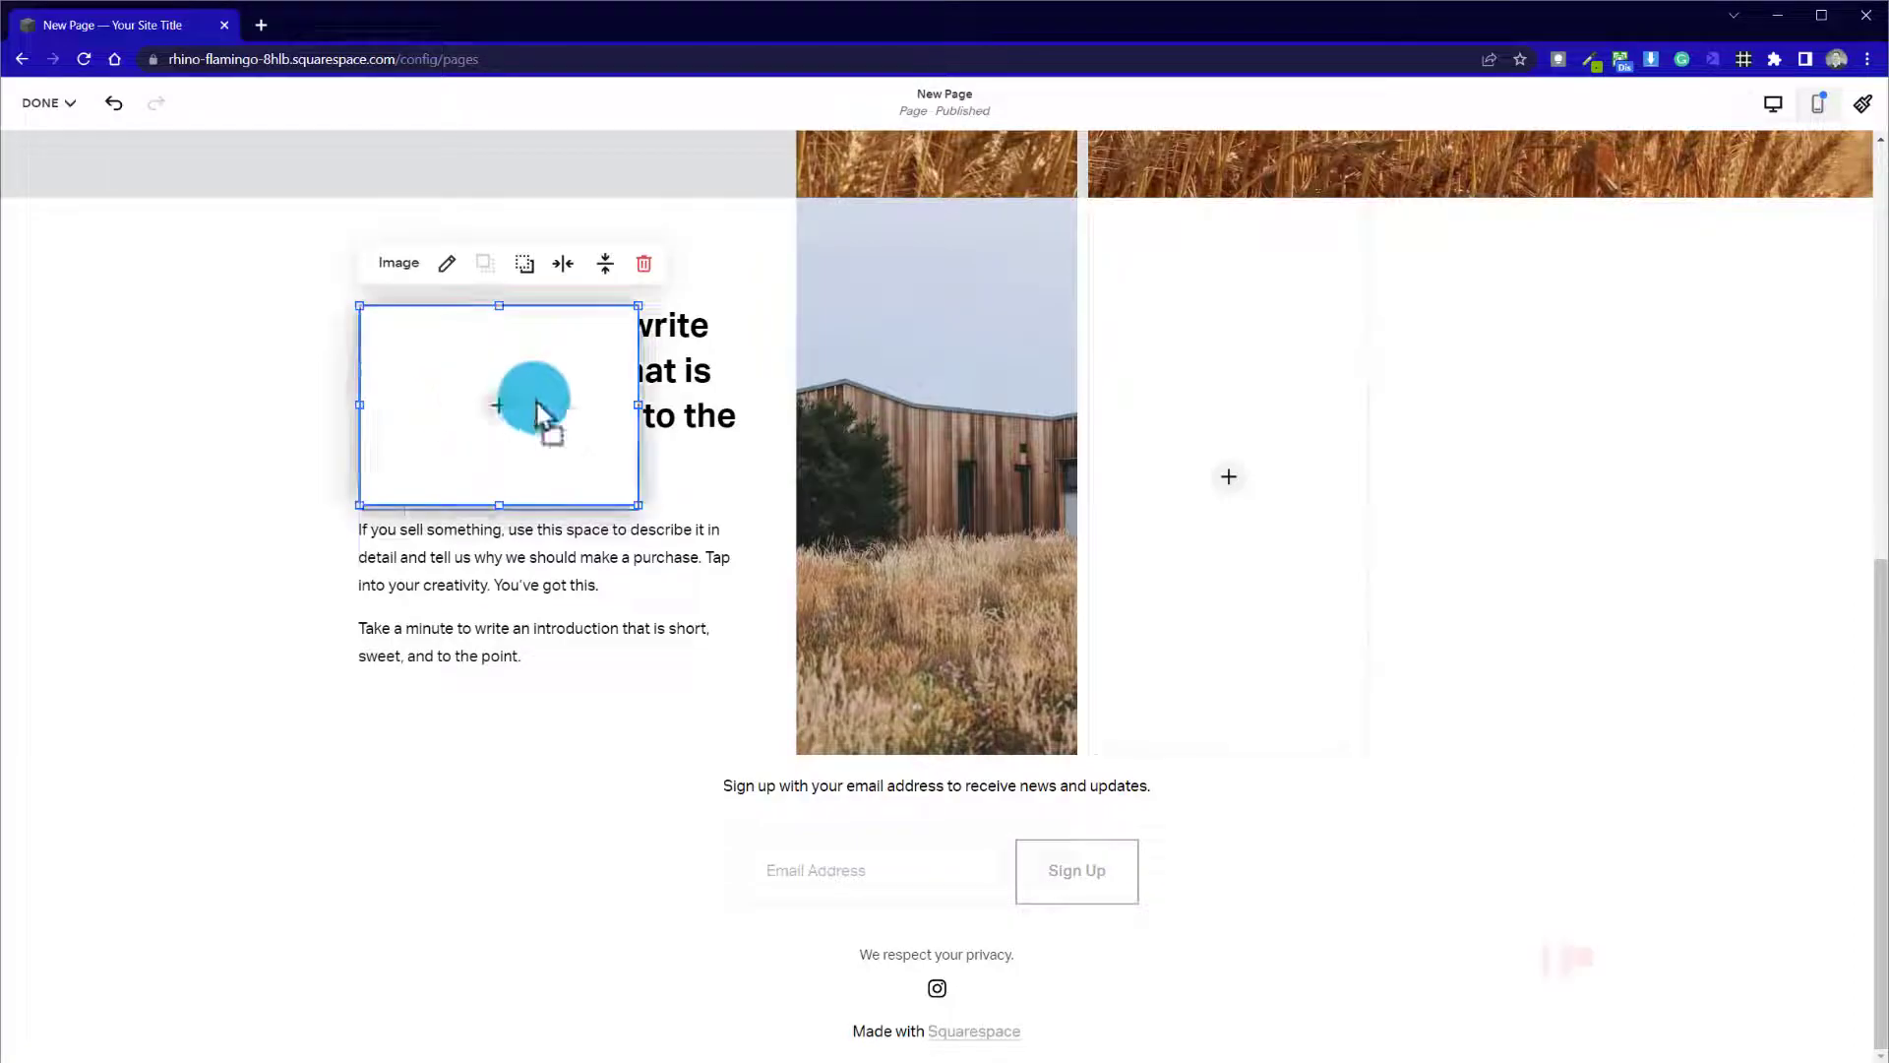
drag(530, 403, 1524, 265)
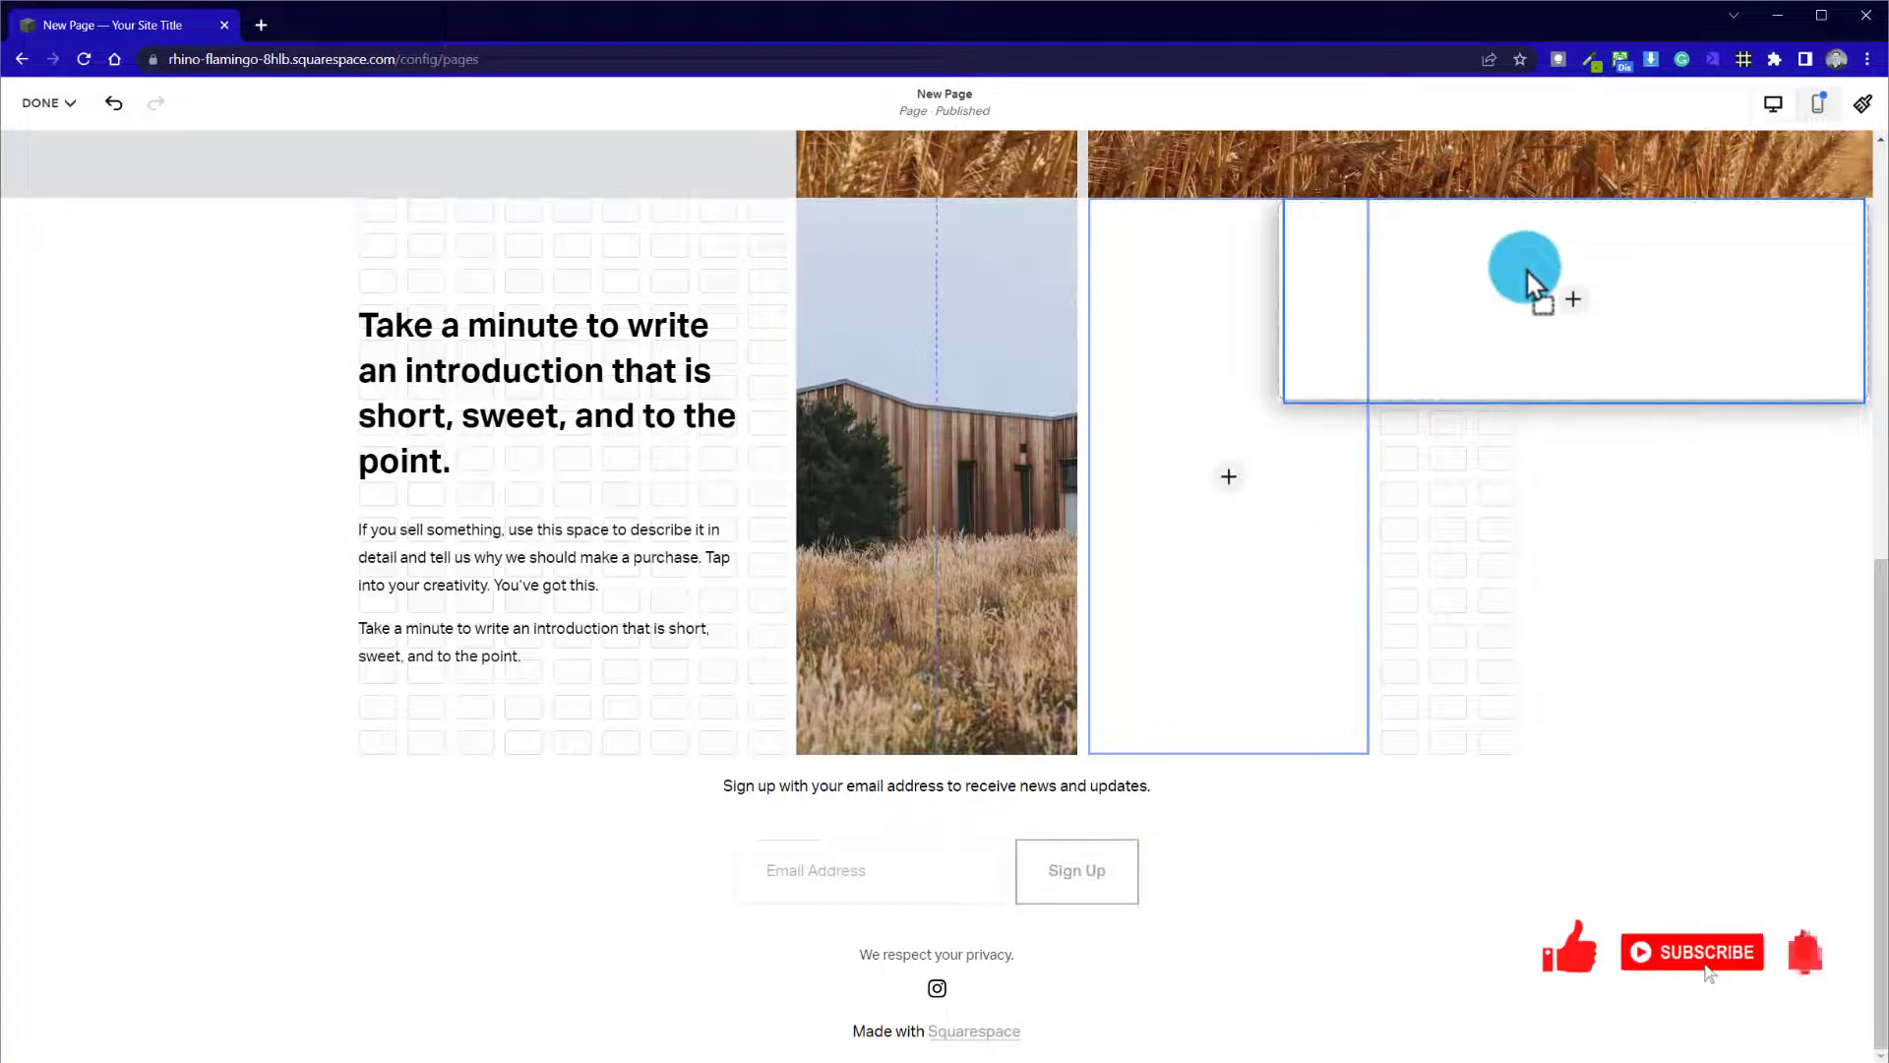
mouse_move(1608, 271)
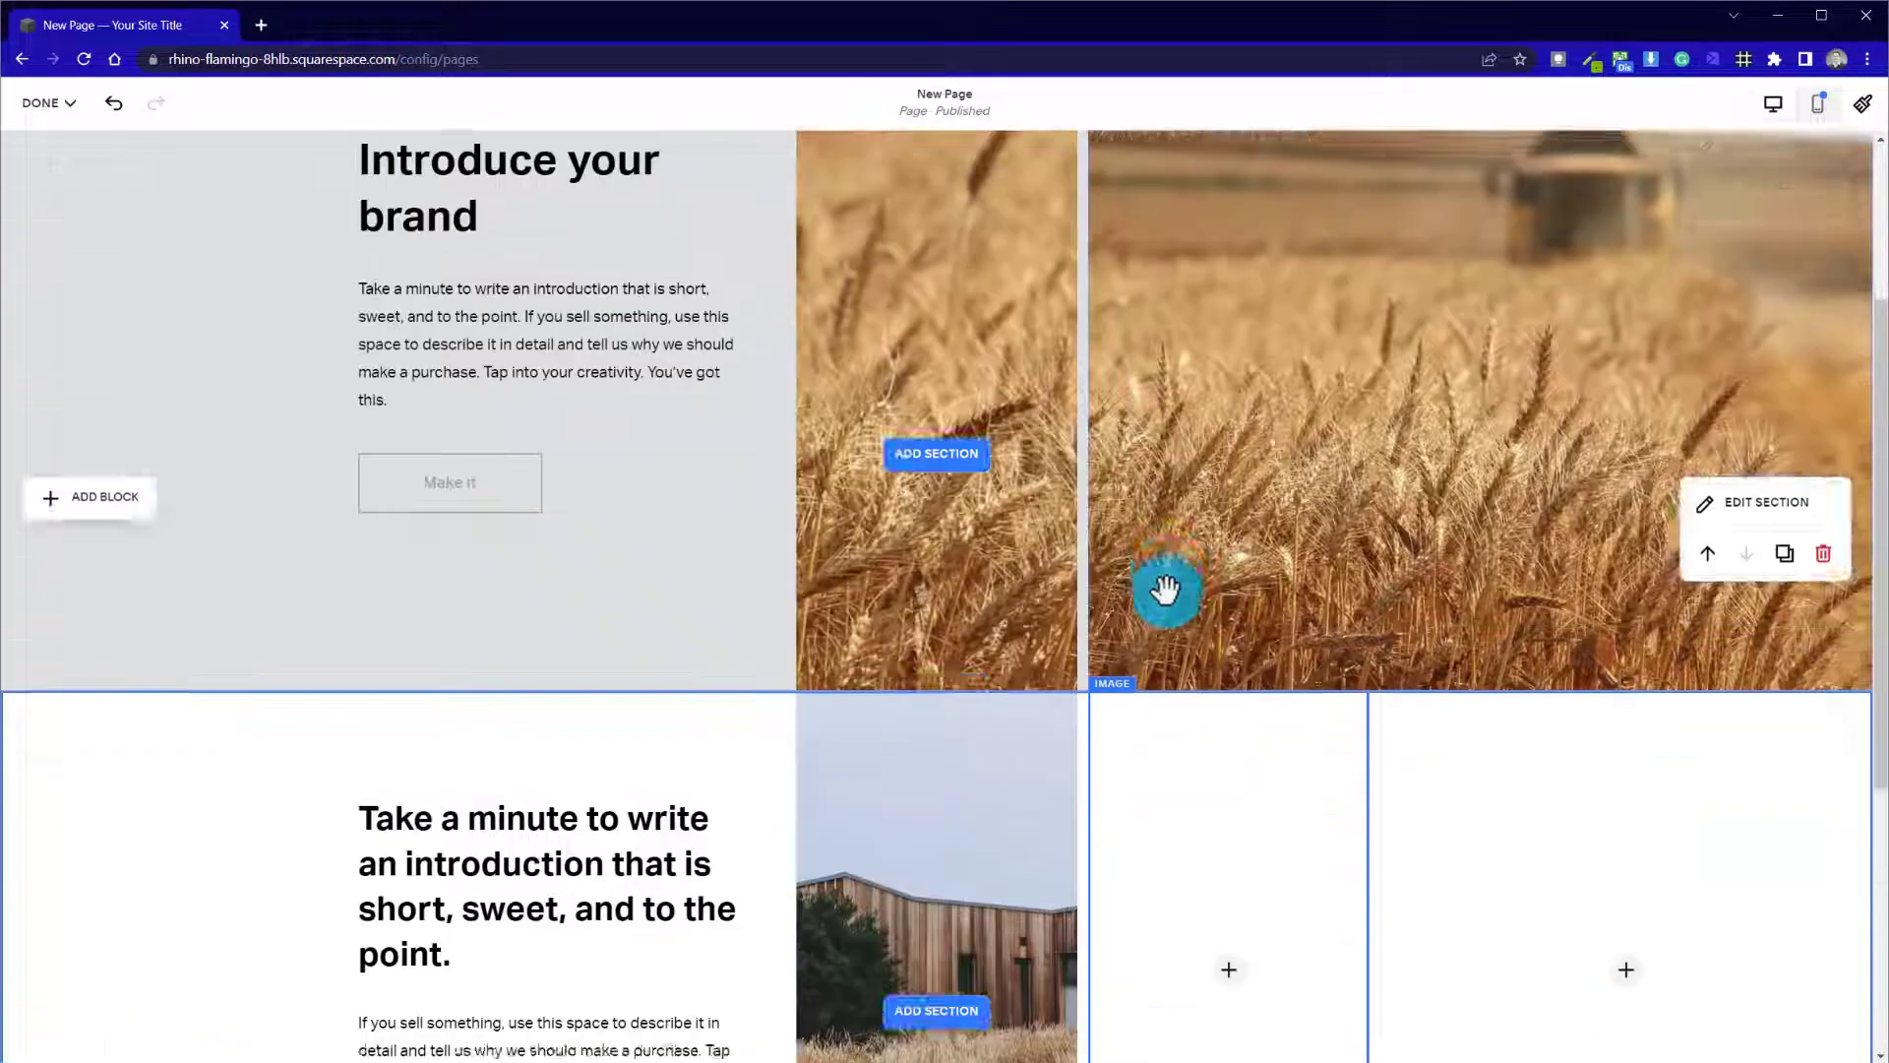
scroll(down, 3)
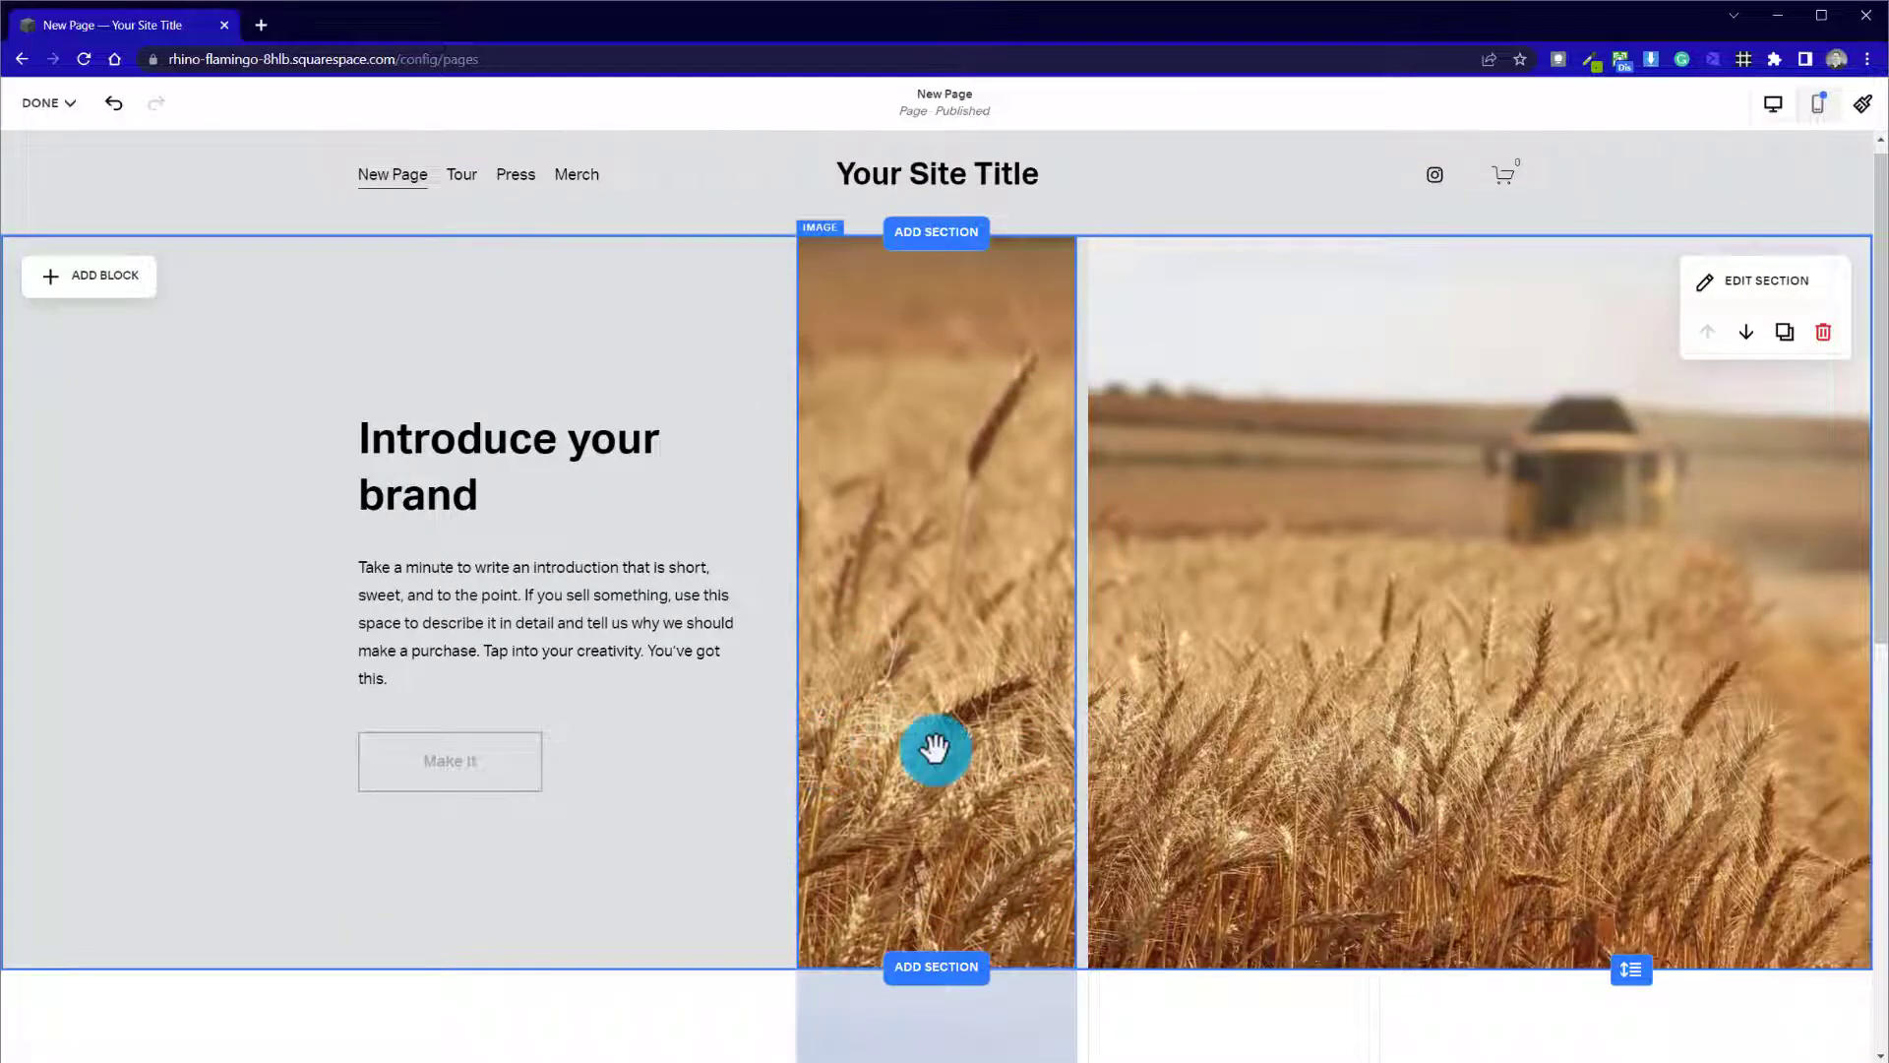
scroll(down, 3)
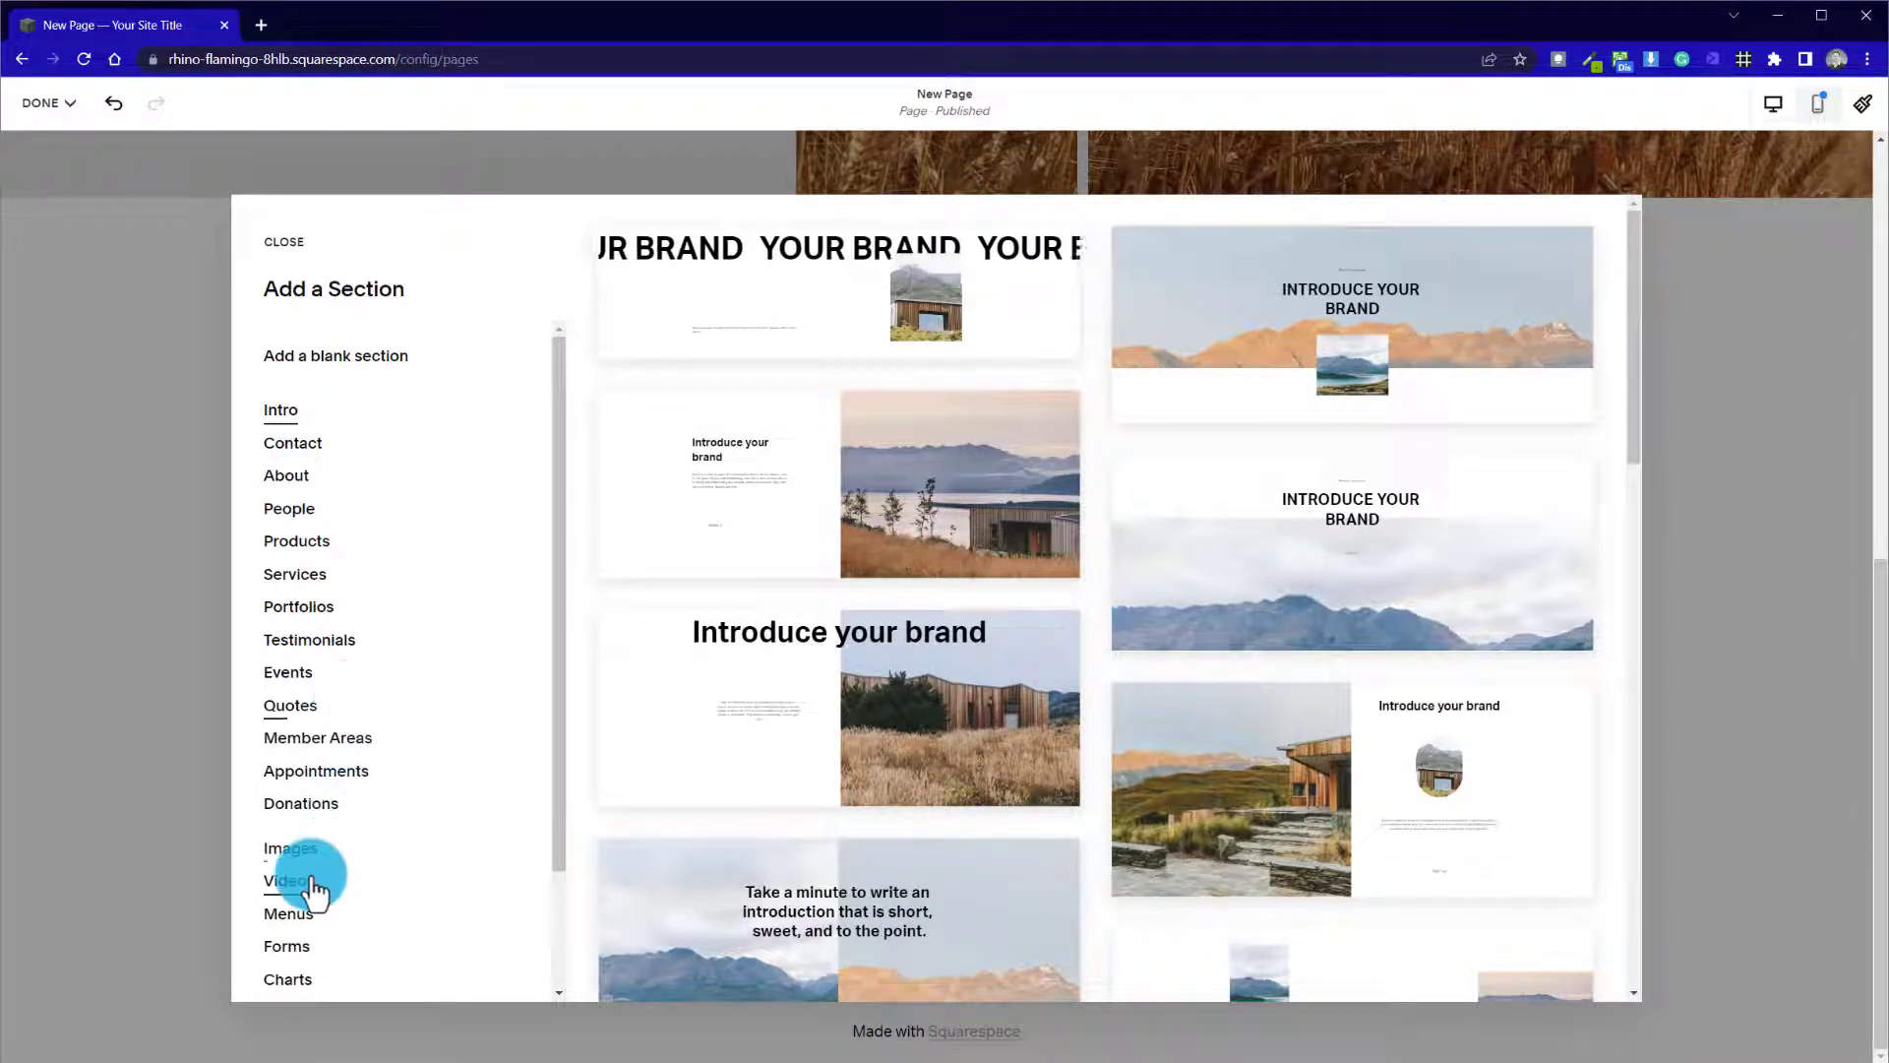
Scroll through the Intro layouts to find a centred text section with a Sign up button
scroll(down, 3)
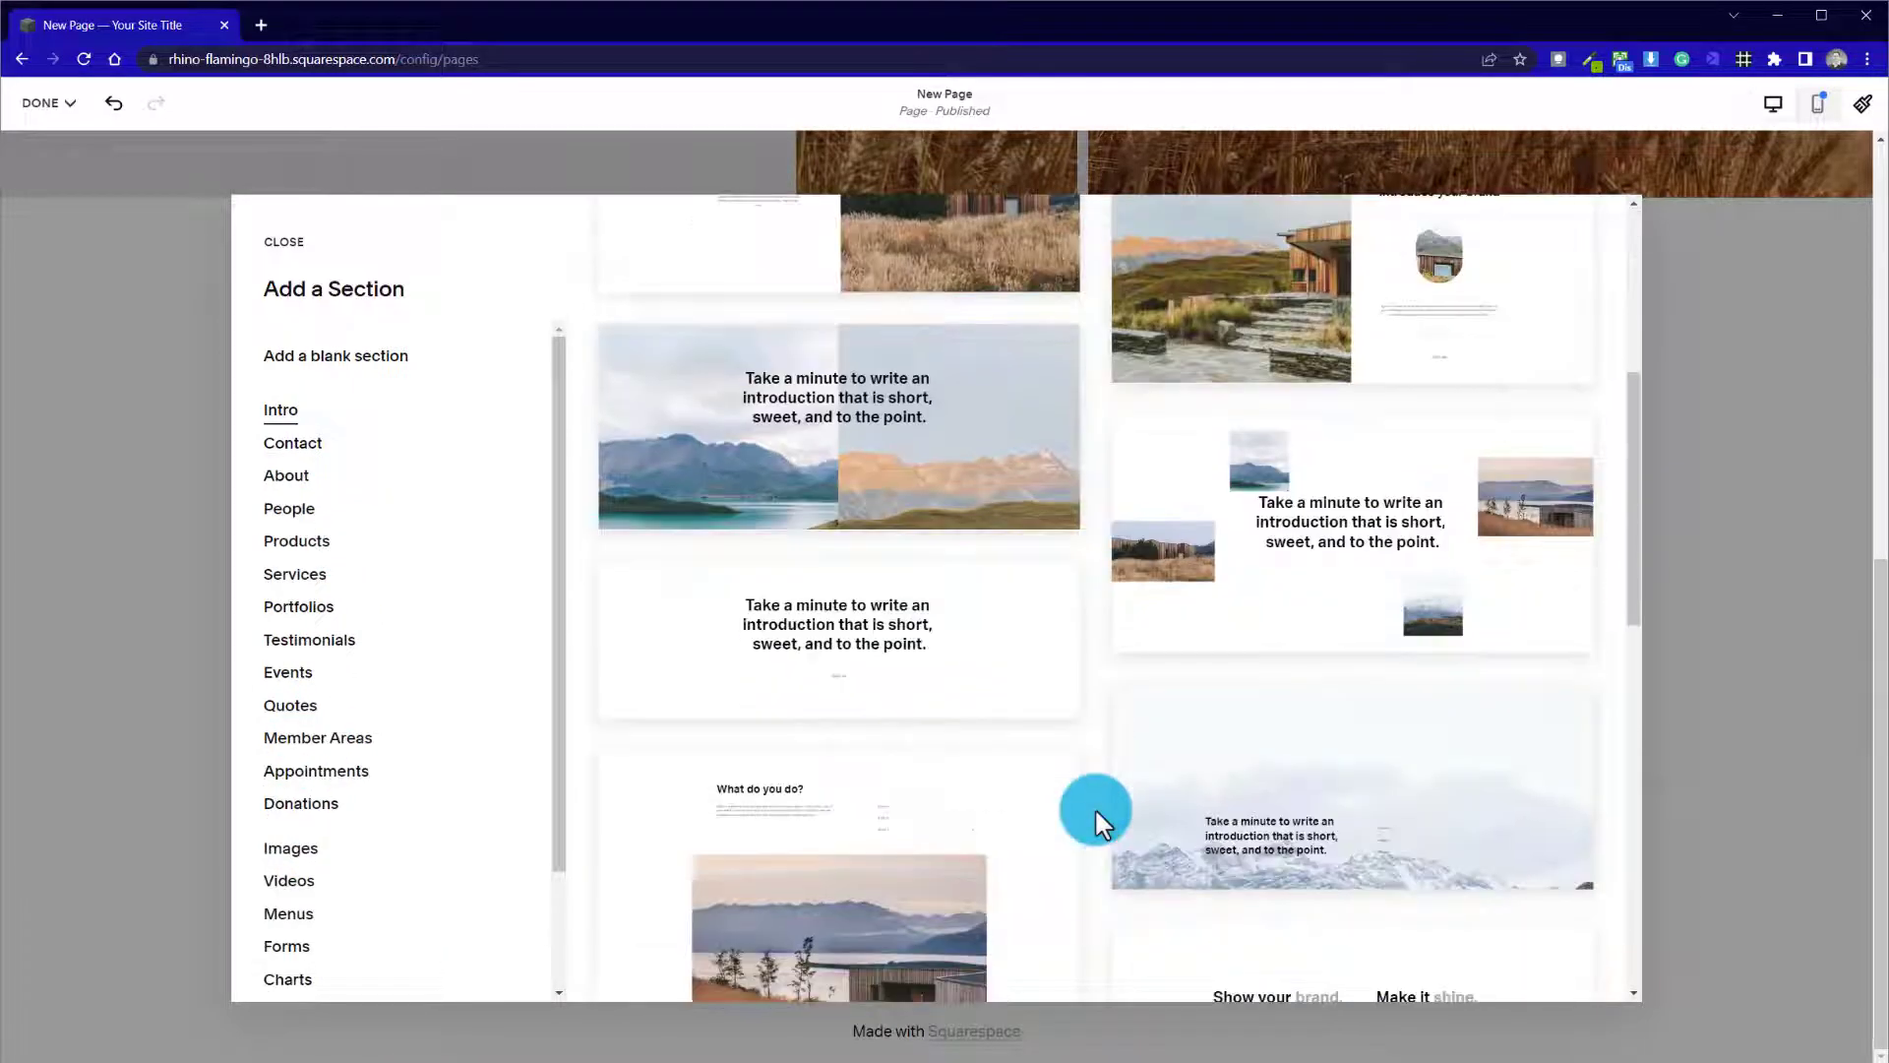
scroll(down, 3)
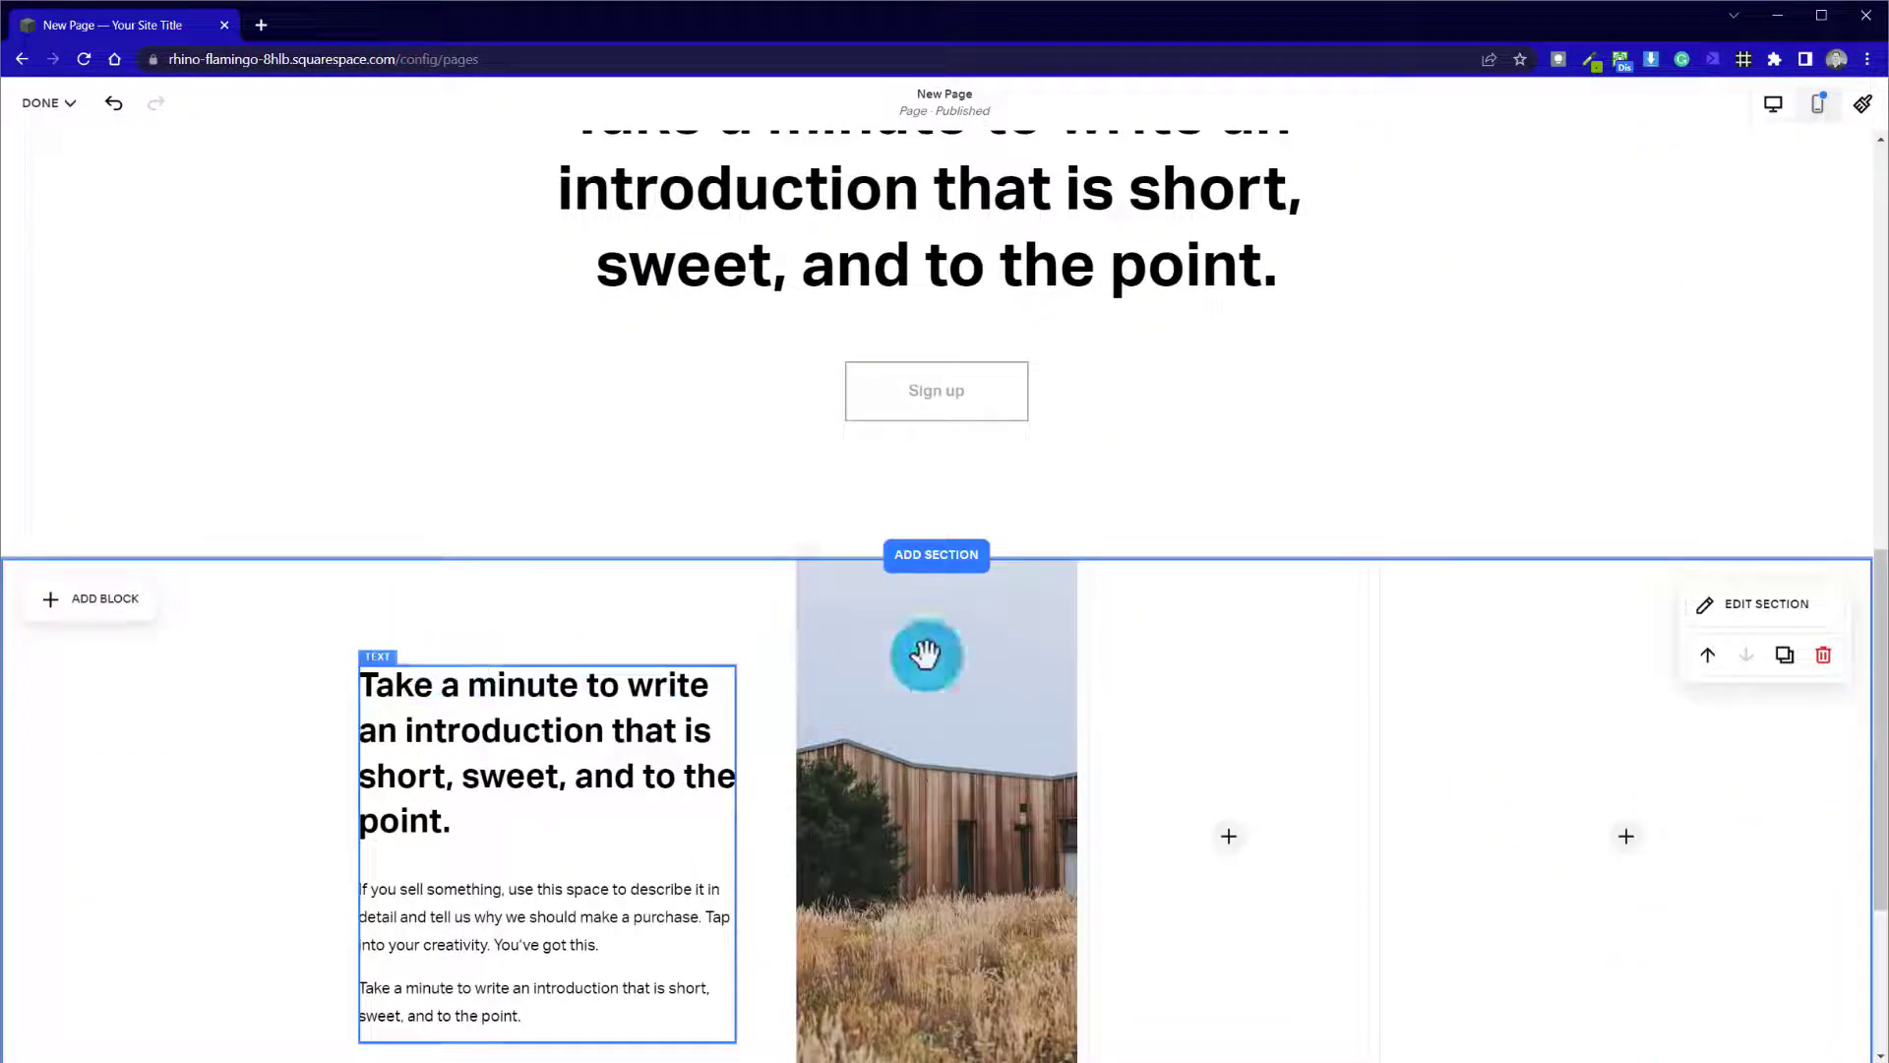
scroll(down, 3)
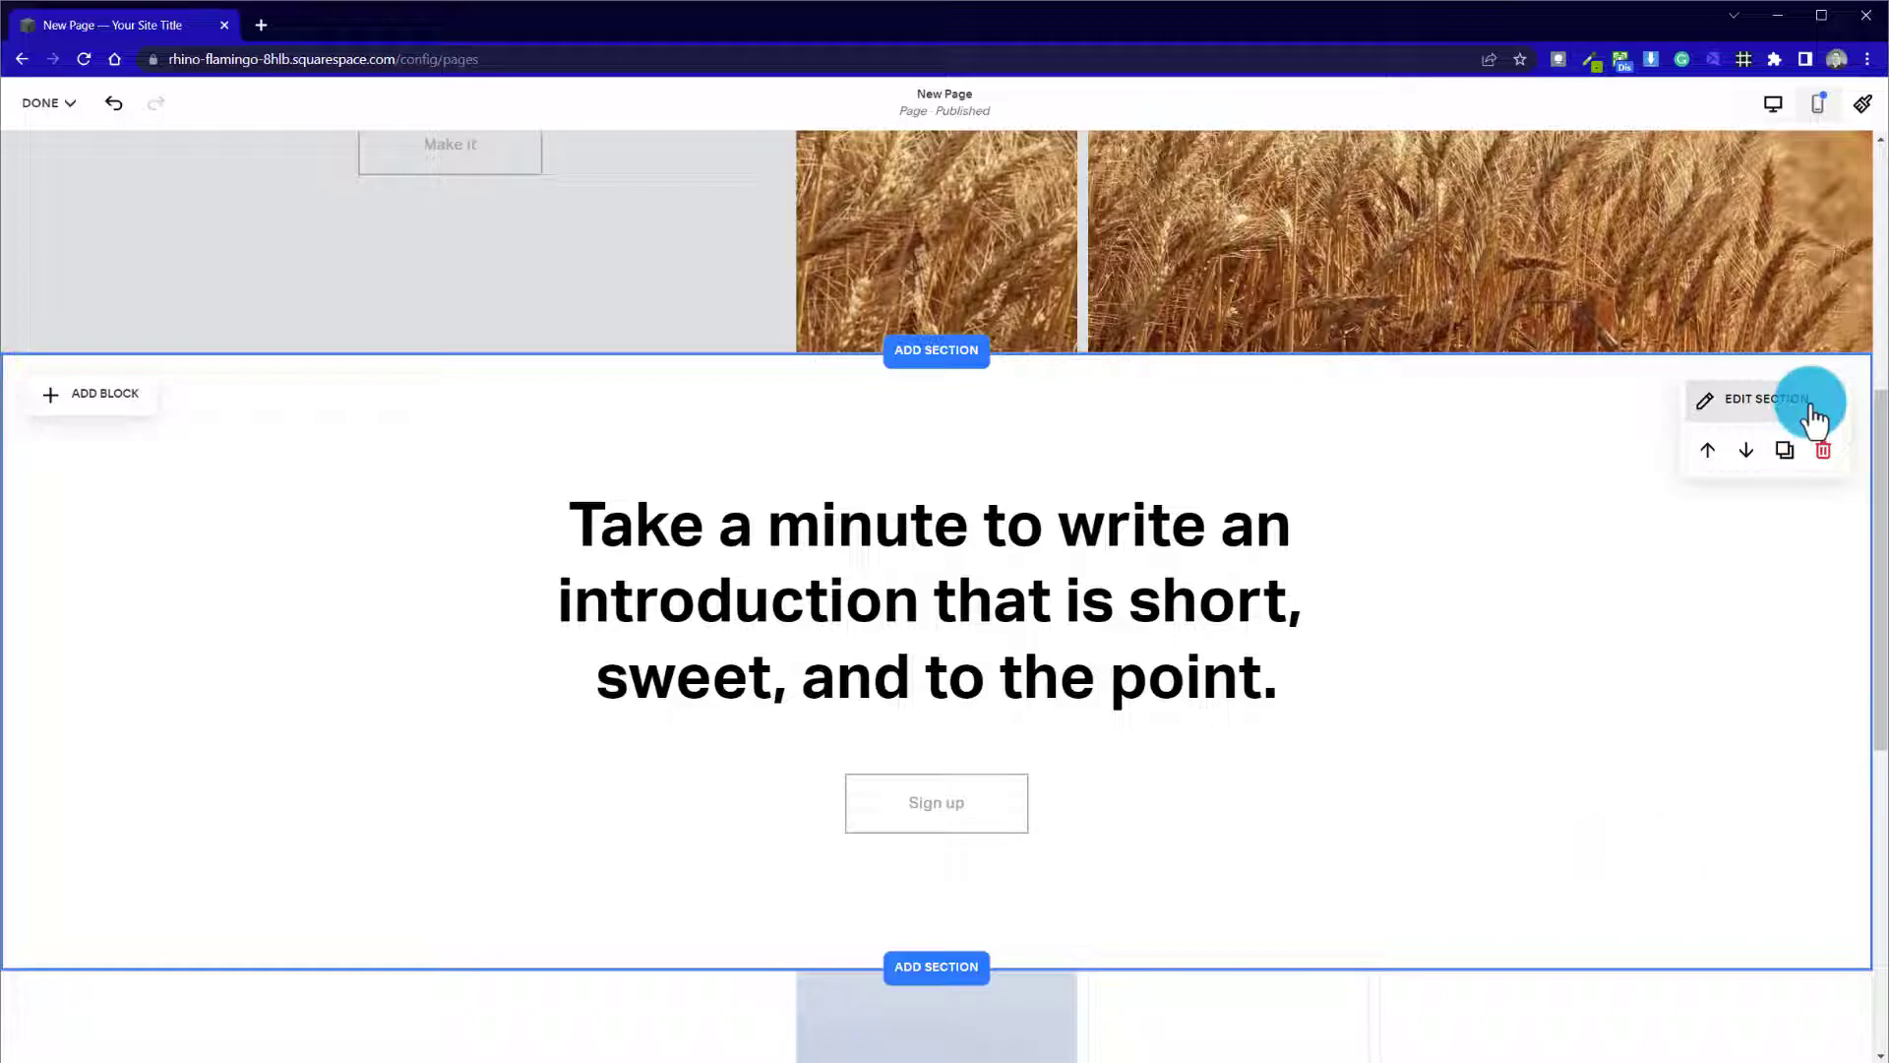
Apply a dark colour theme to the centred Sign up text section via Edit Section
click(1761, 399)
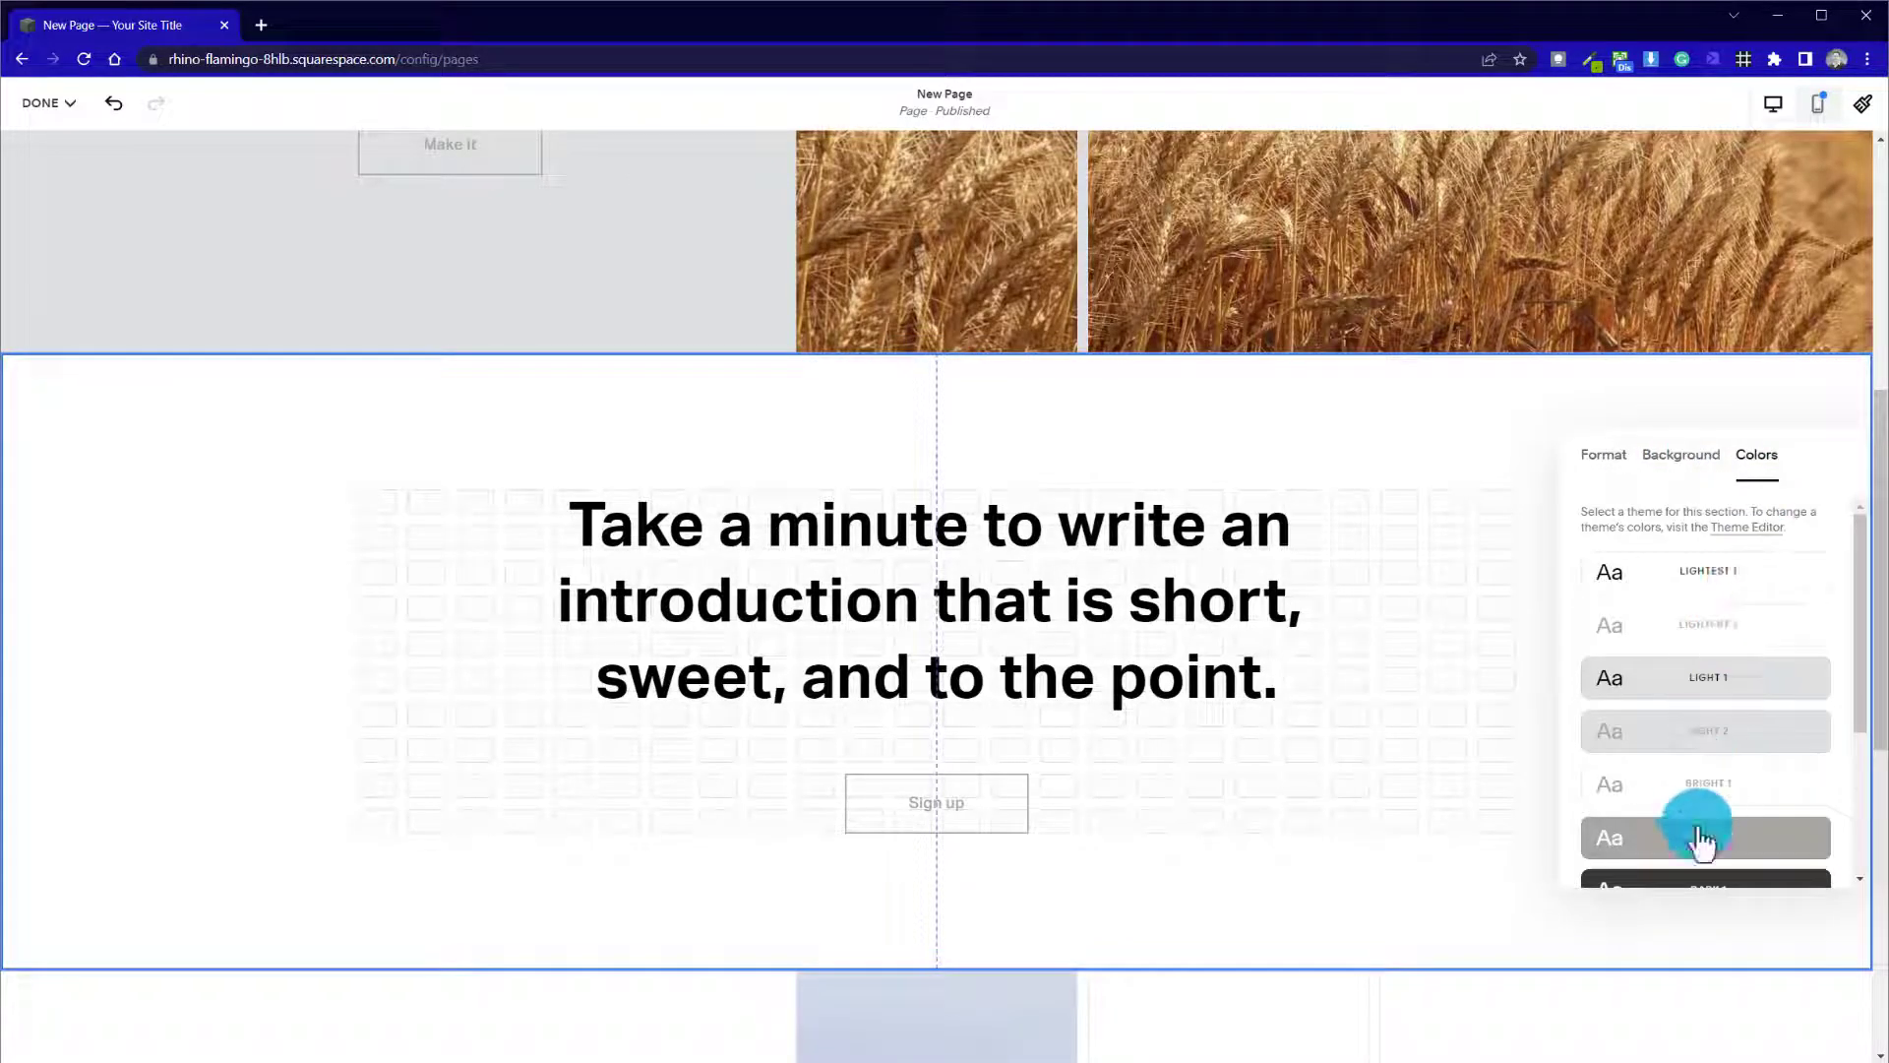
click(1705, 836)
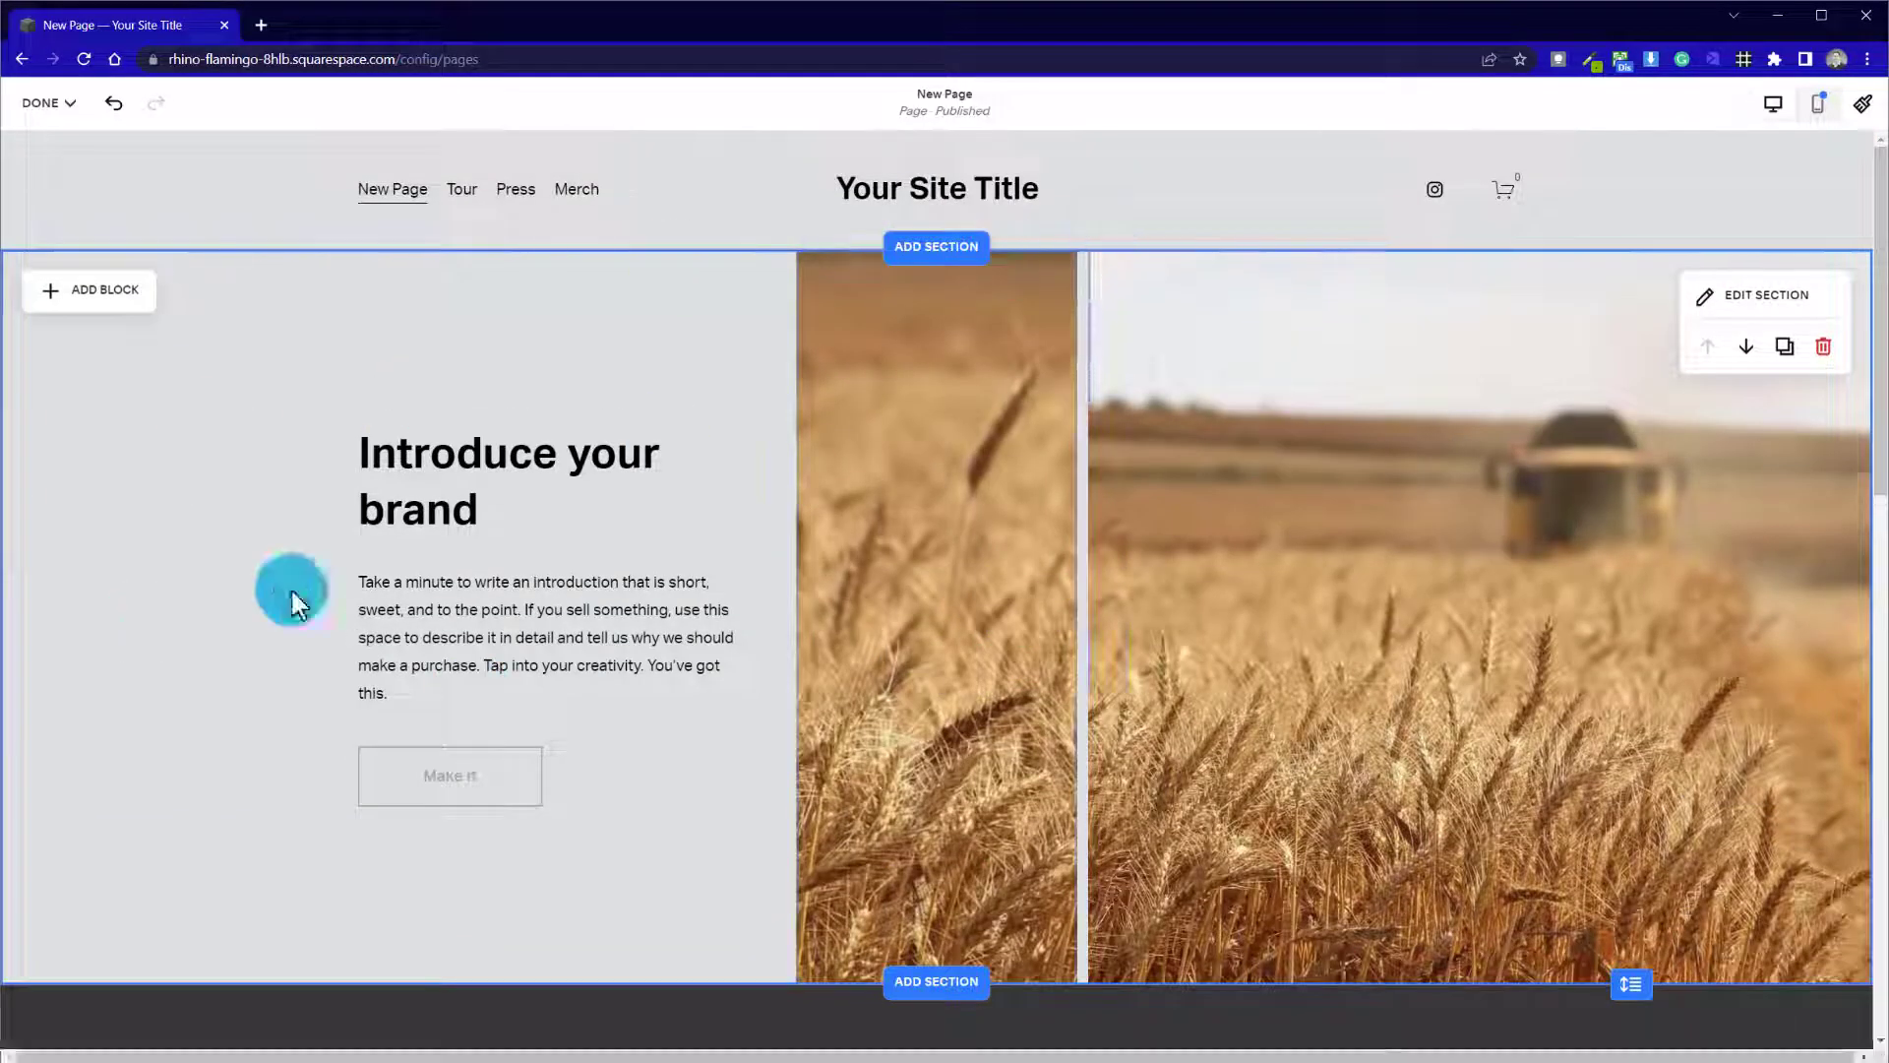
scroll(down, 3)
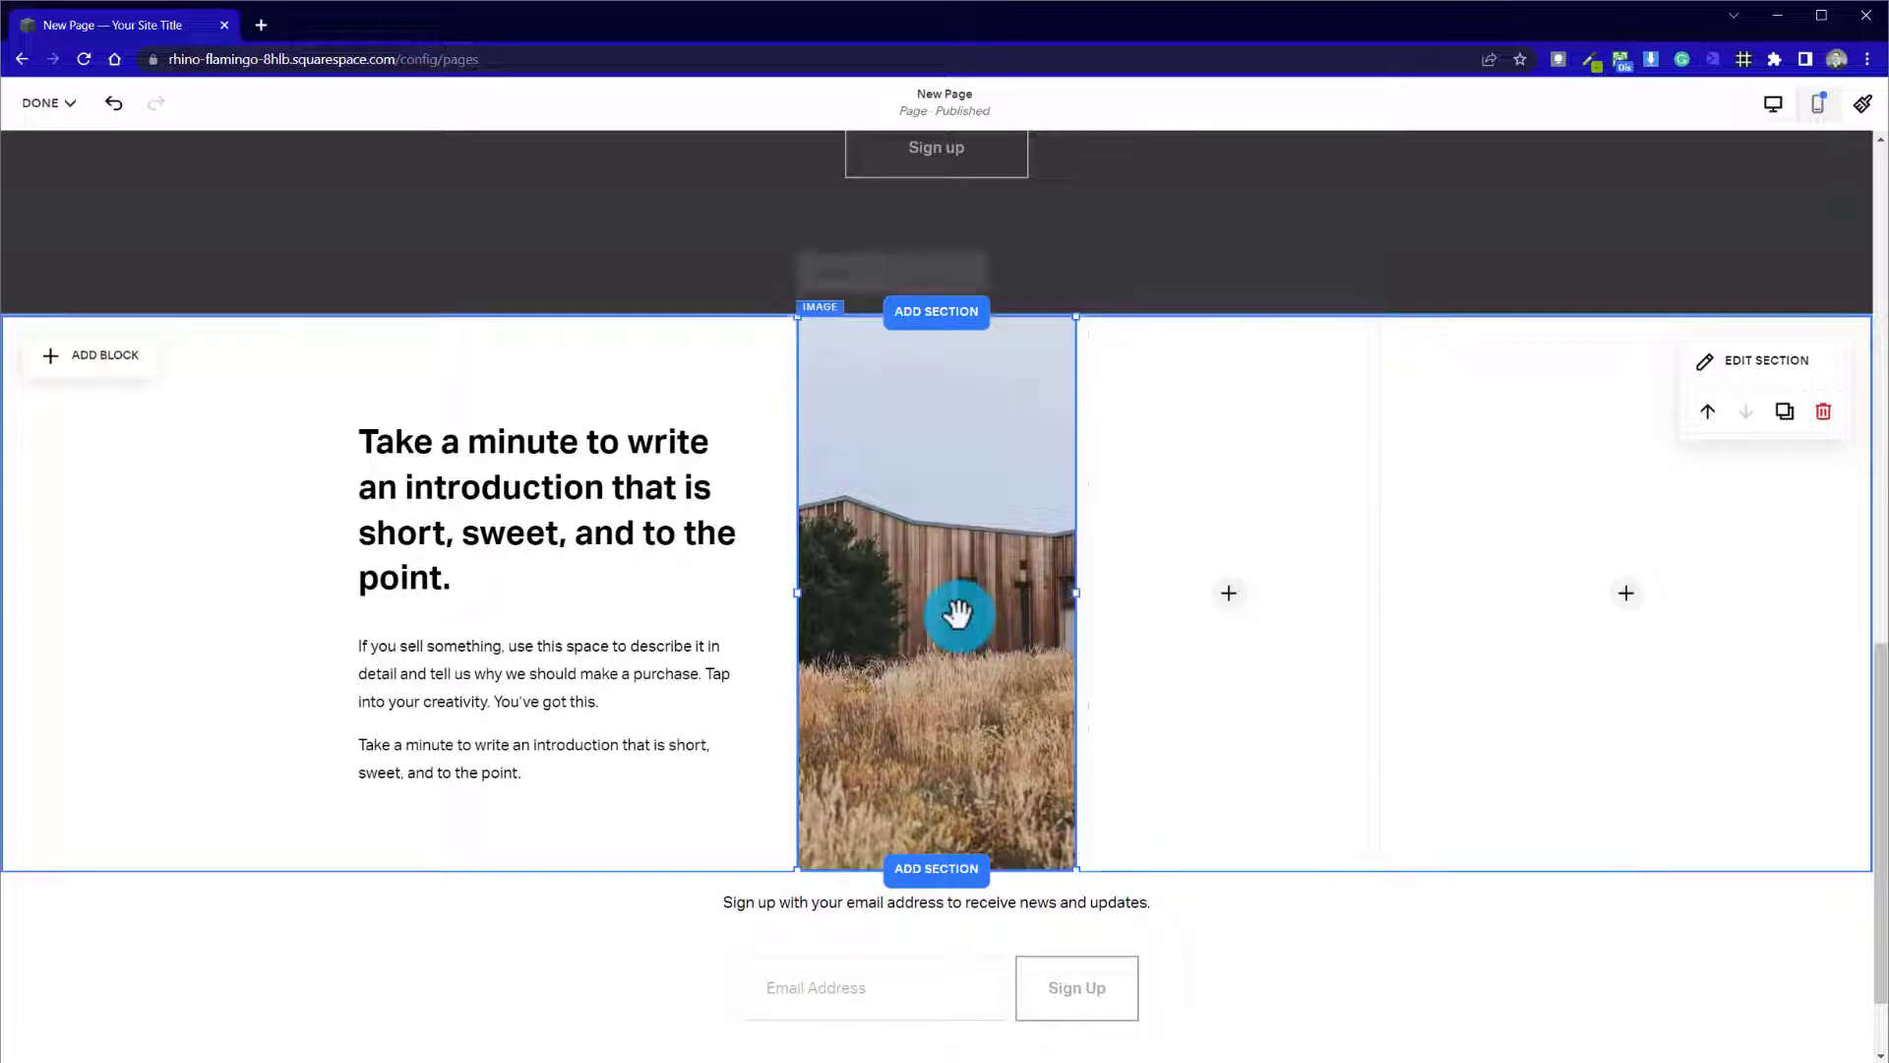
Delete the house photo from the first image block and add the wheat field photo from the library
click(952, 614)
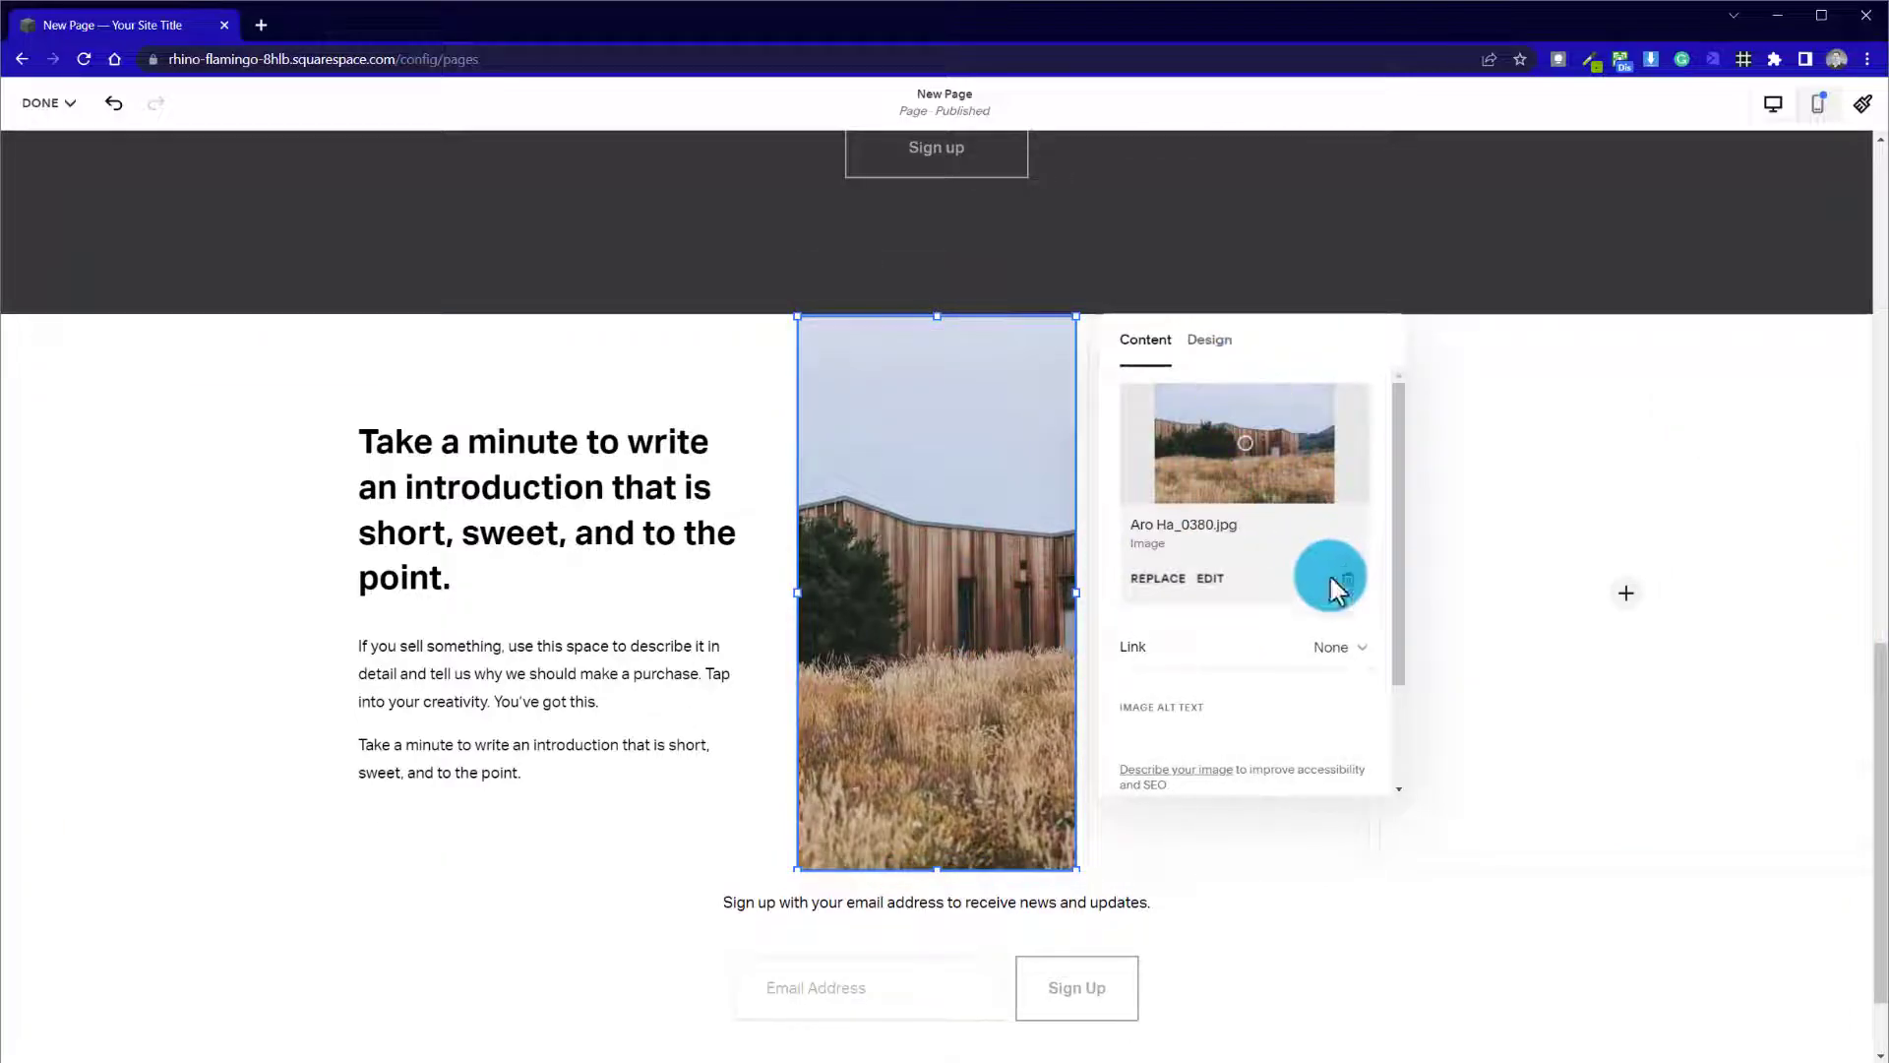
click(1333, 578)
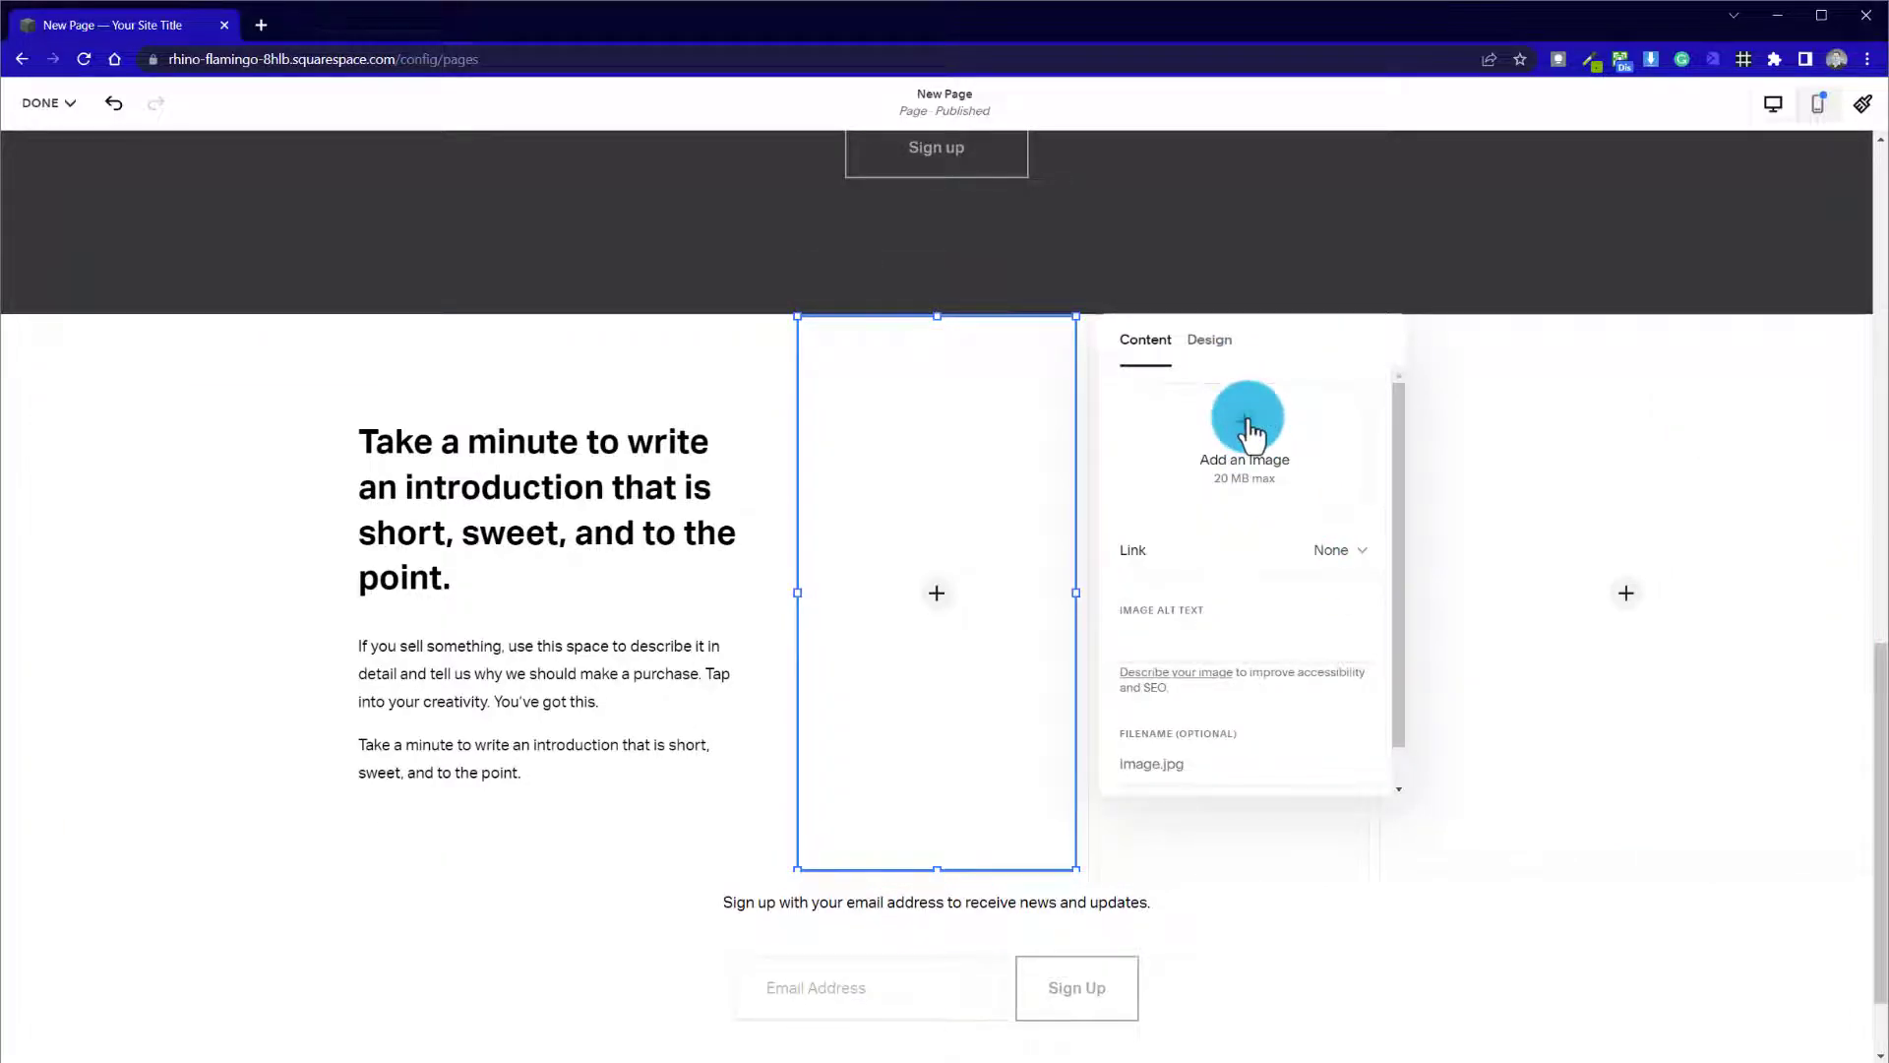
click(1246, 421)
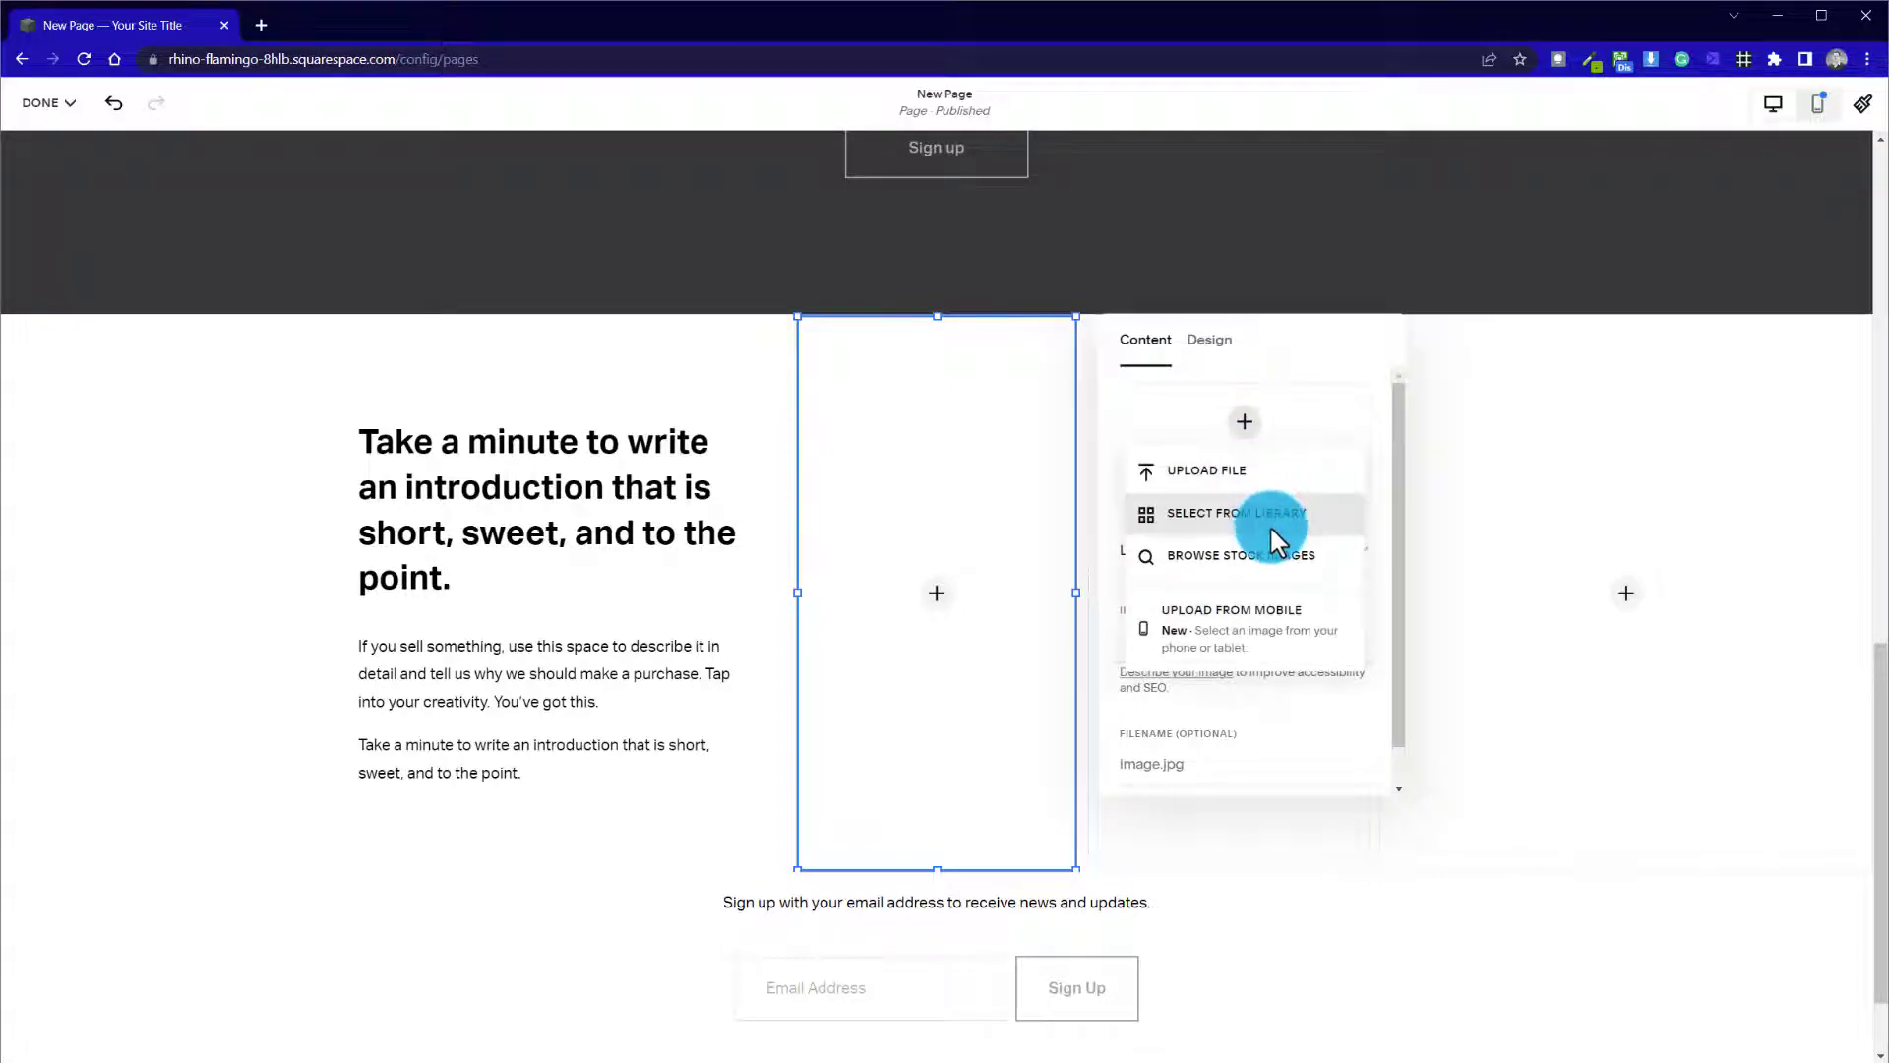
click(1236, 512)
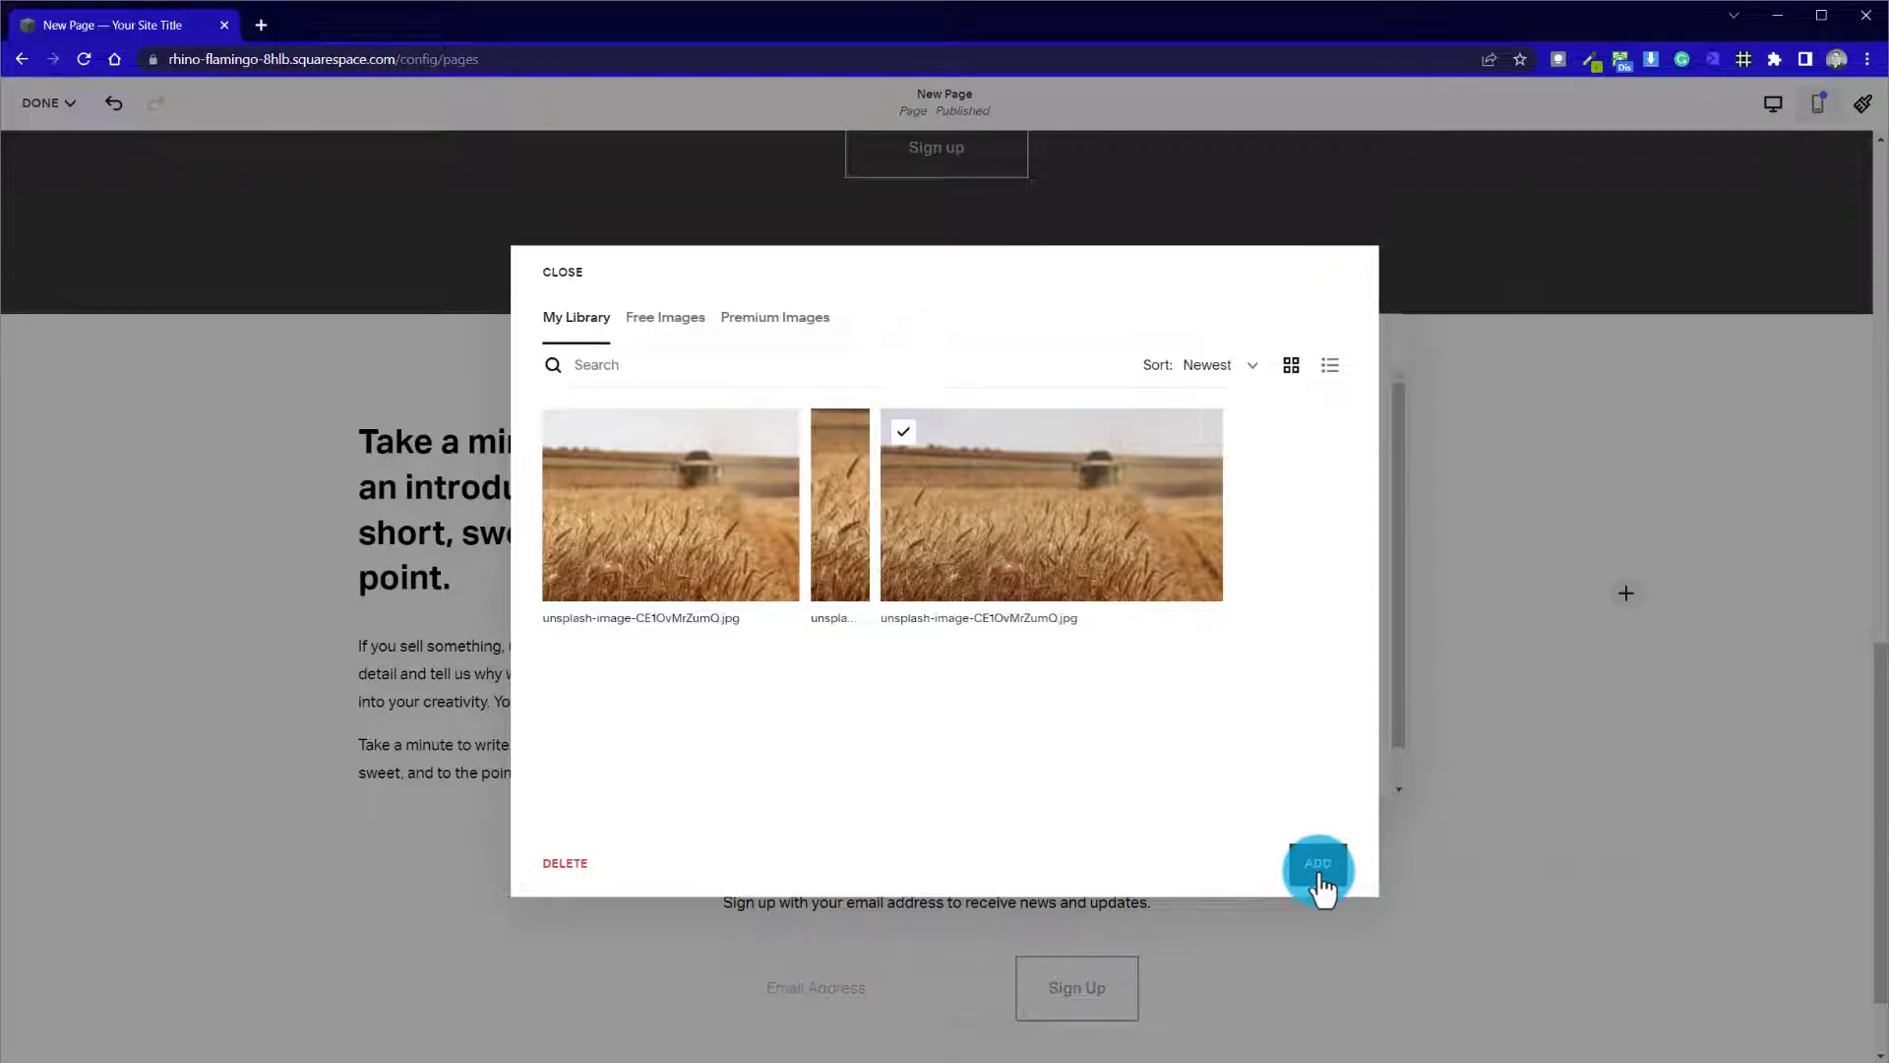
click(1317, 866)
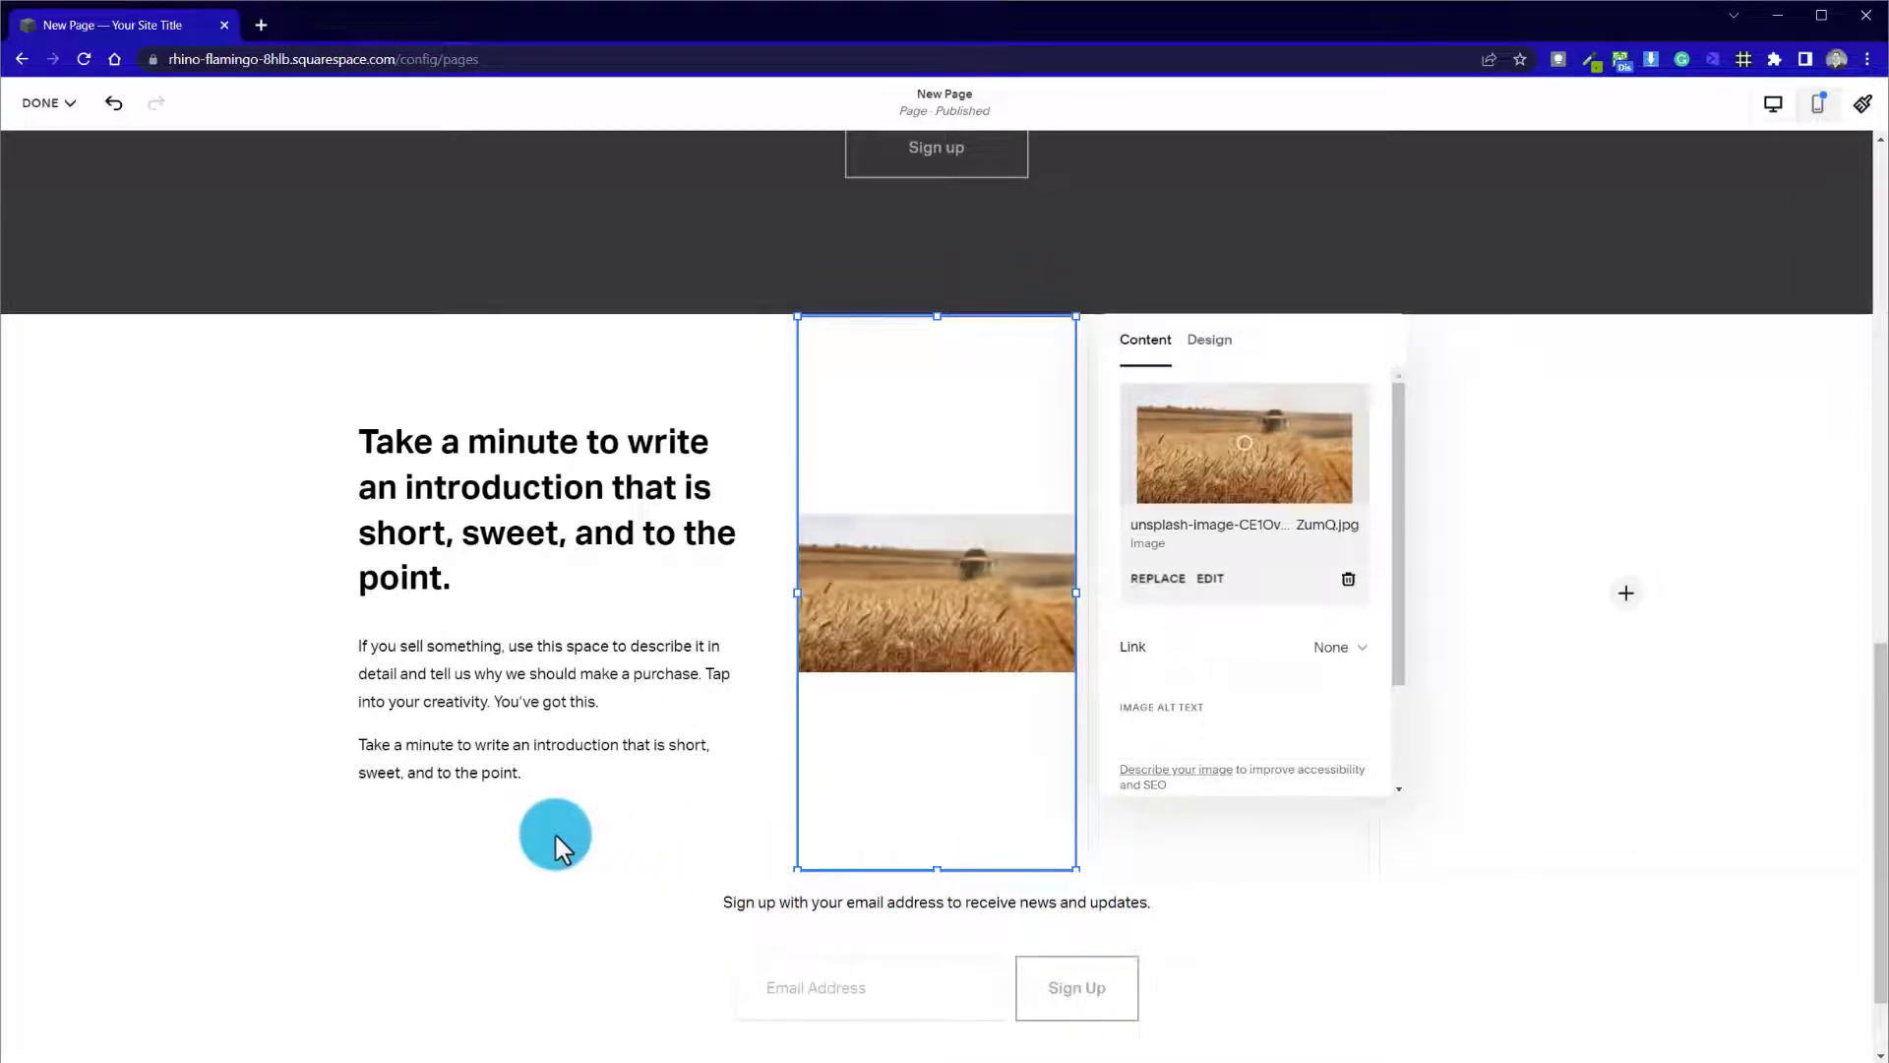
Set the wheat photo's Design to Fill so it covers the whole block
click(1209, 341)
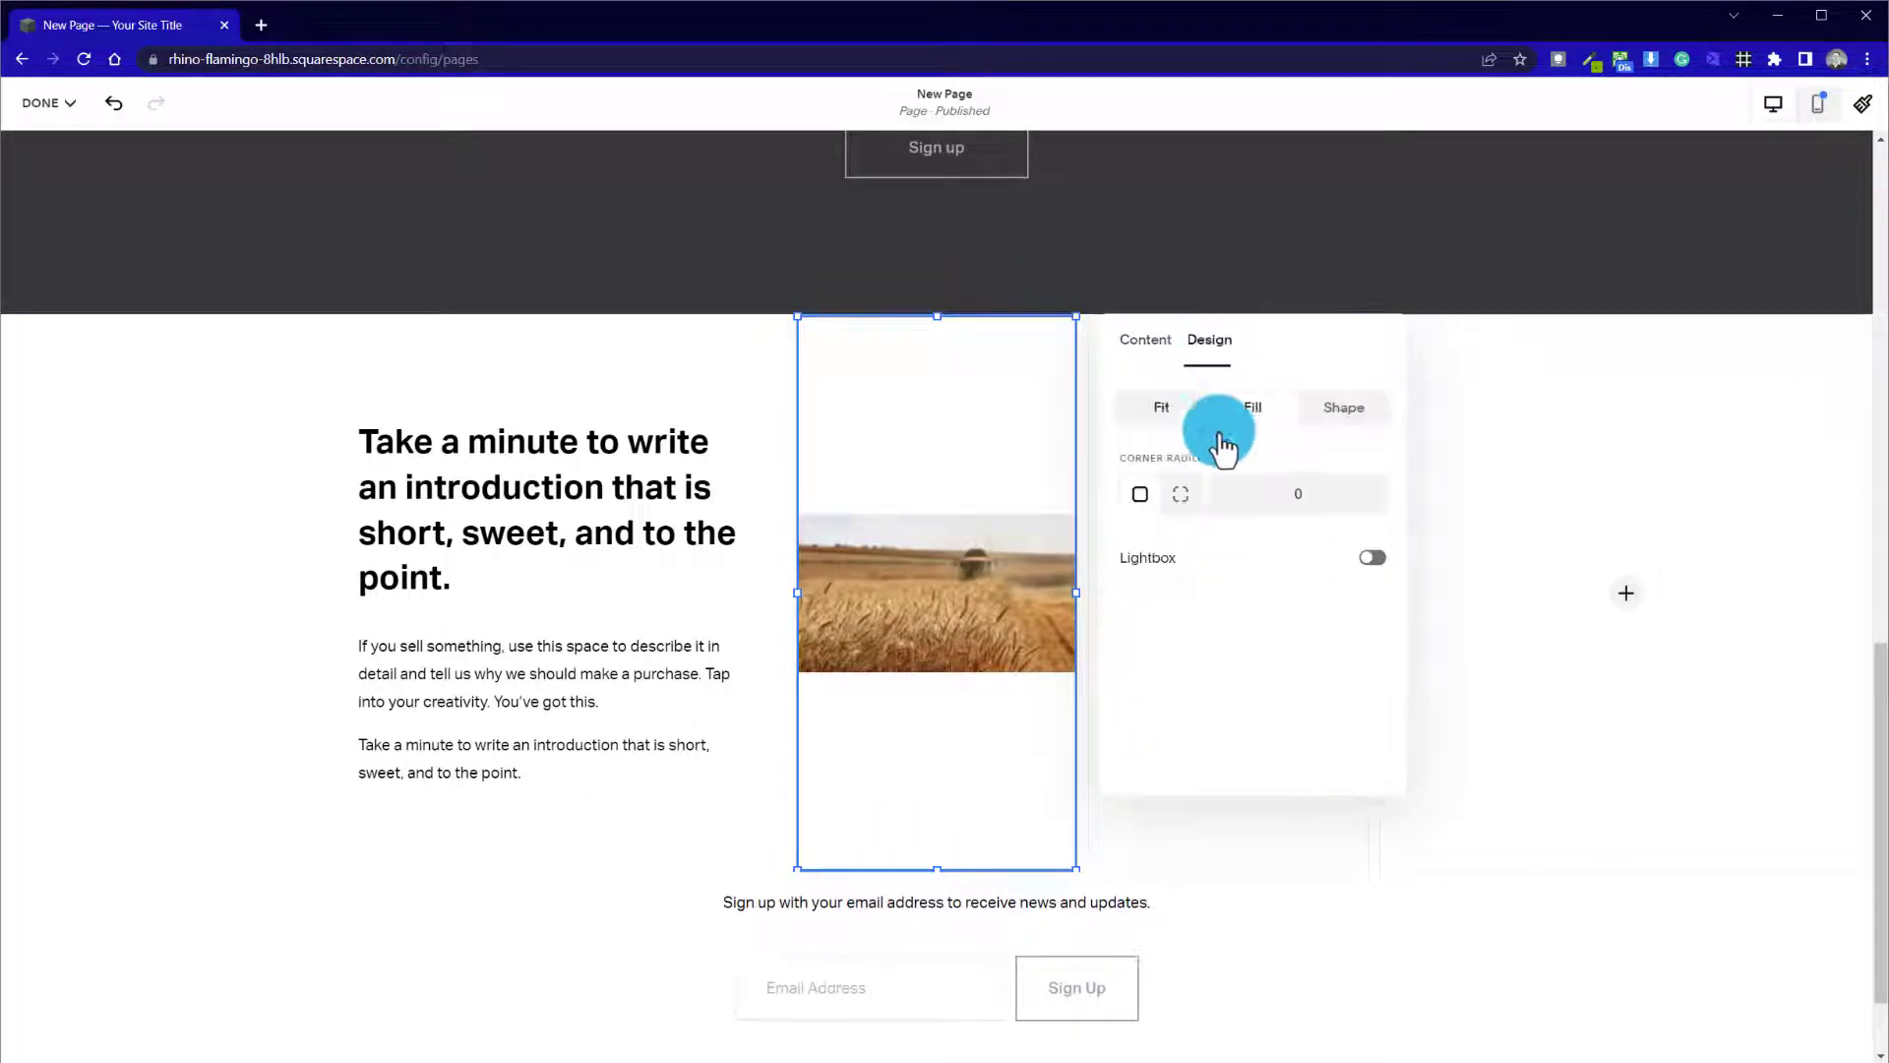
click(1252, 407)
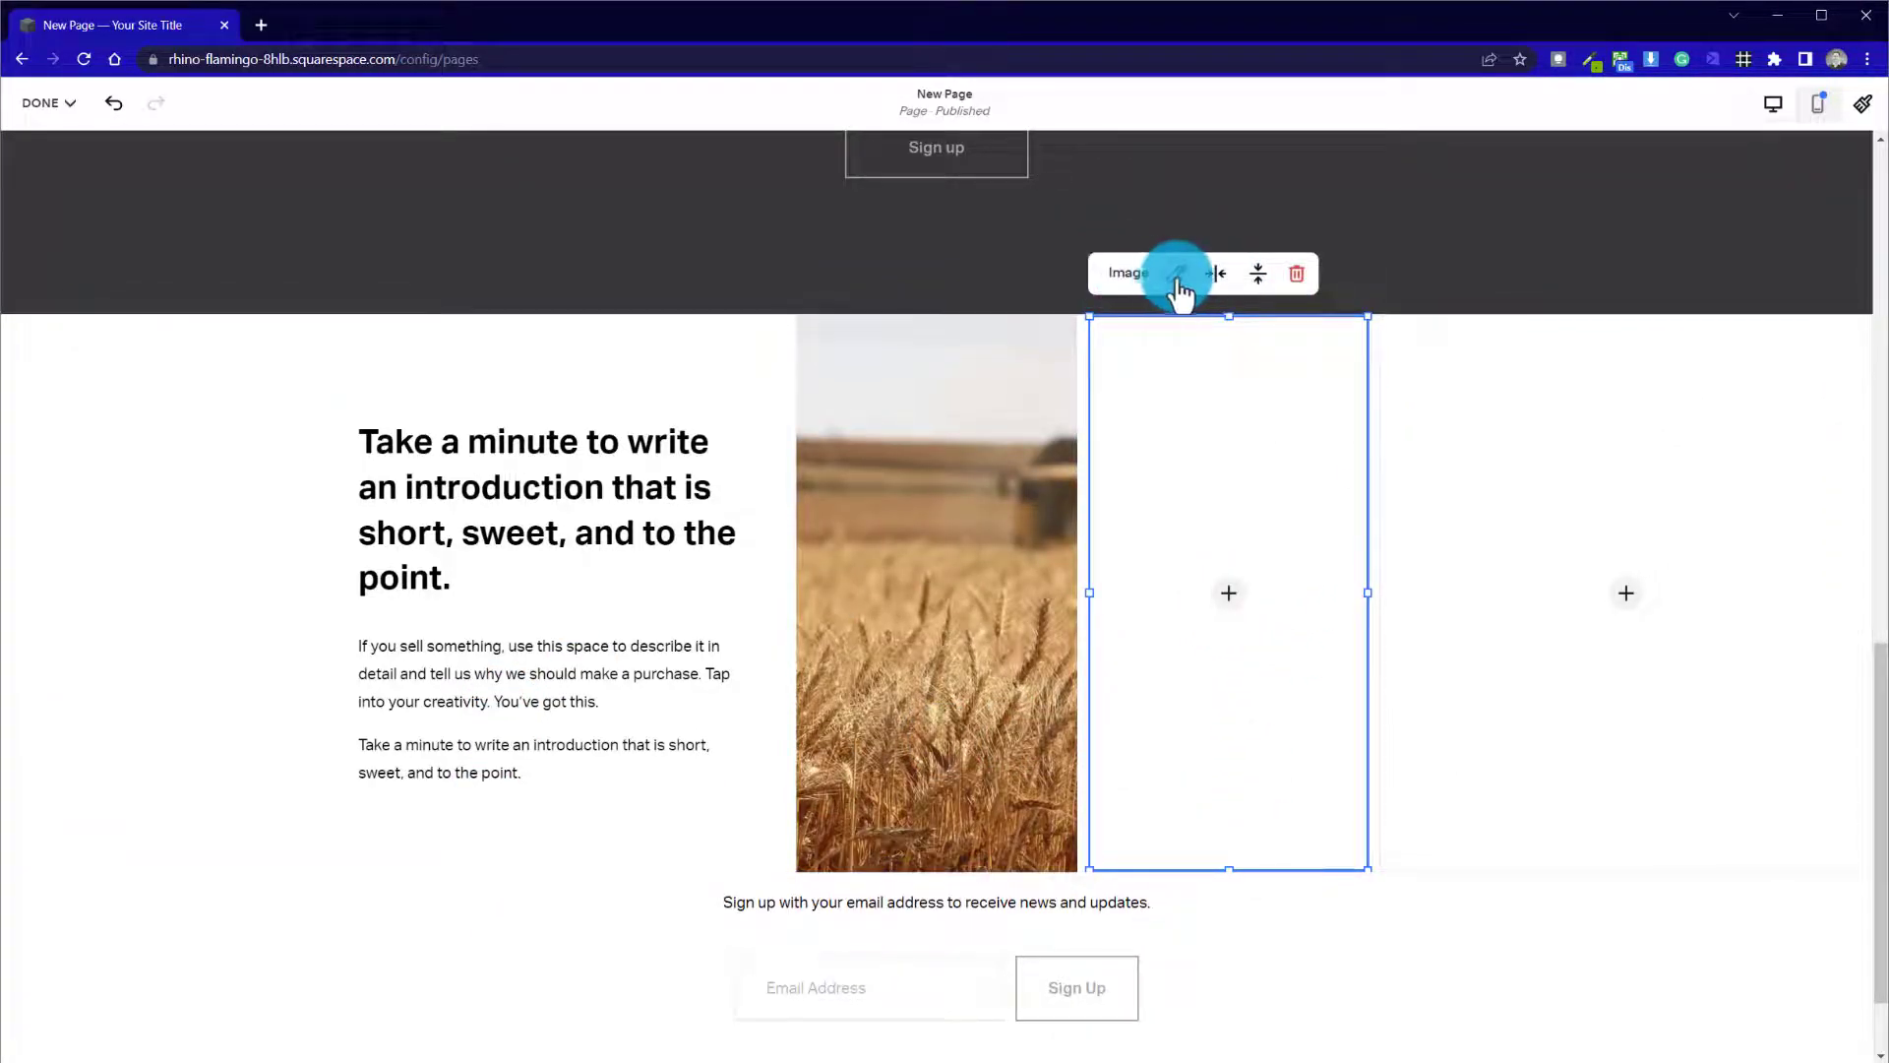
Add the wheat field photo from the library to the empty middle and right blocks, set to Fill
click(1126, 272)
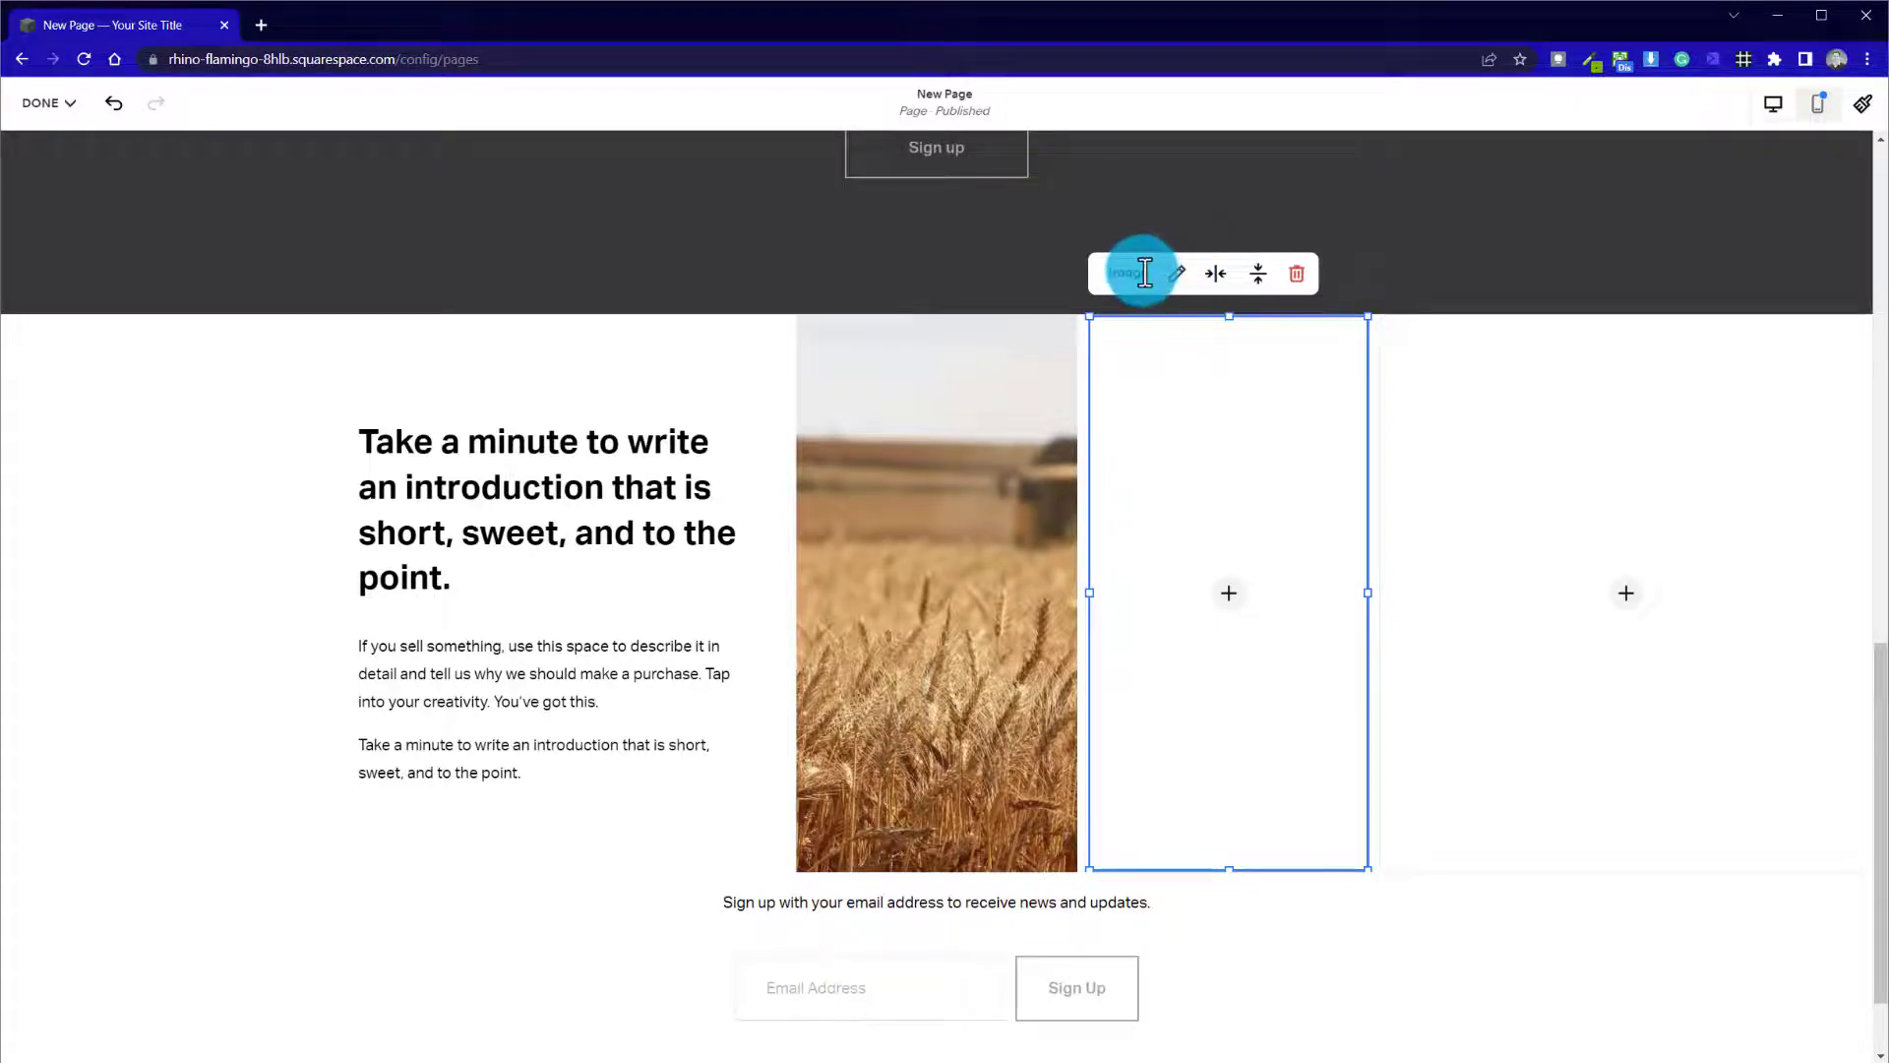
click(1177, 273)
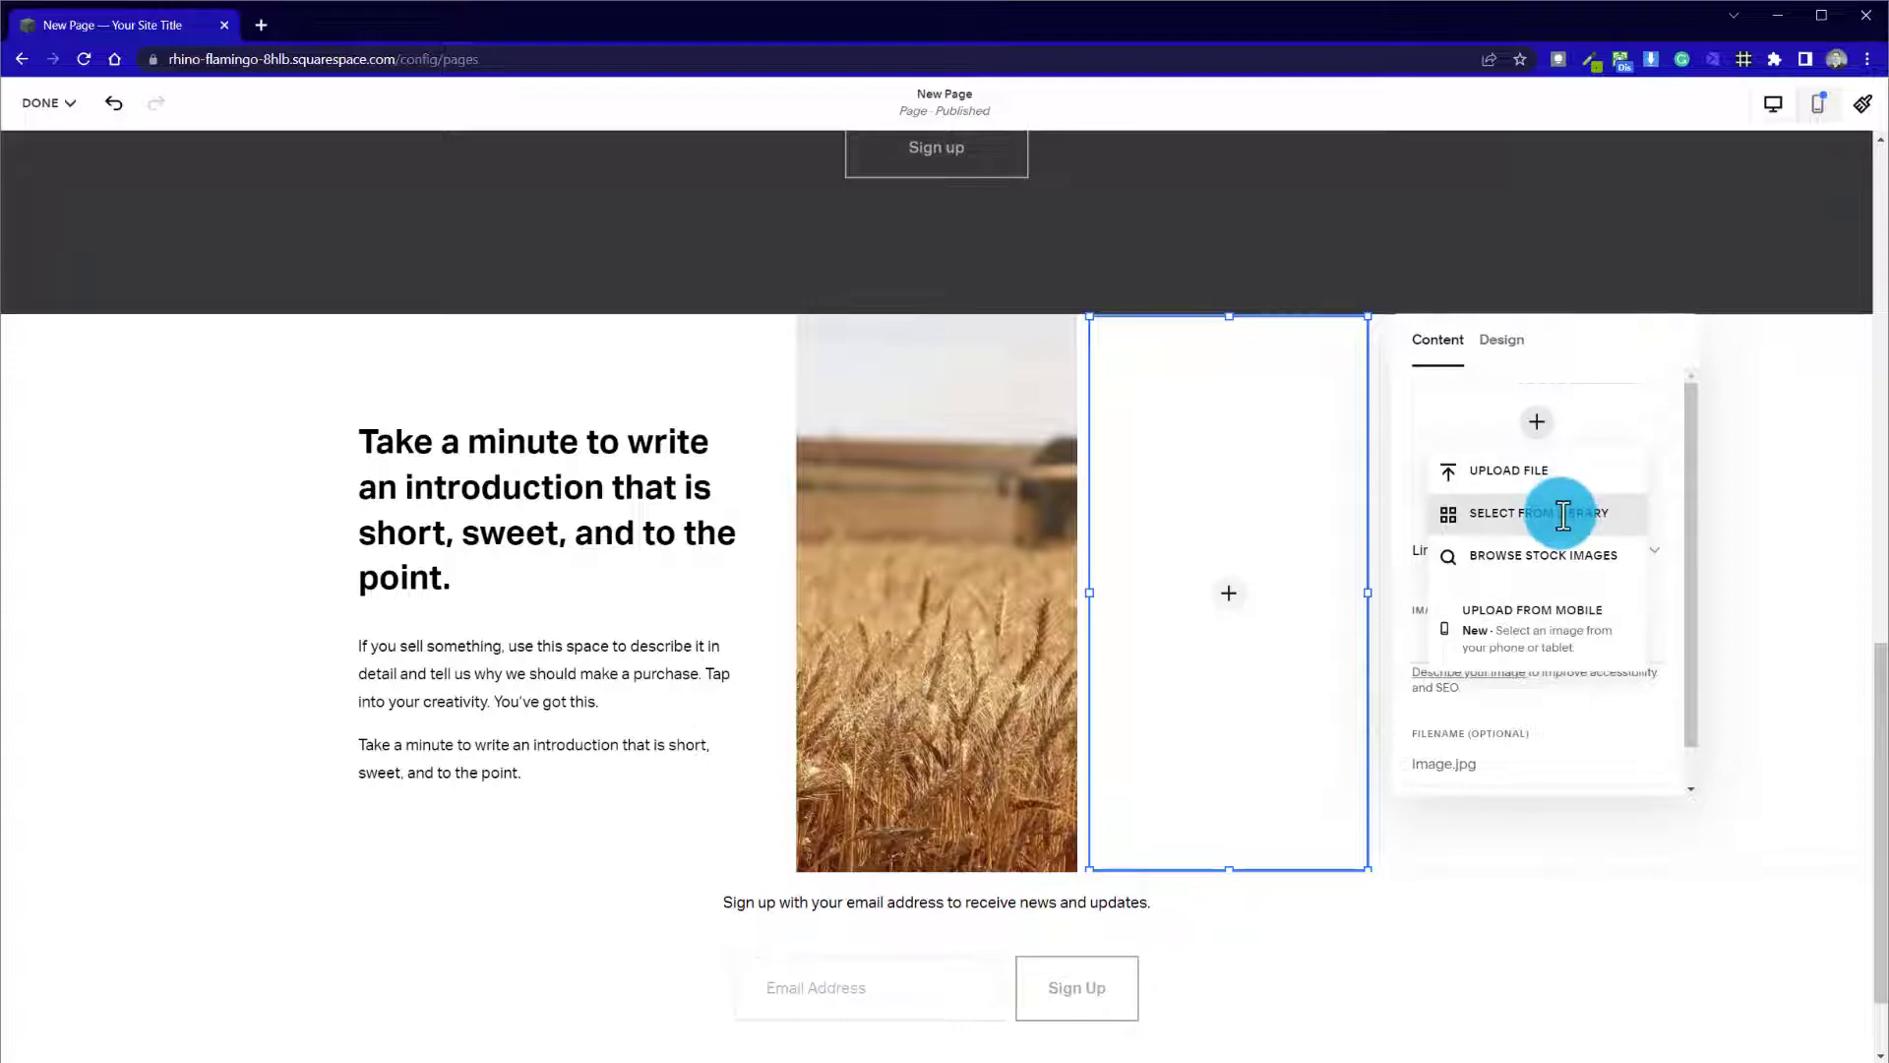
click(1515, 512)
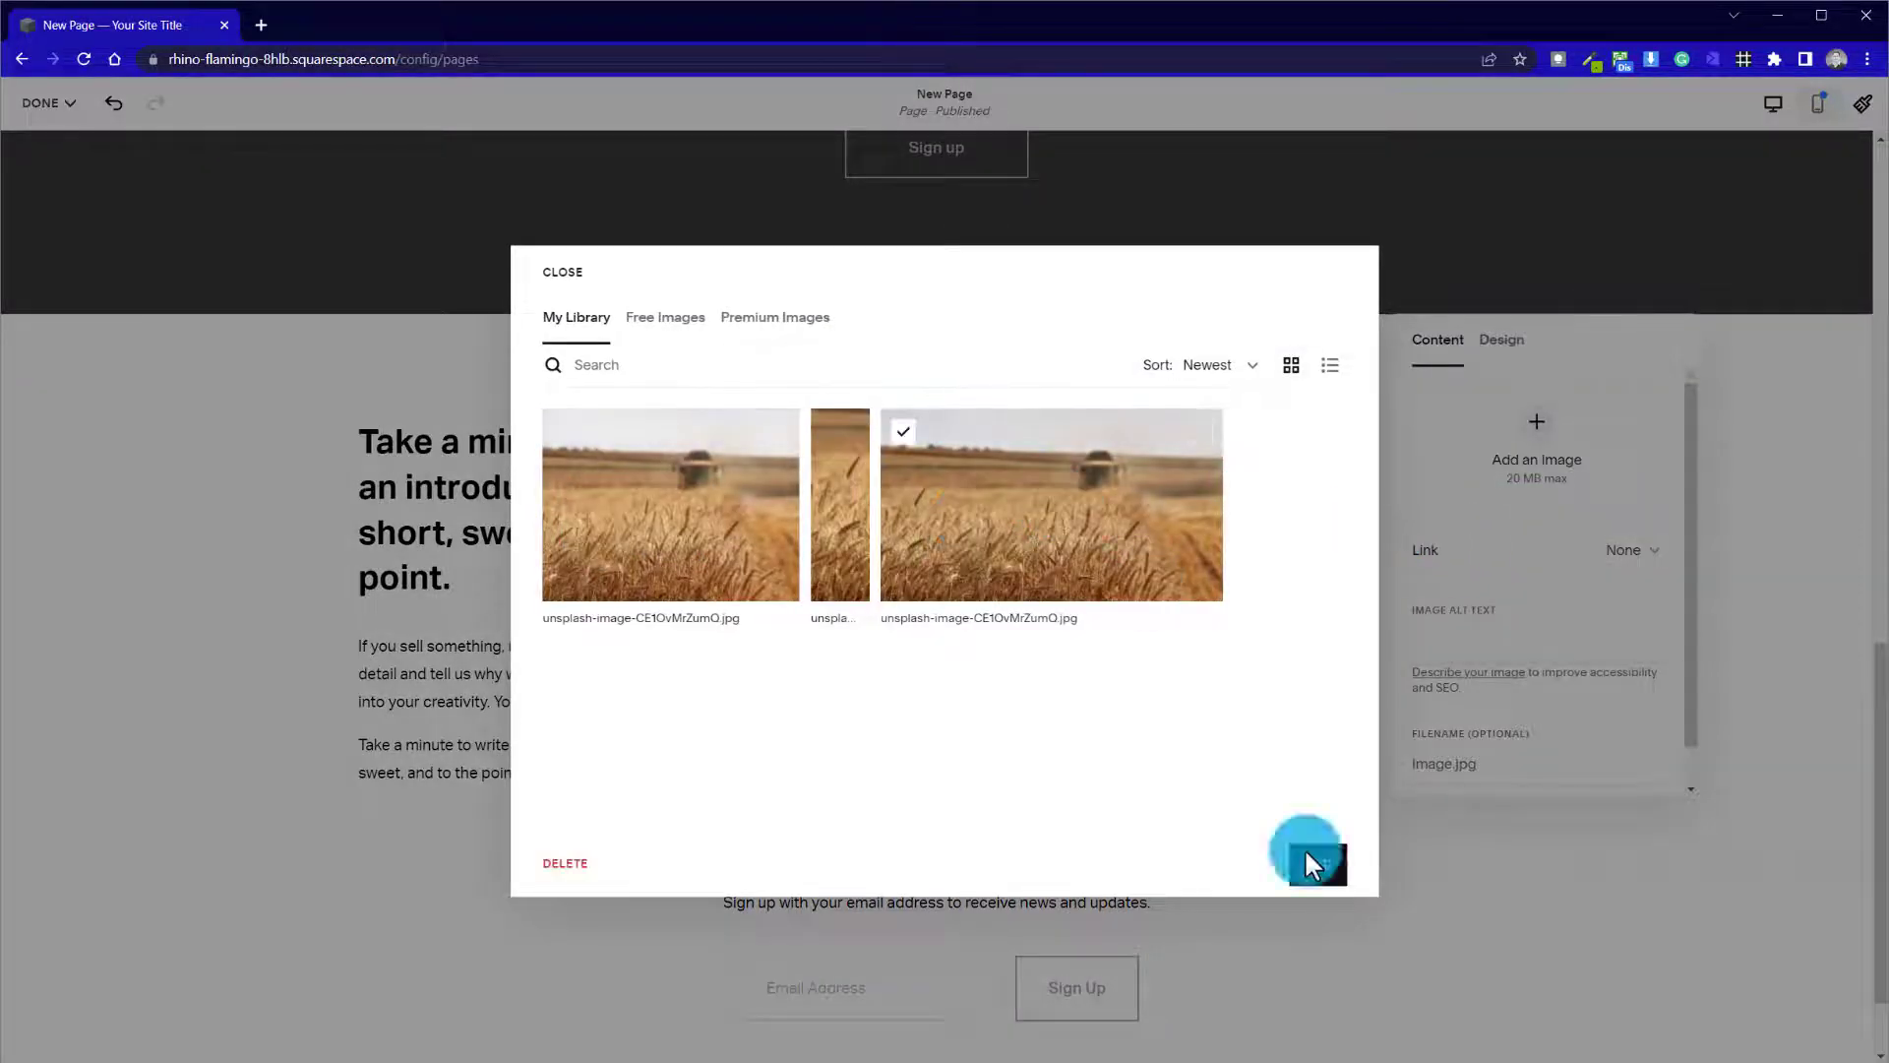
click(1307, 856)
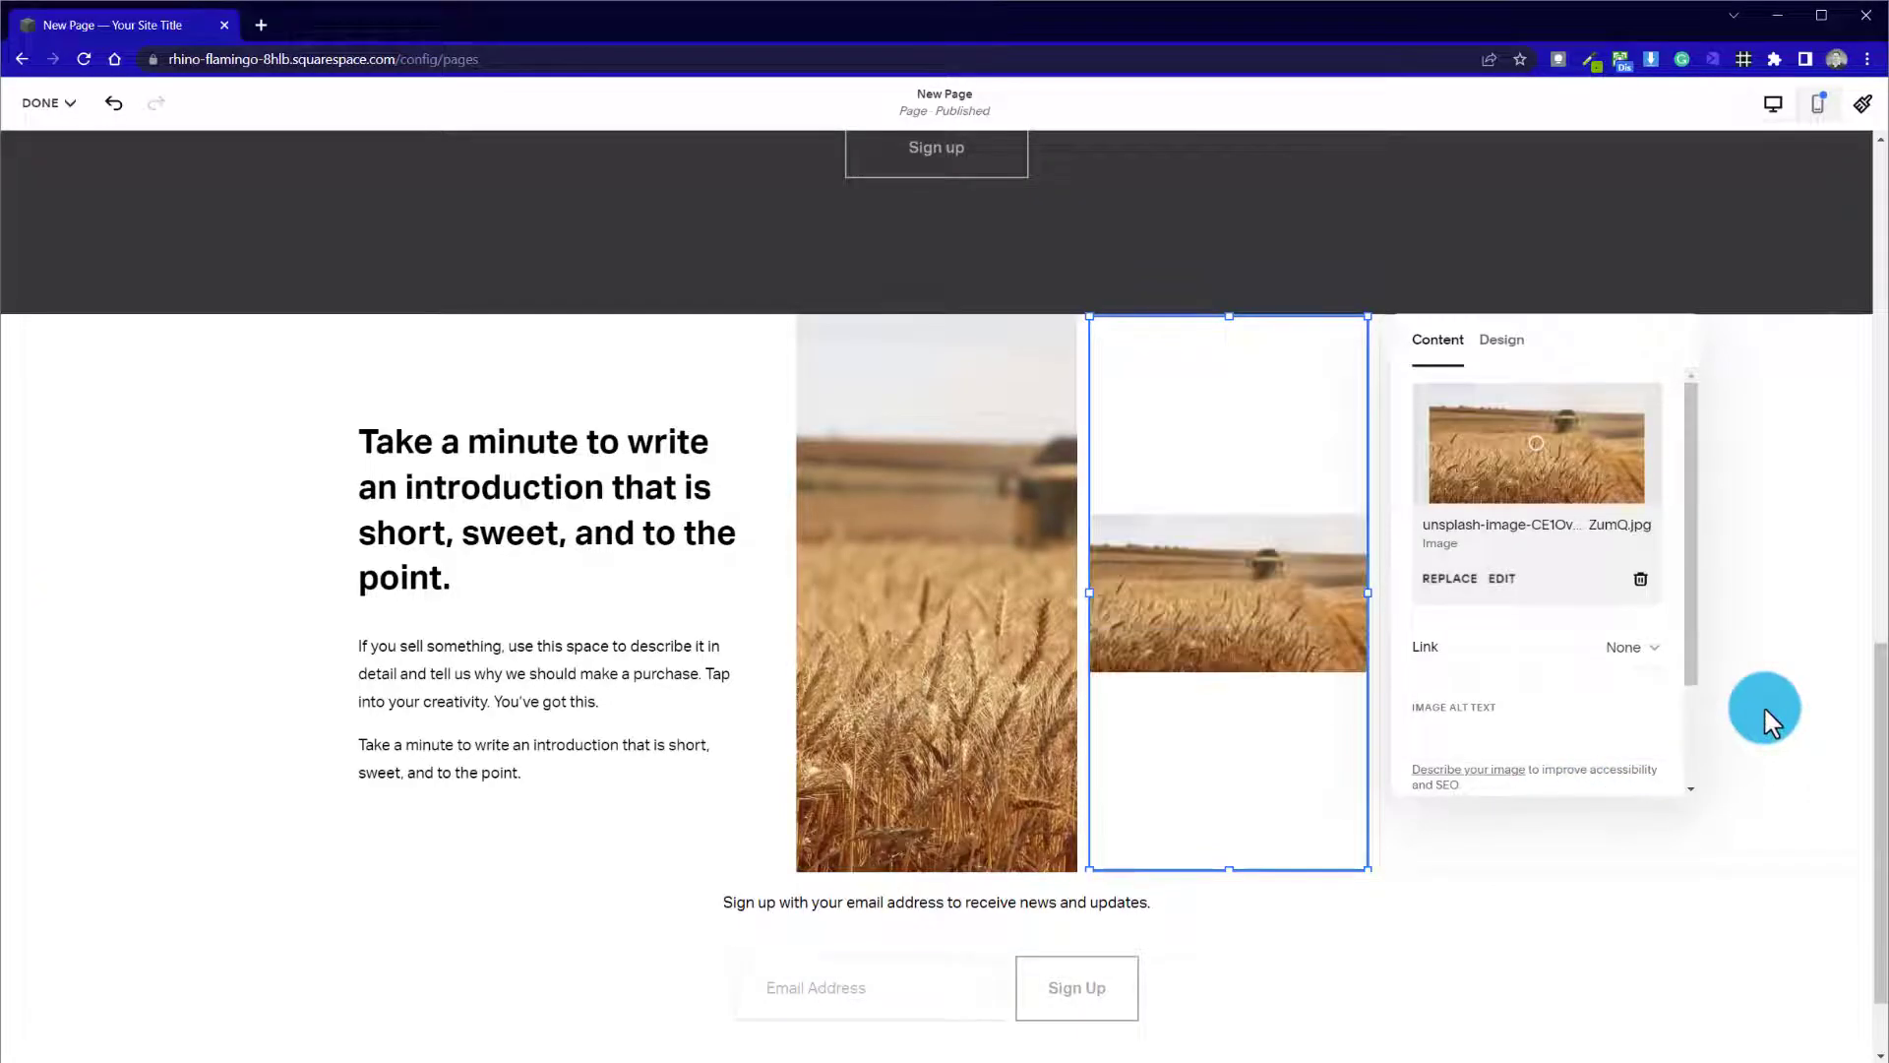
click(1502, 340)
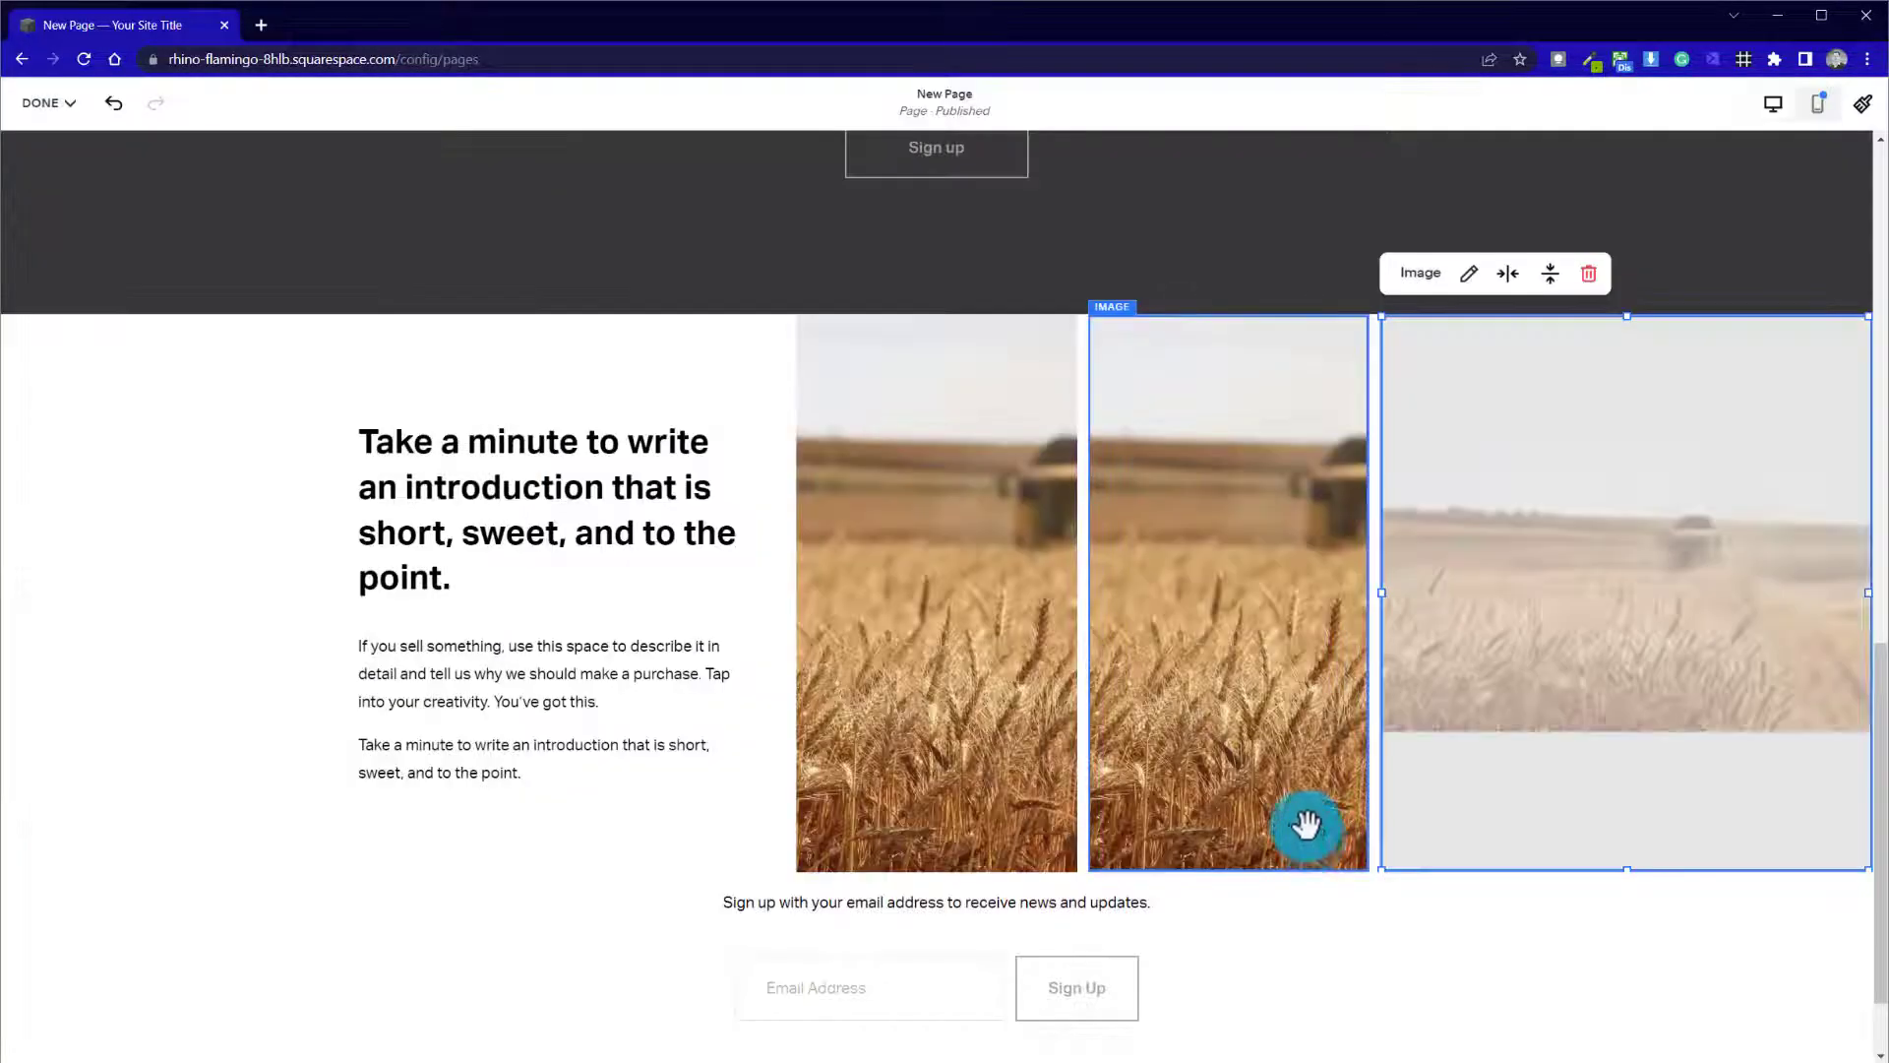
click(1468, 272)
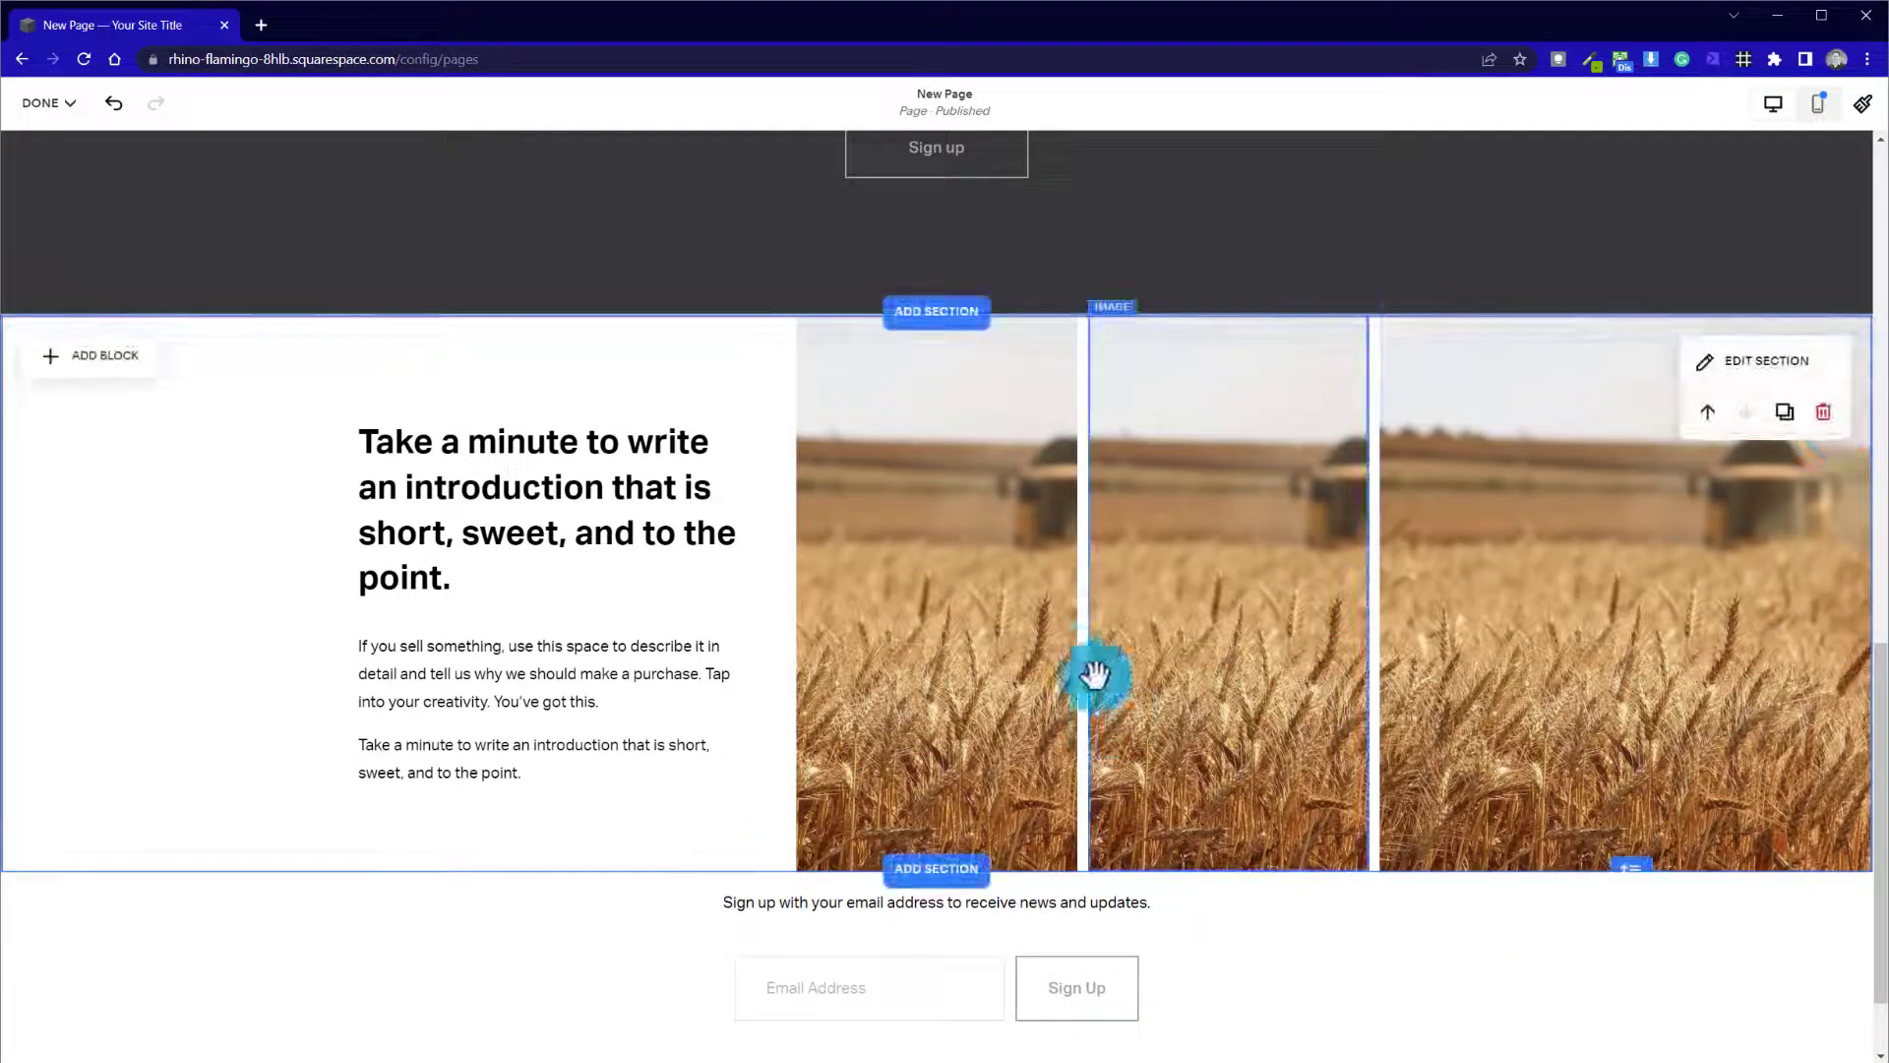
Adjust the middle and right wheat photos' focal points so the field scene runs continuously across all three
click(1092, 675)
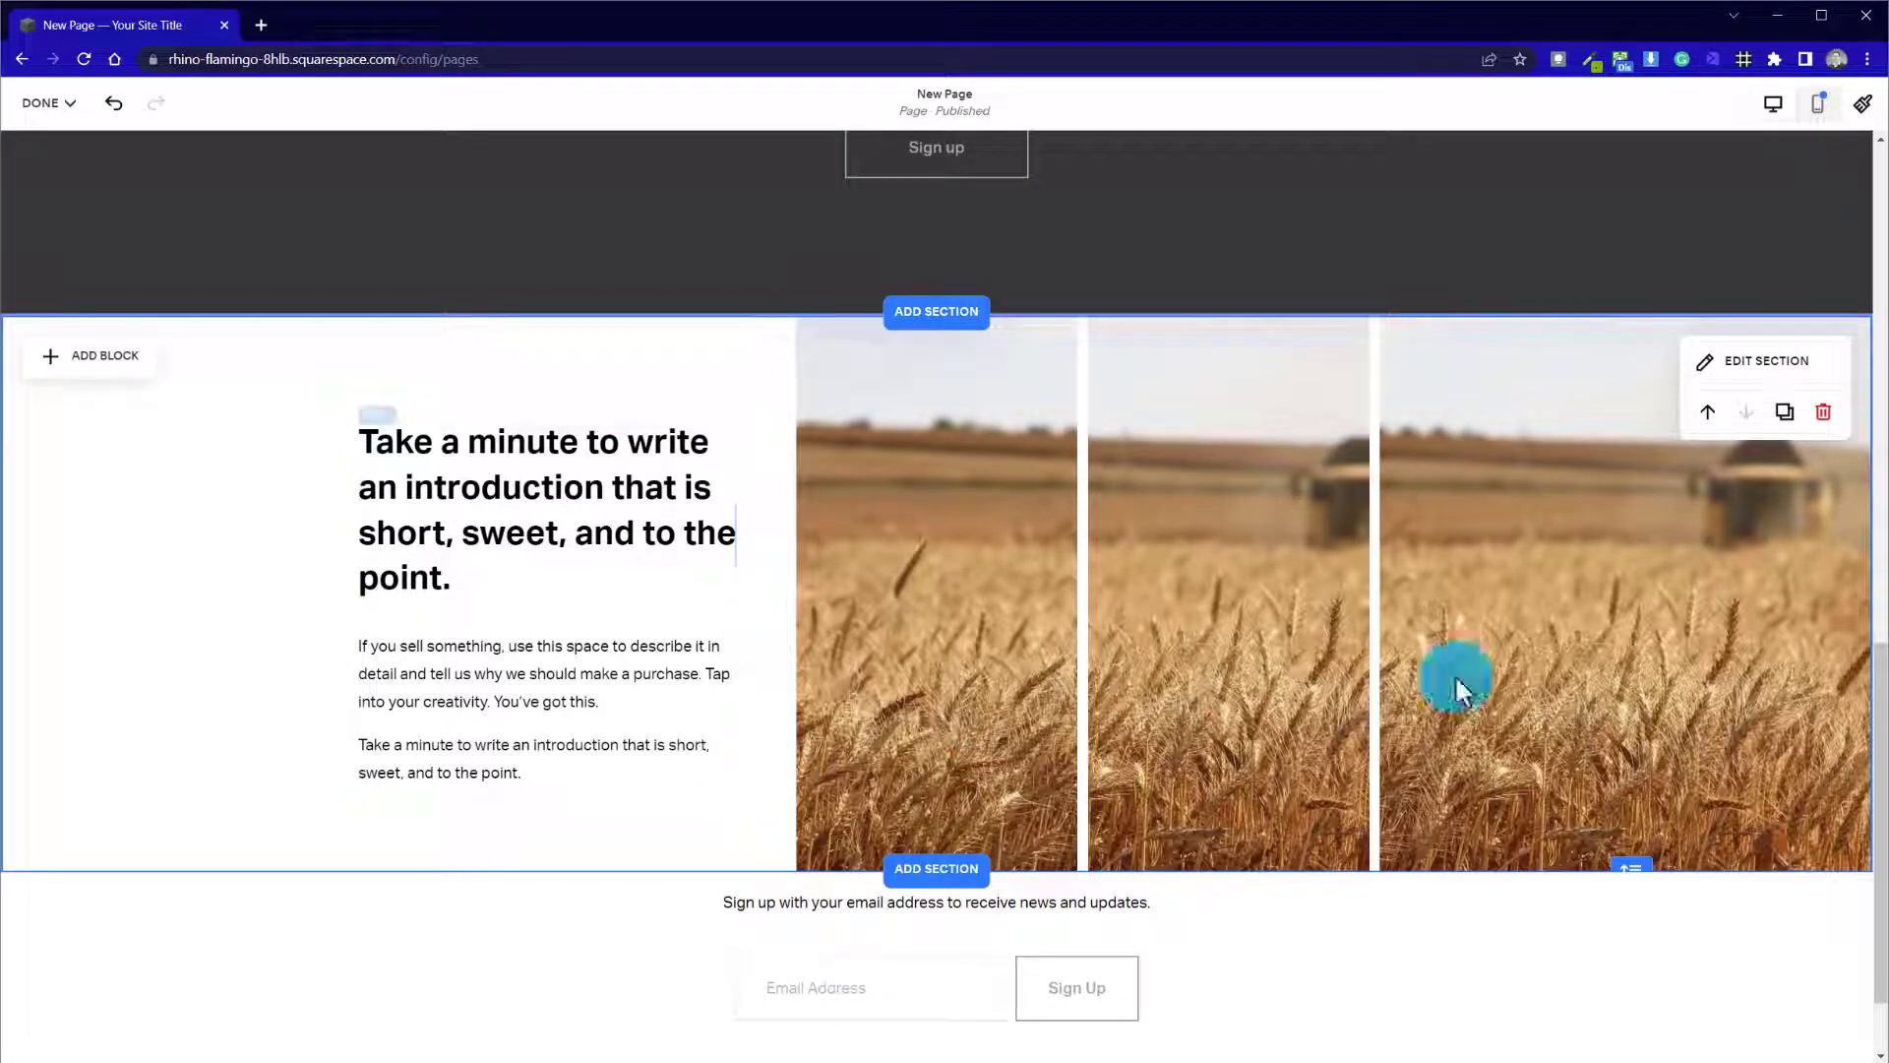
click(1456, 681)
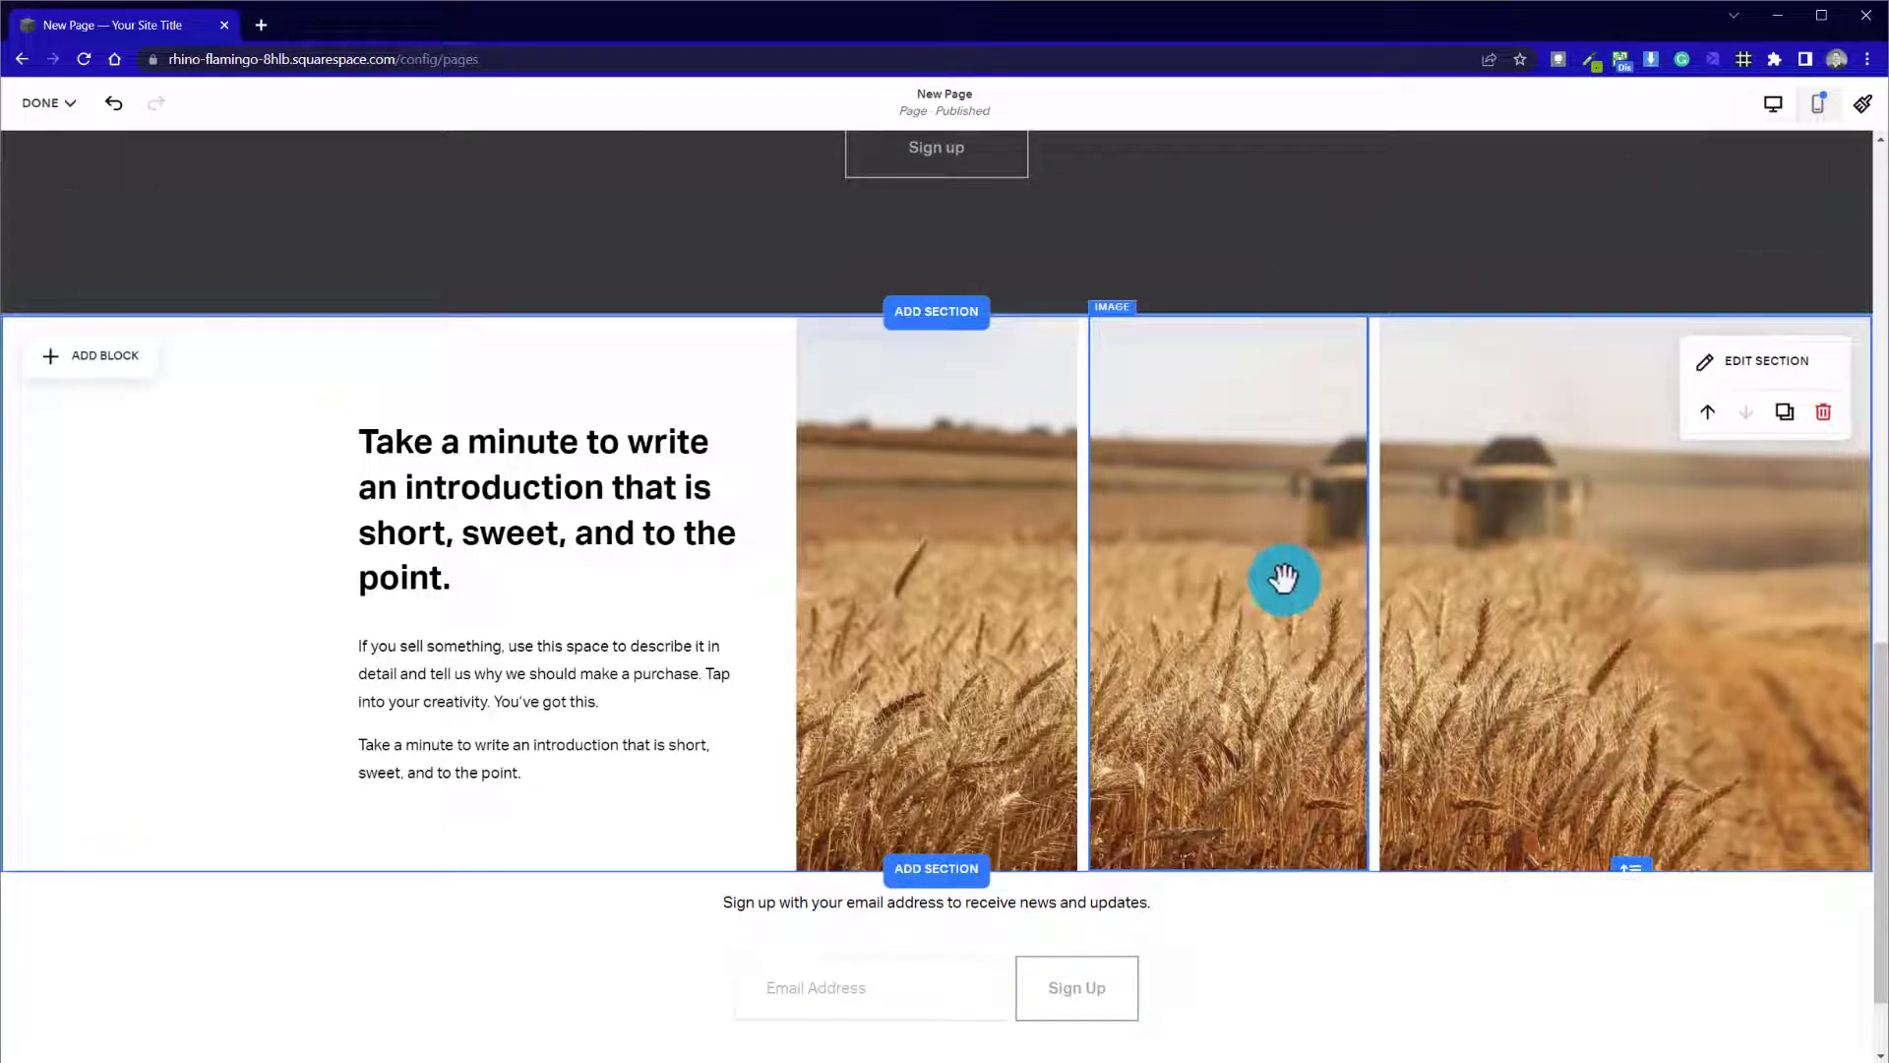
click(1226, 591)
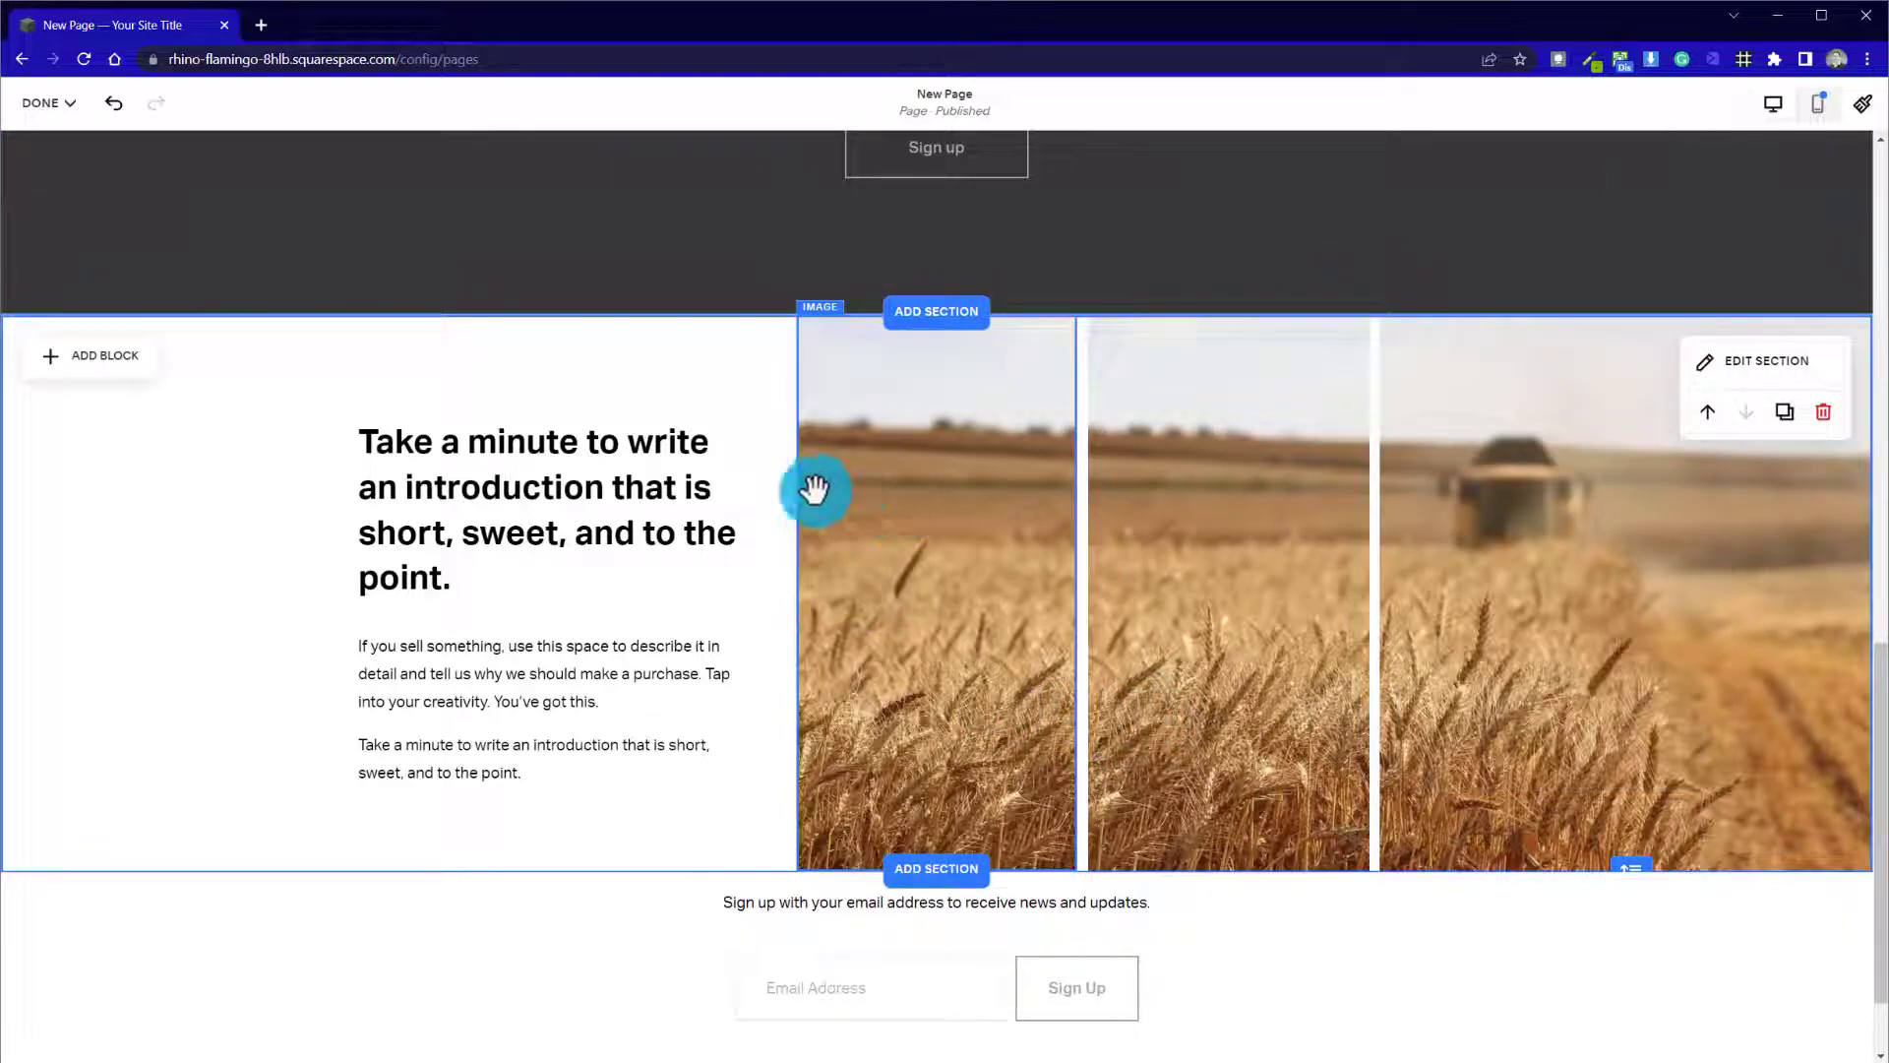
mouse_move(1033, 508)
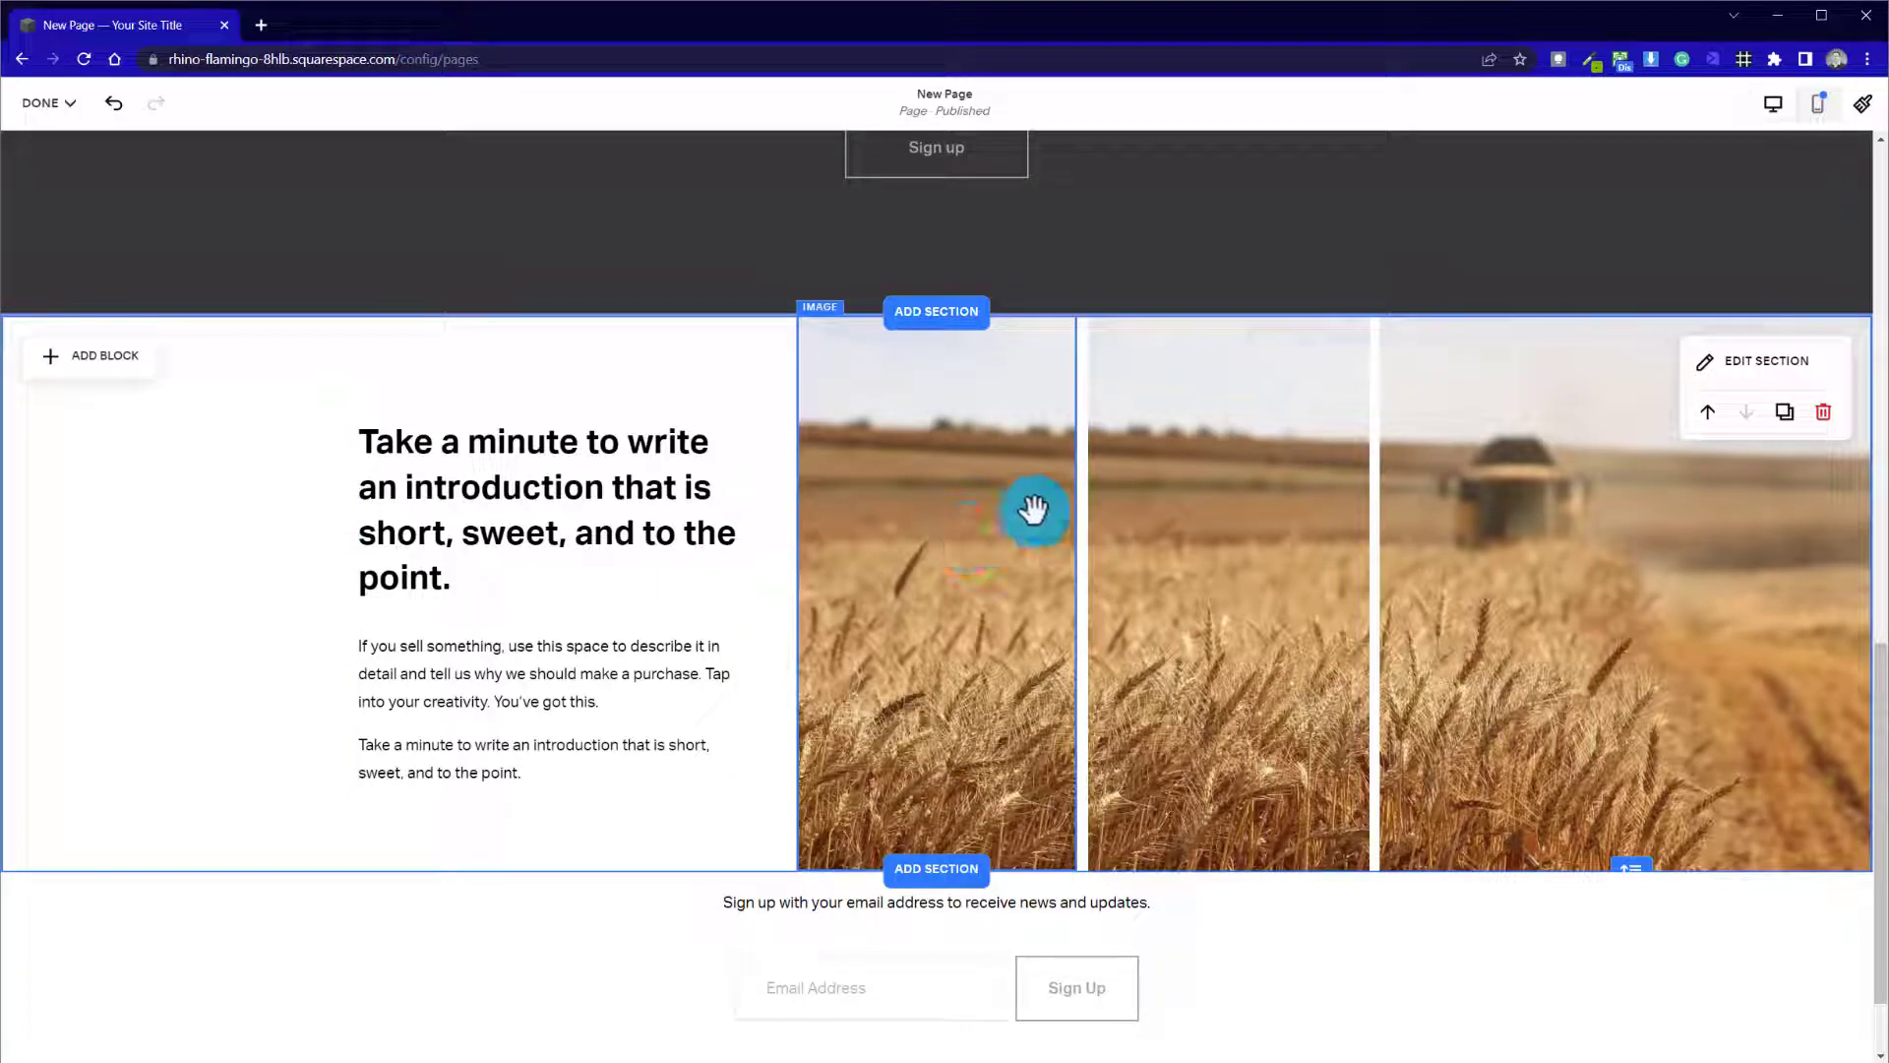
scroll(down, 3)
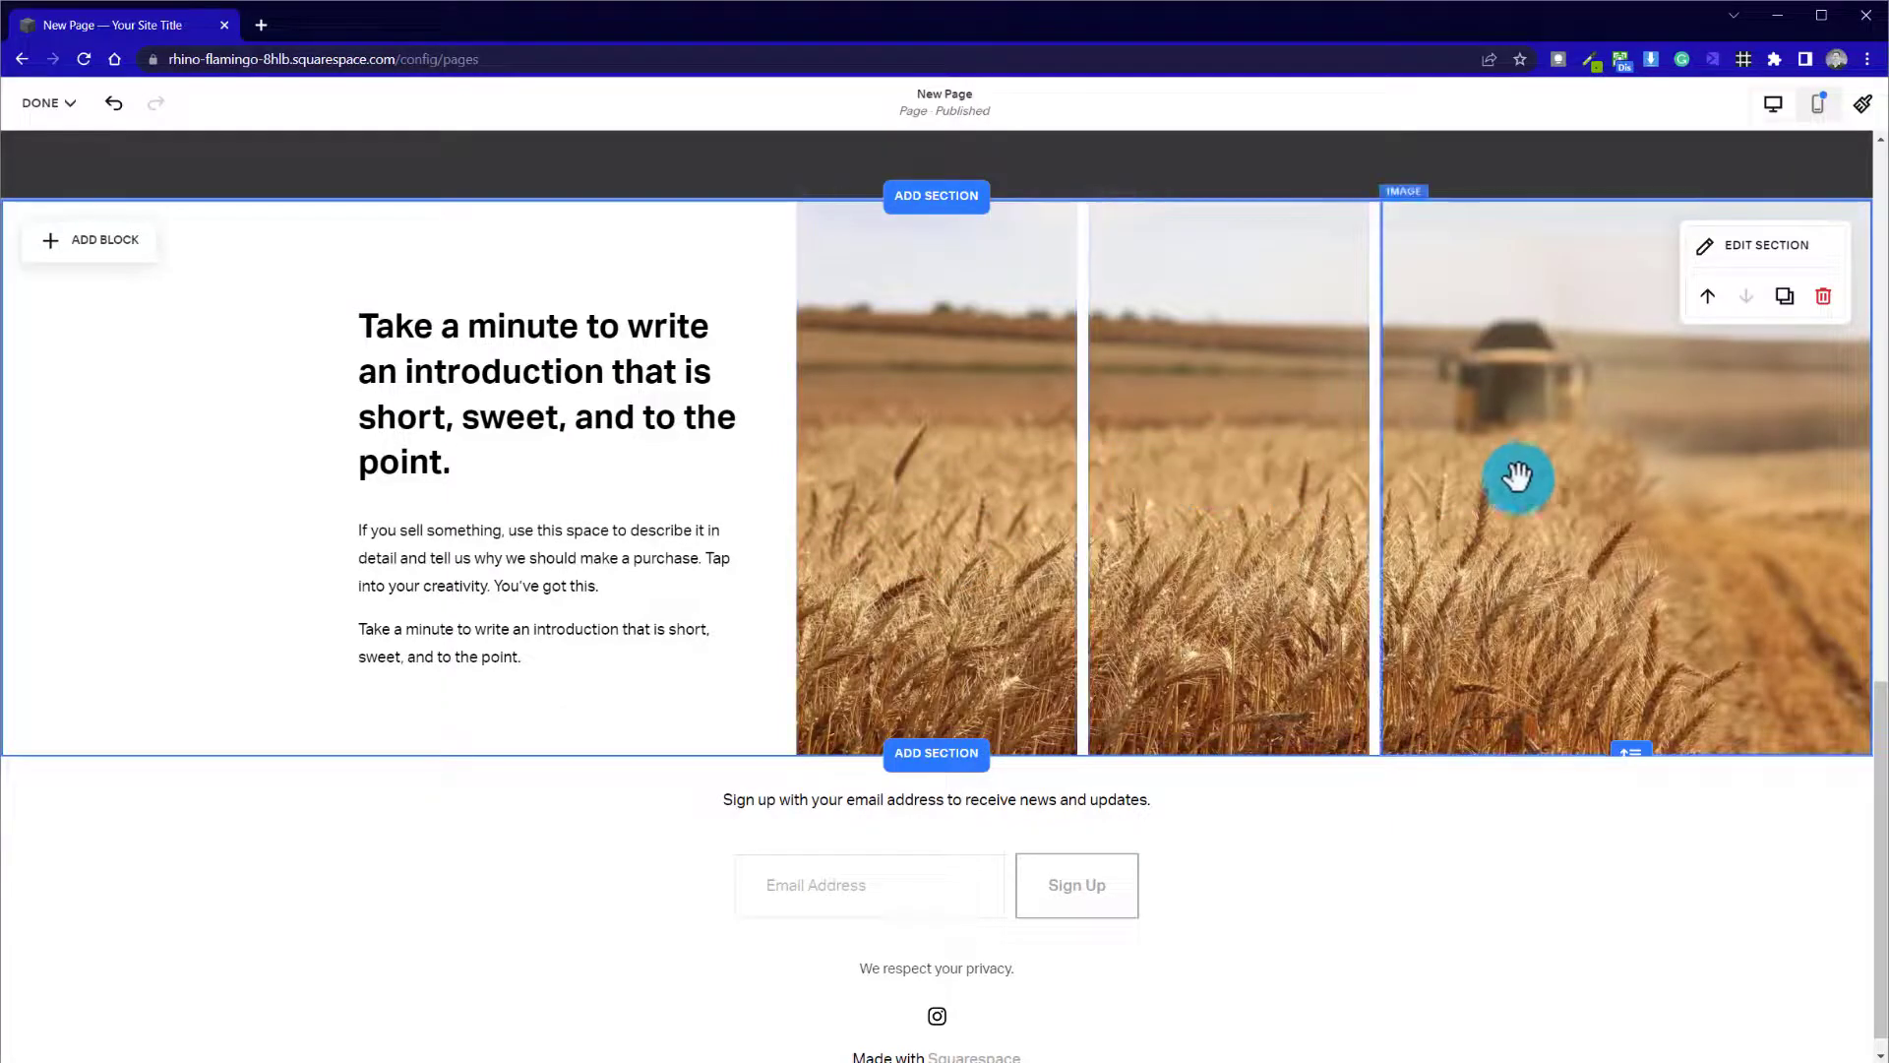
mouse_move(1636, 590)
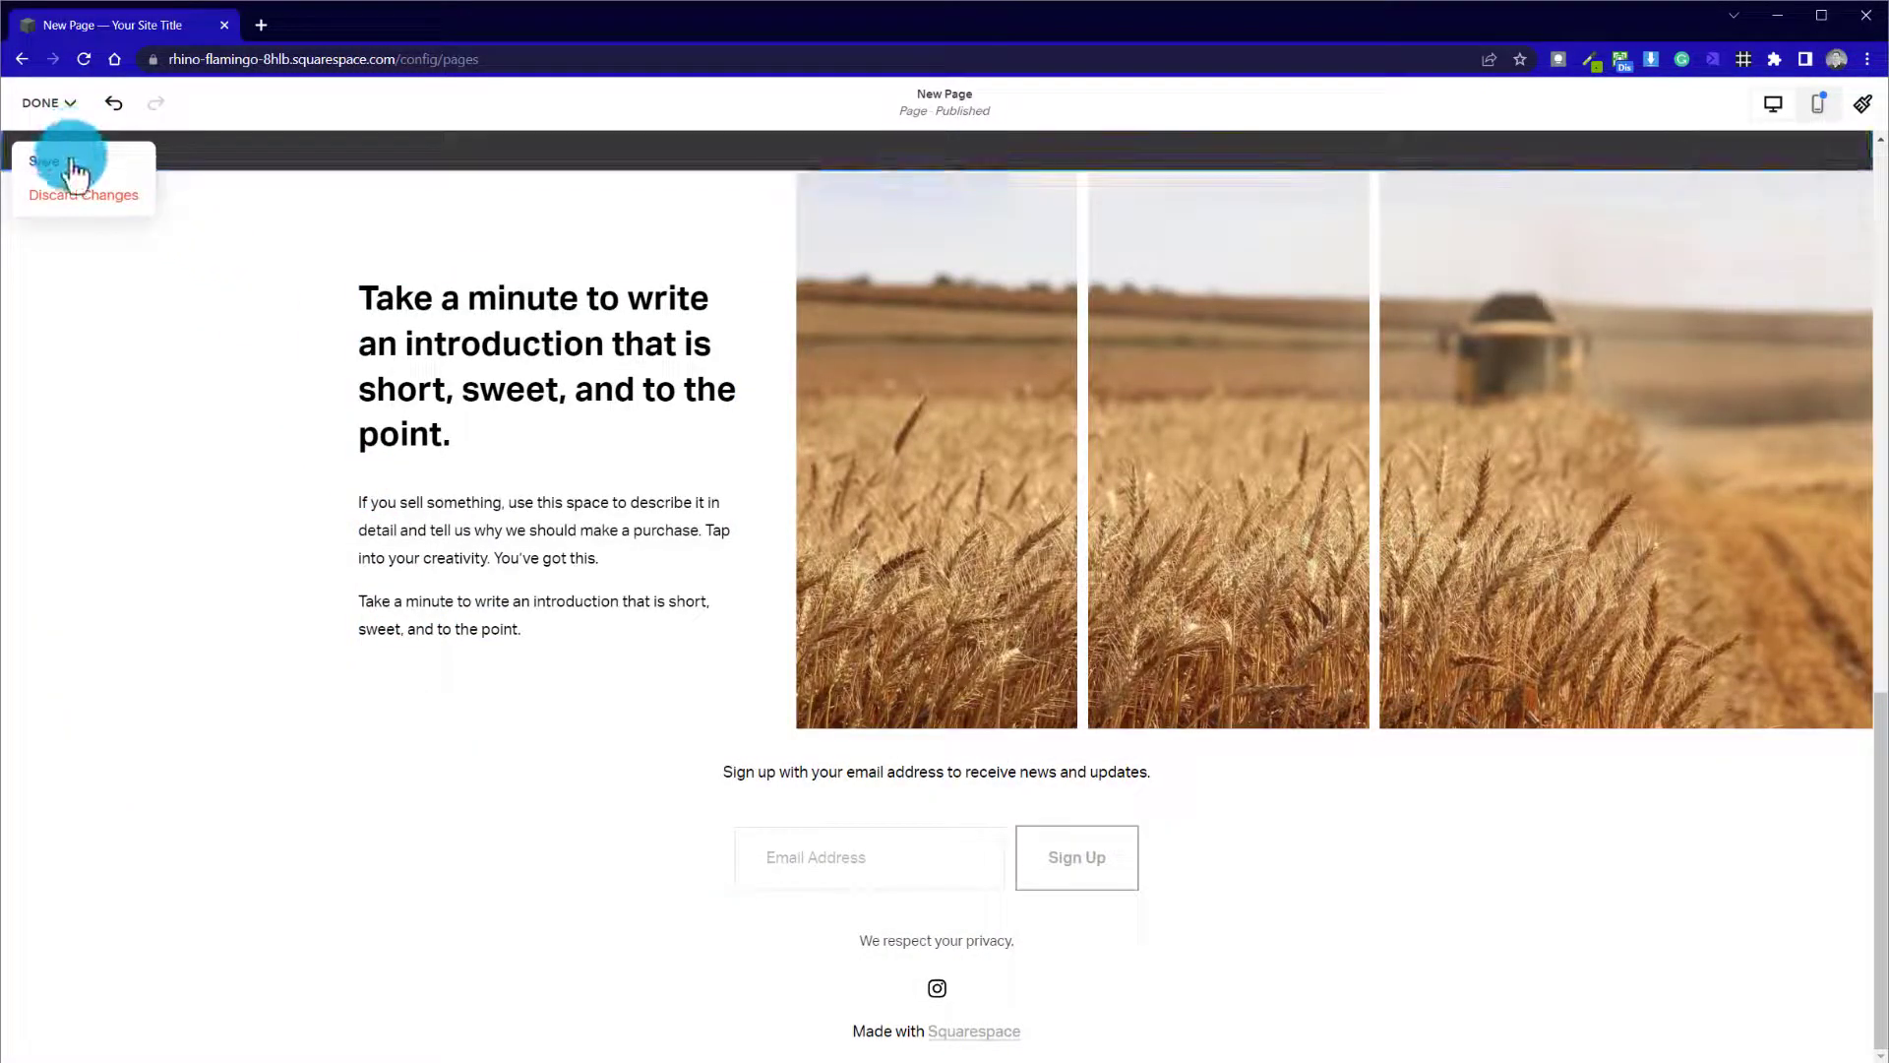
Save the page edits with Done and return to the pages panel
click(45, 159)
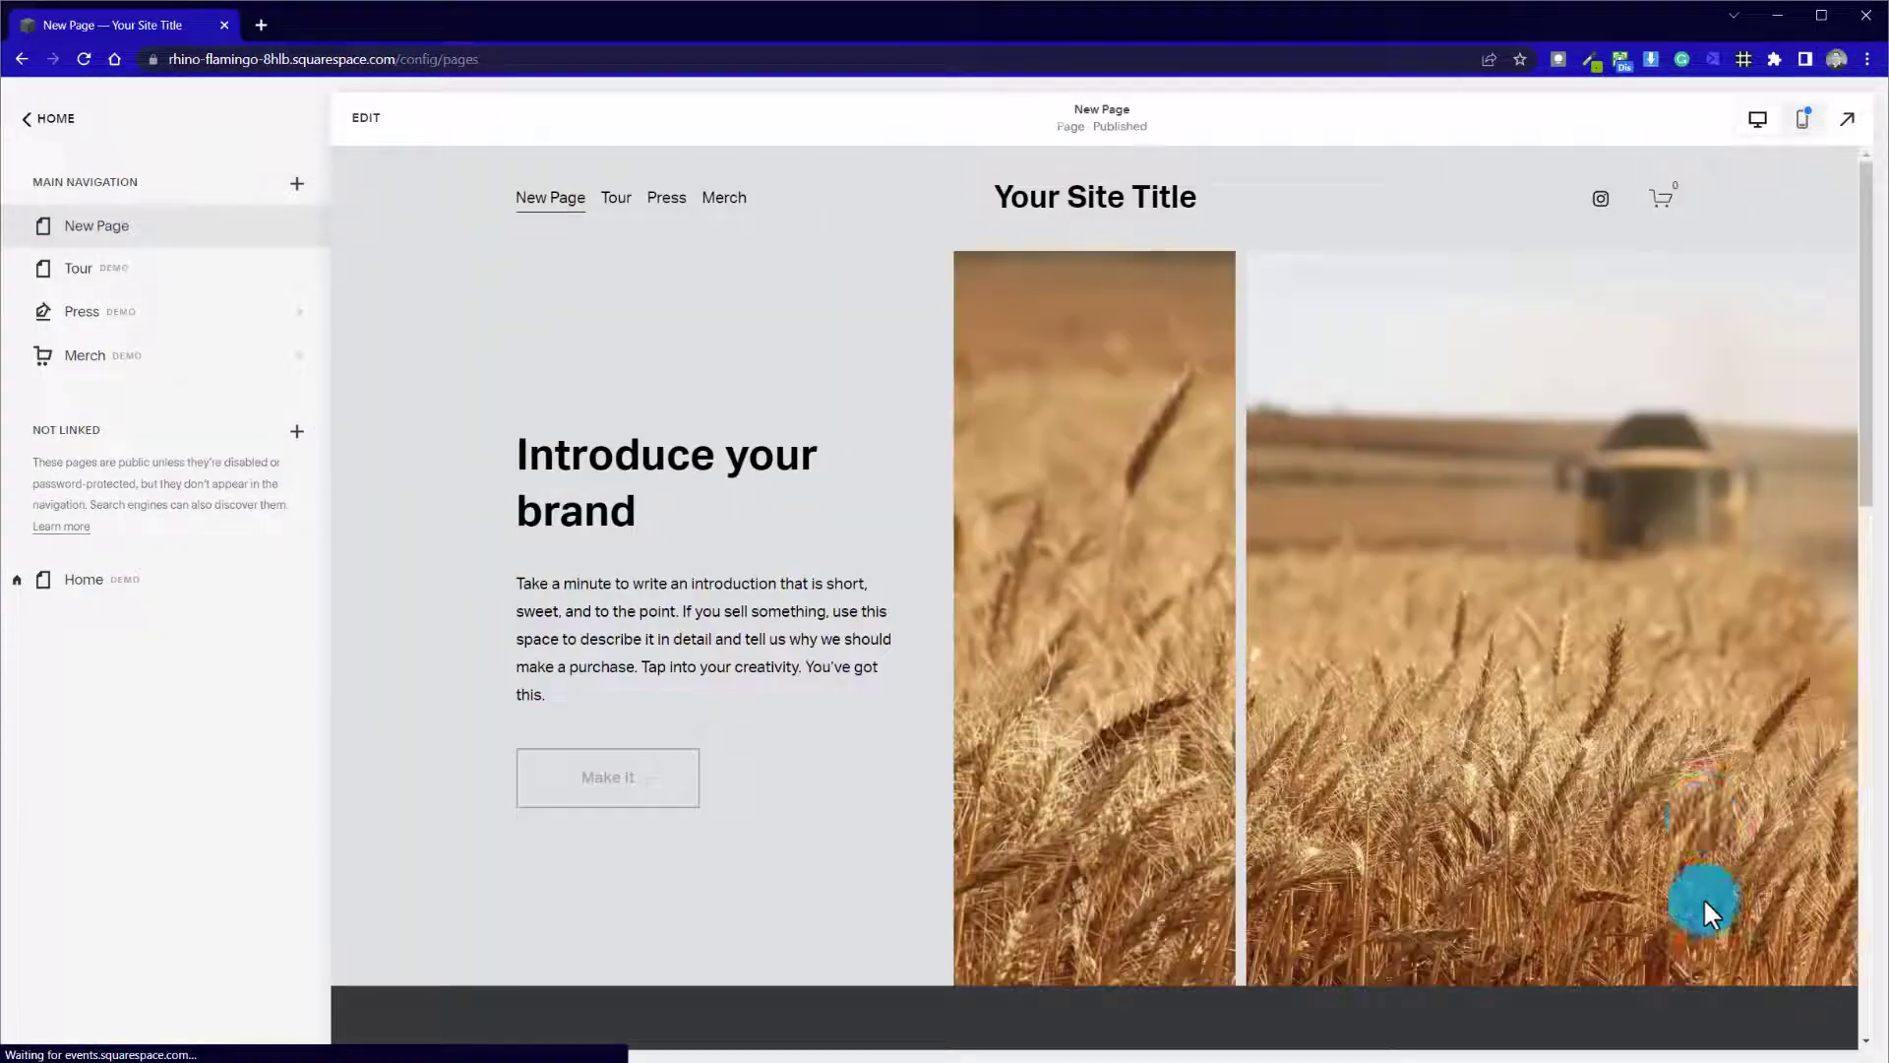
mouse_move(1378, 707)
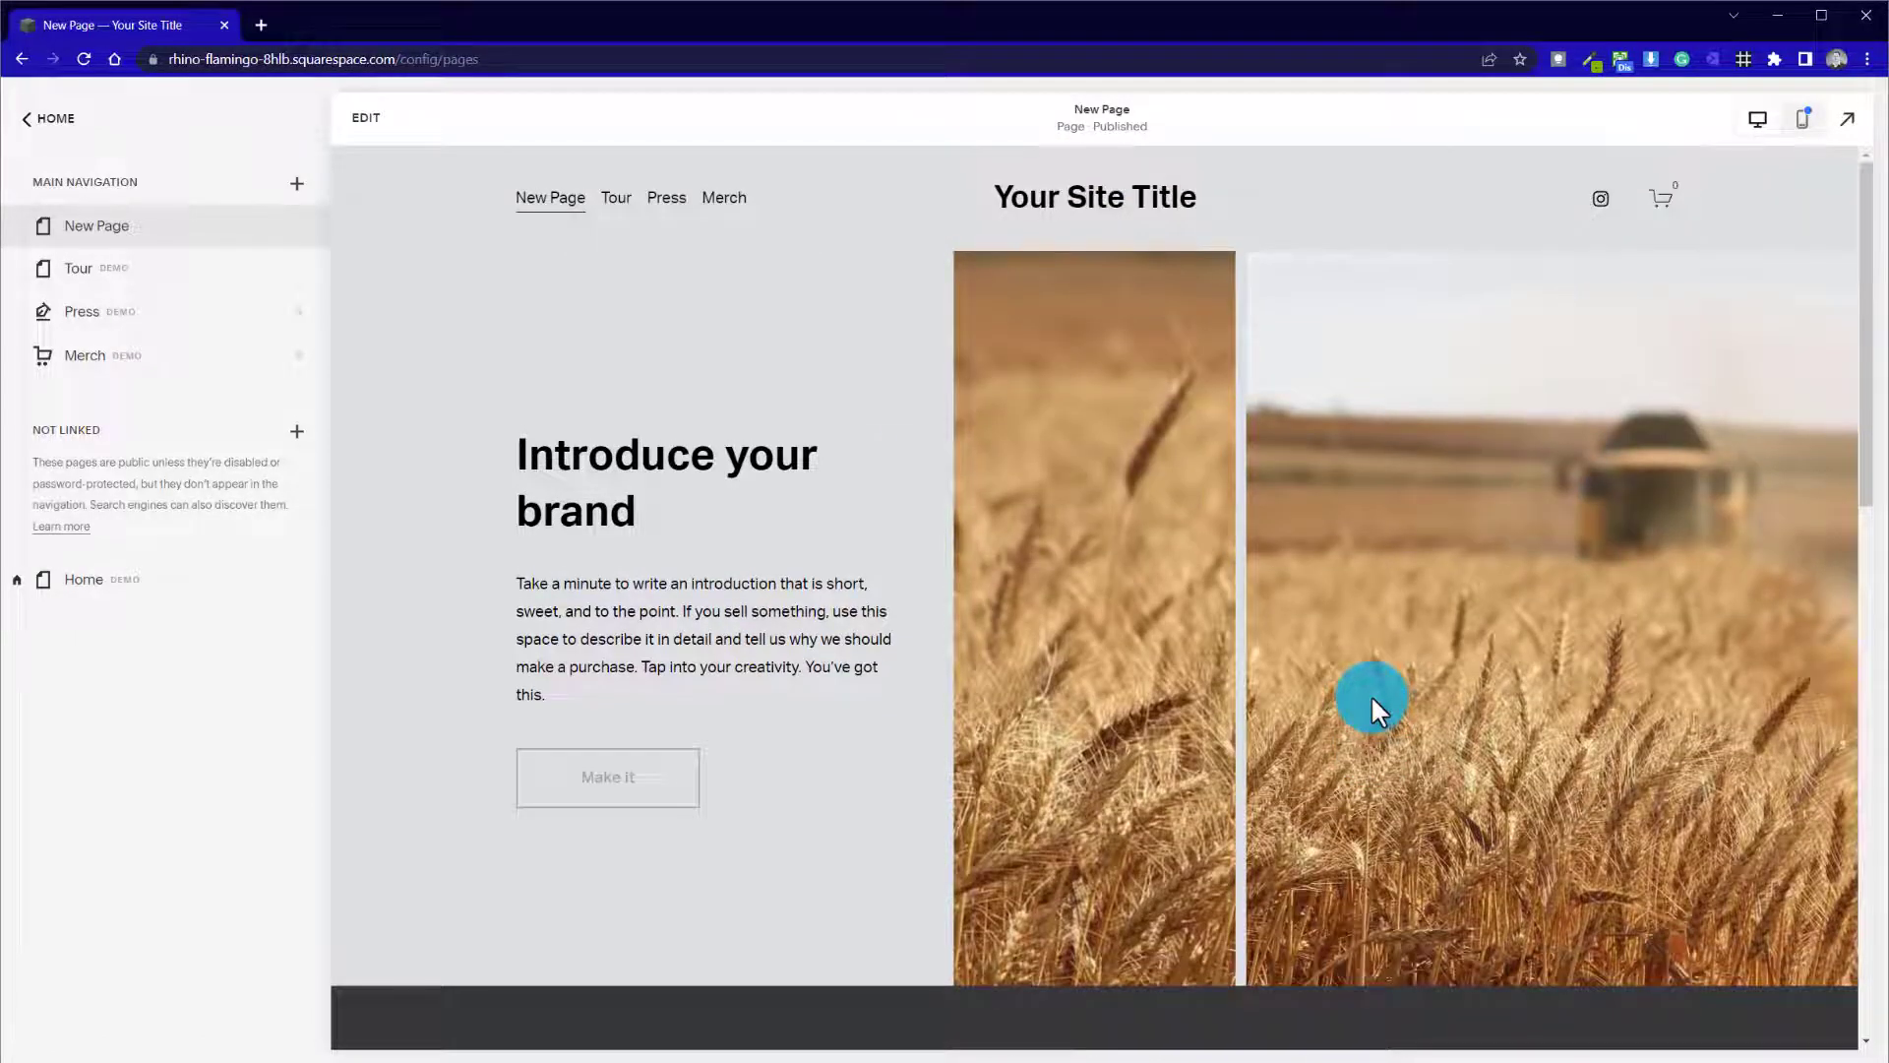
mouse_move(1391, 705)
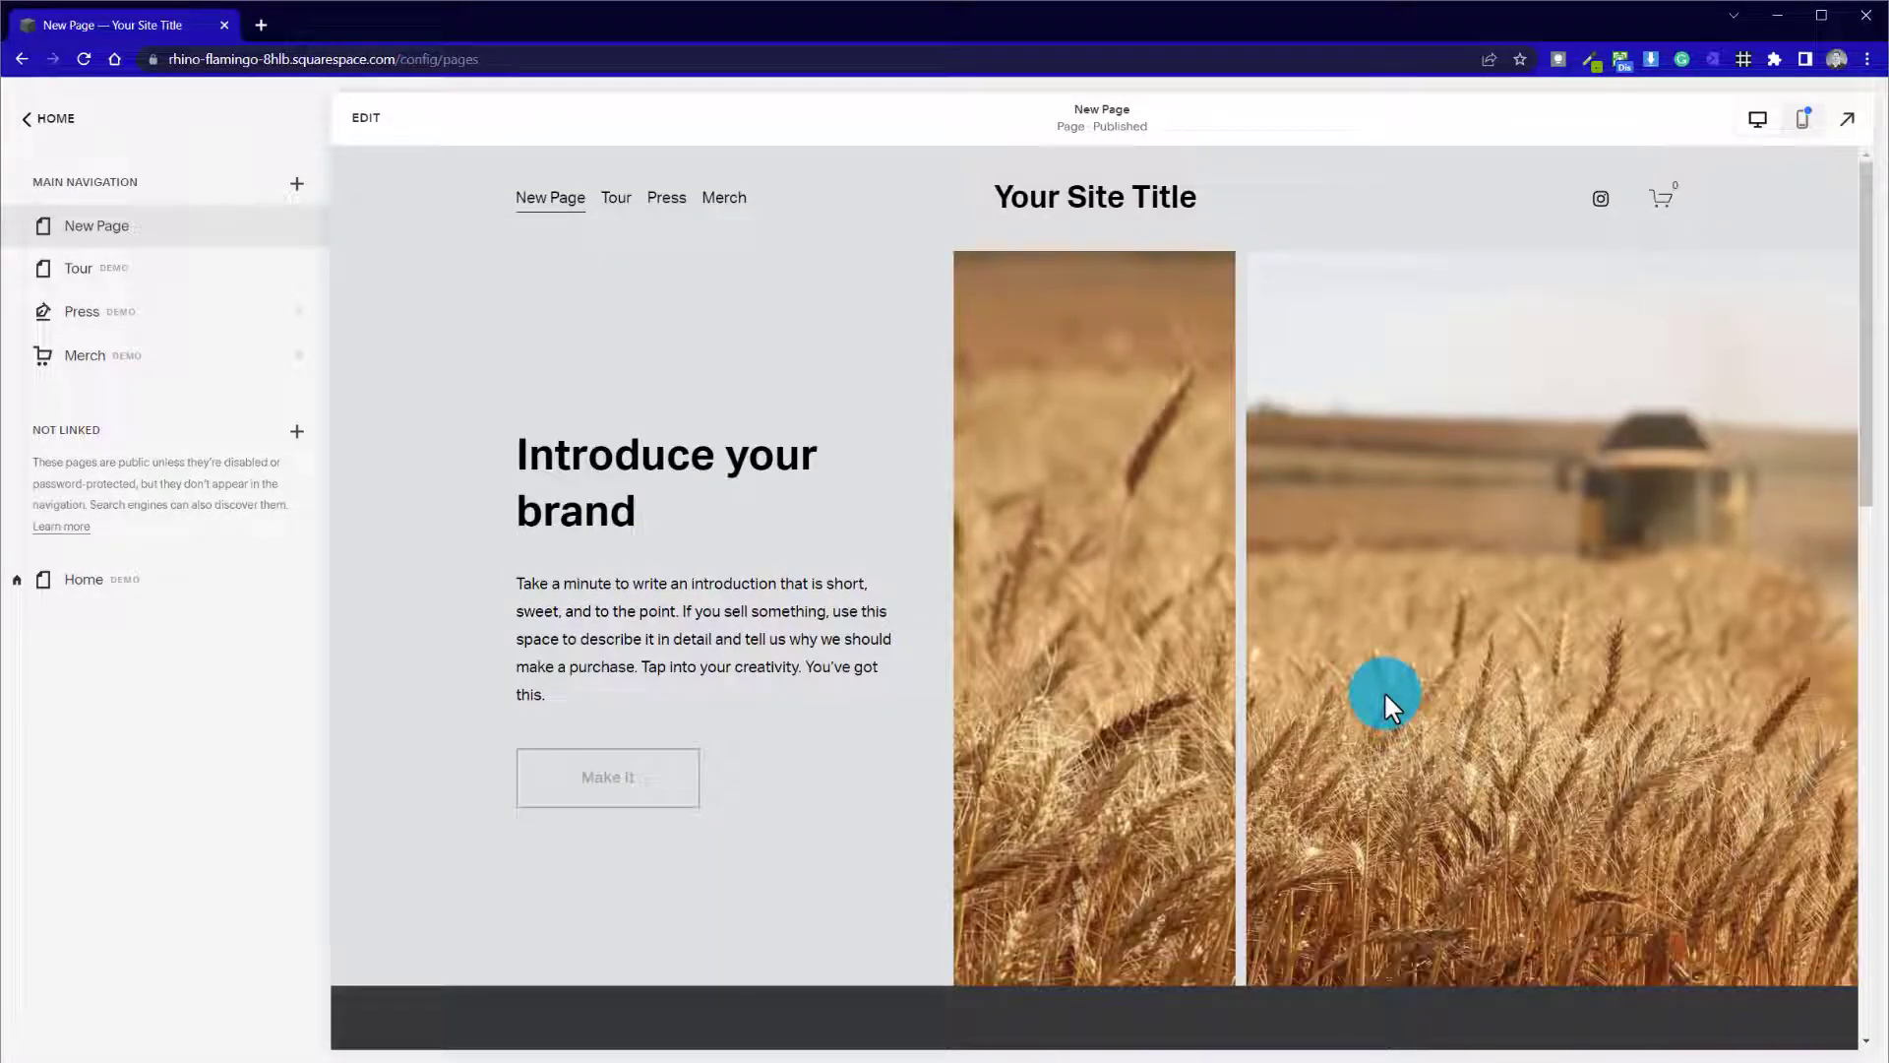